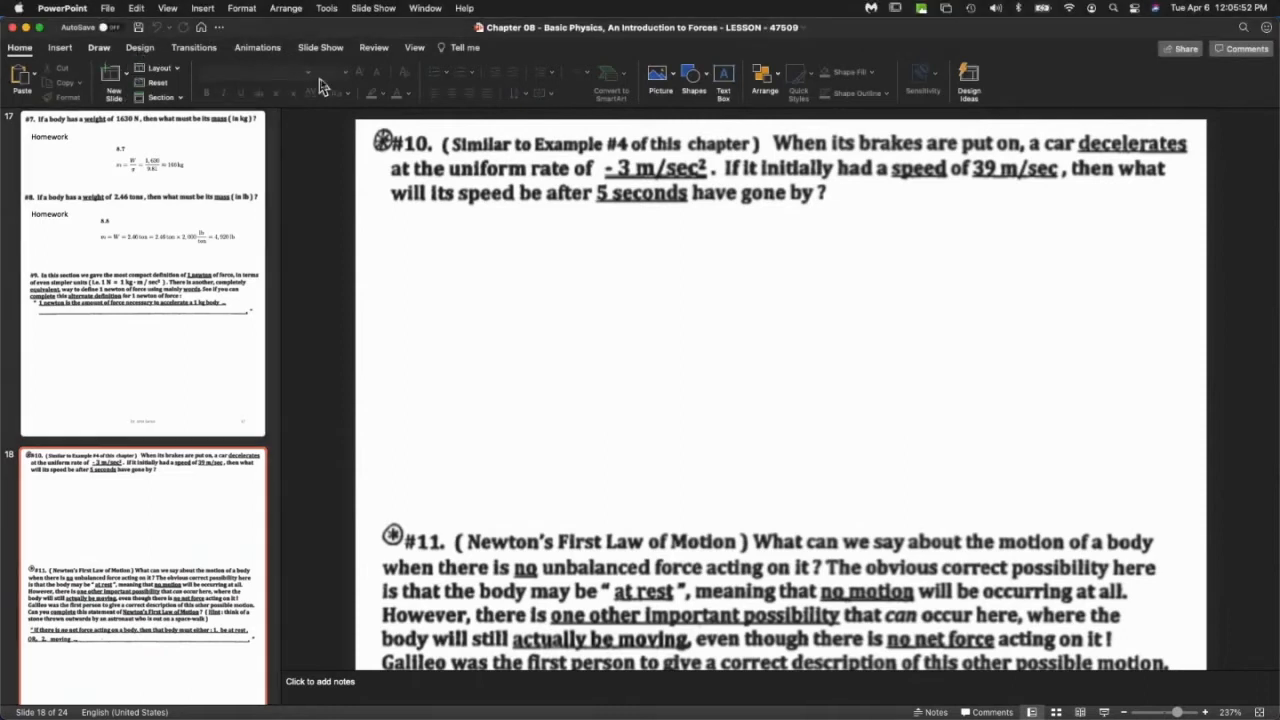
# Underline 'initially' and 'speed of 39 m/sec' in problem #10 with a purple pen.
pyautogui.click(98, 48)
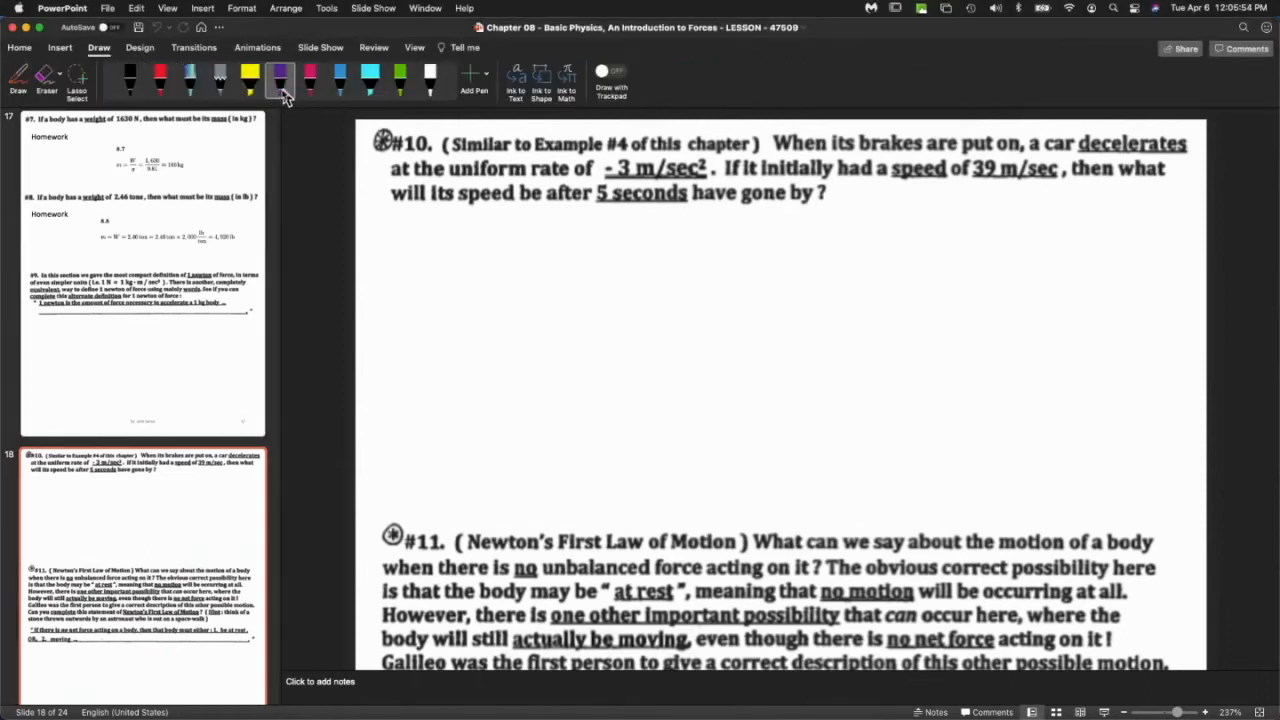
pyautogui.click(280, 72)
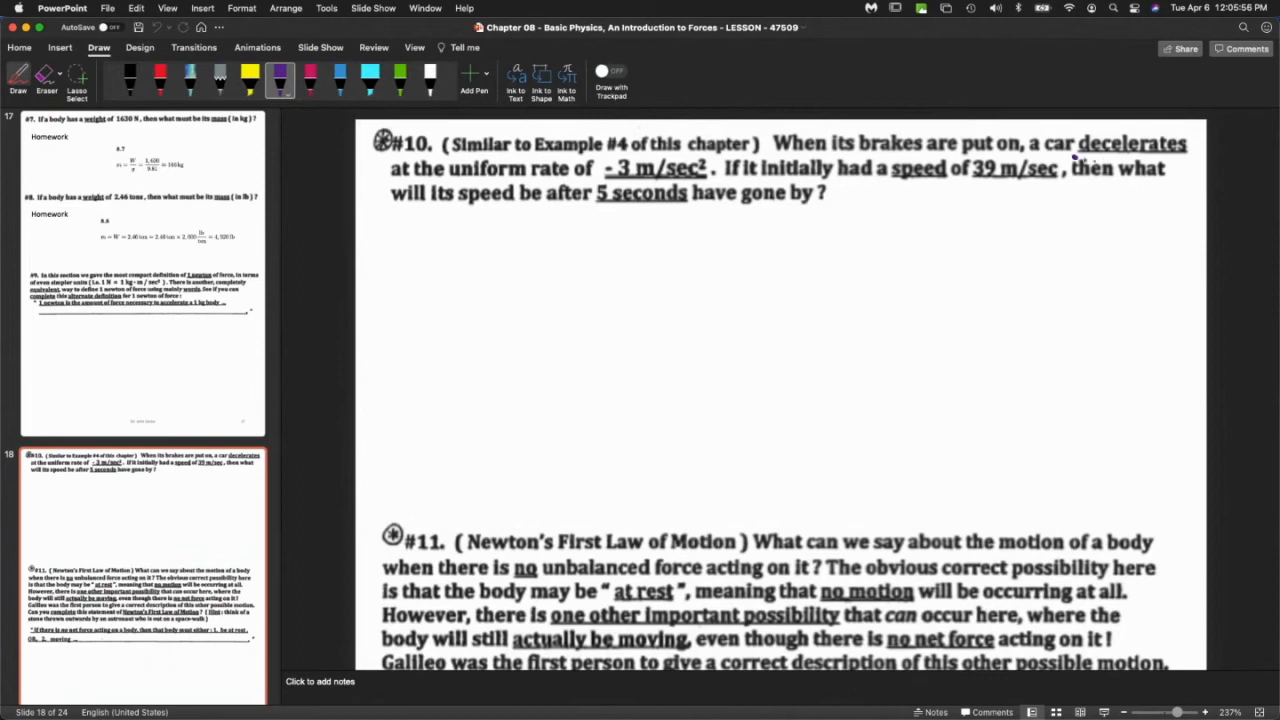
pyautogui.moveTo(1072, 162); pyautogui.dragTo(1200, 168)
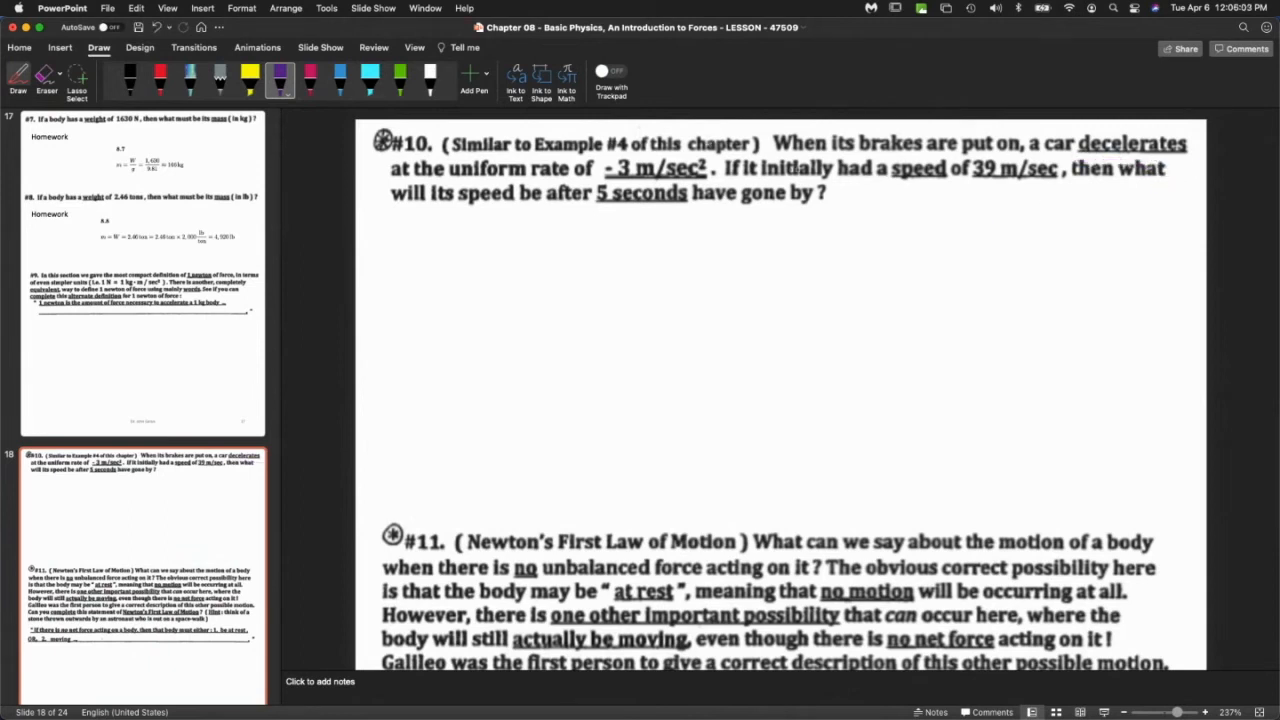
pyautogui.moveTo(760, 184); pyautogui.dragTo(830, 184)
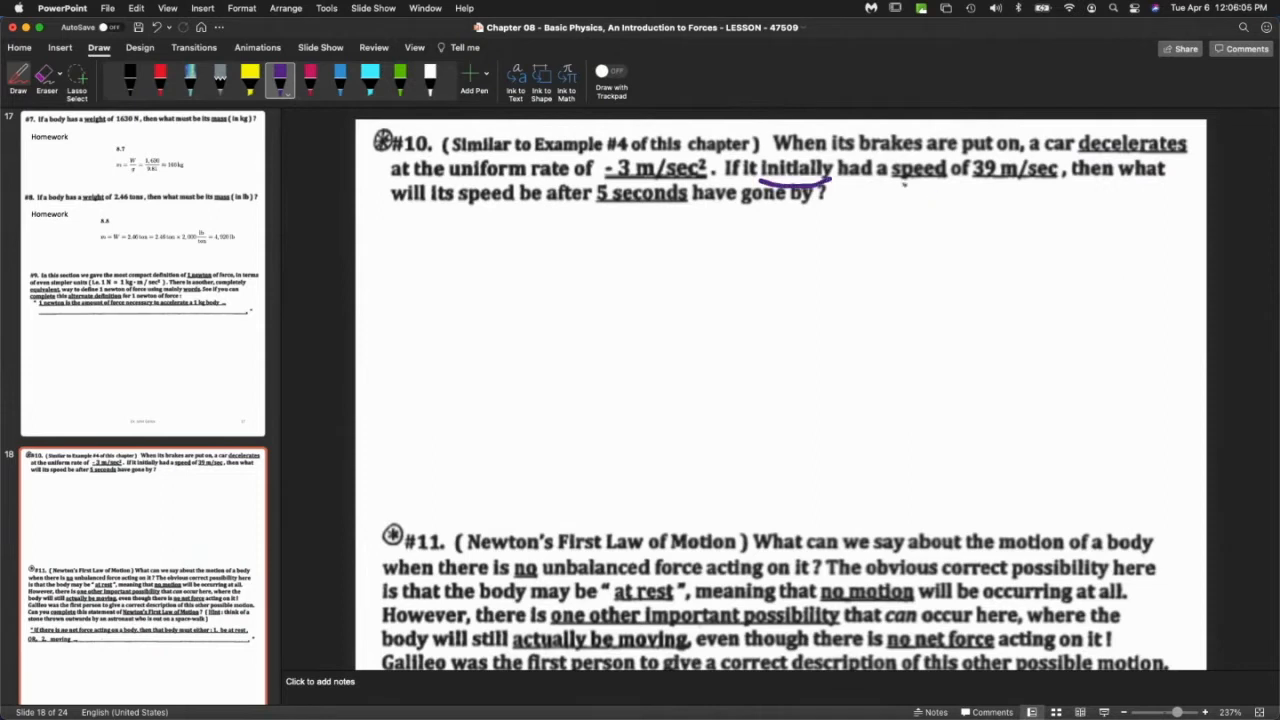
pyautogui.moveTo(900, 184); pyautogui.dragTo(1020, 184)
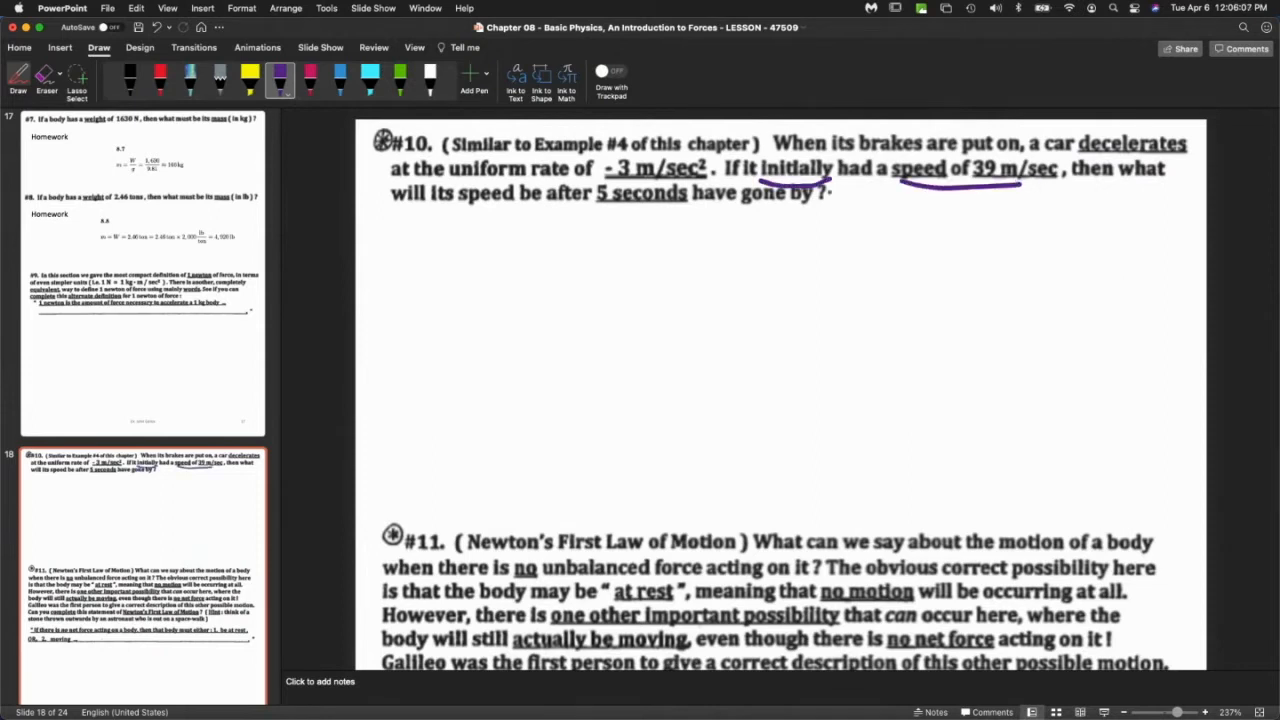
# Highlight 'decelerate' and '−3 m/sec²' in cyan and return to normal editing.
pyautogui.click(370, 78)
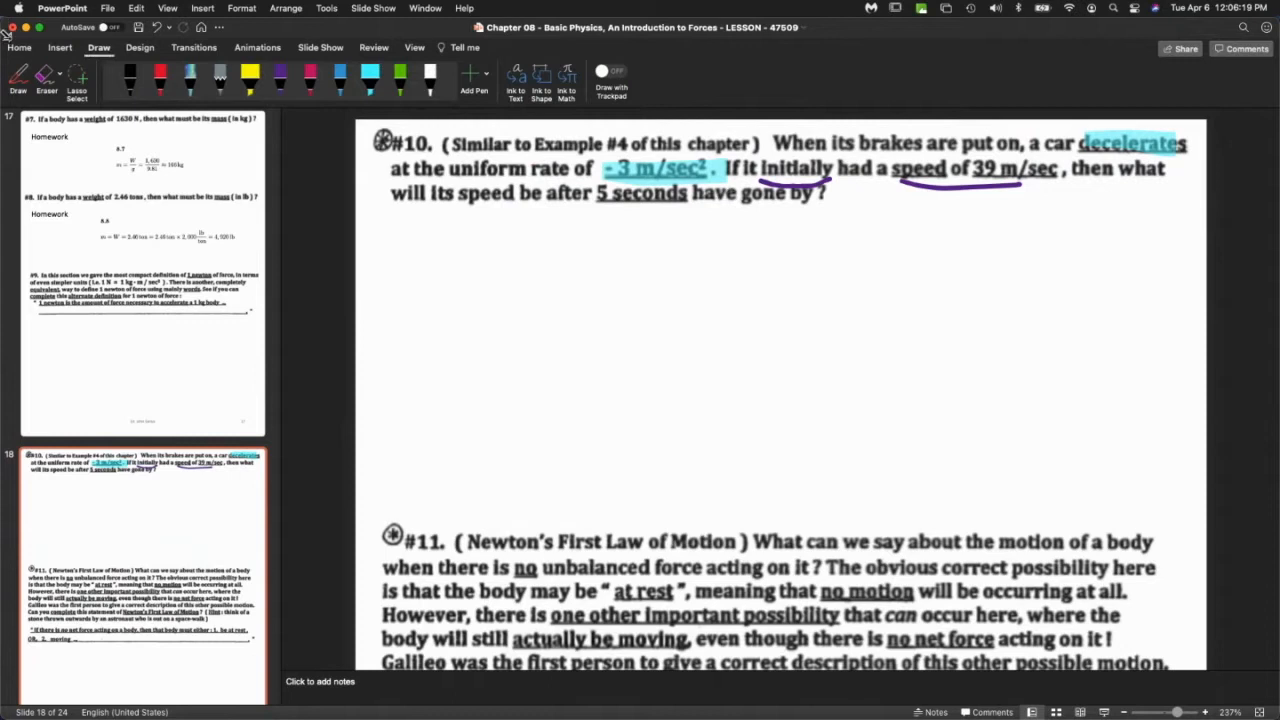
pyautogui.click(20, 48)
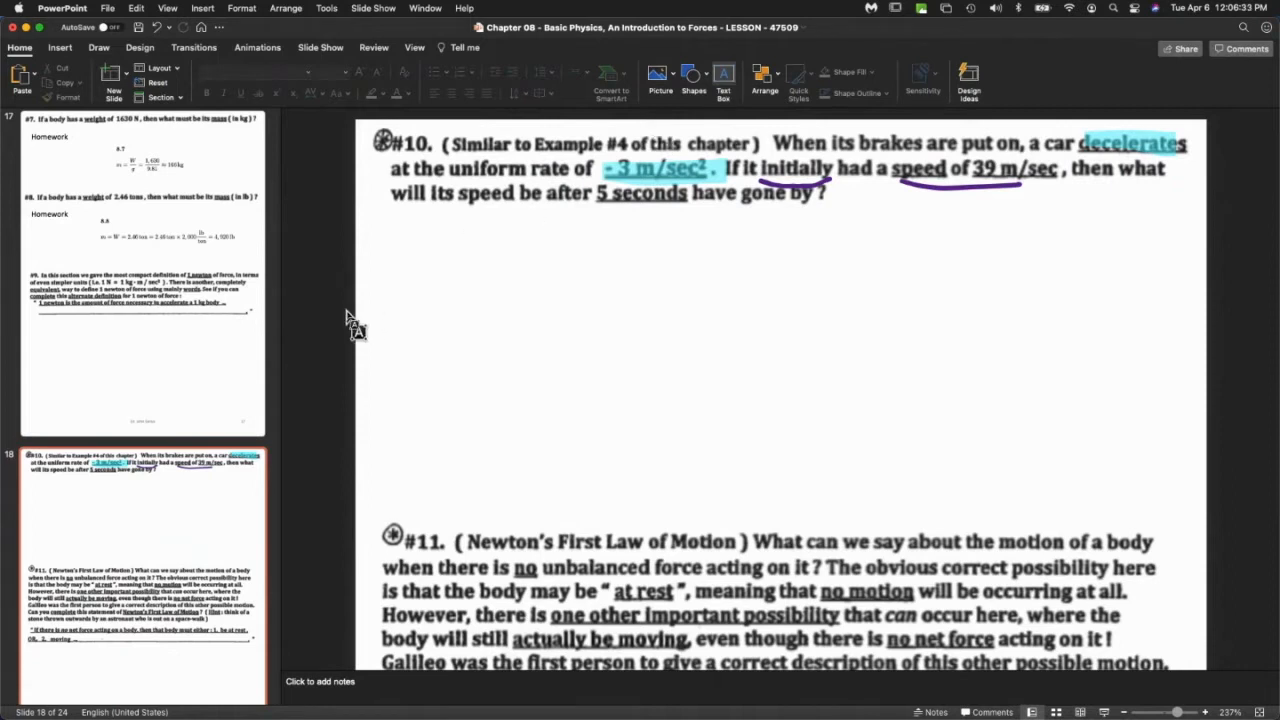
pyautogui.moveTo(680, 224)
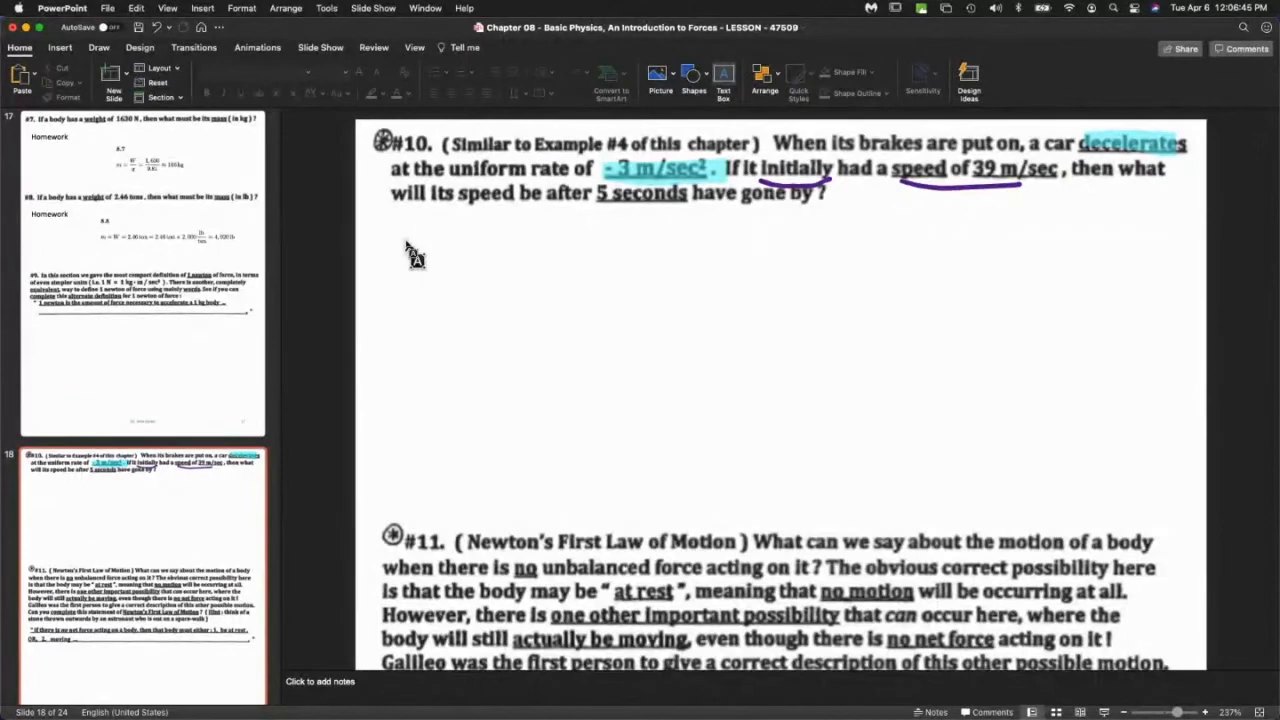
pyautogui.moveTo(1028, 486)
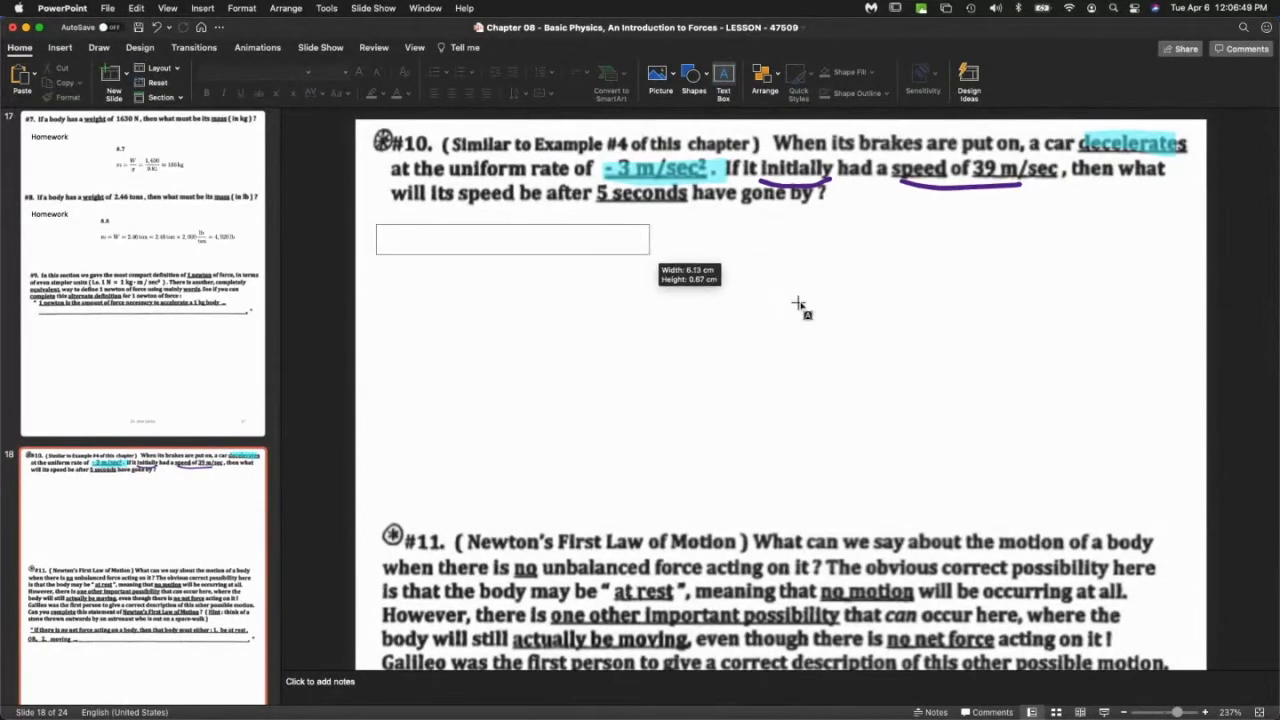
# Write '−3 m/s² every second that passes, the speed is reduced by 3 m/s' under problem #10.
pyautogui.click(512, 238)
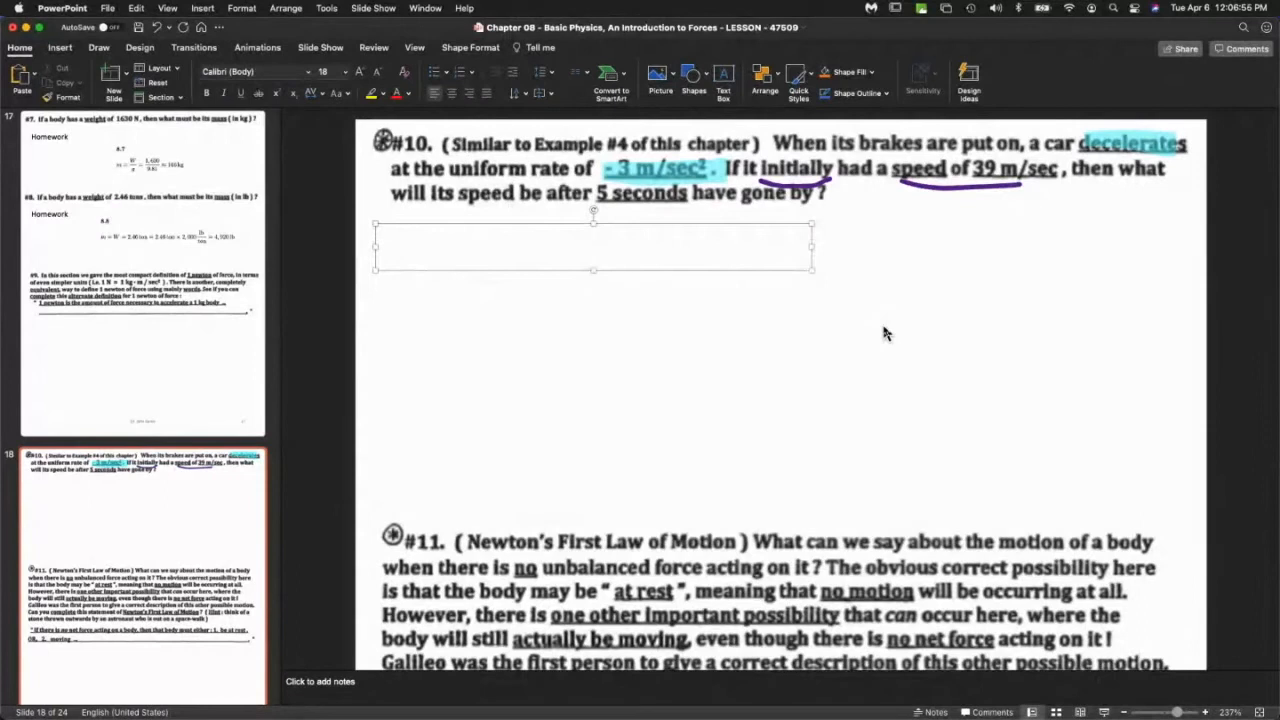
pyautogui.click(204, 8)
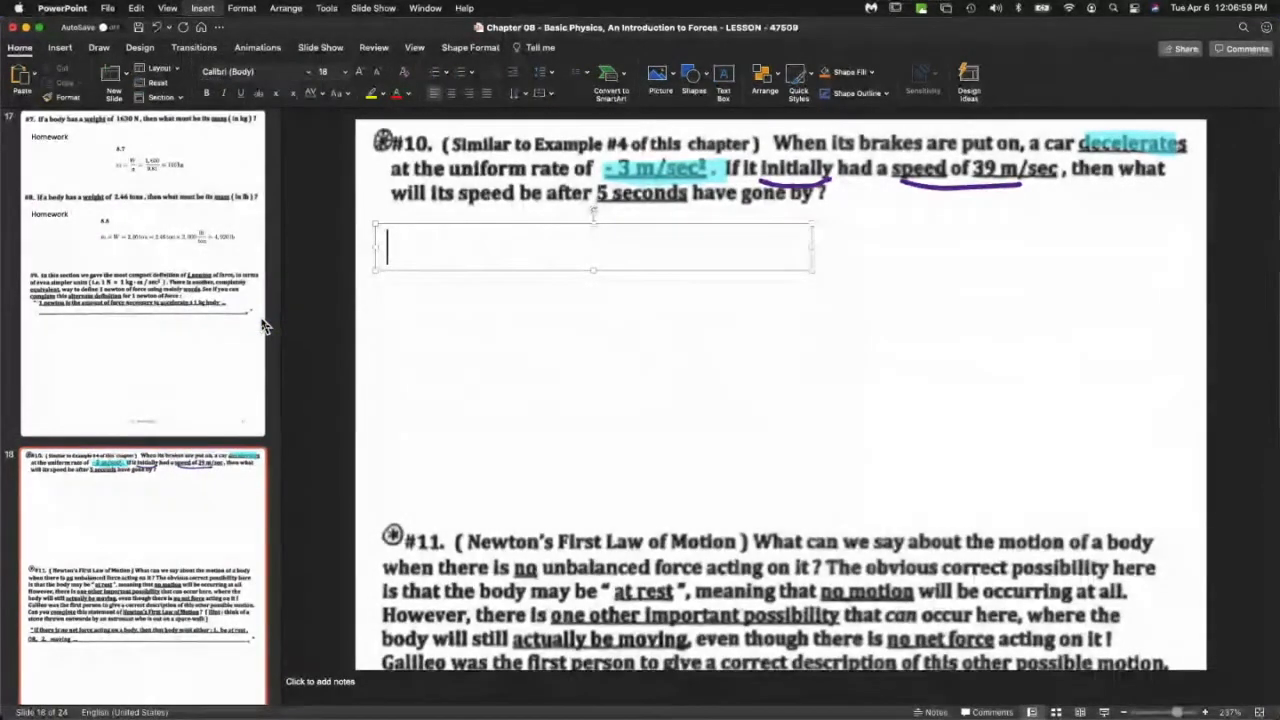
pyautogui.write('-3m/')
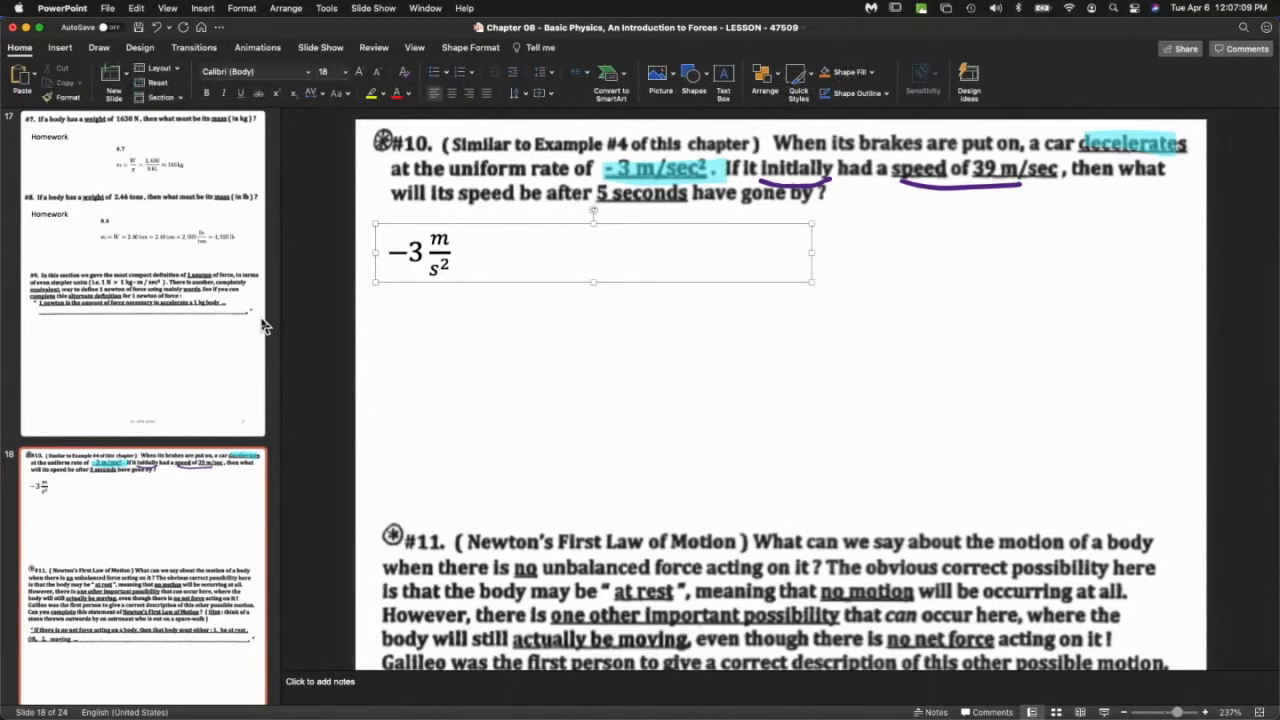
pyautogui.write('every second')
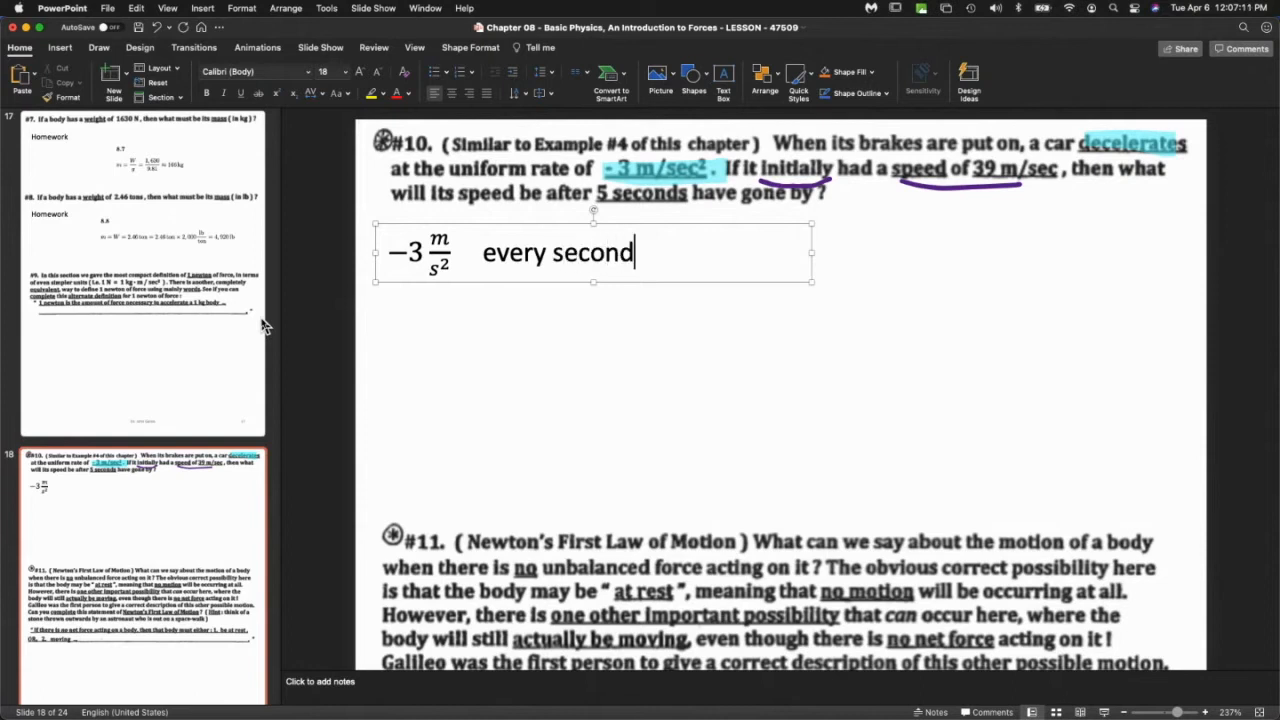
pyautogui.write('that passe')
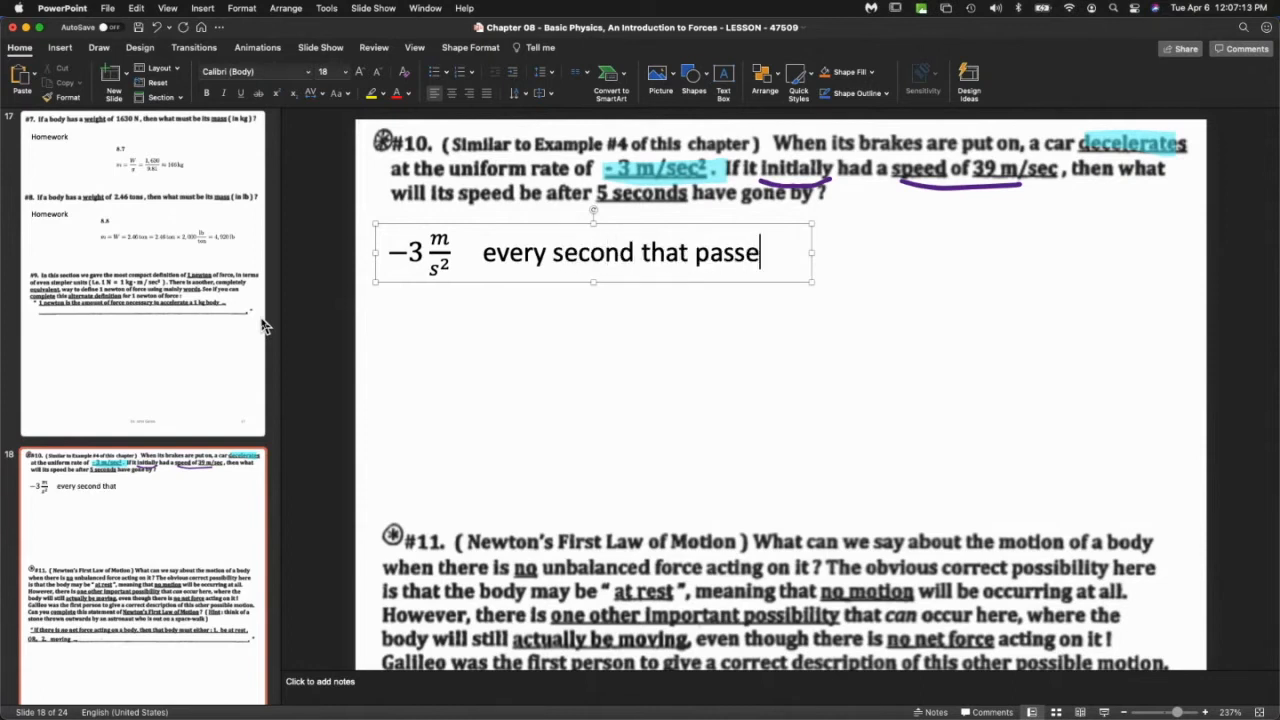
pyautogui.write('s, the')
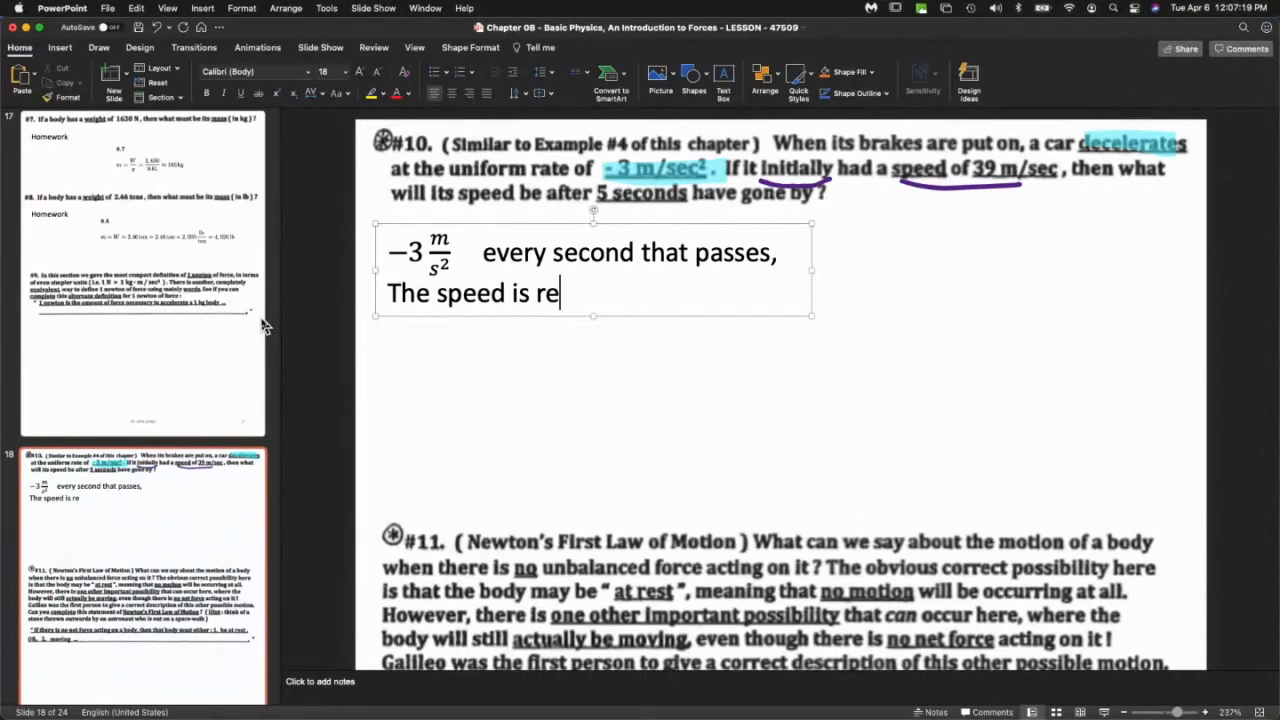
pyautogui.write('duced by 3 m/s')
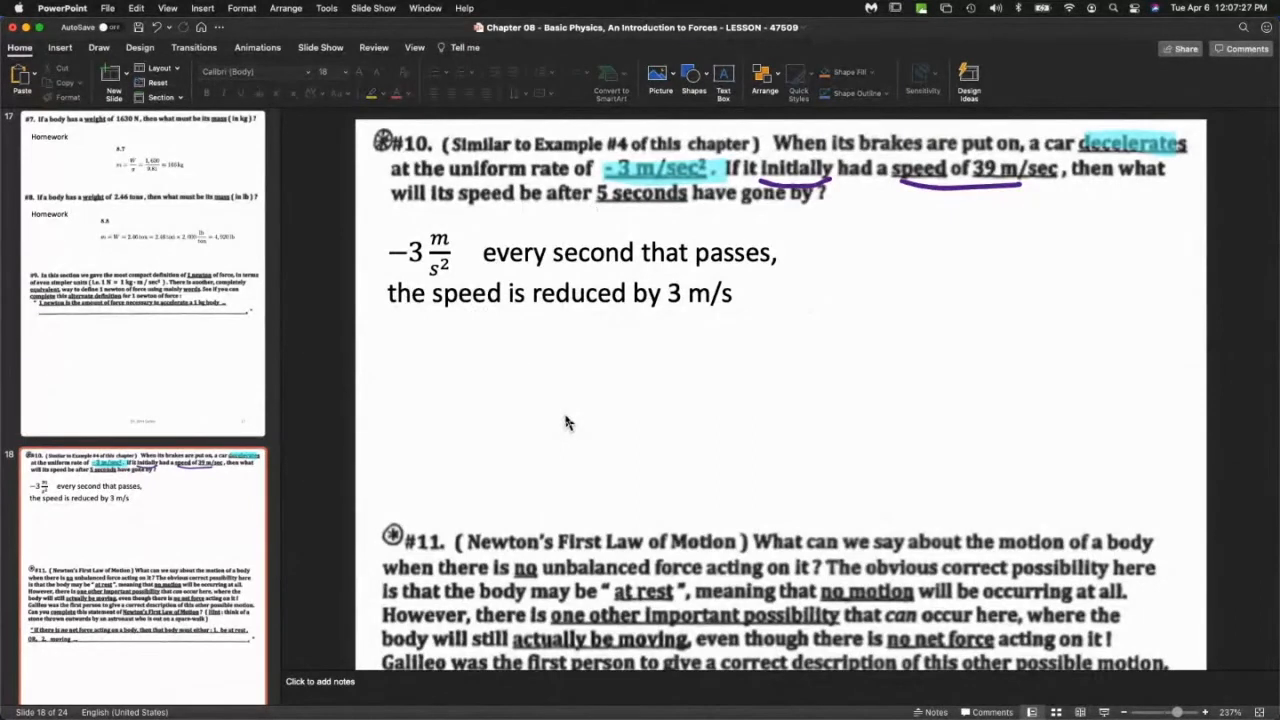
pyautogui.moveTo(1000, 160)
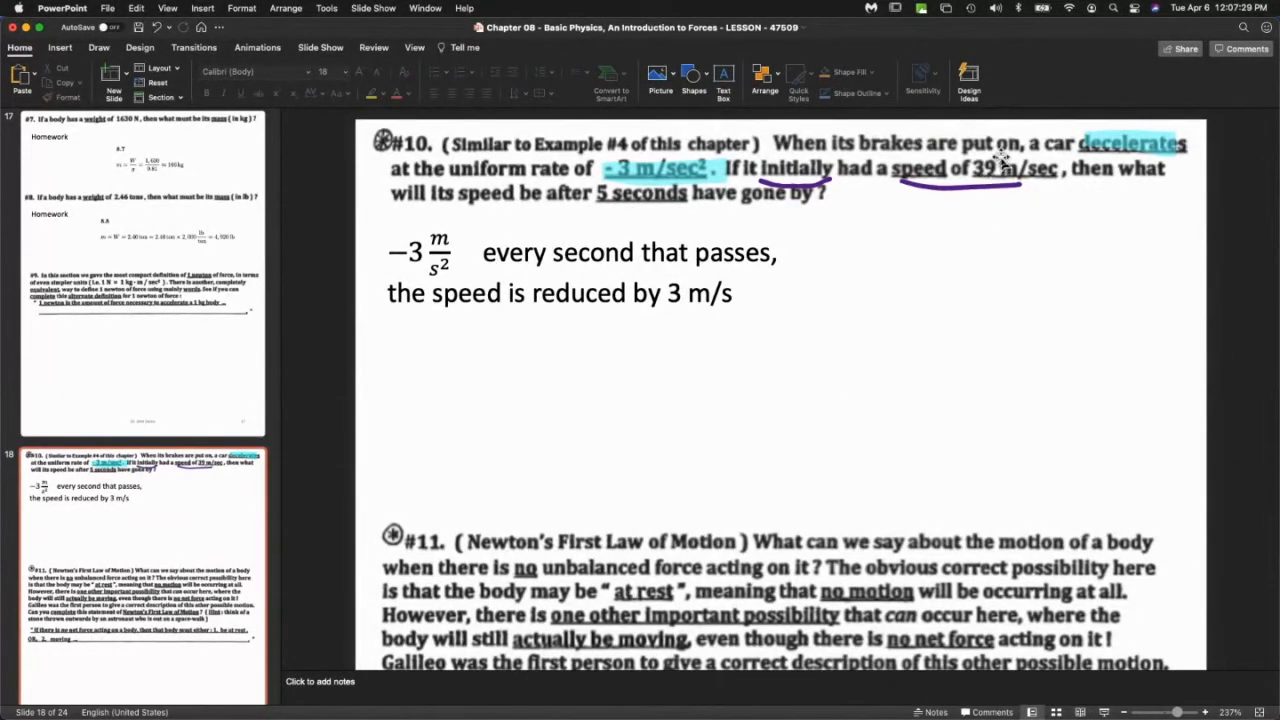
pyautogui.moveTo(840, 156)
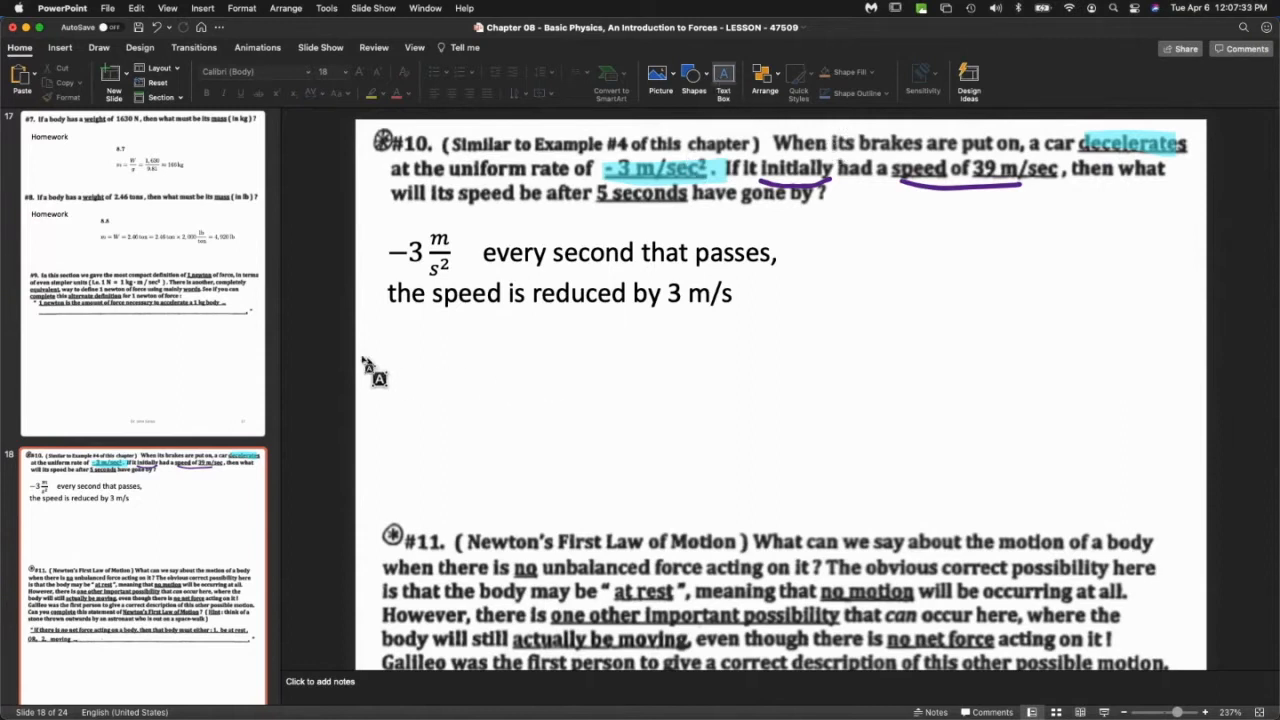
# Add a second text box reading '39,36,33,30,etc' below the explanation.
pyautogui.moveTo(376, 340); pyautogui.dragTo(660, 398)
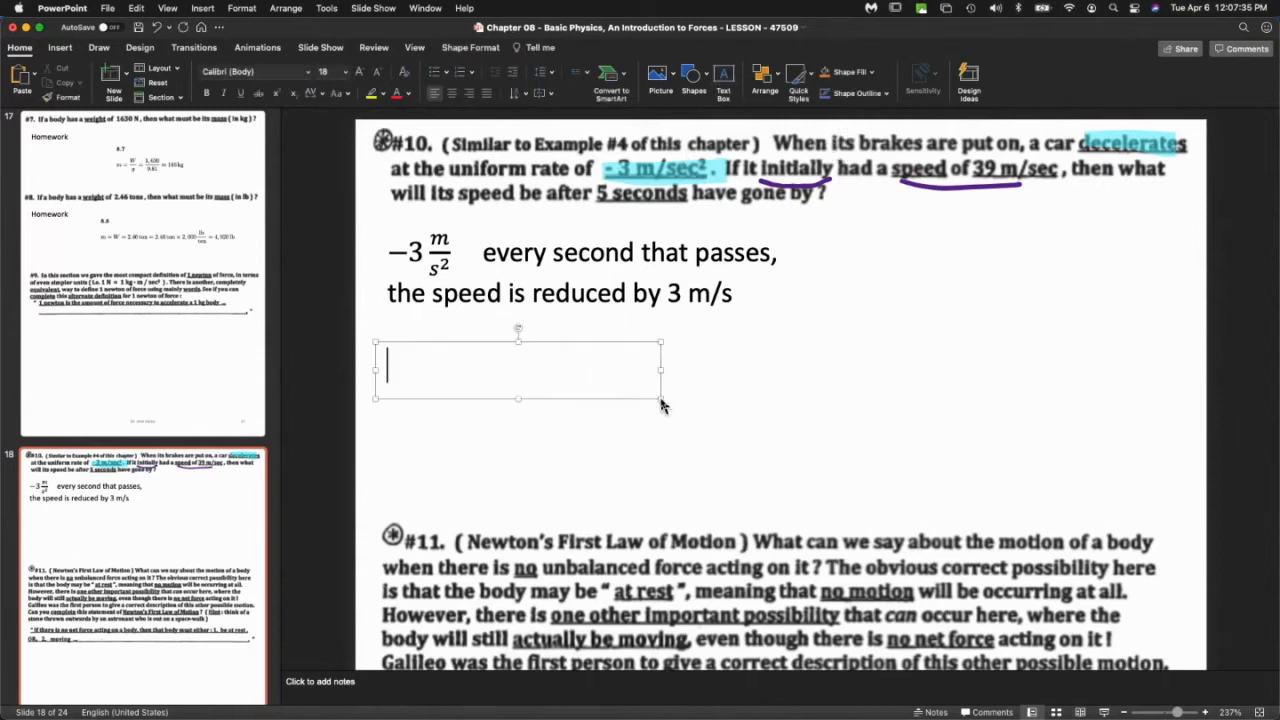
pyautogui.write('39,')
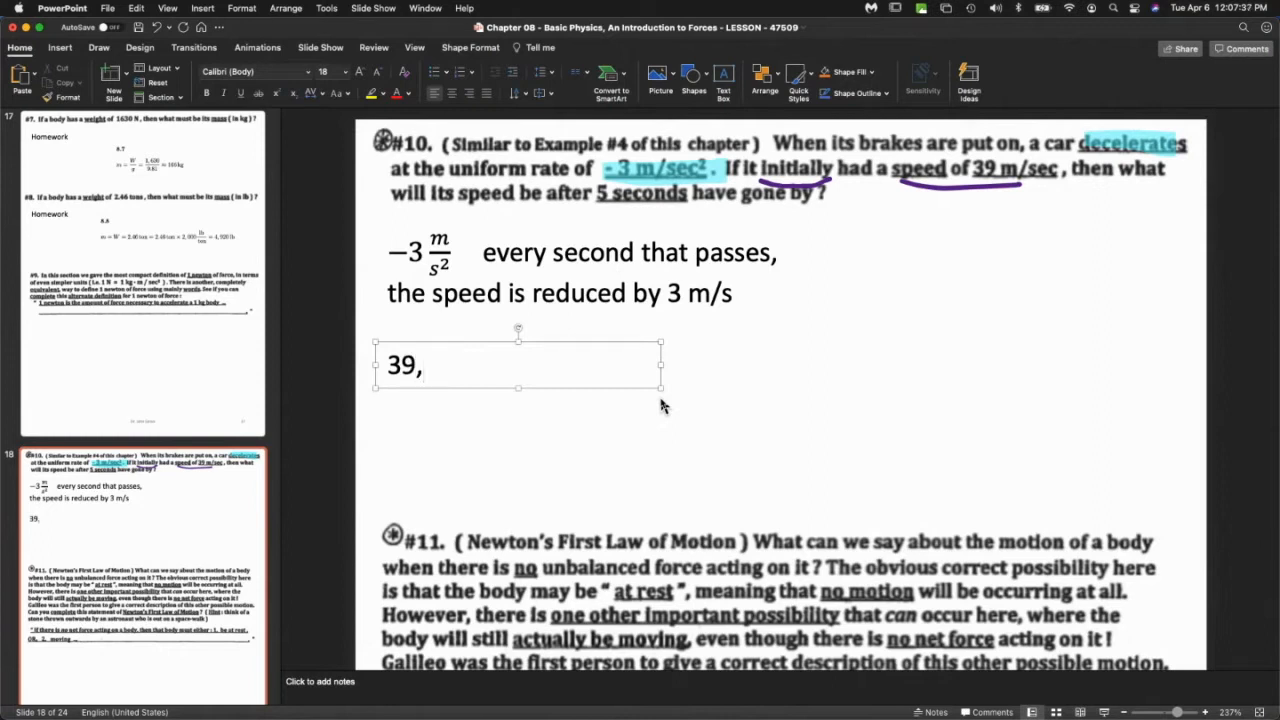
pyautogui.write('36,33,')
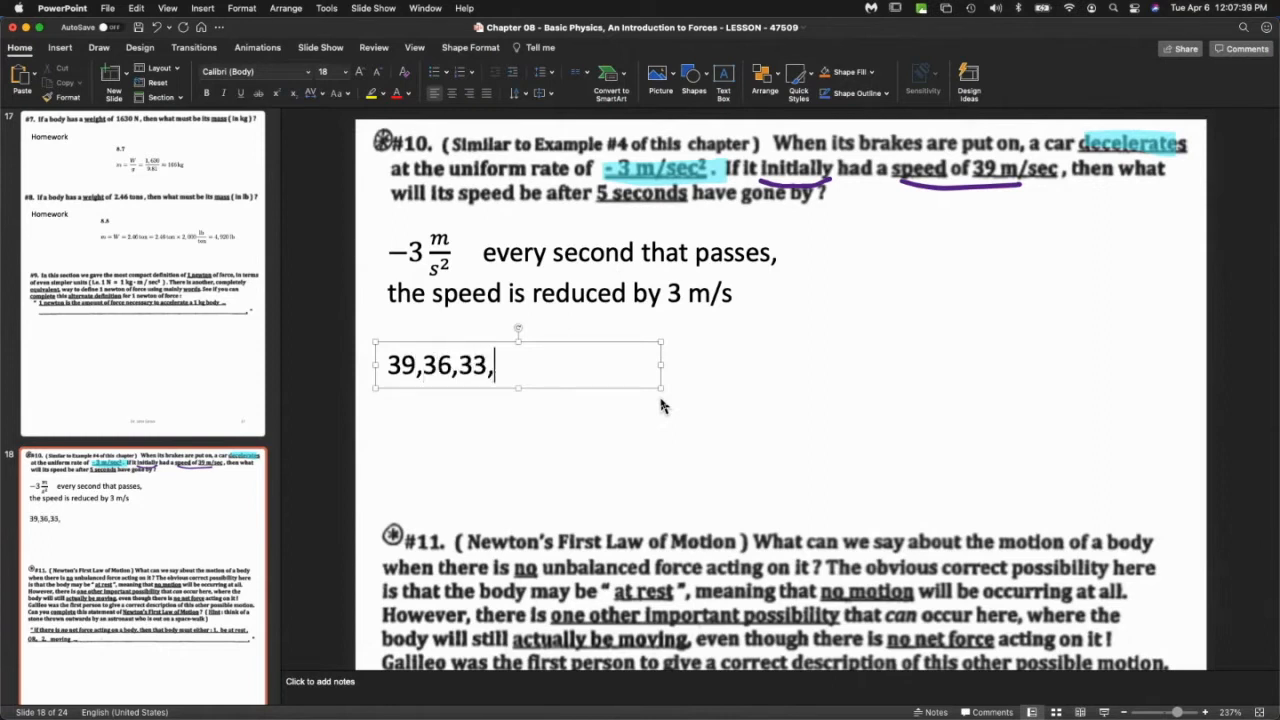
pyautogui.write('30,etc.')
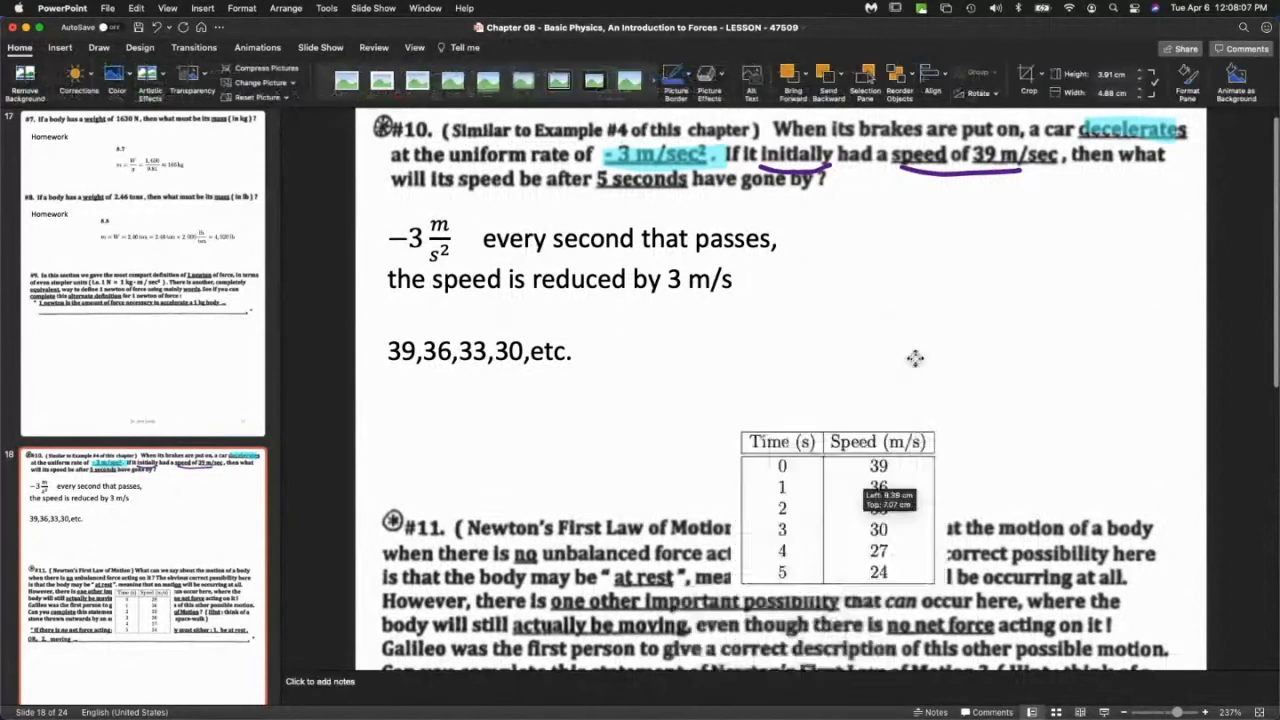
# Move the time–speed table up beside the −3 m/s² explanation.
pyautogui.moveTo(838, 510); pyautogui.dragTo(910, 300)
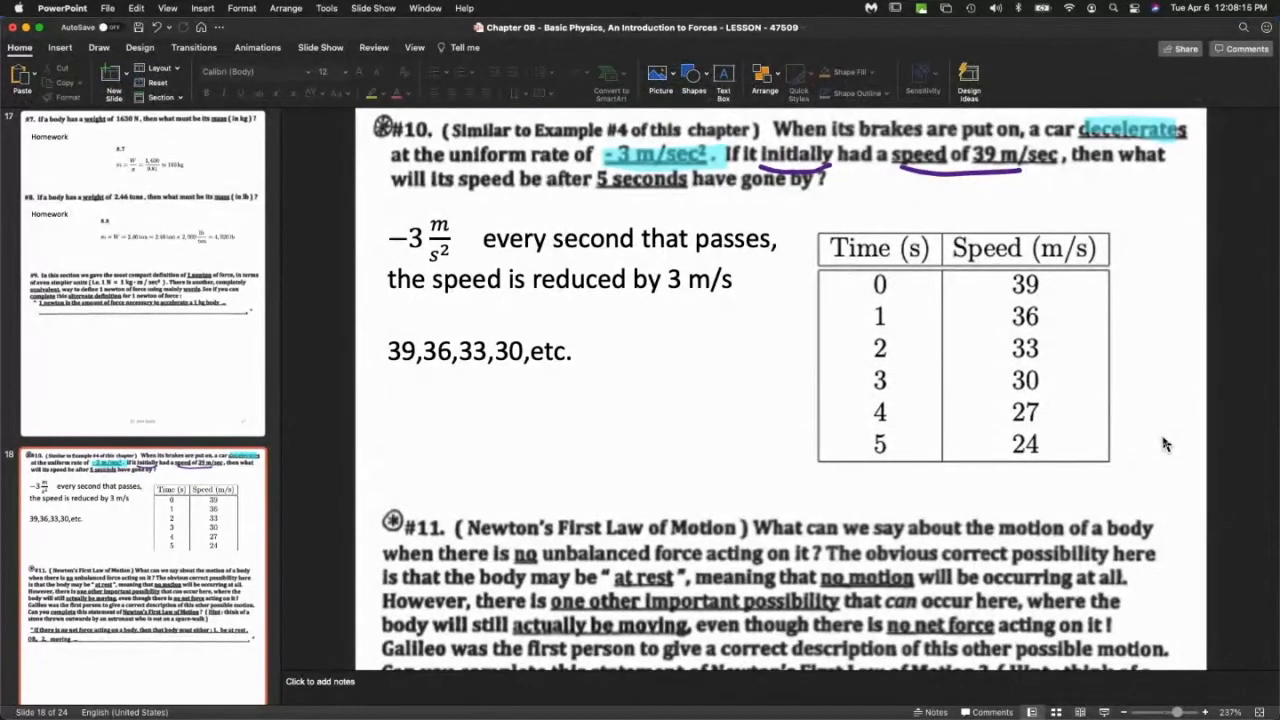
pyautogui.moveTo(1044, 284)
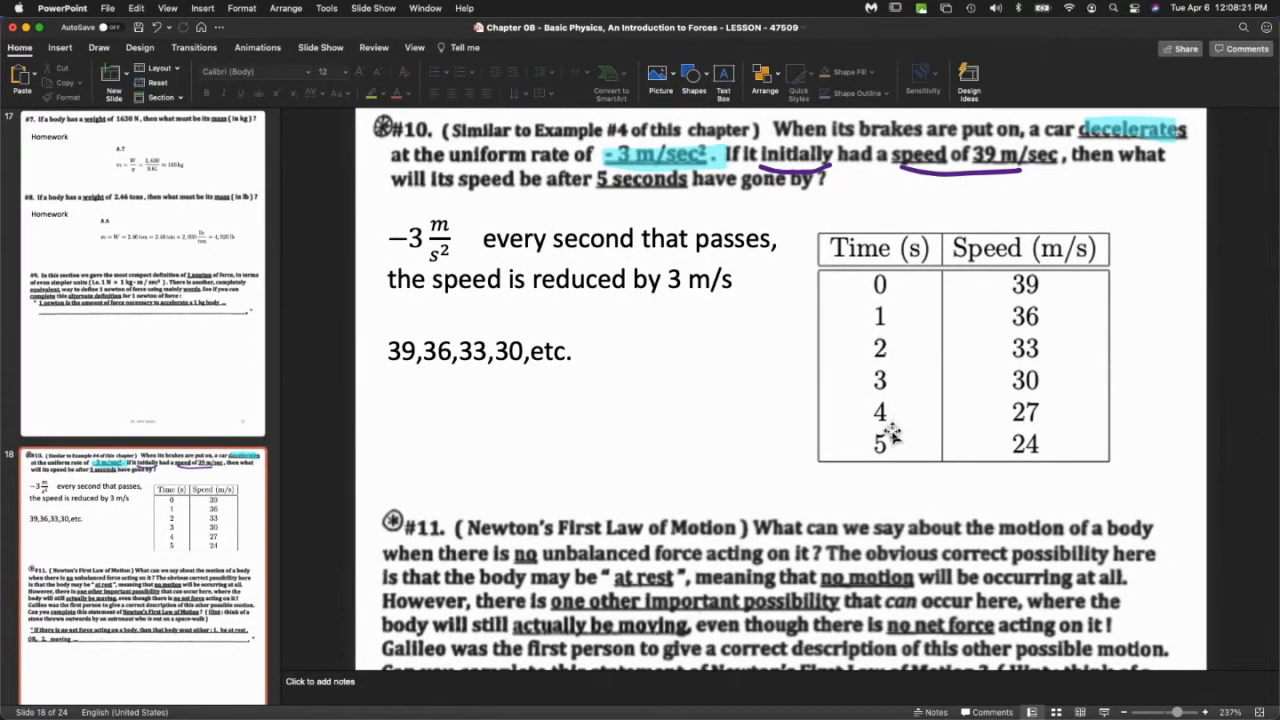
pyautogui.moveTo(620, 198)
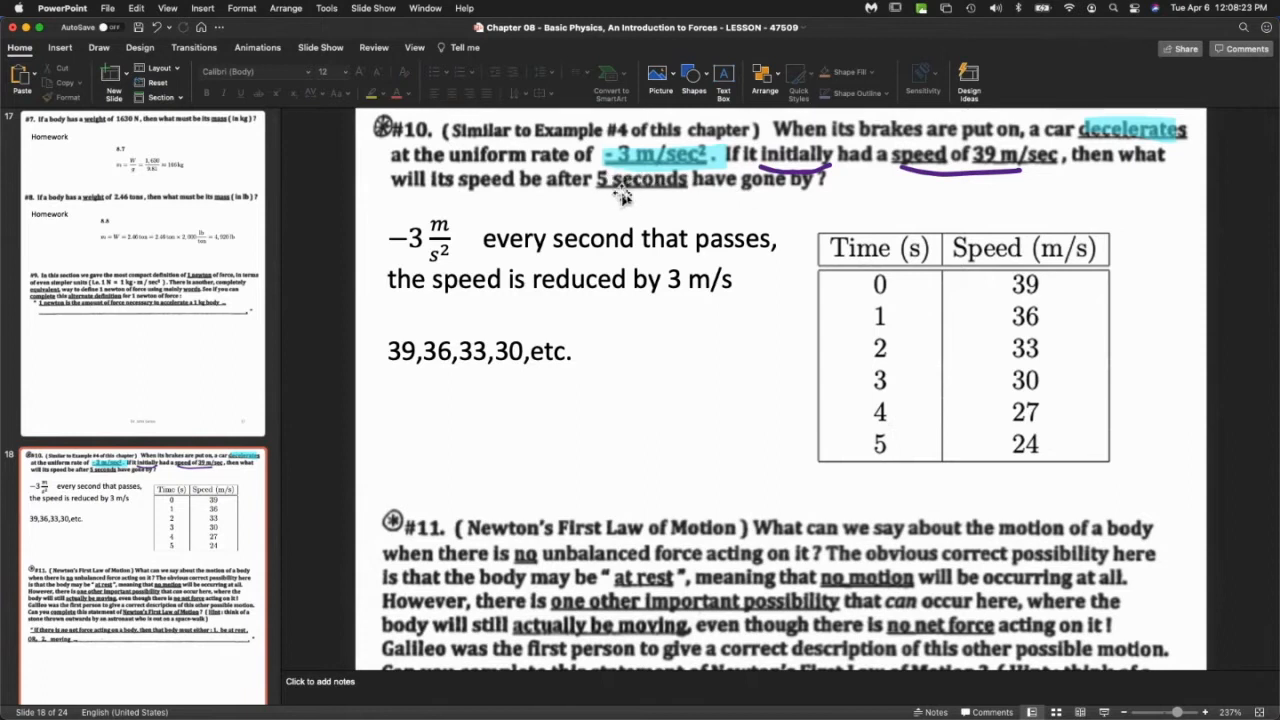
pyautogui.moveTo(710, 198)
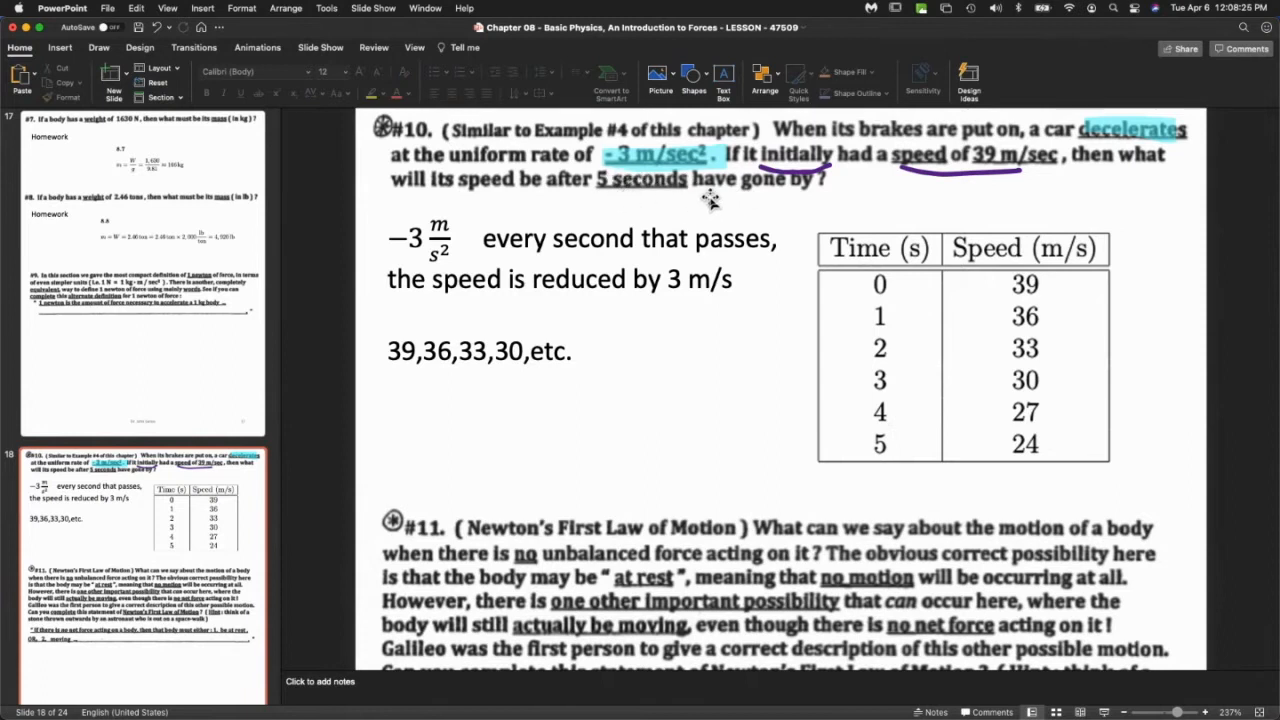
pyautogui.moveTo(1060, 290)
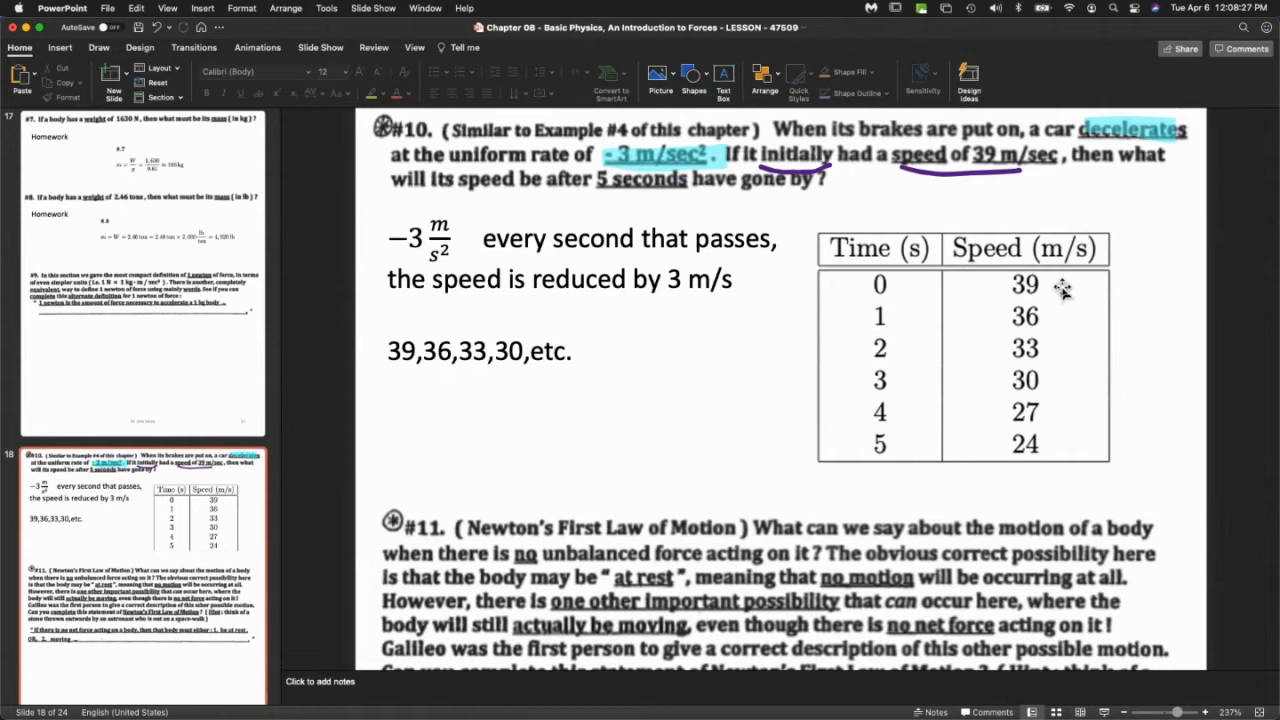
pyautogui.moveTo(1072, 428)
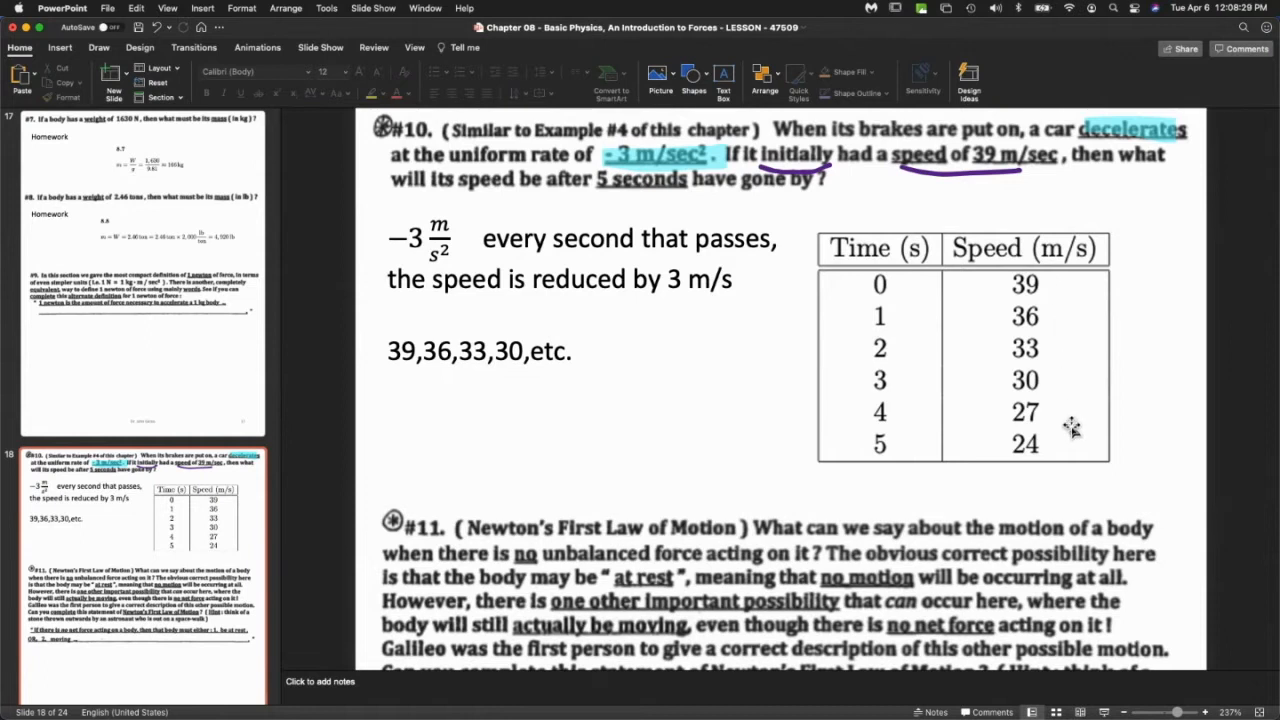
pyautogui.moveTo(1184, 432)
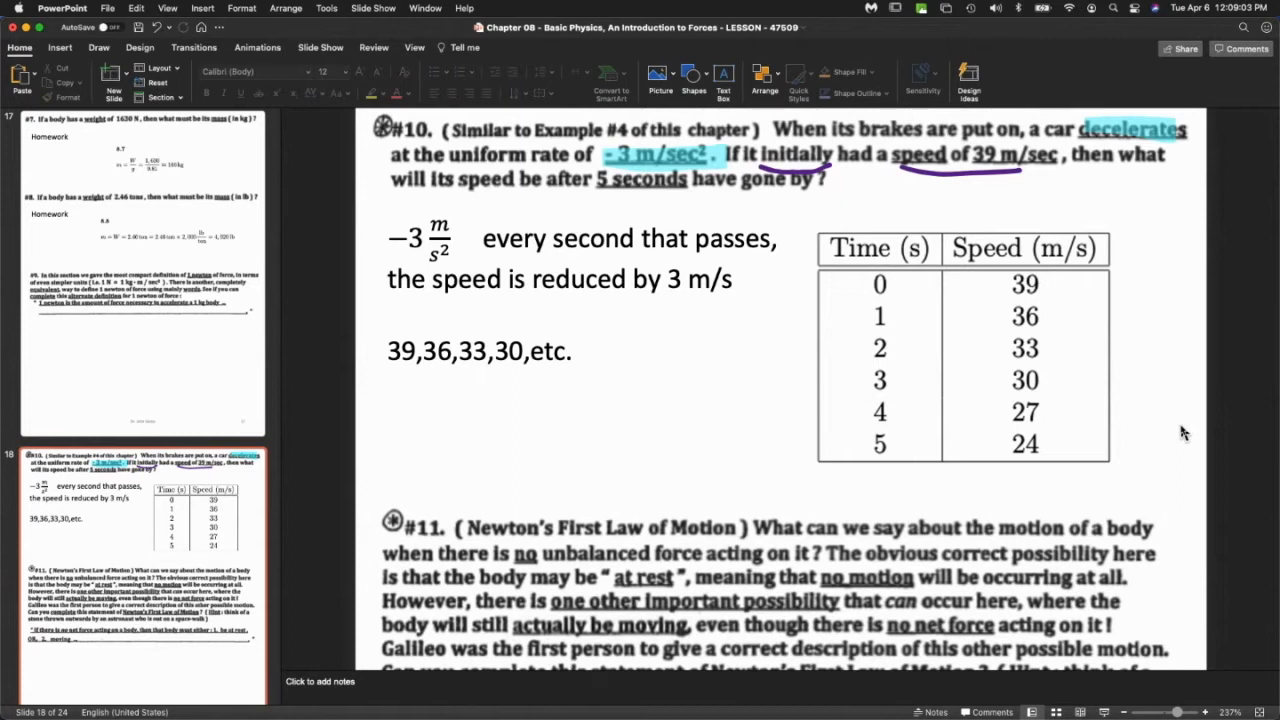
pyautogui.moveTo(804, 164)
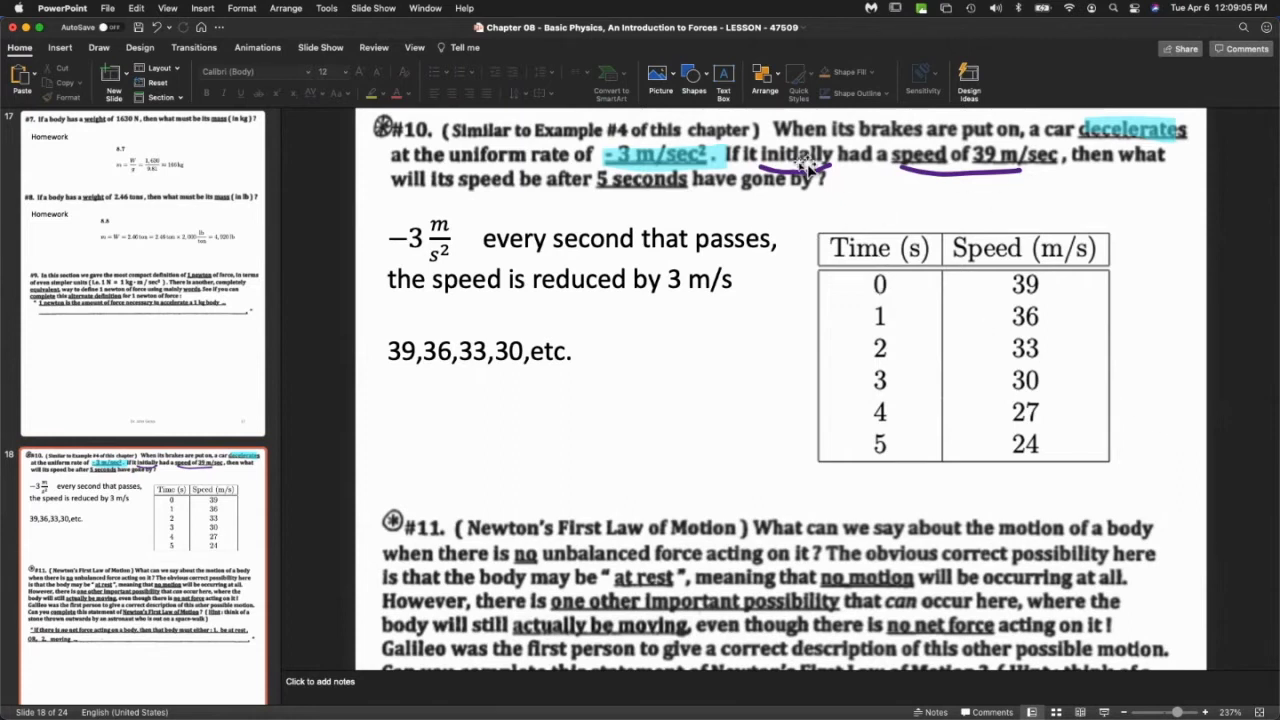
pyautogui.moveTo(684, 178)
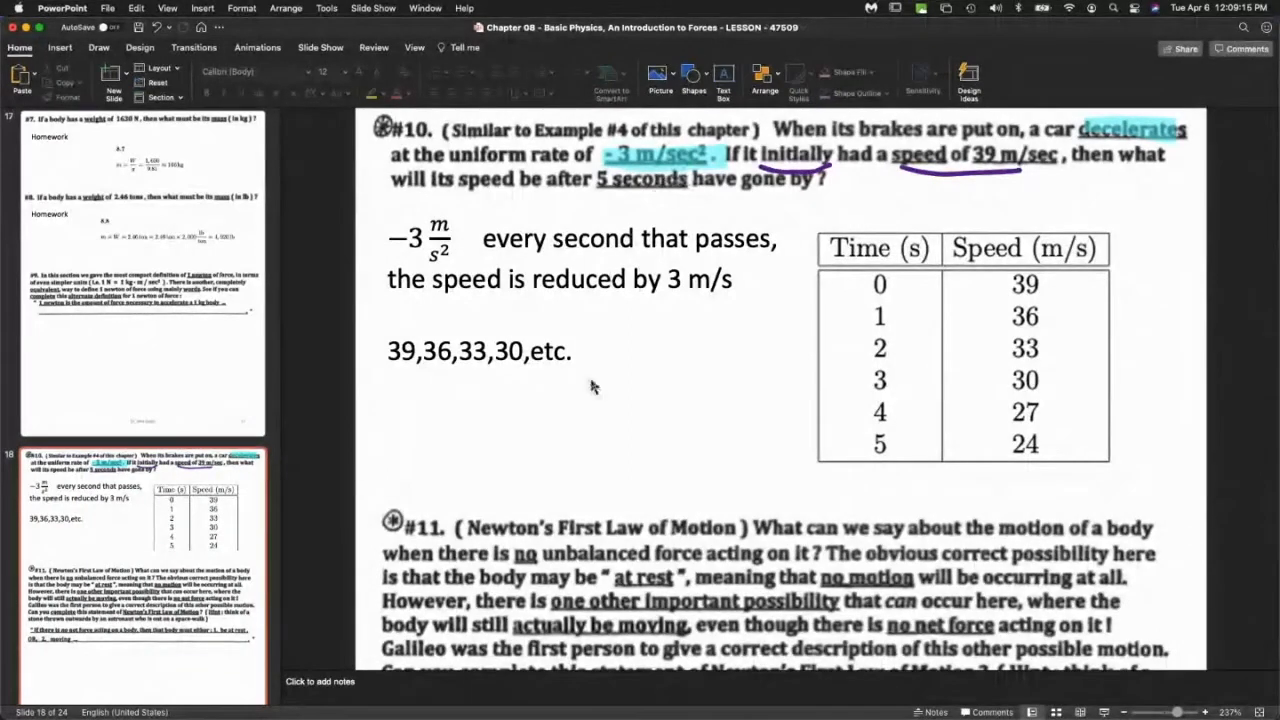
pyautogui.moveTo(596, 420)
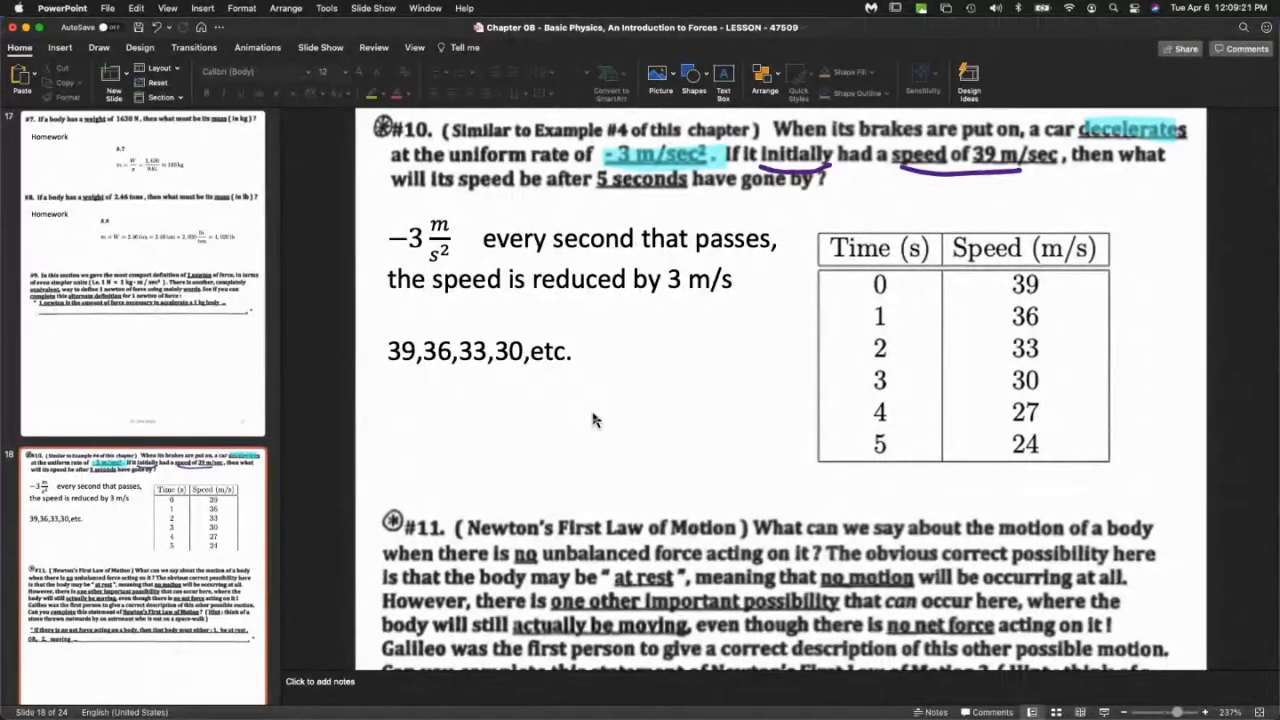
pyautogui.moveTo(656, 372)
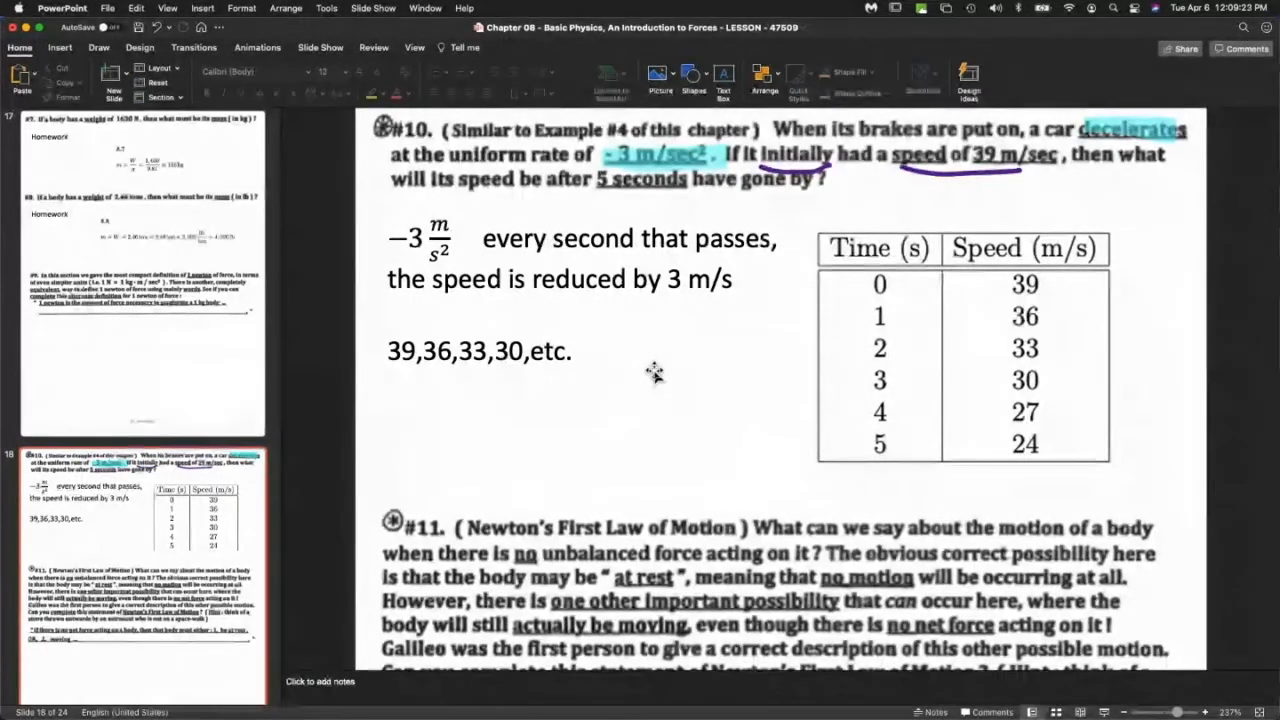
pyautogui.scroll(-3)
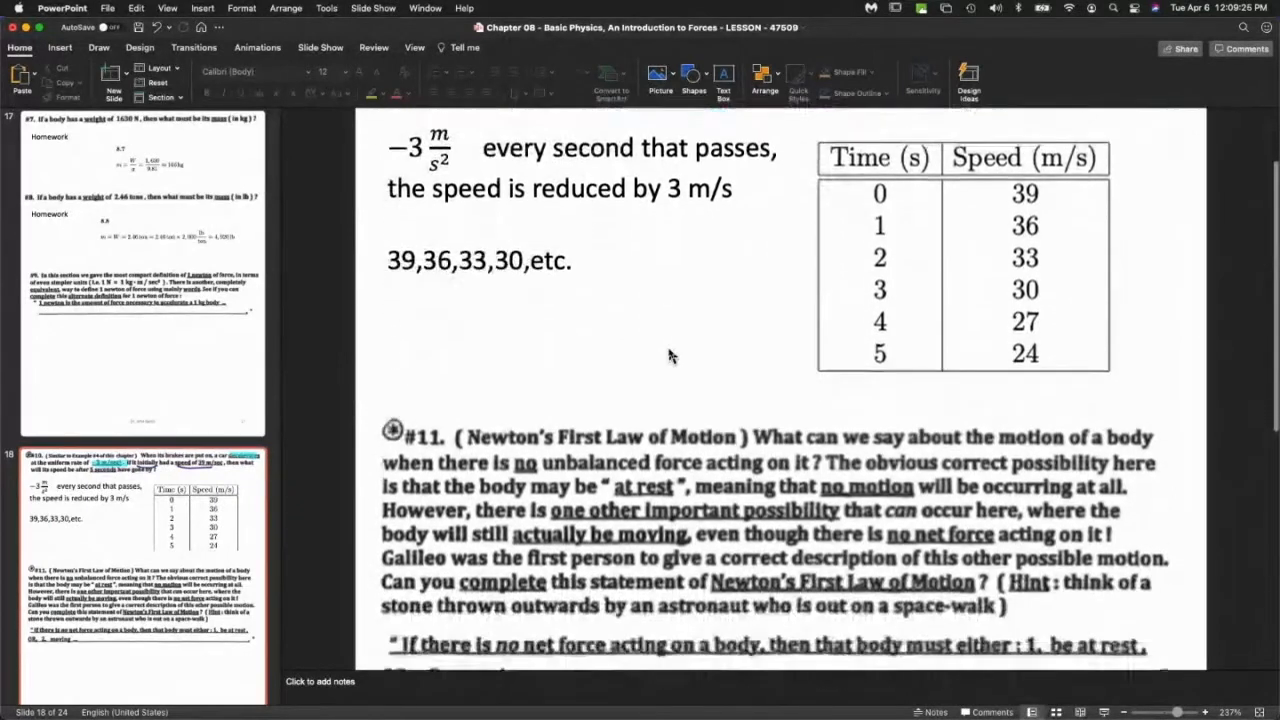
pyautogui.scroll(-3)
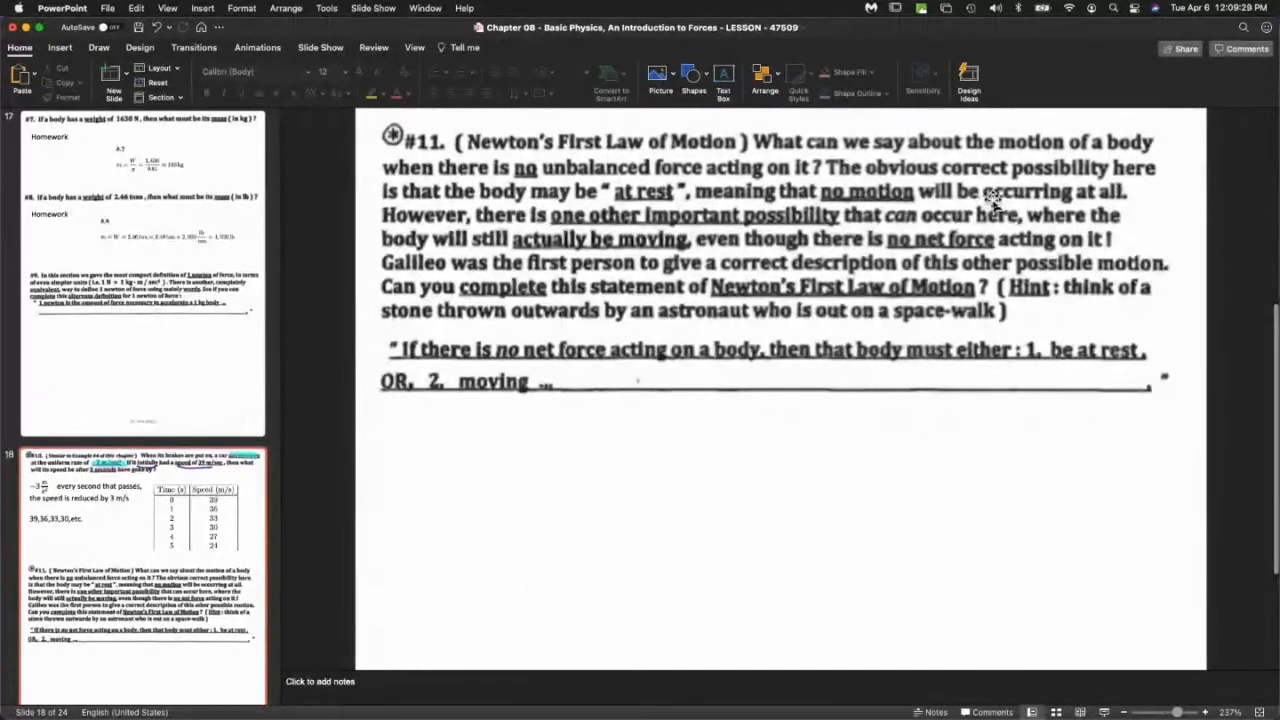
pyautogui.moveTo(724, 344)
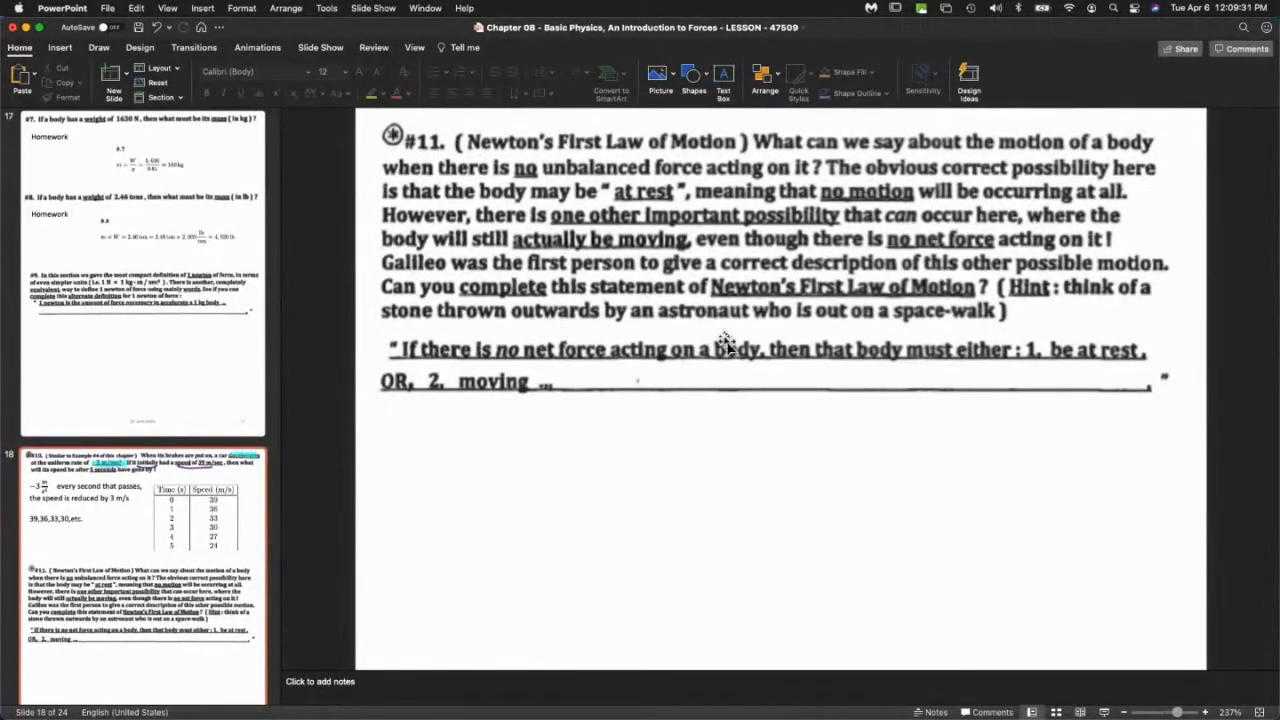
pyautogui.moveTo(570, 280)
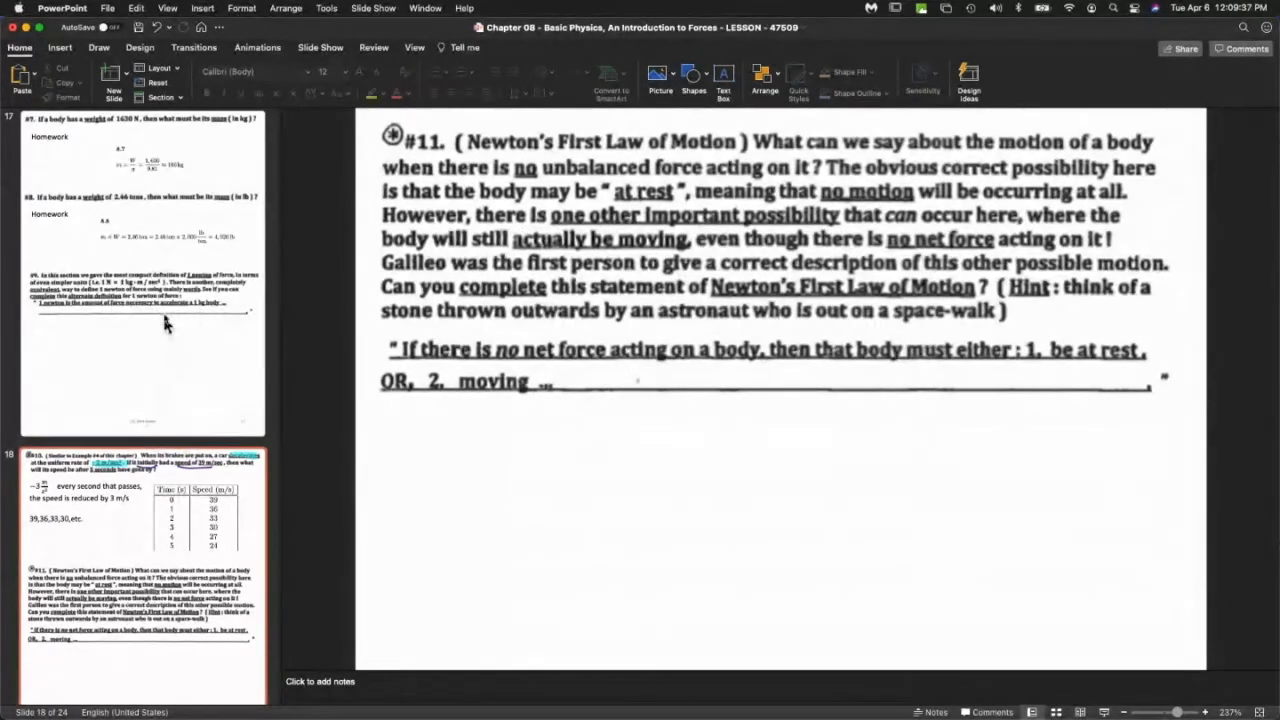
# Scroll the thumbnails and show the Newton's laws summary slide 24.
pyautogui.scroll(-3)
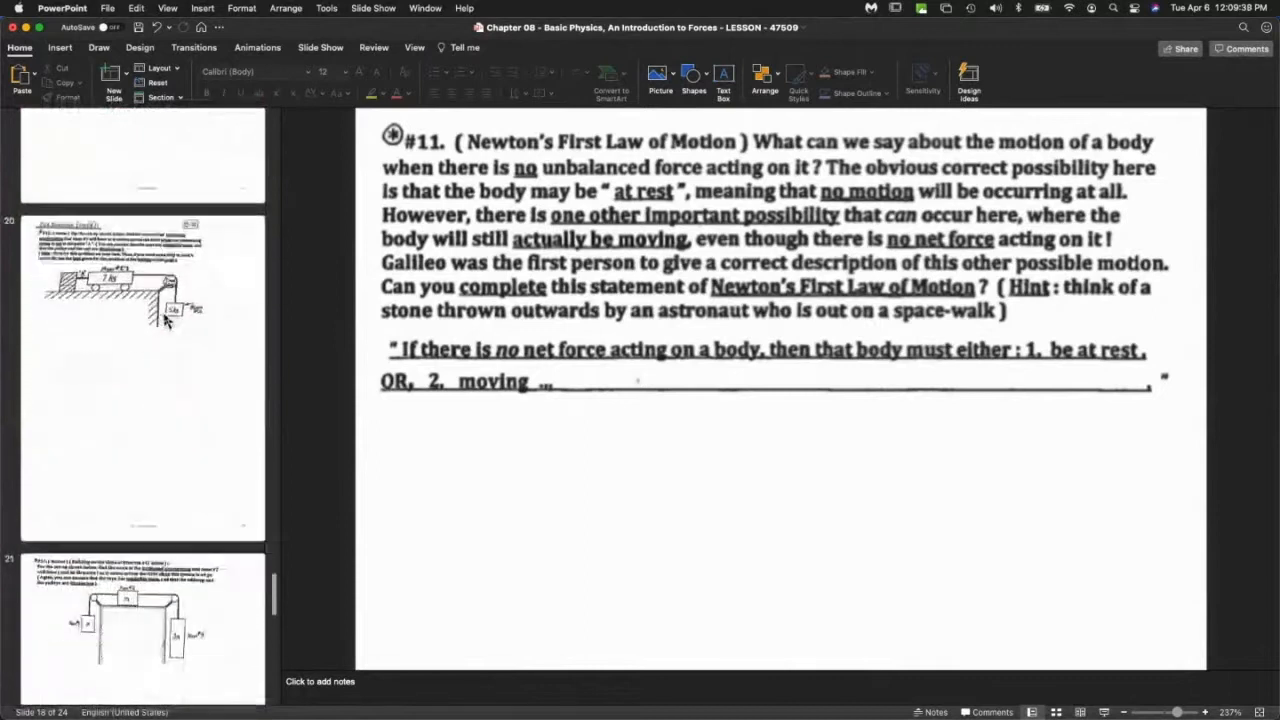
pyautogui.scroll(-3)
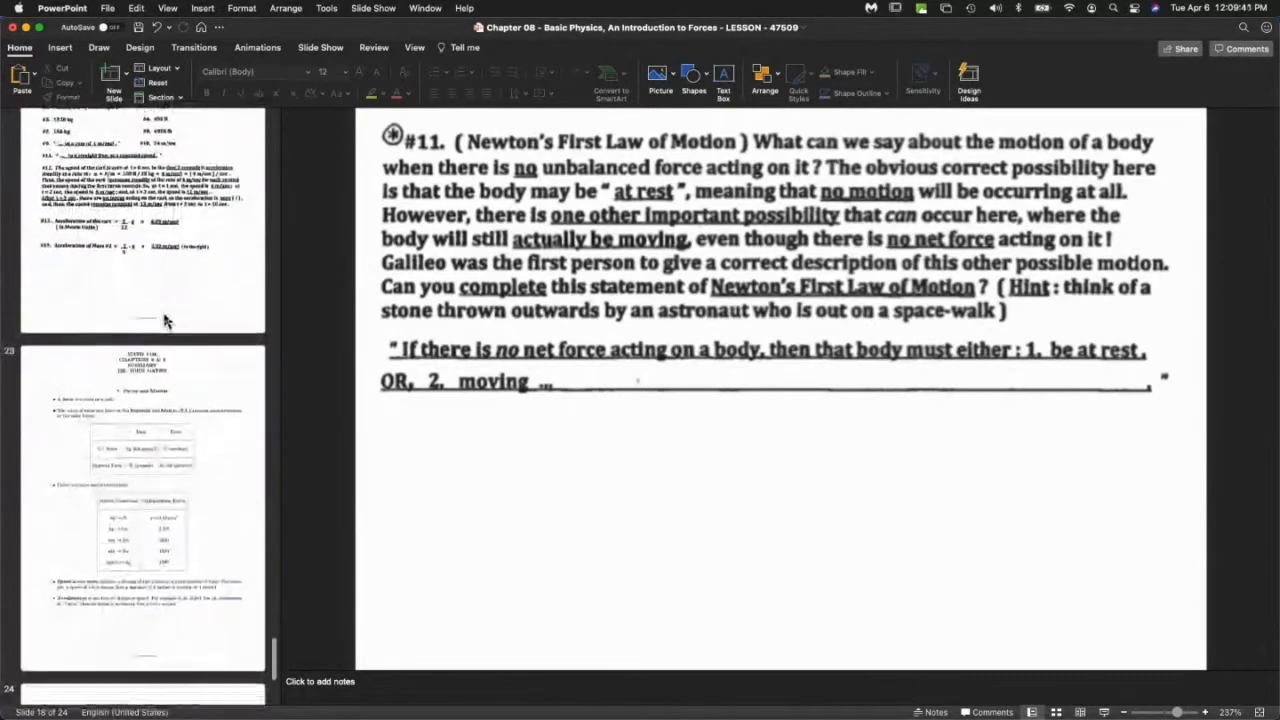
pyautogui.scroll(-3)
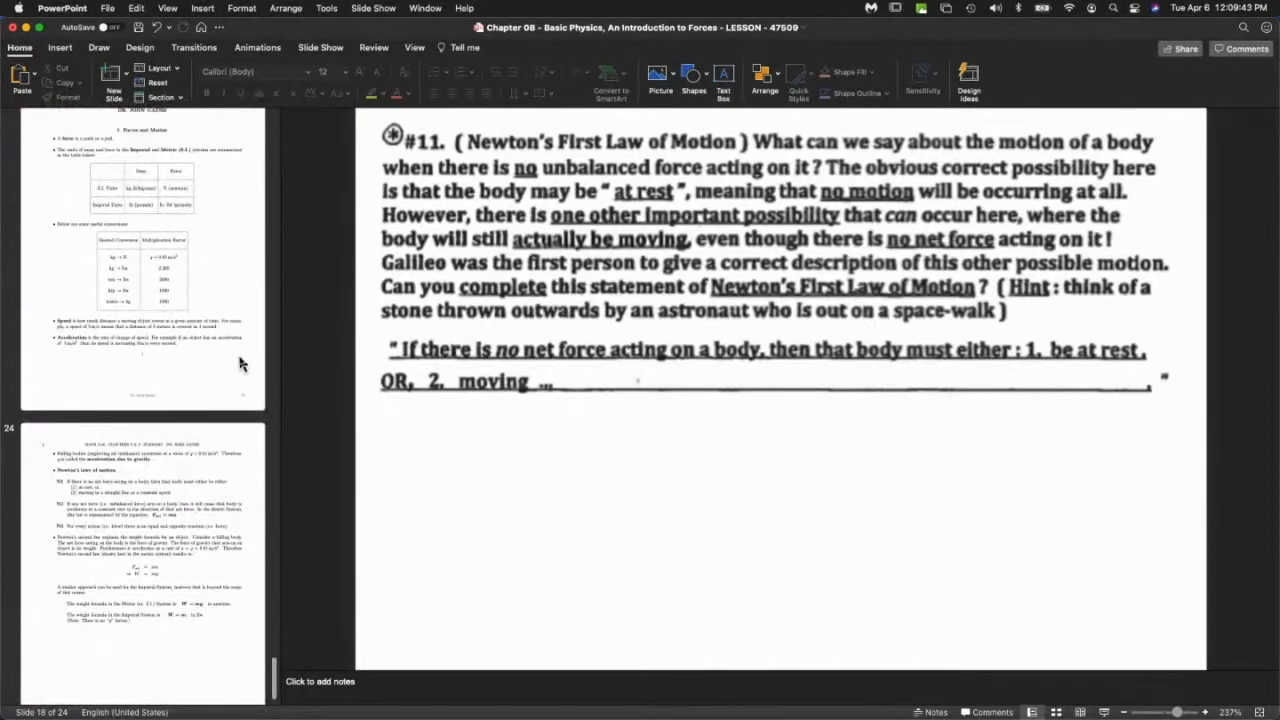
pyautogui.click(142, 556)
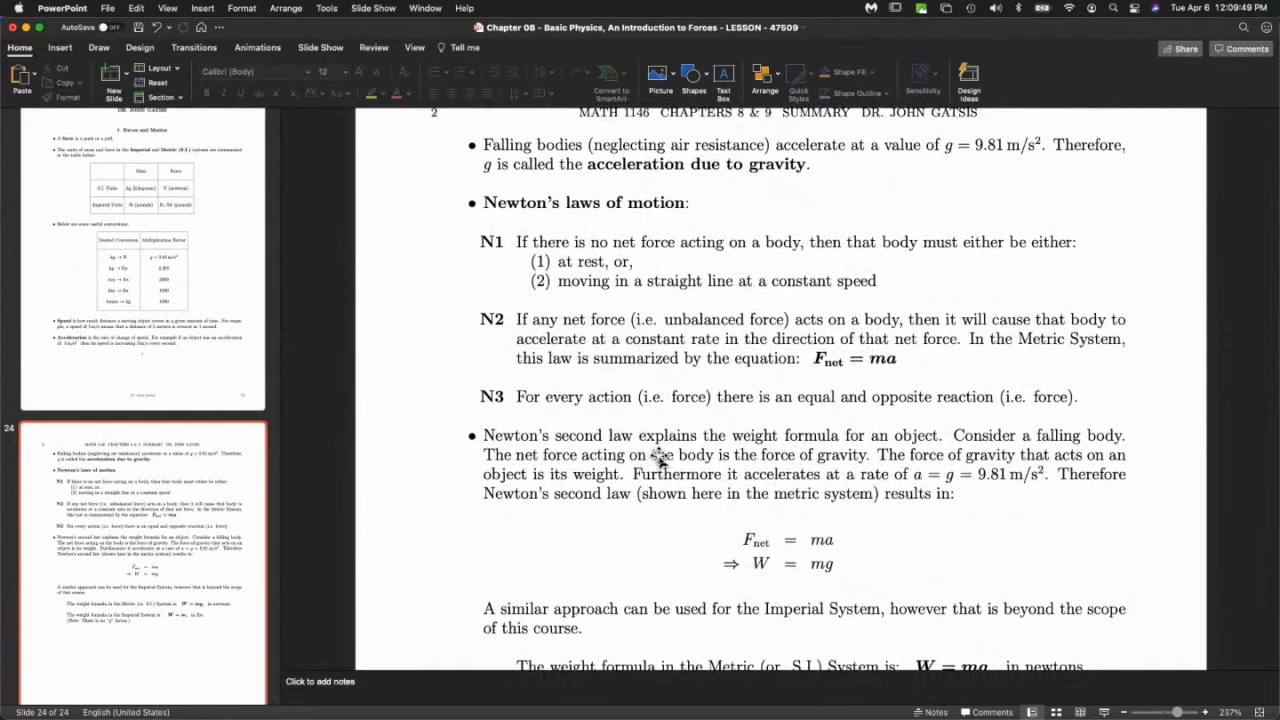
pyautogui.moveTo(778, 348)
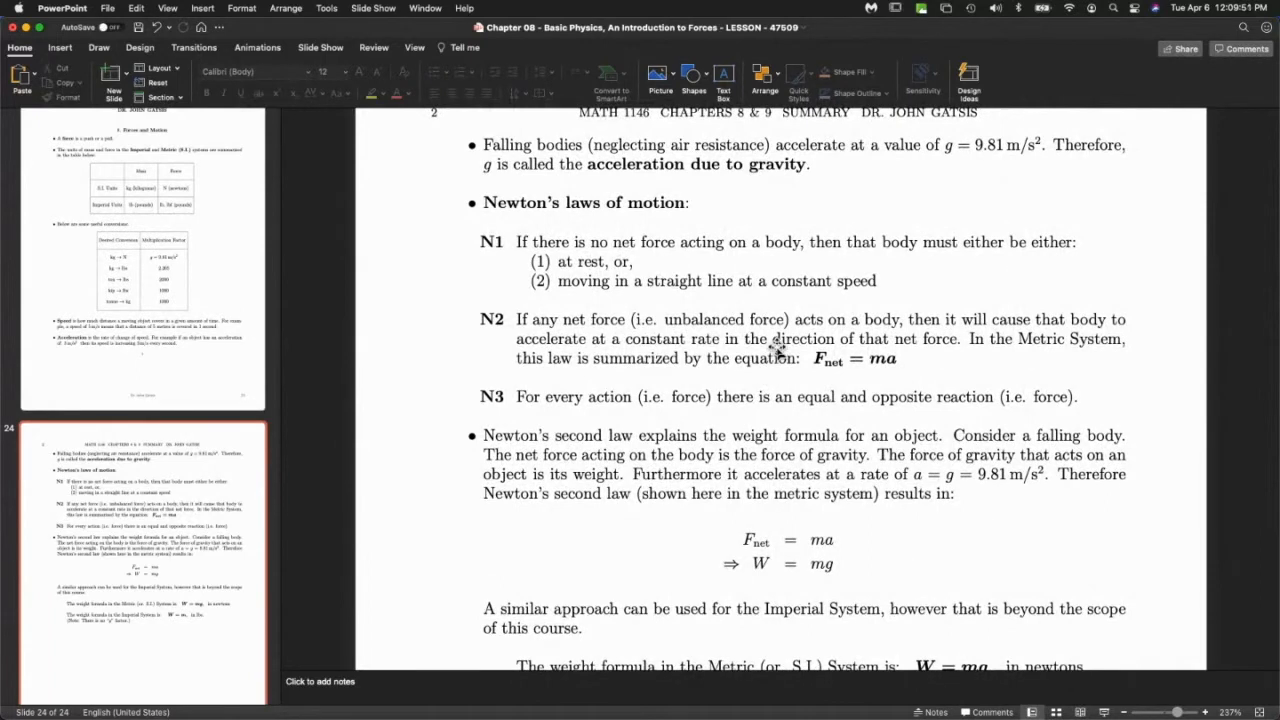
pyautogui.moveTo(784, 304)
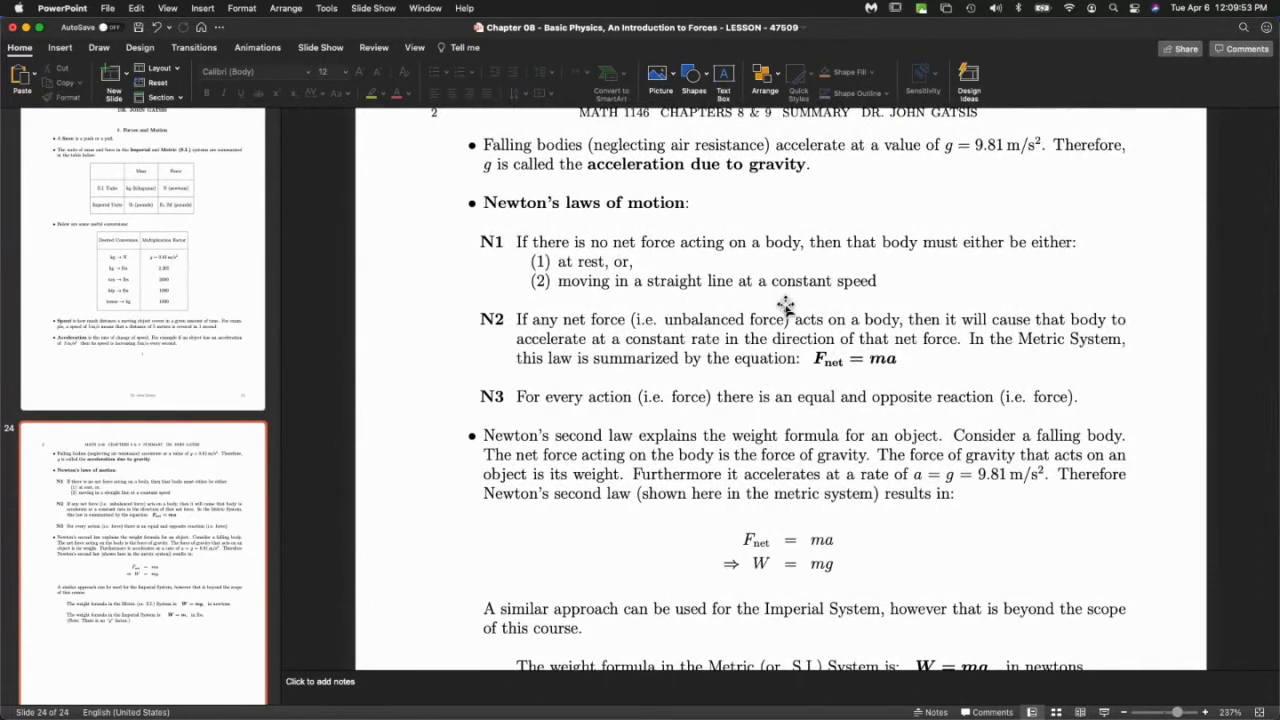
pyautogui.moveTo(550, 412)
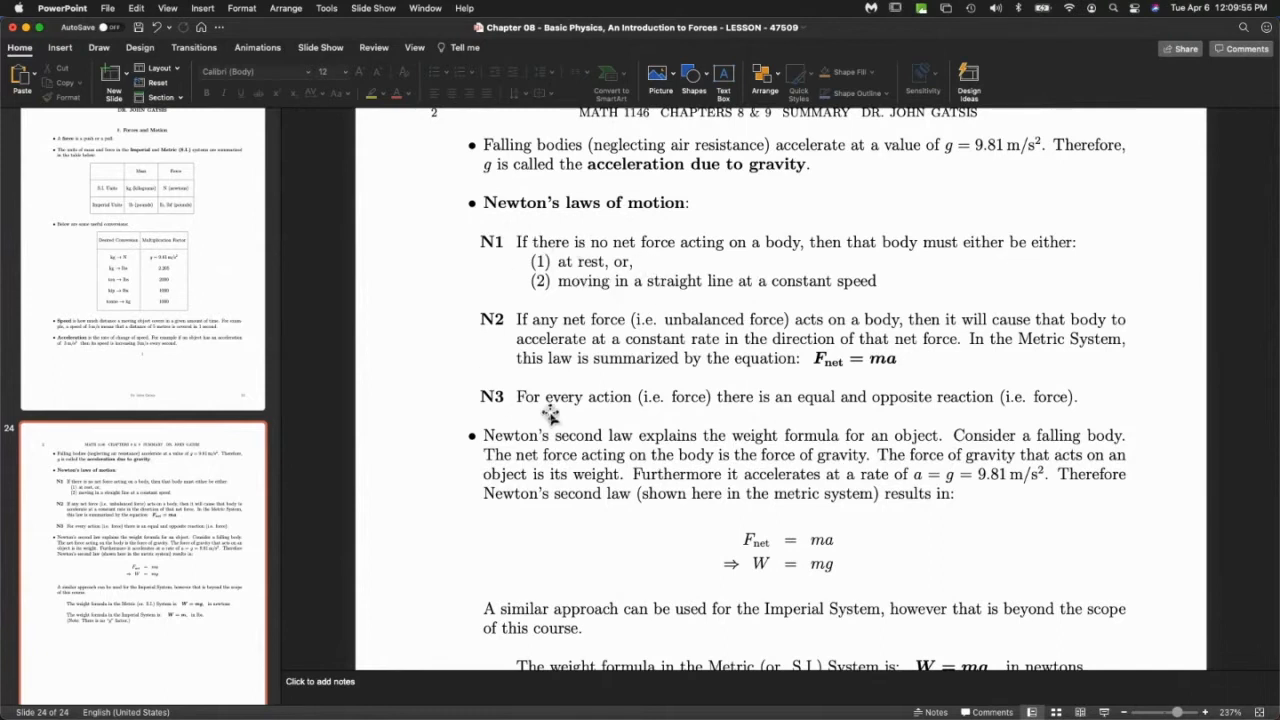
pyautogui.moveTo(696, 444)
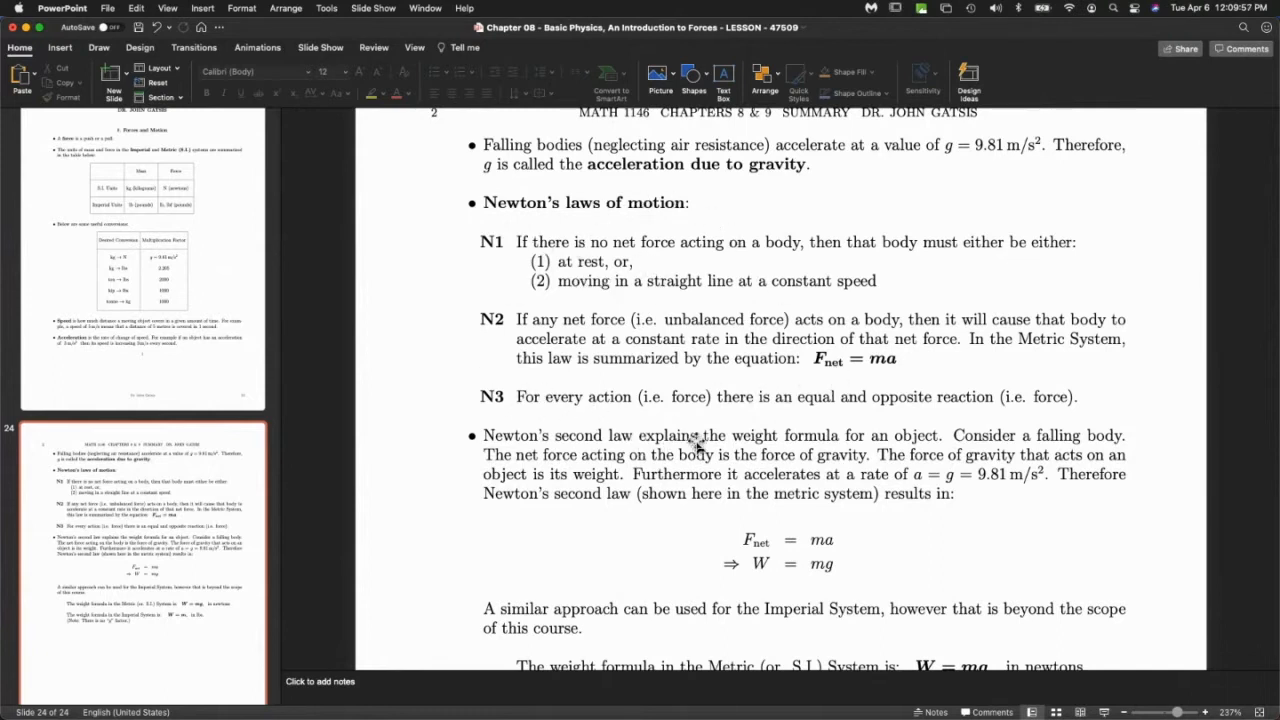
pyautogui.moveTo(458, 348)
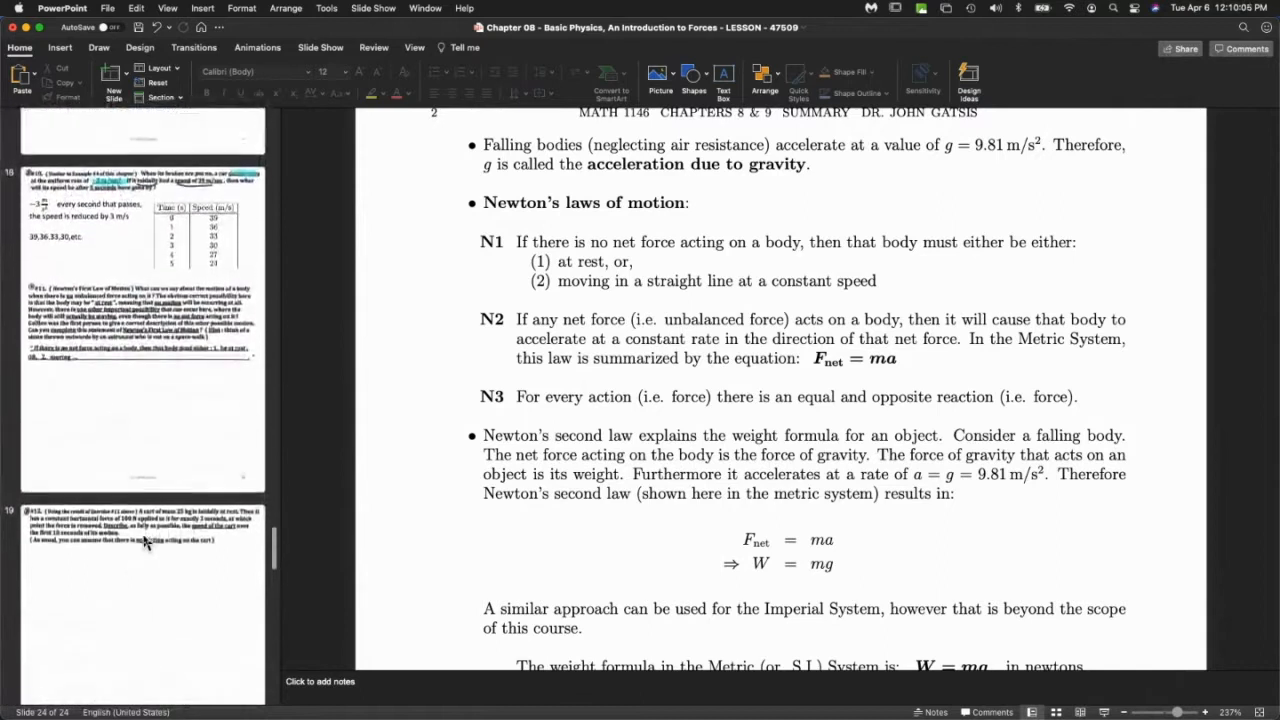
pyautogui.scroll(-3)
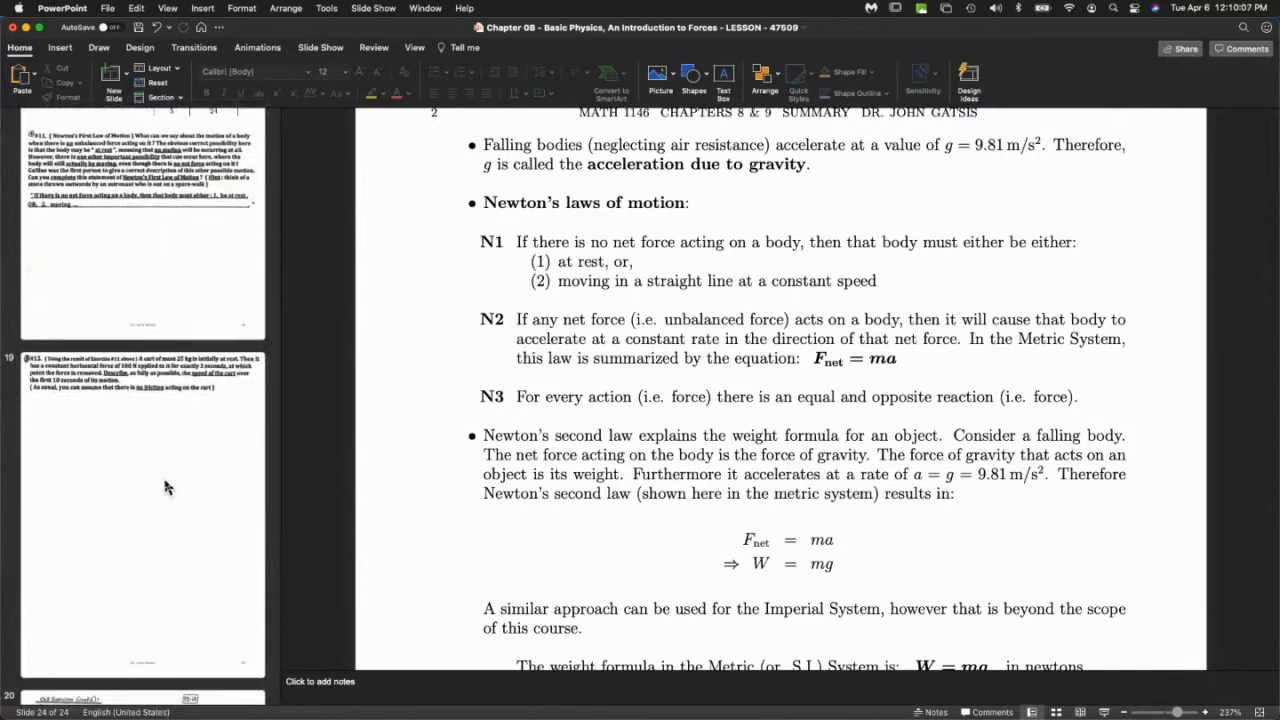
pyautogui.moveTo(184, 546)
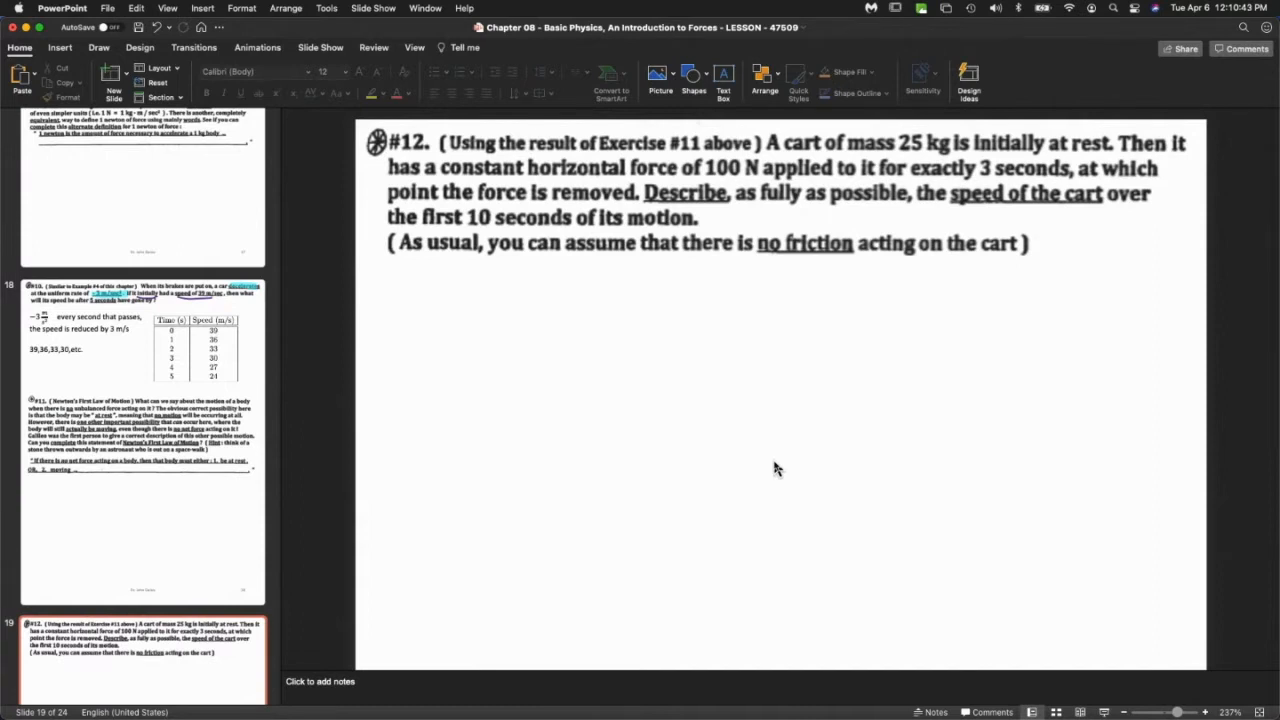
pyautogui.moveTo(730, 414)
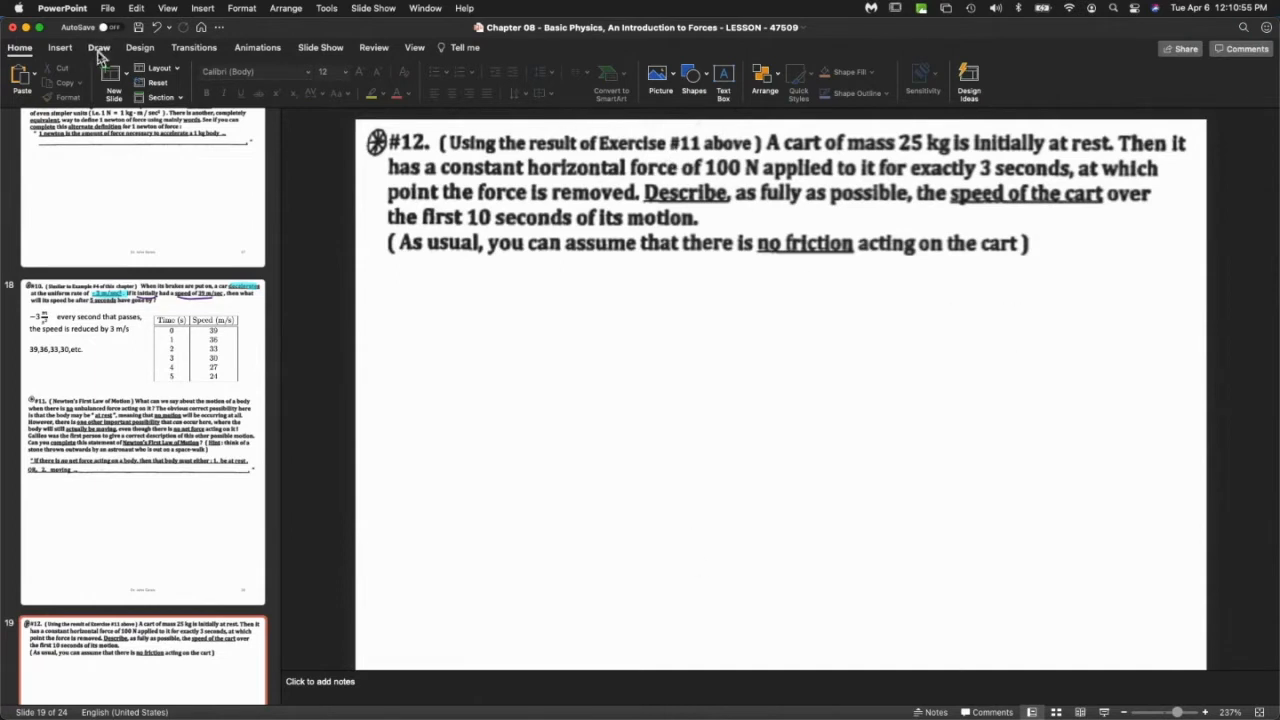
# Sketch a wheeled cart in purple ink labelled 25kg below exercise #12.
pyautogui.click(98, 48)
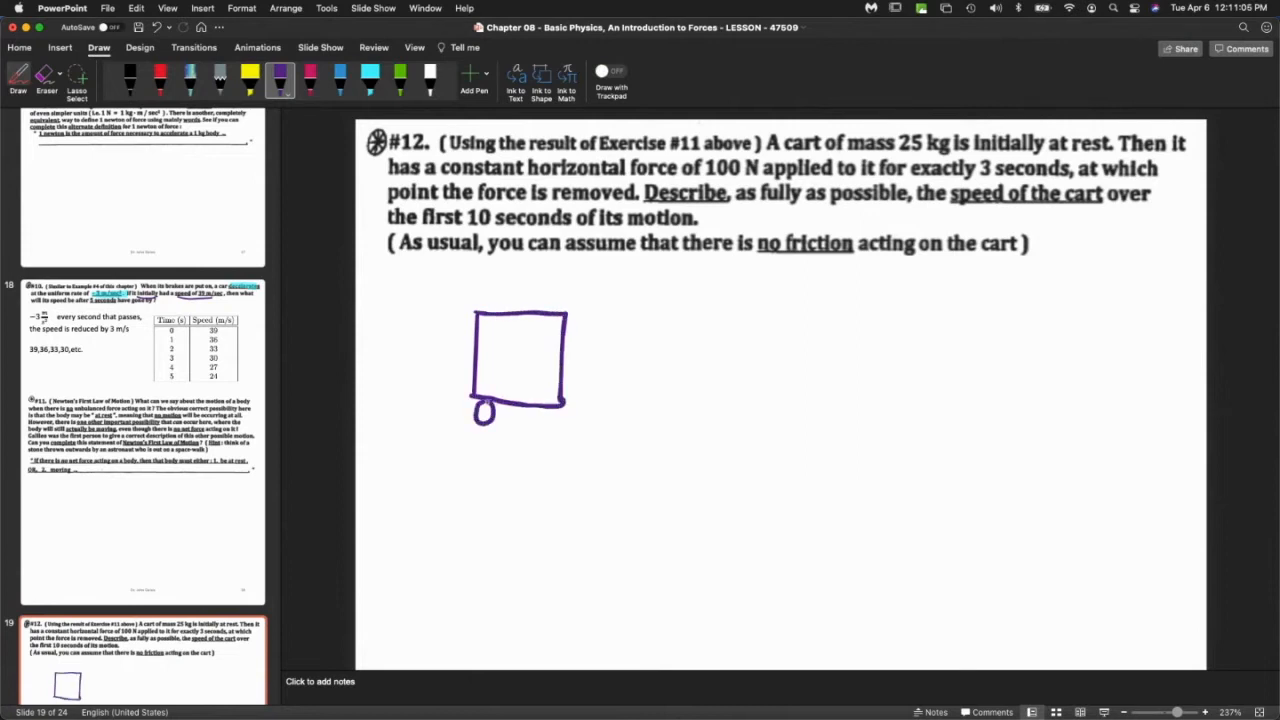
pyautogui.moveTo(524, 404); pyautogui.dragTo(560, 424)
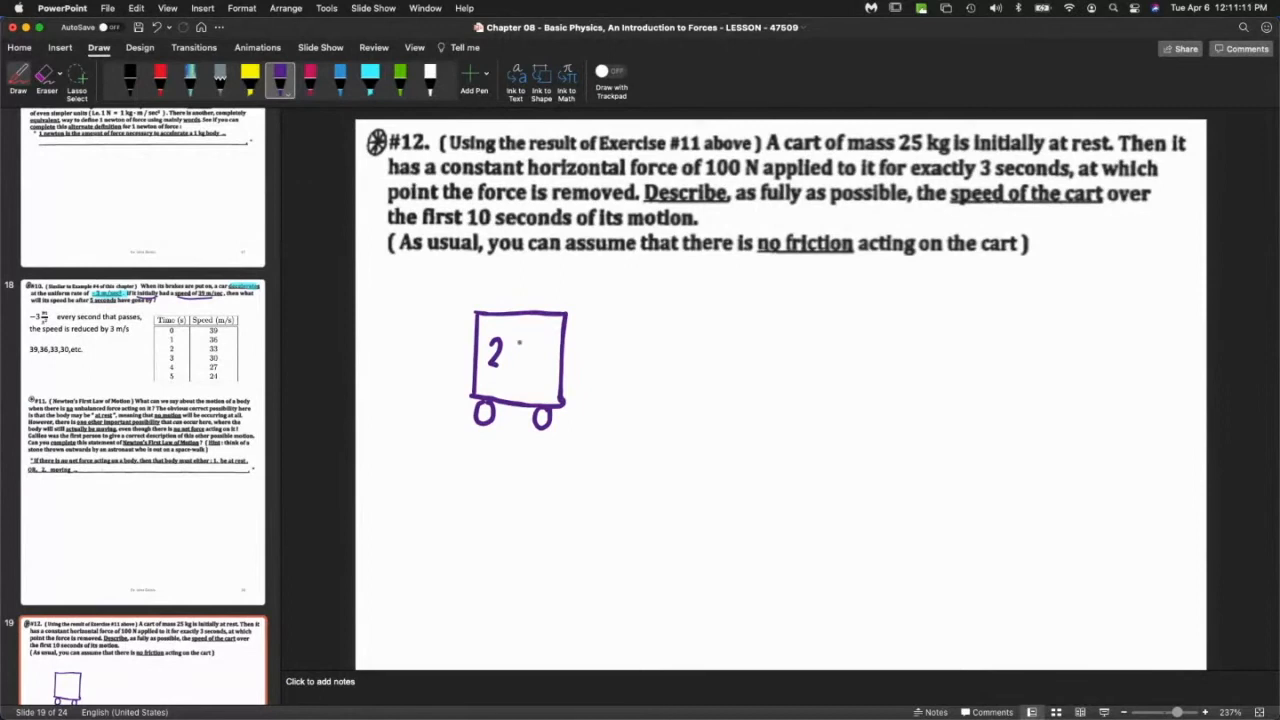
pyautogui.write('51')
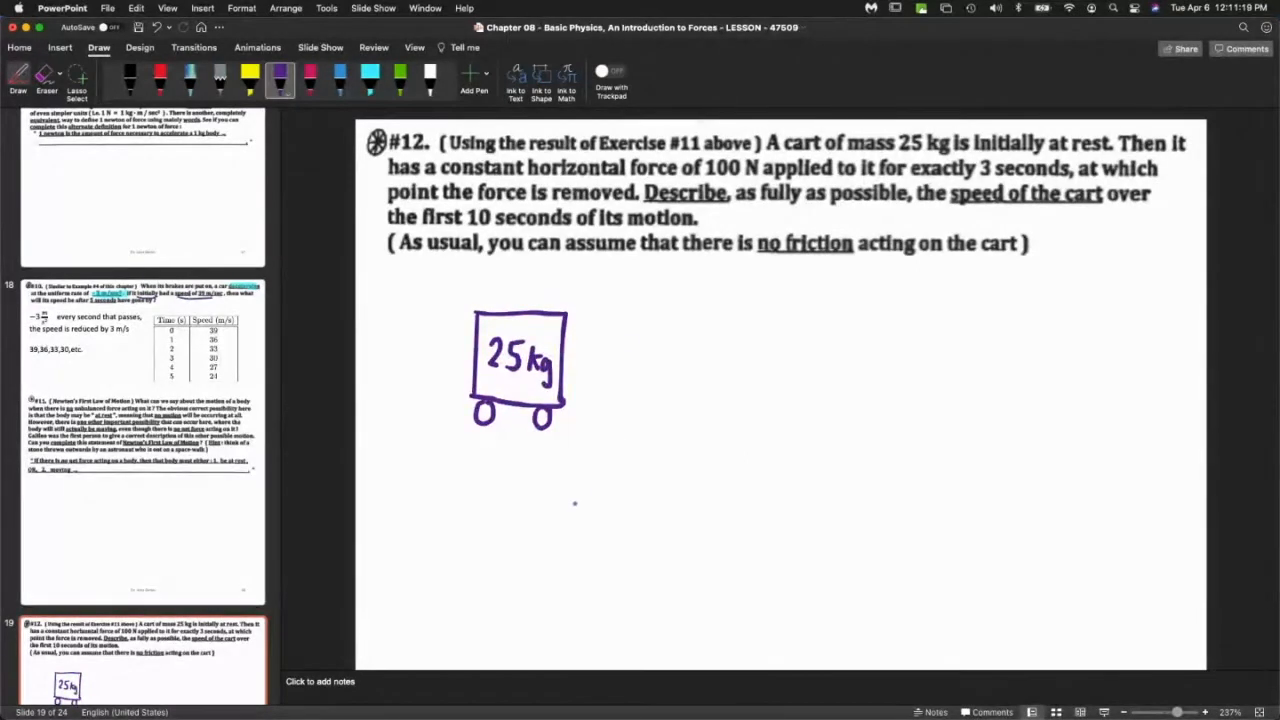
pyautogui.moveTo(536, 540)
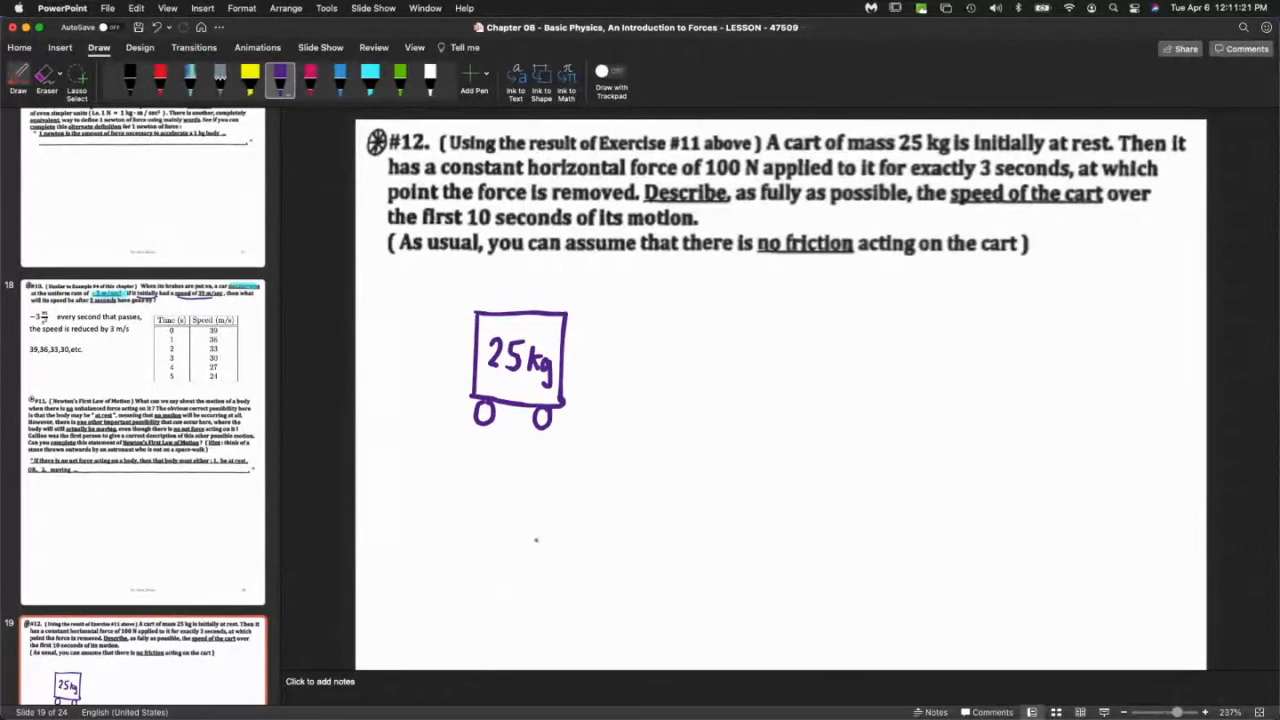
pyautogui.moveTo(554, 488)
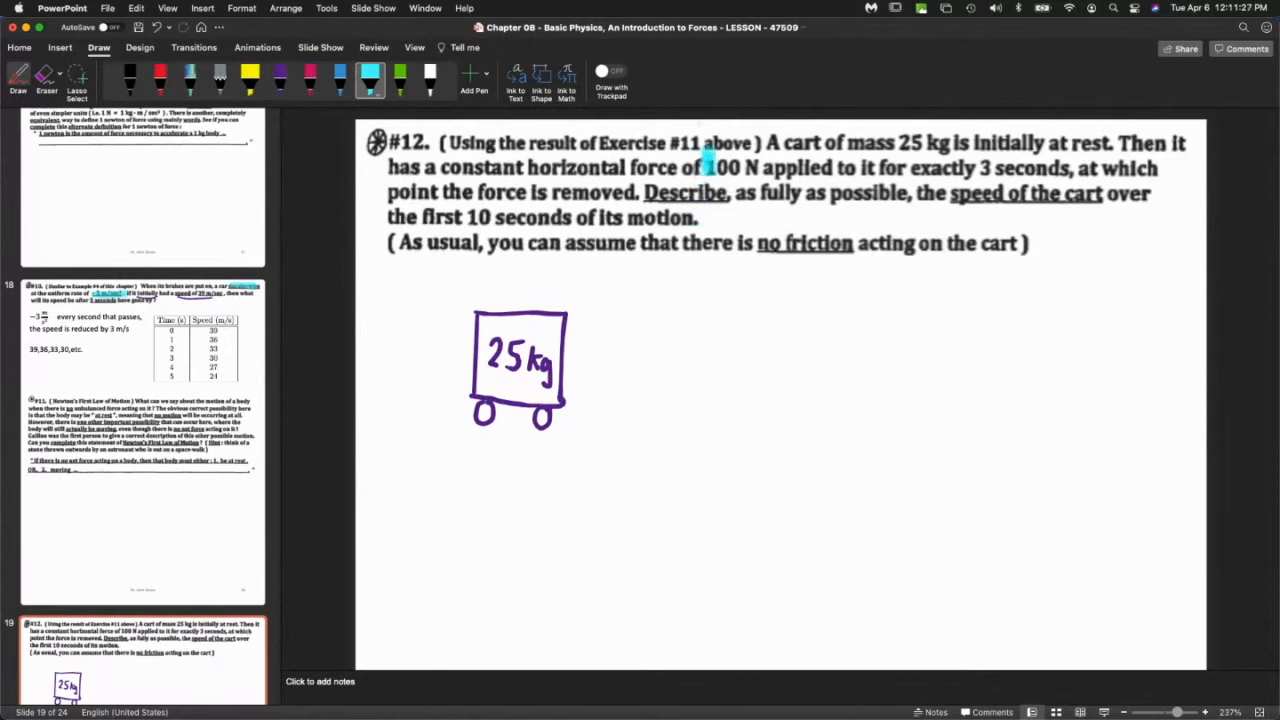
# Highlight the 100 N force in the problem and draw a force arrow pushing the cart.
pyautogui.moveTo(704, 168); pyautogui.dragTo(1070, 168)
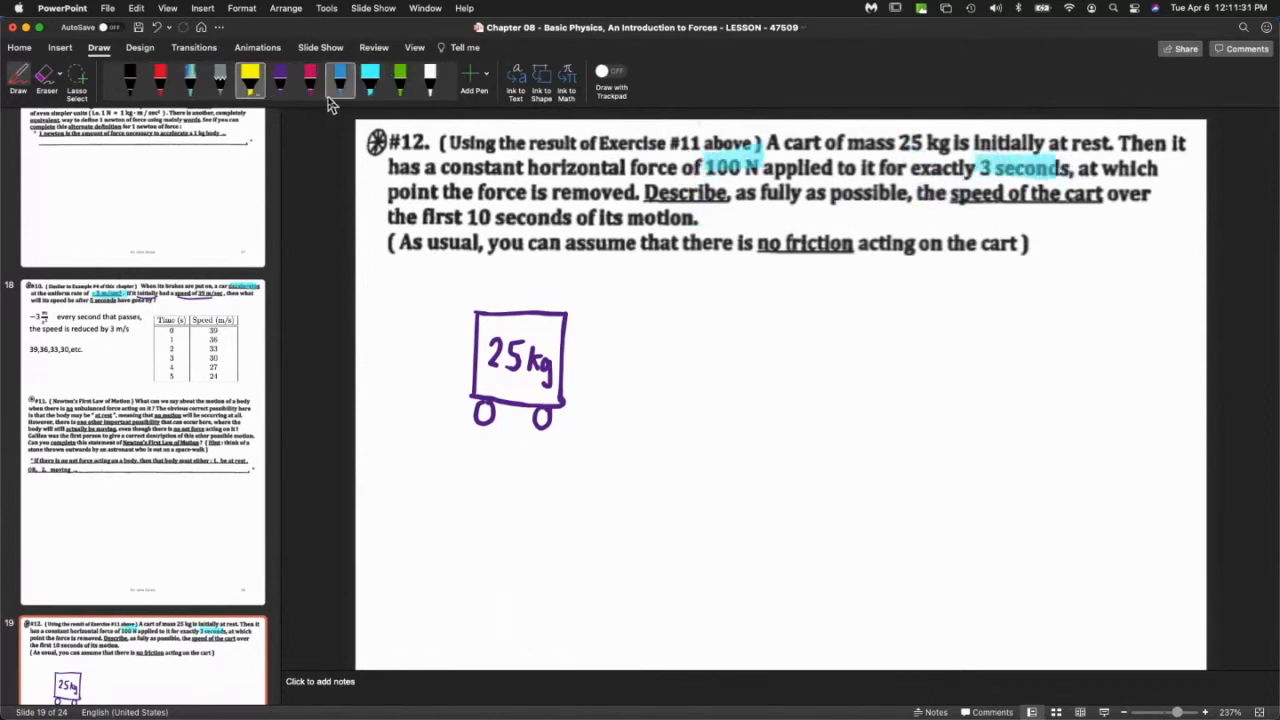
pyautogui.click(280, 76)
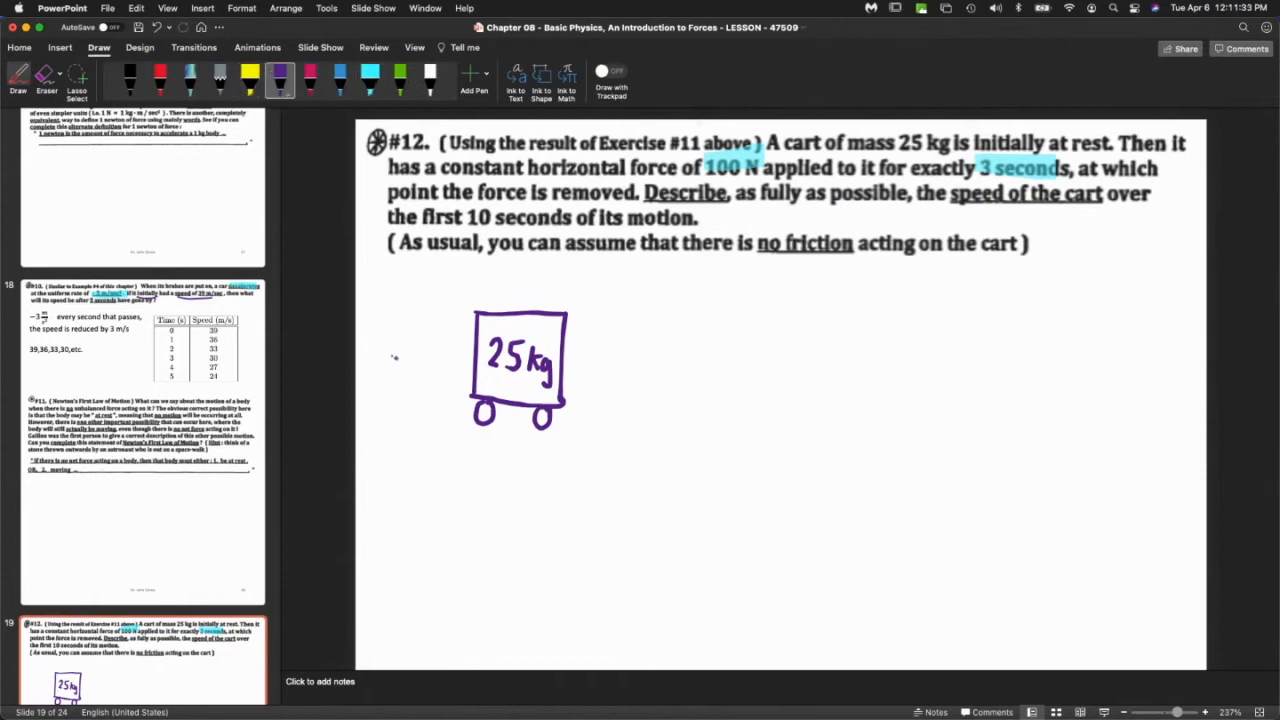
pyautogui.moveTo(388, 356); pyautogui.dragTo(478, 348)
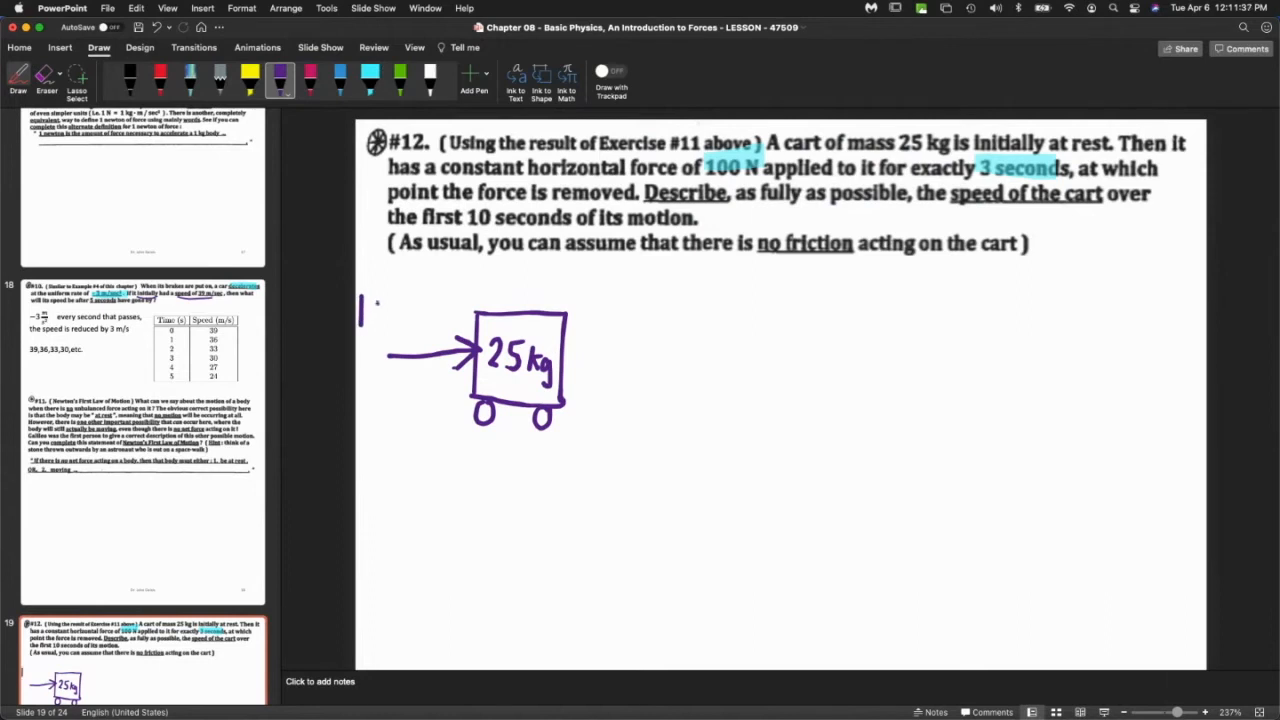
# Label the arrow 100N in ink and start a text box below the cart.
pyautogui.moveTo(360, 310); pyautogui.dragTo(396, 320)
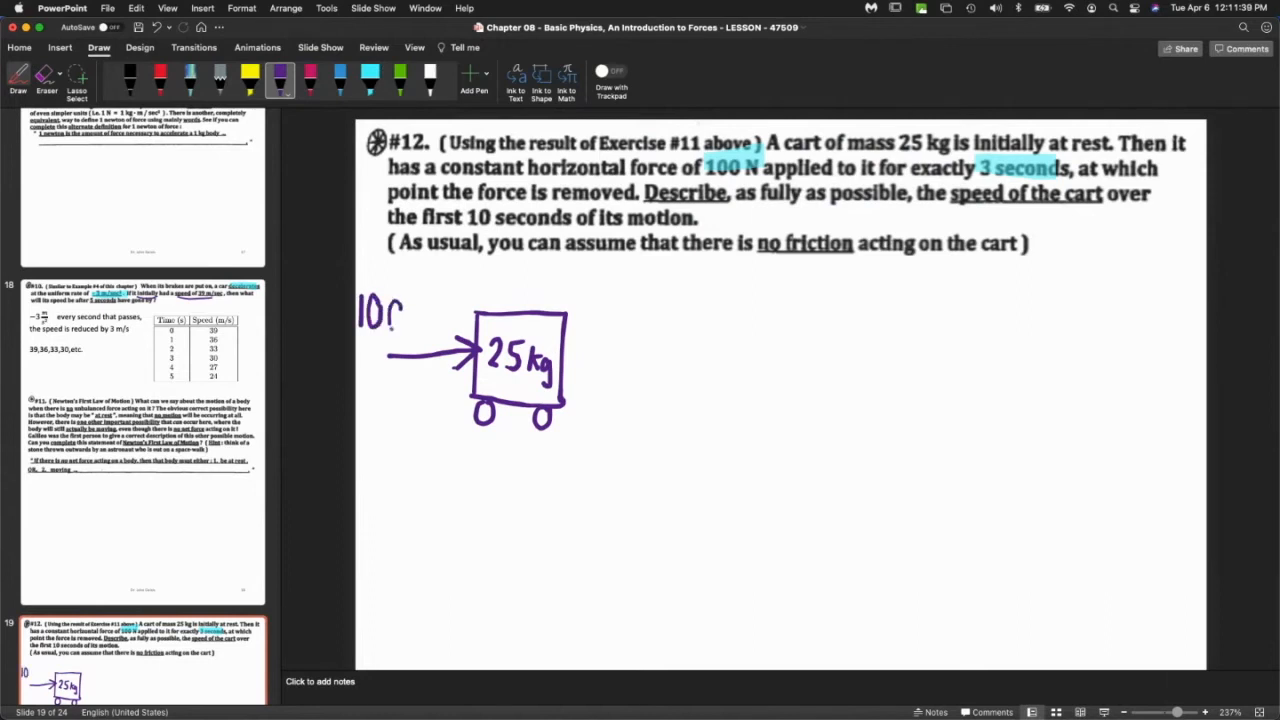
pyautogui.moveTo(376, 316); pyautogui.dragTo(420, 320)
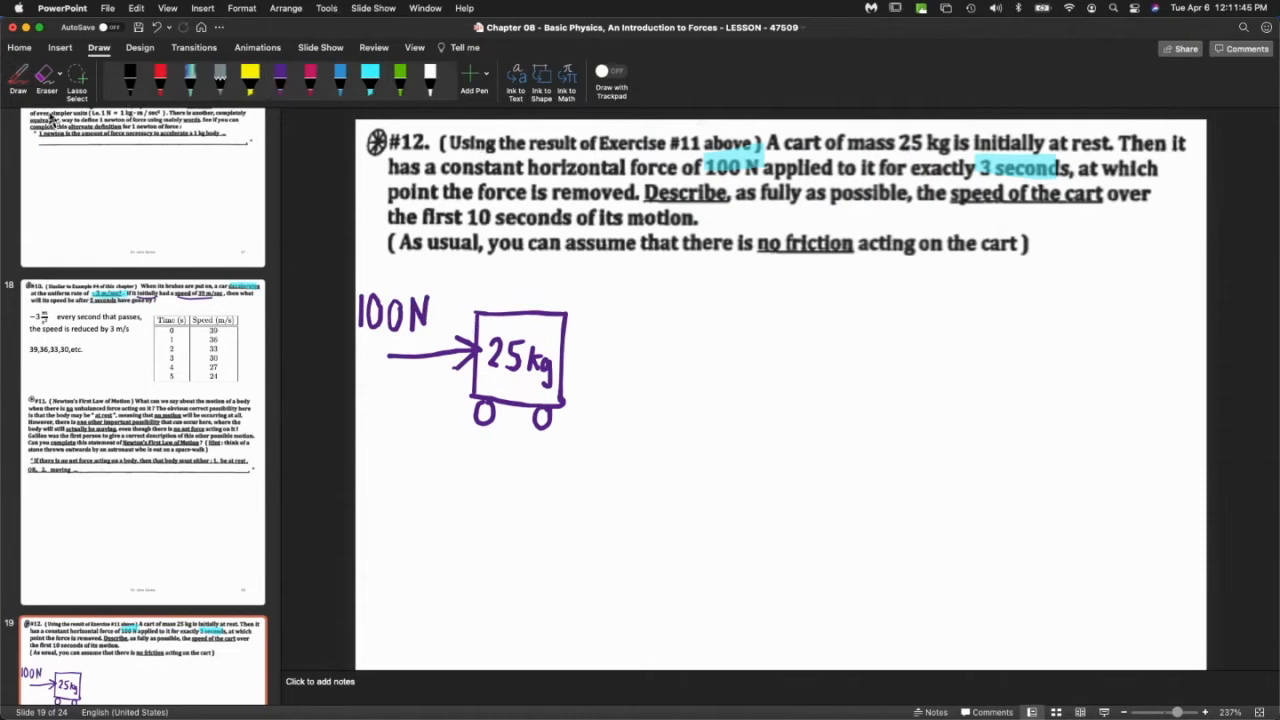
pyautogui.click(18, 48)
pyautogui.write('1st')
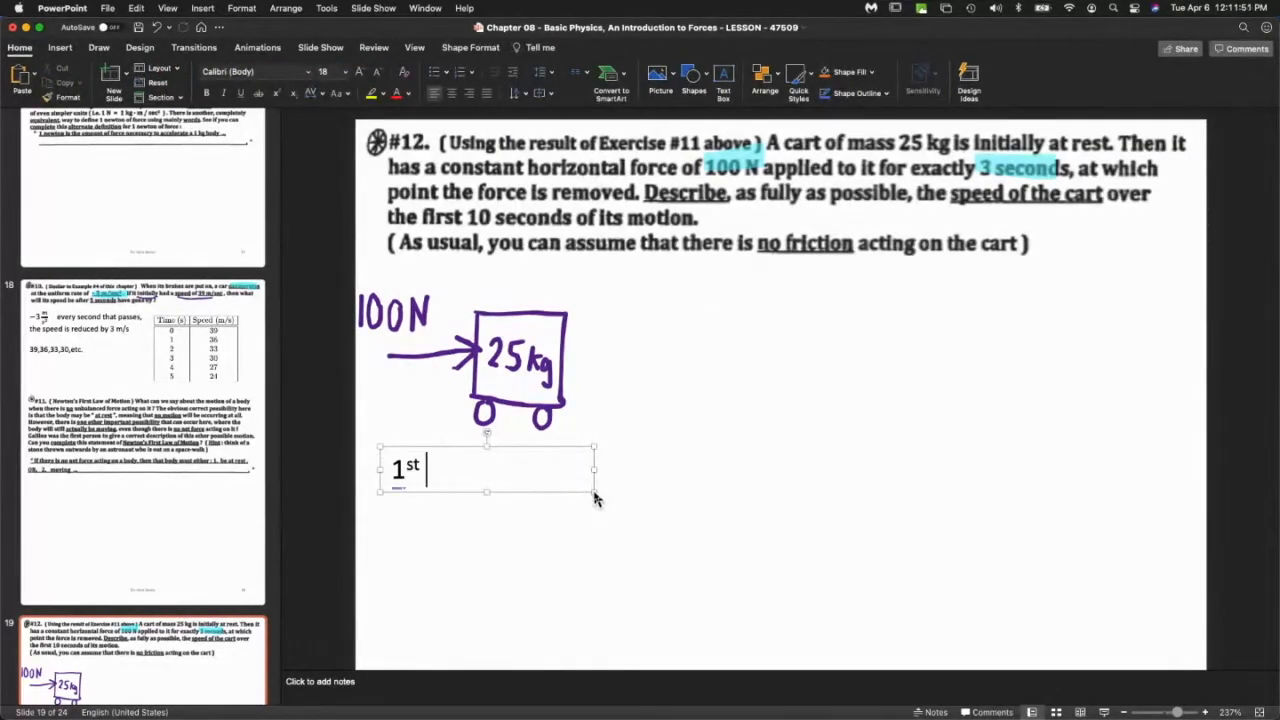
# Caption the first cart '1st three seconds' and return to inking for the copied cart.
pyautogui.write('3 seconds')
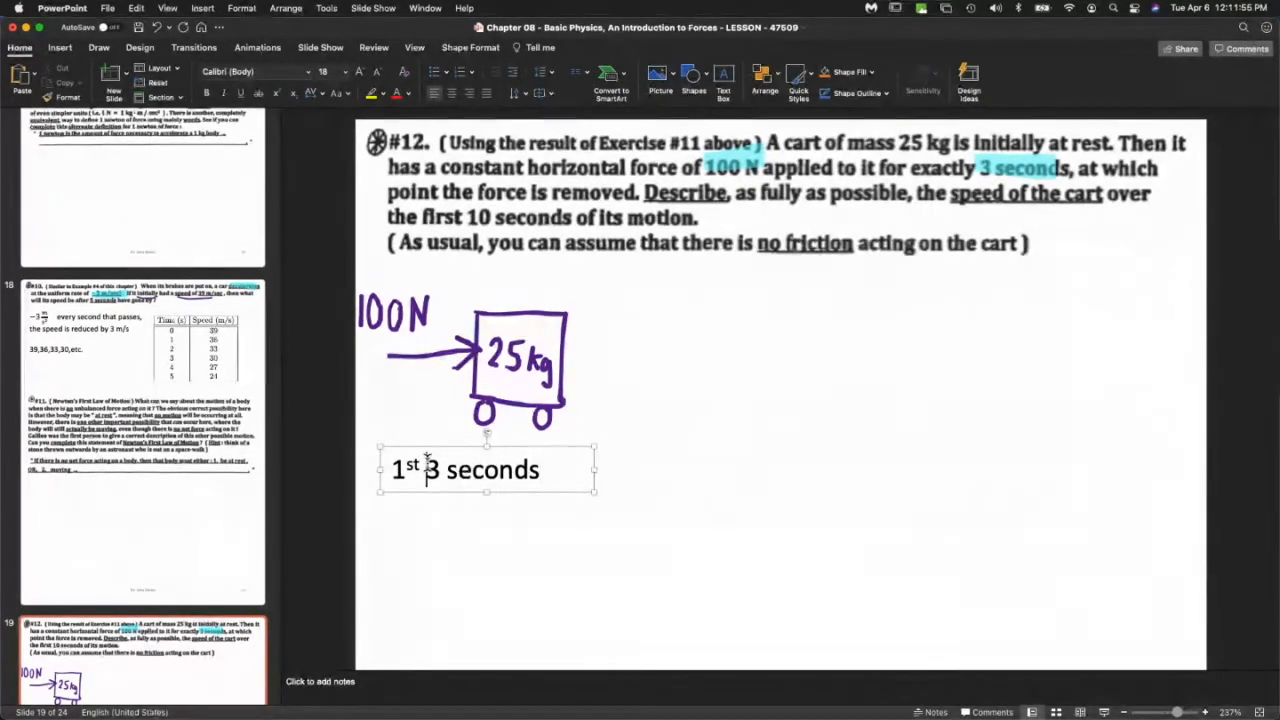
pyautogui.write('three')
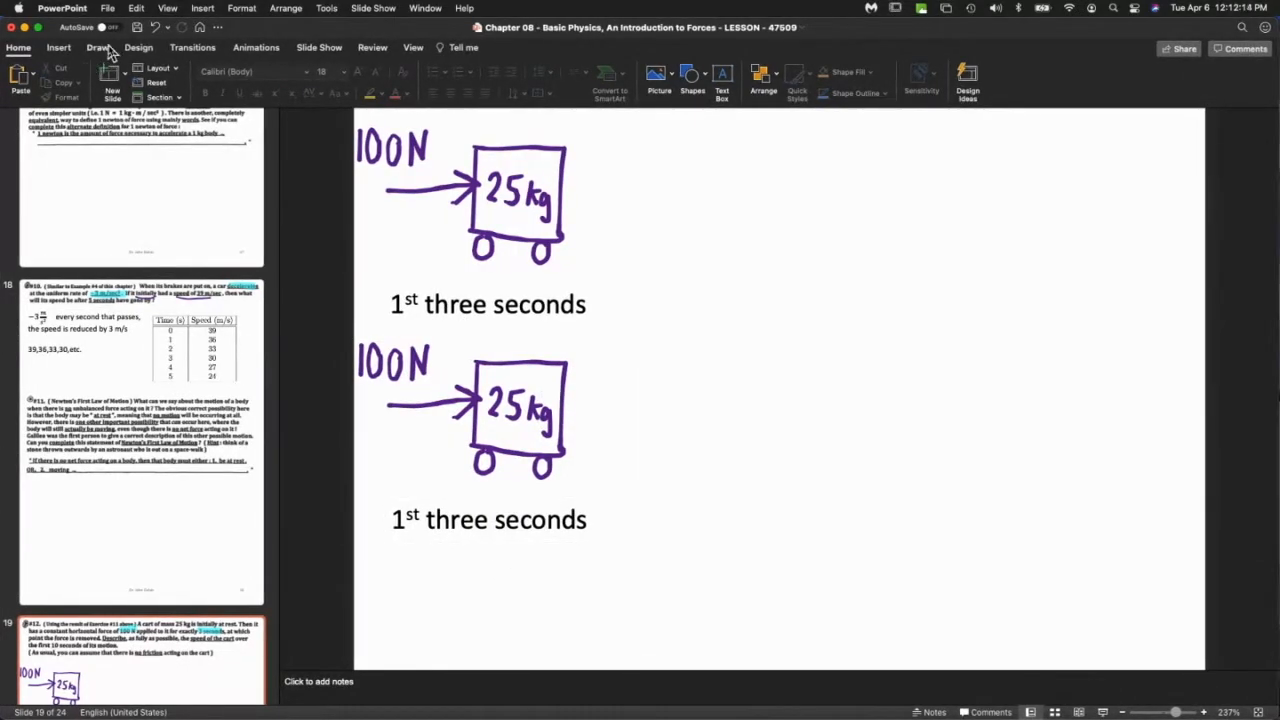
pyautogui.click(96, 48)
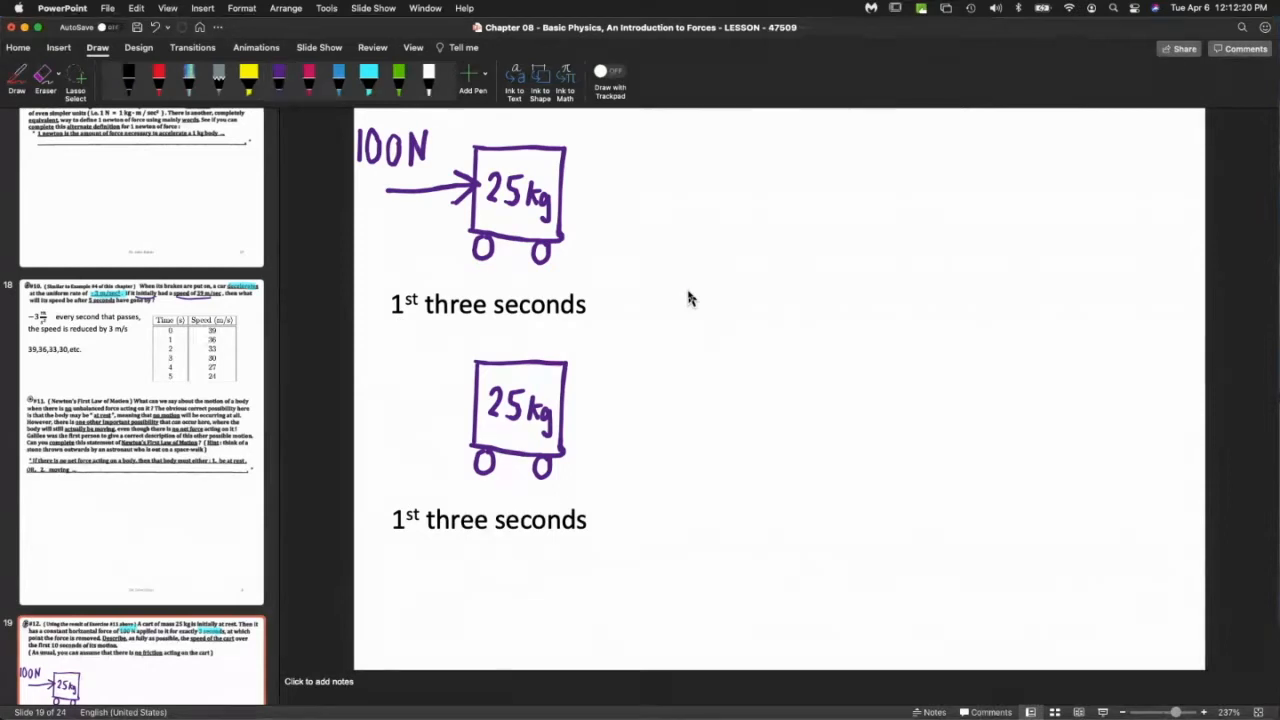
# Caption the second cart drawing 'Afterward'.
pyautogui.write('After the')
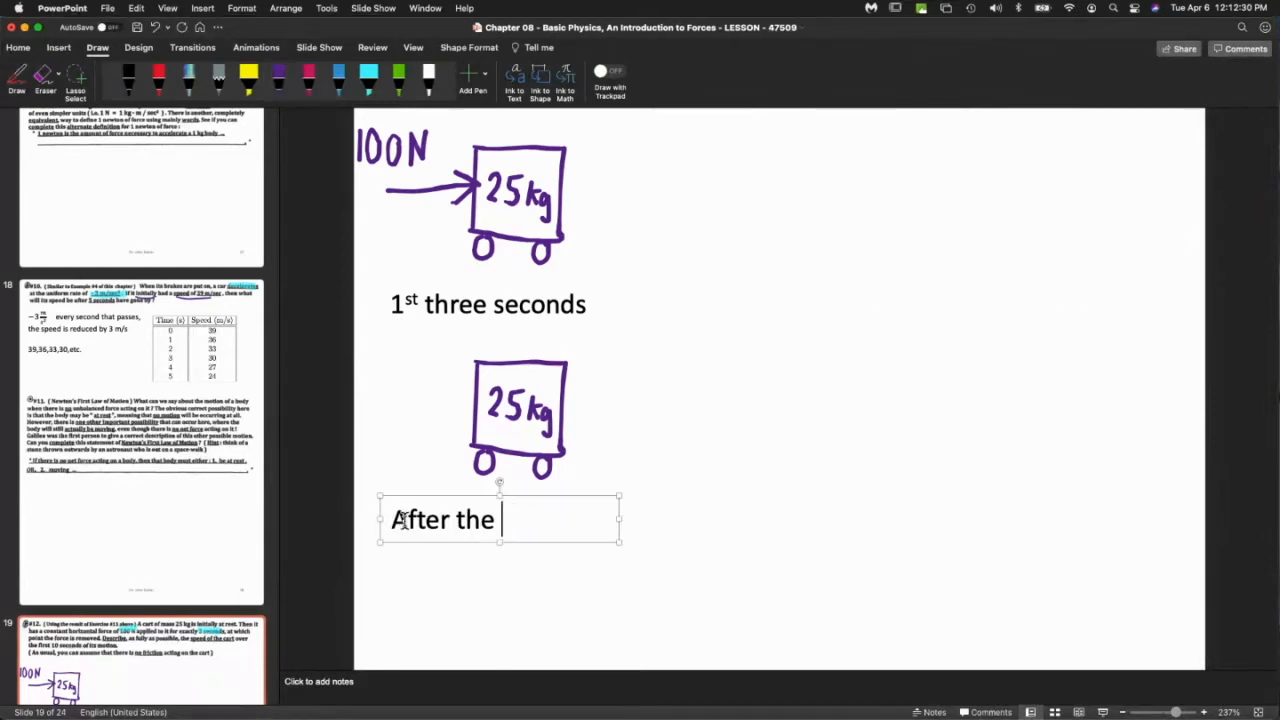
pyautogui.write('ward')
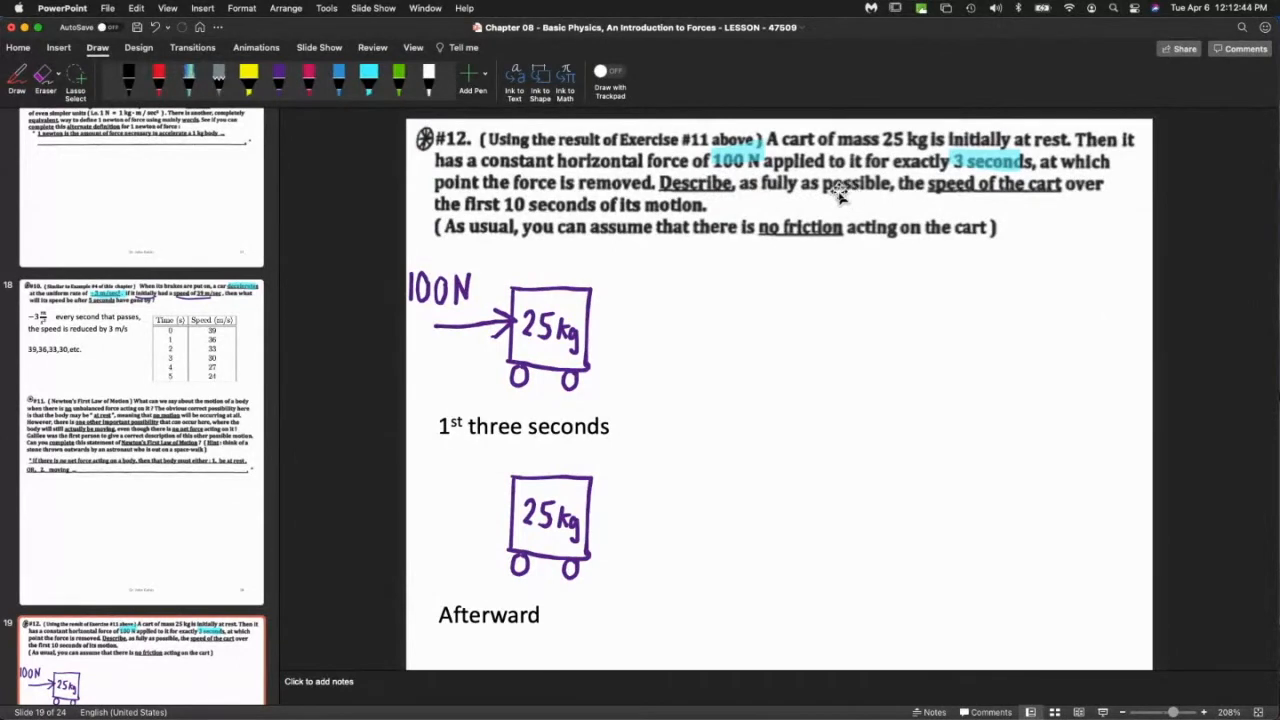
# Highlight 'initially at rest' in yellow.
pyautogui.click(280, 76)
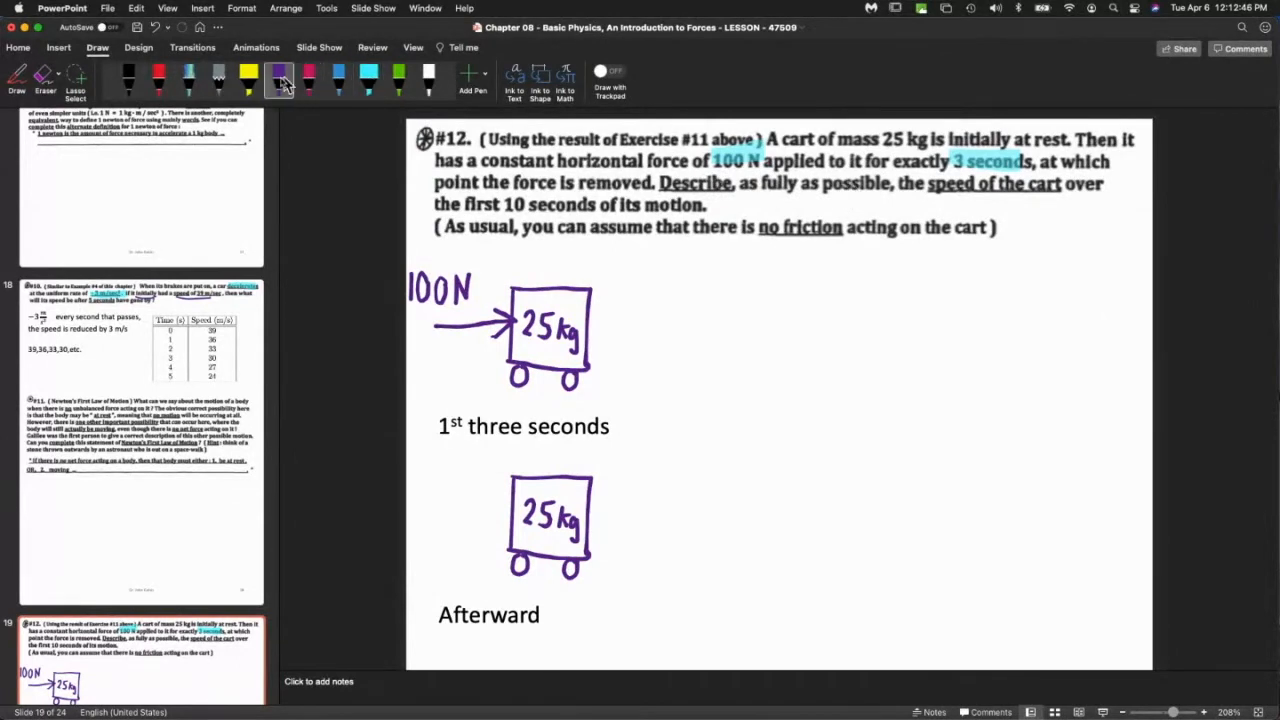
pyautogui.click(248, 80)
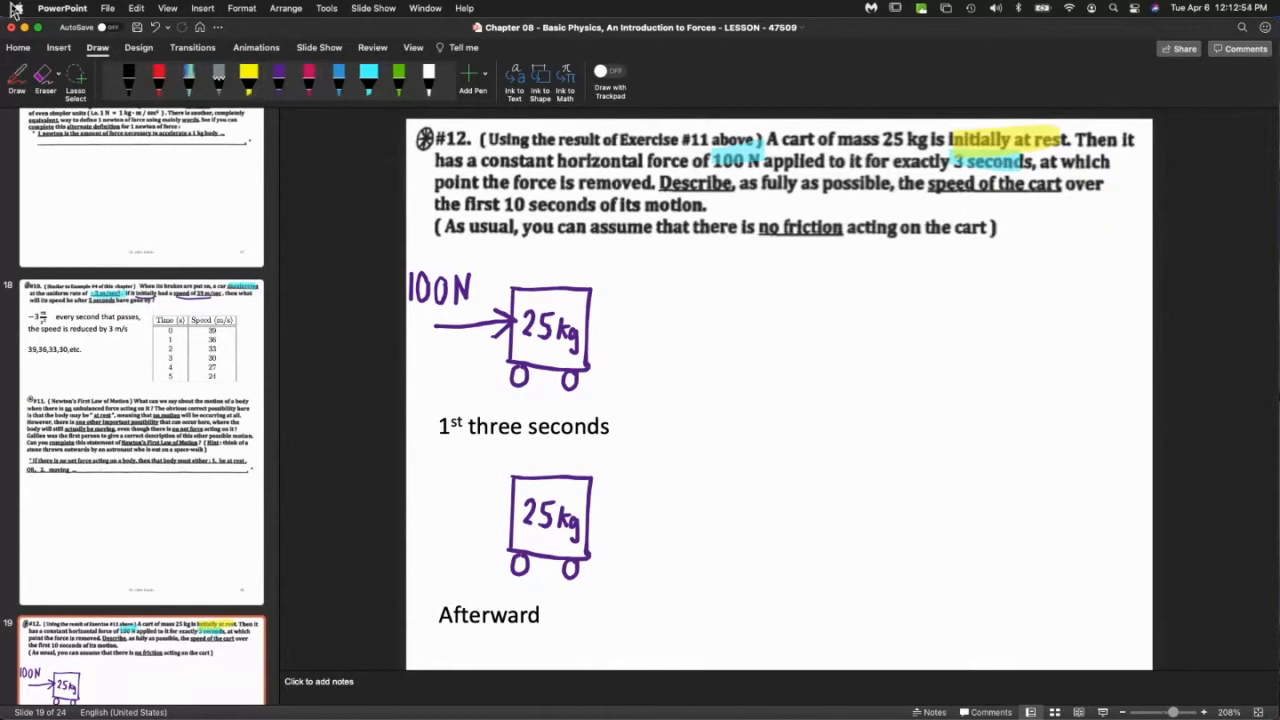
# Insert an empty 2-column, 11-row table beside the cart drawings.
pyautogui.click(204, 8)
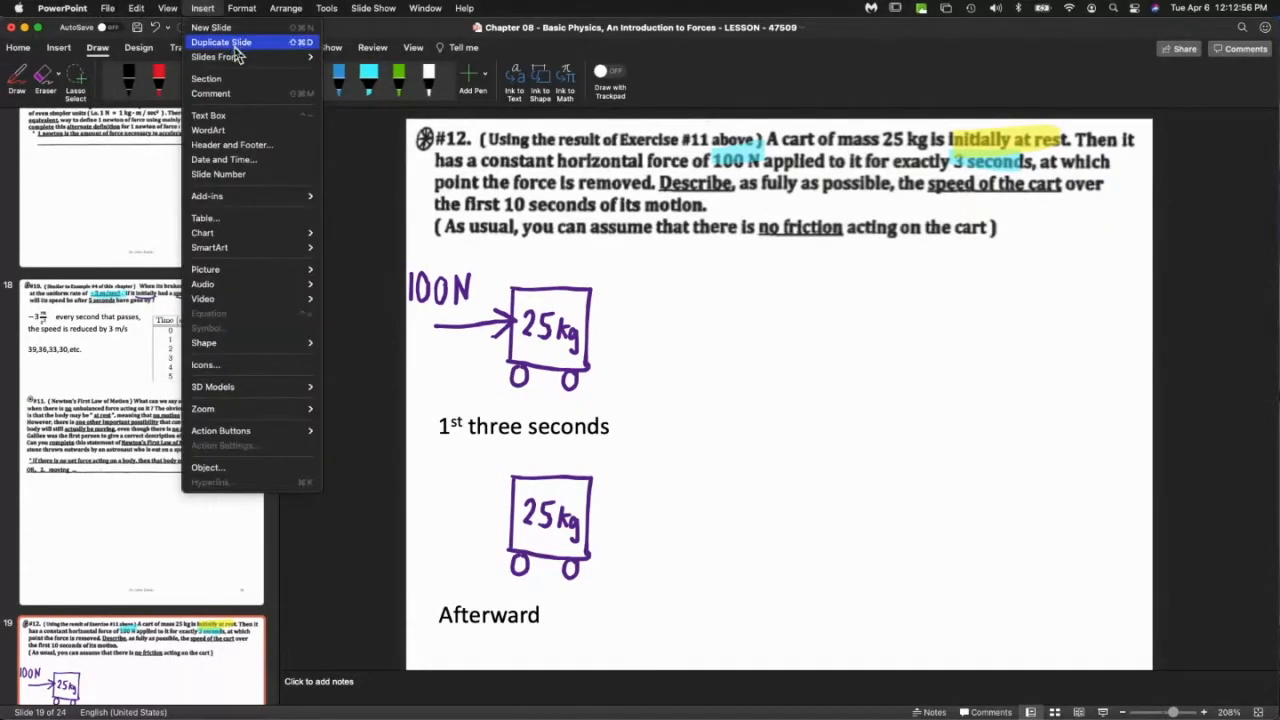
pyautogui.moveTo(204, 218)
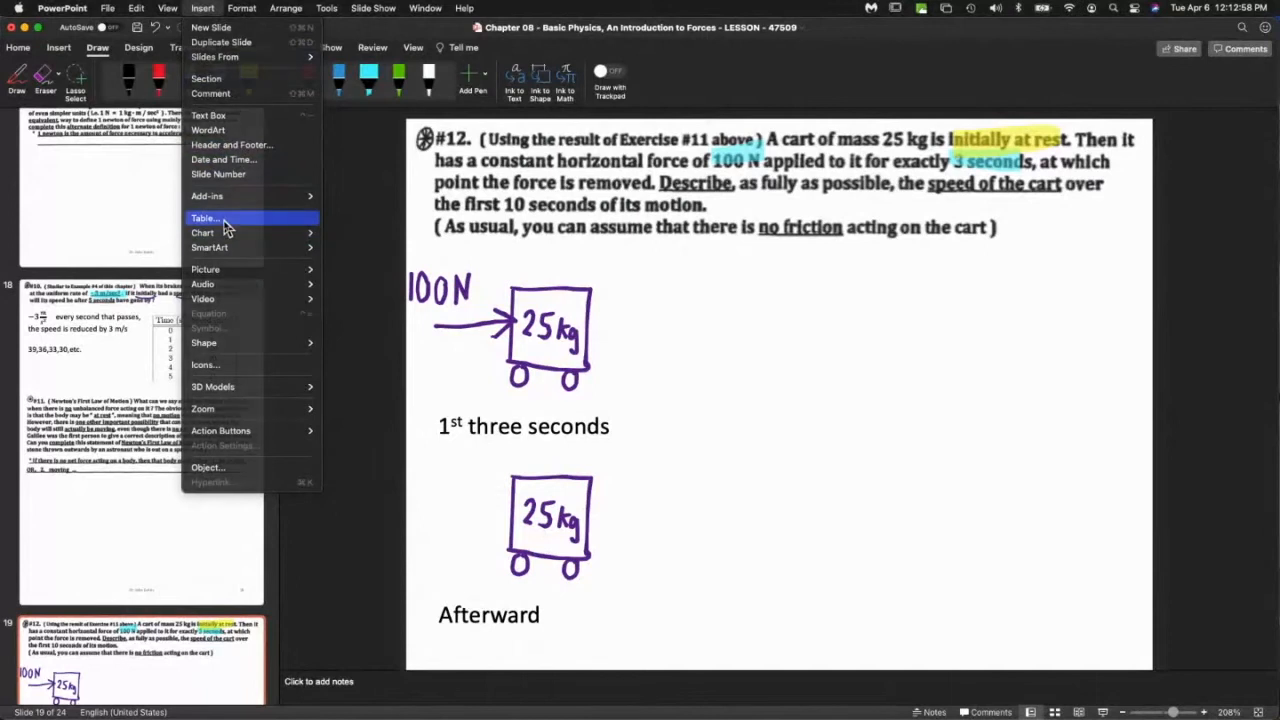
pyautogui.click(204, 218)
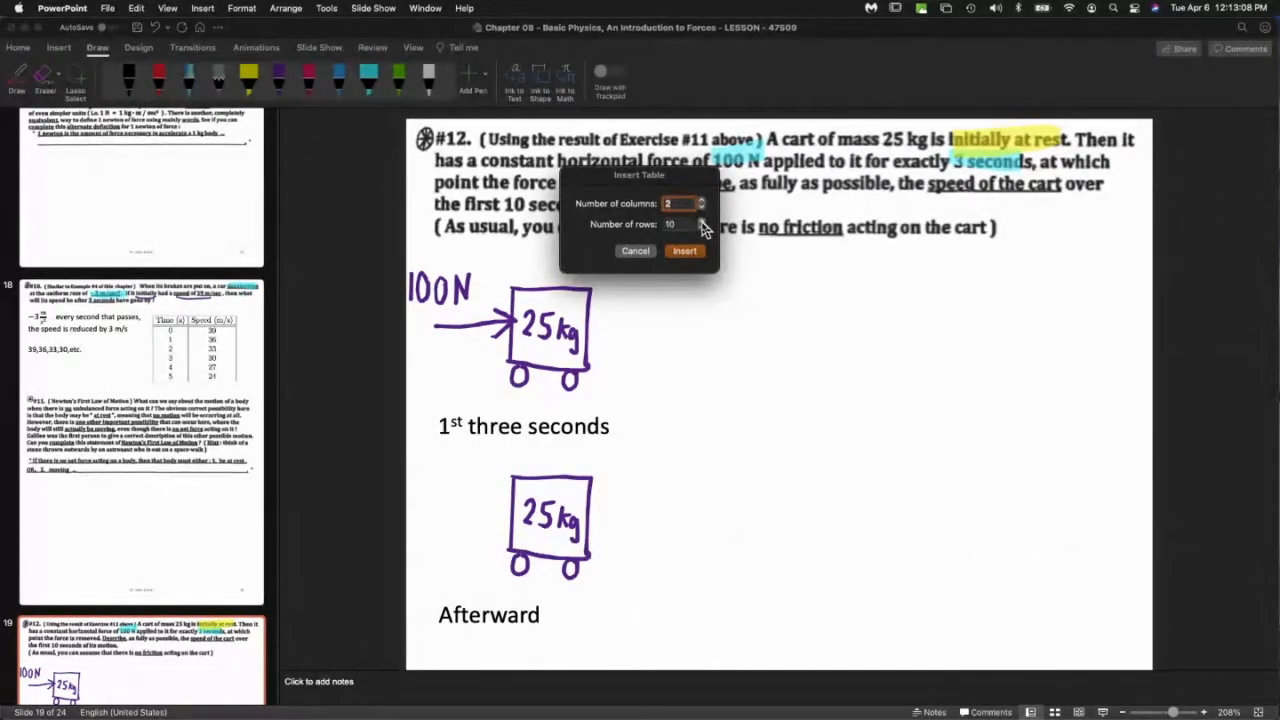
pyautogui.click(700, 220)
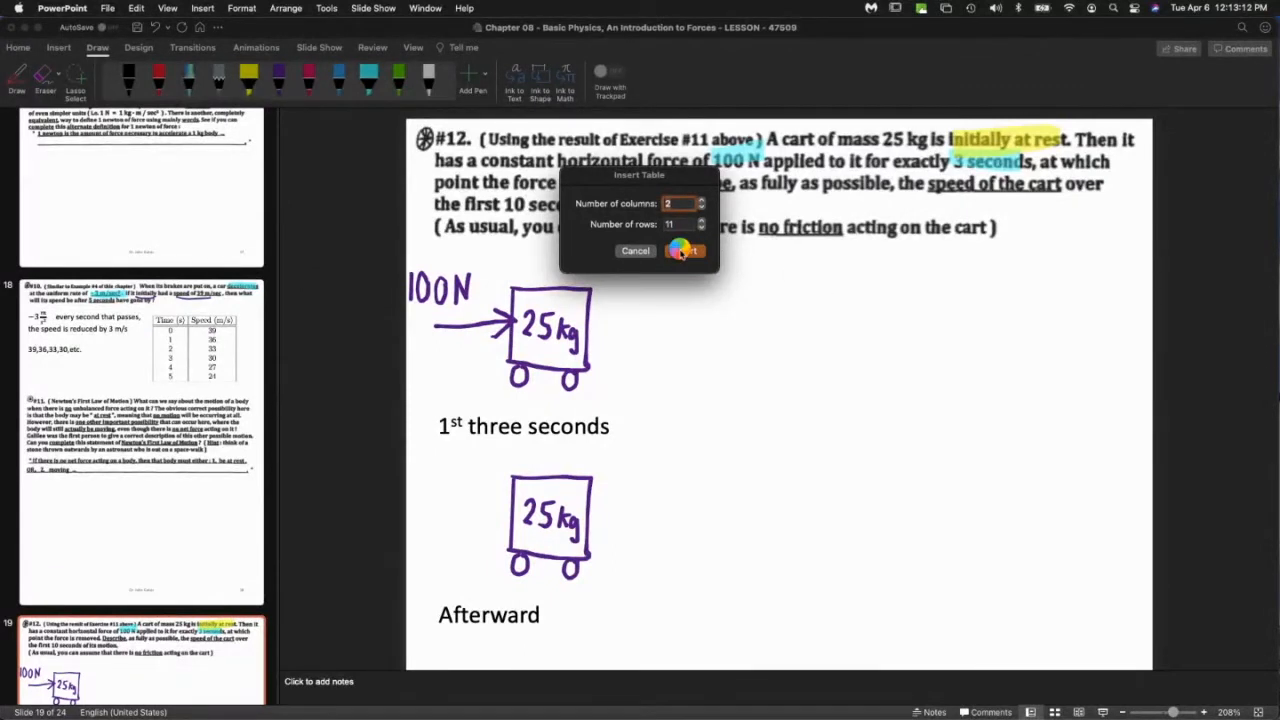
pyautogui.click(684, 250)
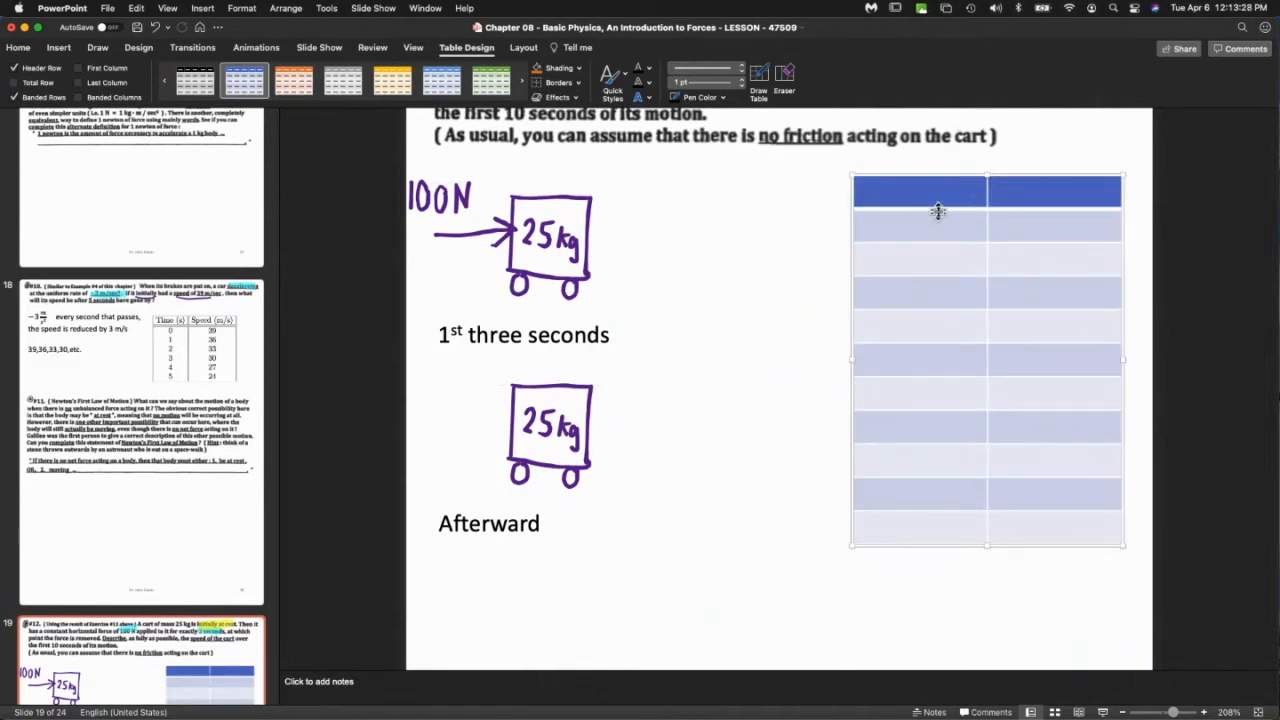
# Enter headers 'TIME (s)' and 'SPEED (m/s)' in the table.
pyautogui.scroll(3)
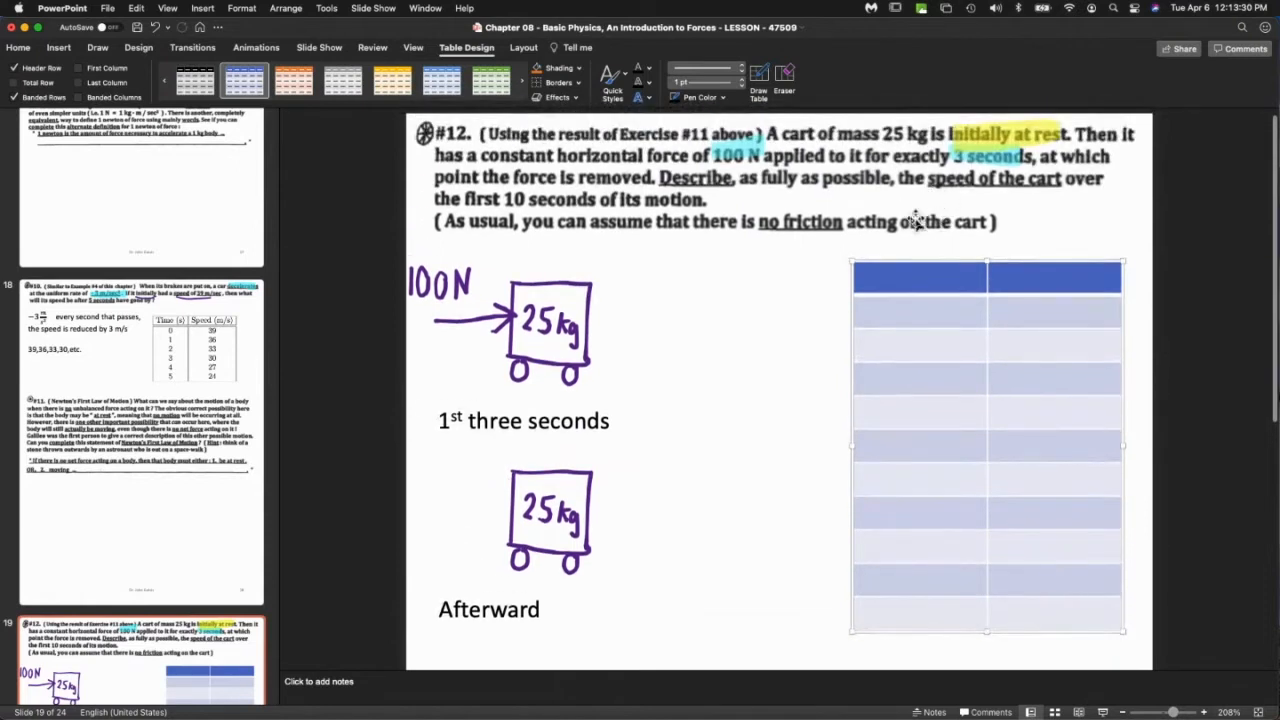
pyautogui.click(904, 278)
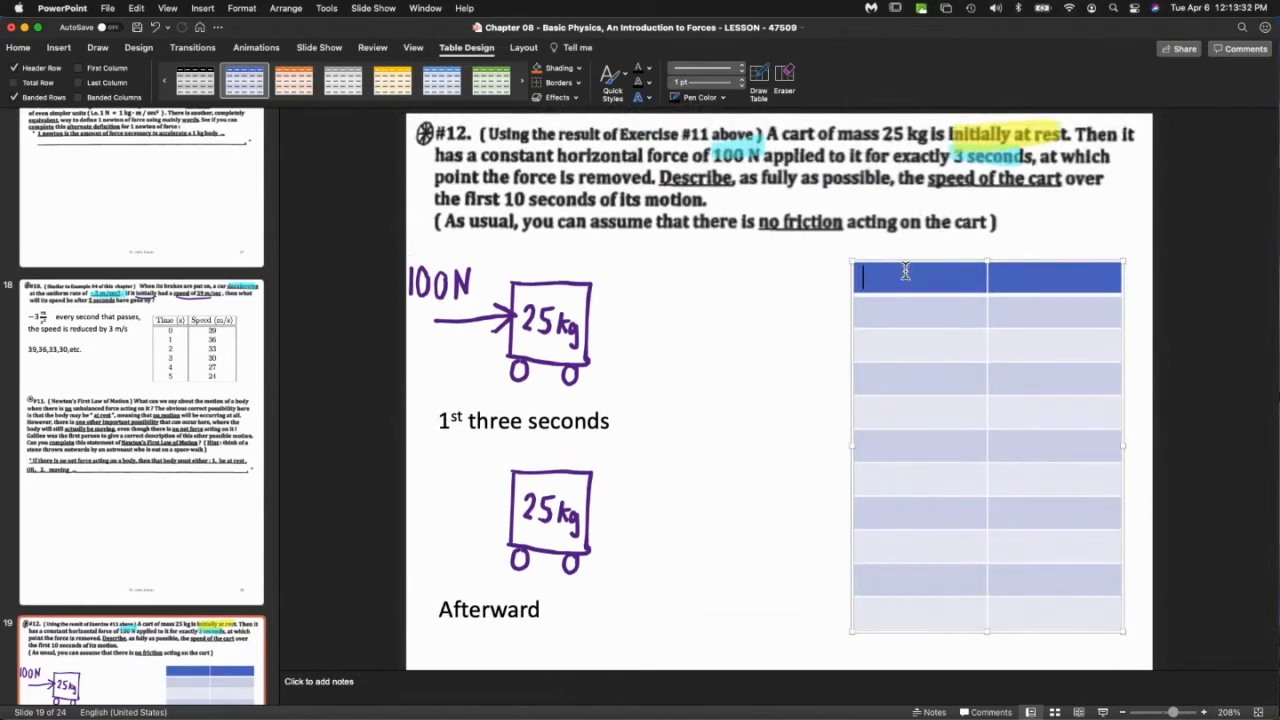
pyautogui.write('TIME (s)')
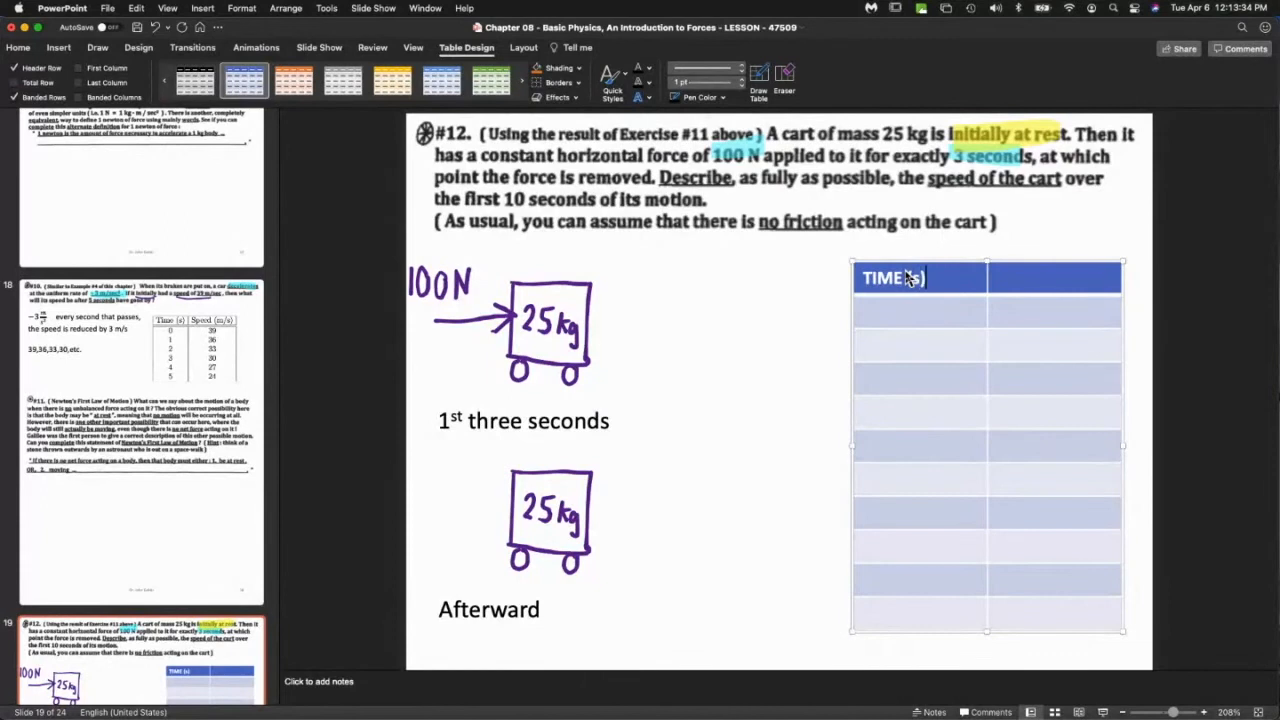
pyautogui.write('SPEED')
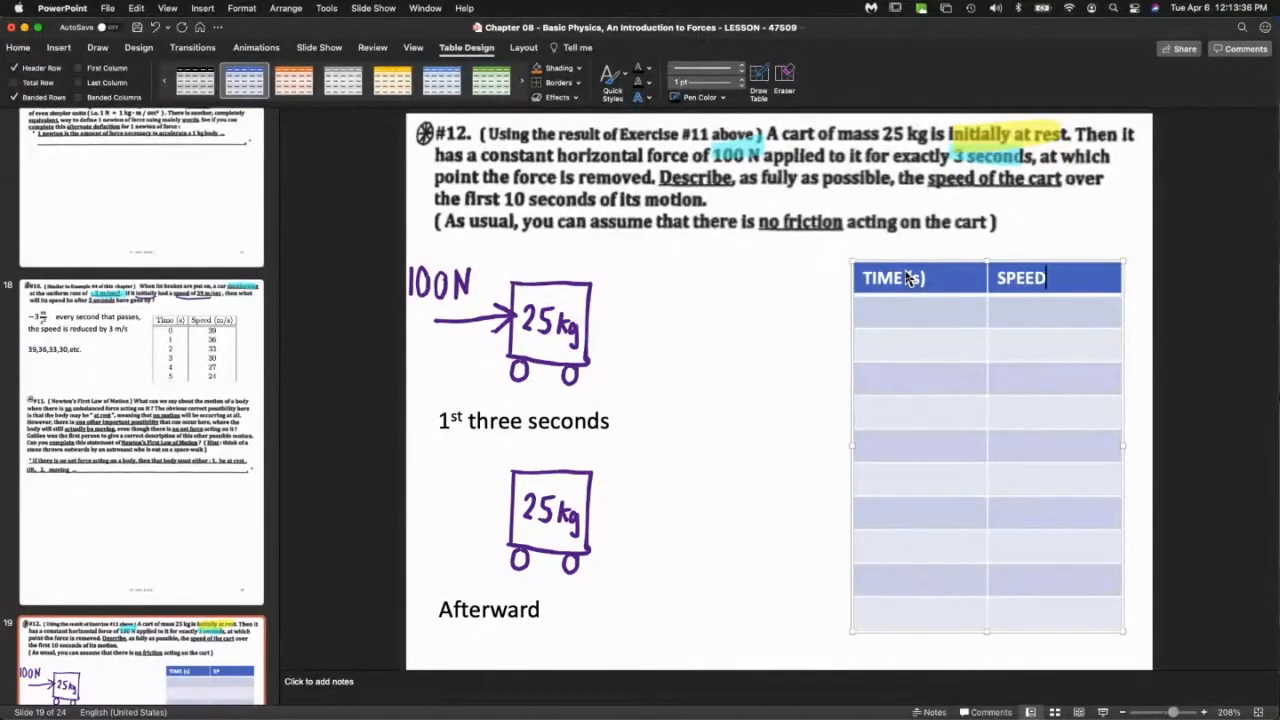
pyautogui.write('(m/s)')
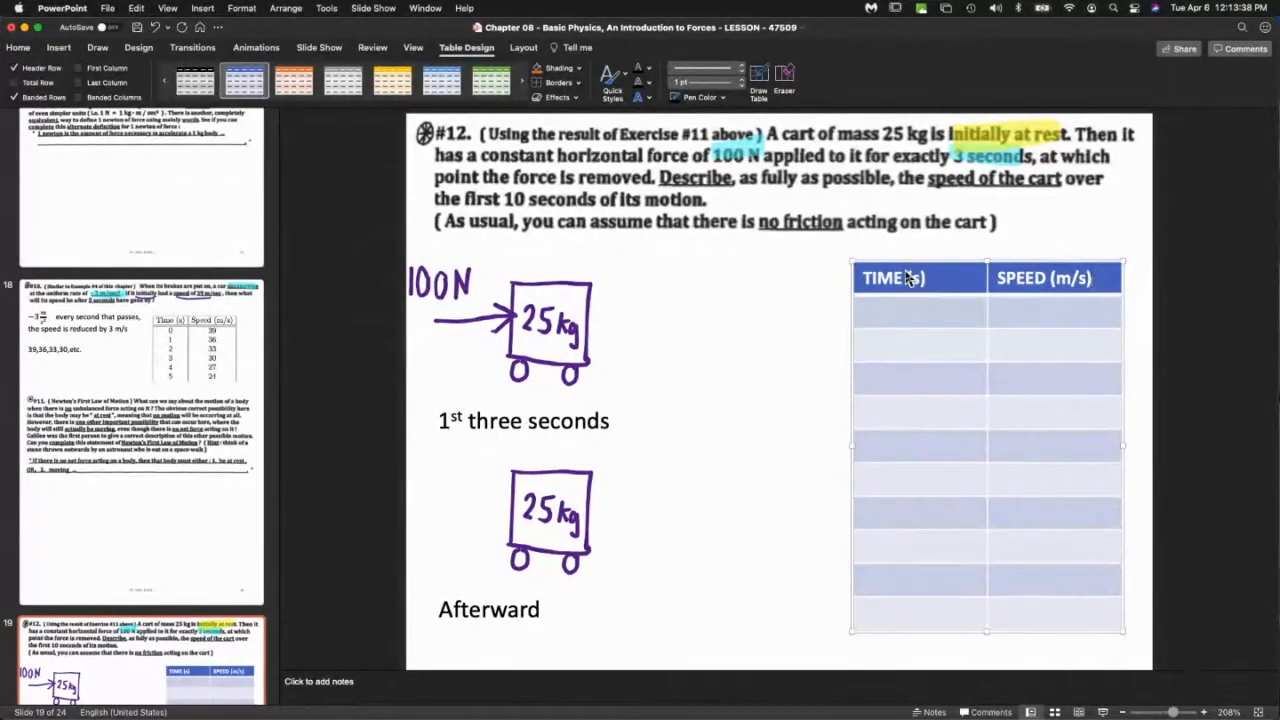
# Fill times 0 to 10 and speed 0 at time 0 in the table.
pyautogui.write('0')
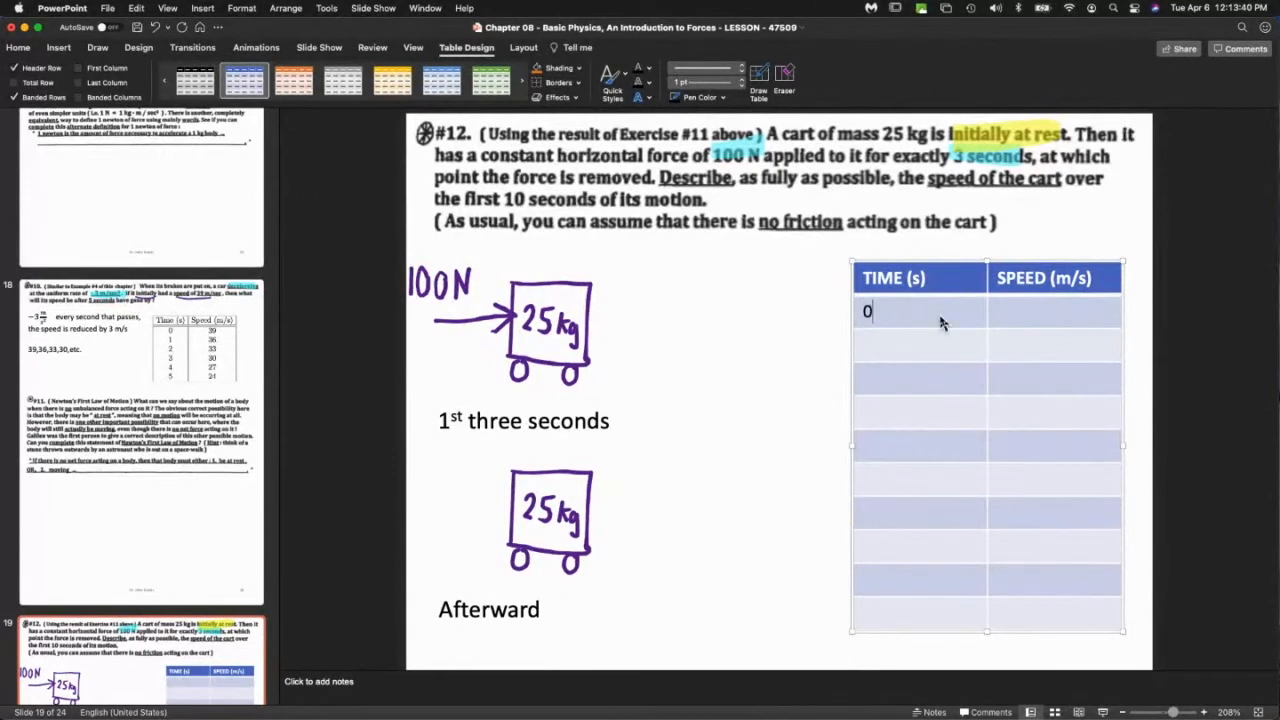
pyautogui.write('0')
pyautogui.click(920, 412)
pyautogui.write('3')
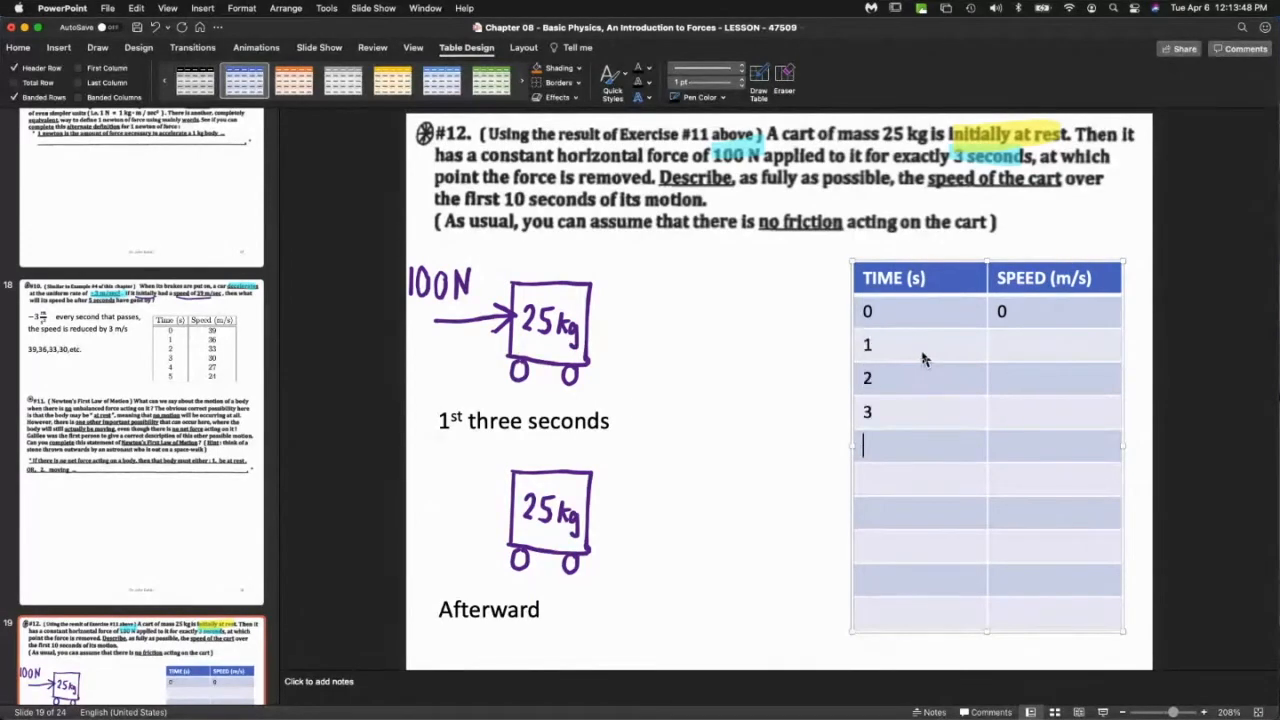
pyautogui.write('4')
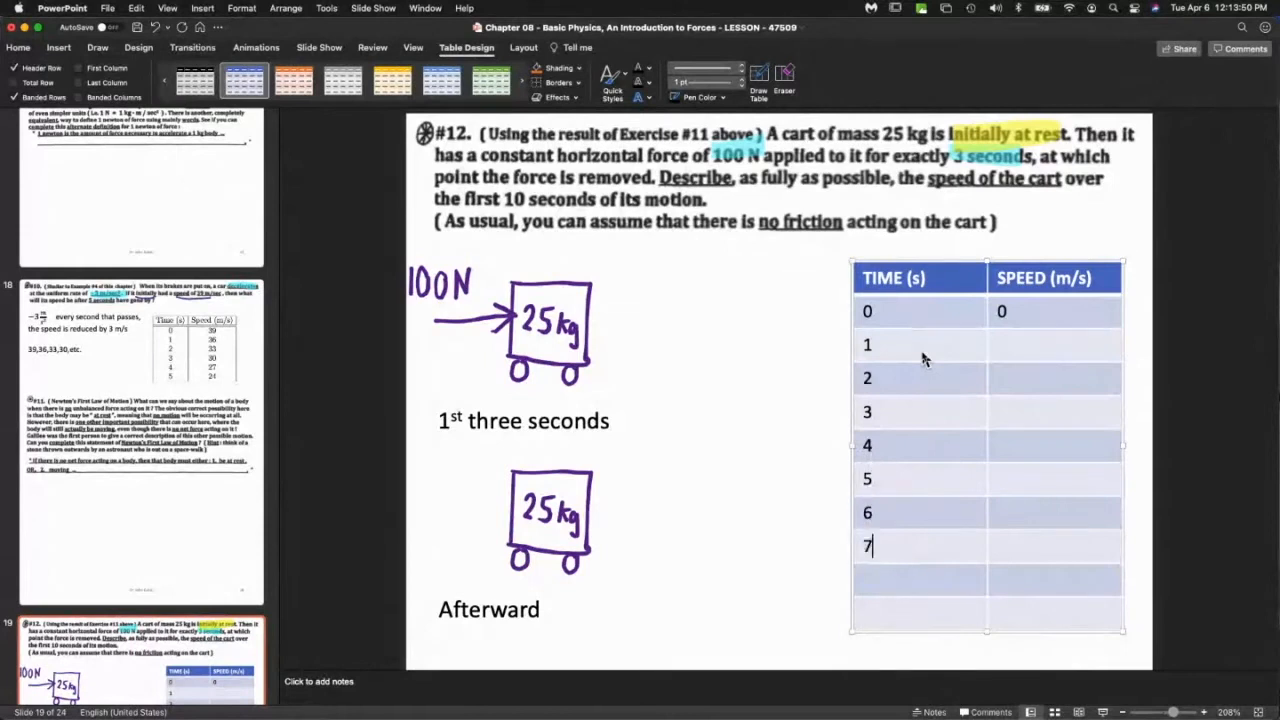
pyautogui.write('89')
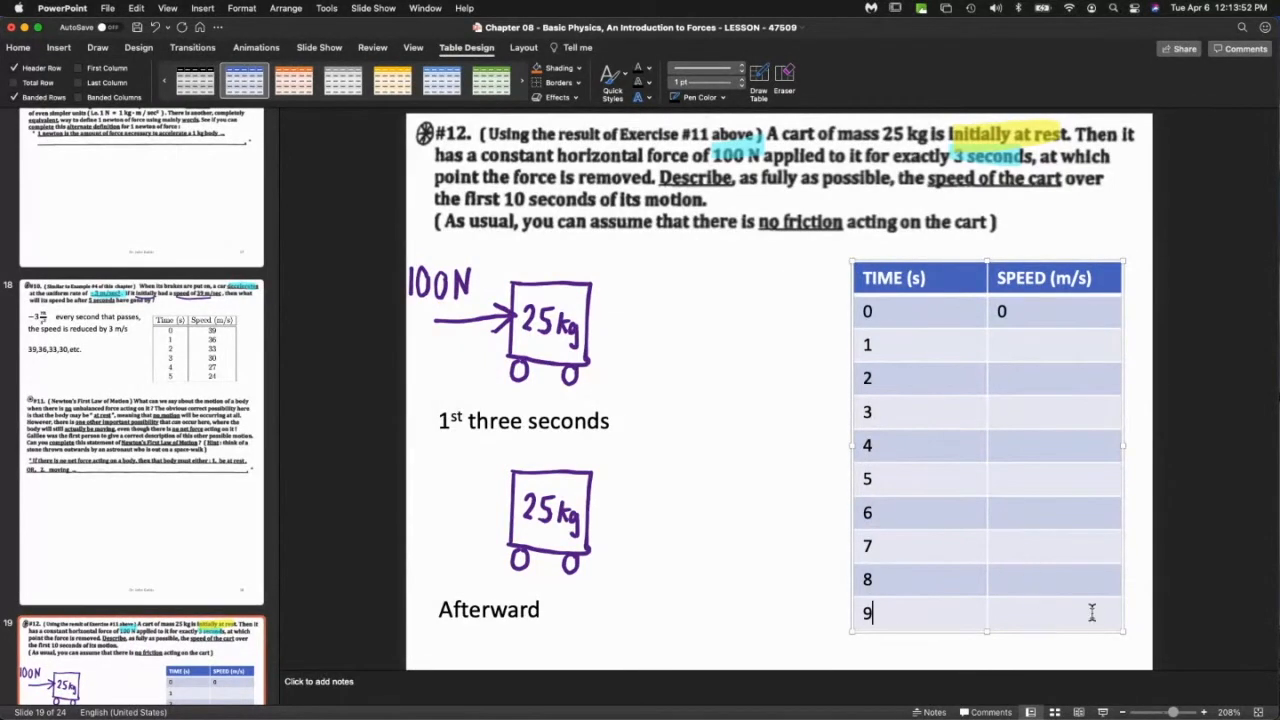
pyautogui.write('10')
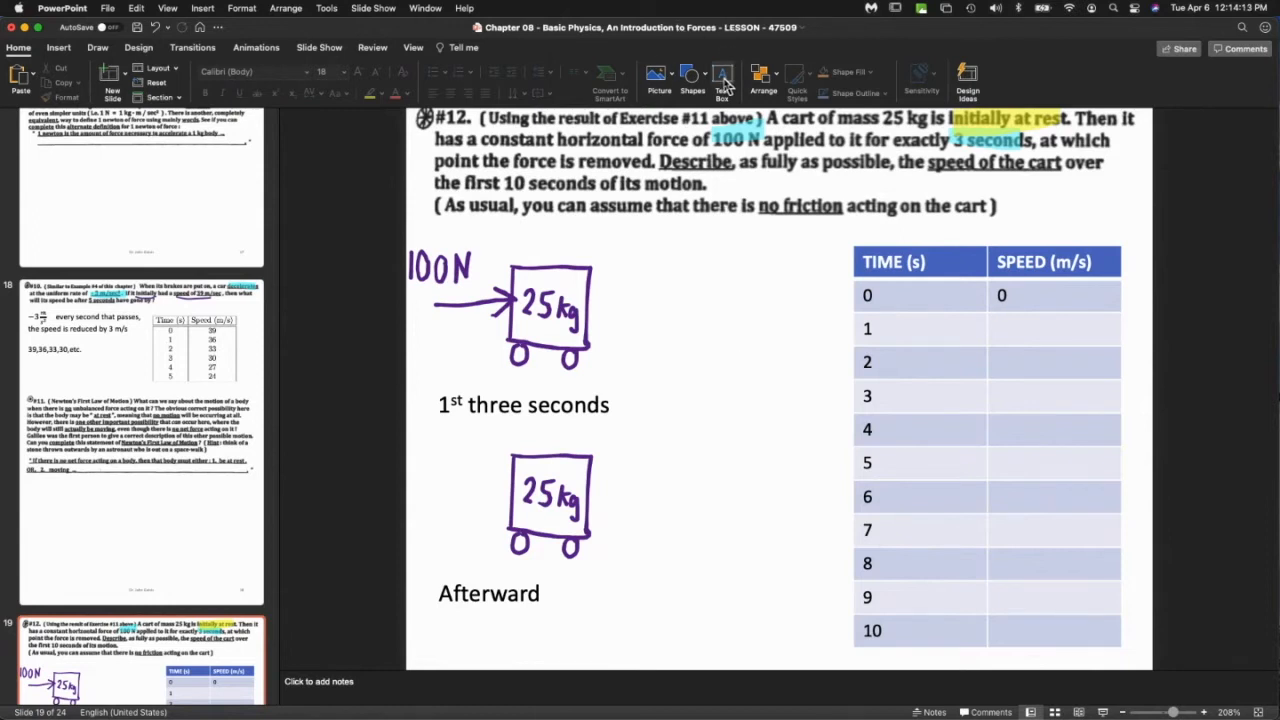
# Add a text box beside the cart reading 'Unbalanced force! It will accelerate.'.
pyautogui.moveTo(628, 258); pyautogui.dragTo(816, 284)
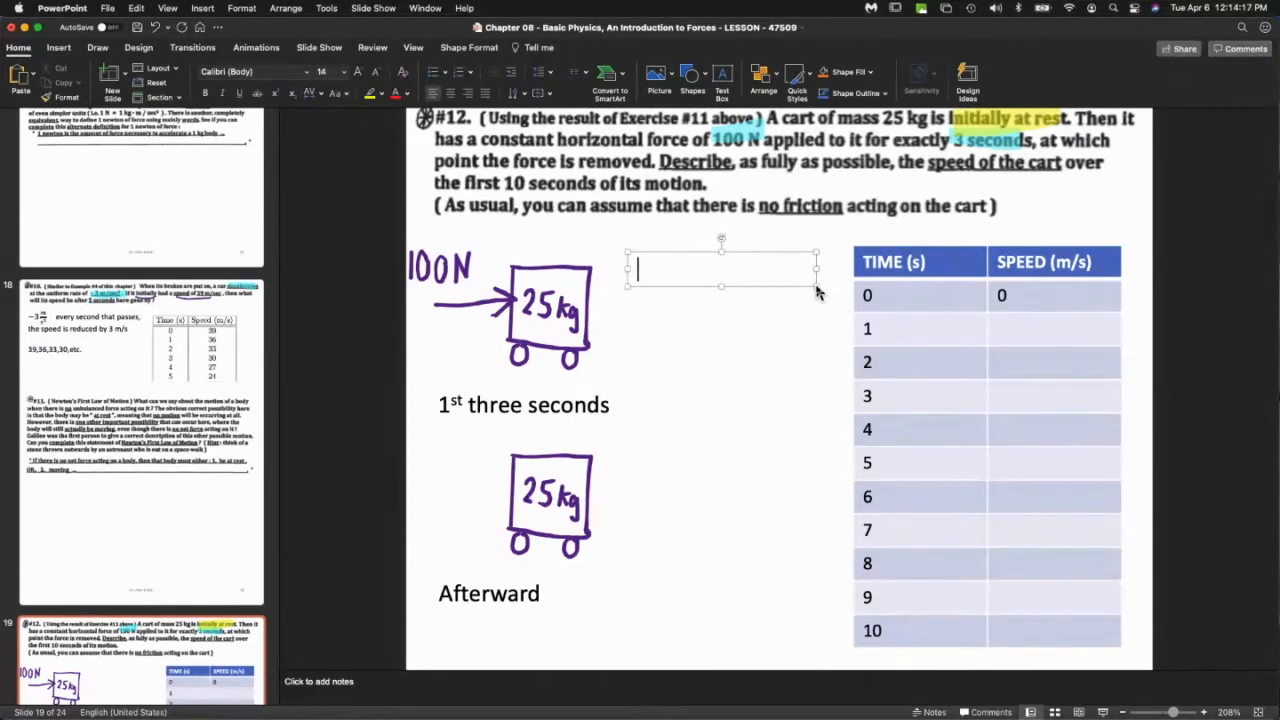
pyautogui.write('unbl')
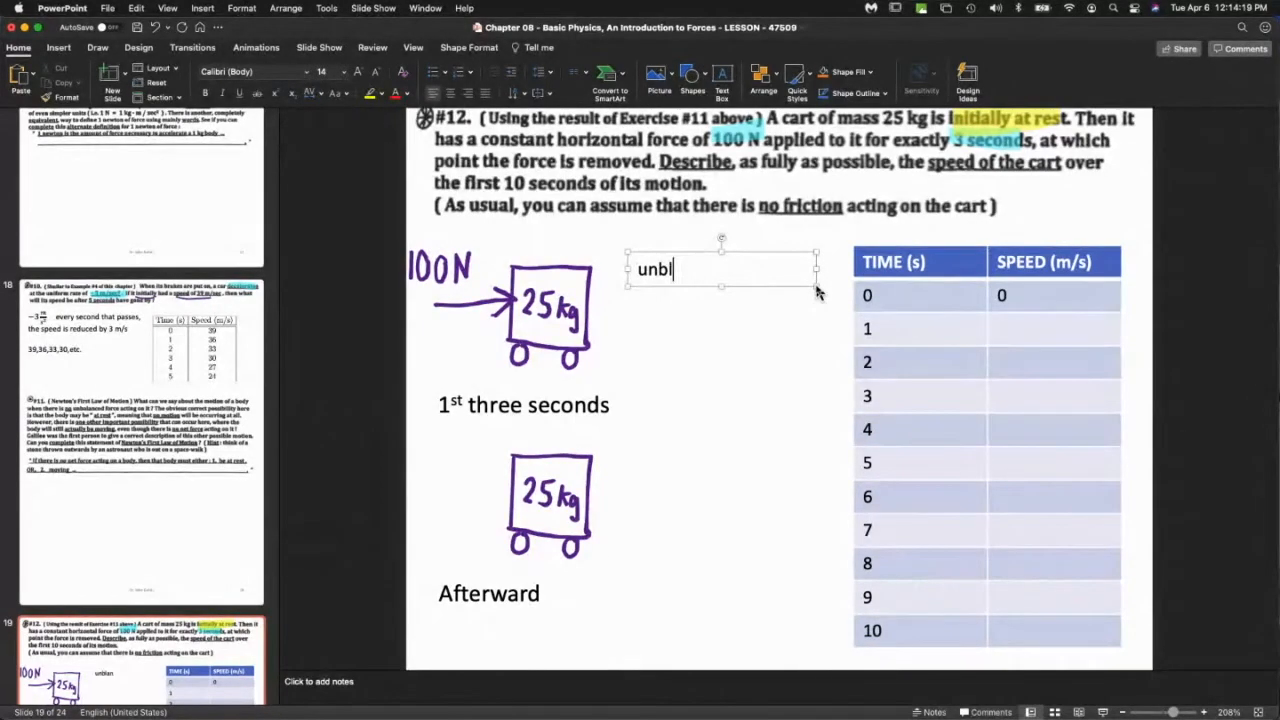
pyautogui.write('Unbalanced force!')
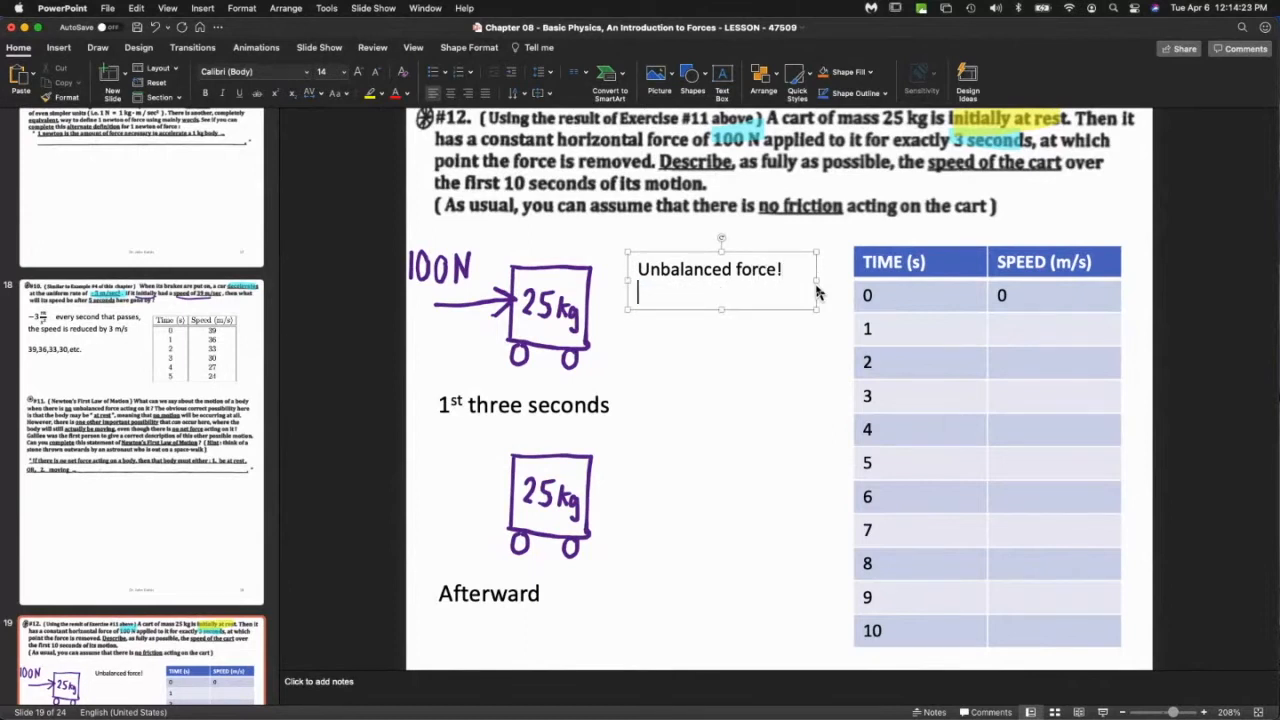
pyautogui.write('It will acc')
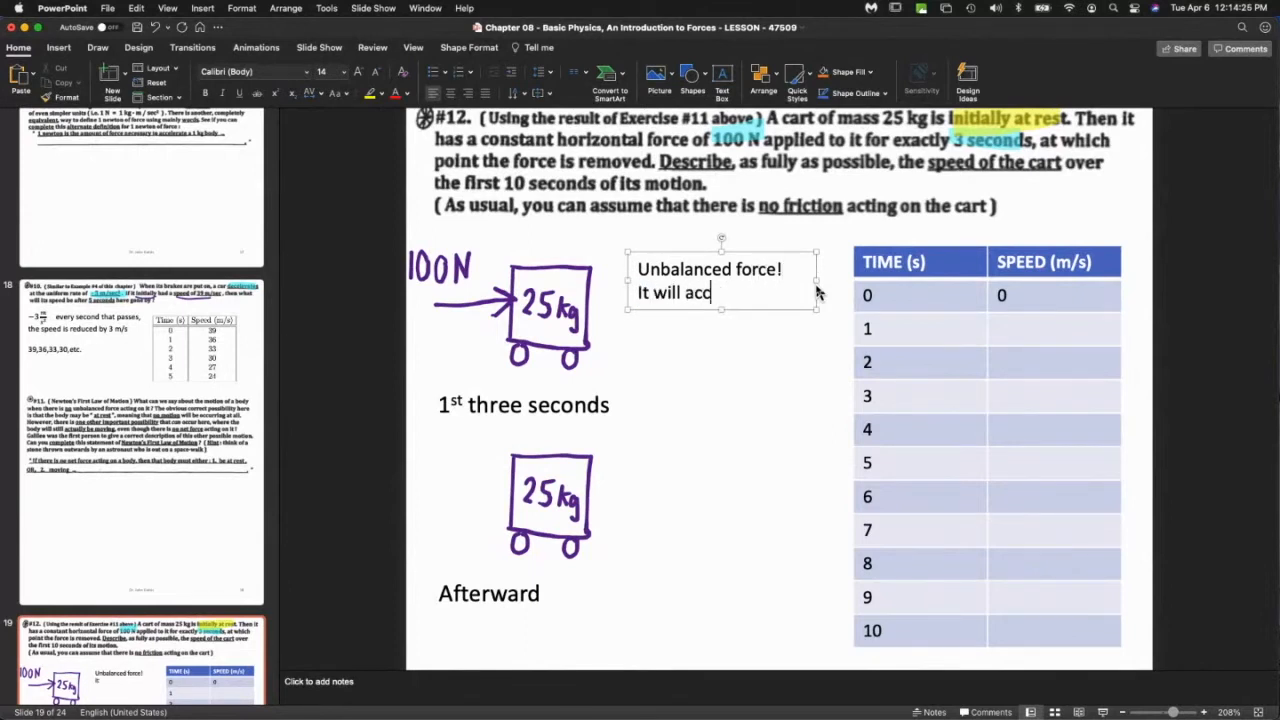
pyautogui.write('elerate')
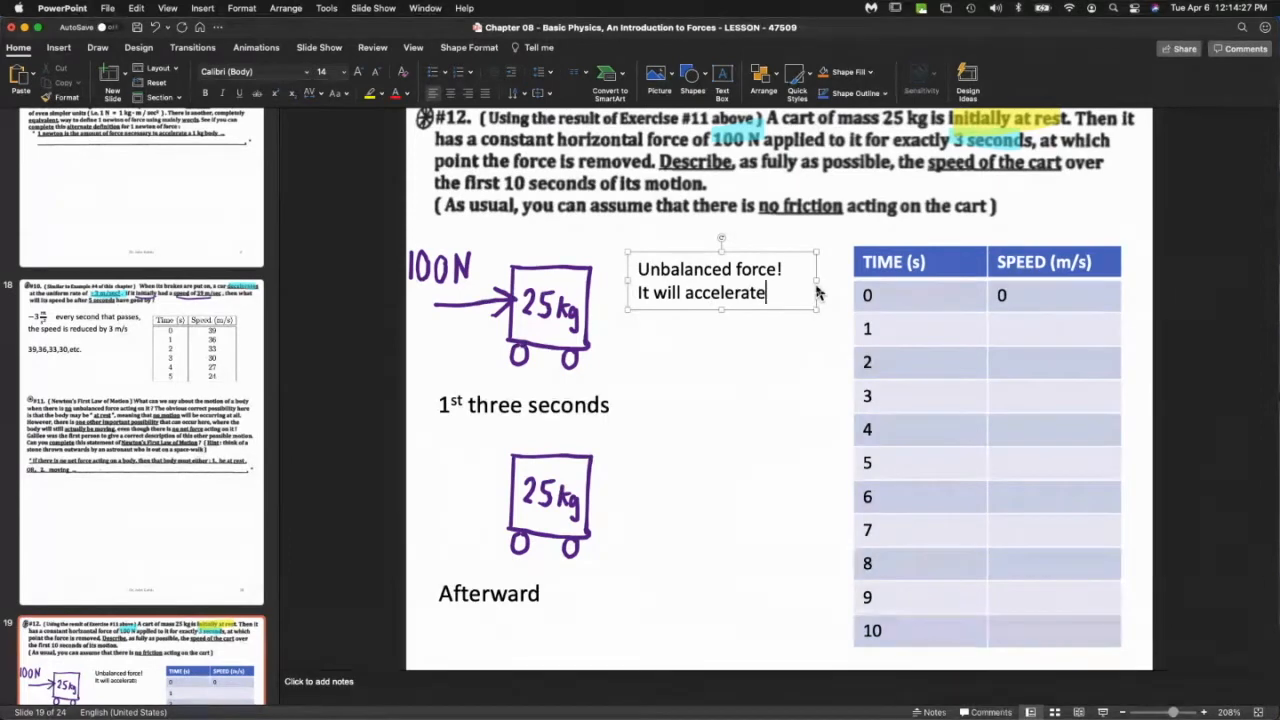
pyautogui.click(700, 396)
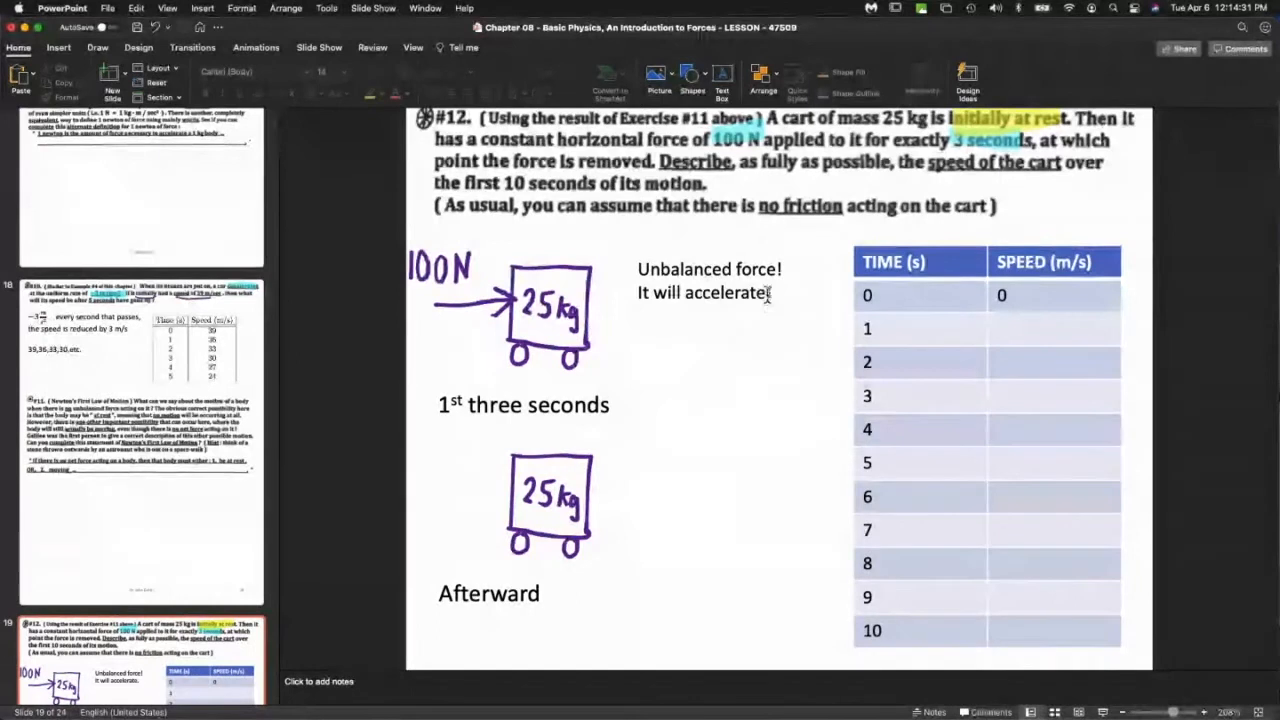
# Add the equations F=ma, 100=25a, a = 4 m/s² under the note.
pyautogui.click(708, 280)
pyautogui.write('F = ma')
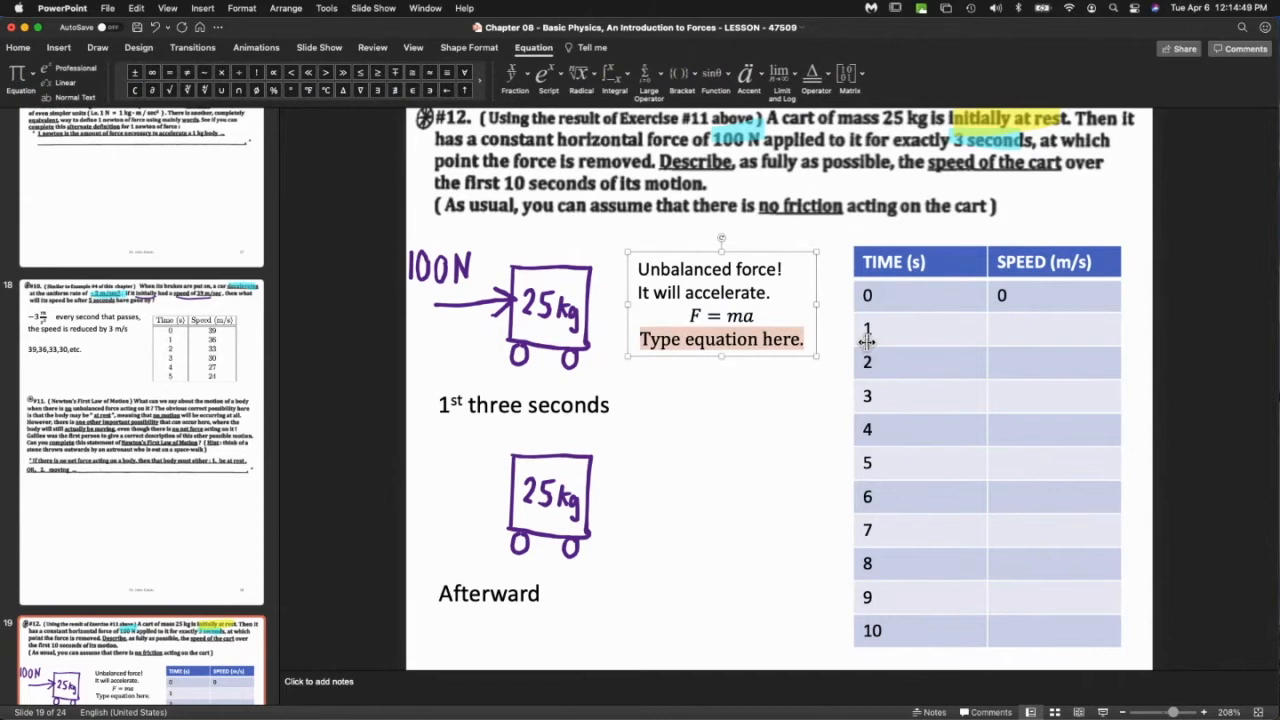
pyautogui.write('100 = 25')
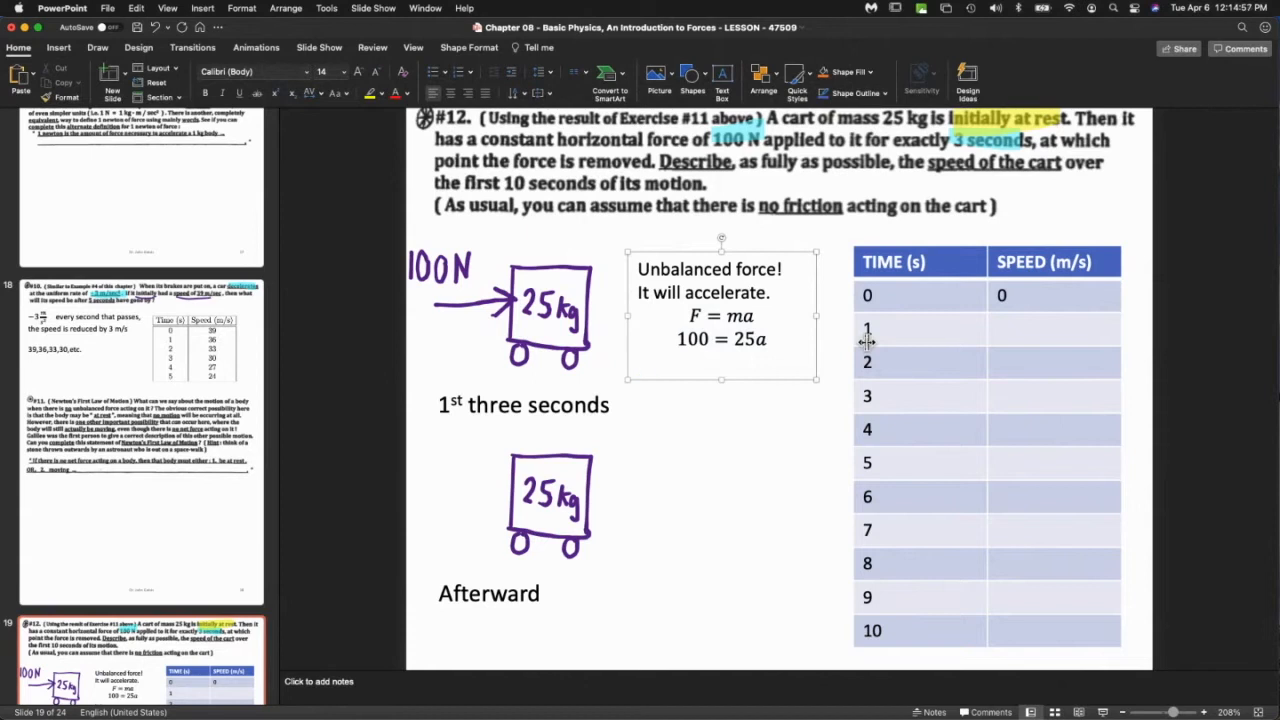
pyautogui.write('a =')
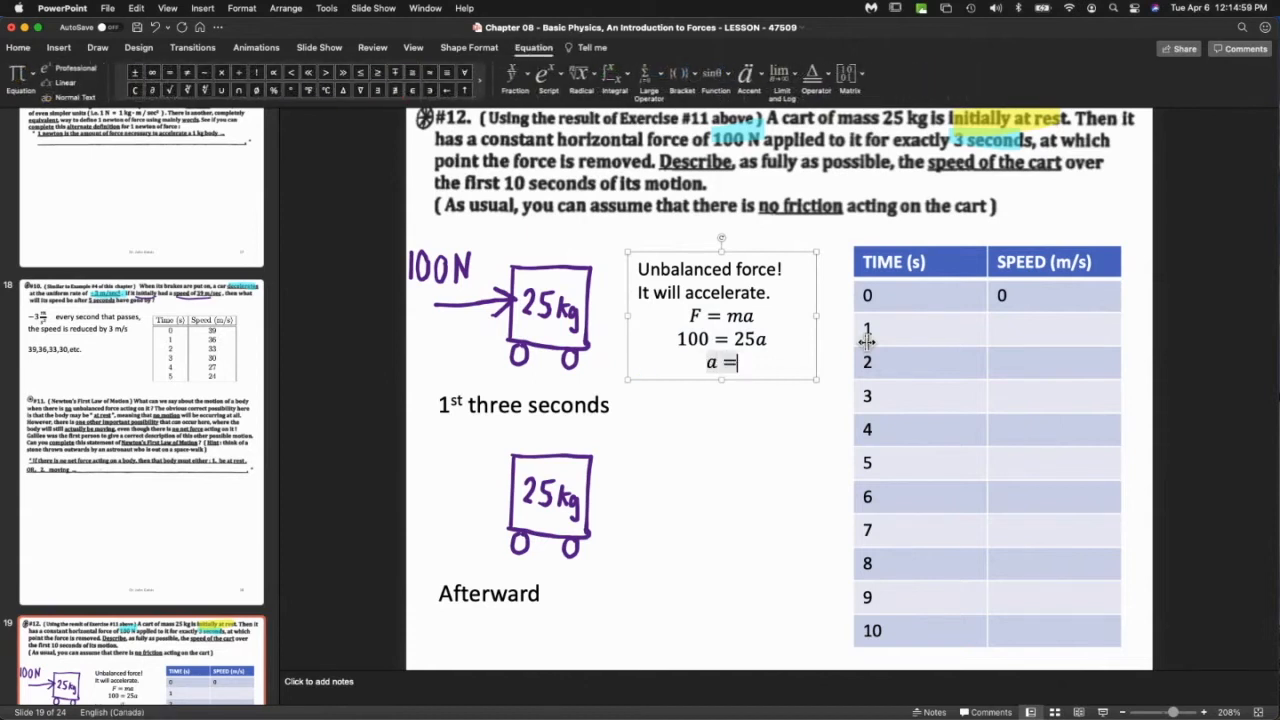
pyautogui.write('4 m/s²')
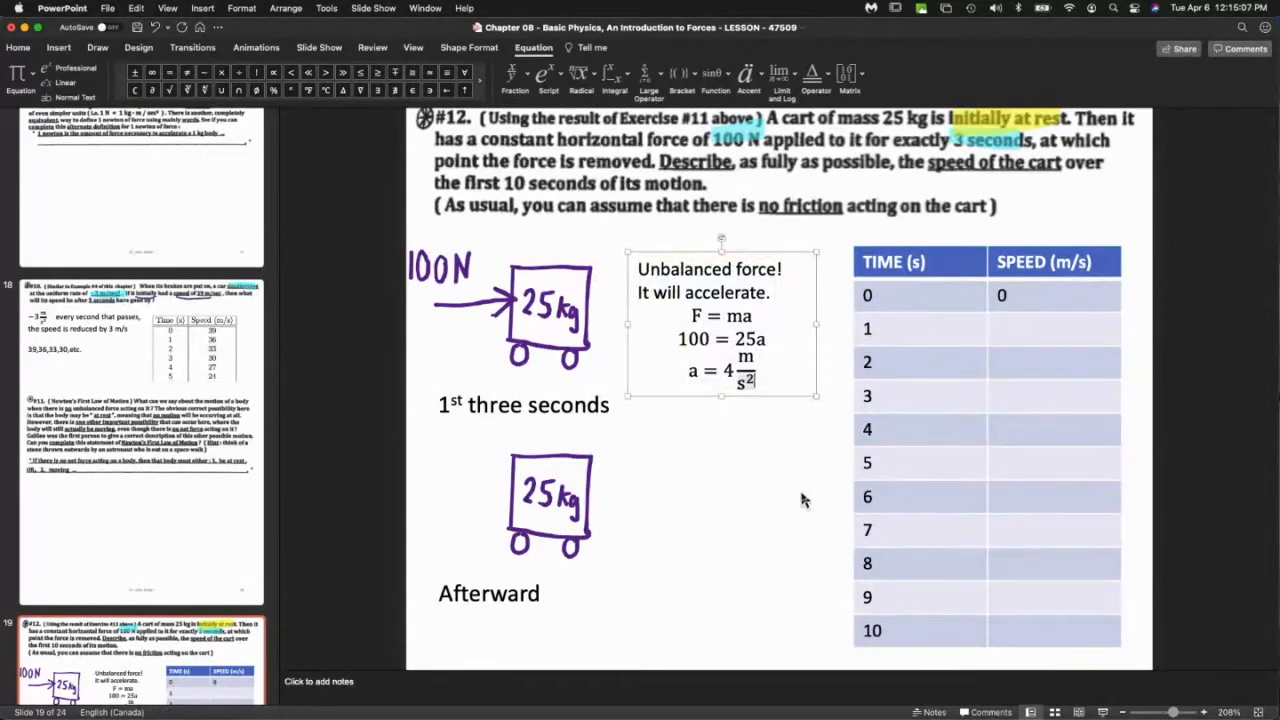
# Add 'Every second, the speed of the object will increase by 4 m/s' to the note.
pyautogui.click(724, 440)
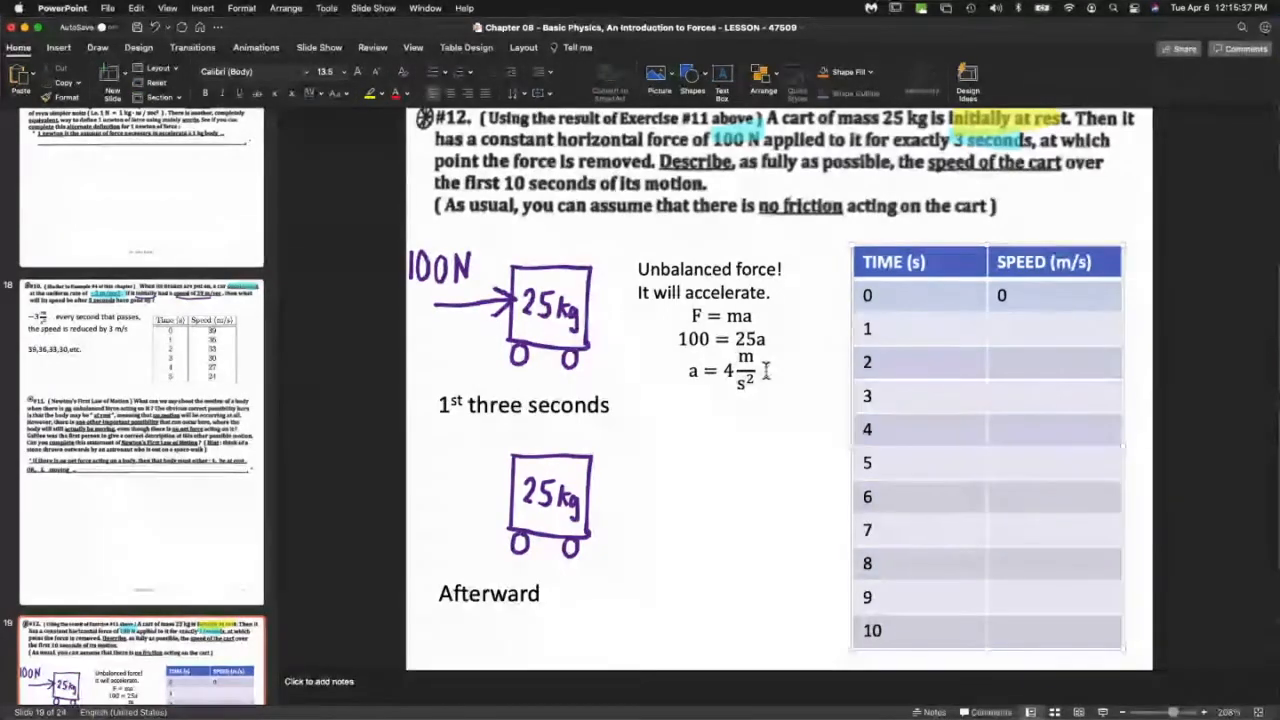
pyautogui.write('E')
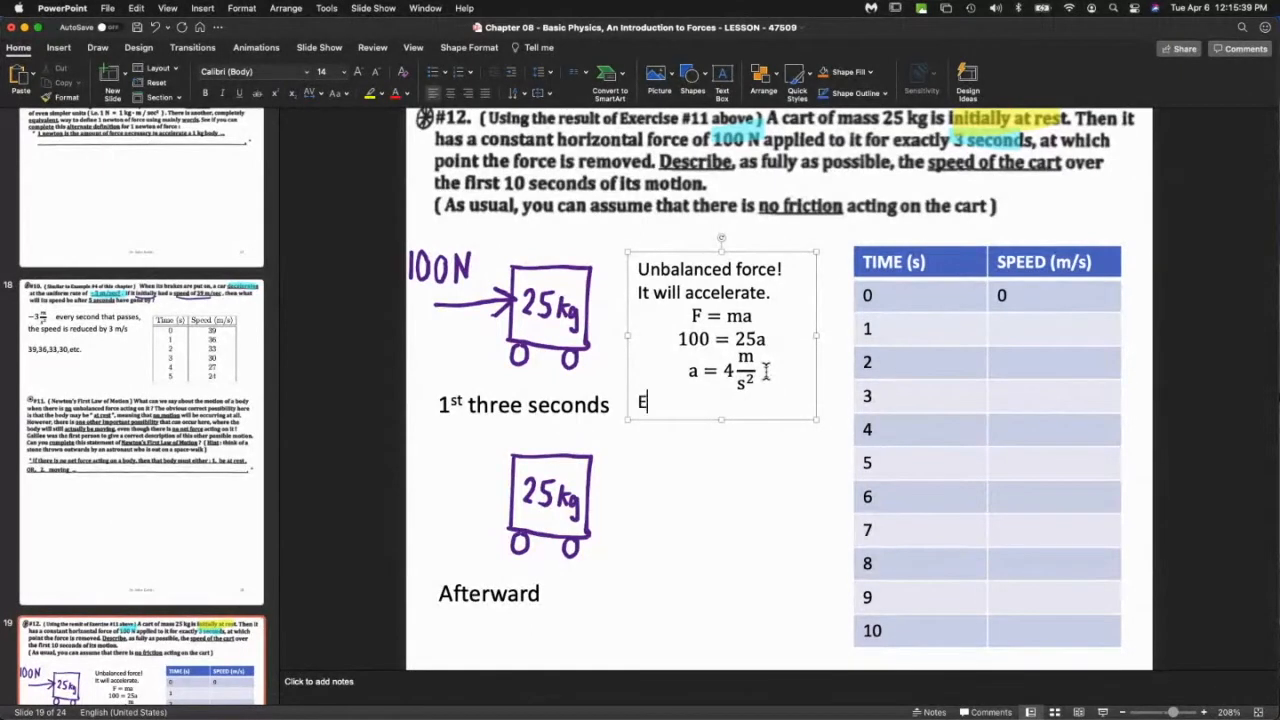
pyautogui.write('very second,')
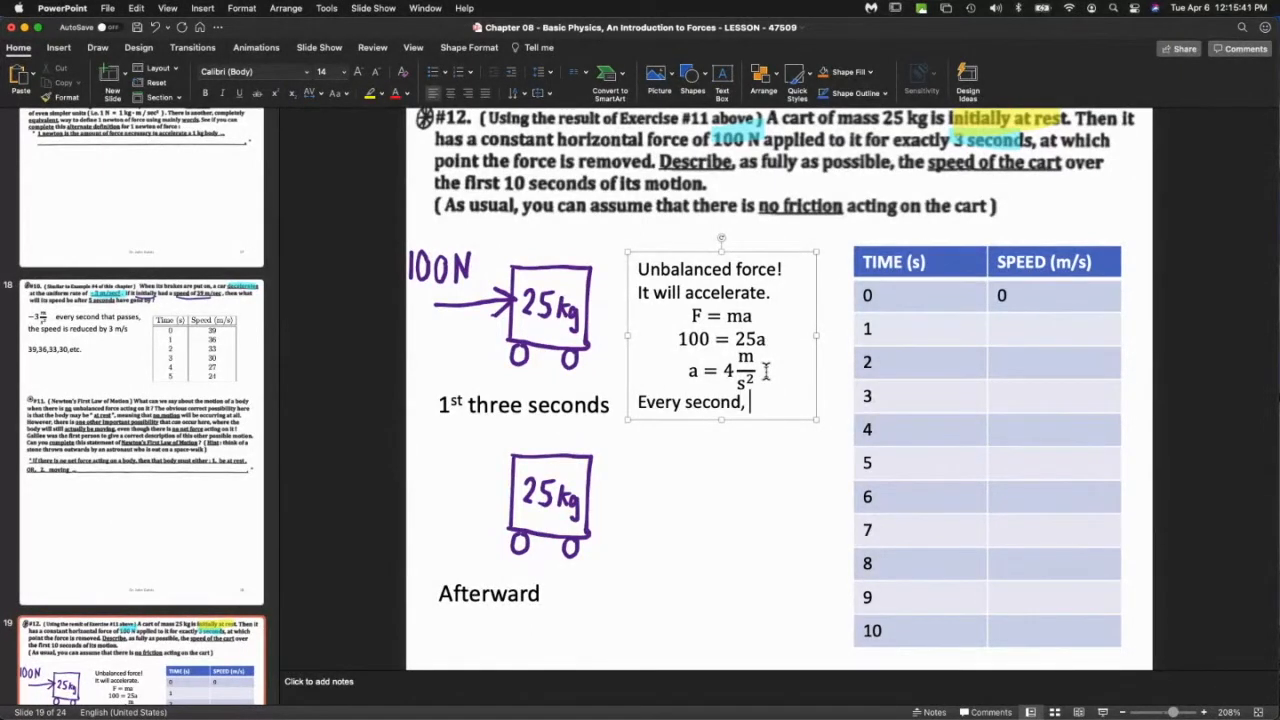
pyautogui.write('th')
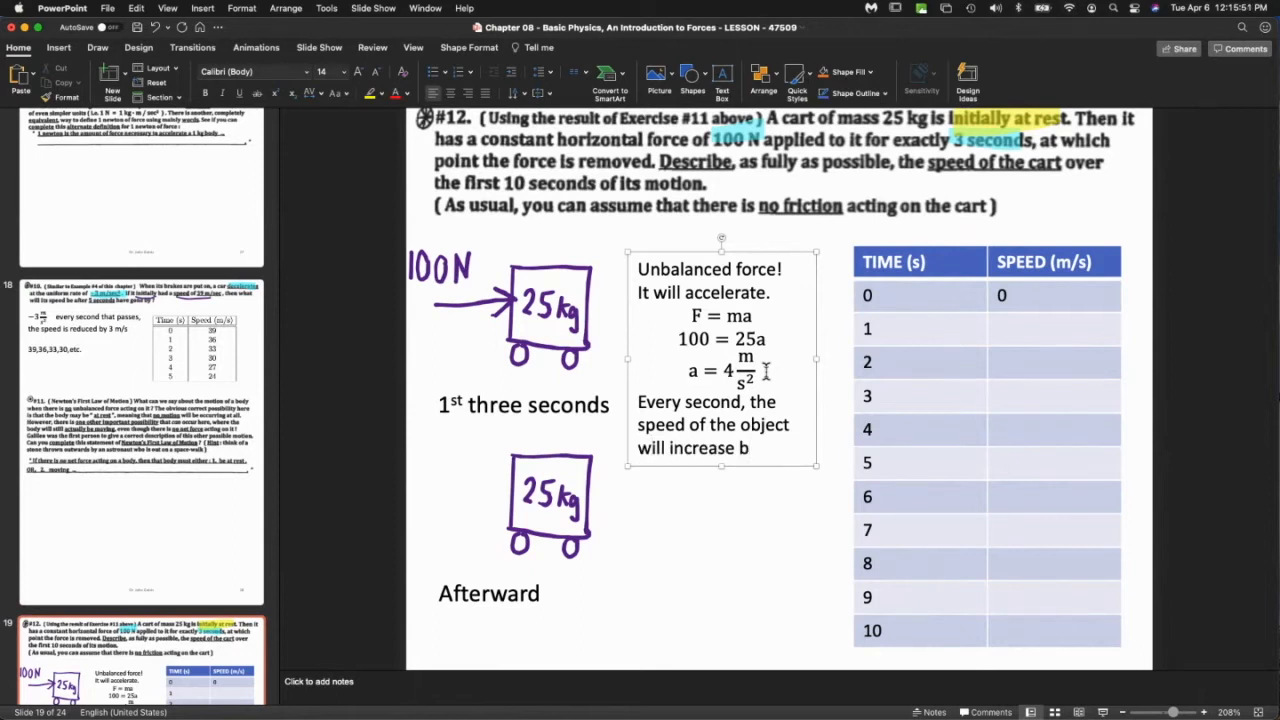
pyautogui.write('y 4 m/s')
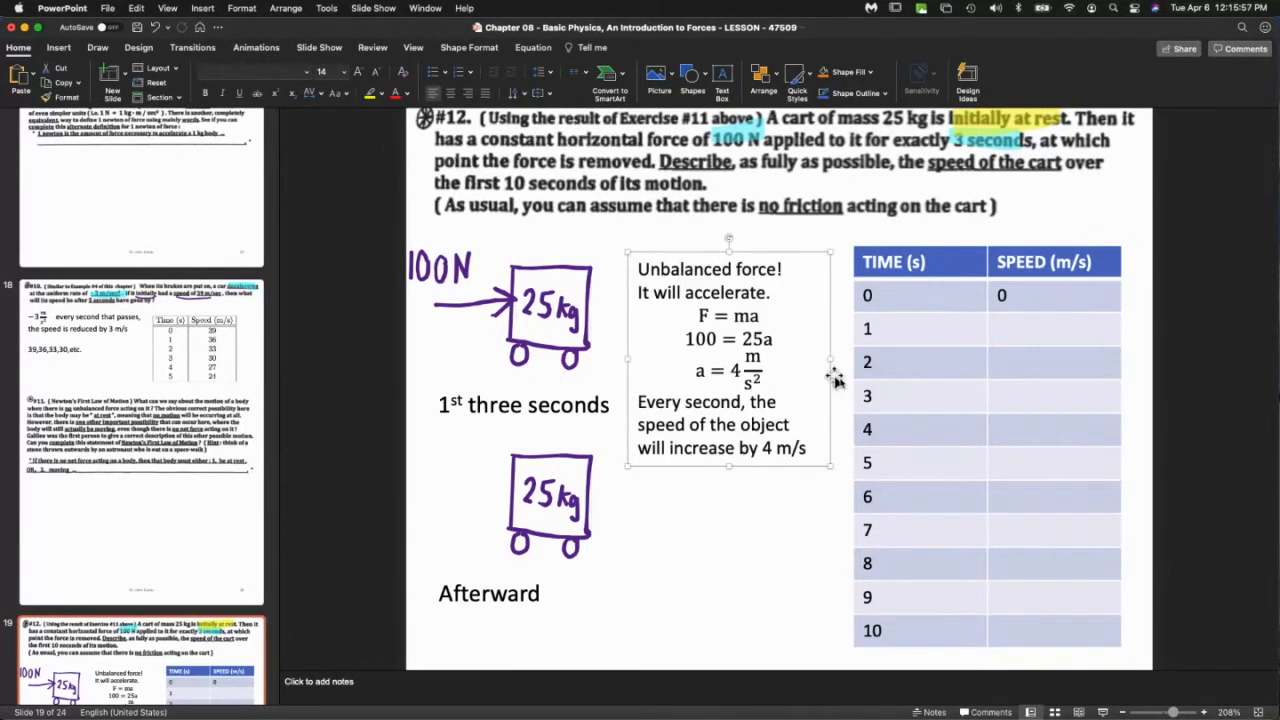
# Fill the SPEED cells with 4, 8, 12 m/s for seconds 1–3 and ?? for second 4.
pyautogui.click(1016, 328)
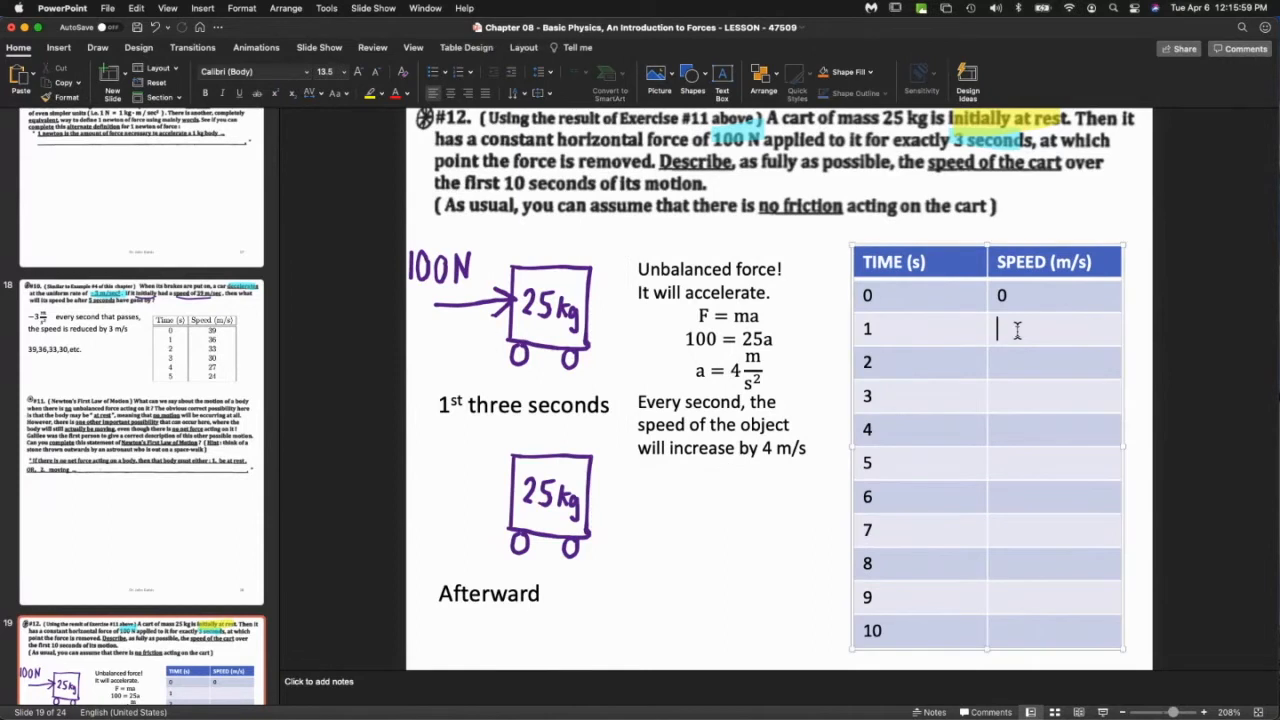
pyautogui.write('4')
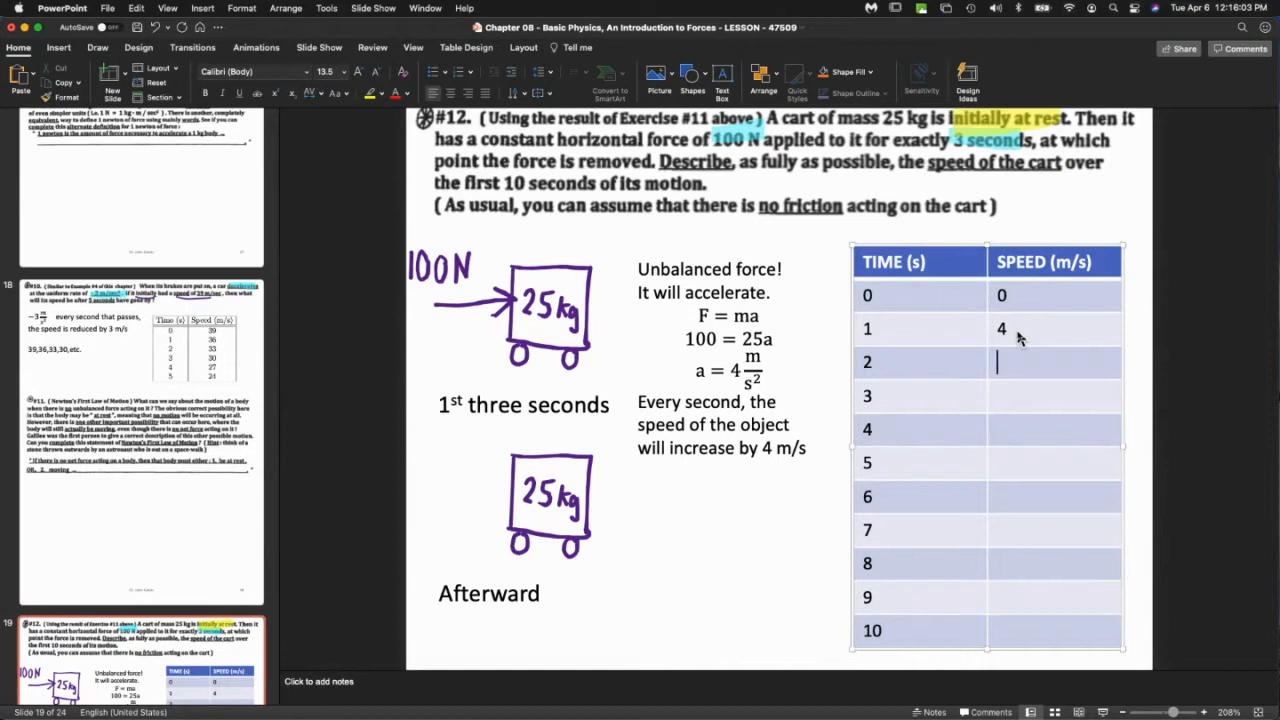
pyautogui.write('8')
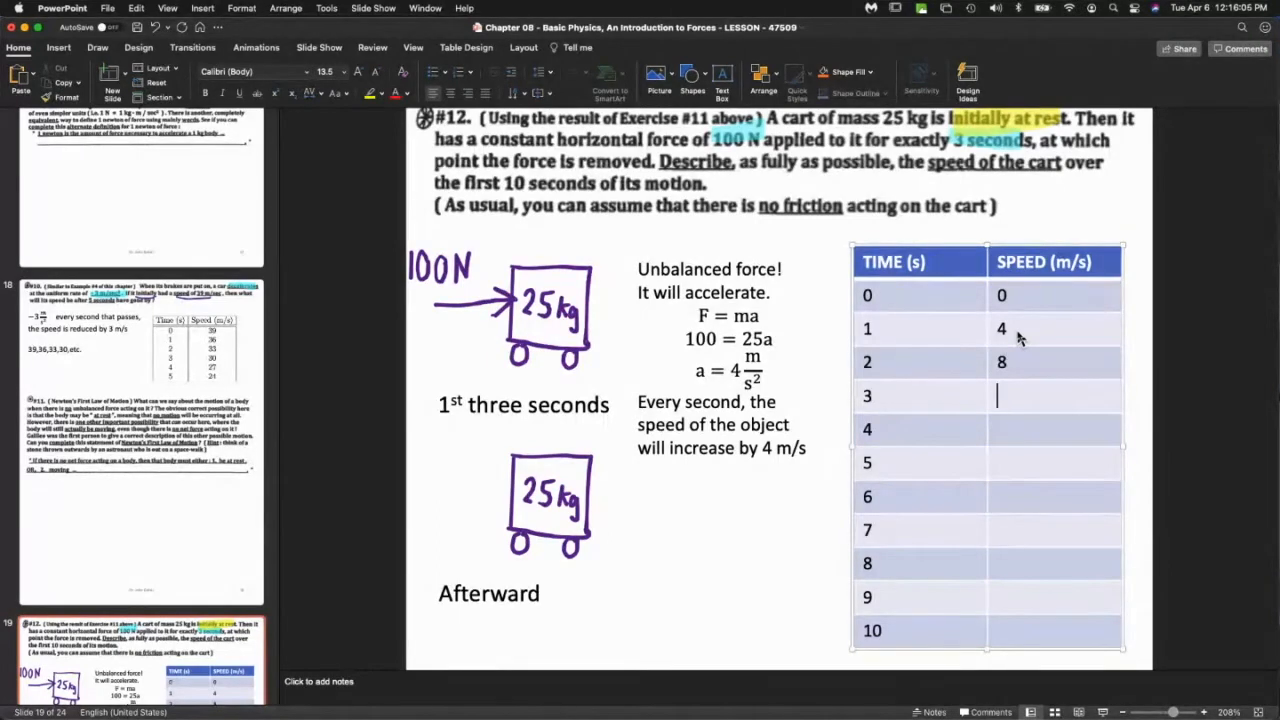
pyautogui.write('12')
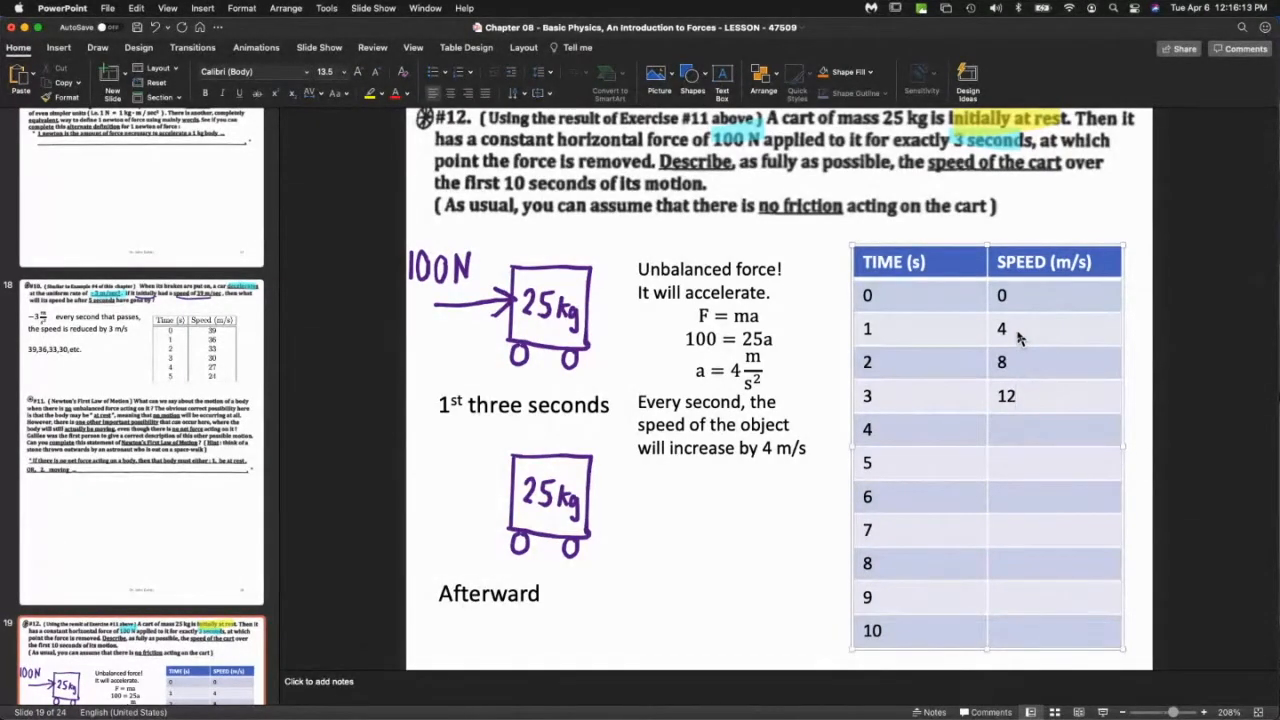
pyautogui.write('12')
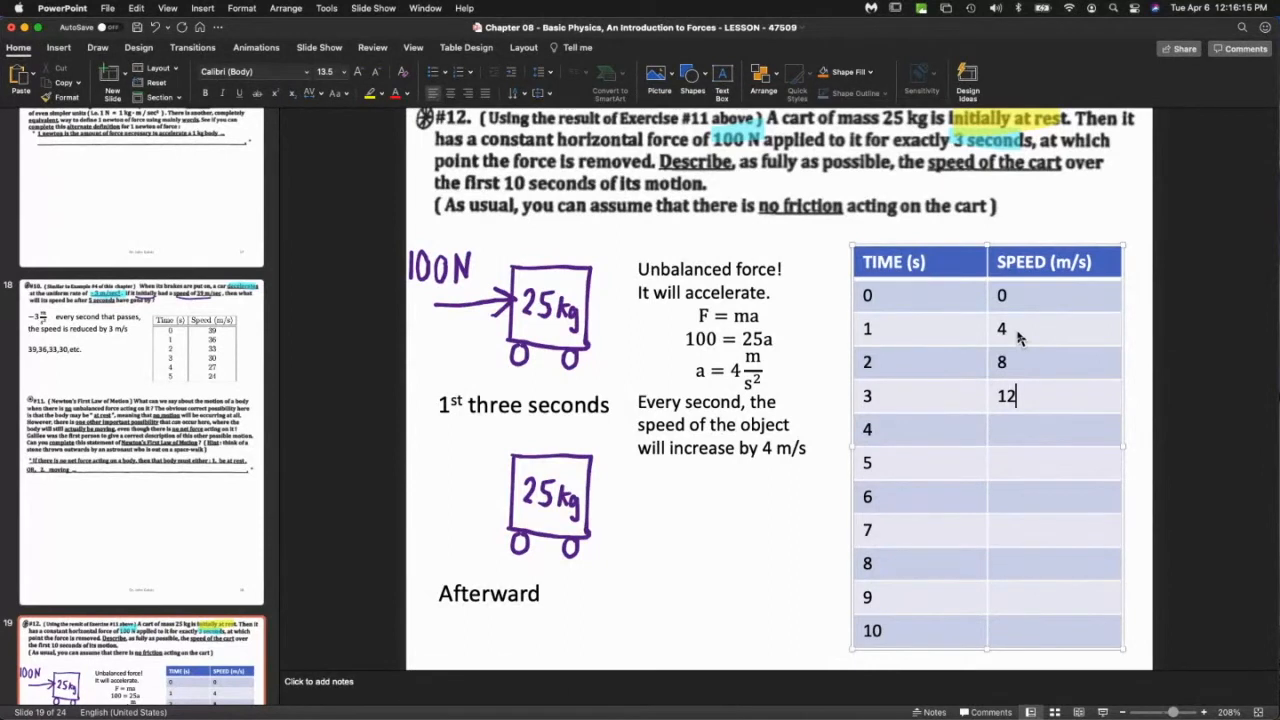
pyautogui.write('??')
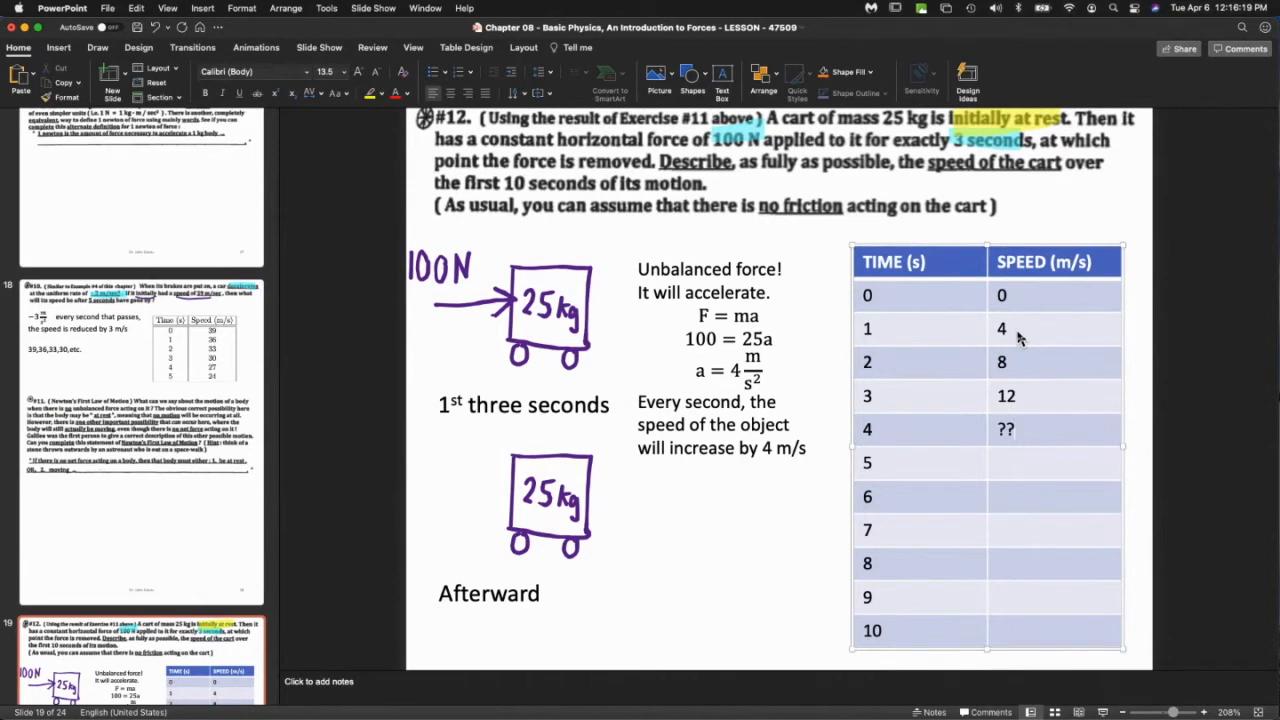
pyautogui.click(1006, 428)
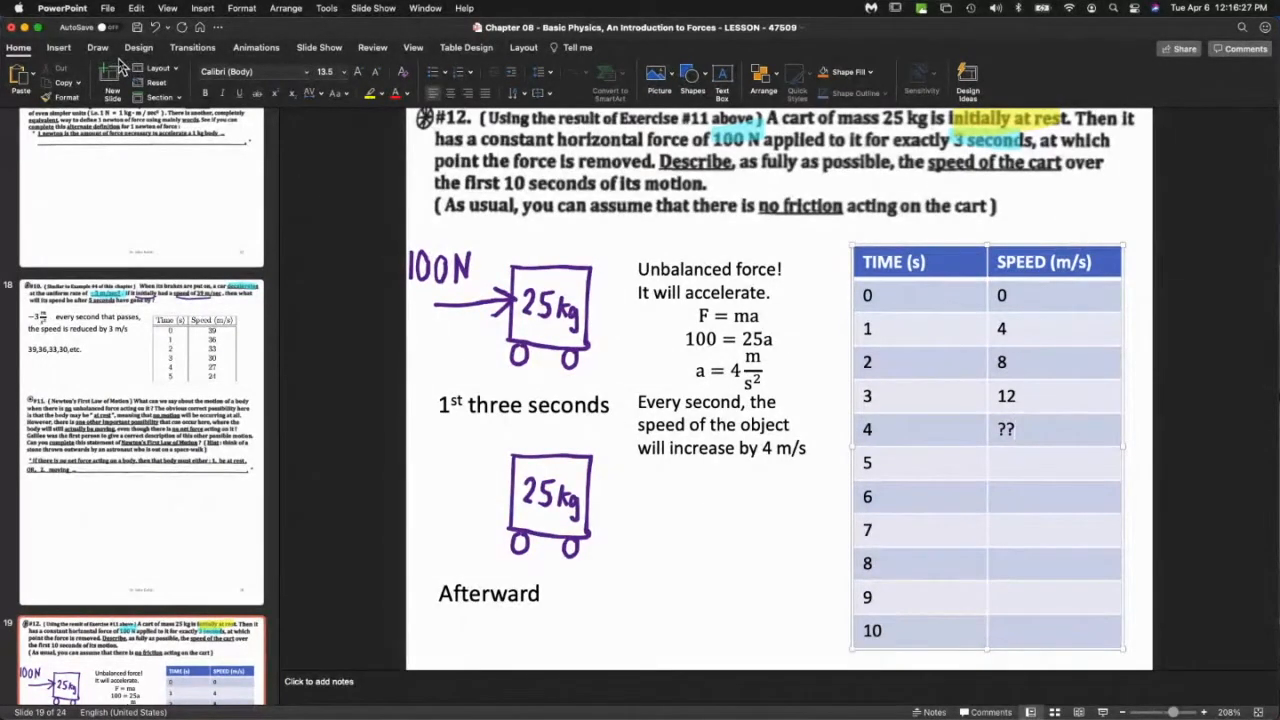
# Highlight 'the force is removed' and 'Afterward' in pink ink, then return to Home.
pyautogui.click(96, 48)
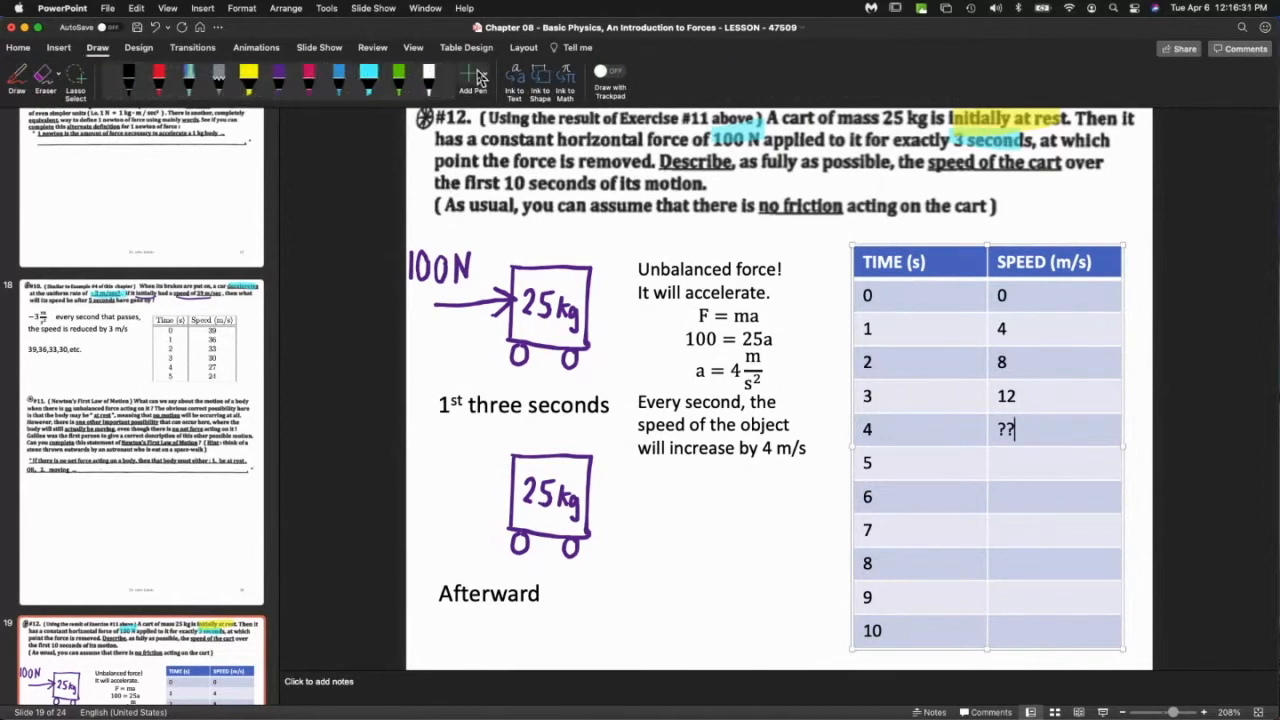
pyautogui.click(472, 78)
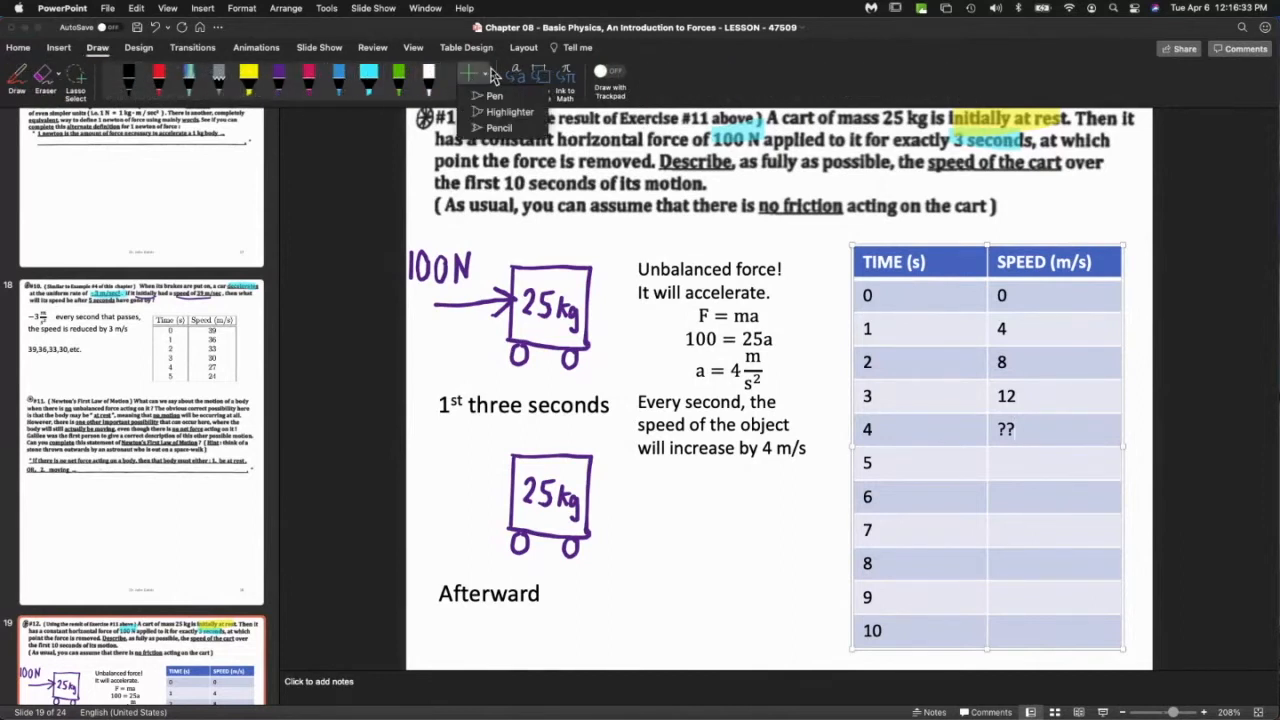
pyautogui.click(494, 96)
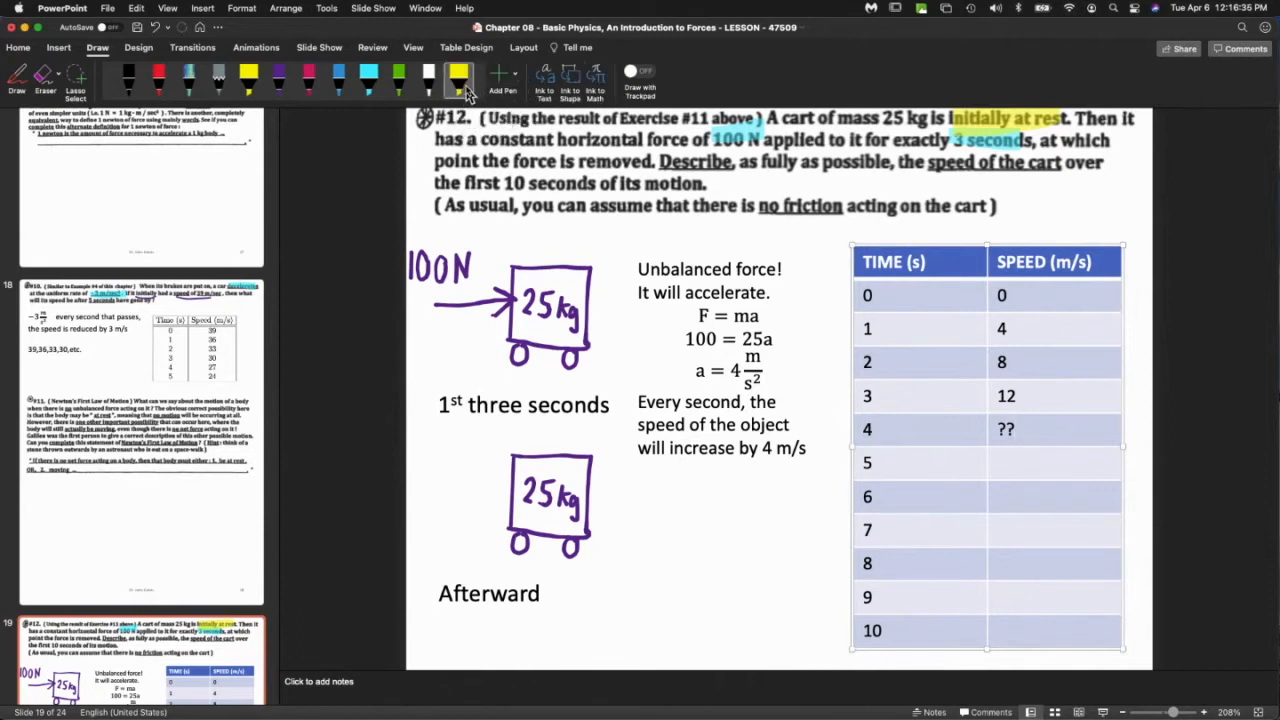
pyautogui.click(456, 76)
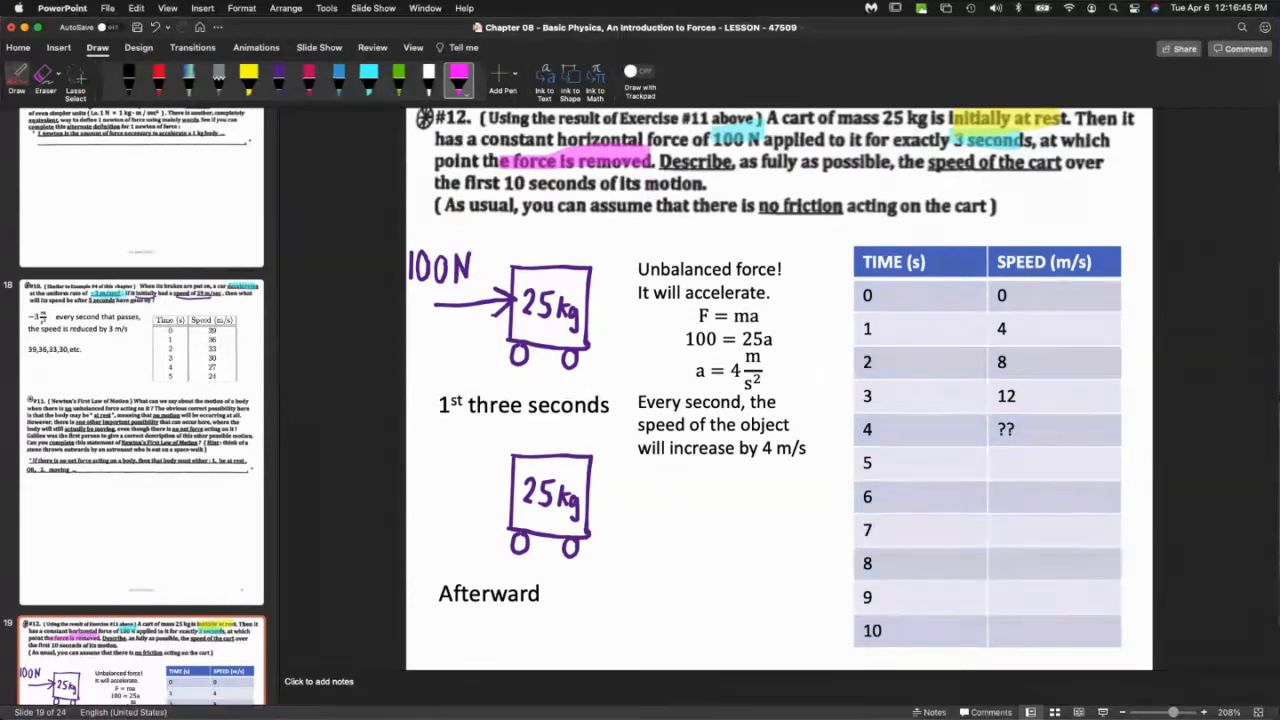
pyautogui.moveTo(438, 590); pyautogui.dragTo(538, 590)
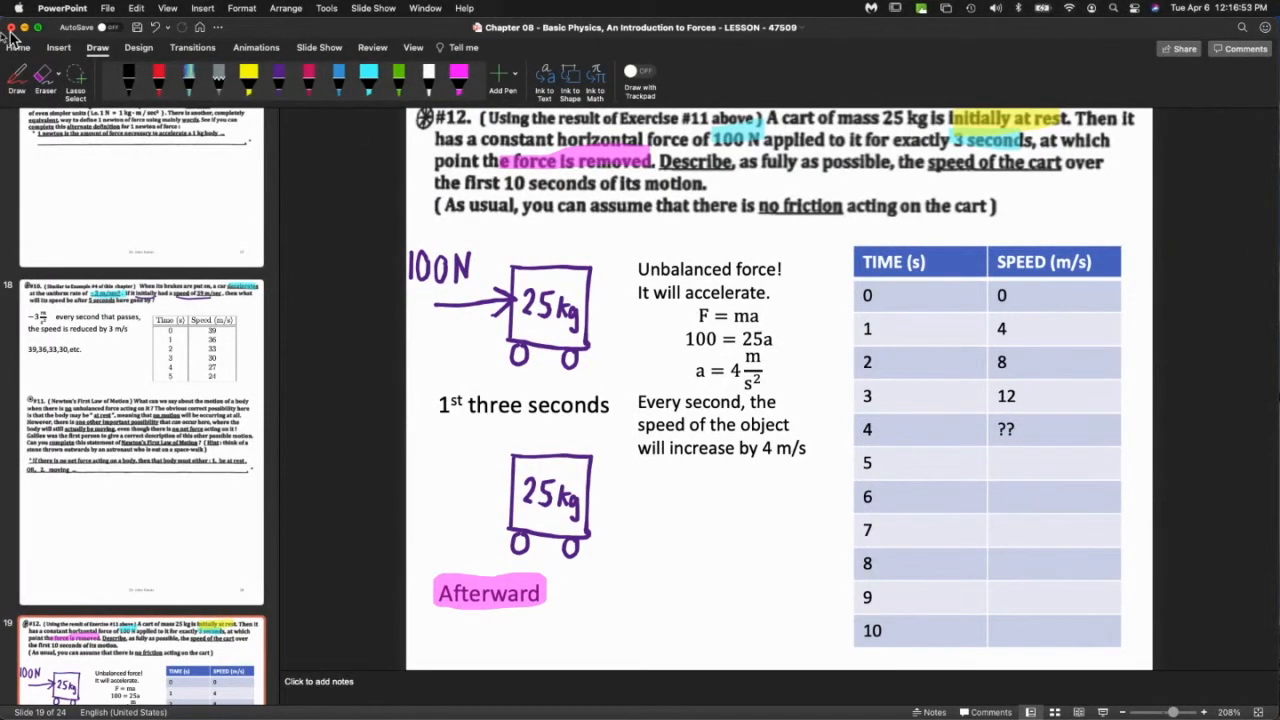
pyautogui.click(18, 48)
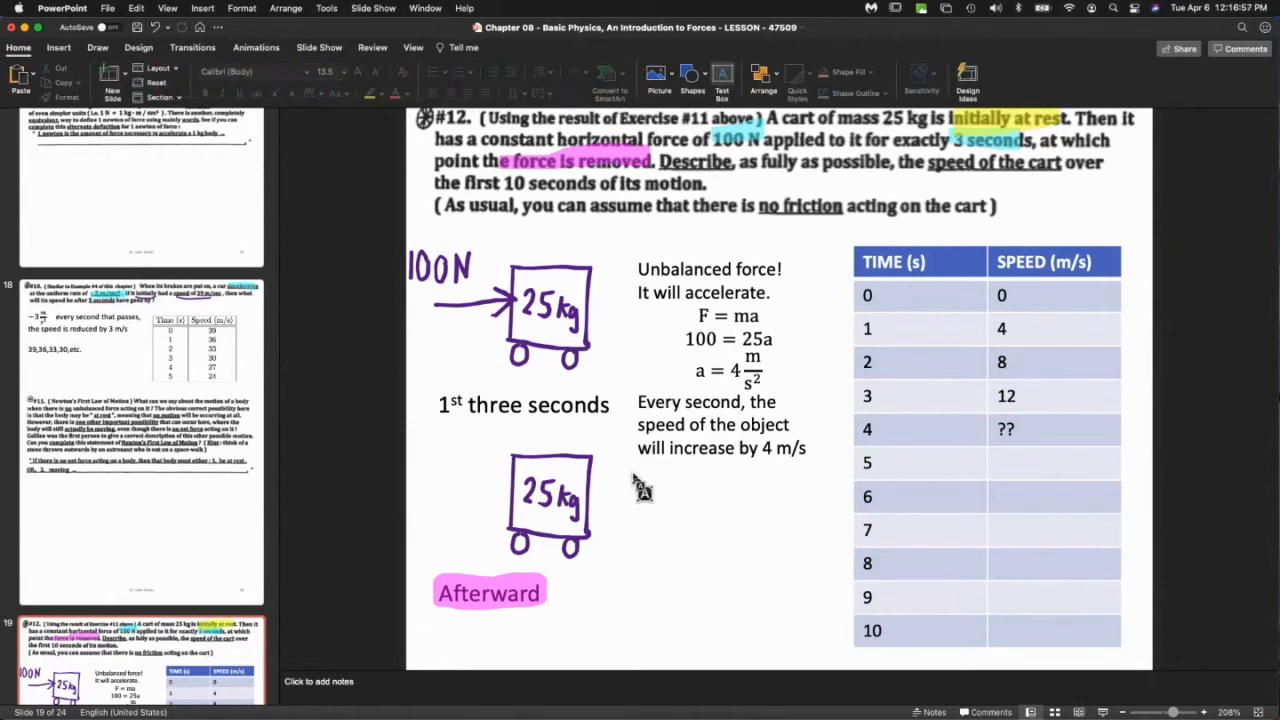
# Add a note beside the lower cart: 'Since the net force is zero, there is no acceleration. Speed stays the same.'.
pyautogui.moveTo(616, 492); pyautogui.dragTo(780, 556)
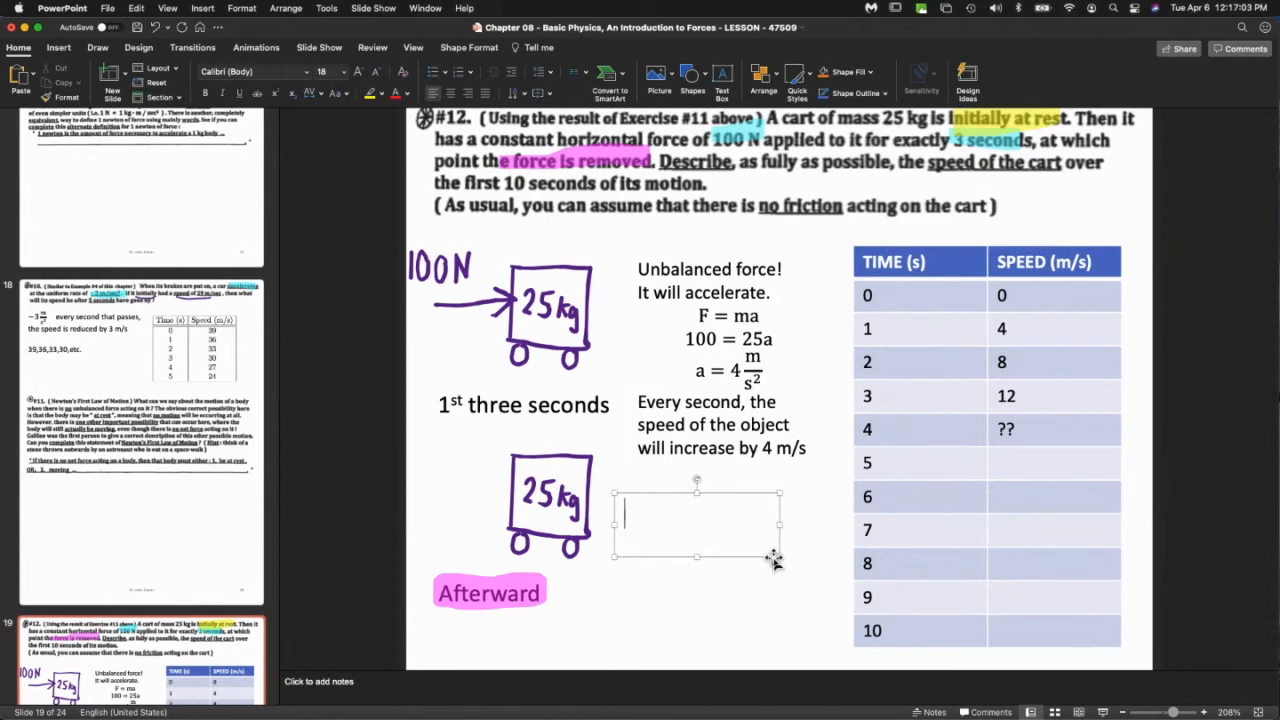
pyautogui.write('Since the net')
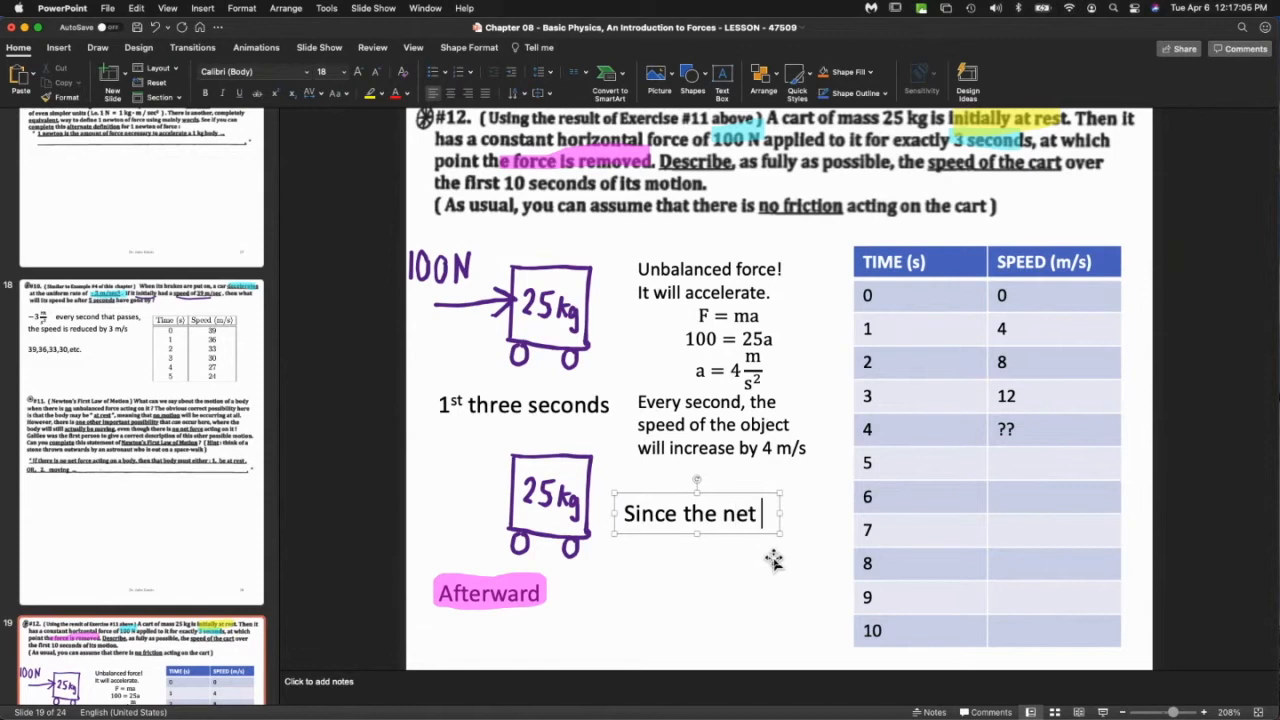
pyautogui.write('force is zero,')
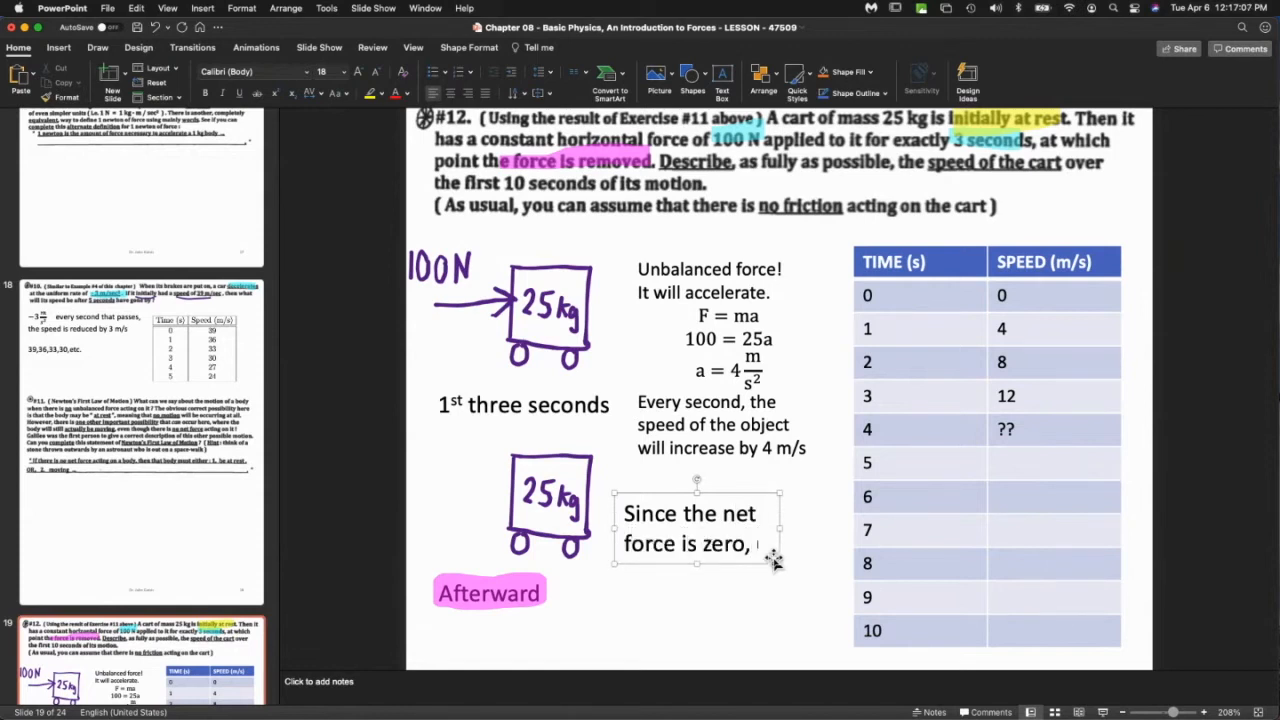
pyautogui.write('there is no acceleration.')
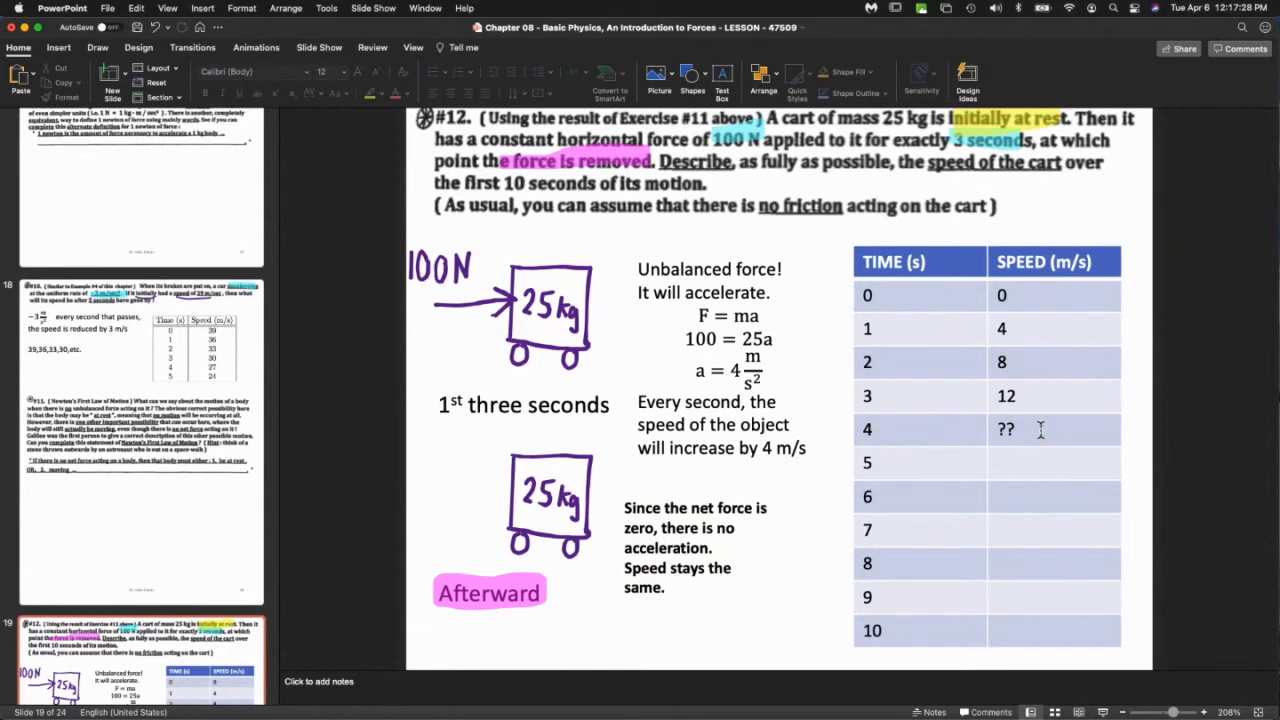
# Enter 12 m/s in the speed table for seconds 4 through 10.
pyautogui.write('12')
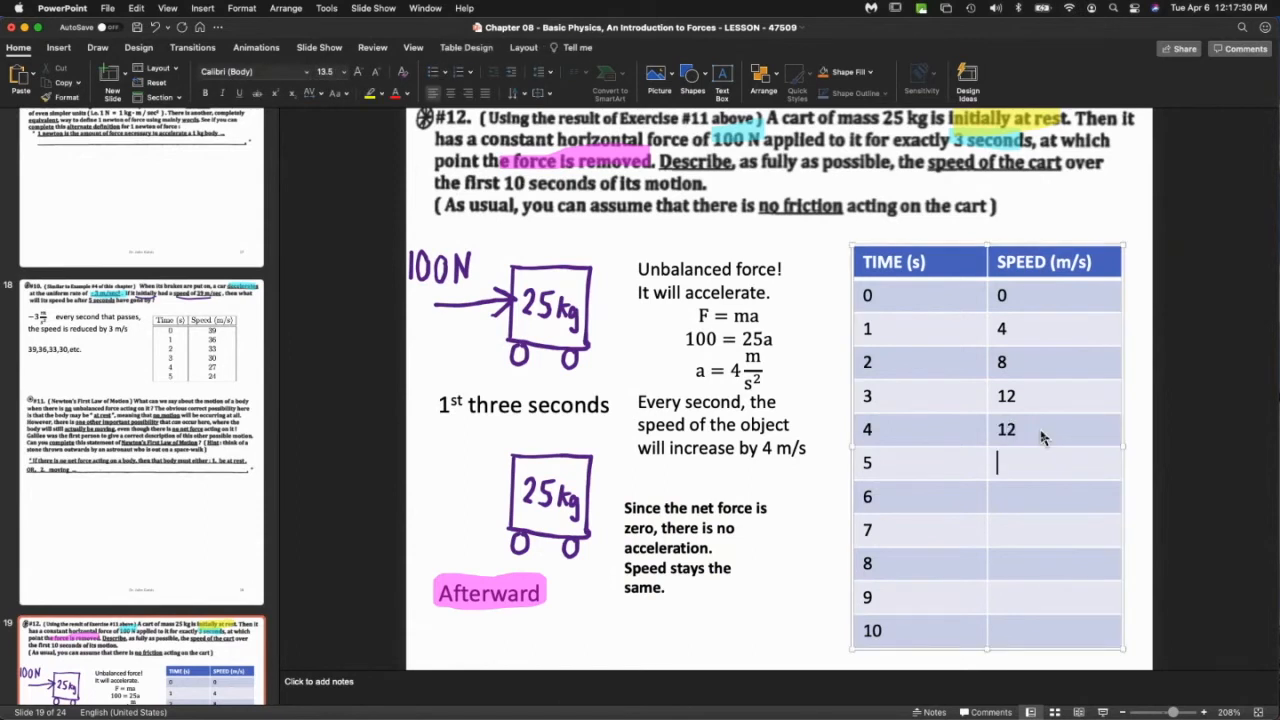
pyautogui.write('12')
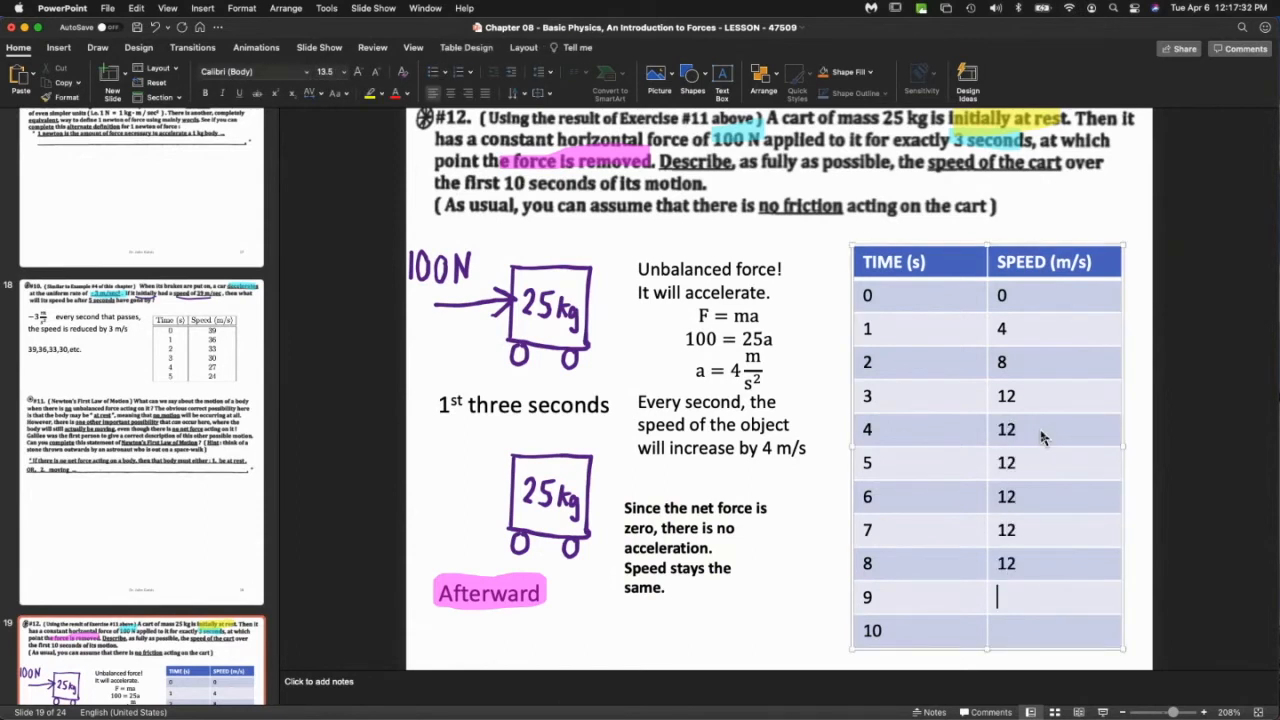
pyautogui.write('12')
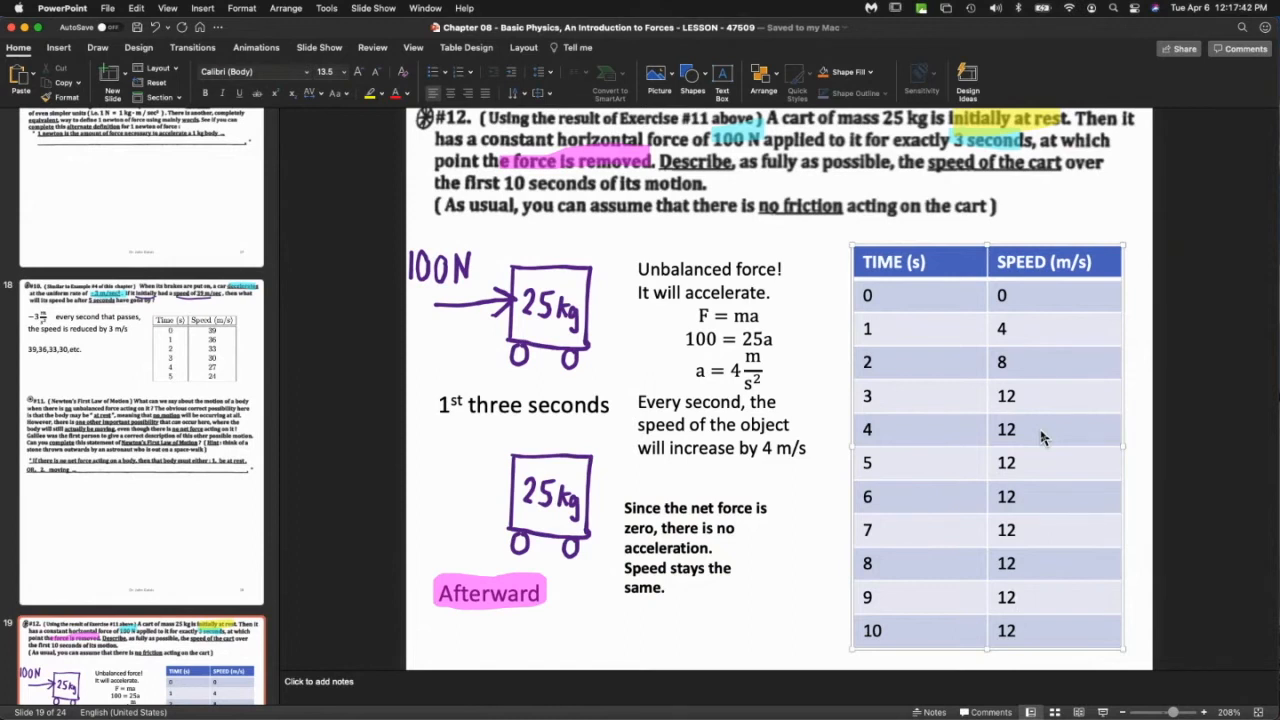
pyautogui.click(1010, 596)
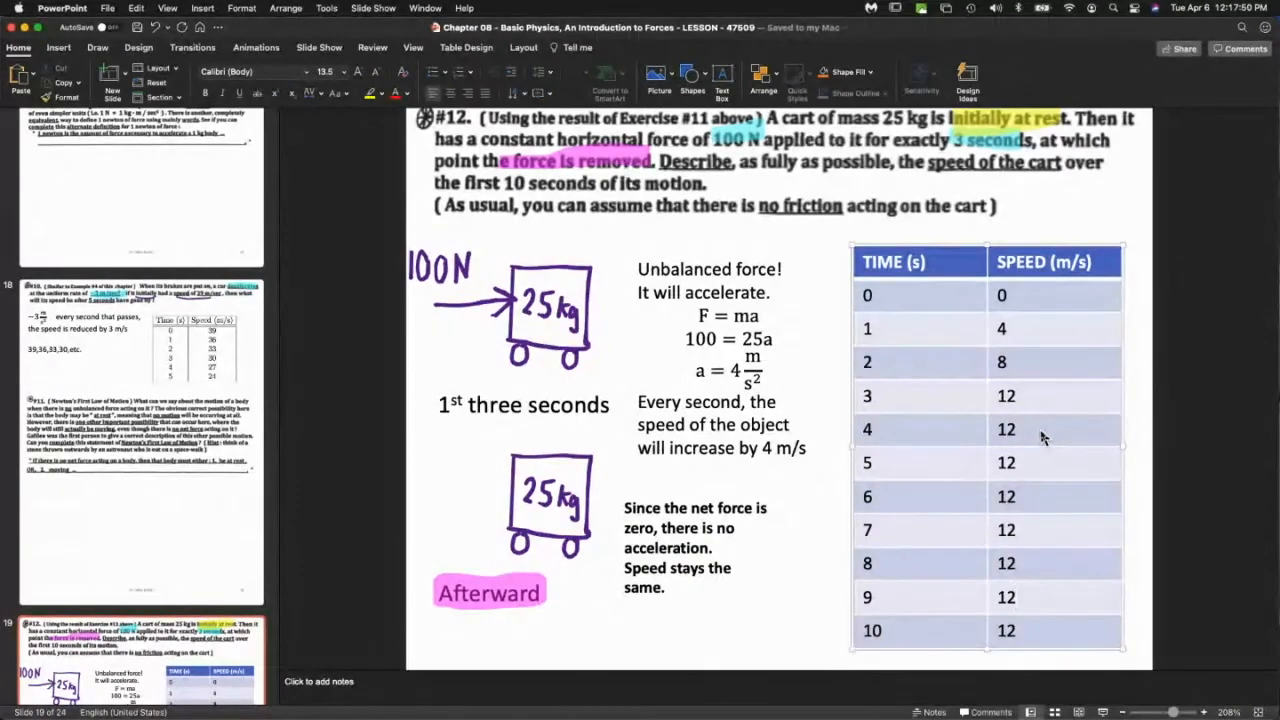
pyautogui.click(1008, 596)
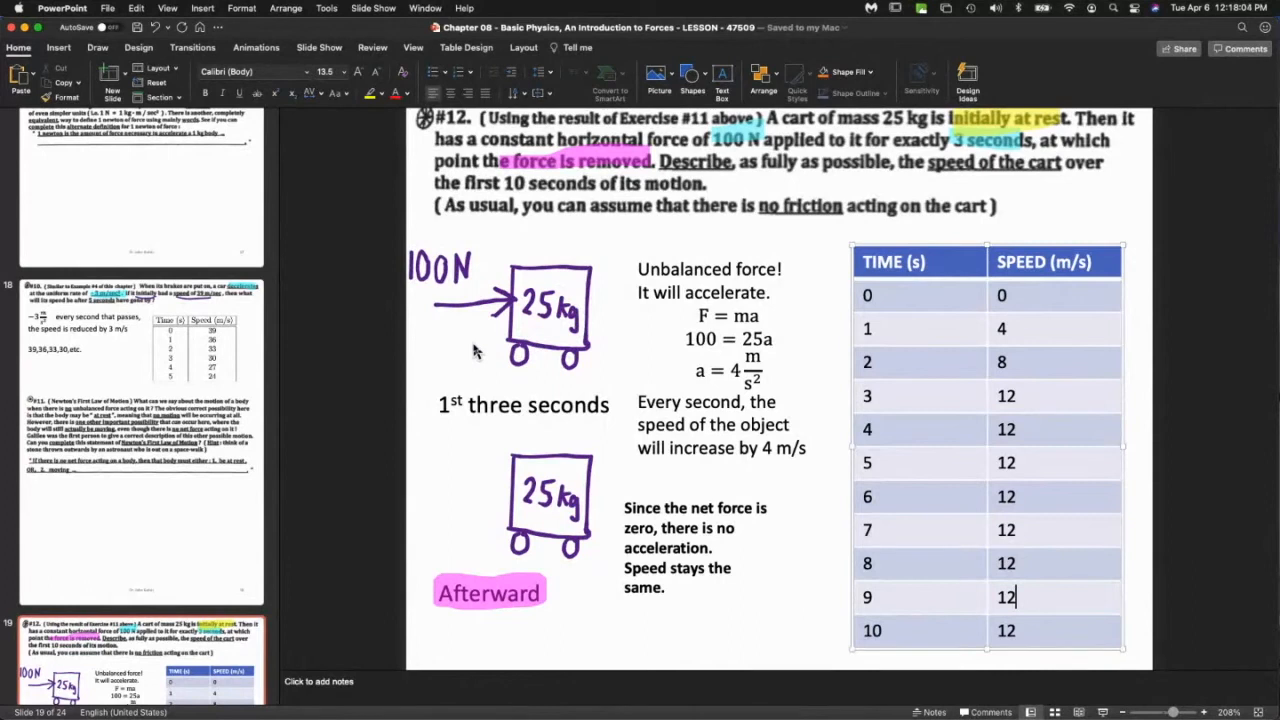
pyautogui.moveTo(528, 512)
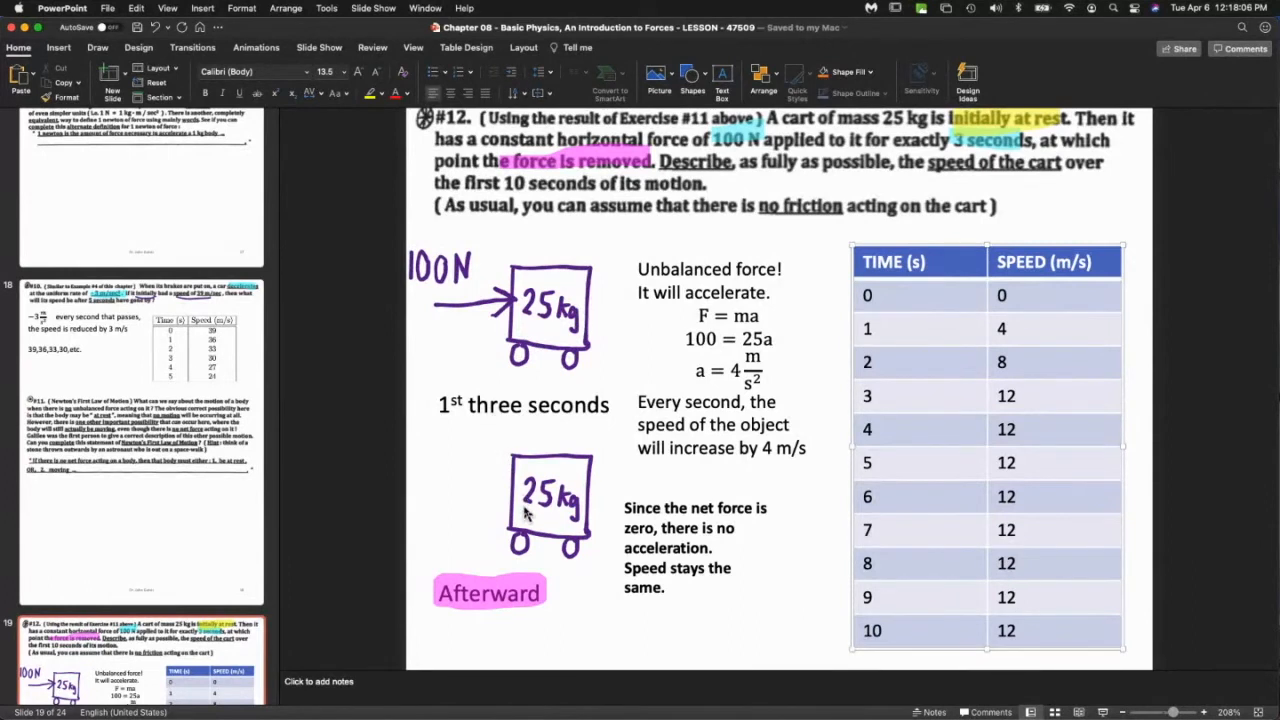
pyautogui.moveTo(488, 568)
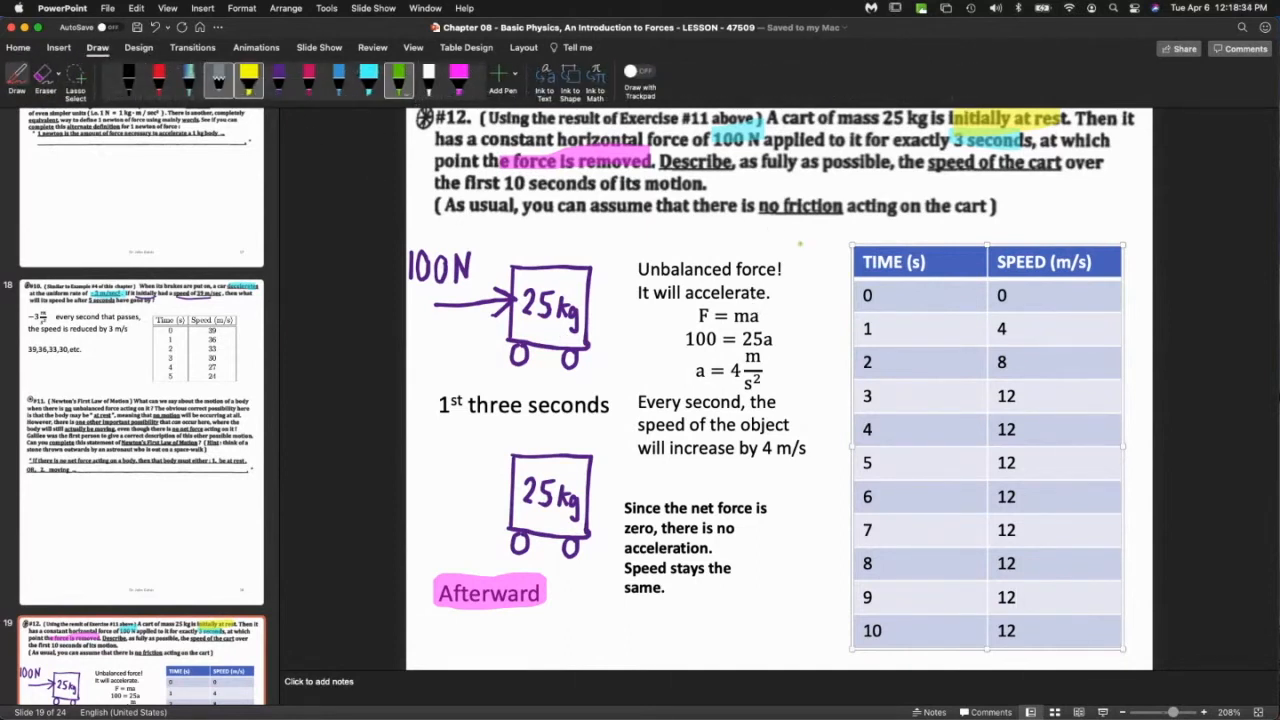
# Underline 'assume' and 'no friction' in green ink and review the cart solution.
pyautogui.click(984, 450)
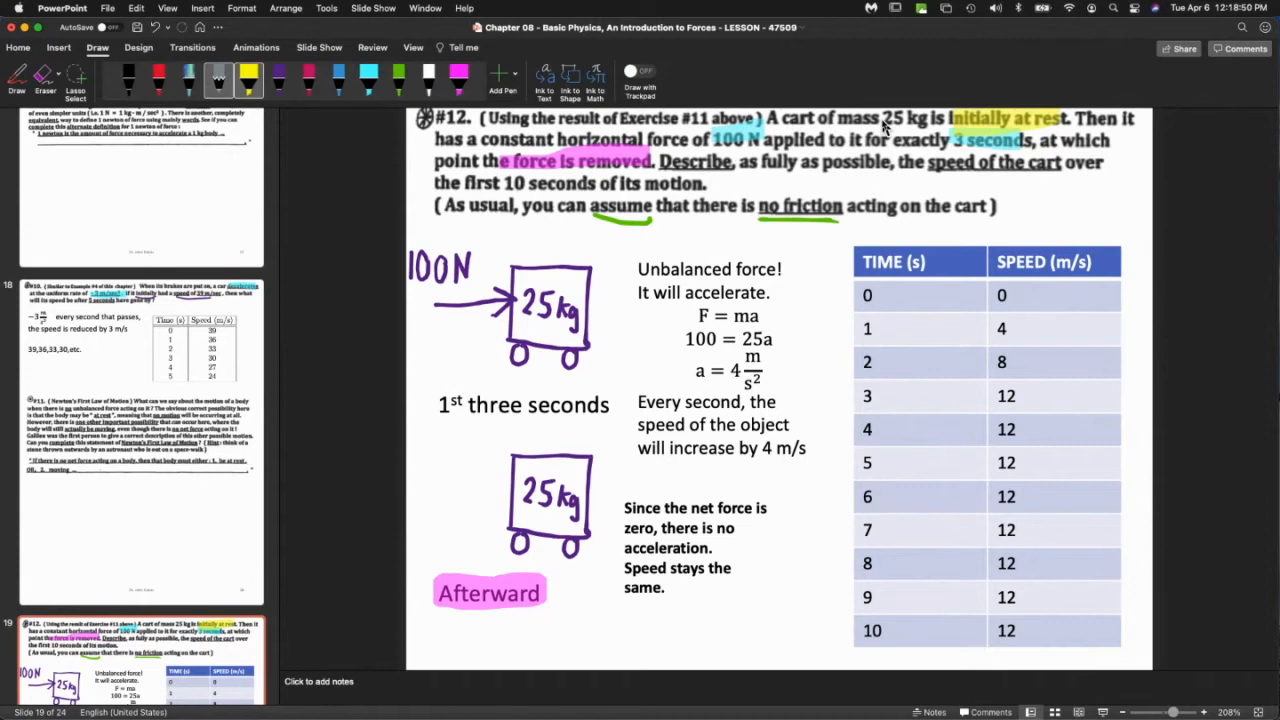
pyautogui.moveTo(1038, 428)
pyautogui.write('11.9')
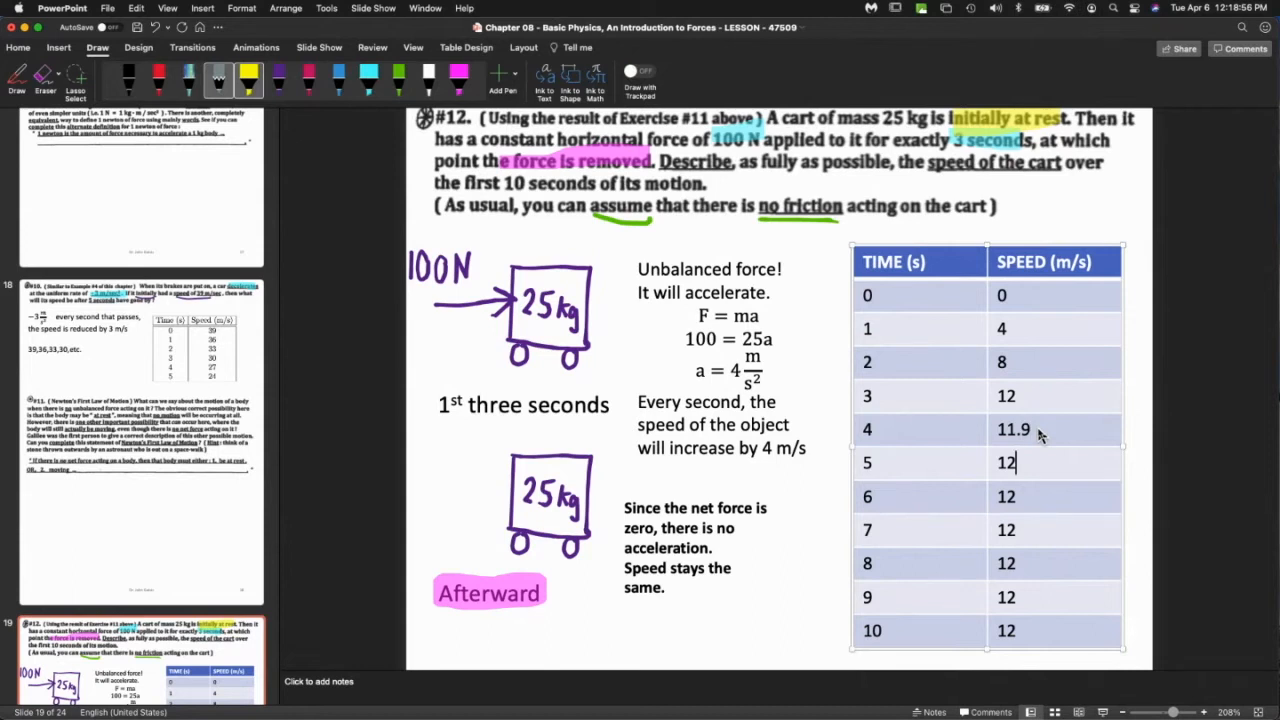
pyautogui.write('11.8')
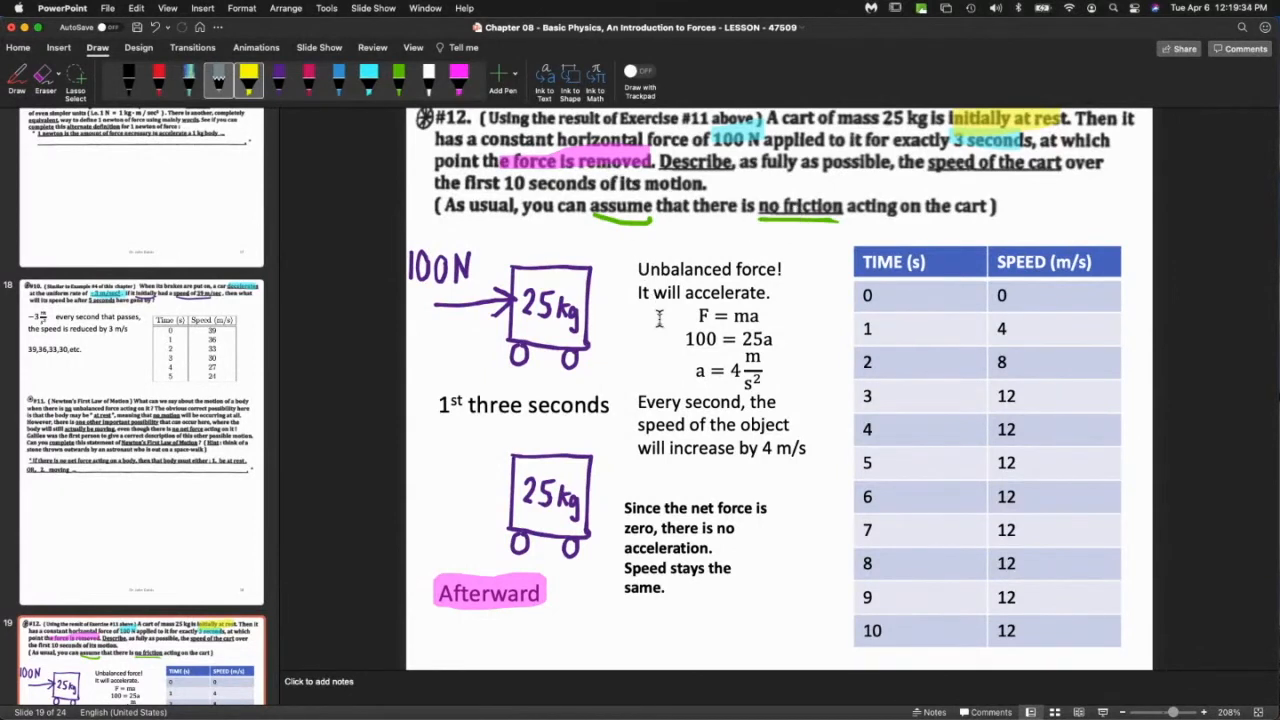
pyautogui.moveTo(710, 608)
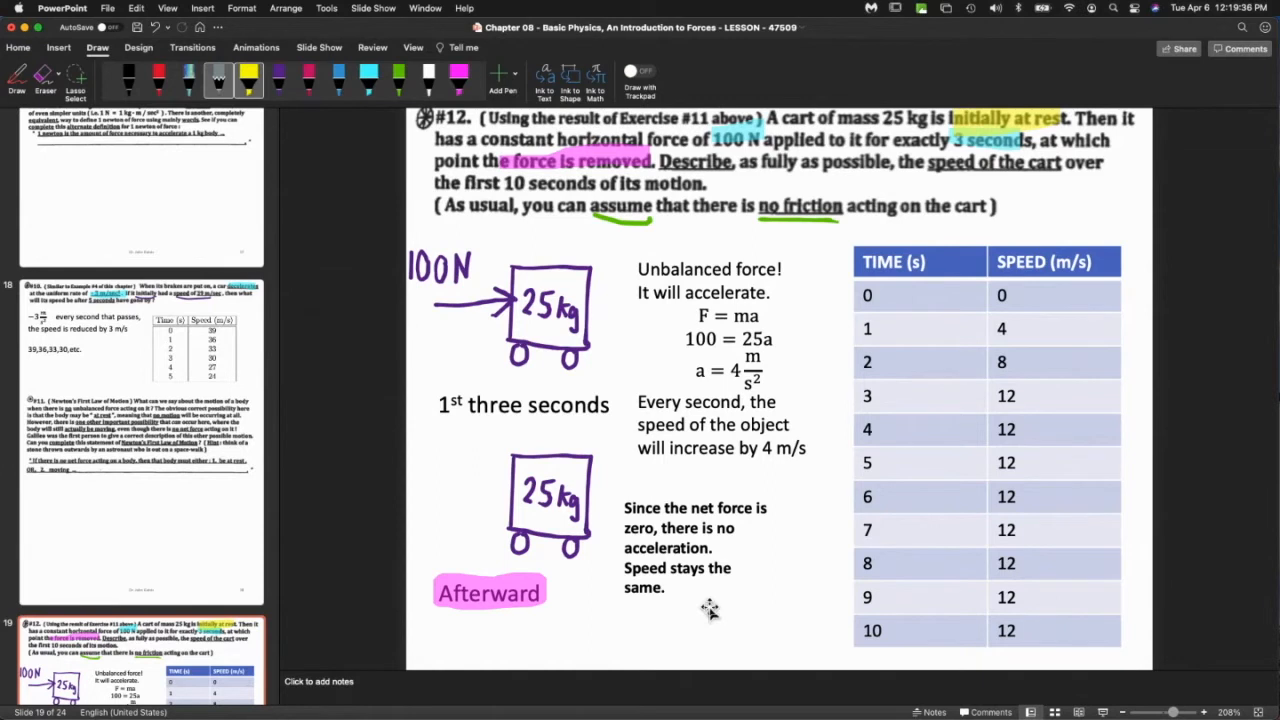
pyautogui.moveTo(548, 330)
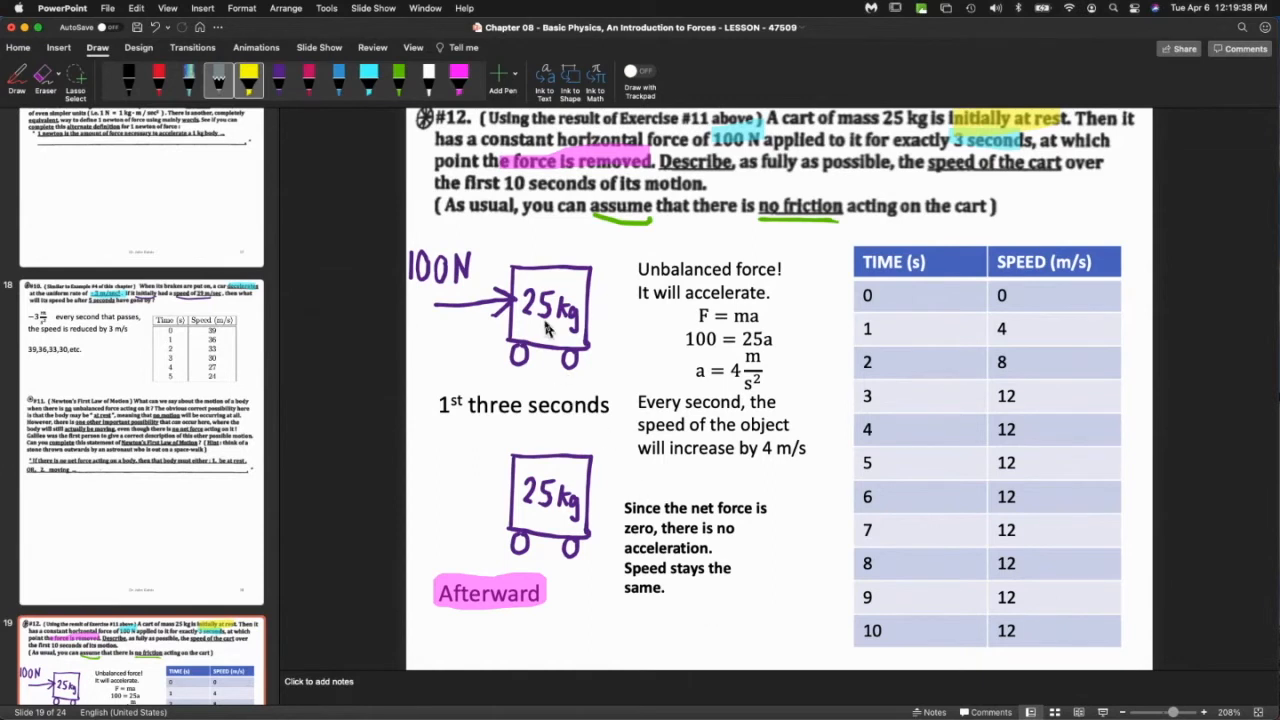
pyautogui.moveTo(604, 444)
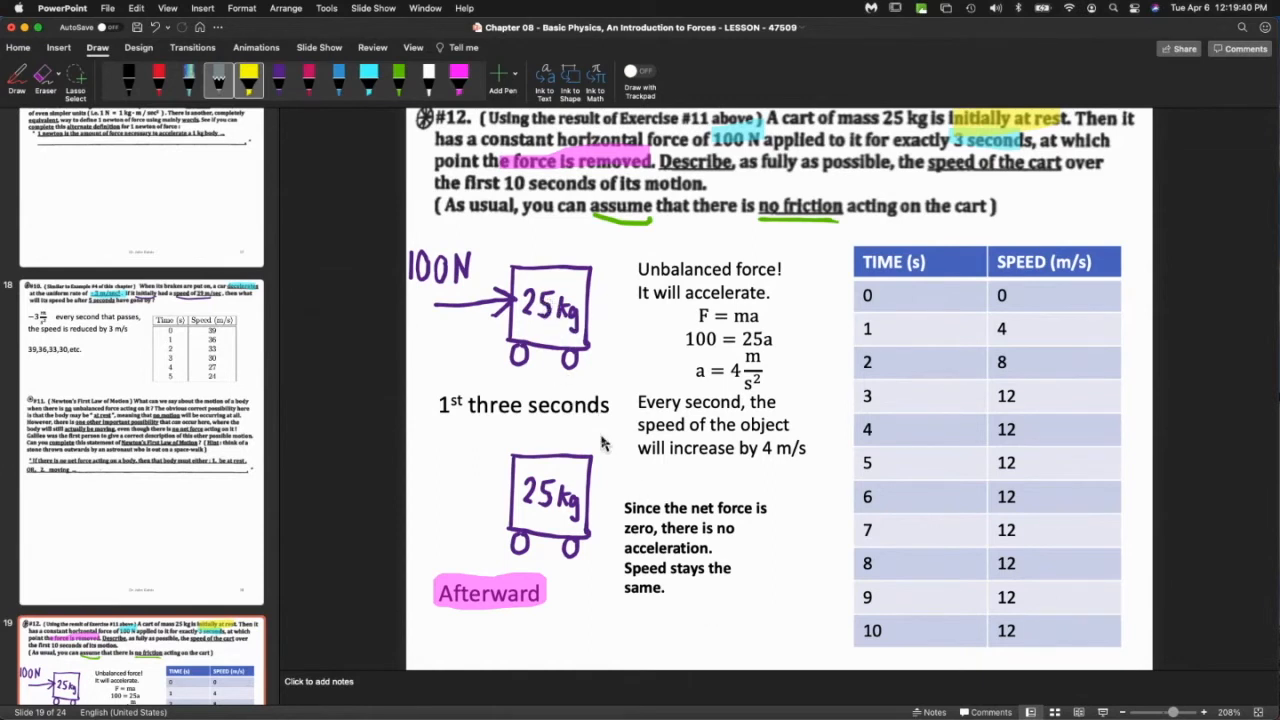
pyautogui.moveTo(524, 660)
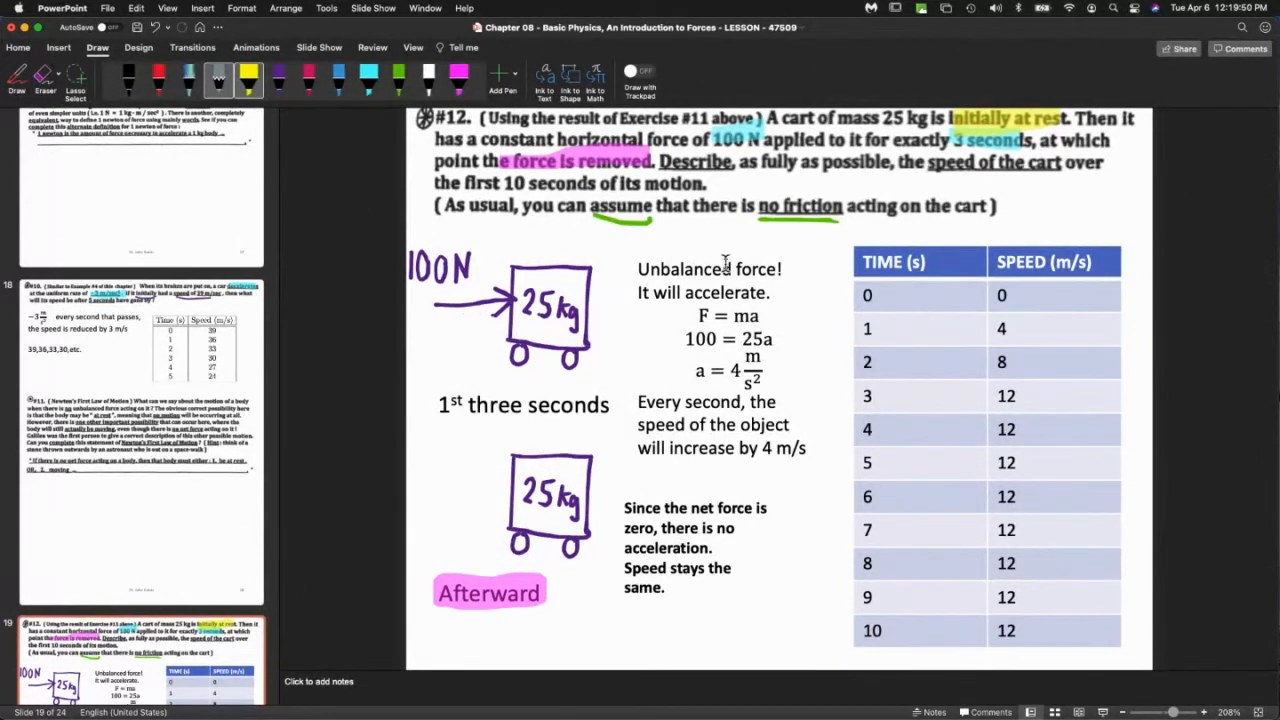
pyautogui.moveTo(950, 376)
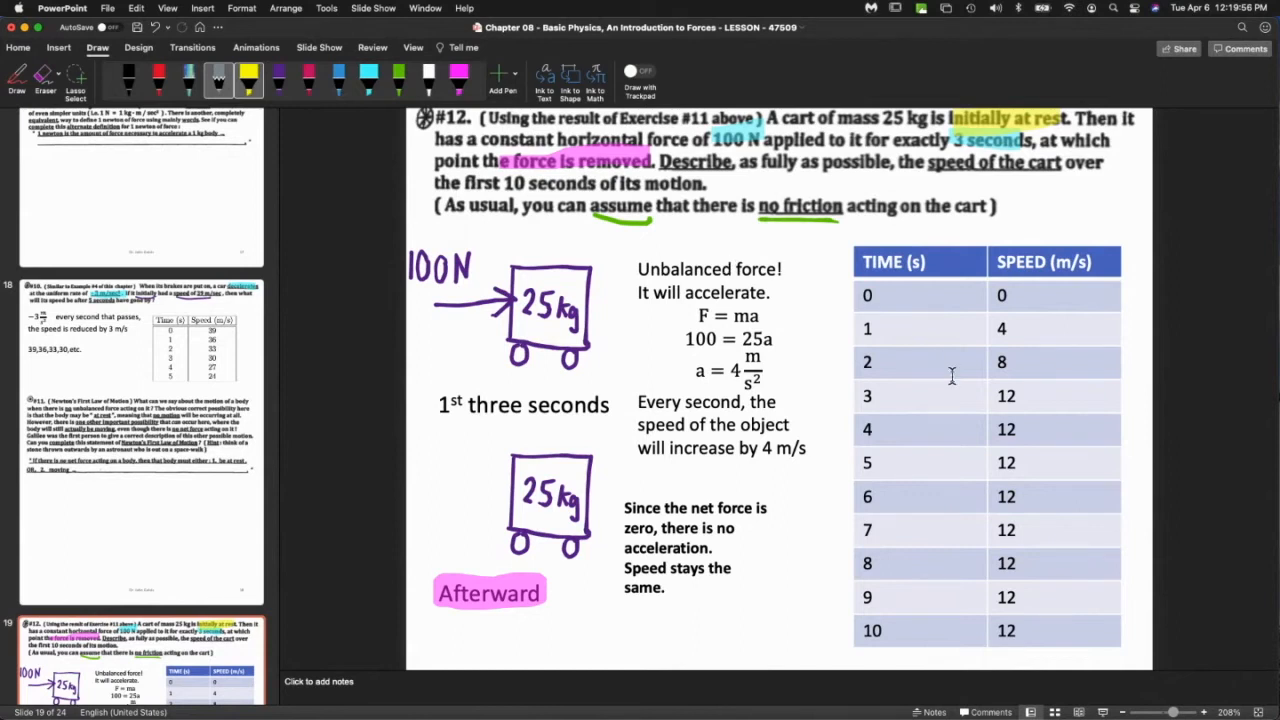
pyautogui.moveTo(788, 430)
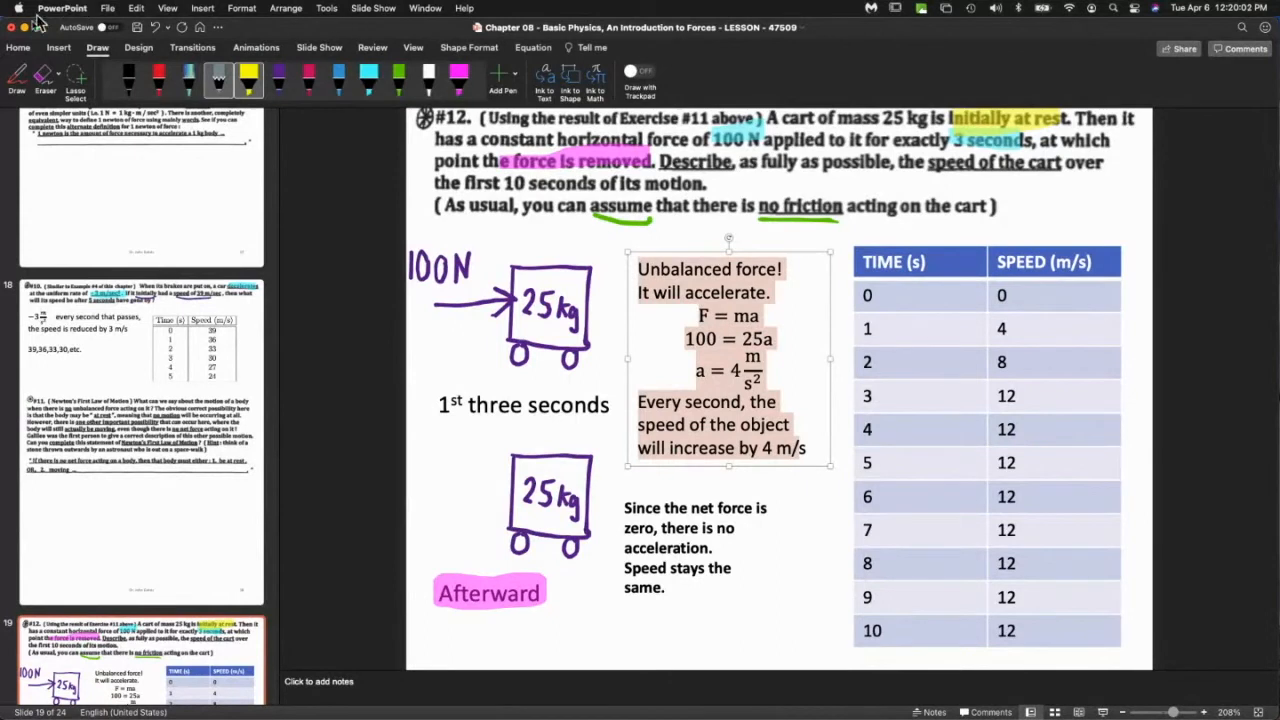
# Colour the first-three-seconds notes and times red and the afterward notes and times purple.
pyautogui.click(16, 48)
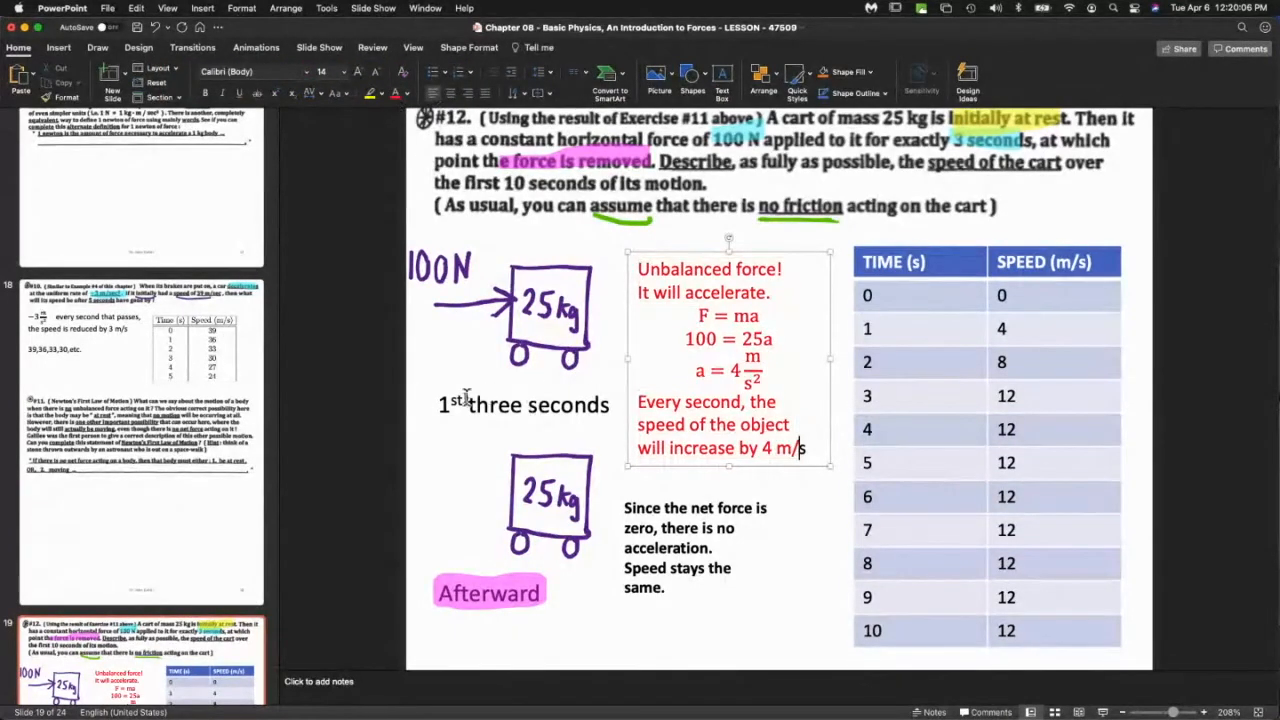
pyautogui.click(524, 404)
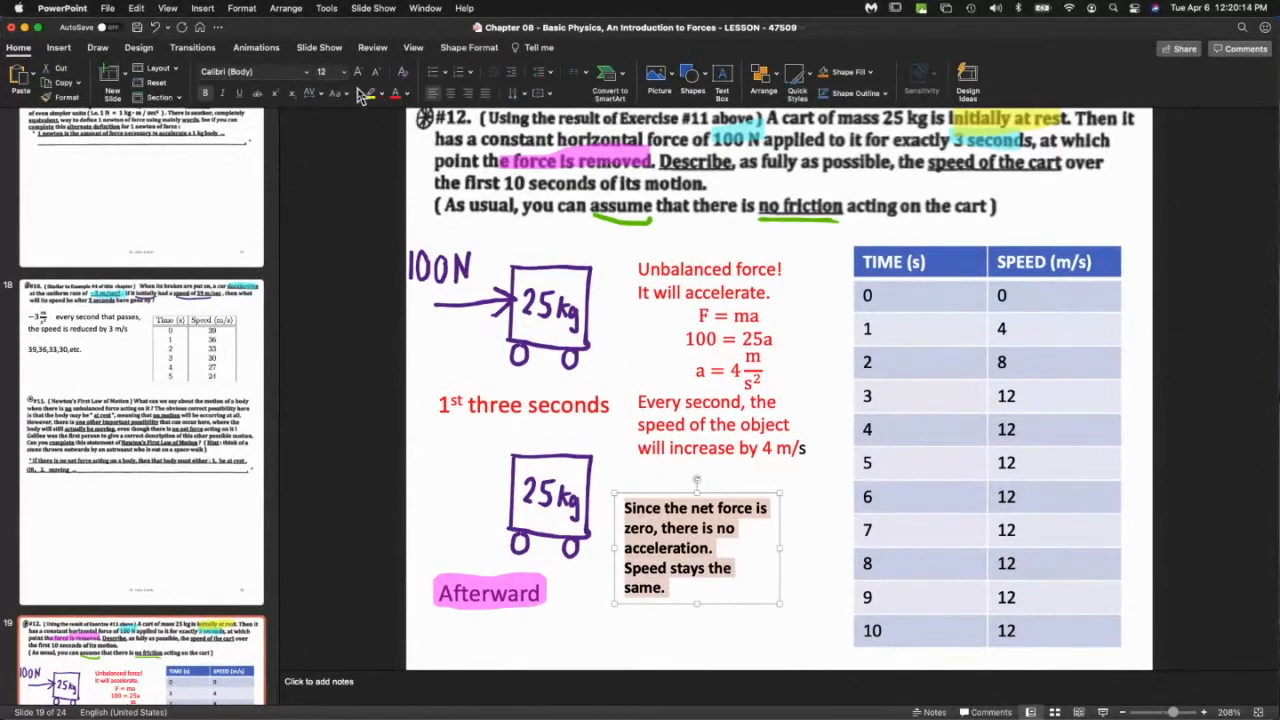
pyautogui.click(404, 94)
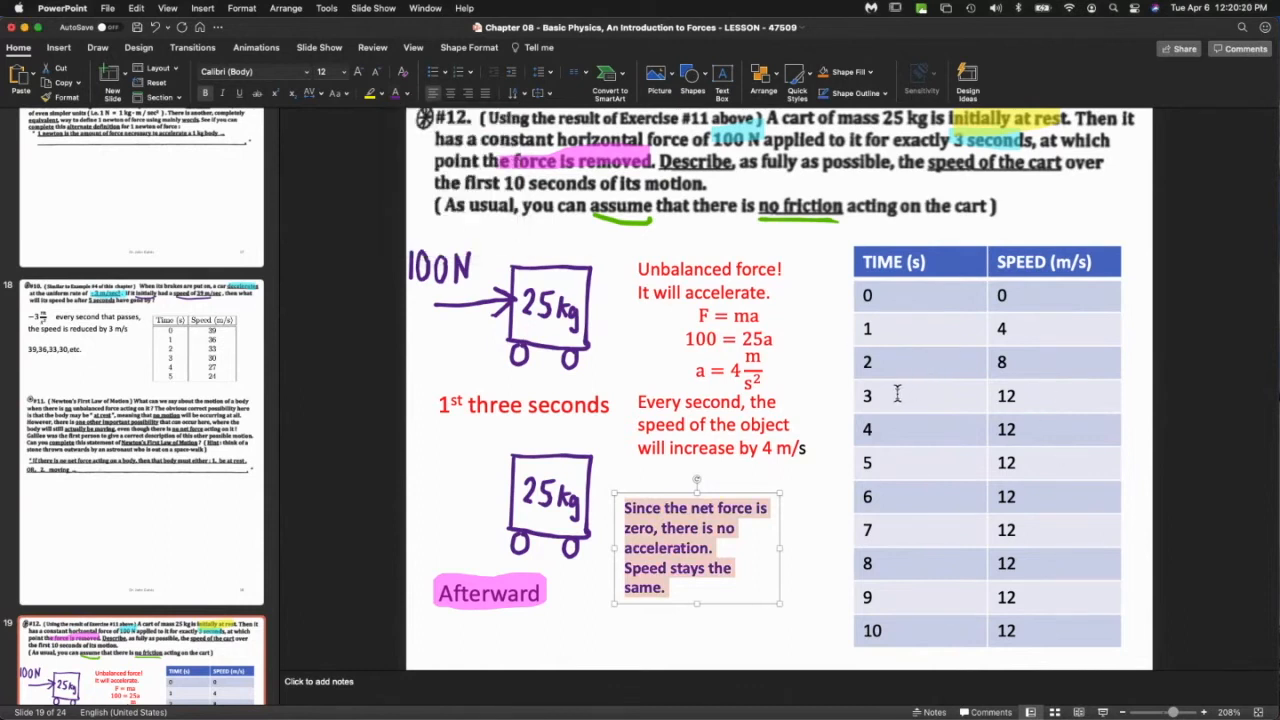
pyautogui.click(896, 428)
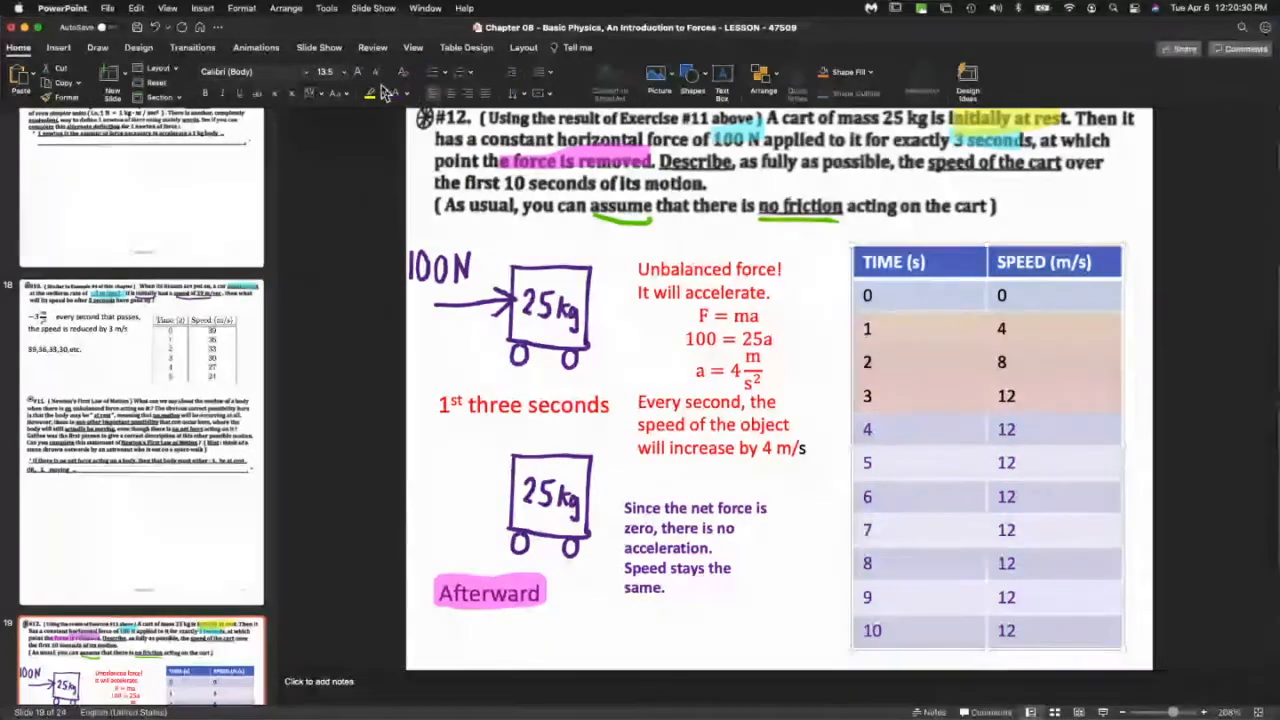
pyautogui.click(398, 94)
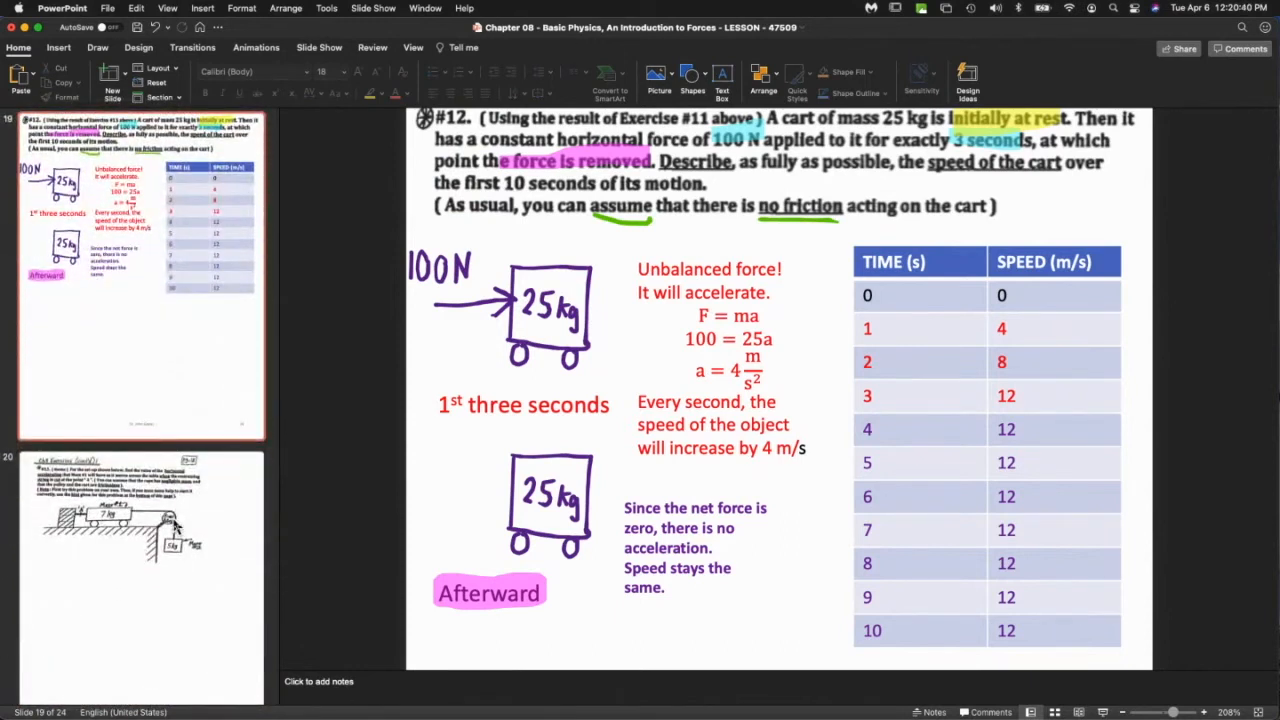
pyautogui.moveTo(176, 528)
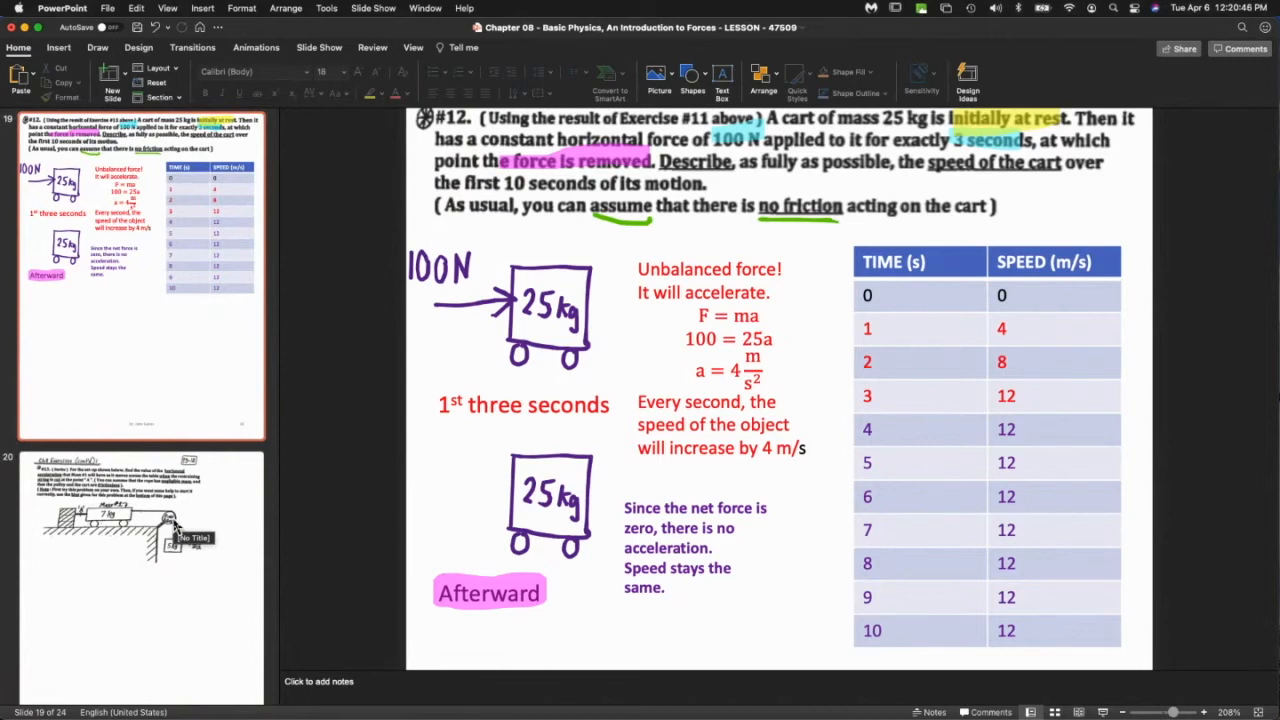
pyautogui.moveTo(228, 576)
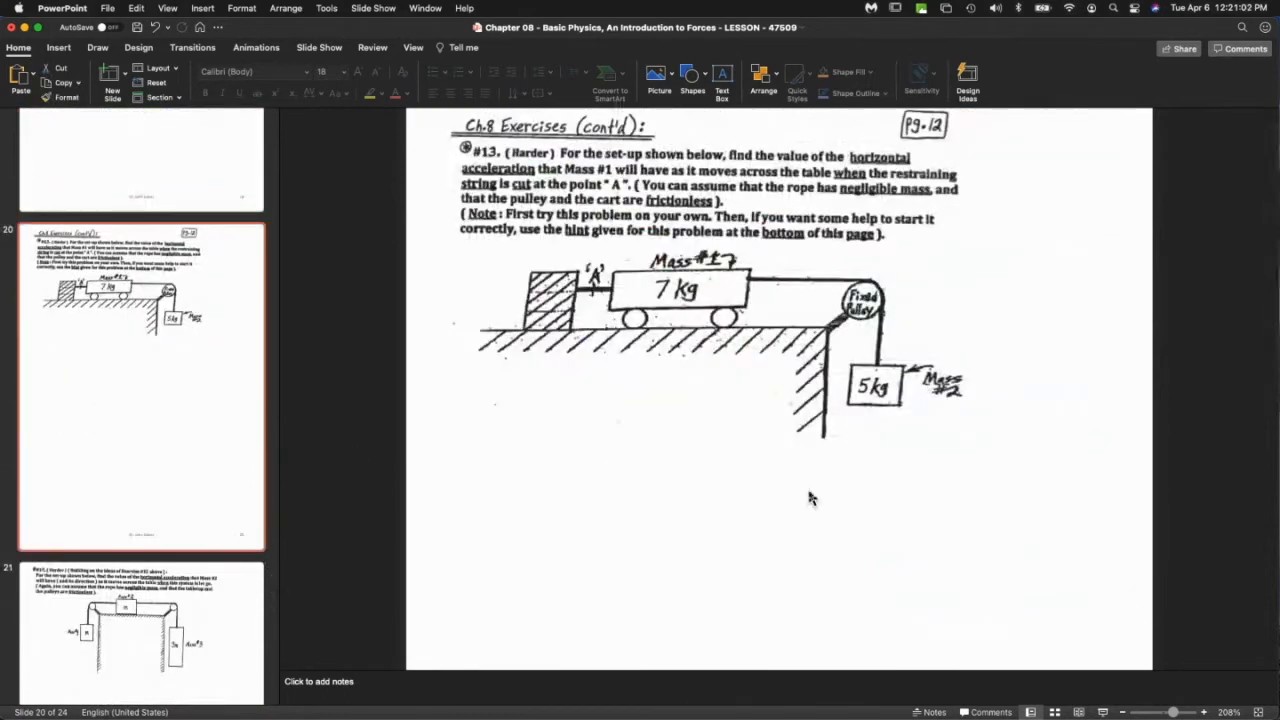
pyautogui.moveTo(816, 504)
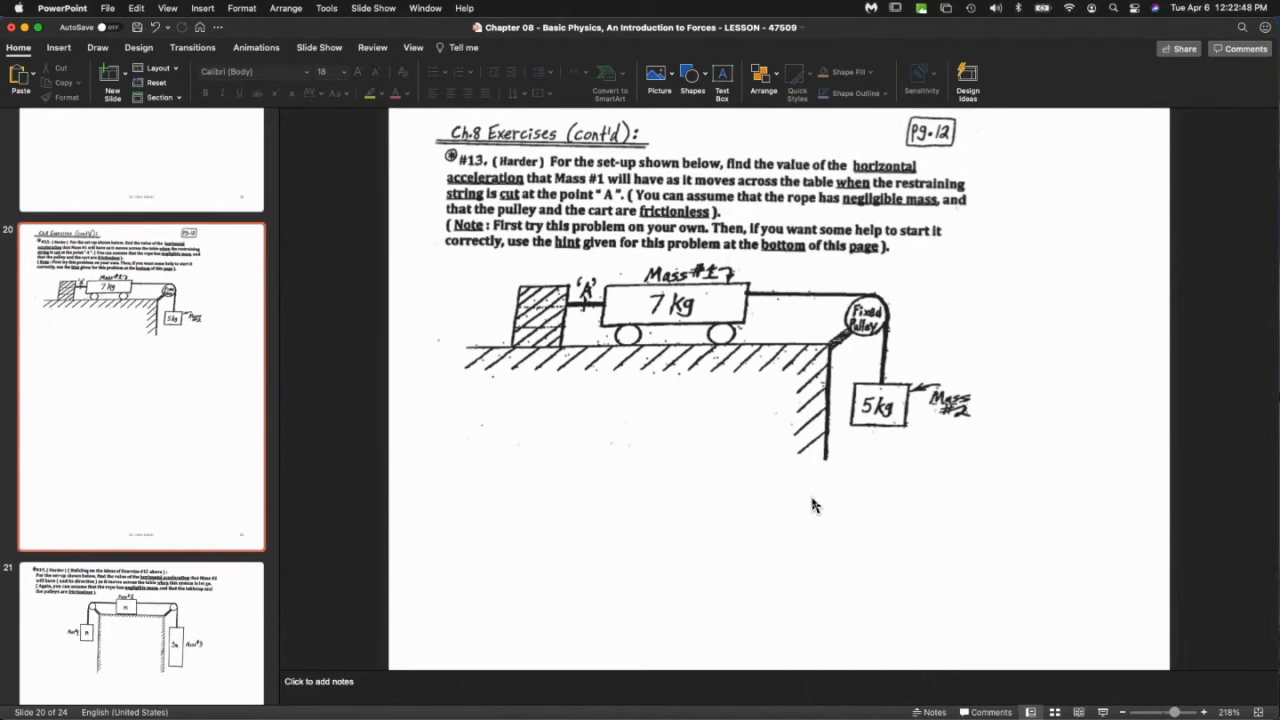
pyautogui.moveTo(760, 414)
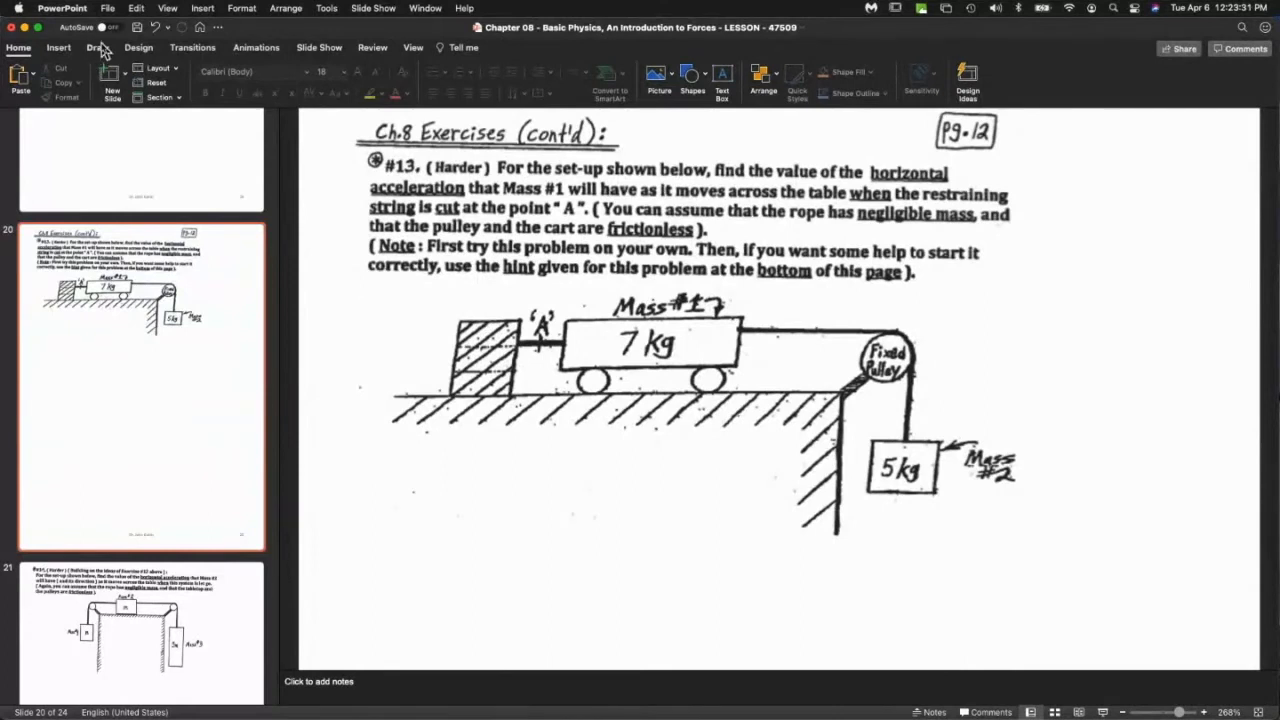
# Mark the restraining string being cut at point A with a purple ink stroke.
pyautogui.click(98, 48)
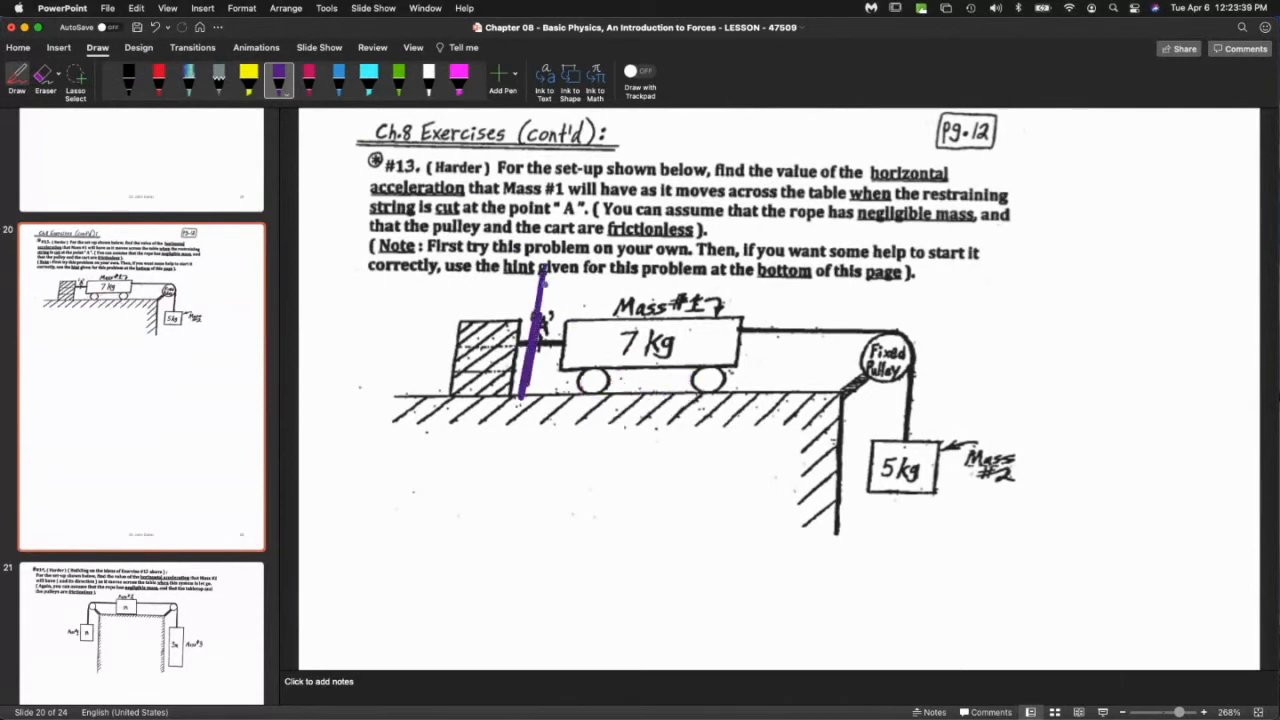
pyautogui.moveTo(544, 280); pyautogui.dragTo(520, 400)
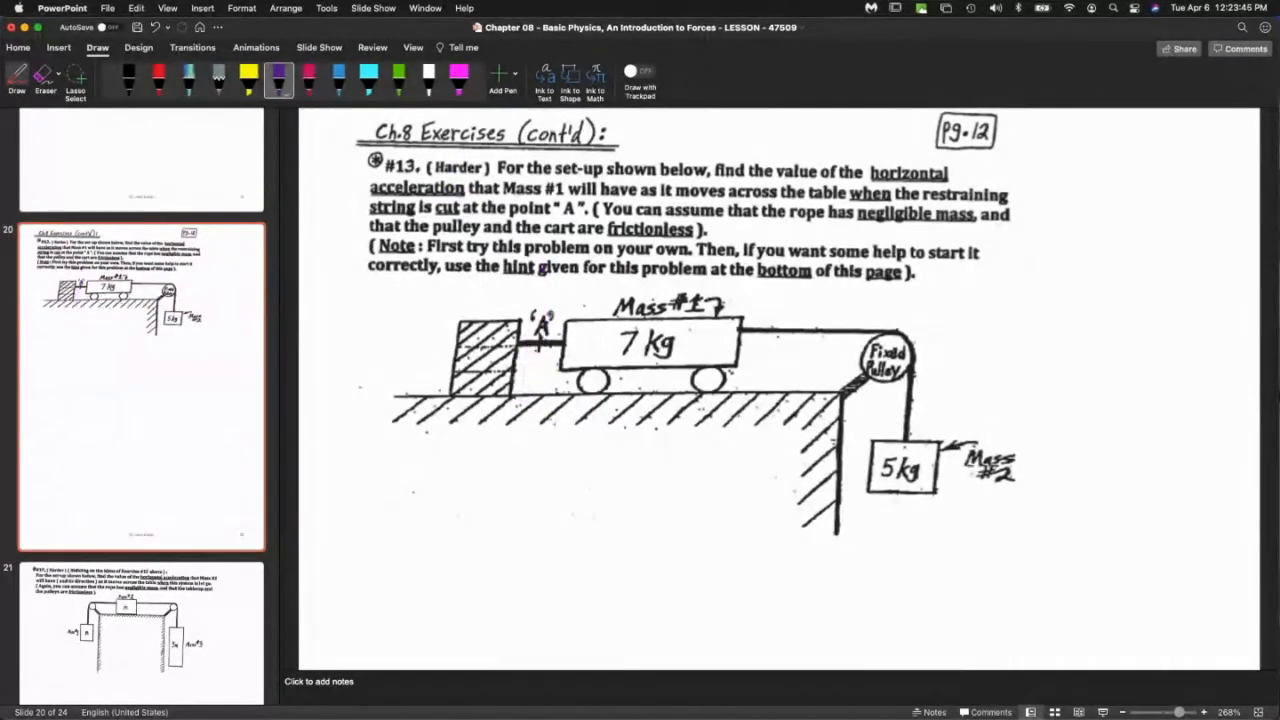
pyautogui.moveTo(548, 298); pyautogui.dragTo(544, 410)
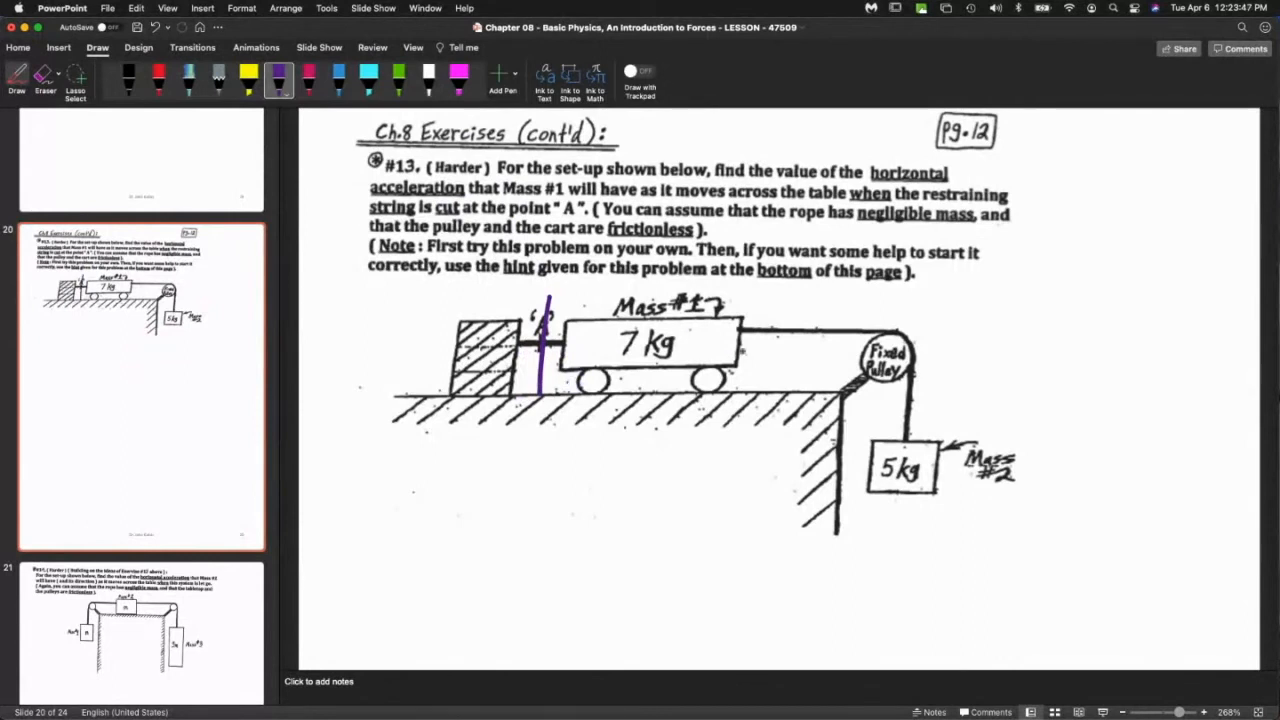
pyautogui.moveTo(720, 276); pyautogui.dragTo(948, 590)
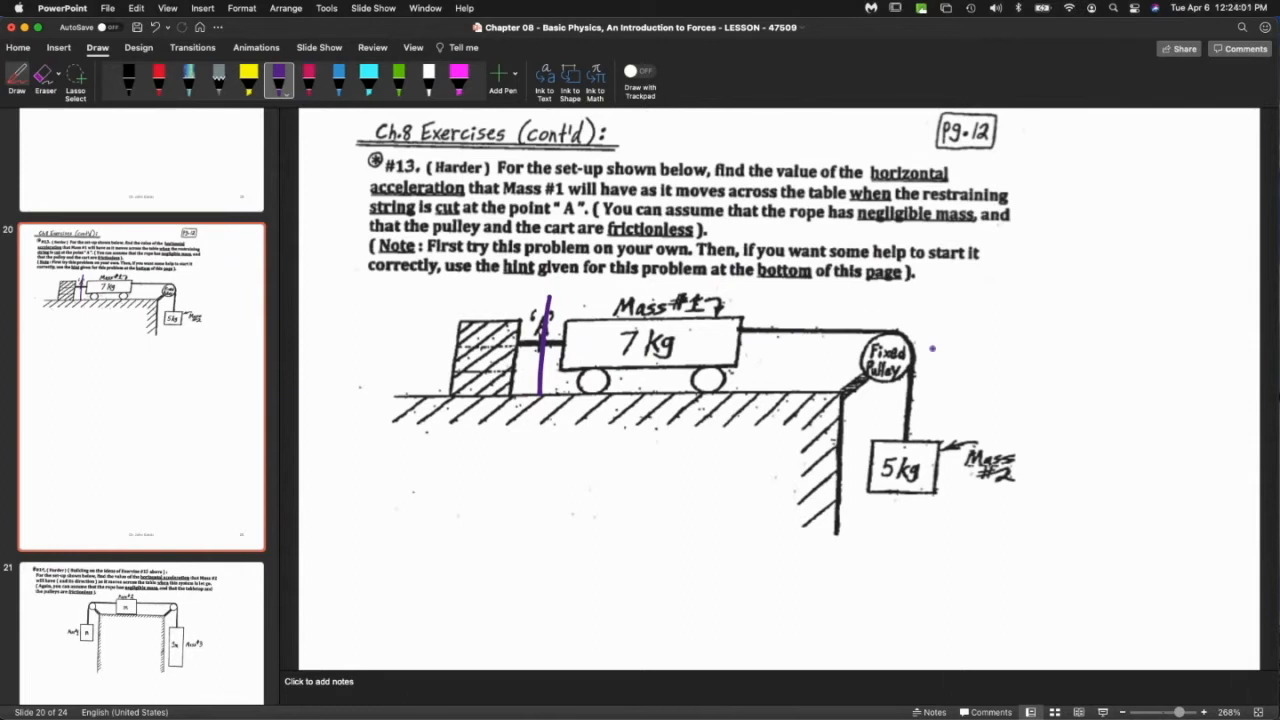
# Paste smaller separate copies of the 7 kg cart and 5 kg block below the diagram.
pyautogui.scroll(-3)
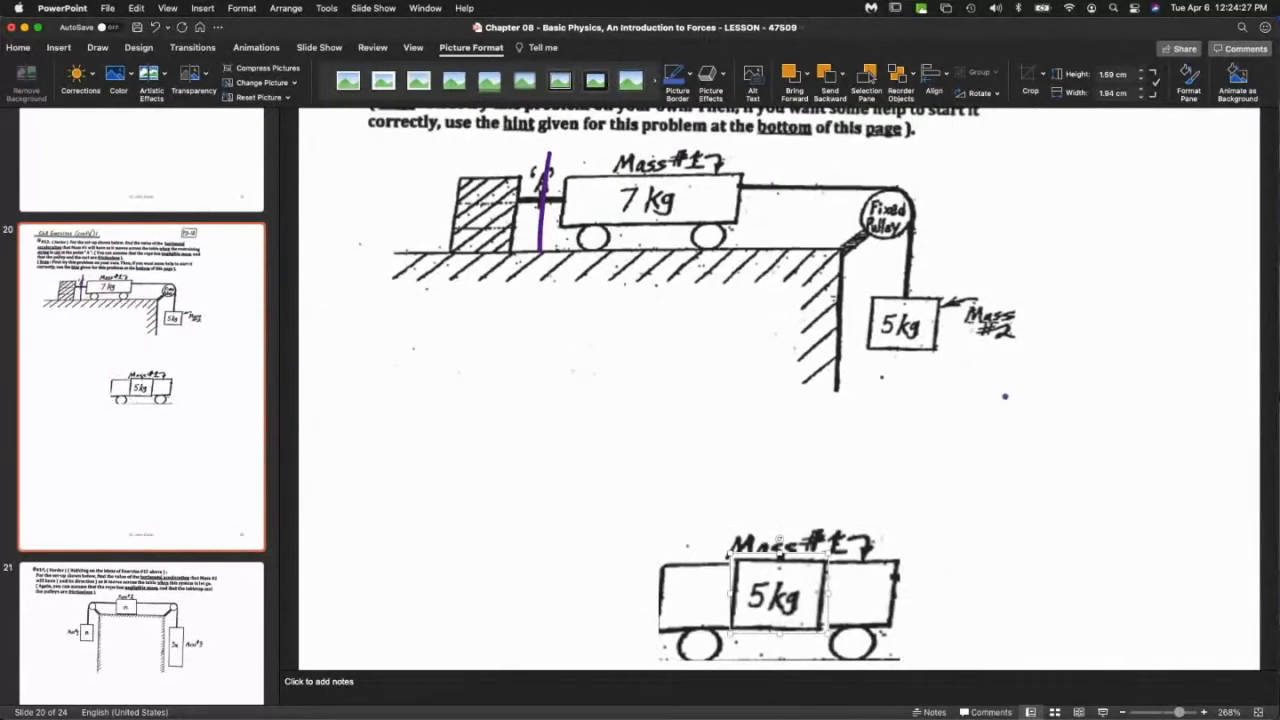
pyautogui.scroll(-3)
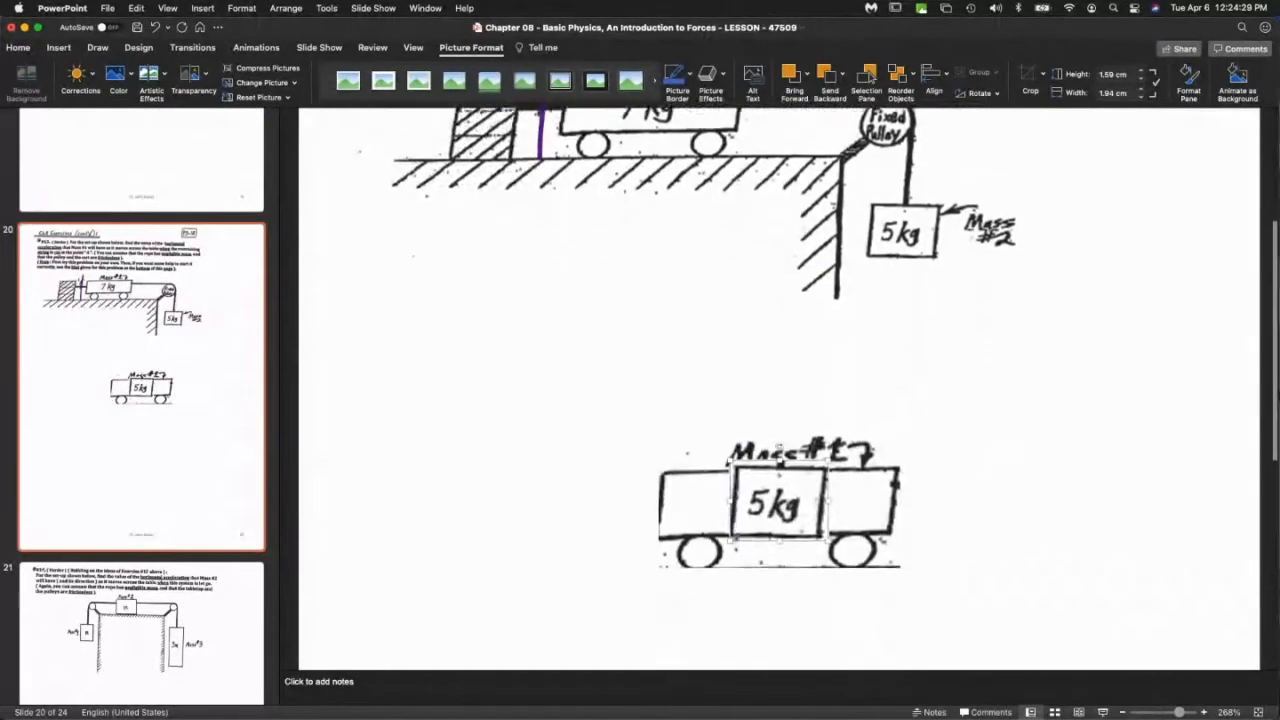
pyautogui.moveTo(770, 500); pyautogui.dragTo(920, 470)
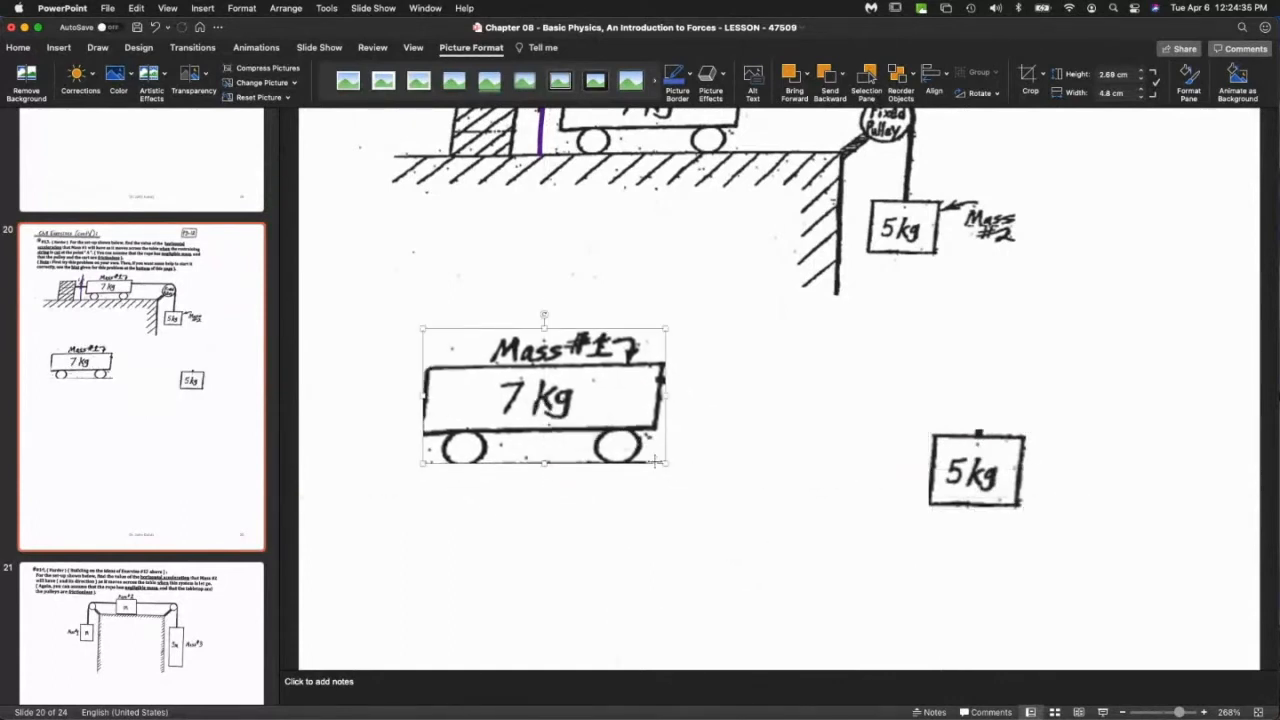
pyautogui.moveTo(664, 462); pyautogui.dragTo(548, 398)
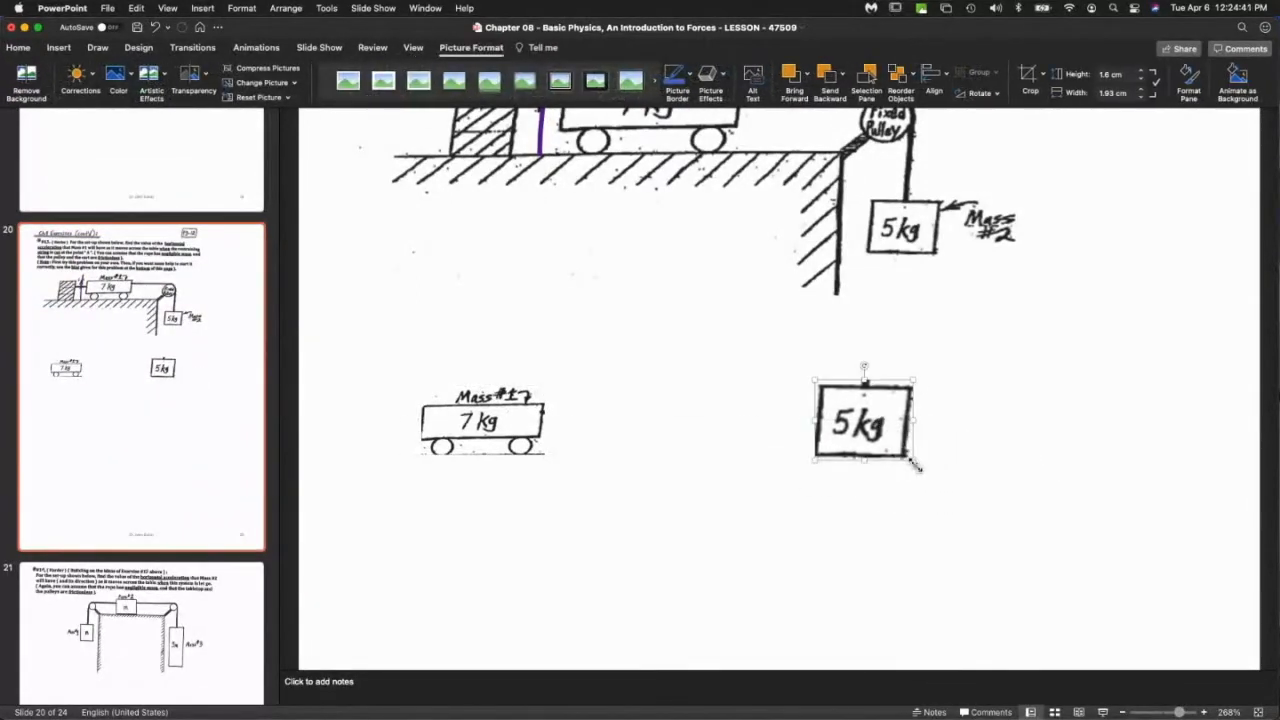
pyautogui.moveTo(916, 464); pyautogui.dragTo(896, 430)
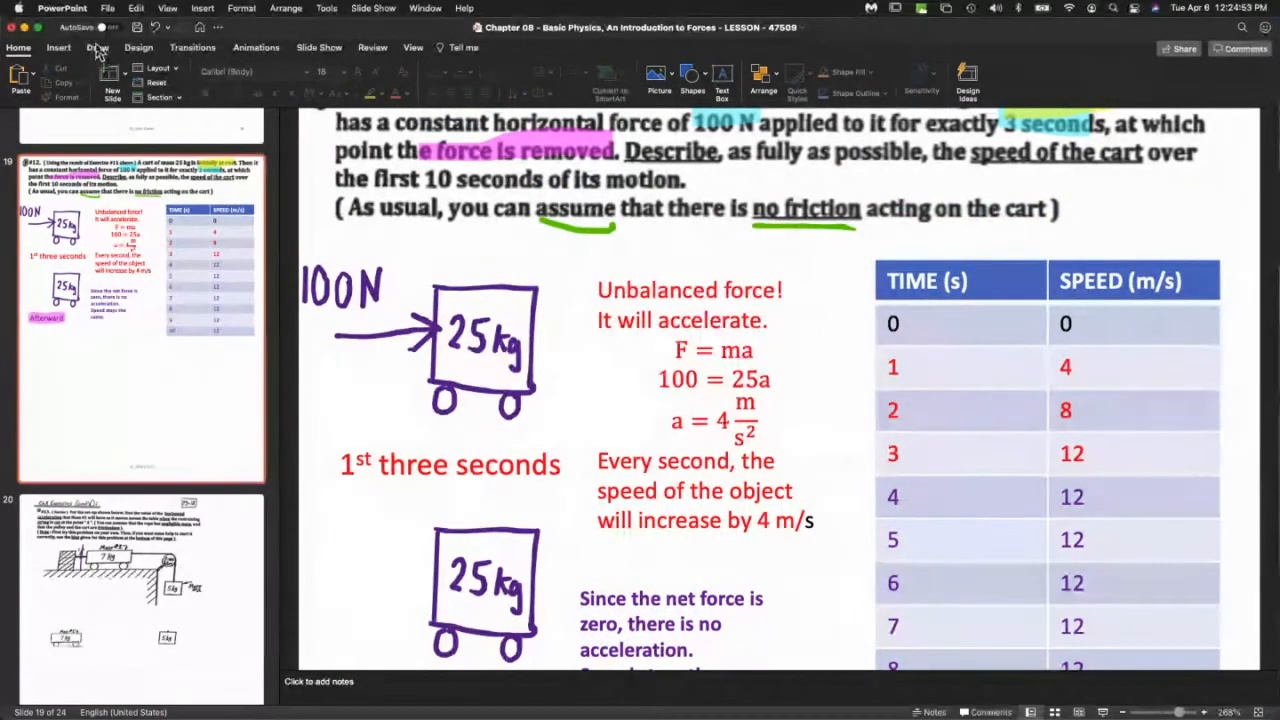
# Draw a green downward weight arrow labelled W and an upward force arrow on the 25 kg cart.
pyautogui.click(96, 48)
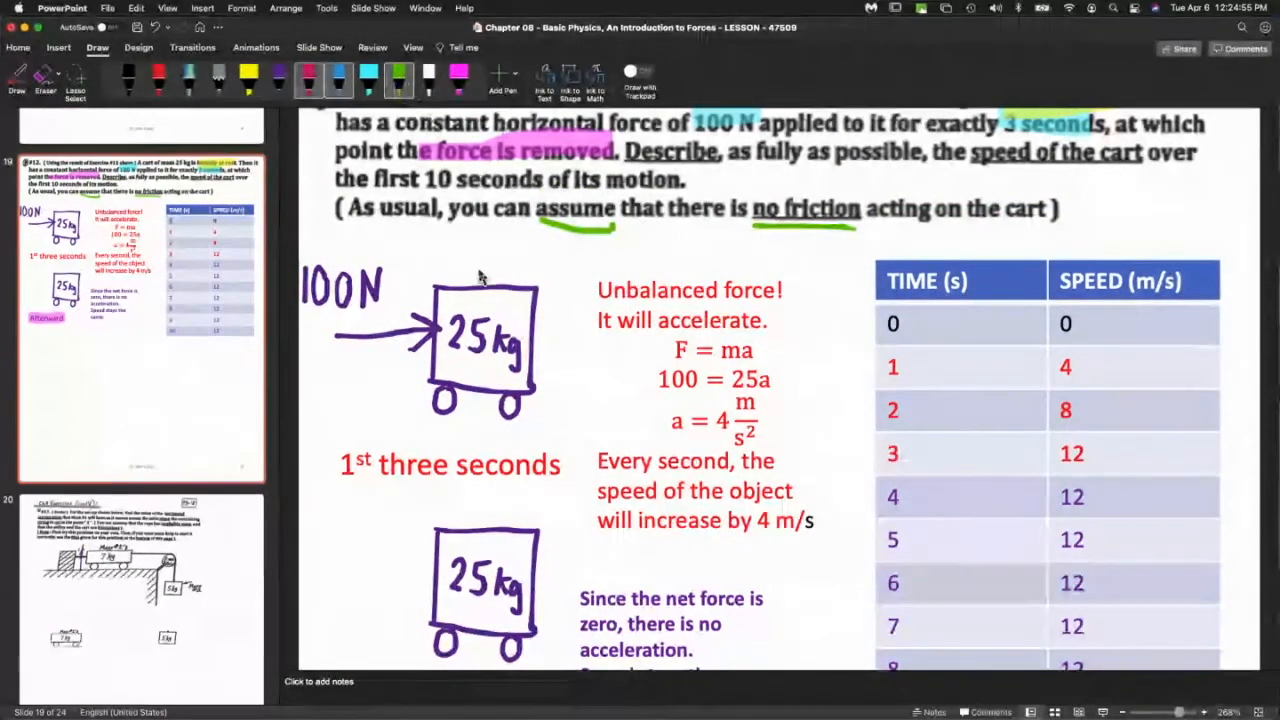
pyautogui.moveTo(478, 364); pyautogui.dragTo(476, 430)
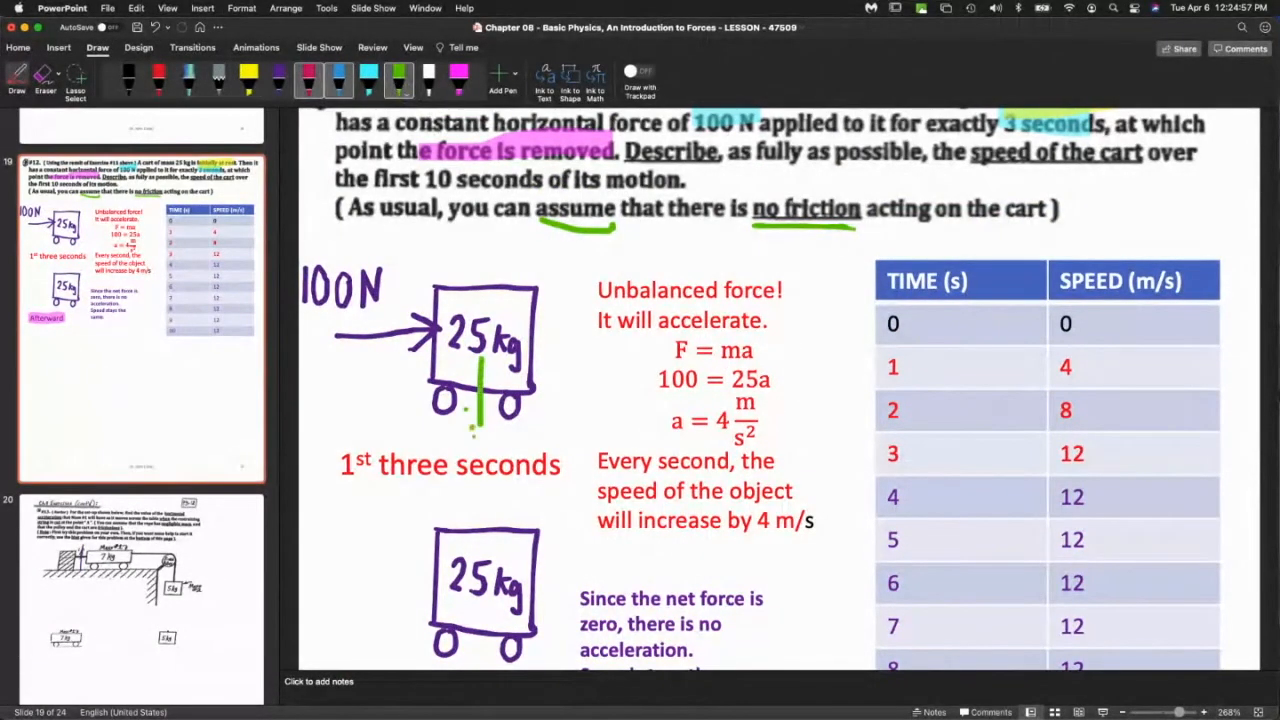
pyautogui.moveTo(480, 390); pyautogui.dragTo(496, 450)
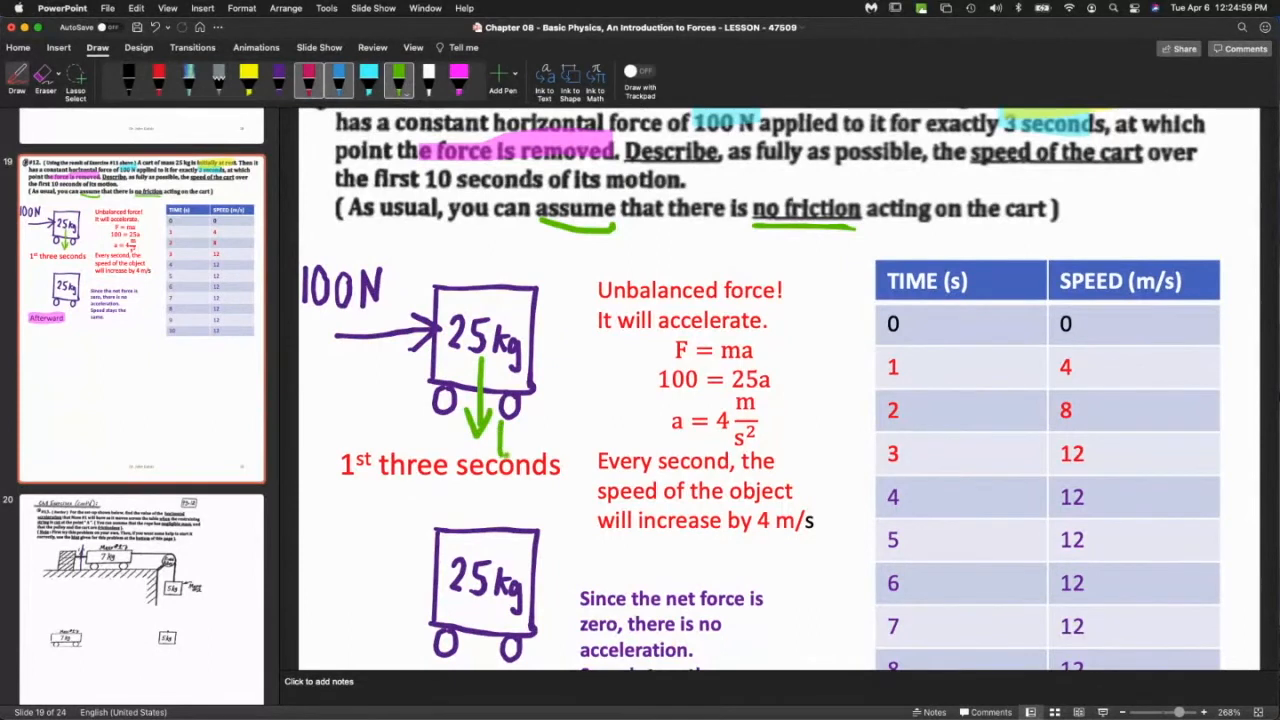
pyautogui.moveTo(490, 420); pyautogui.dragTo(530, 444)
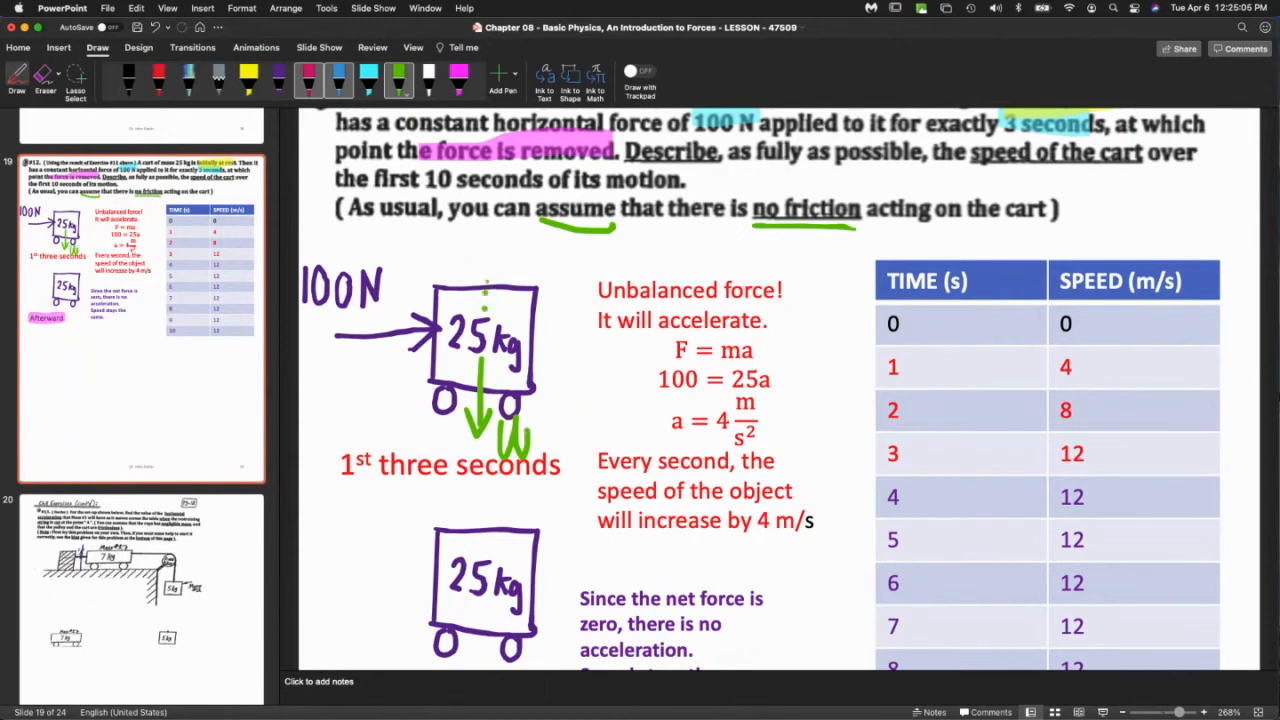
pyautogui.moveTo(488, 310); pyautogui.dragTo(490, 224)
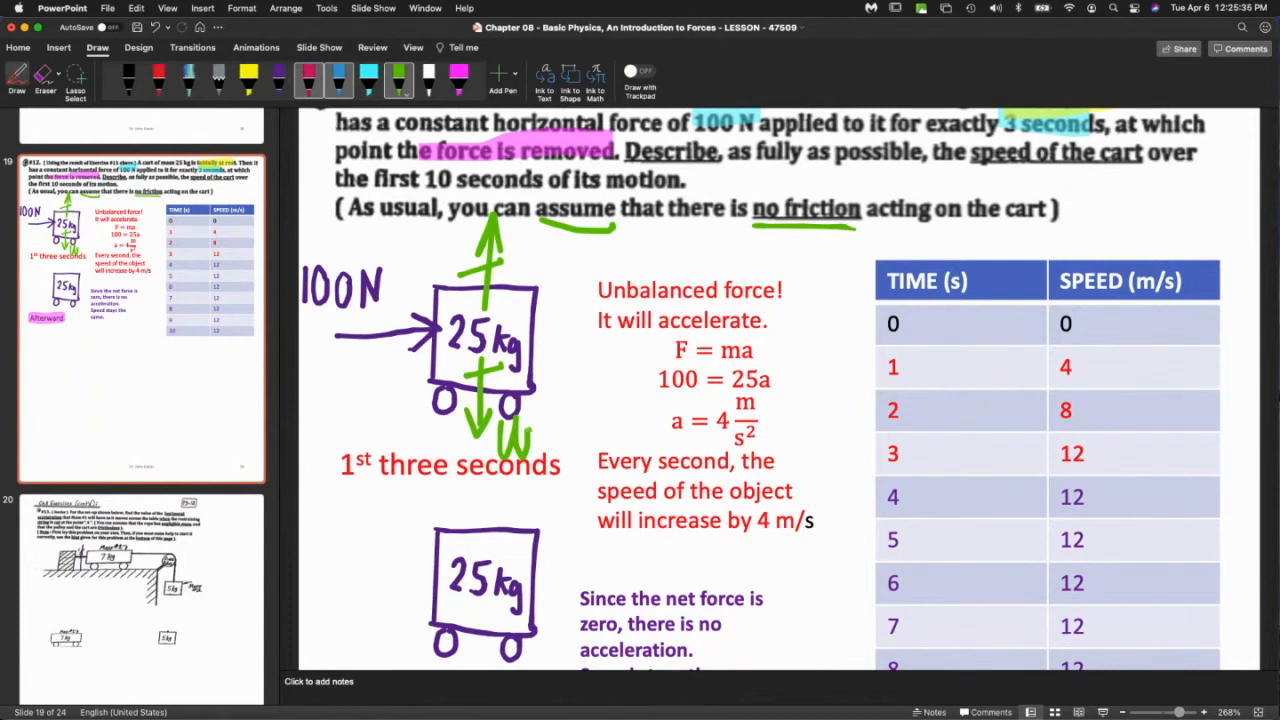
pyautogui.moveTo(490, 420); pyautogui.dragTo(550, 470)
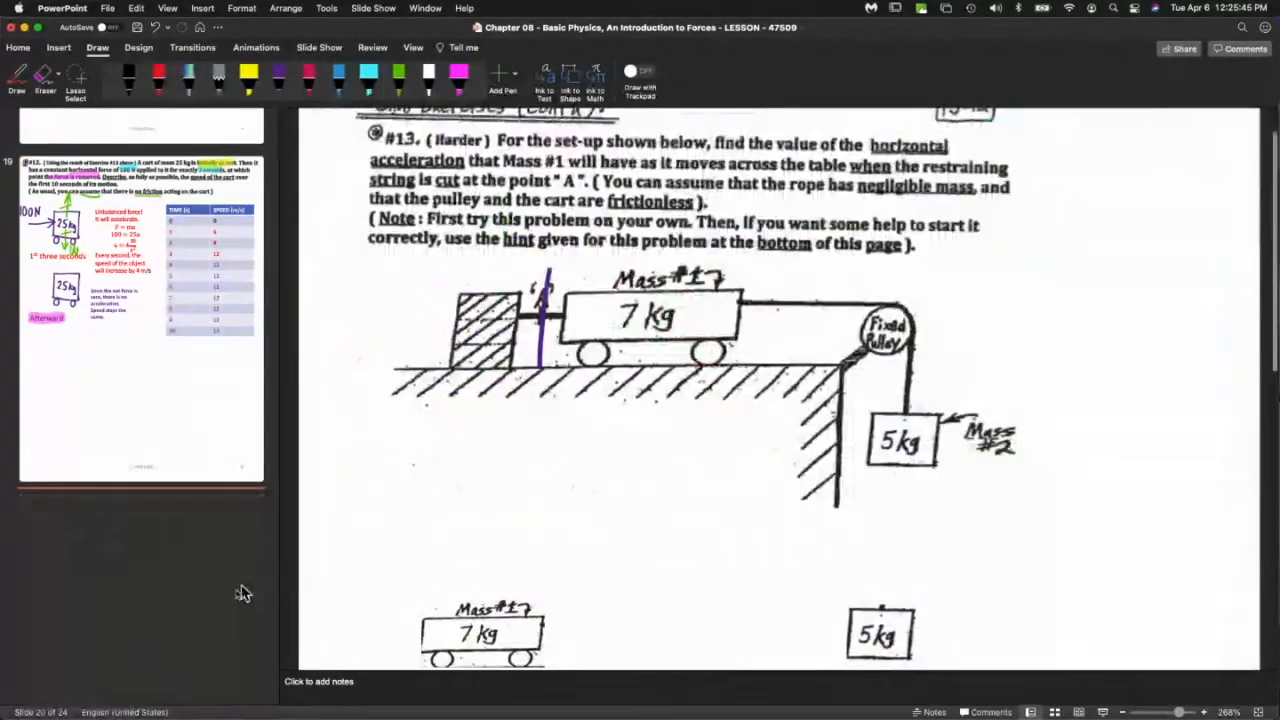
# In purple ink, draw the 7 kg cart's weight line and a rightward tension arrow with arrowhead.
pyautogui.scroll(-3)
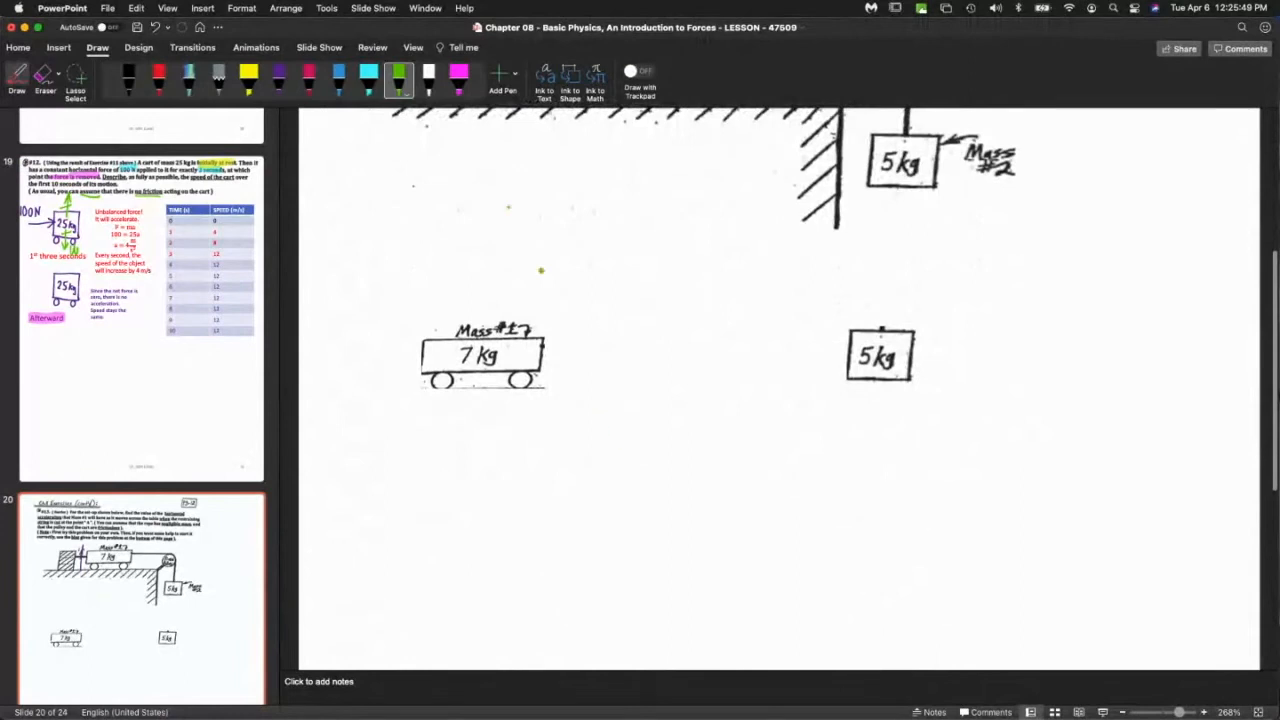
pyautogui.click(278, 82)
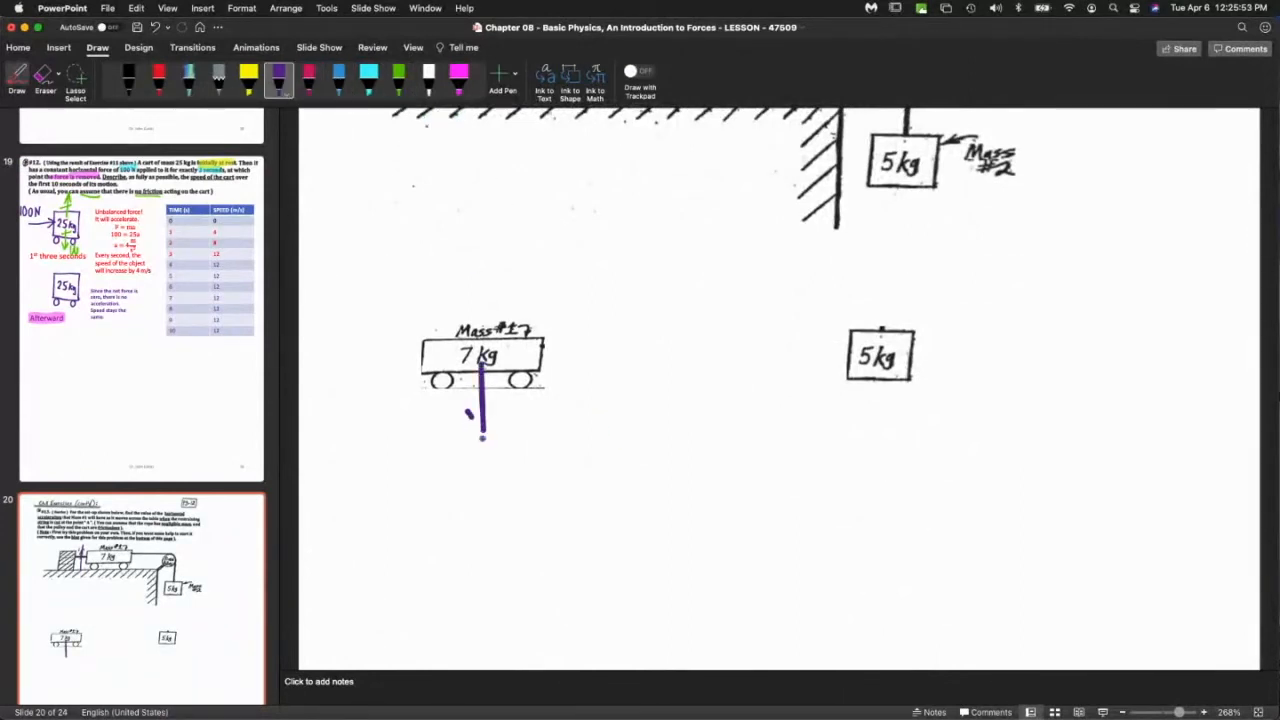
pyautogui.moveTo(482, 410); pyautogui.dragTo(510, 464)
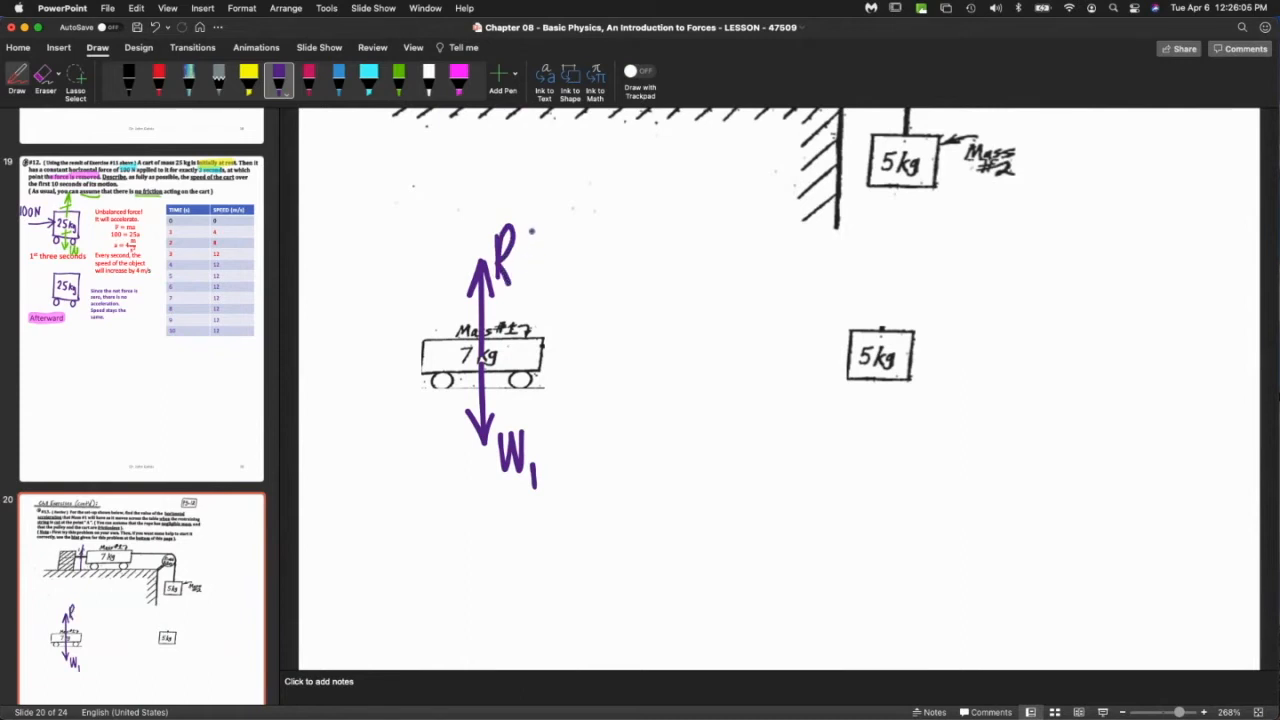
pyautogui.moveTo(510, 360); pyautogui.dragTo(588, 360)
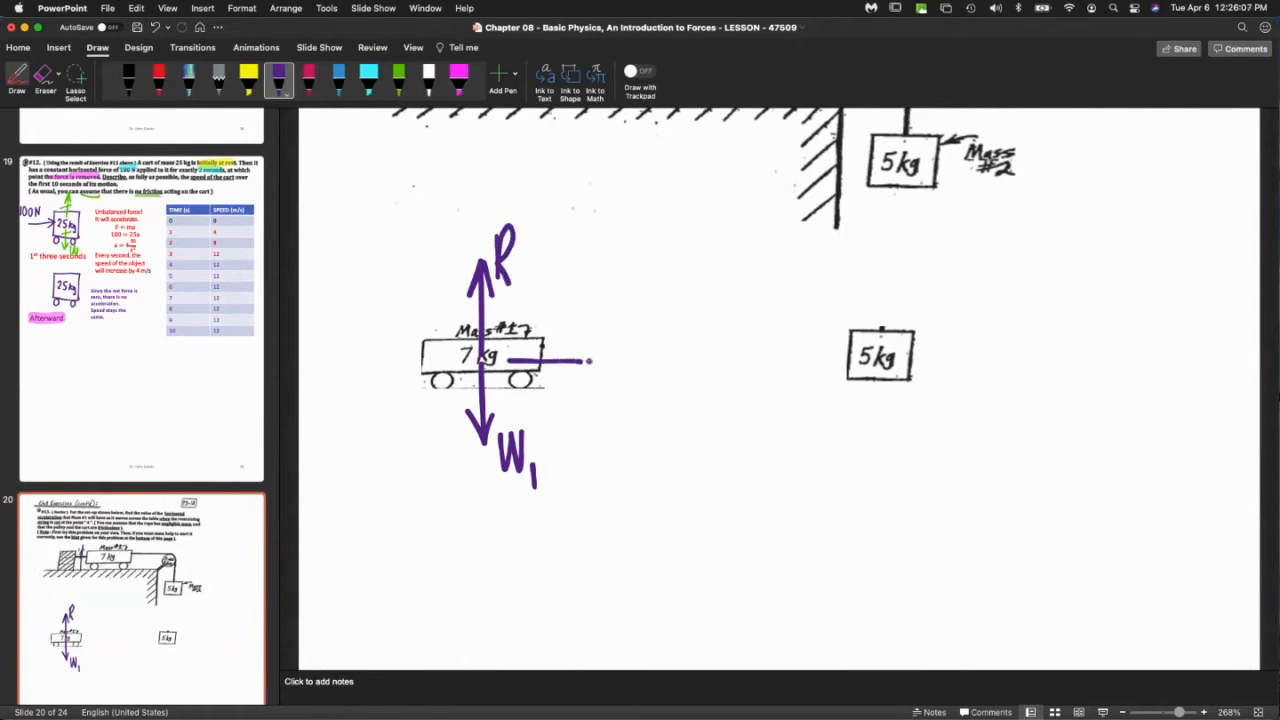
pyautogui.moveTo(510, 360); pyautogui.dragTo(596, 368)
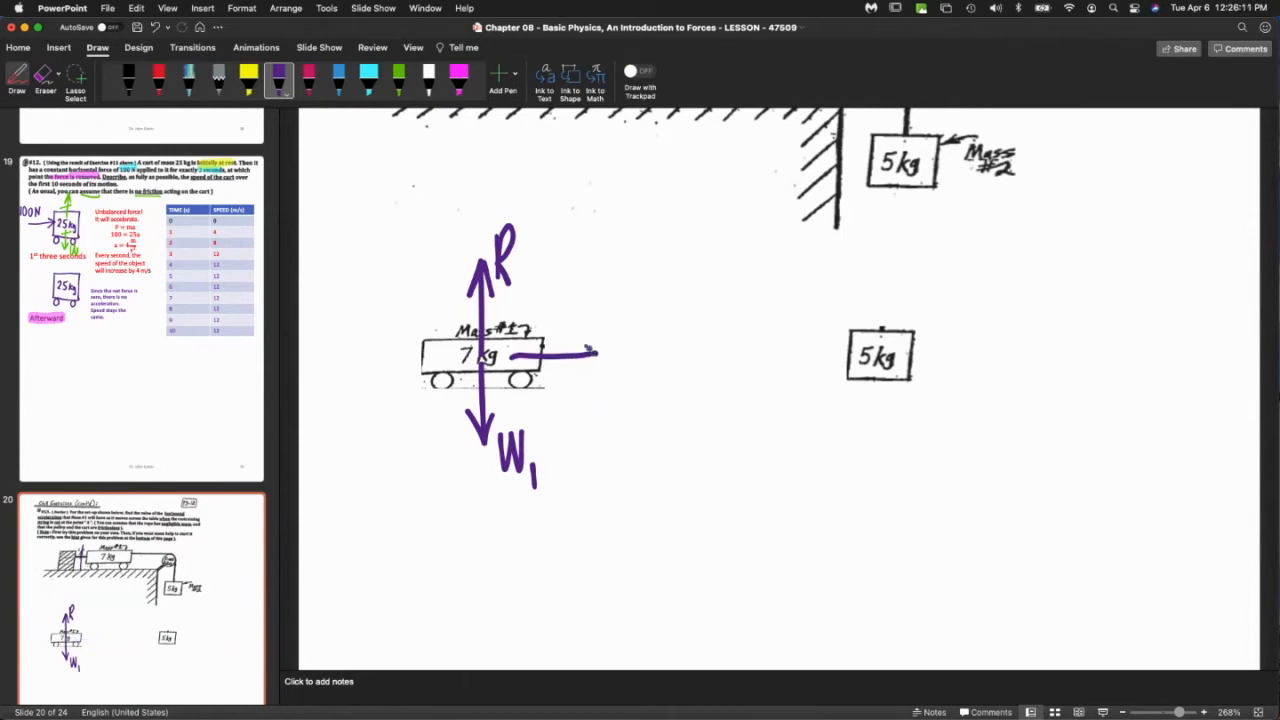
pyautogui.moveTo(560, 344); pyautogui.dragTo(596, 370)
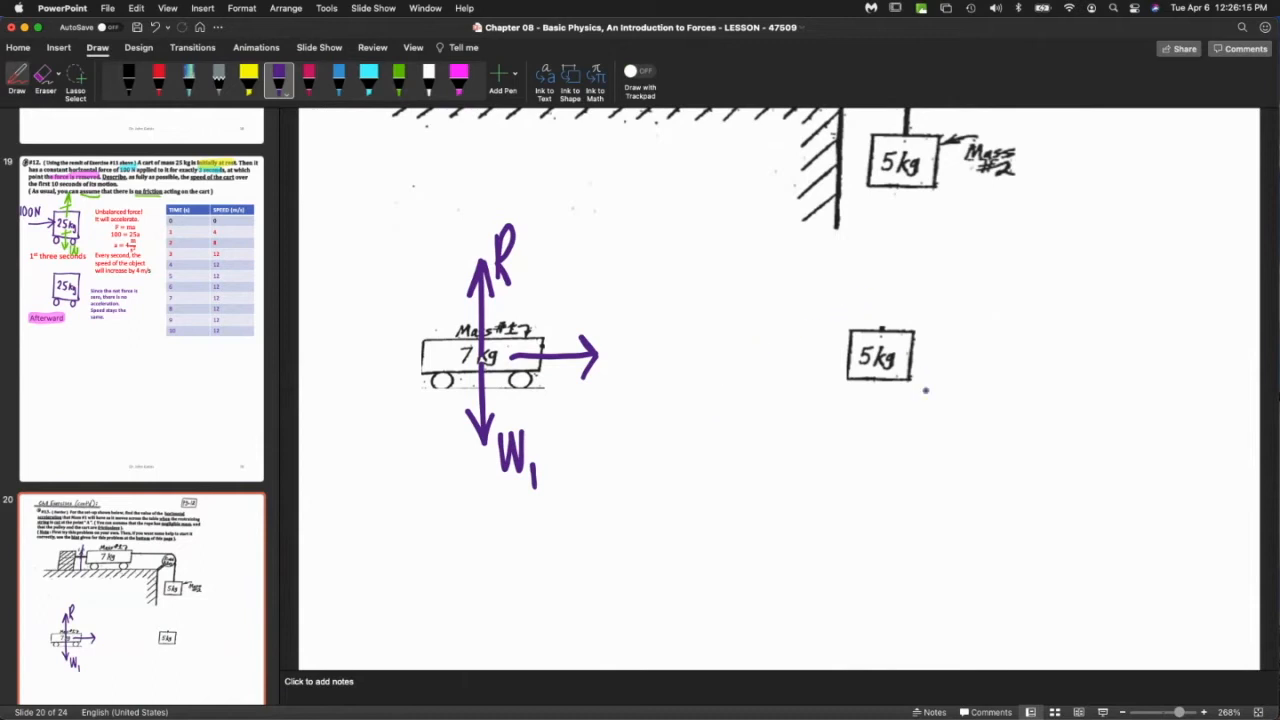
# Draw downward and upward force arrows through the 5 kg mass and label the tension arrows T.
pyautogui.moveTo(880, 376); pyautogui.dragTo(880, 456)
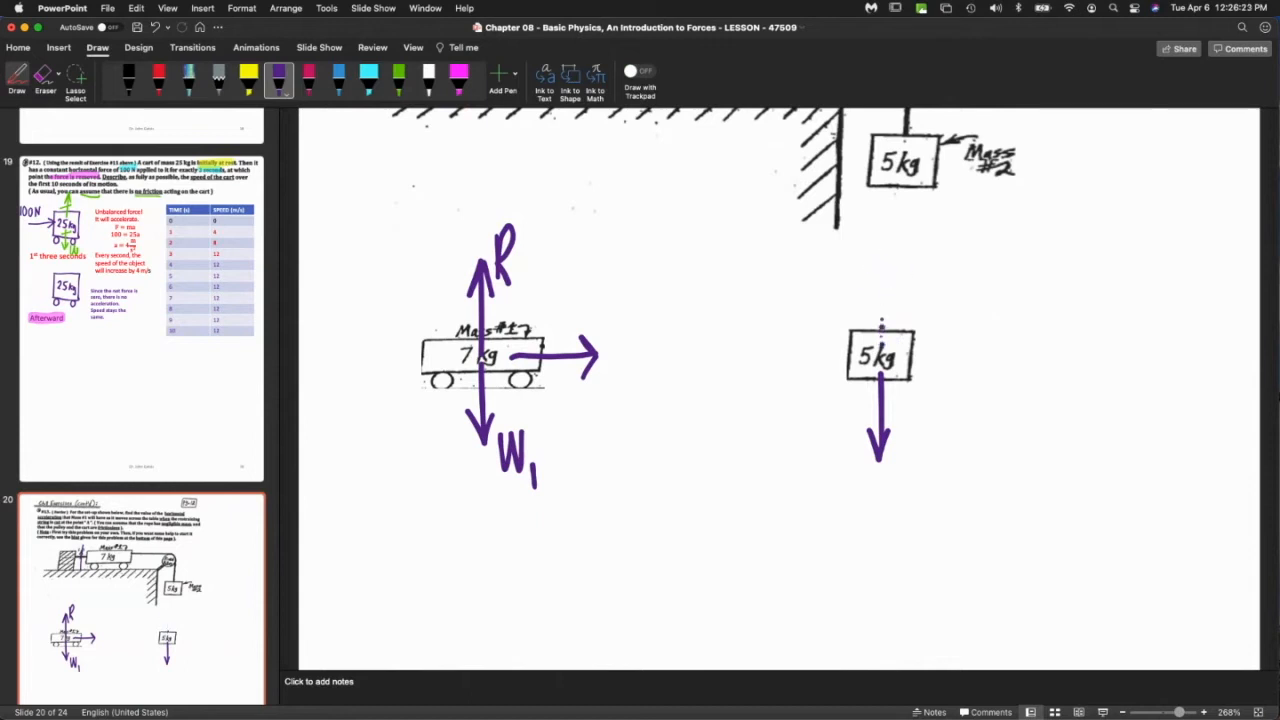
pyautogui.moveTo(880, 324); pyautogui.dragTo(880, 250)
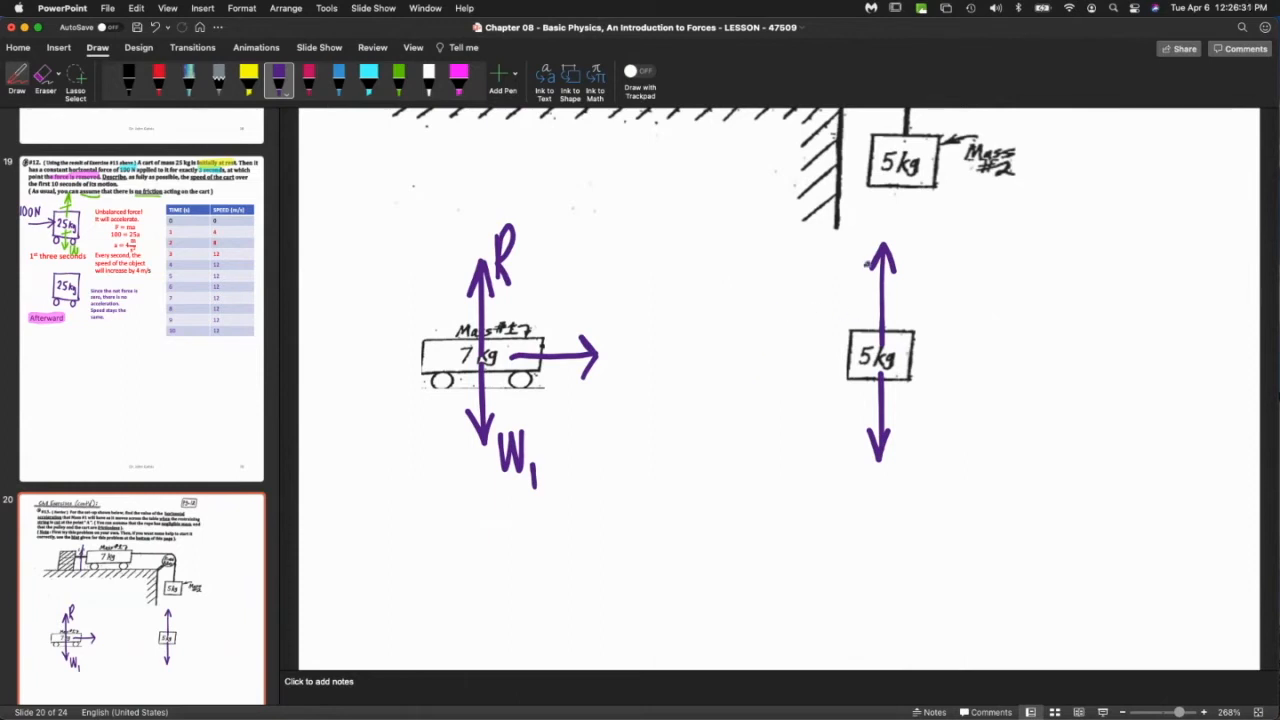
pyautogui.moveTo(656, 408); pyautogui.dragTo(876, 220)
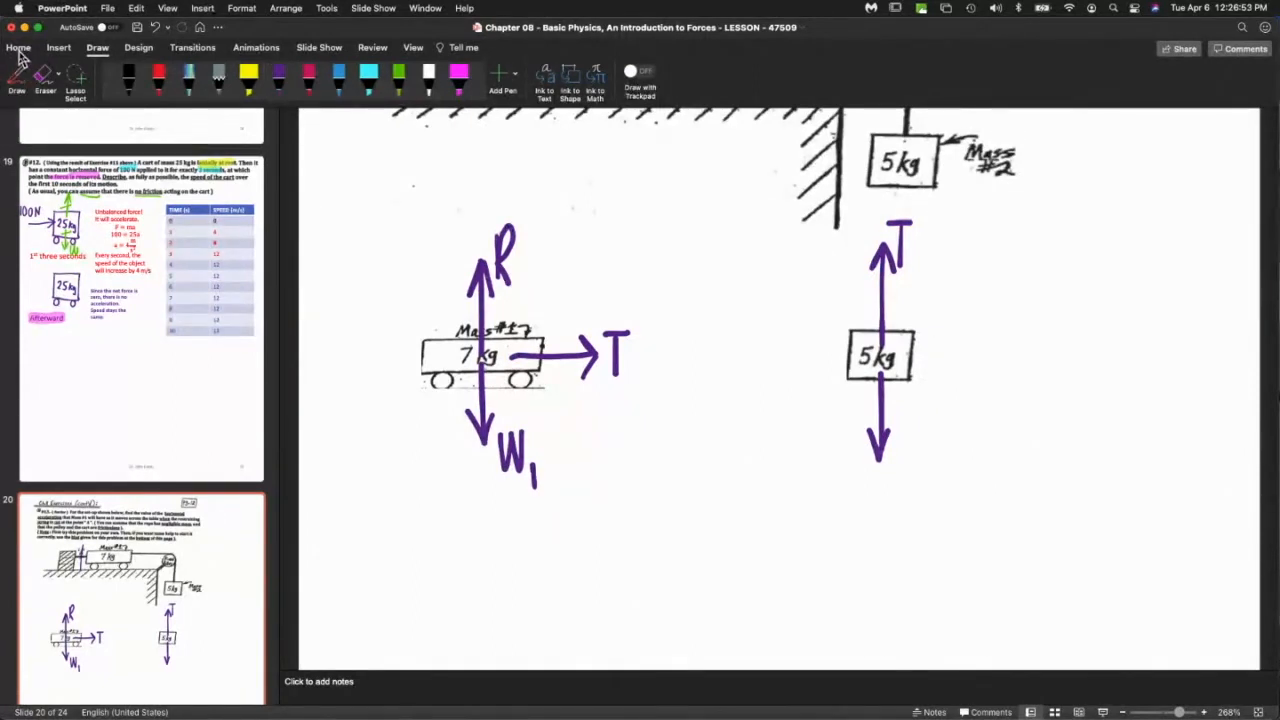
# Add a typed note beside the 5 kg mass: 'Tension in the cable (tensile force)'.
pyautogui.click(16, 48)
pyautogui.write('Tension in t')
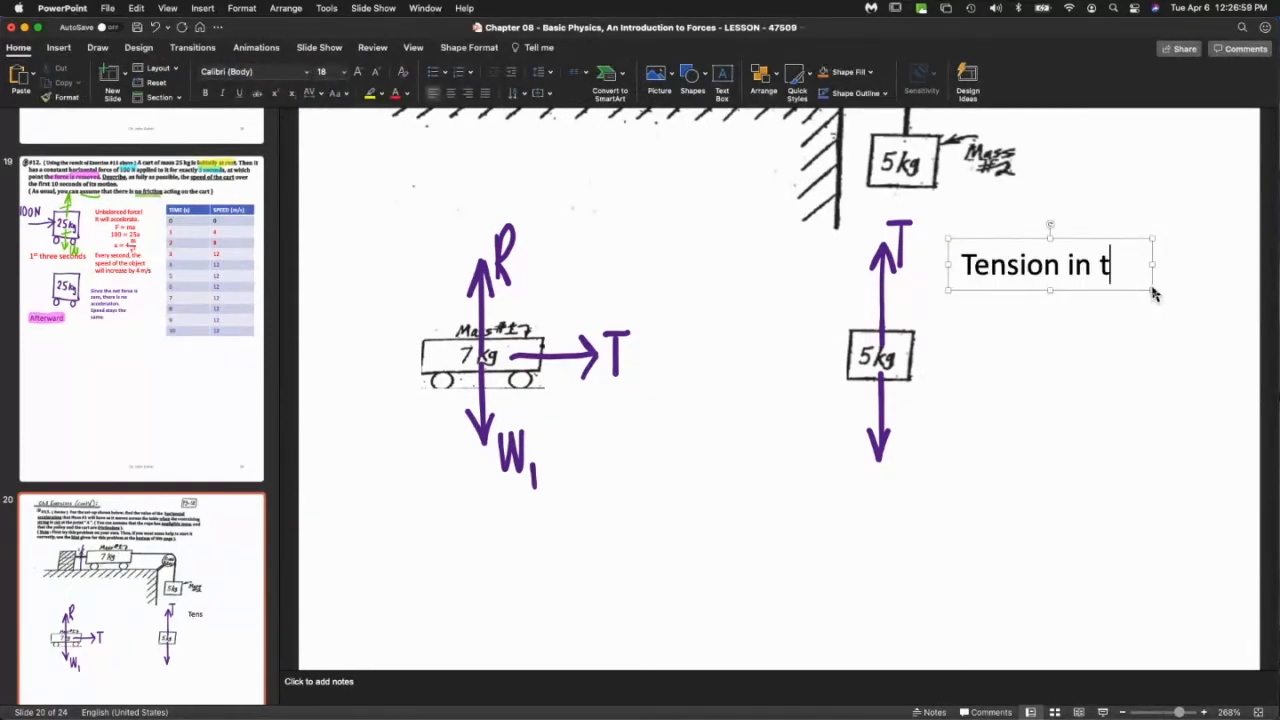
pyautogui.write('he cable')
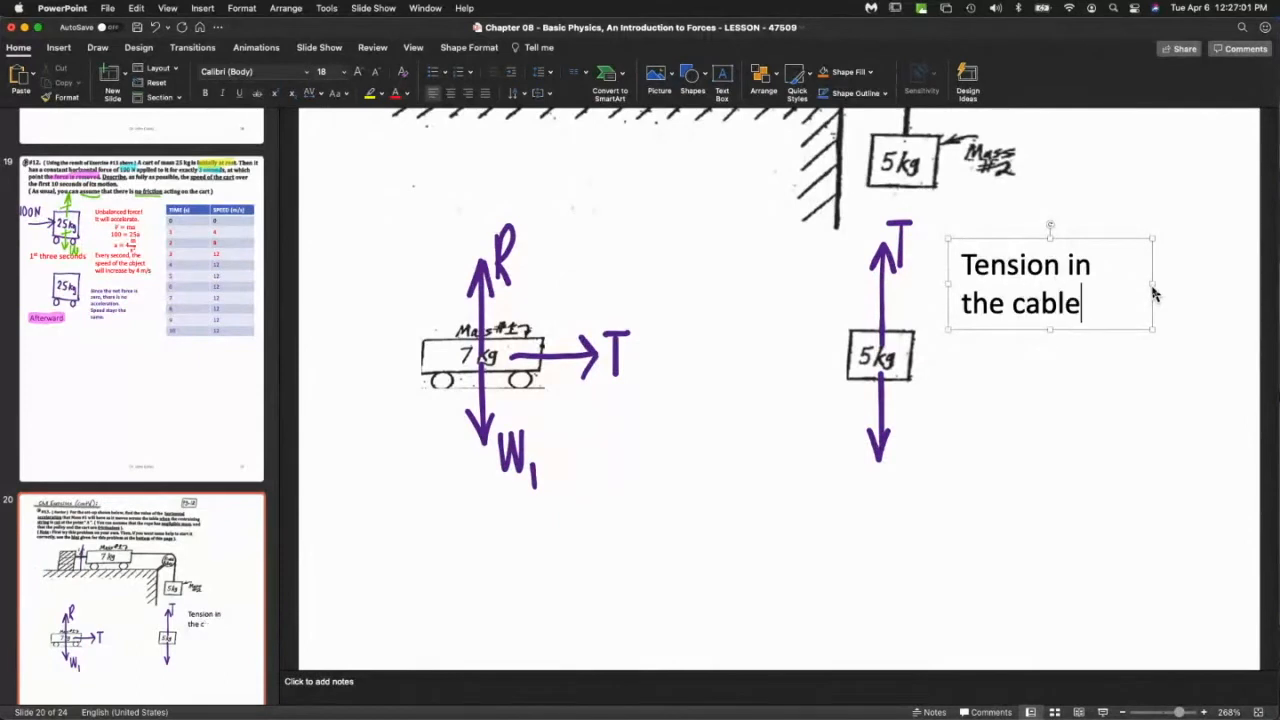
pyautogui.write('(tan')
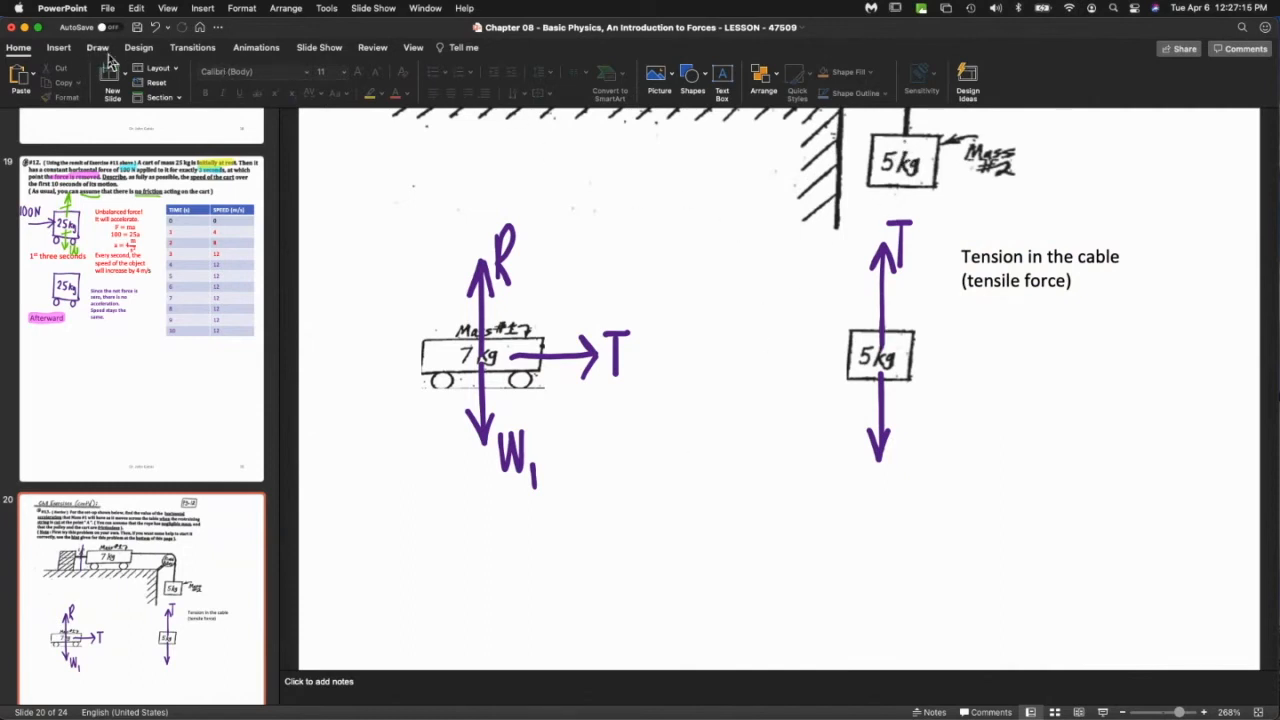
# Return to freehand ink and label the hanging mass's downward arrow W₂.
pyautogui.click(96, 48)
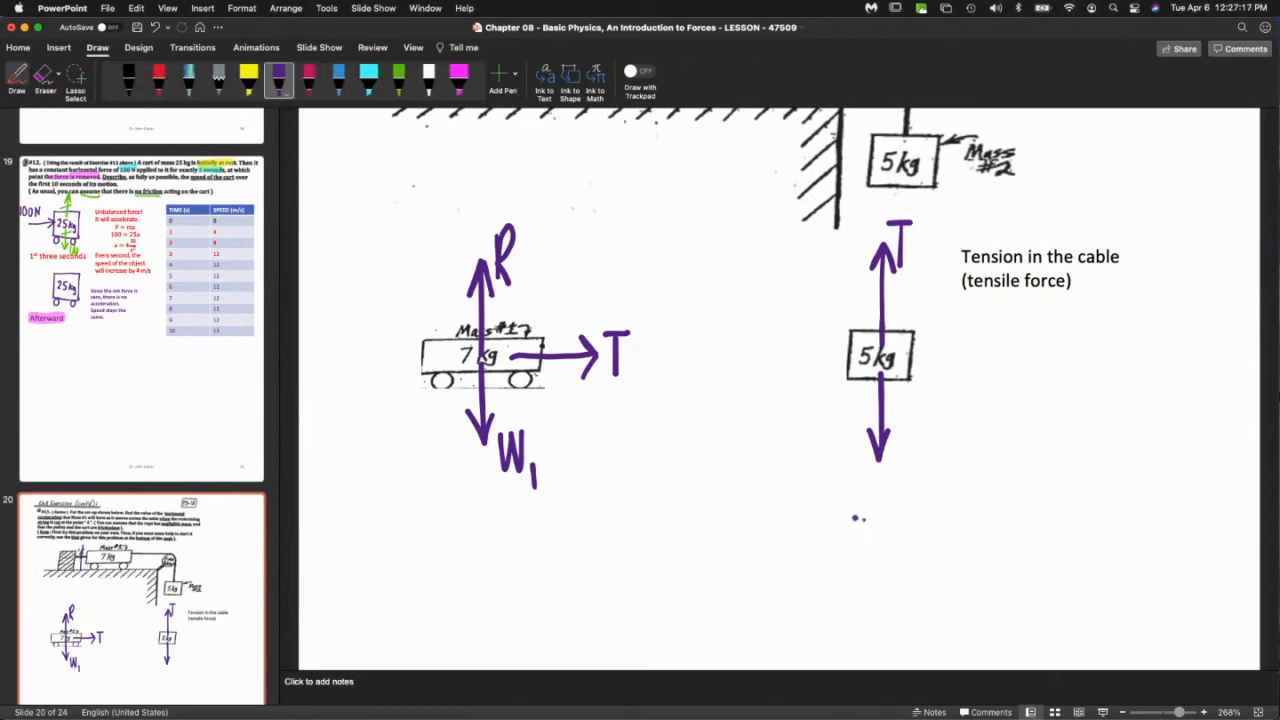
pyautogui.moveTo(904, 450); pyautogui.dragTo(912, 486)
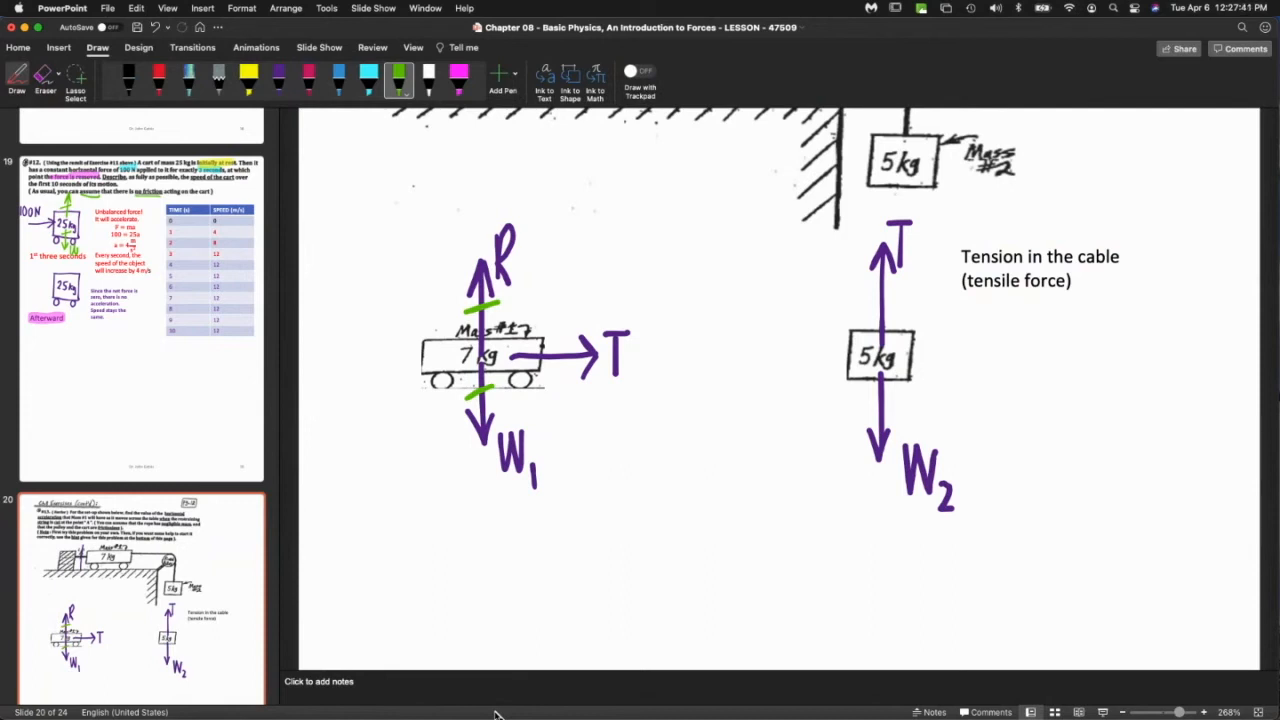
pyautogui.moveTo(1000, 398)
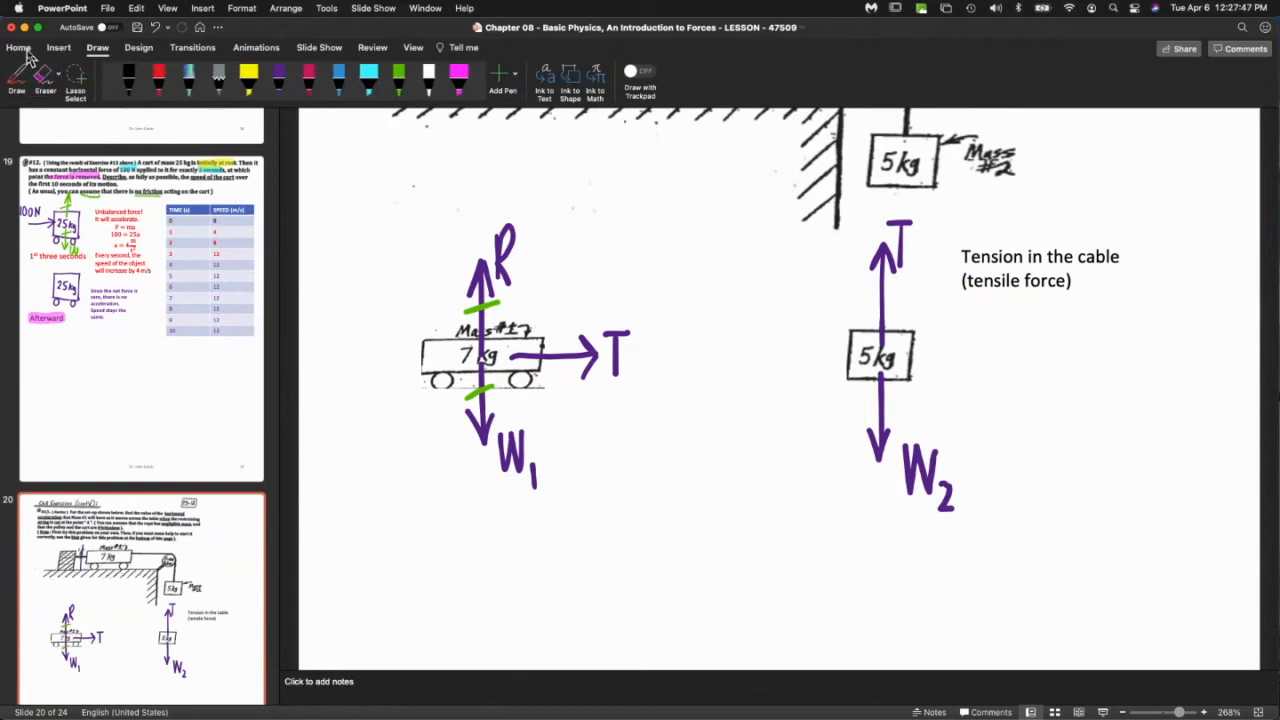
# Place a text box beside W₂ with equation lines W₂ = mg and W₂ = (5)(9.81).
pyautogui.click(16, 48)
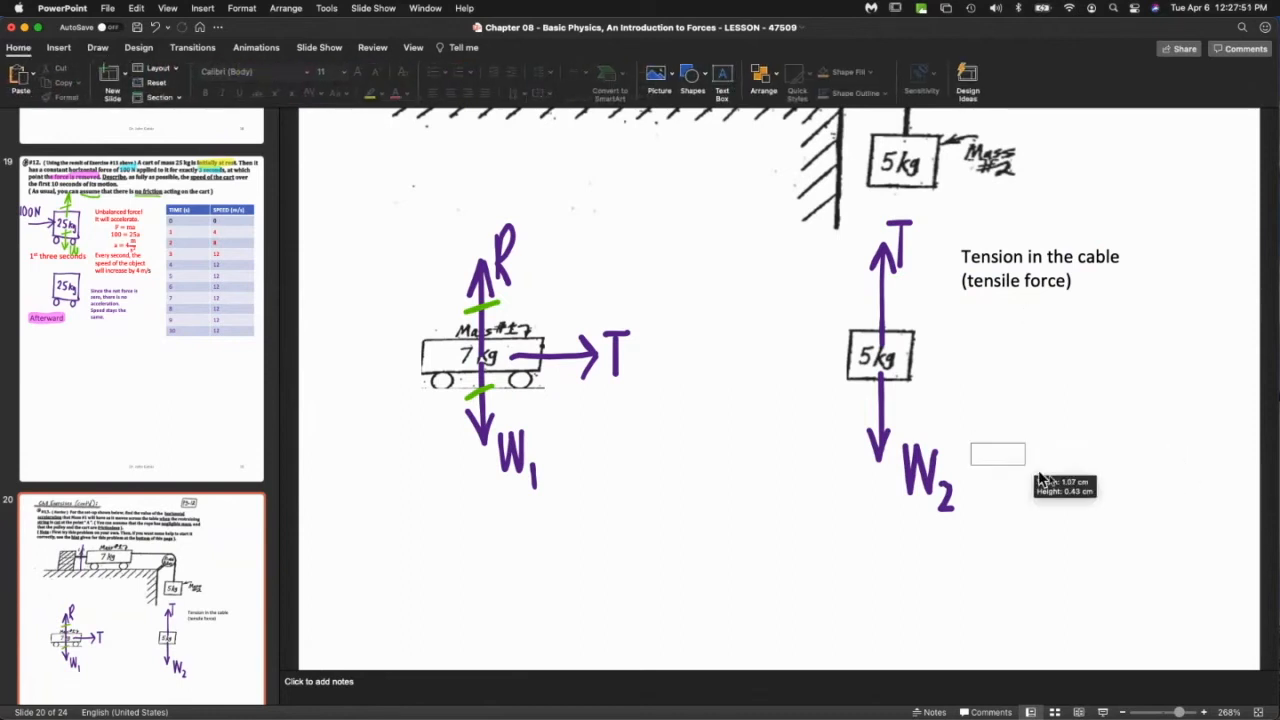
pyautogui.moveTo(996, 452); pyautogui.dragTo(1152, 496)
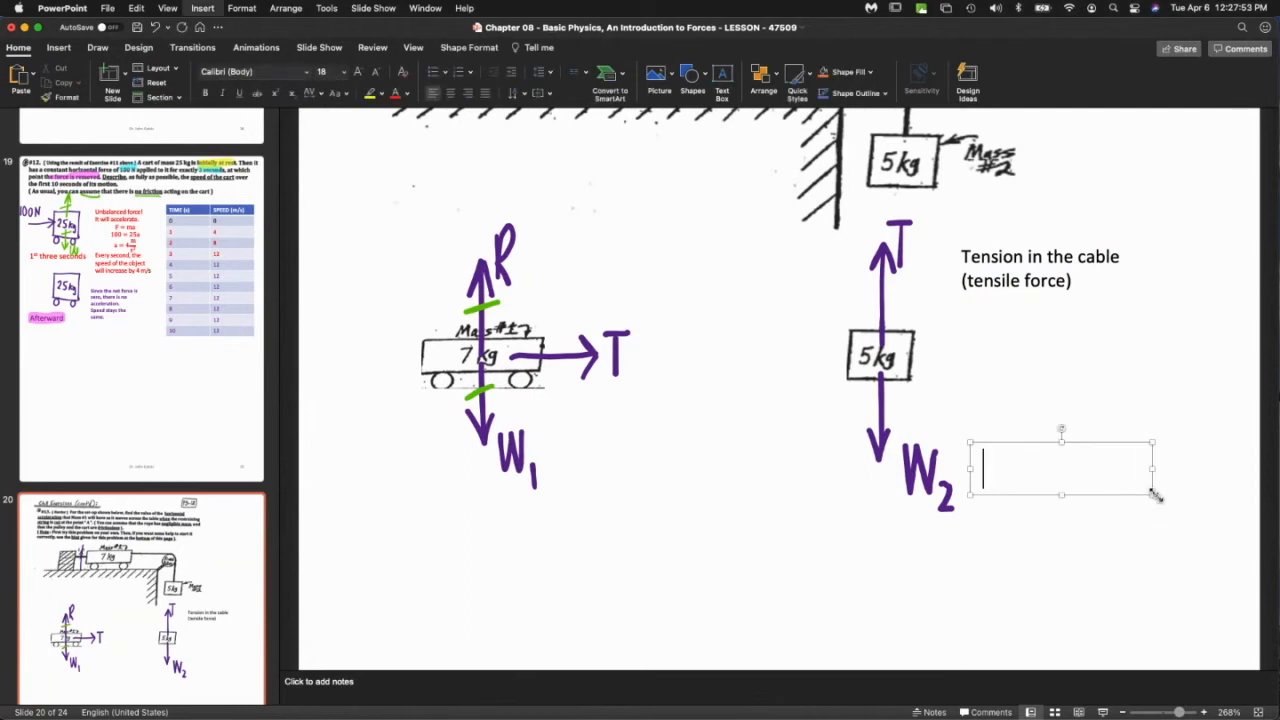
pyautogui.write('W')
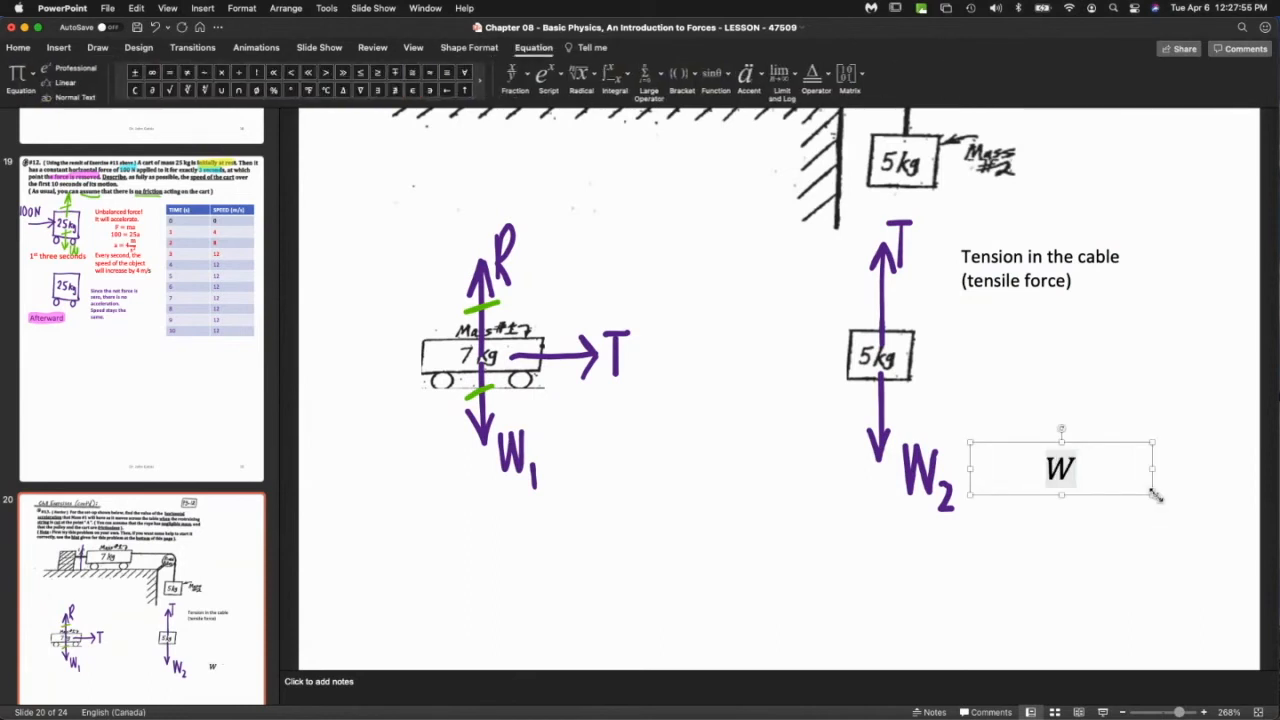
pyautogui.write('W_2 = mg')
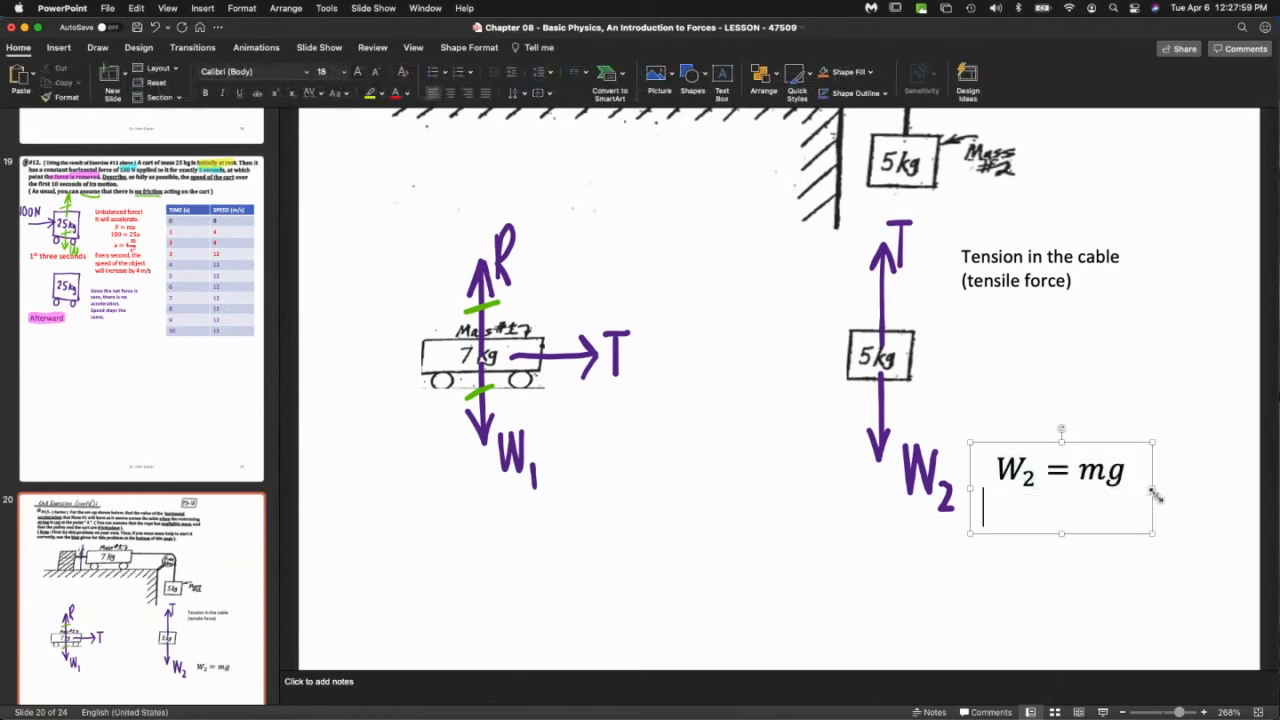
pyautogui.write('W_')
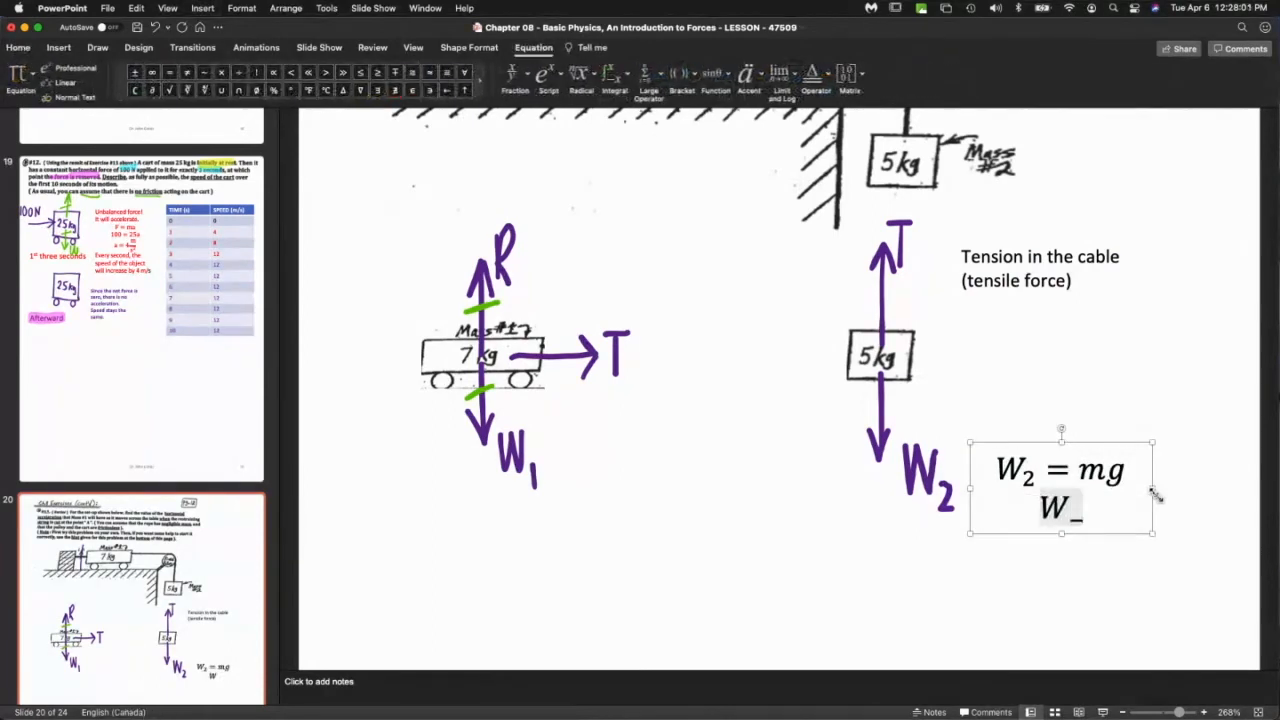
pyautogui.write('2 = (')
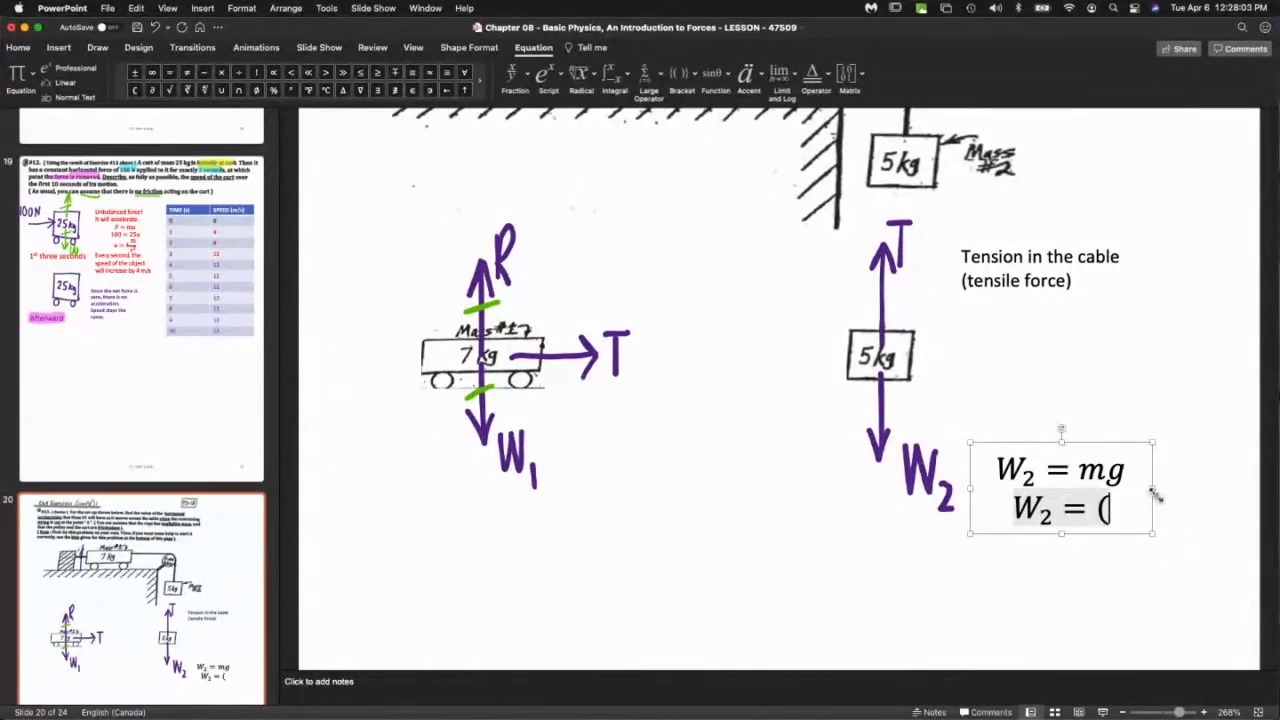
pyautogui.write('5)(')
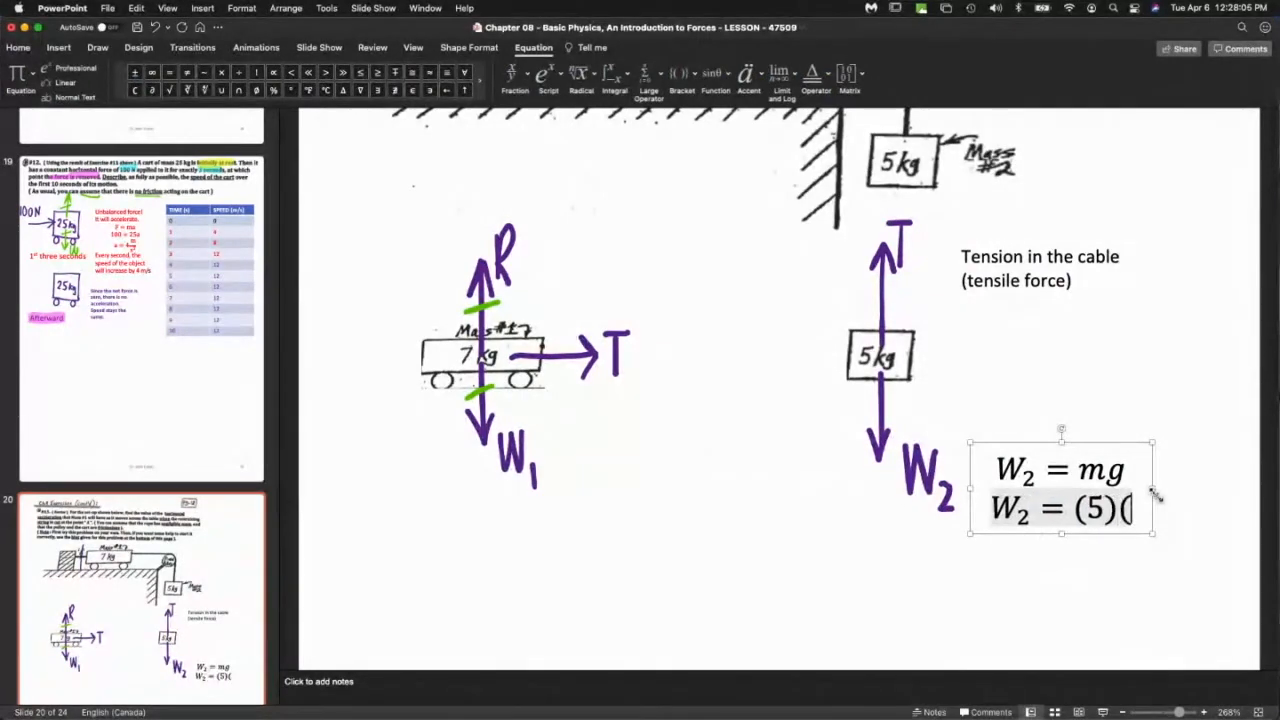
pyautogui.write('9.81)')
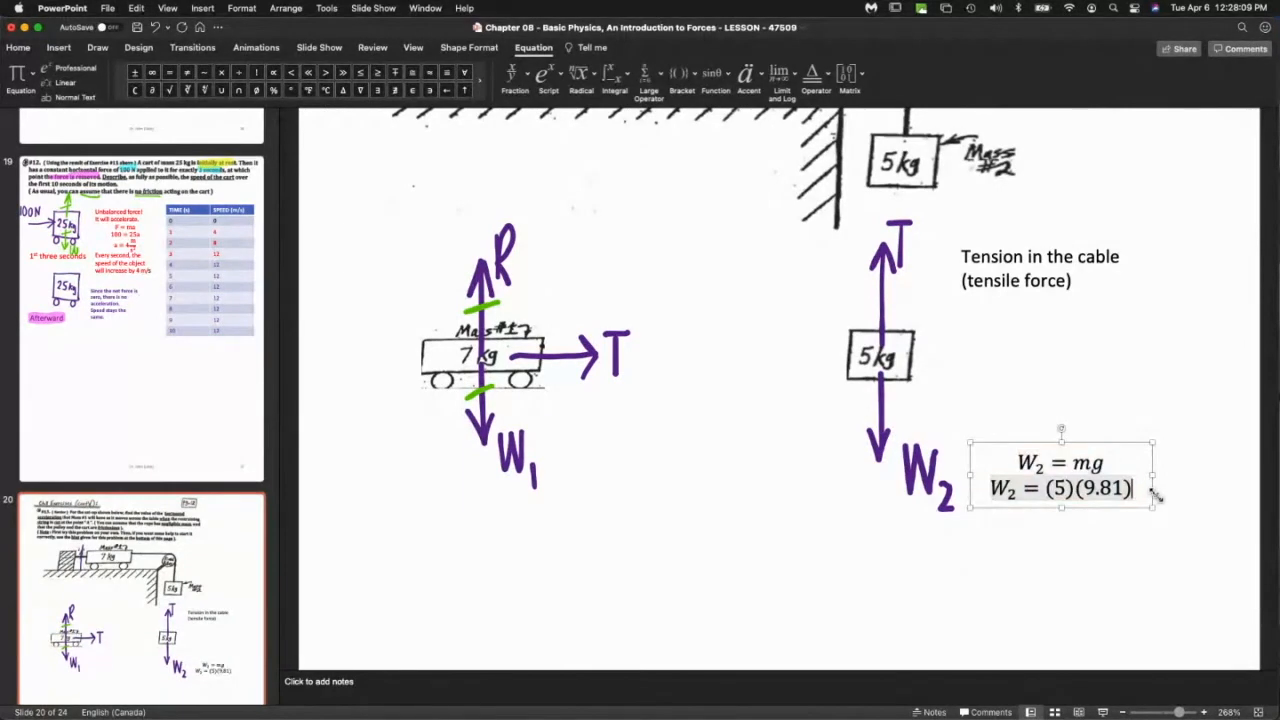
# Add the final line W₂ = 49.05 N to the weight calculation.
pyautogui.press('Return')
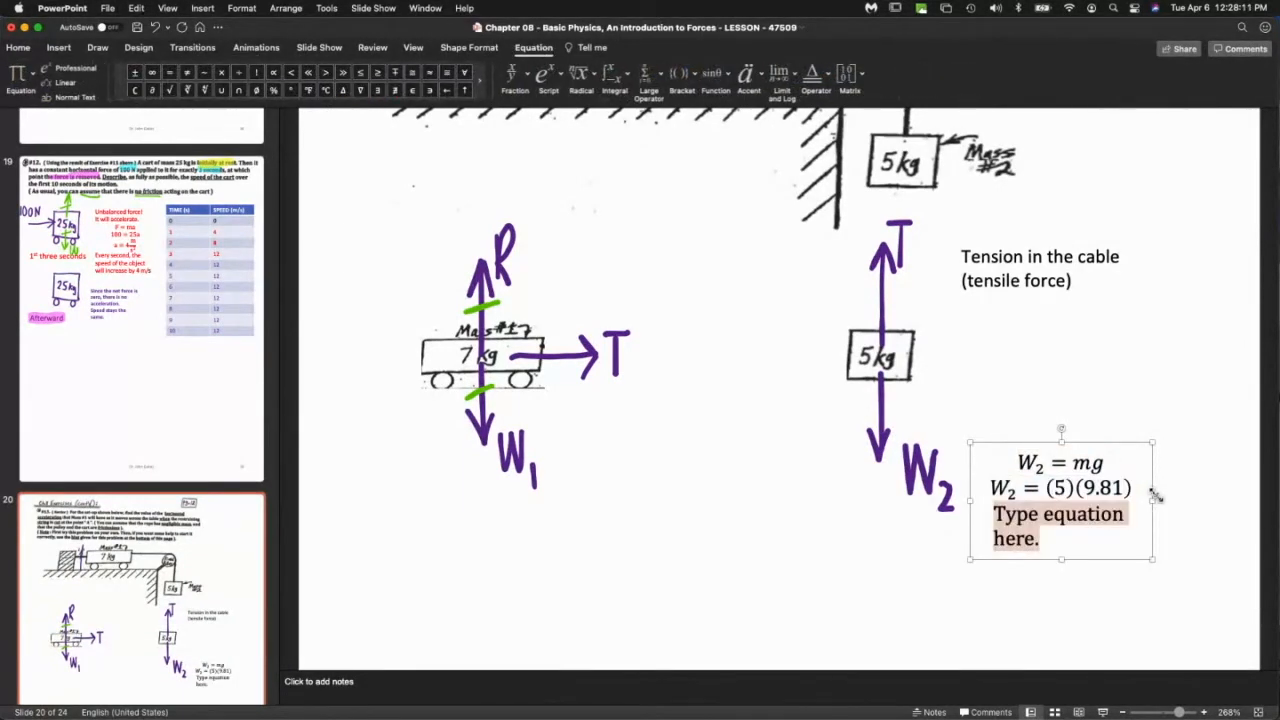
pyautogui.write('W₂ =')
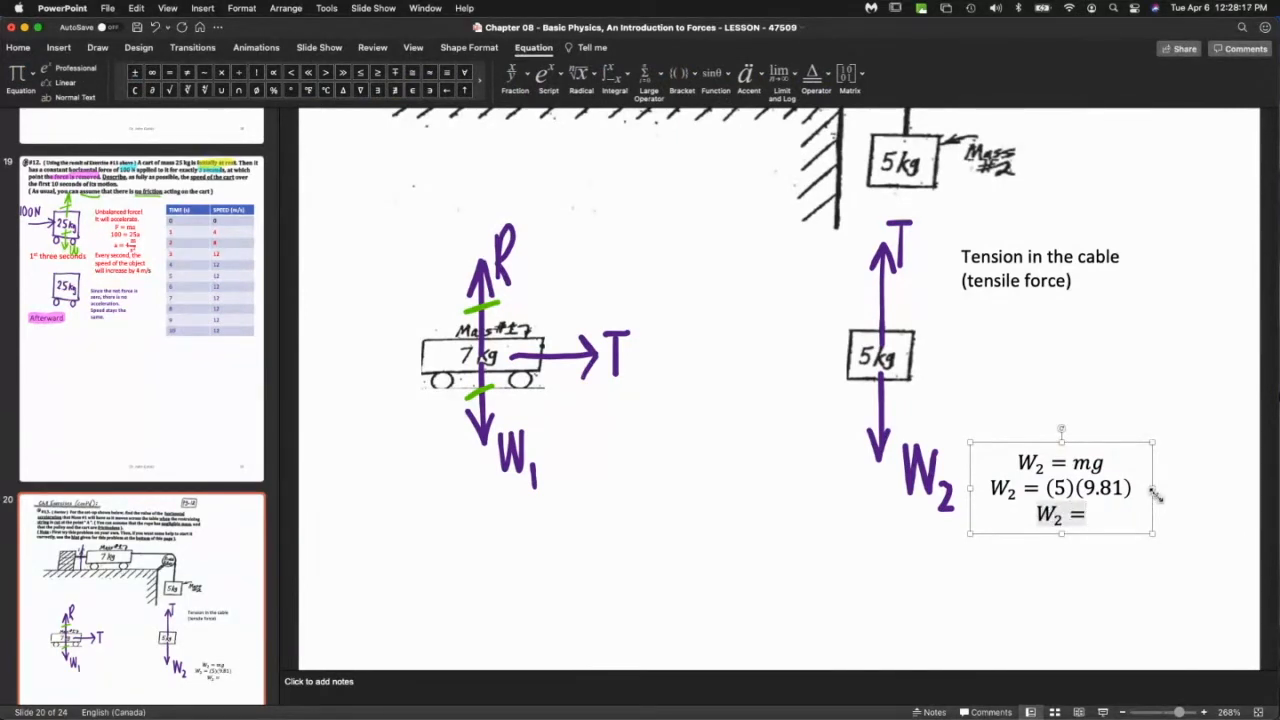
pyautogui.write('49')
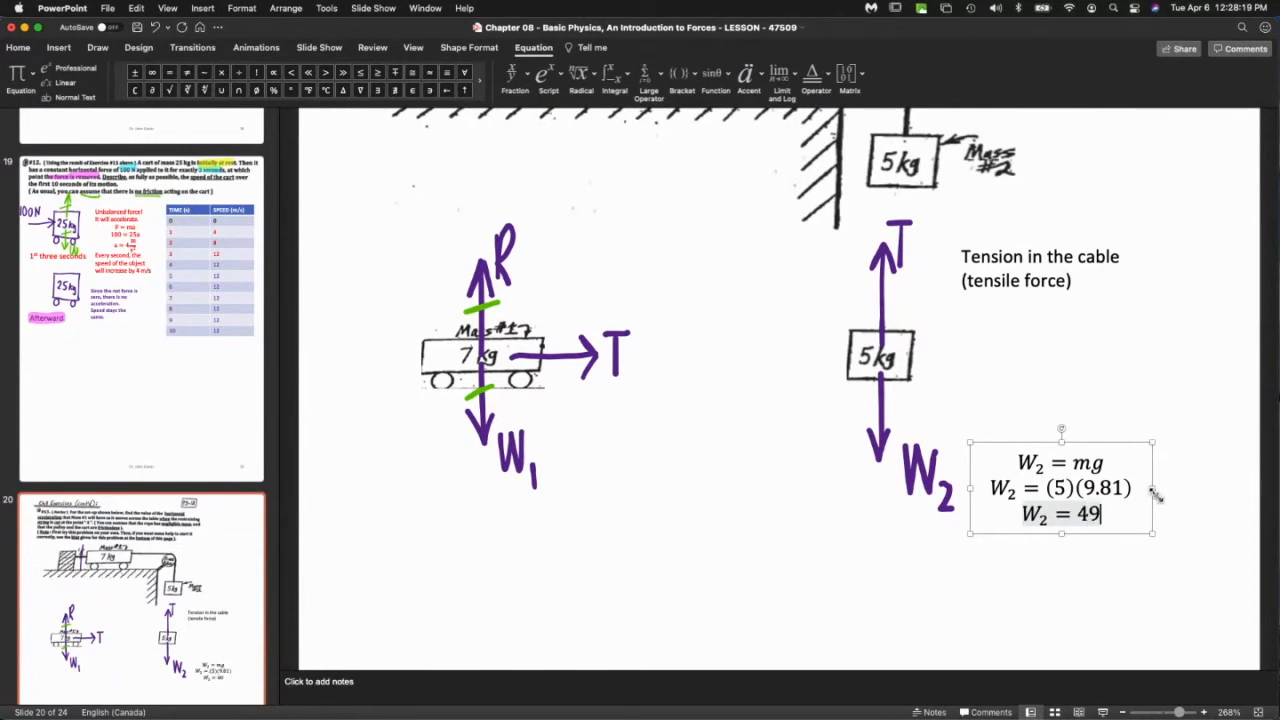
pyautogui.write('.05 N')
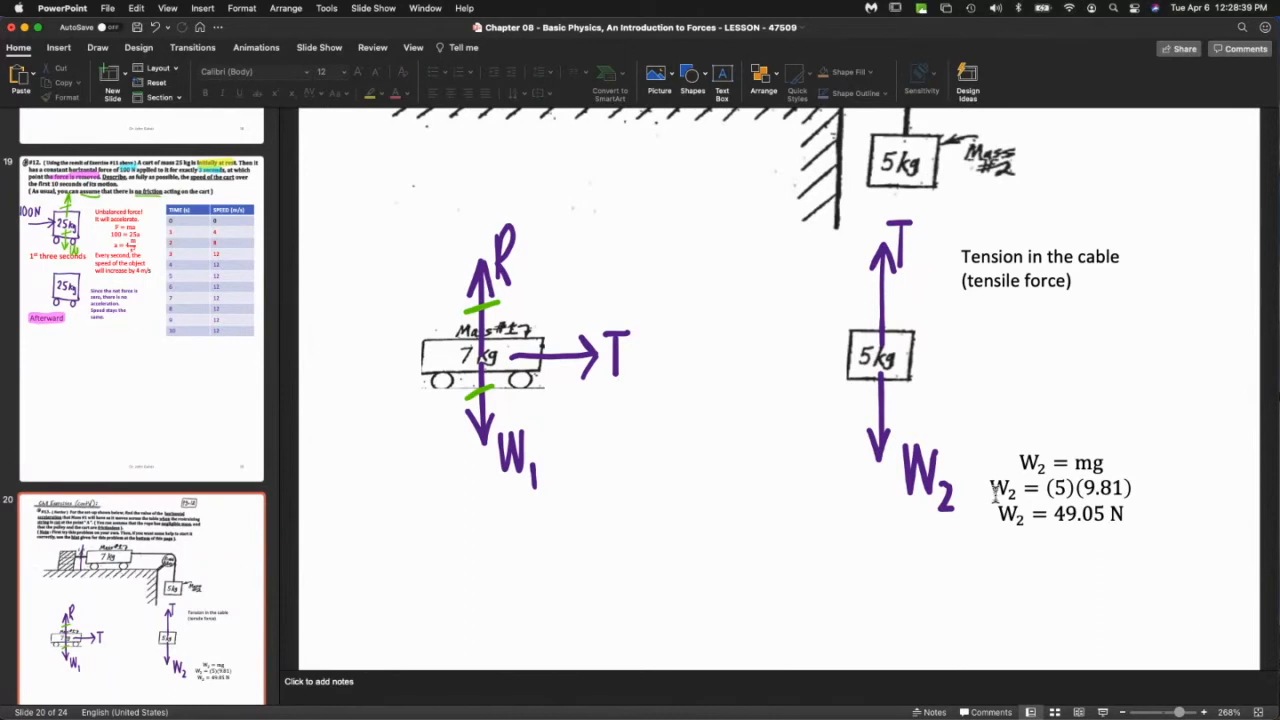
pyautogui.moveTo(996, 584)
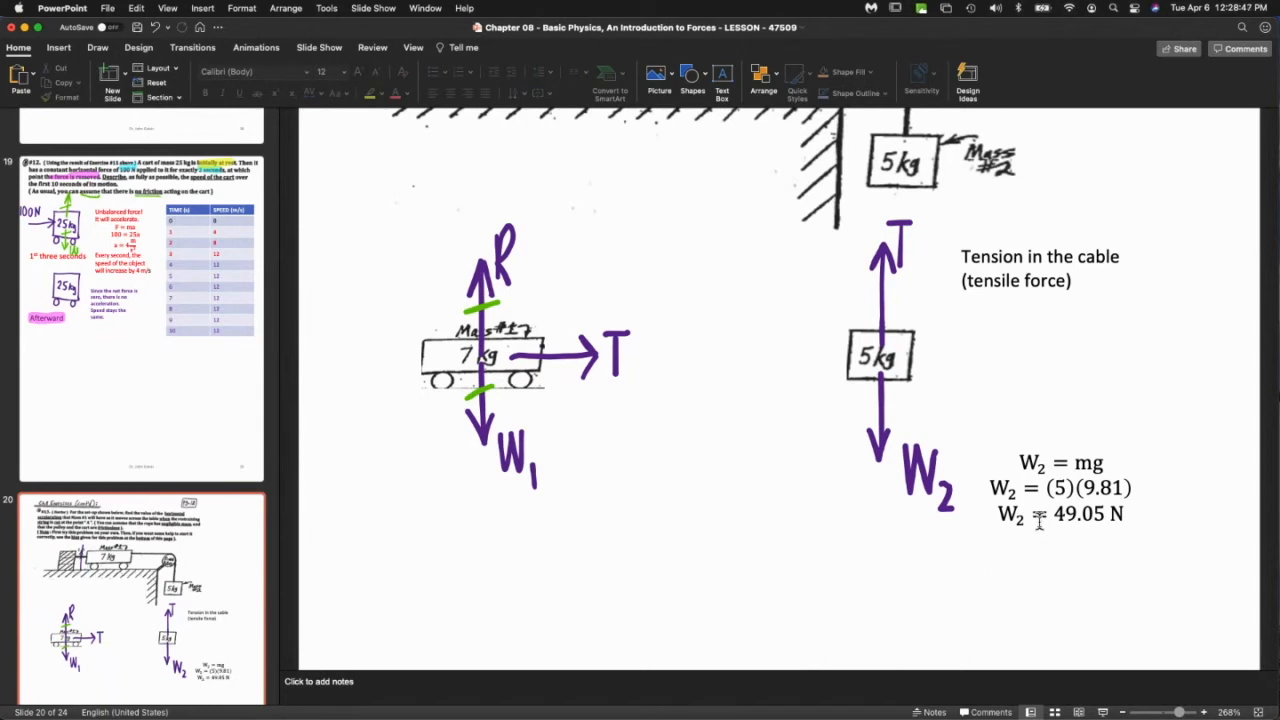
# In blue ink, circle the T and W₂ labels on the hanging mass.
pyautogui.click(96, 48)
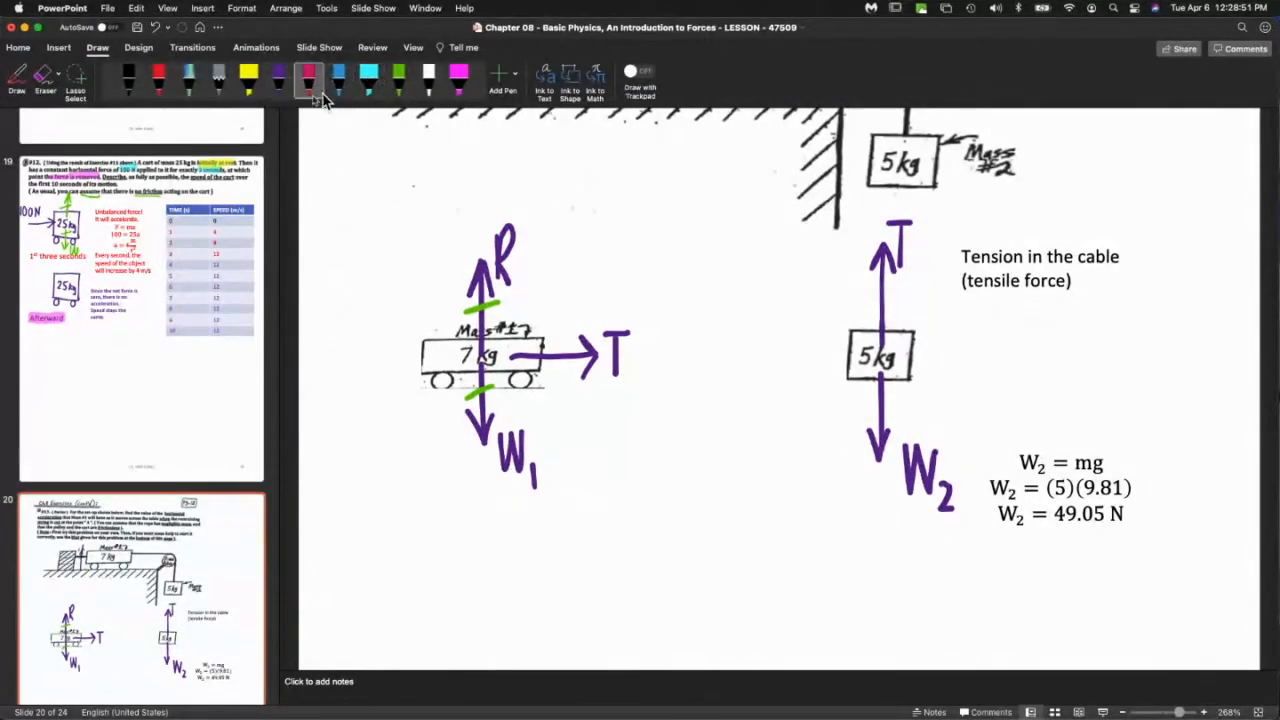
pyautogui.click(338, 72)
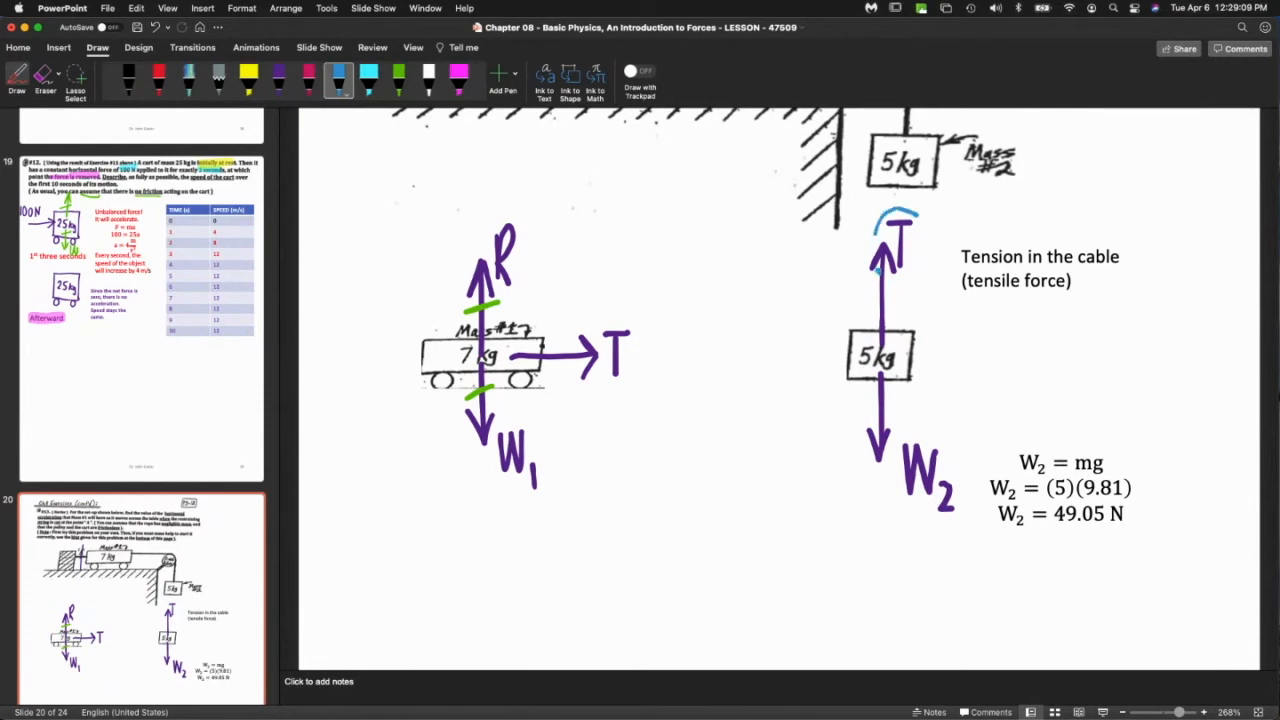
pyautogui.moveTo(880, 220); pyautogui.dragTo(920, 270)
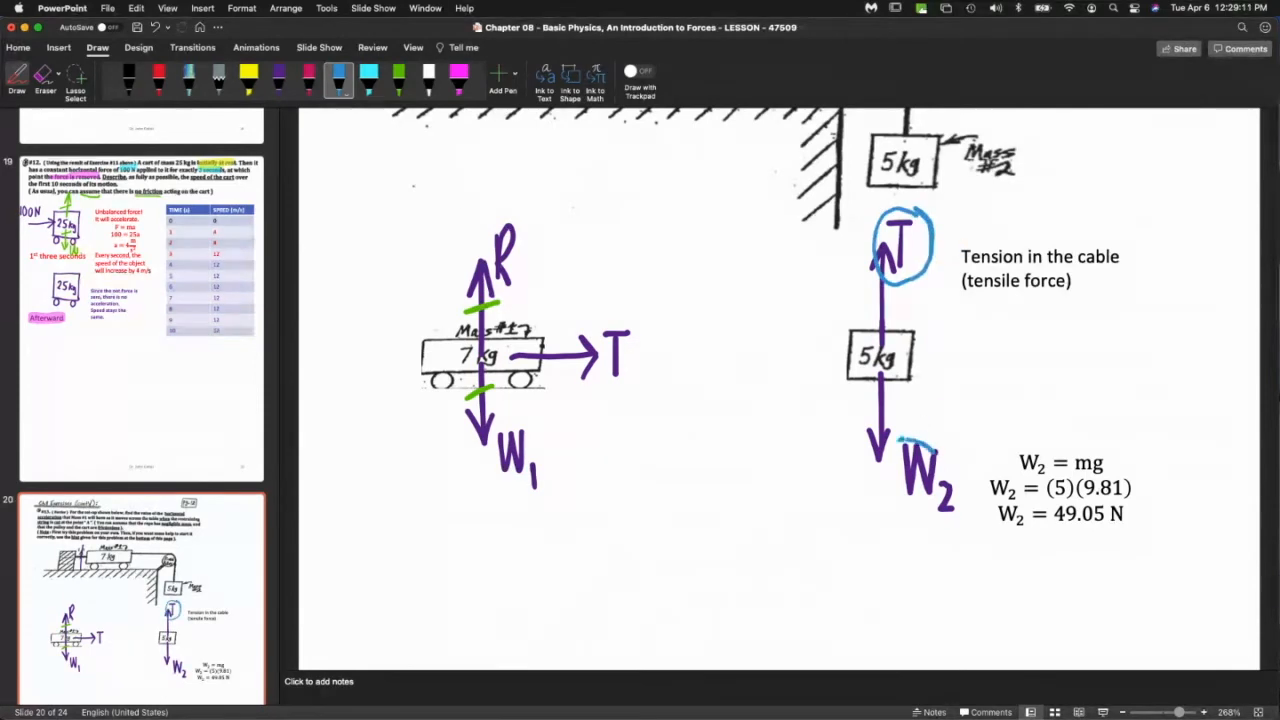
pyautogui.moveTo(880, 440); pyautogui.dragTo(976, 520)
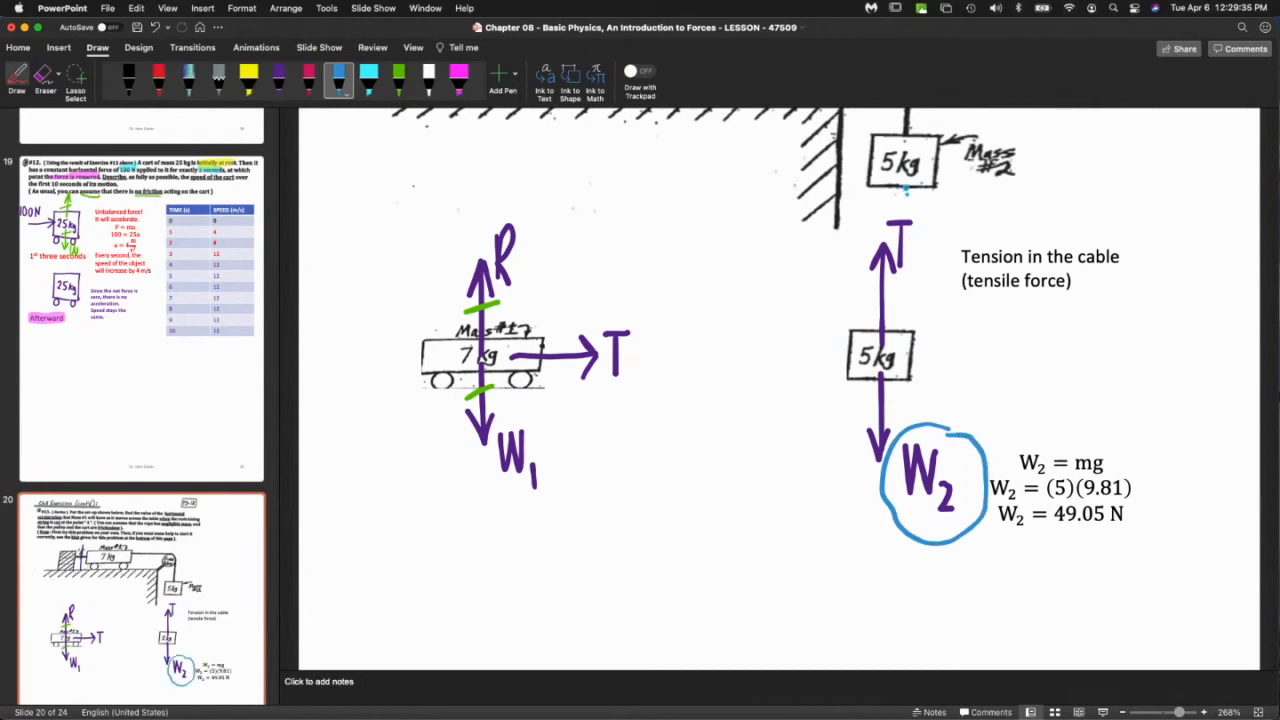
pyautogui.moveTo(880, 210); pyautogui.dragTo(920, 300)
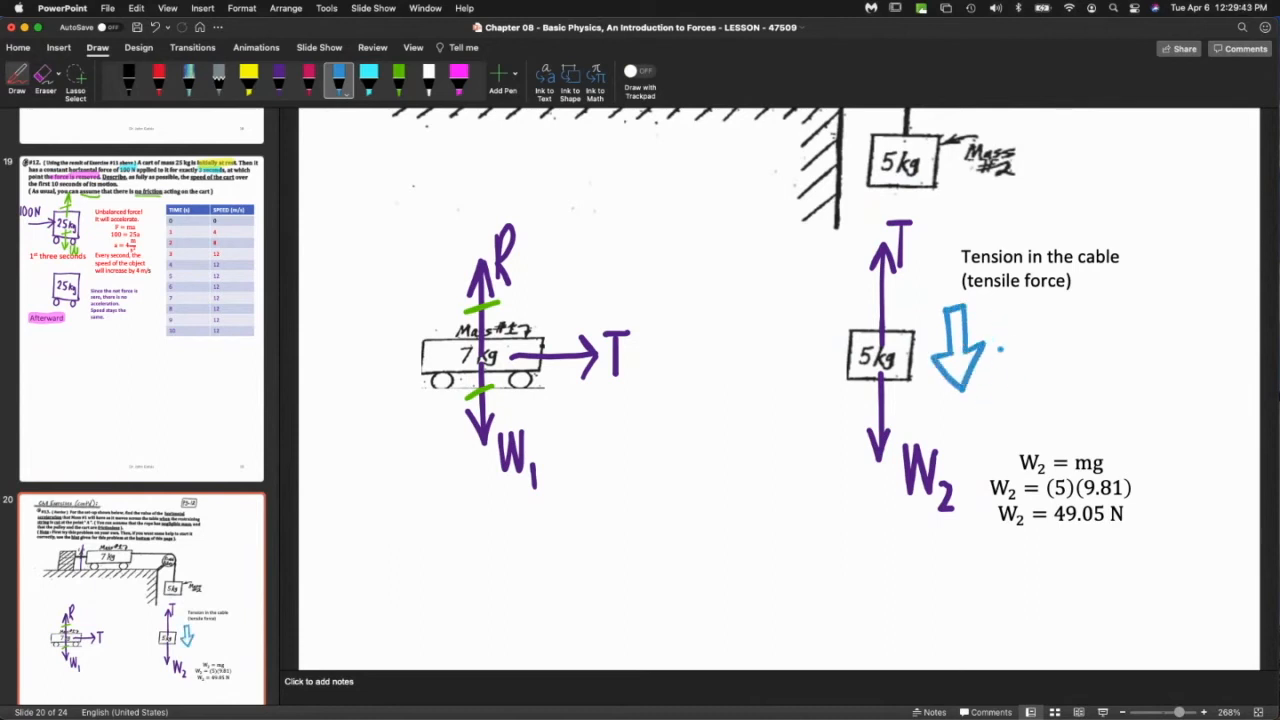
# Draw a hollow downward arrow beside the 5 kg mass and label it a for acceleration.
pyautogui.moveTo(990, 340); pyautogui.dragTo(1016, 364)
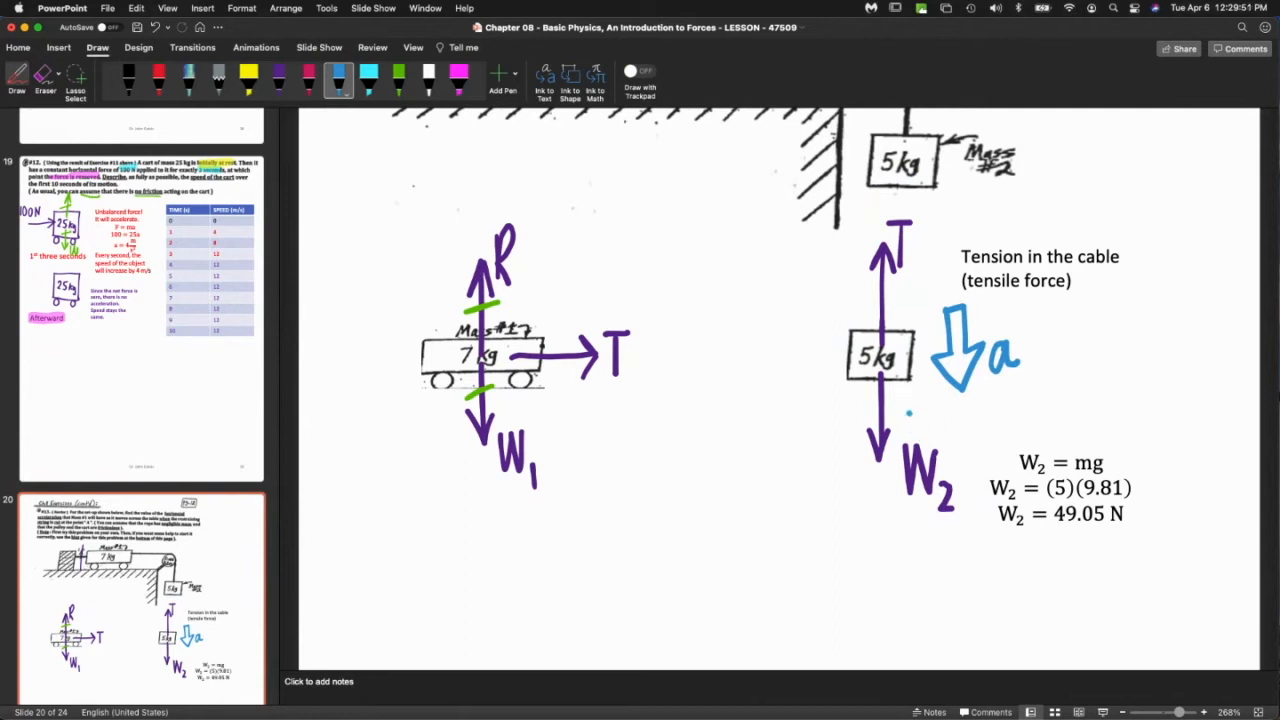
pyautogui.moveTo(584, 244); pyautogui.dragTo(584, 290)
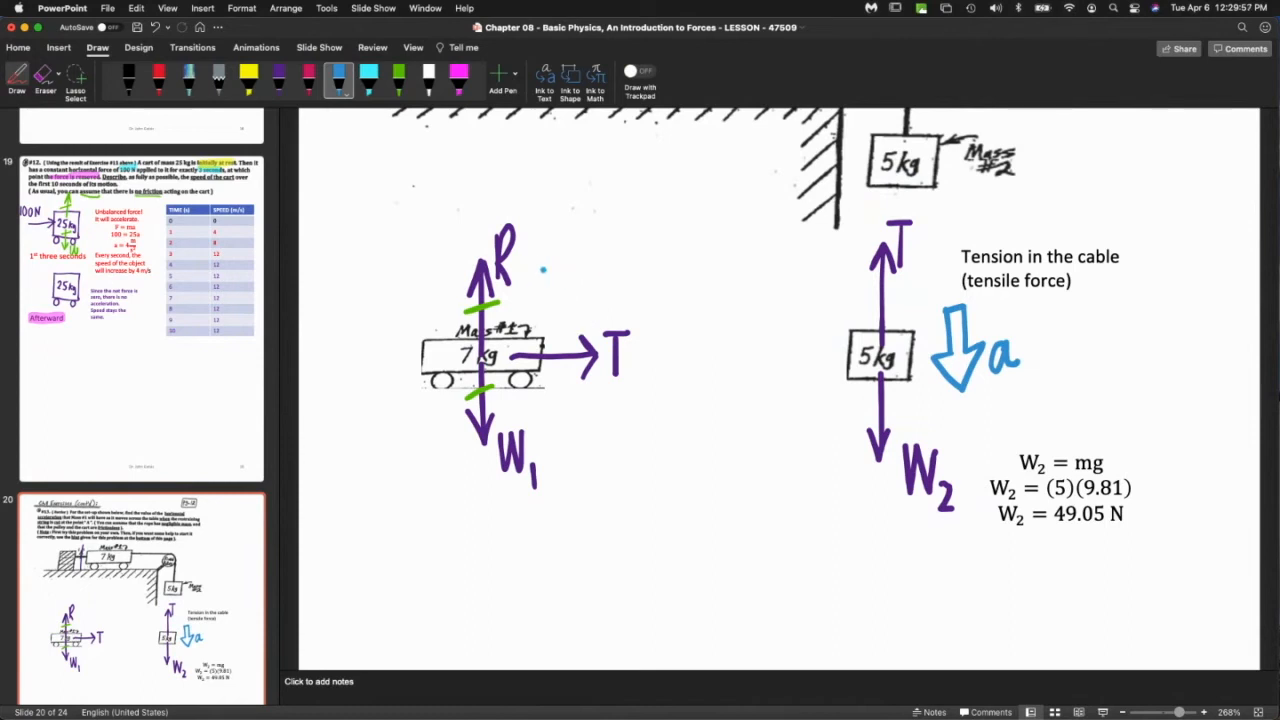
pyautogui.moveTo(540, 272); pyautogui.dragTo(600, 244)
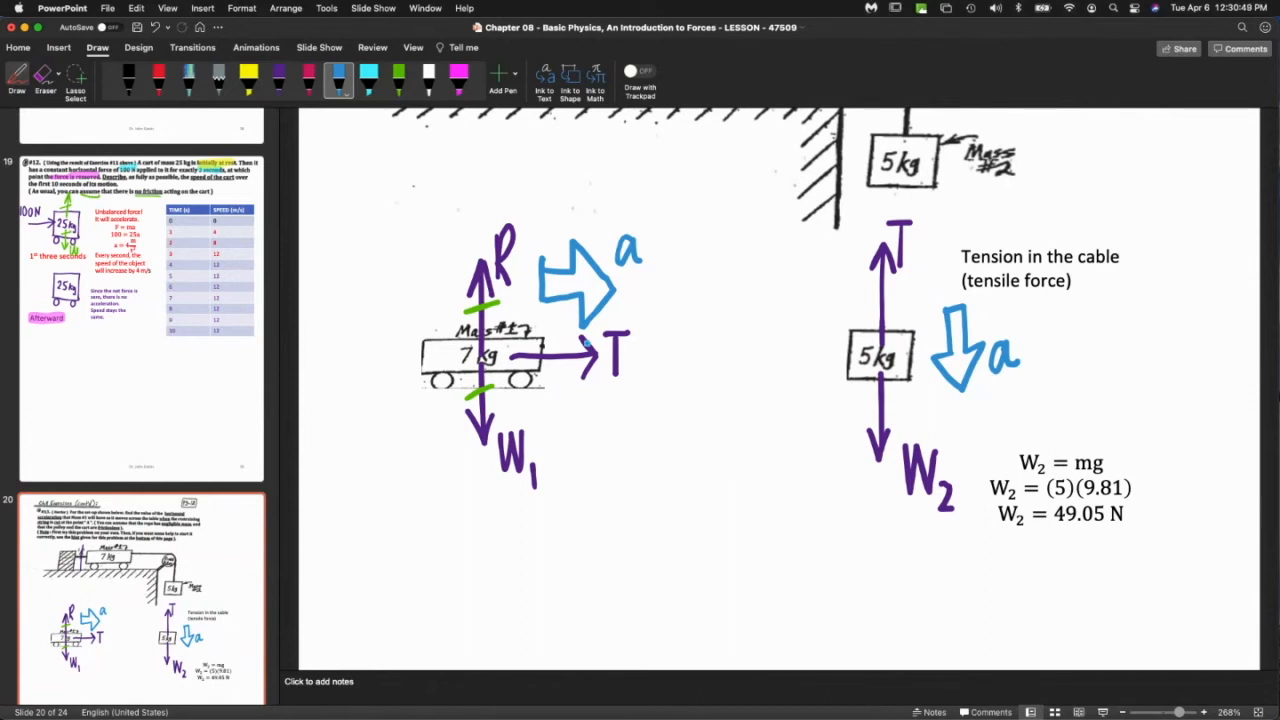
pyautogui.scroll(-3)
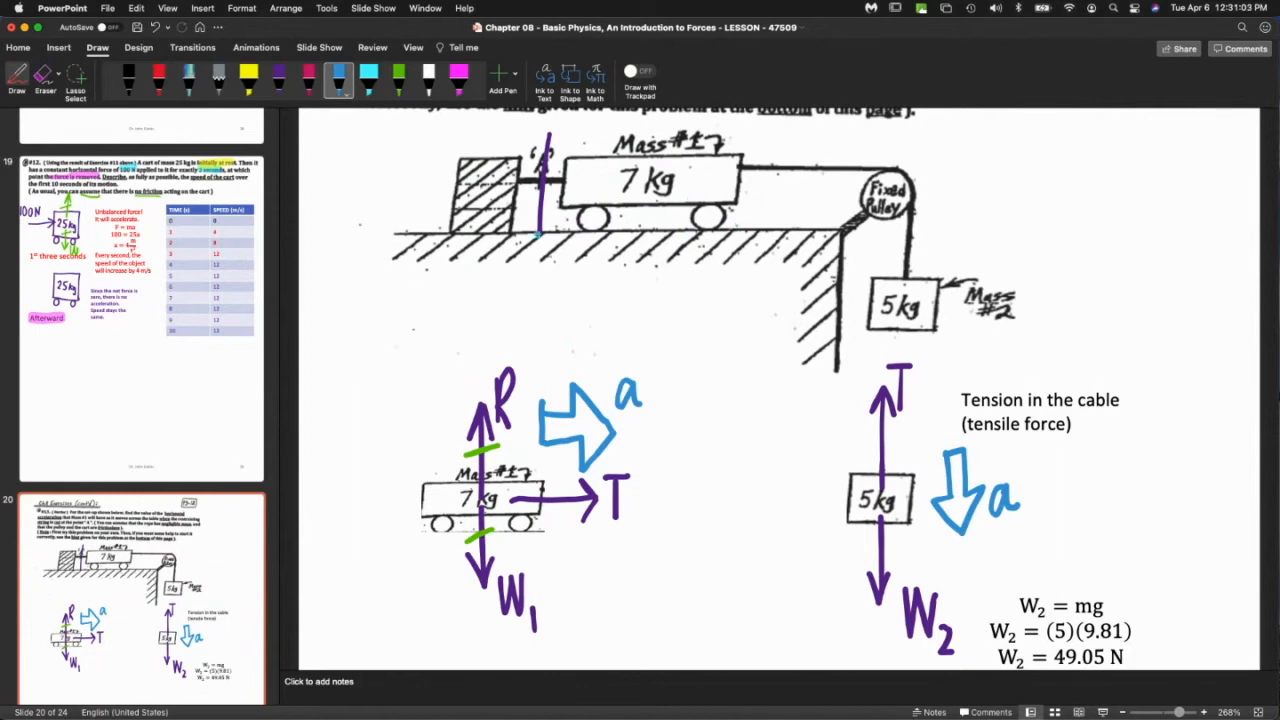
pyautogui.click(694, 180)
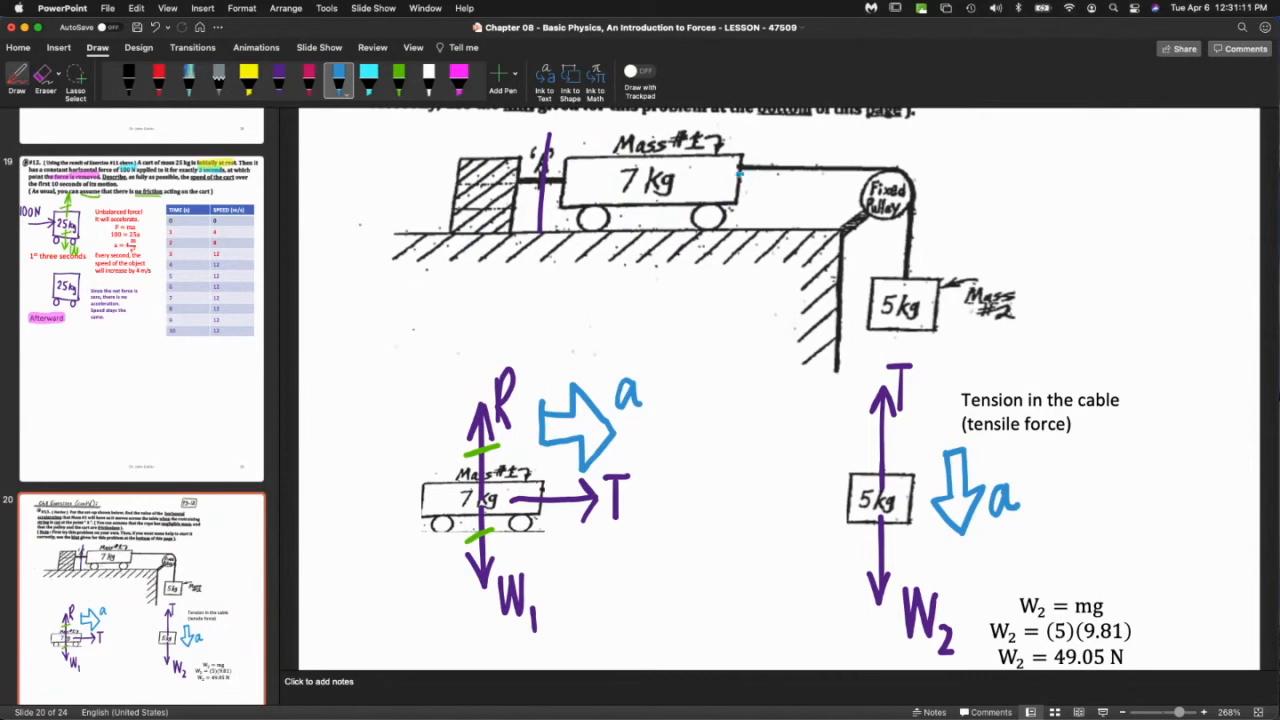
pyautogui.click(660, 404)
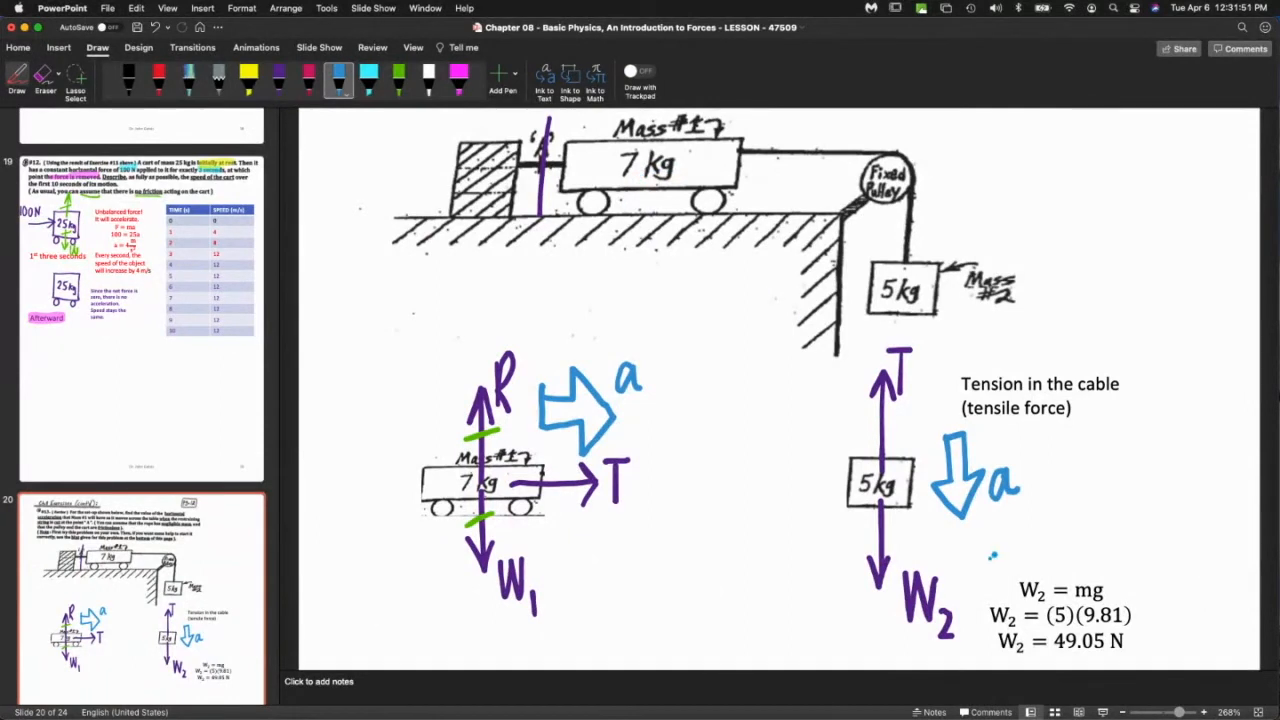
pyautogui.scroll(-3)
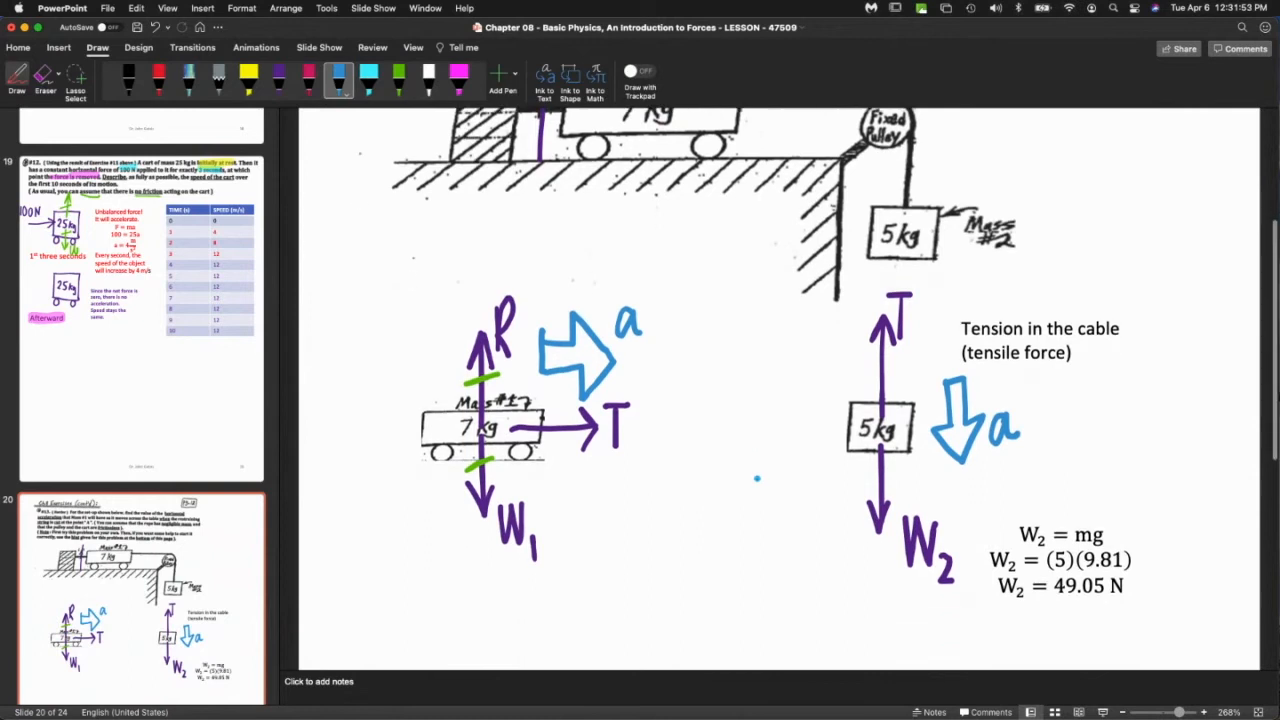
pyautogui.scroll(-3)
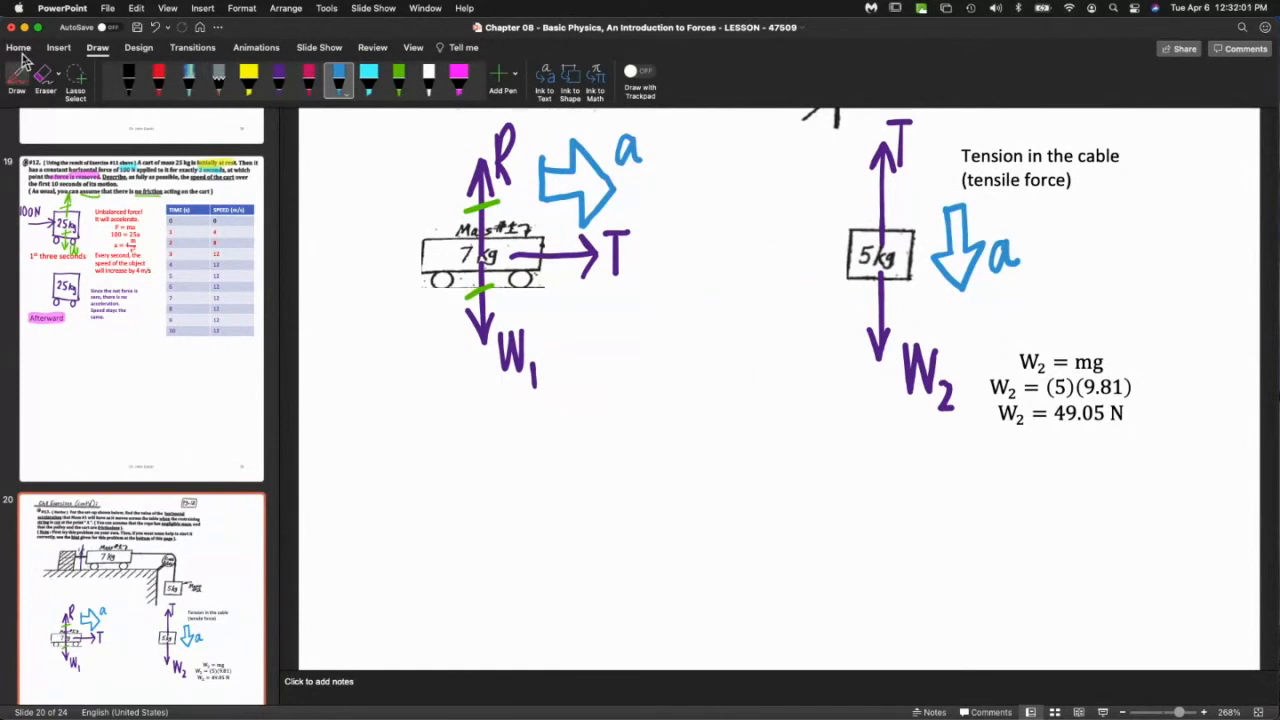
# Add a text box between the diagrams: 'Acceleration and tension have the same numerical value for both diagrams!'.
pyautogui.click(18, 48)
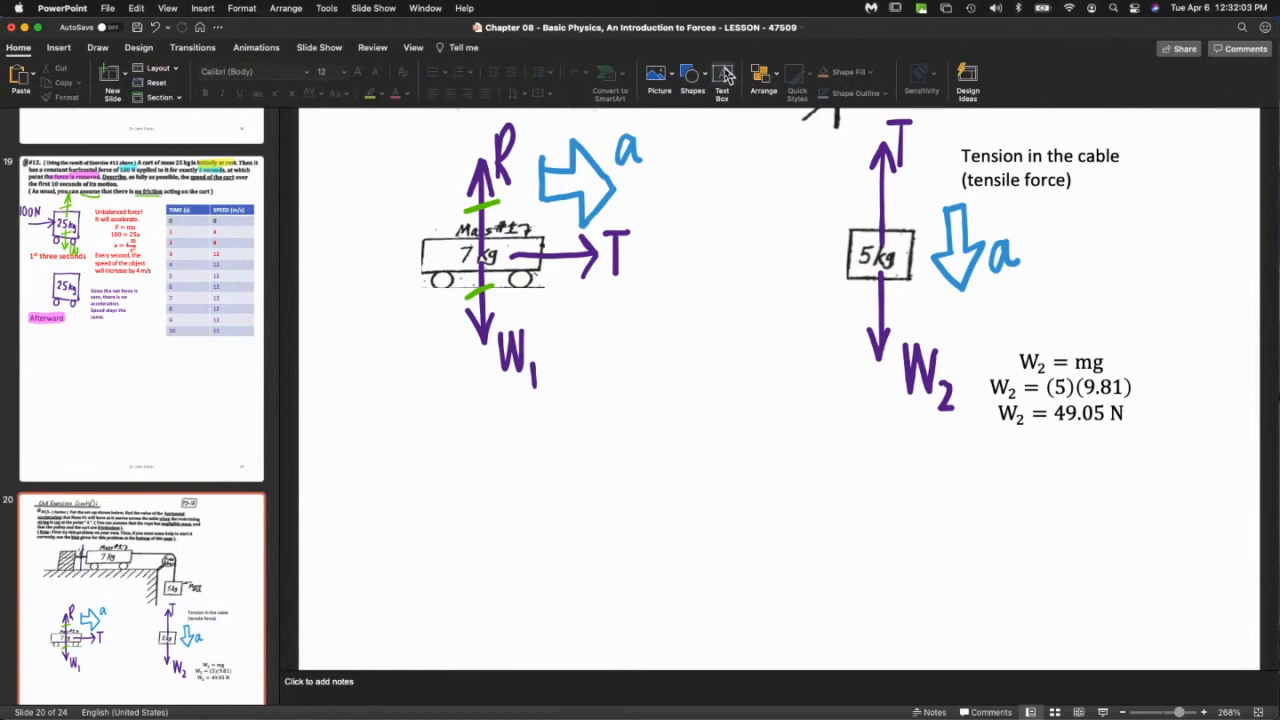
pyautogui.moveTo(680, 190)
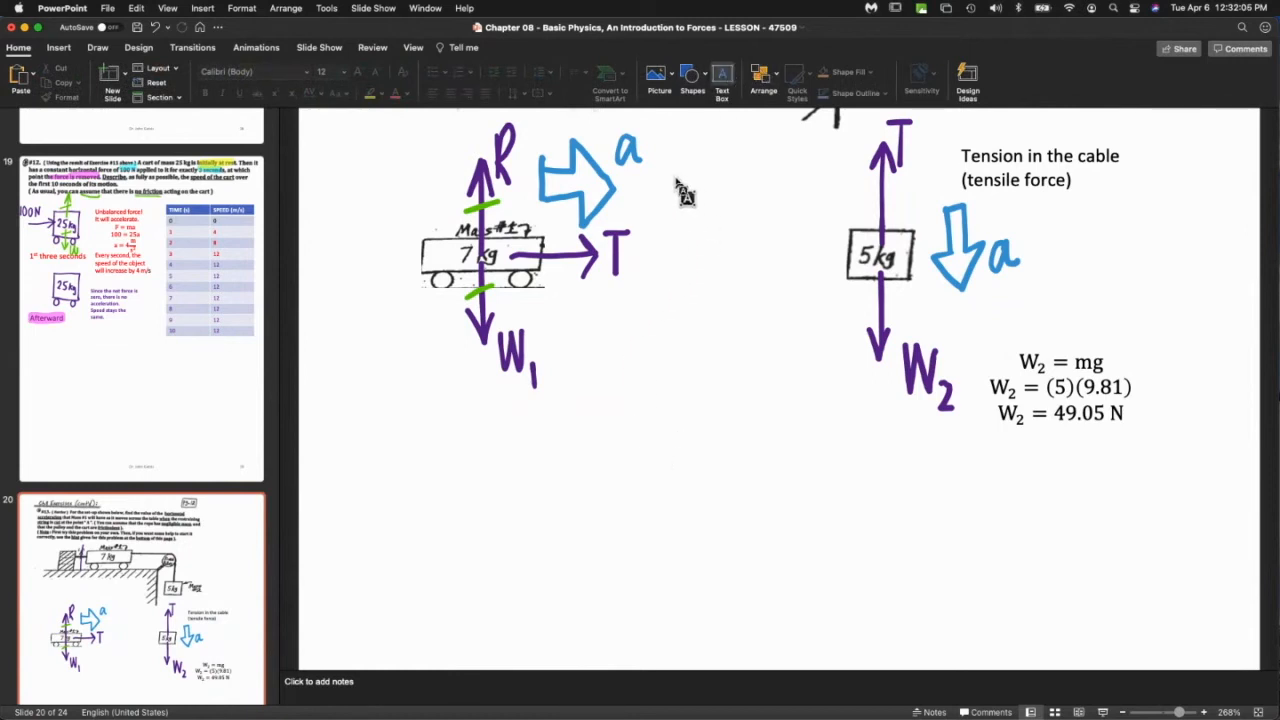
pyautogui.write('T')
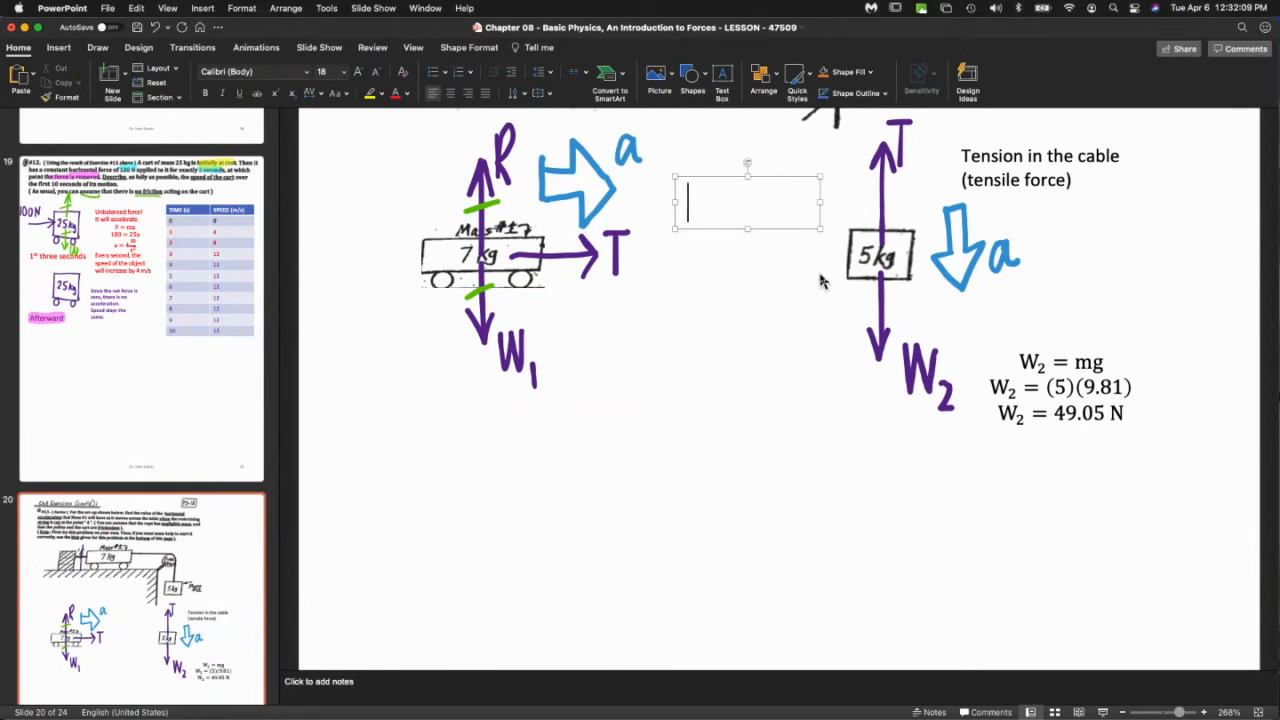
pyautogui.write('Acceleration and tension have the same numerical value for both diagrams!')
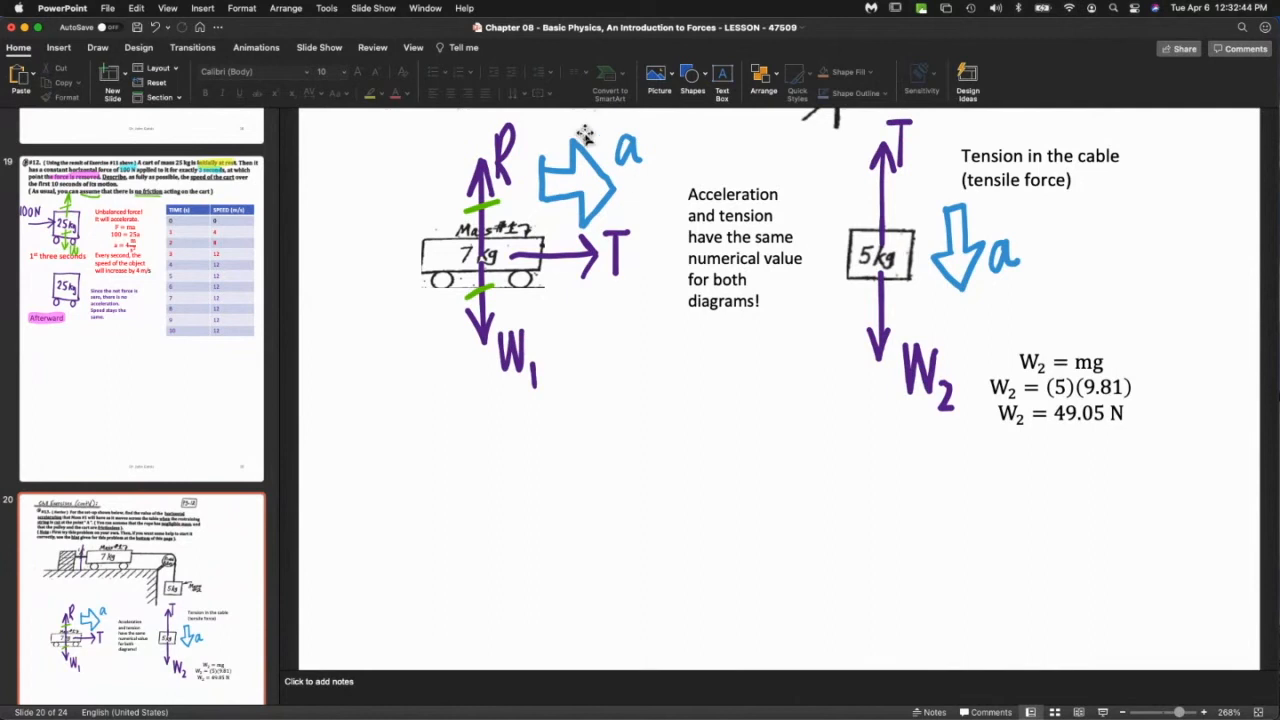
pyautogui.moveTo(896, 96)
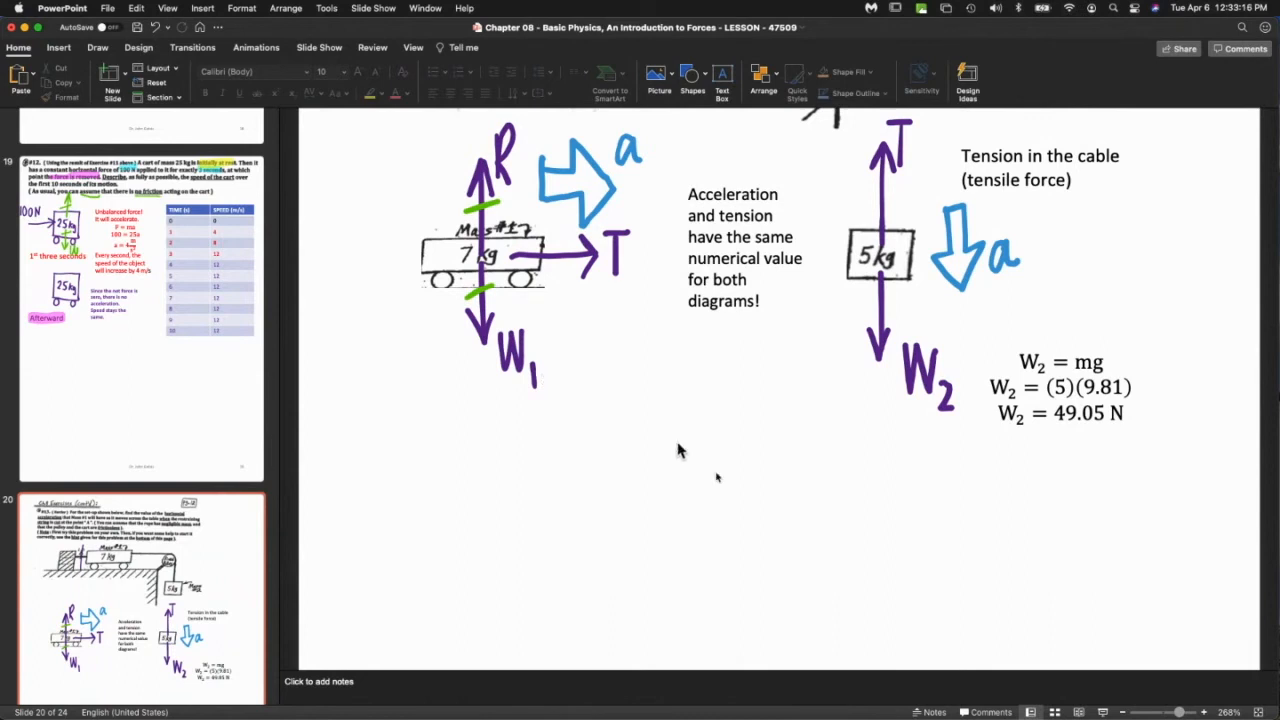
pyautogui.moveTo(696, 424)
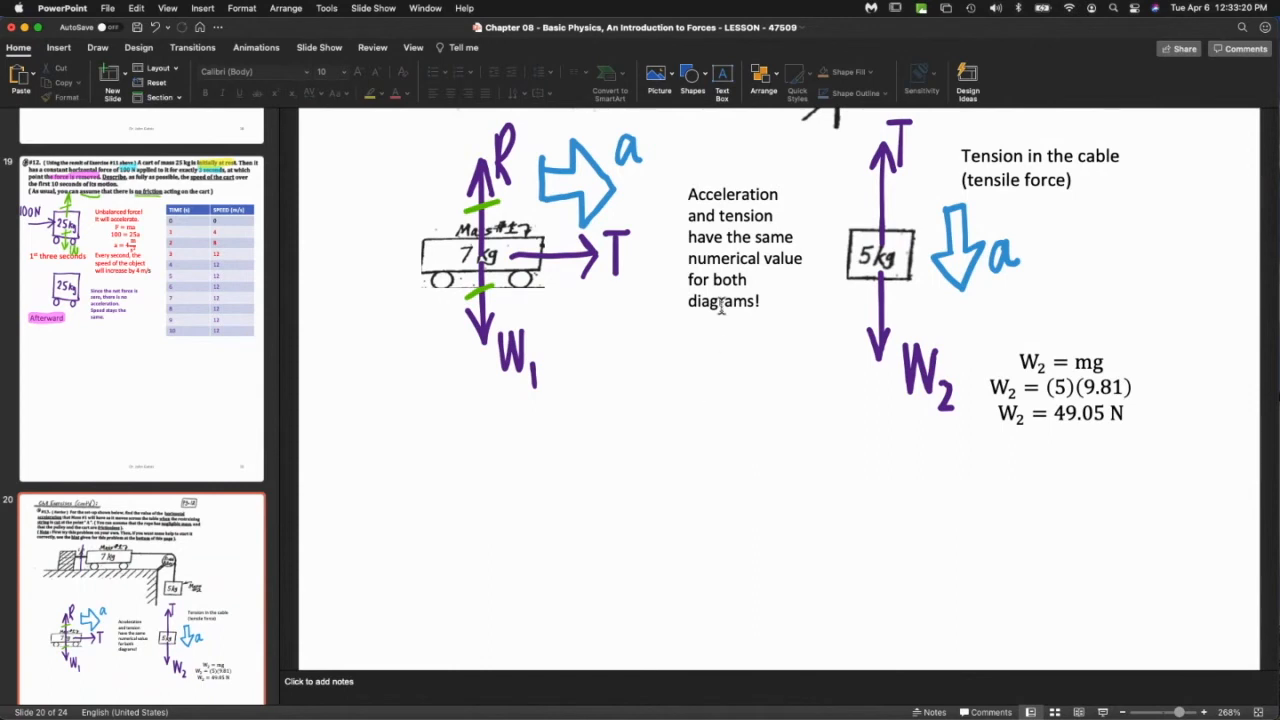
pyautogui.moveTo(714, 112)
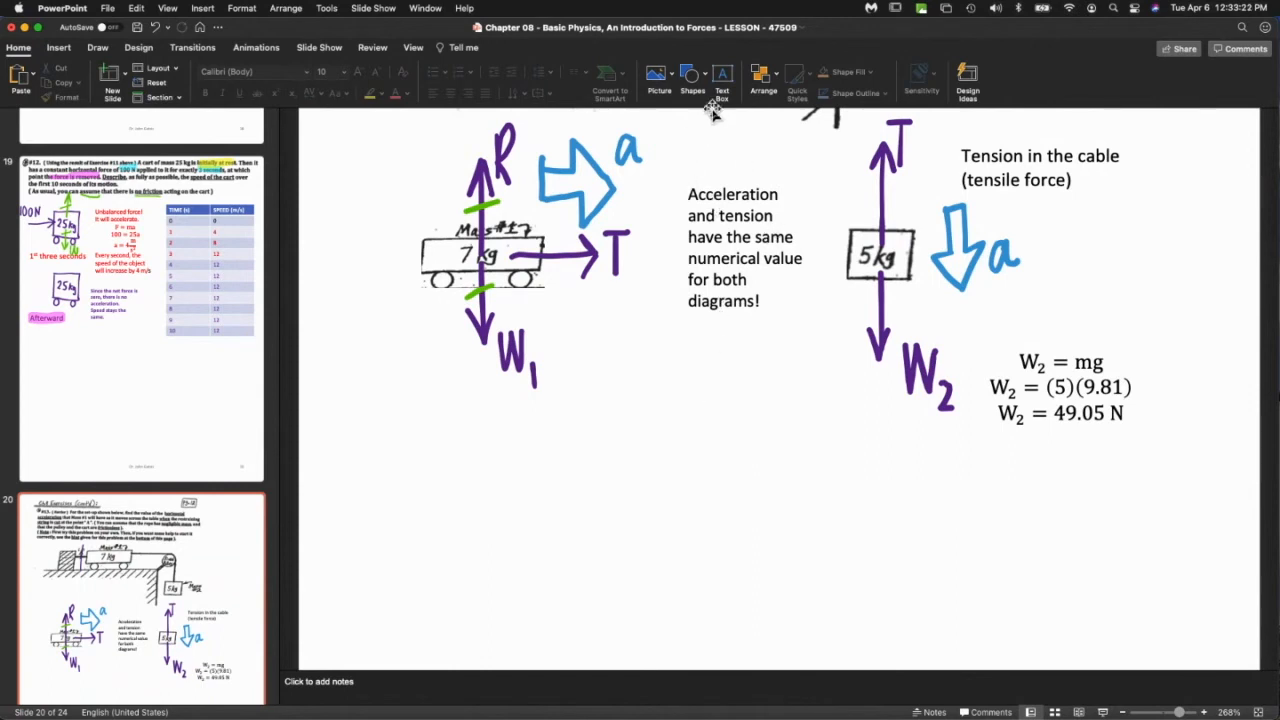
pyautogui.moveTo(748, 180)
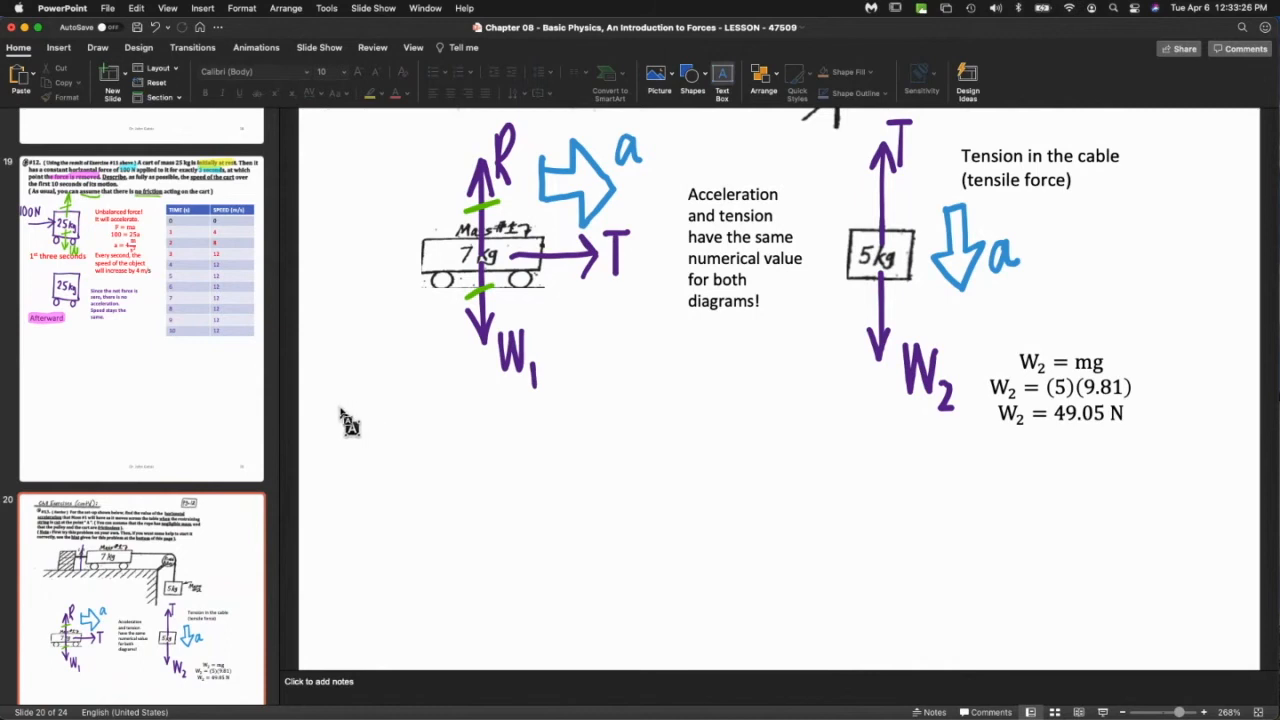
# Create a text box below the cart diagram reading 'Unbalanced force, T, acting the right.'.
pyautogui.moveTo(340, 408); pyautogui.dragTo(656, 478)
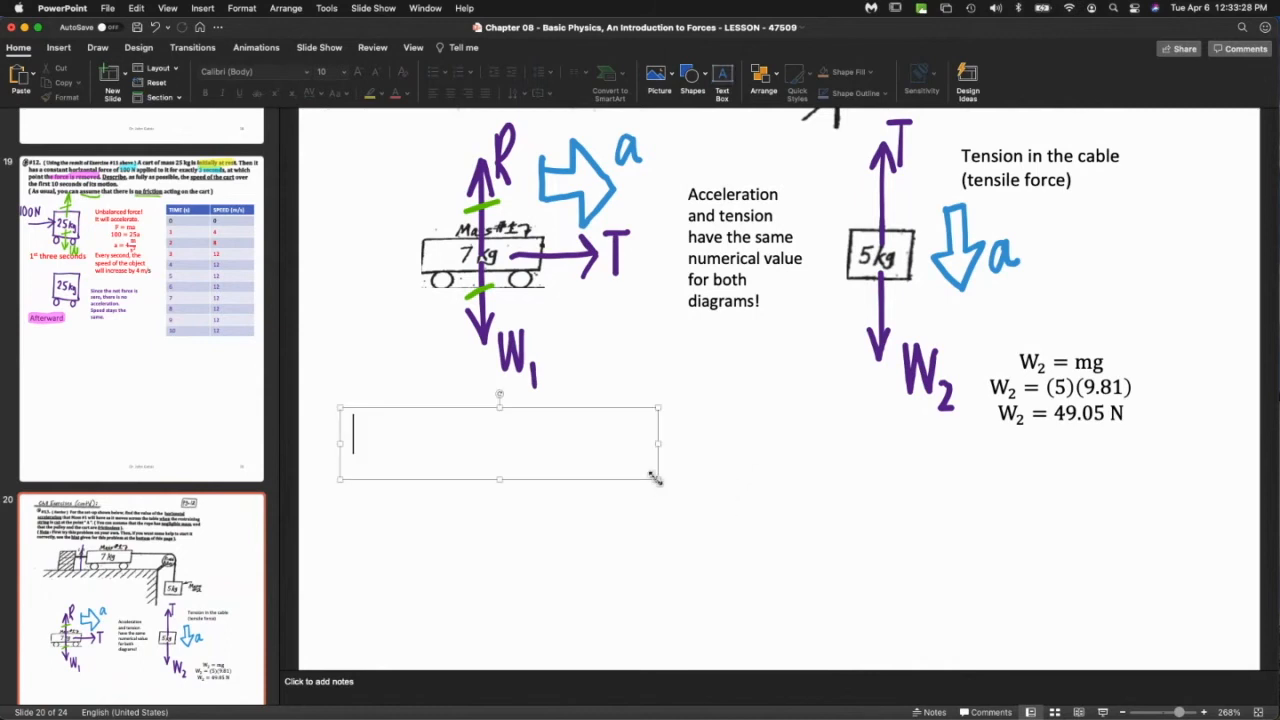
pyautogui.click(500, 444)
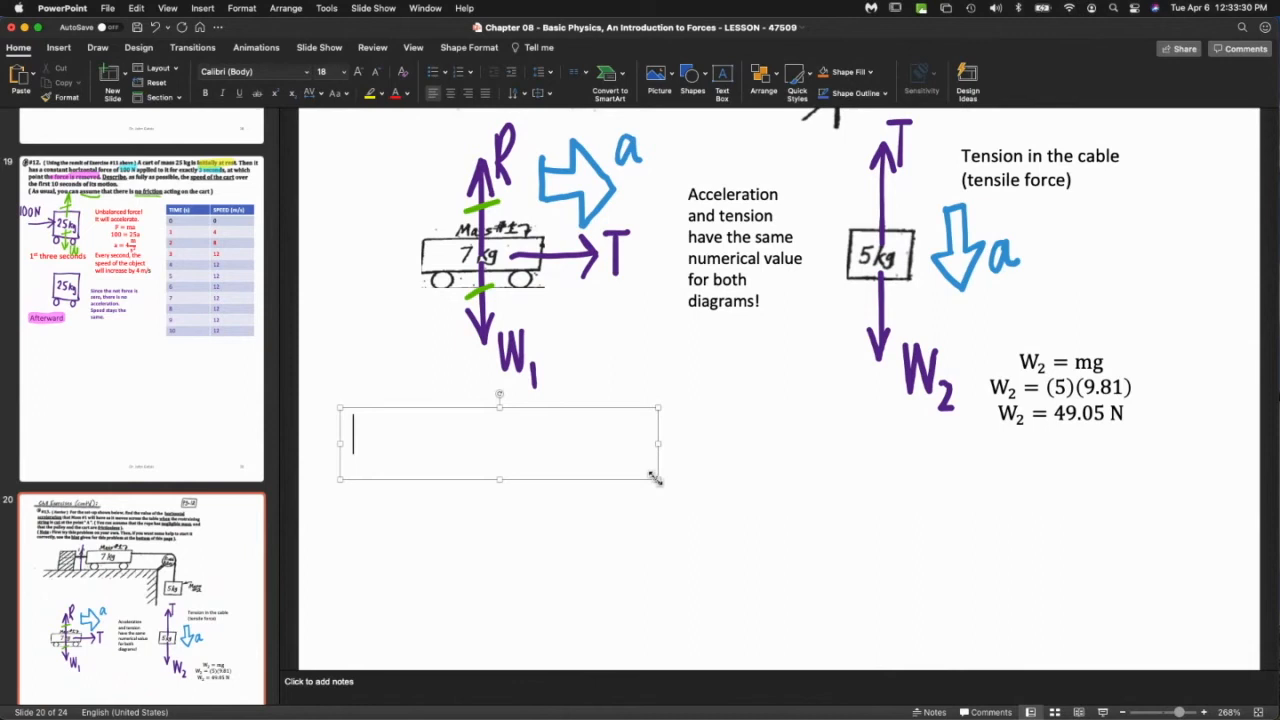
pyautogui.write('Unb')
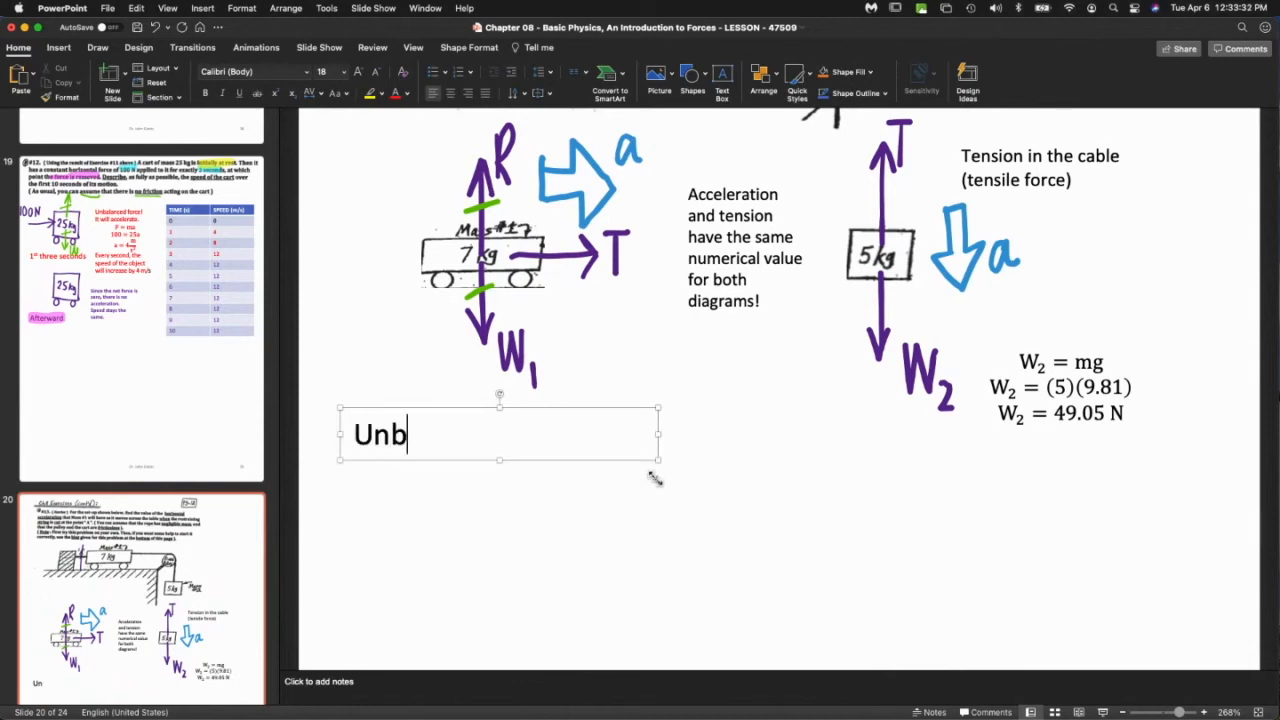
pyautogui.write('alanced for')
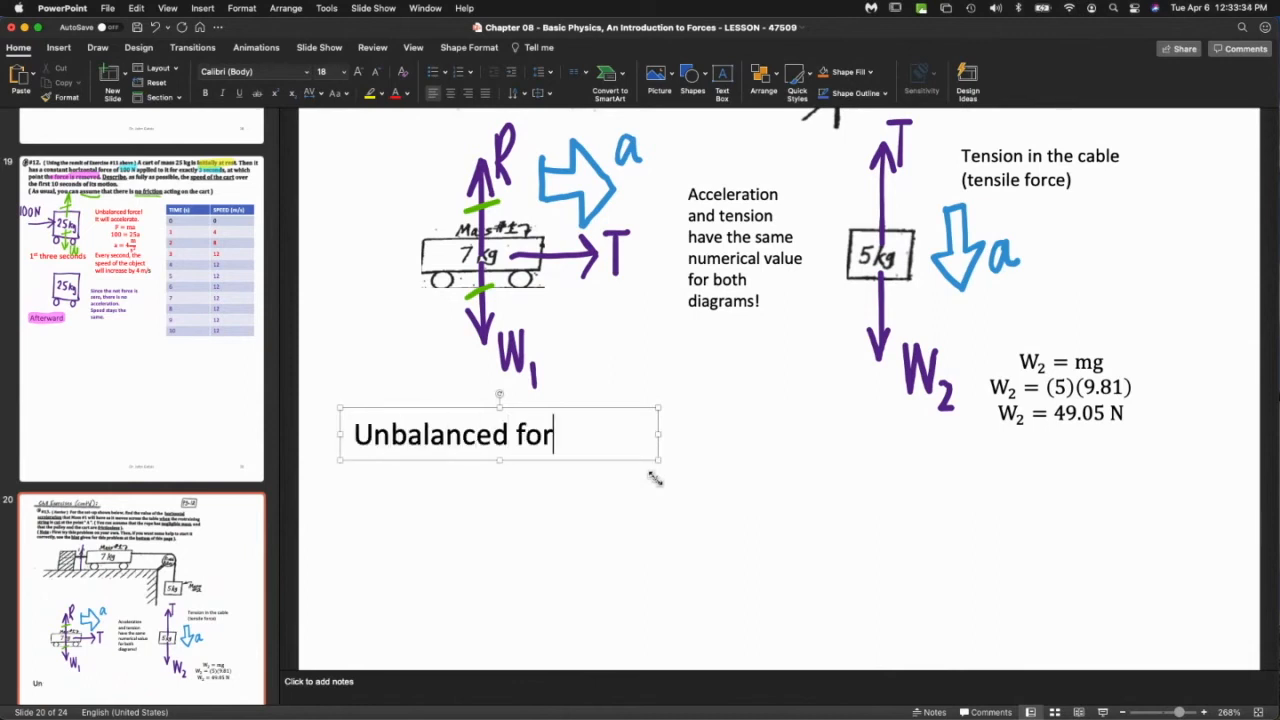
pyautogui.write('ce, T, ac')
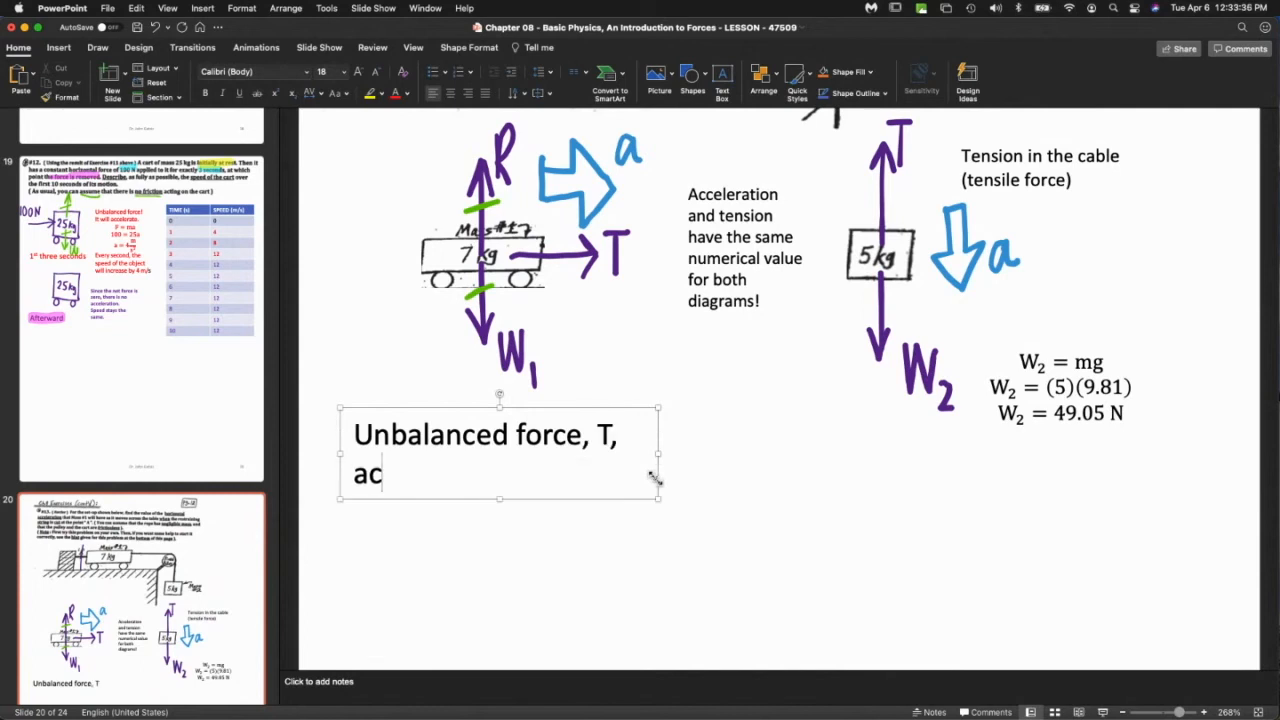
pyautogui.write('cting the rigth')
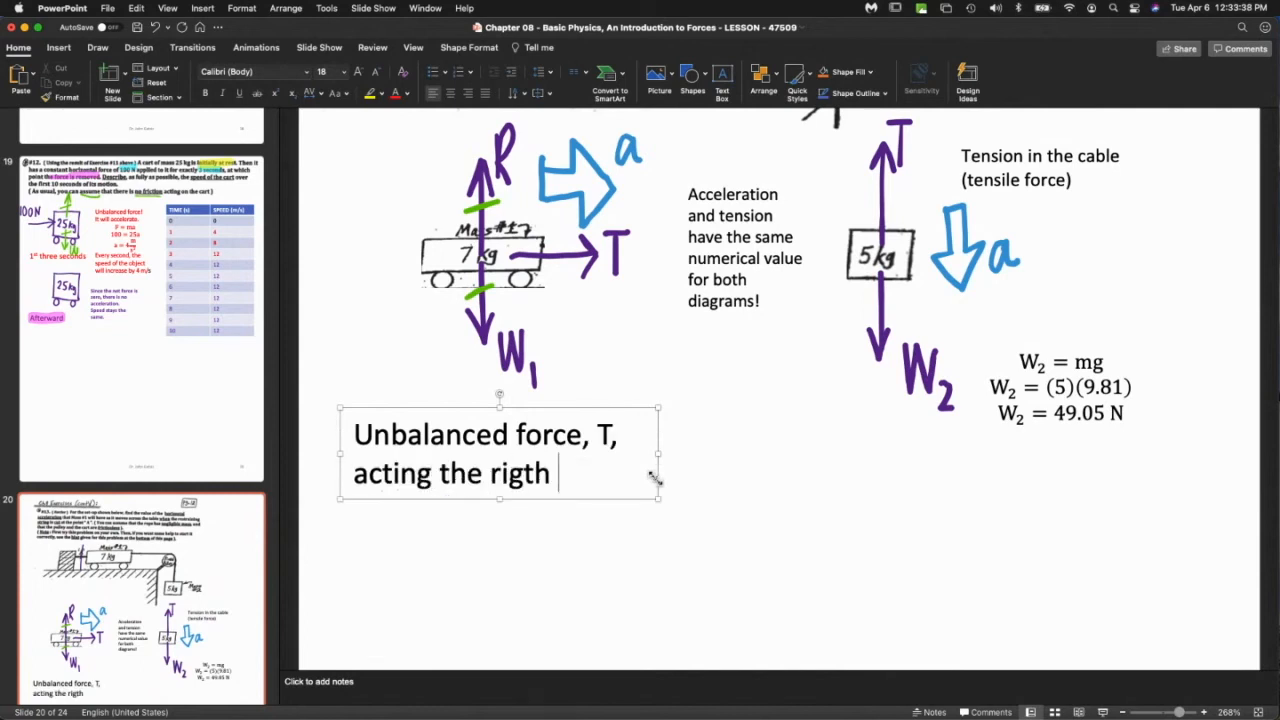
pyautogui.press('backspace')
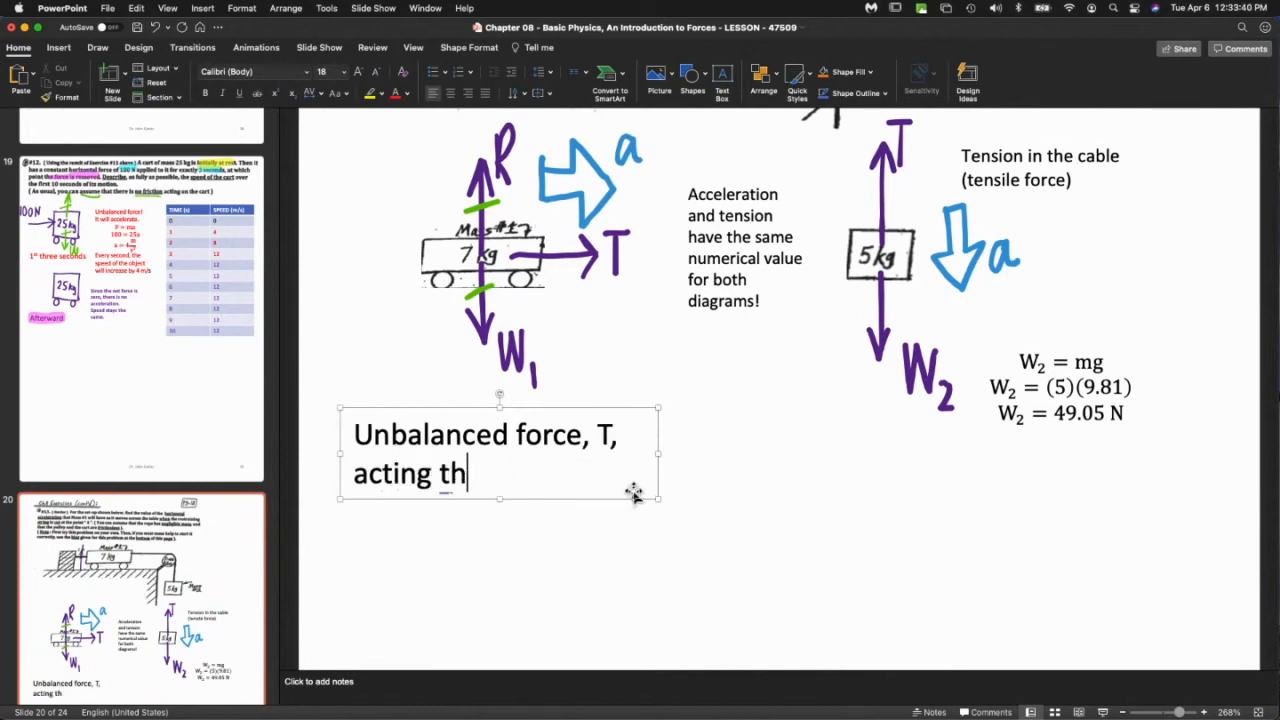
pyautogui.write('e right.')
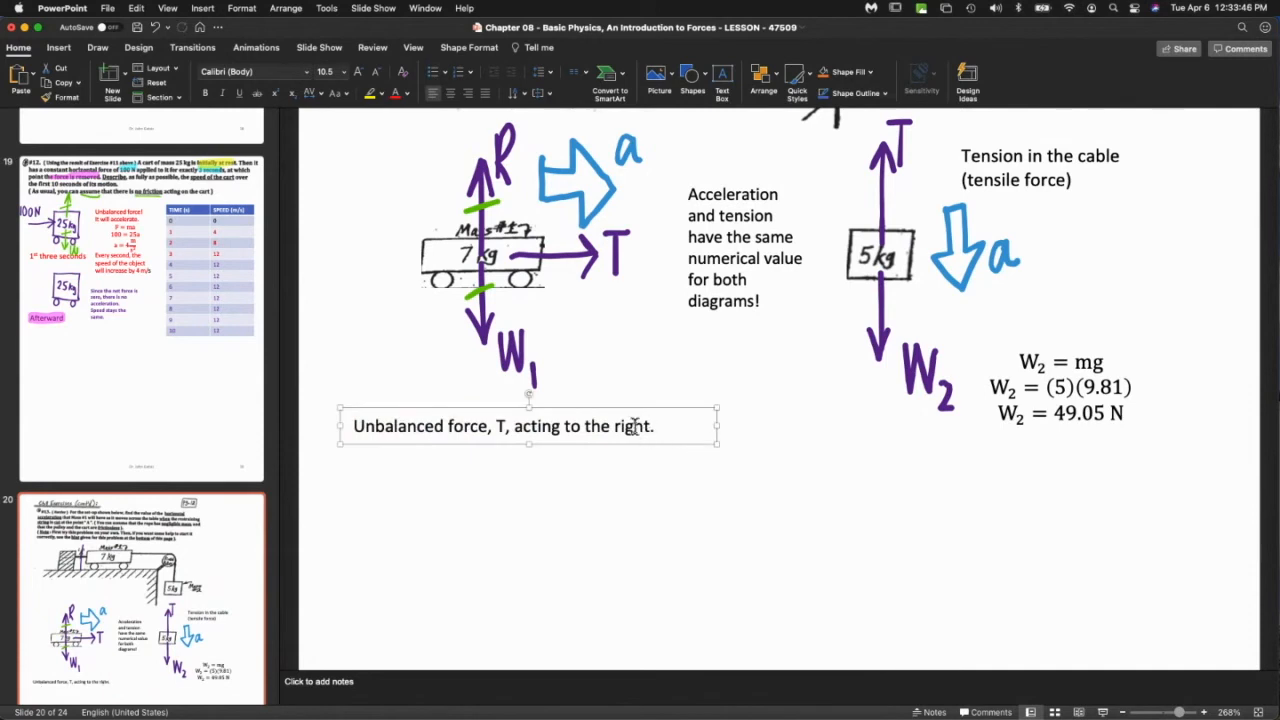
# Continue the note with 'By Newton's second law:' and the equation F = ma.
pyautogui.write('By')
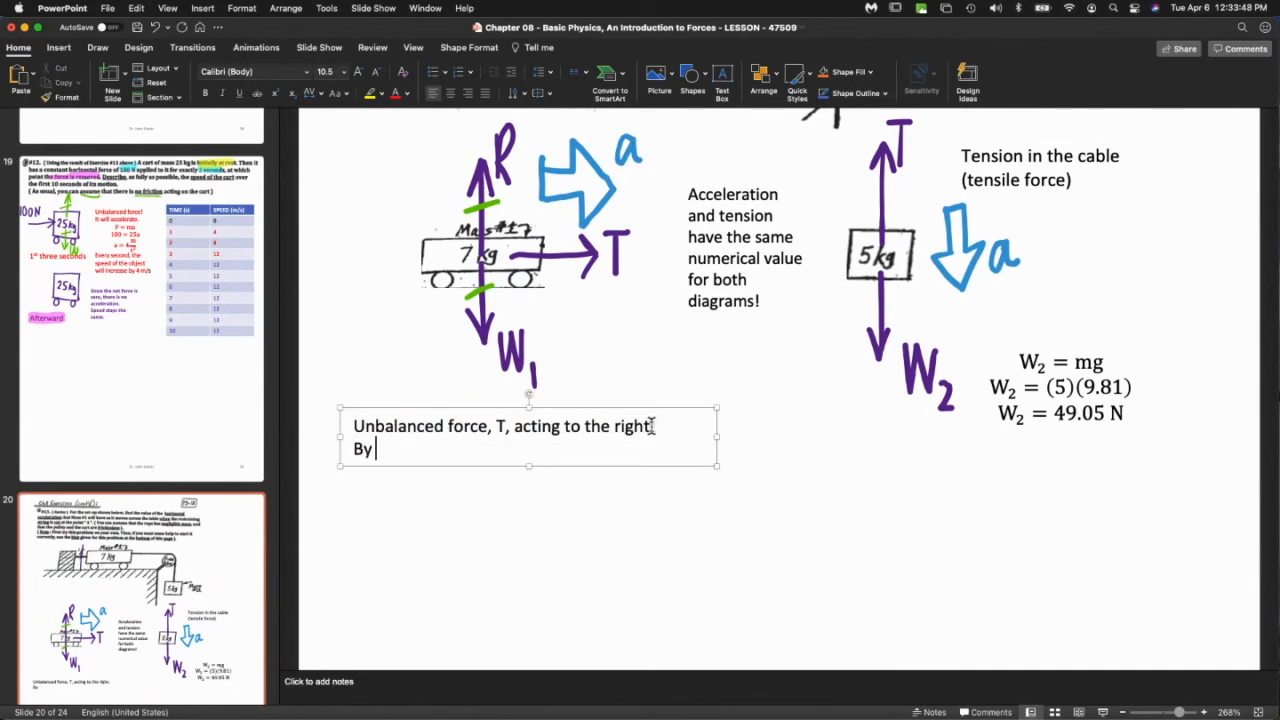
pyautogui.write('Newton')
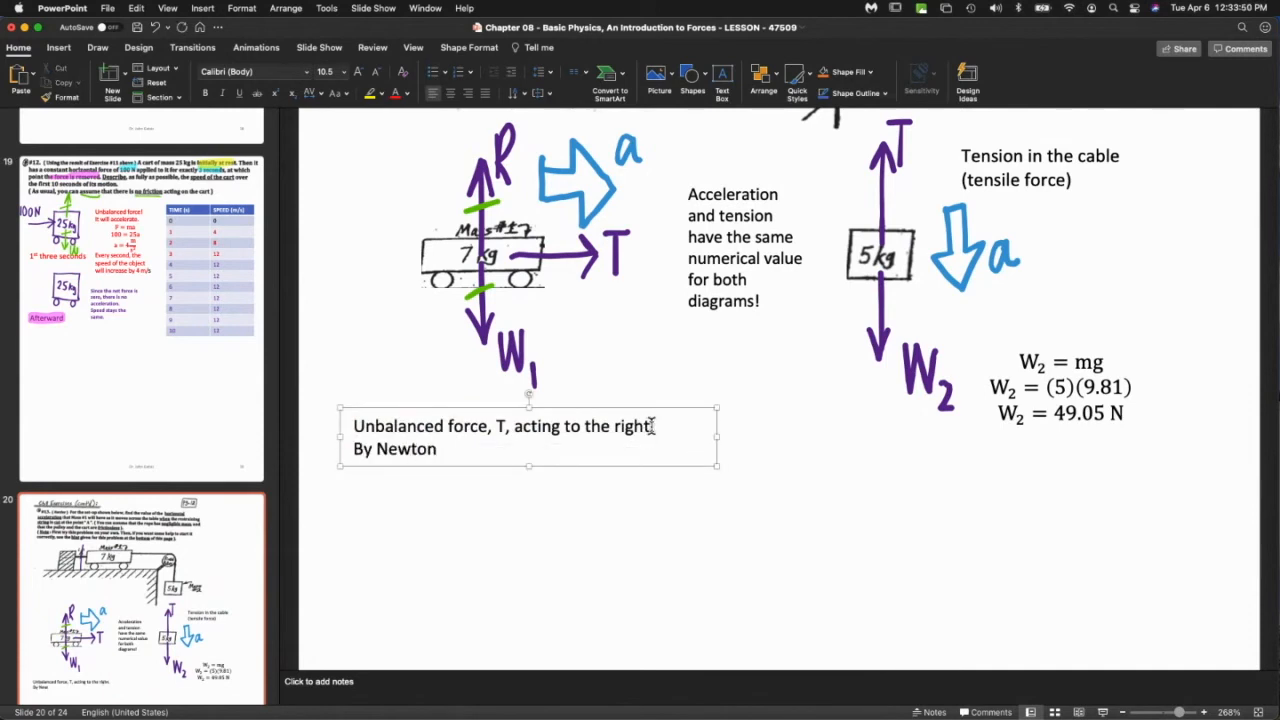
pyautogui.write("'s second Law")
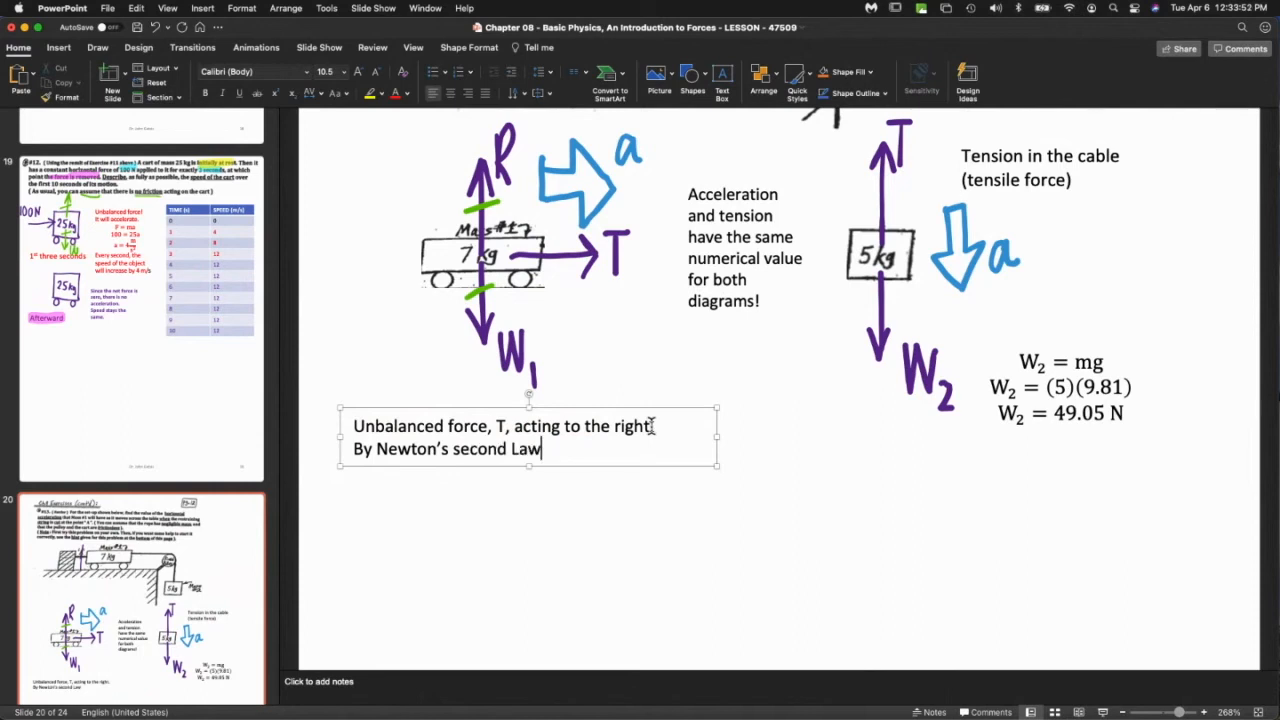
pyautogui.press('backspace')
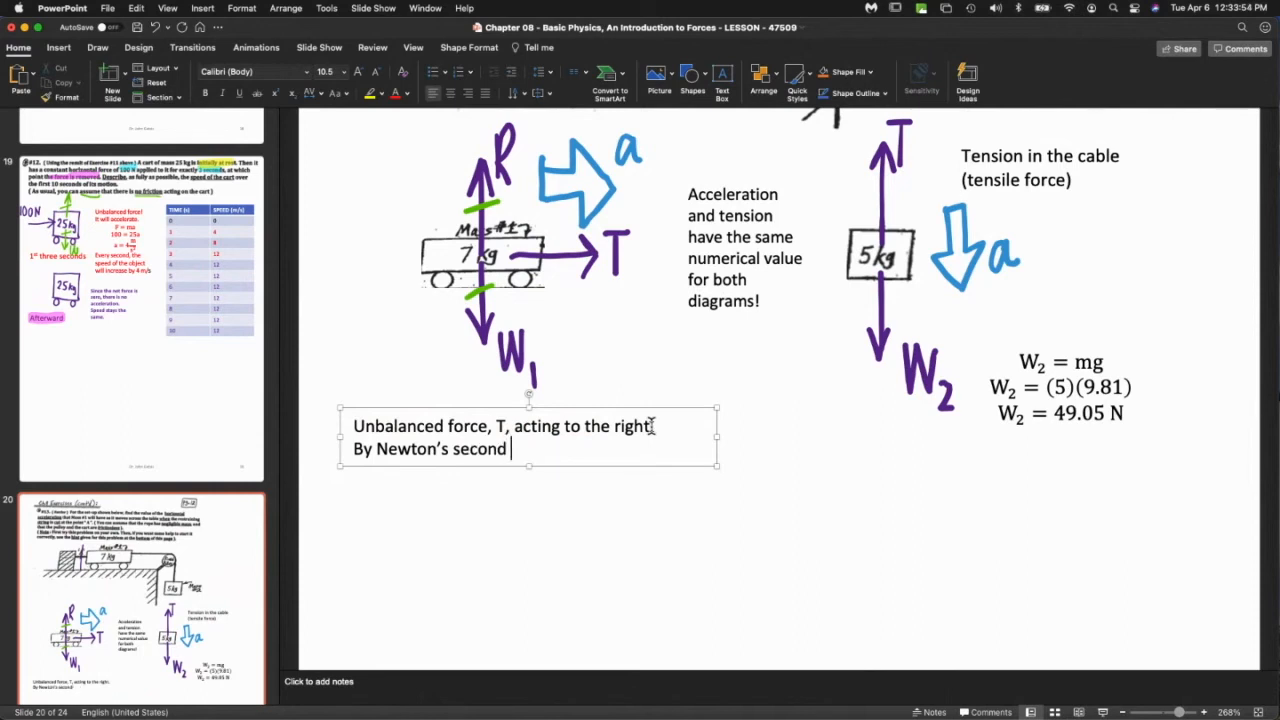
pyautogui.write('law:')
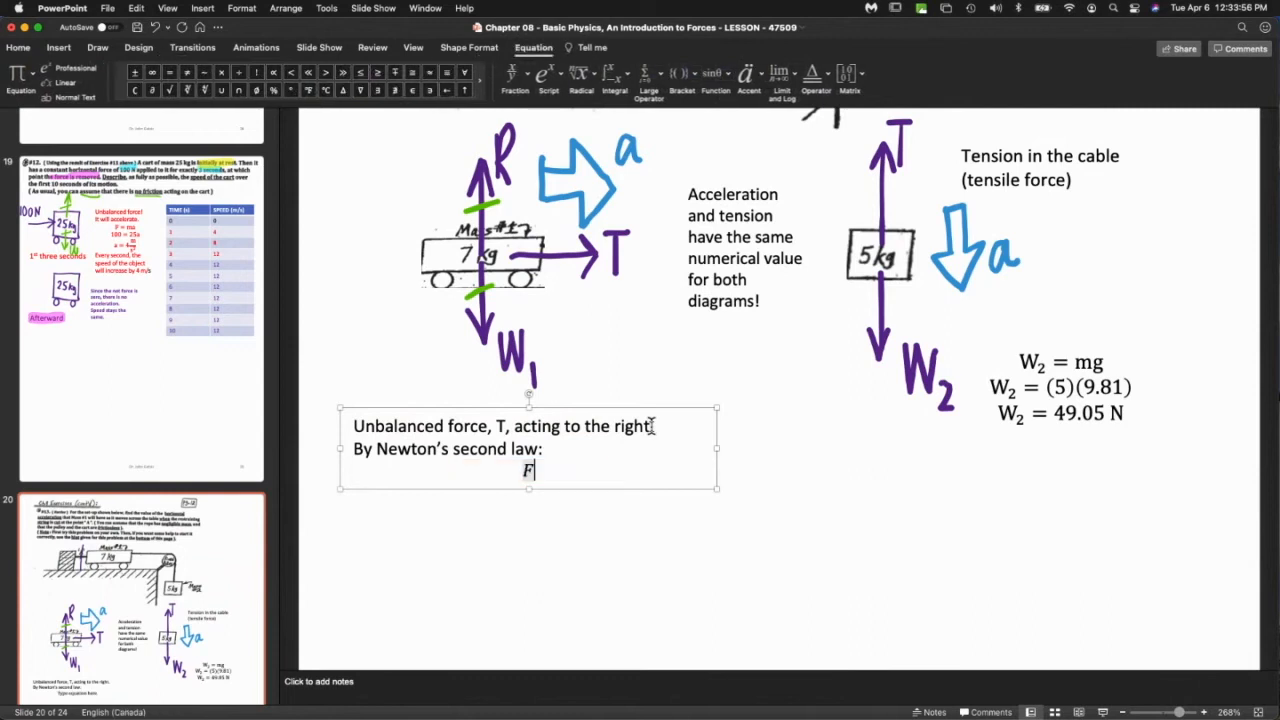
pyautogui.write('= ma')
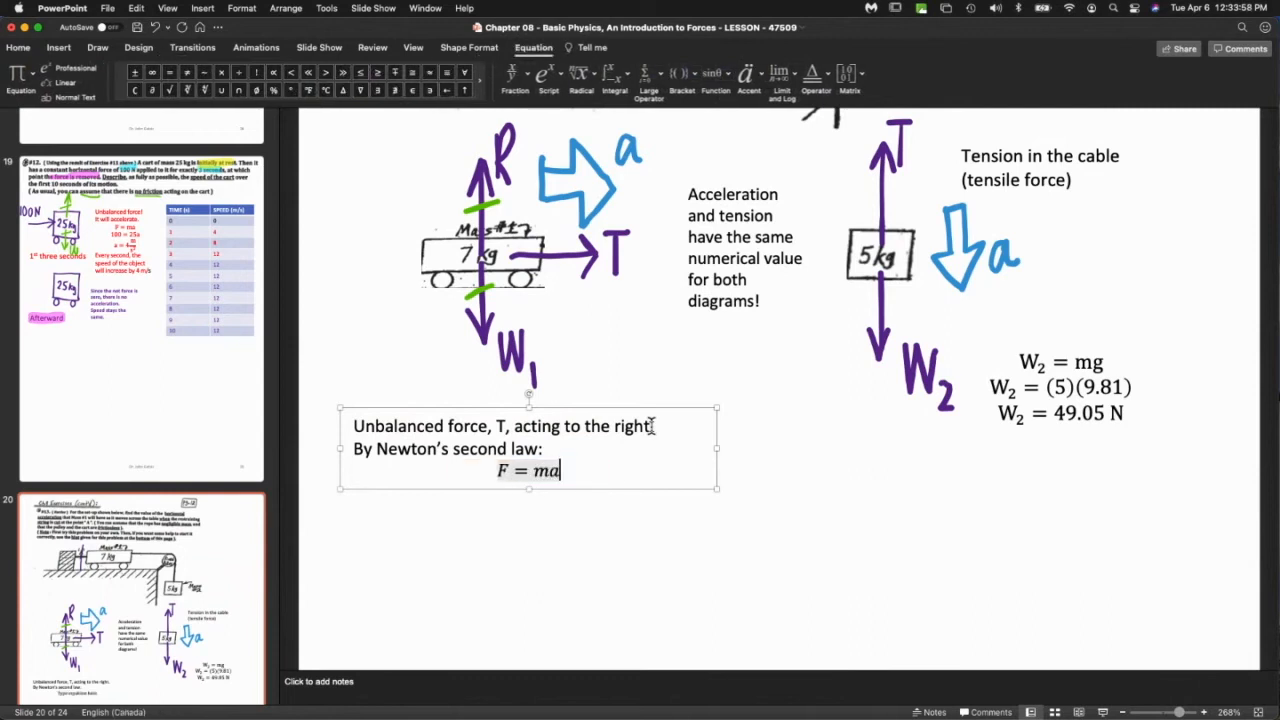
# Add the tension lines T = (7)a and T = 7a.
pyautogui.write('T =')
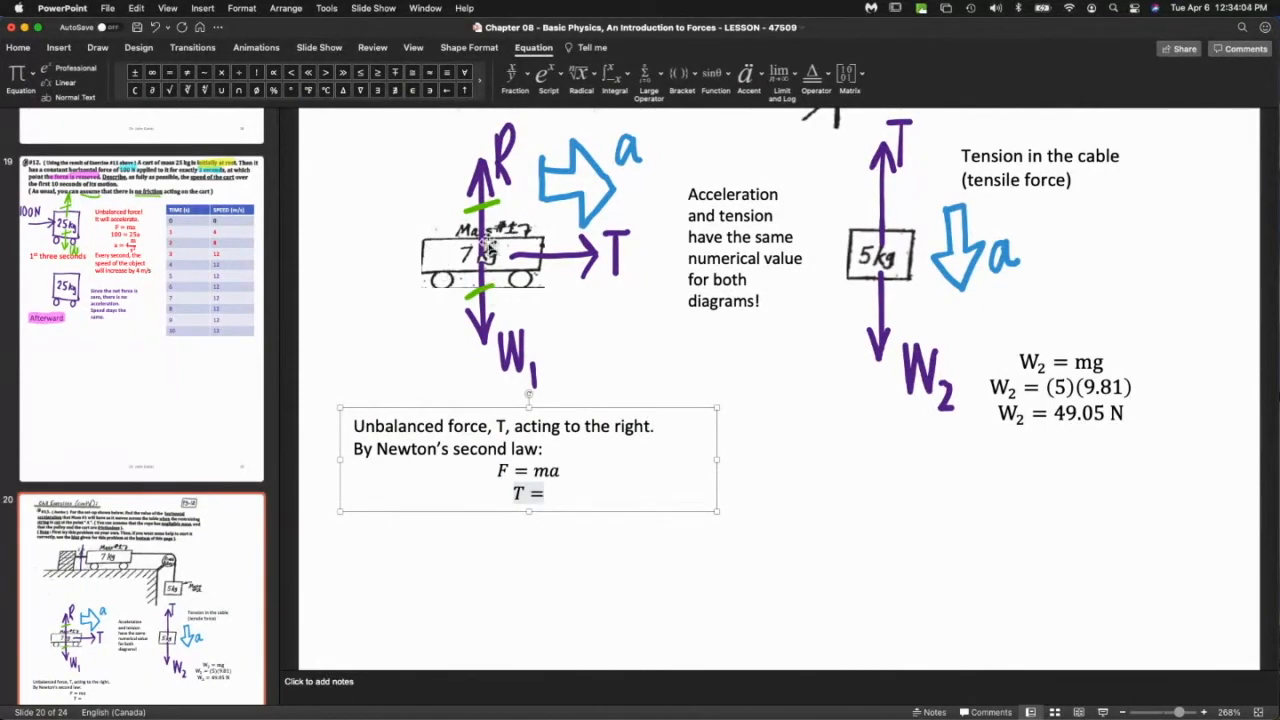
pyautogui.write('0')
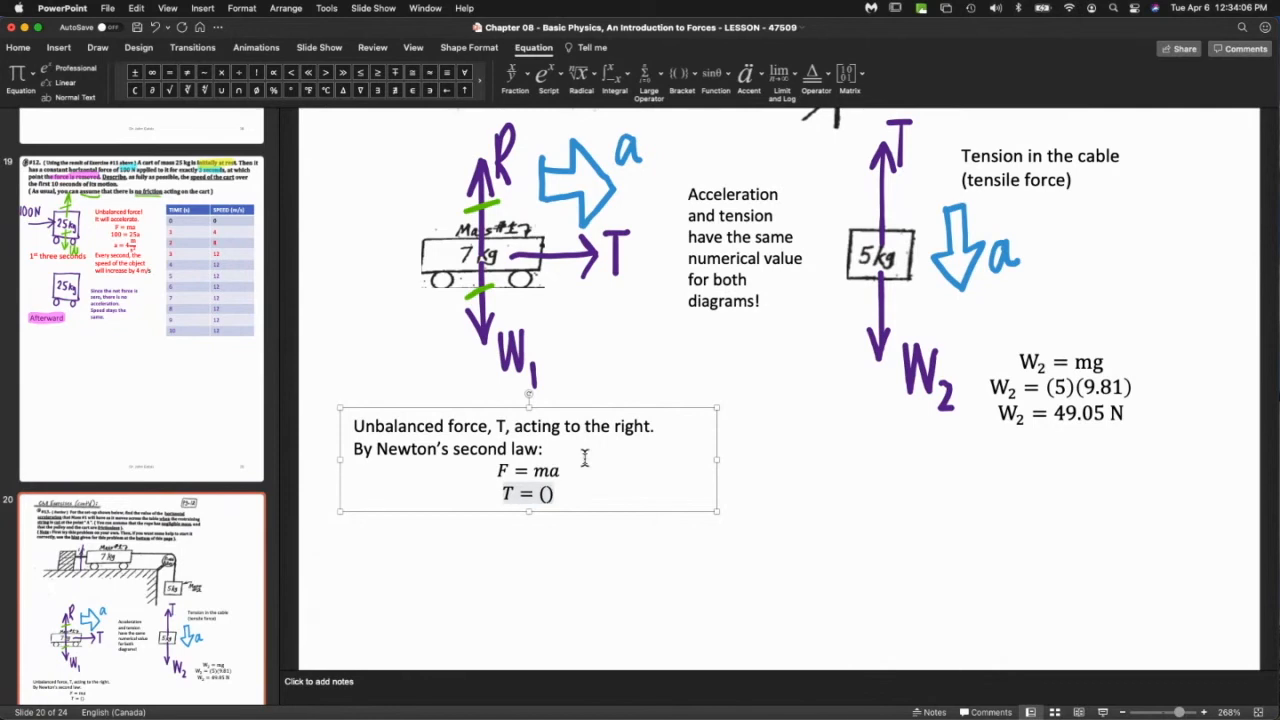
pyautogui.write('(□)a')
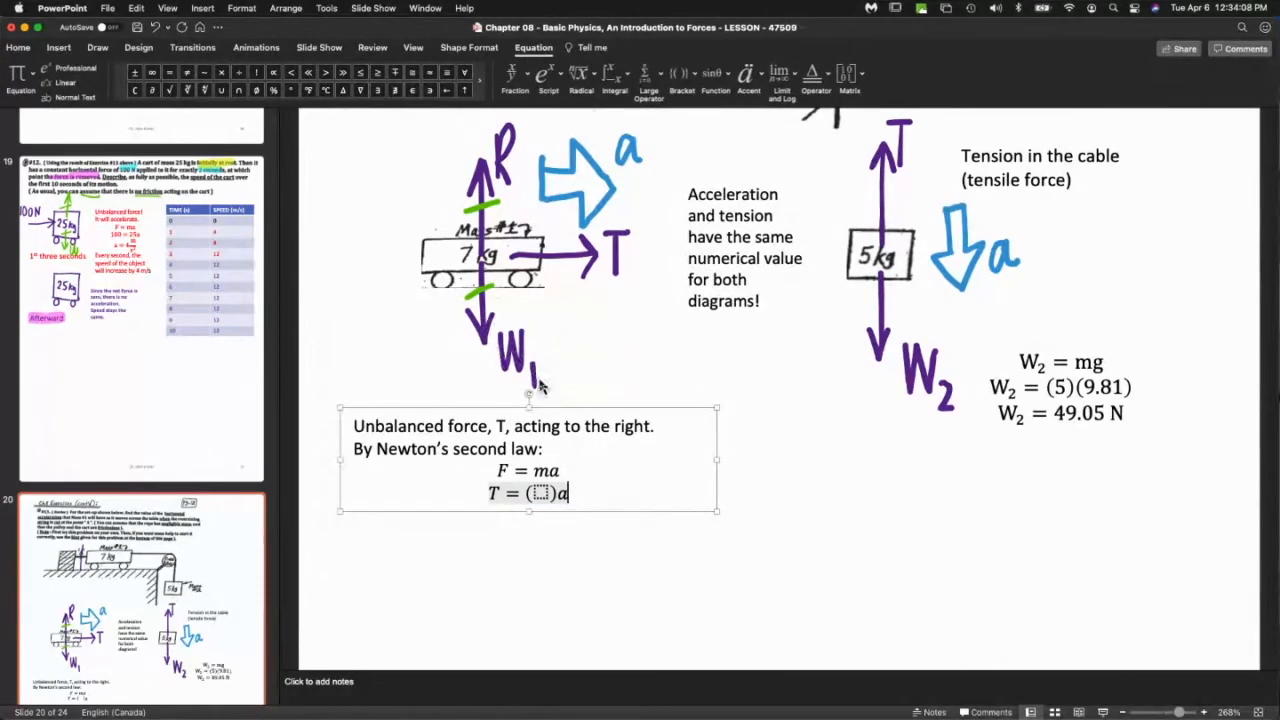
pyautogui.write('7')
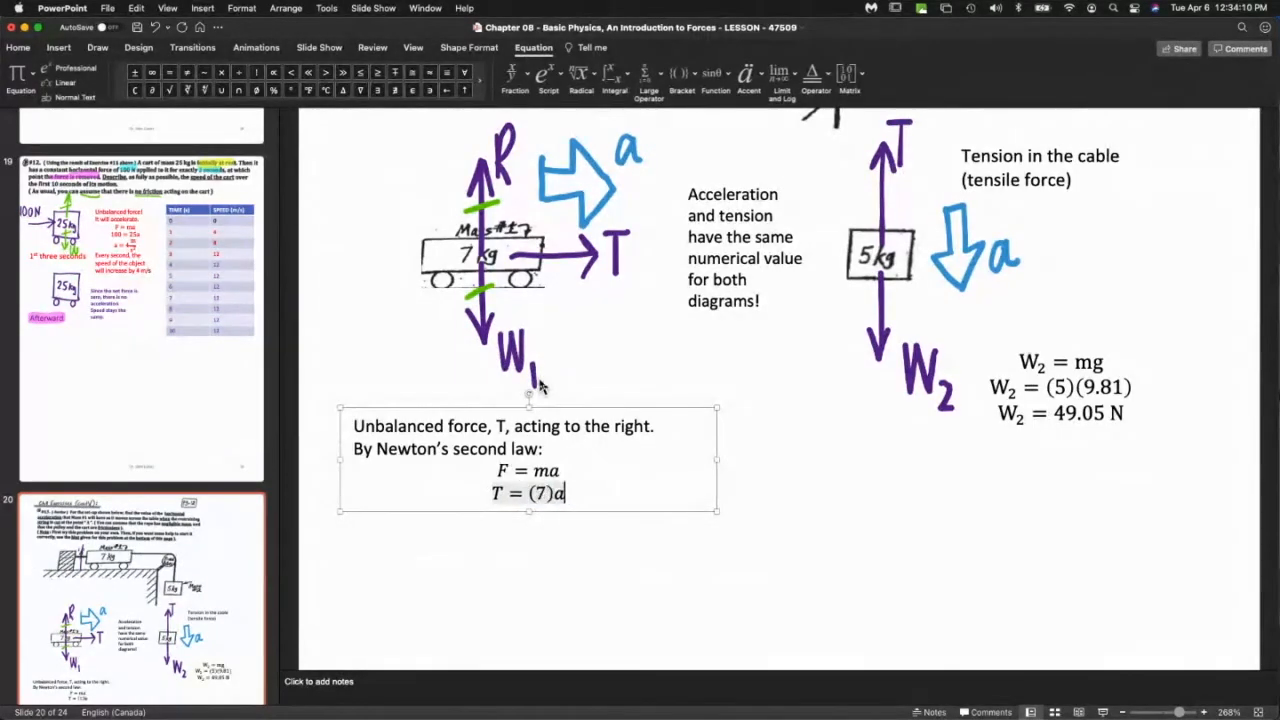
pyautogui.write('T =')
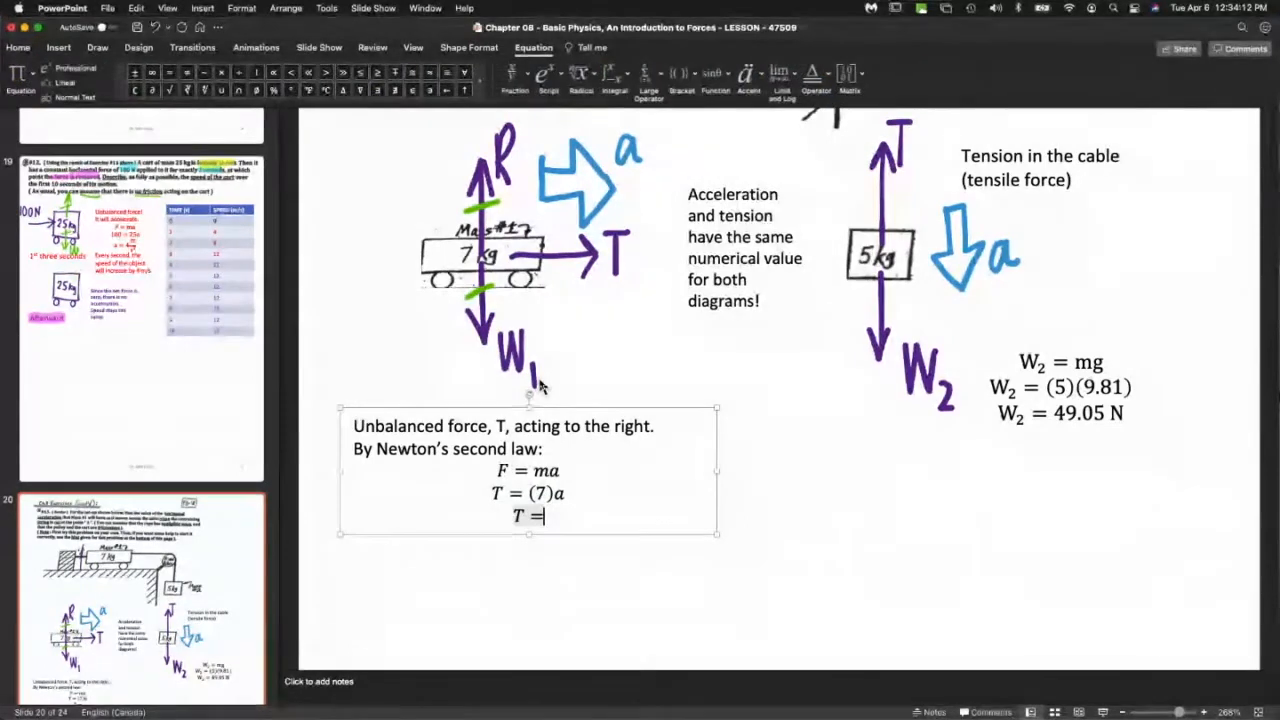
pyautogui.write('7a')
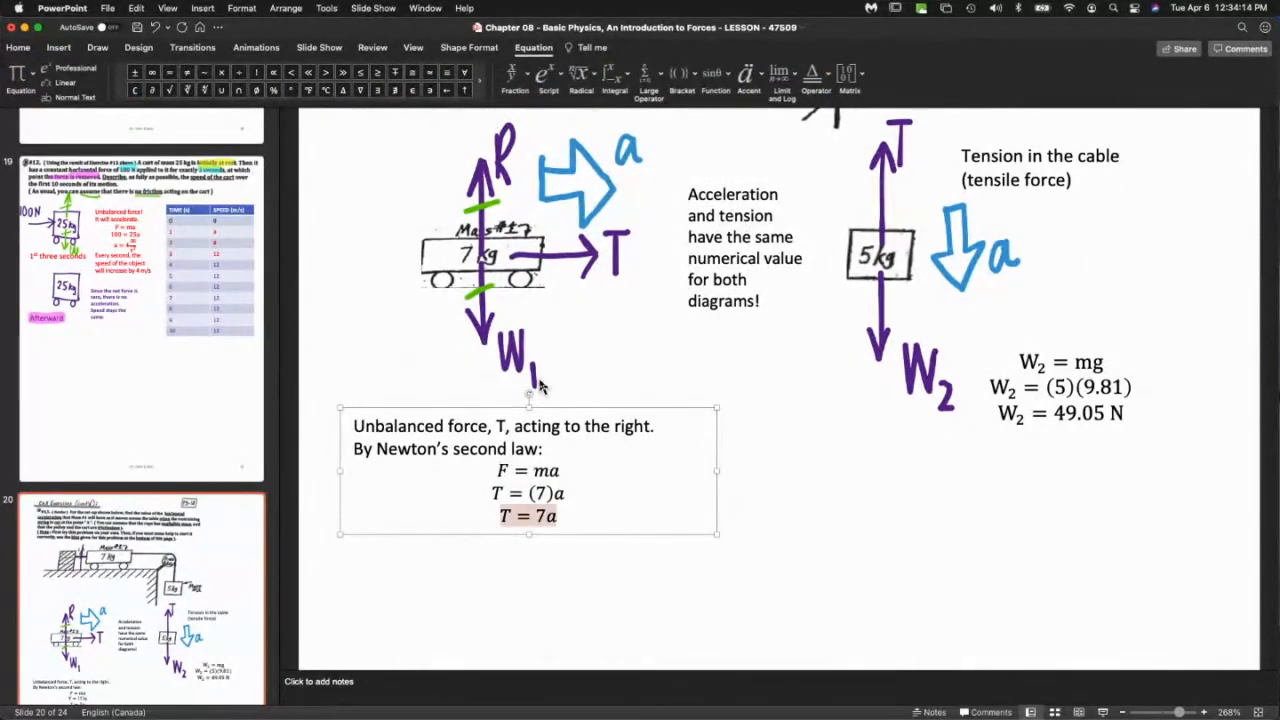
pyautogui.moveTo(604, 404)
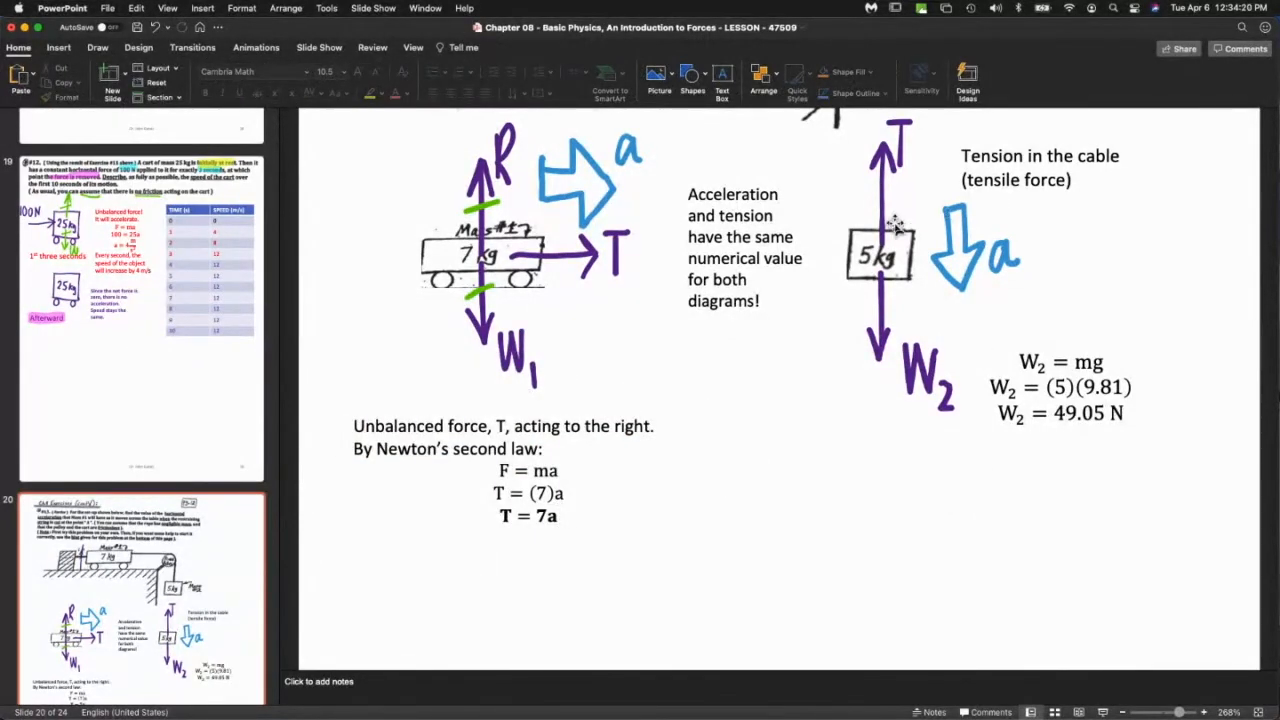
pyautogui.moveTo(764, 284)
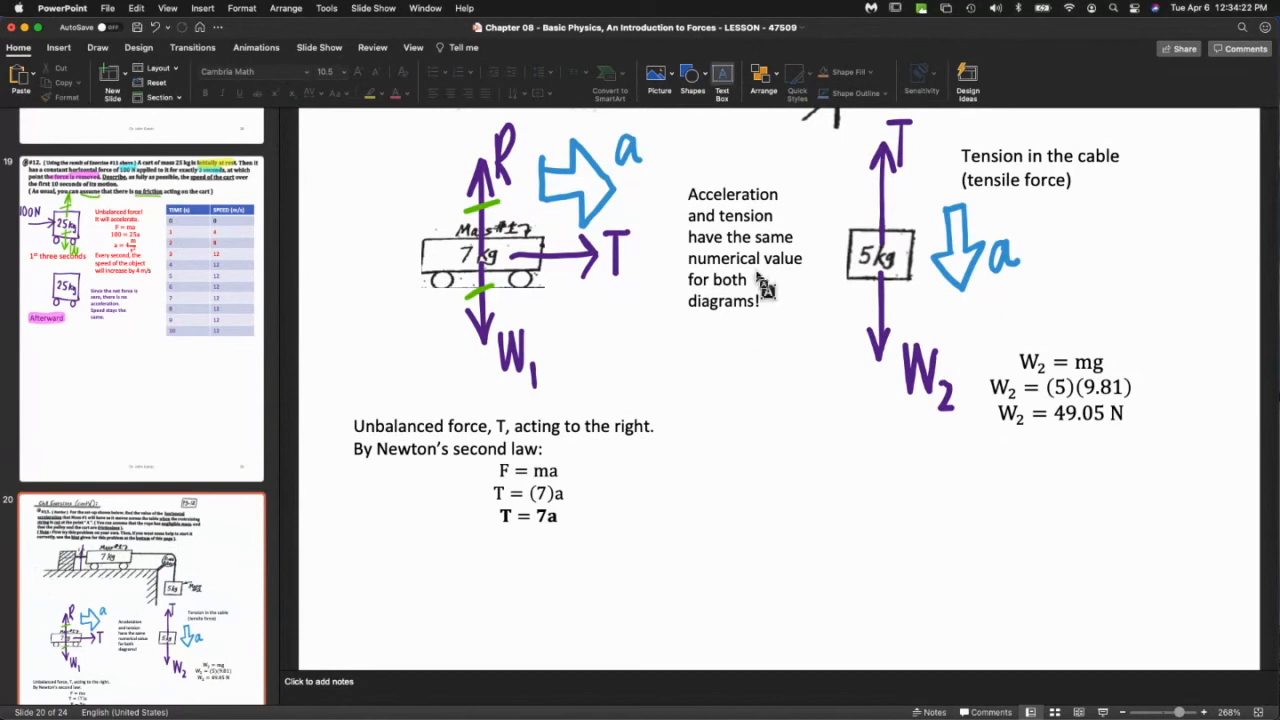
# Create a text box under the weight calculation and change the law to F_net = ma.
pyautogui.moveTo(788, 432); pyautogui.dragTo(1138, 516)
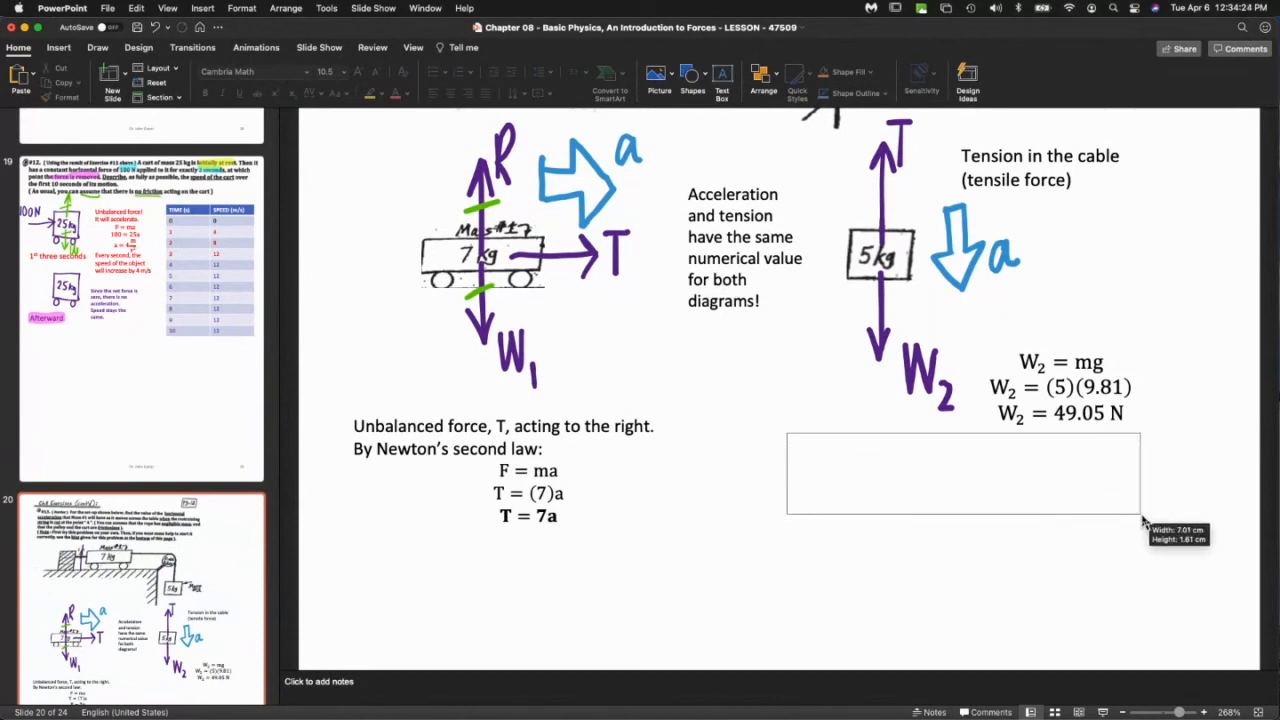
pyautogui.write('U')
pyautogui.click(502, 472)
pyautogui.write('net')
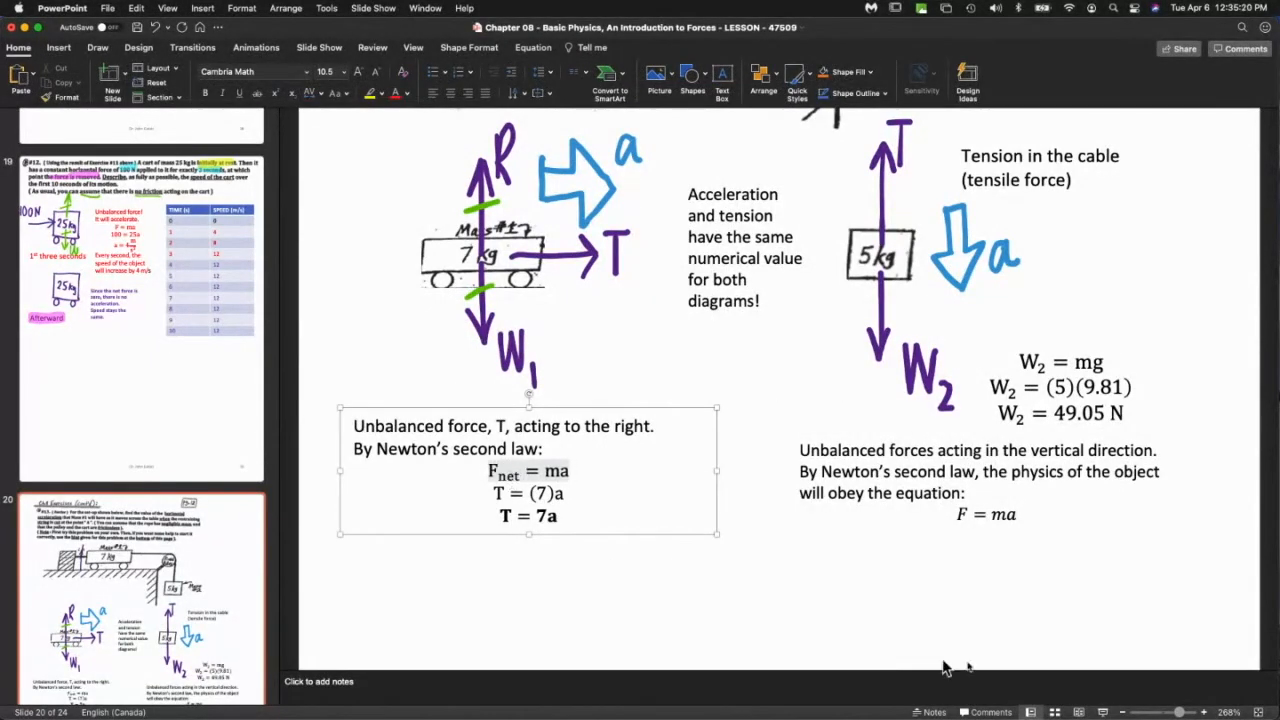
pyautogui.click(970, 514)
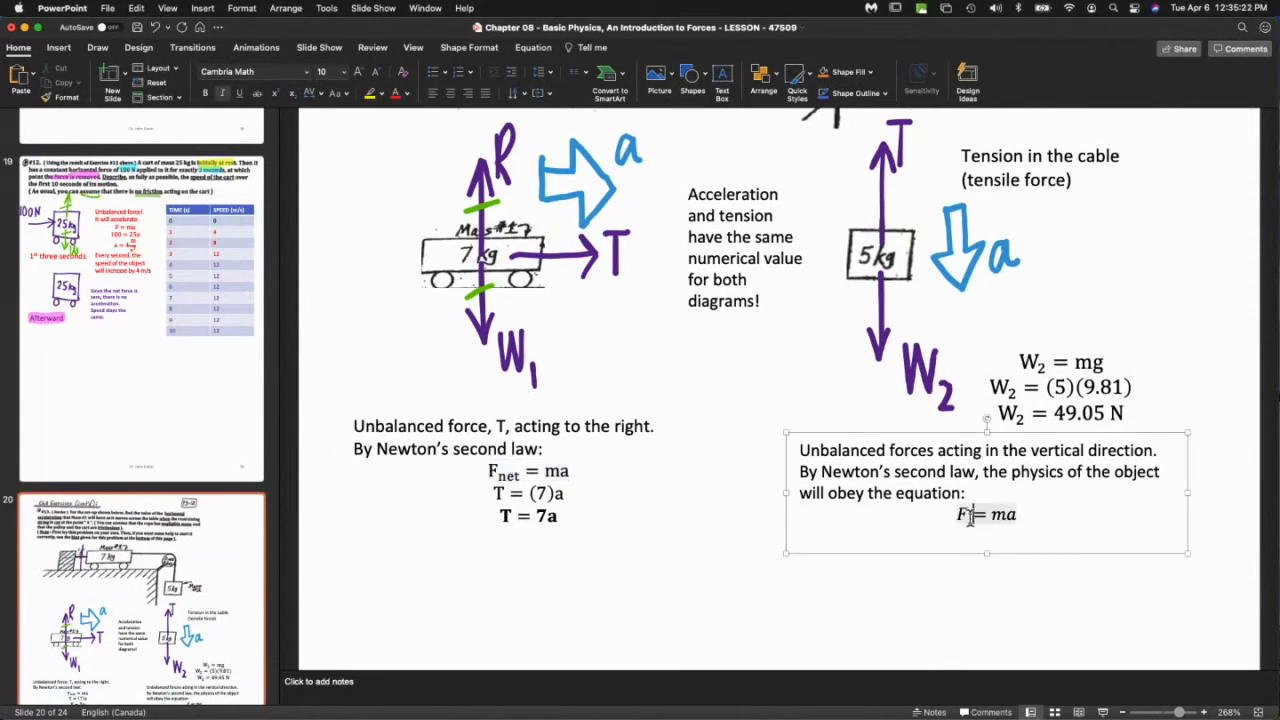
pyautogui.write('net')
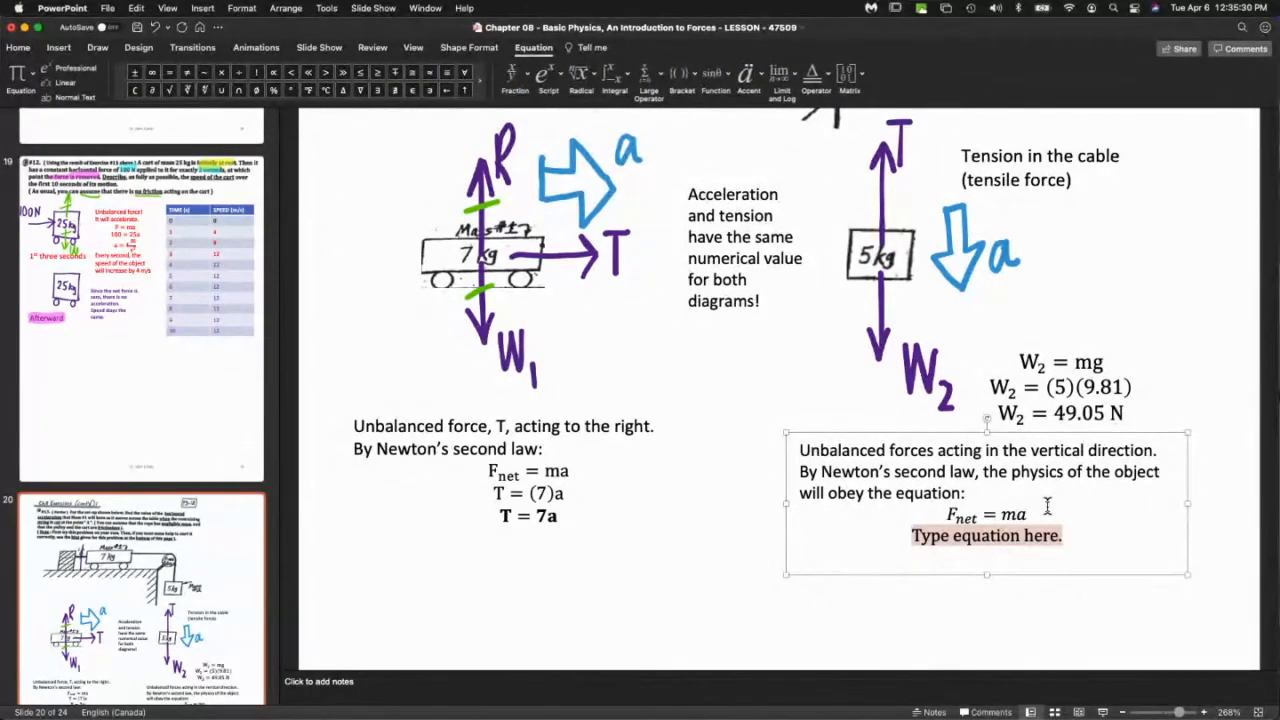
# Enter the vertical equations W₂ − T = (5)a and 49.05 − T = 5a.
pyautogui.write('W')
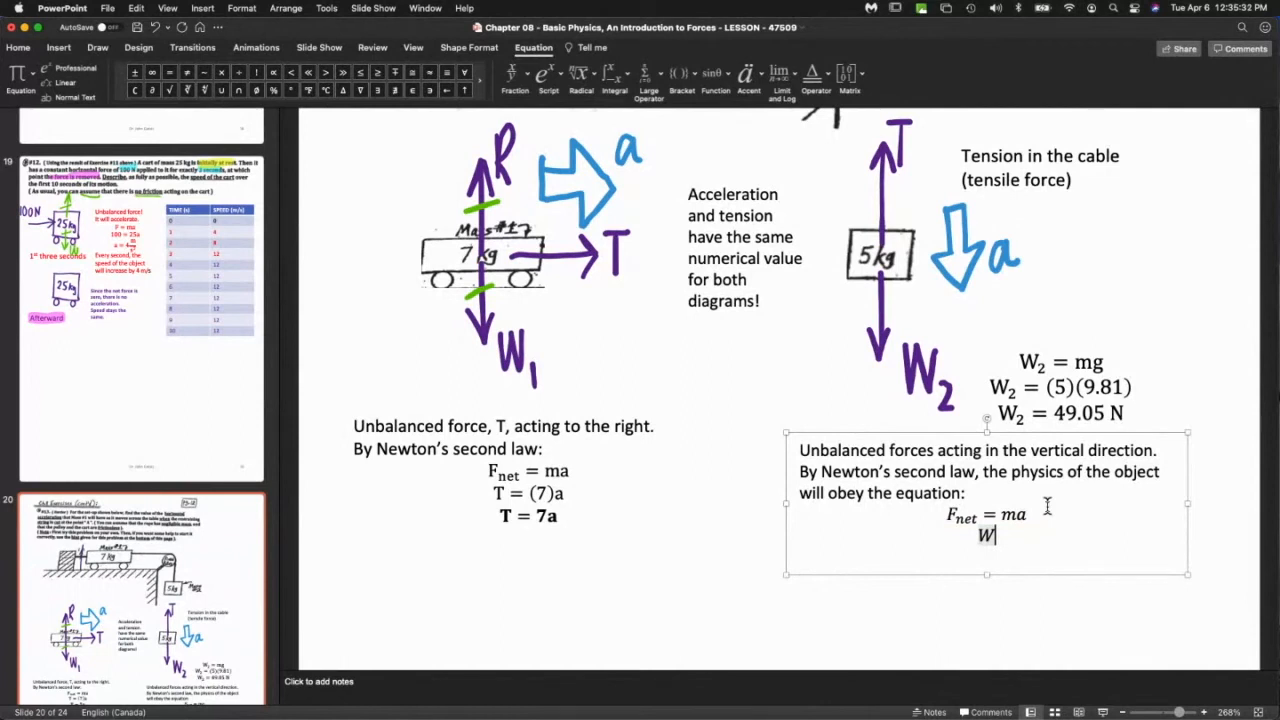
pyautogui.write('_2')
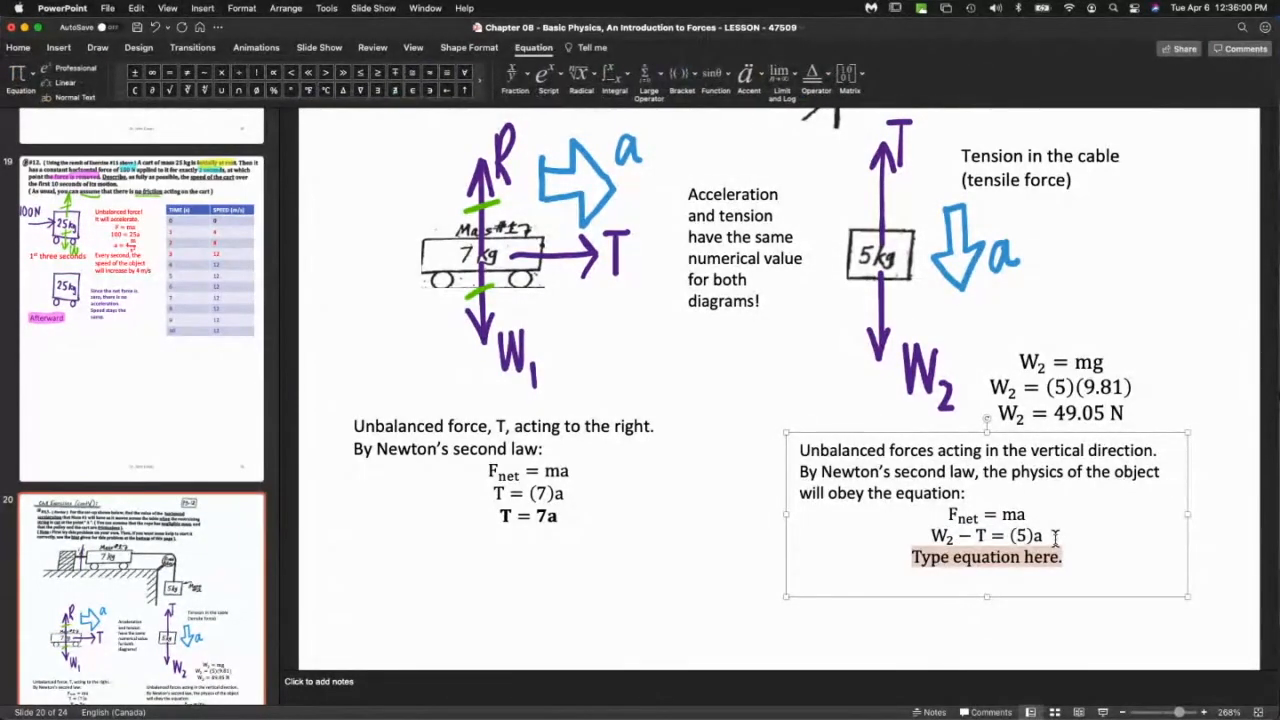
pyautogui.write('490')
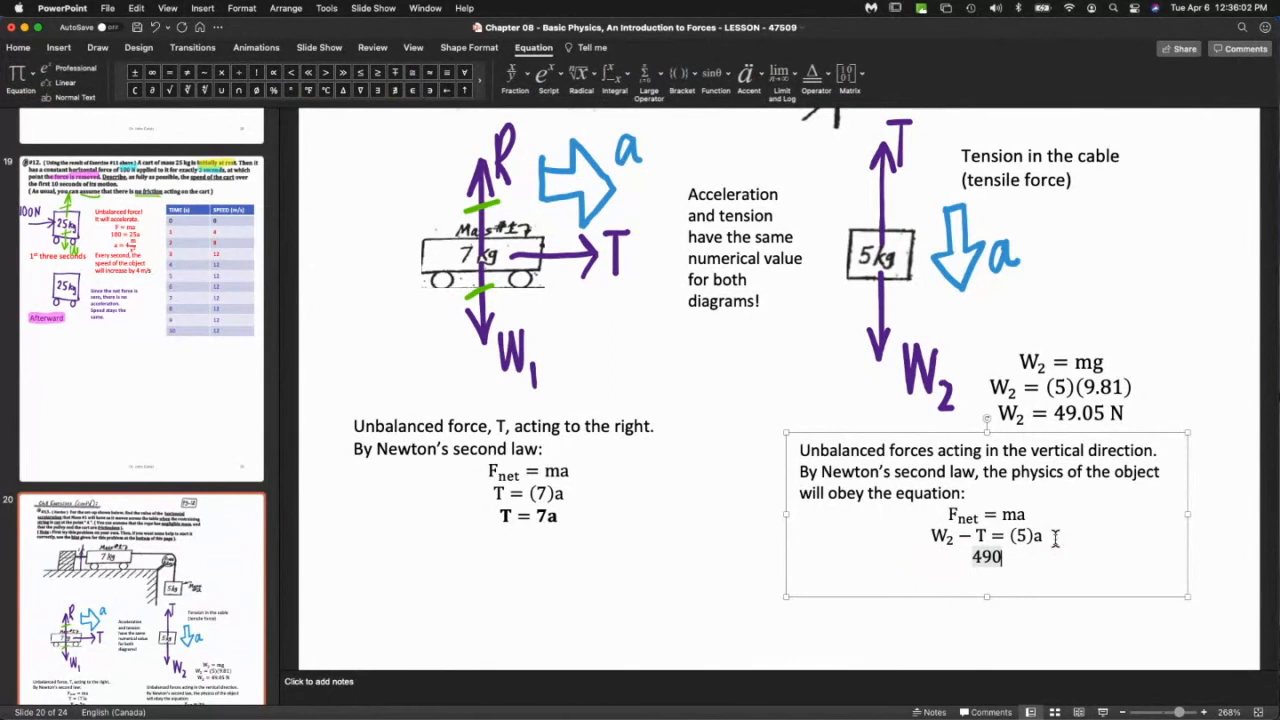
pyautogui.write('49.05 =')
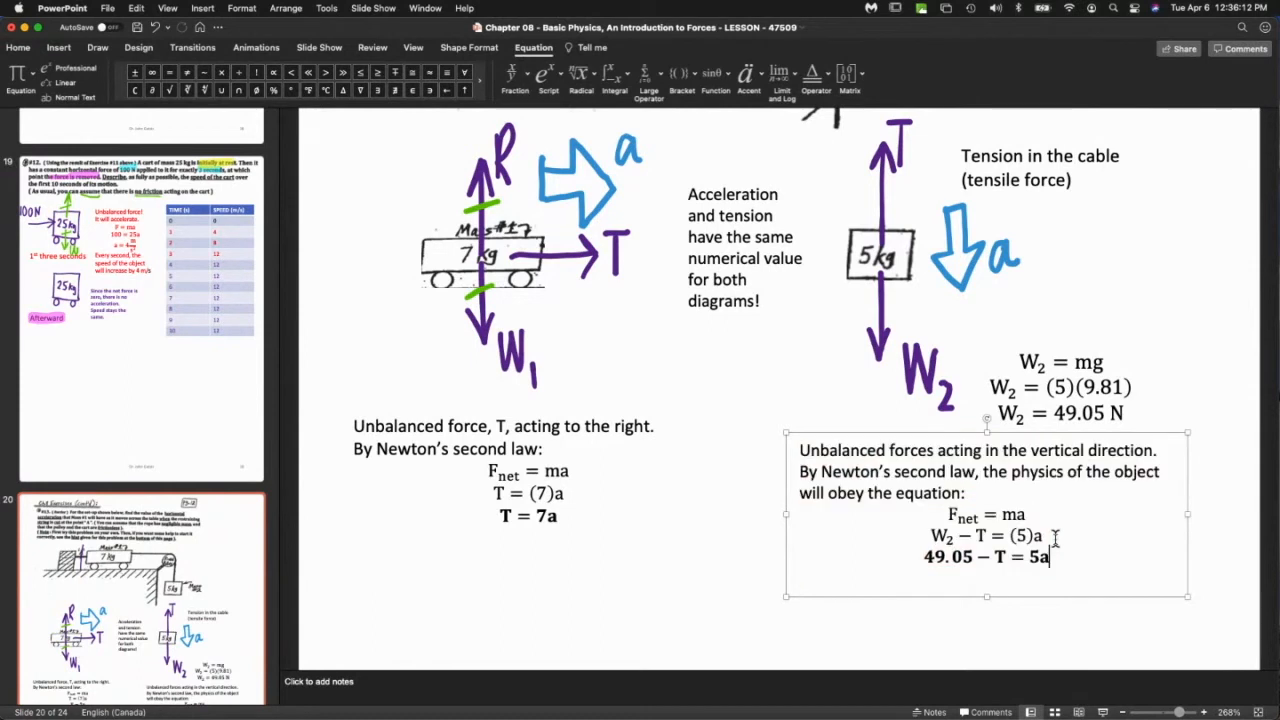
pyautogui.click(652, 564)
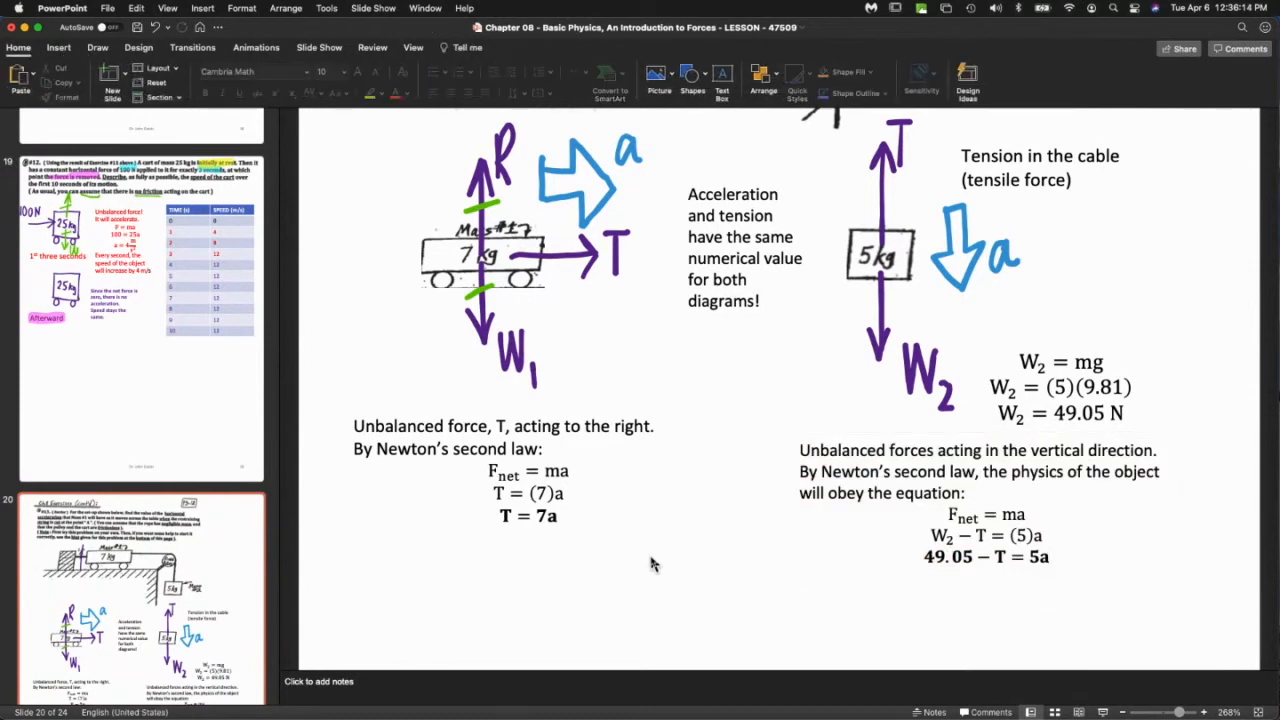
pyautogui.moveTo(754, 552)
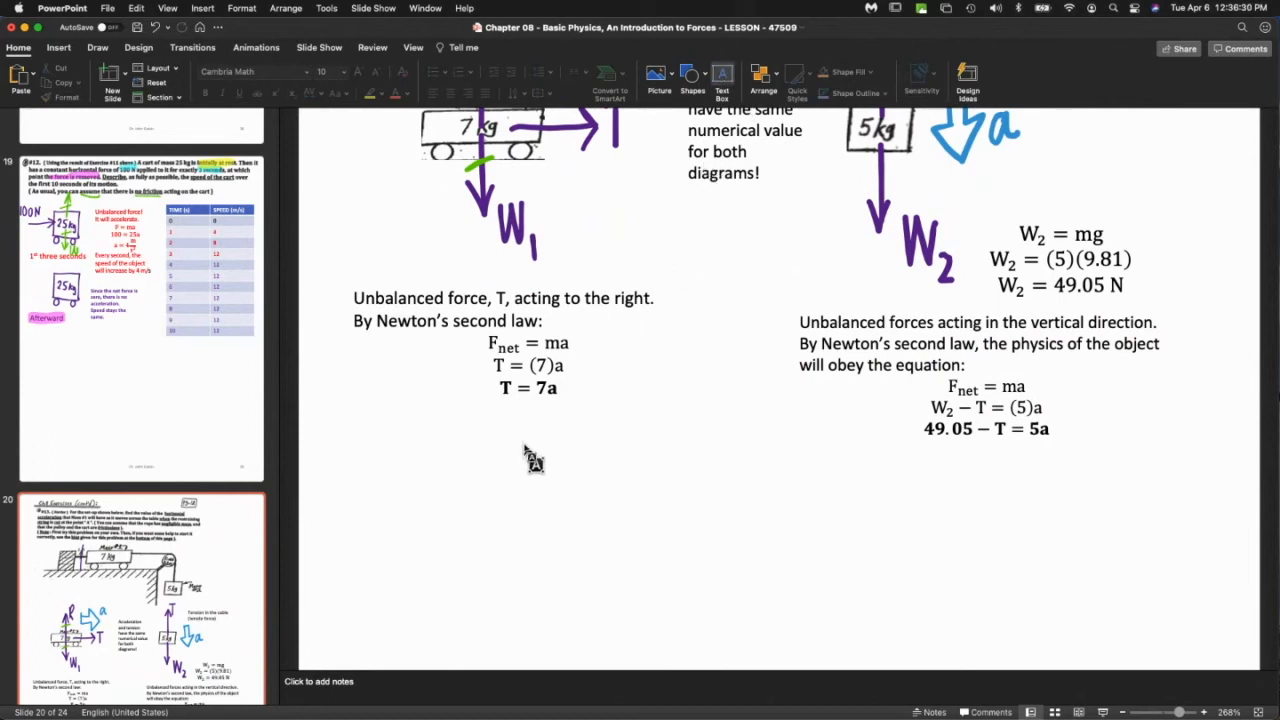
# Create a text box explaining we now have a linear system and 'Let's use substitution:'.
pyautogui.moveTo(522, 440); pyautogui.dragTo(904, 482)
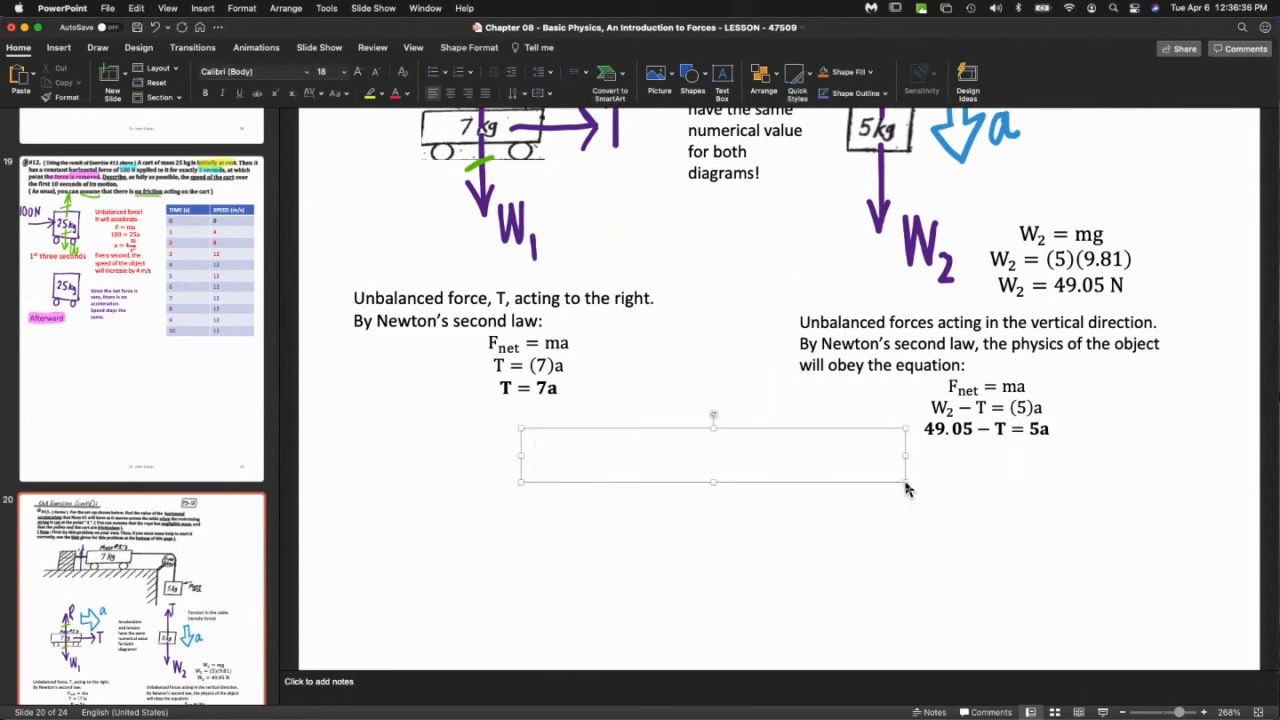
pyautogui.write('WS')
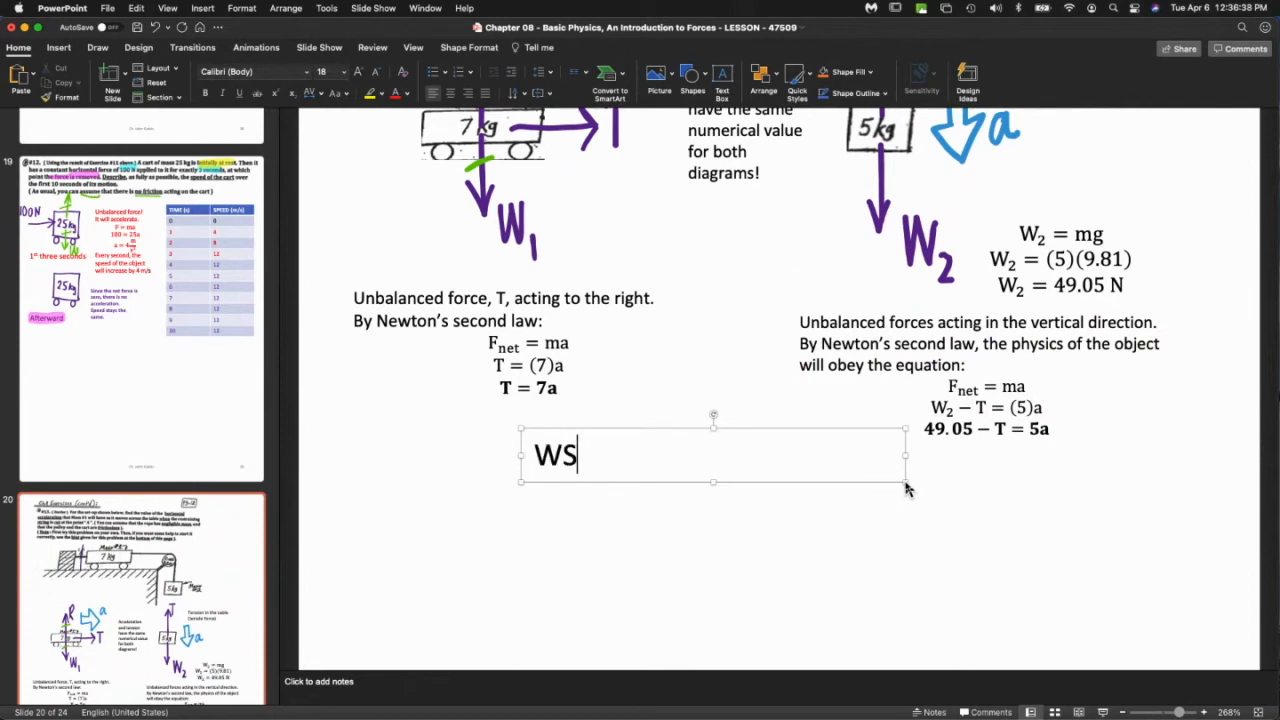
pyautogui.write('So now')
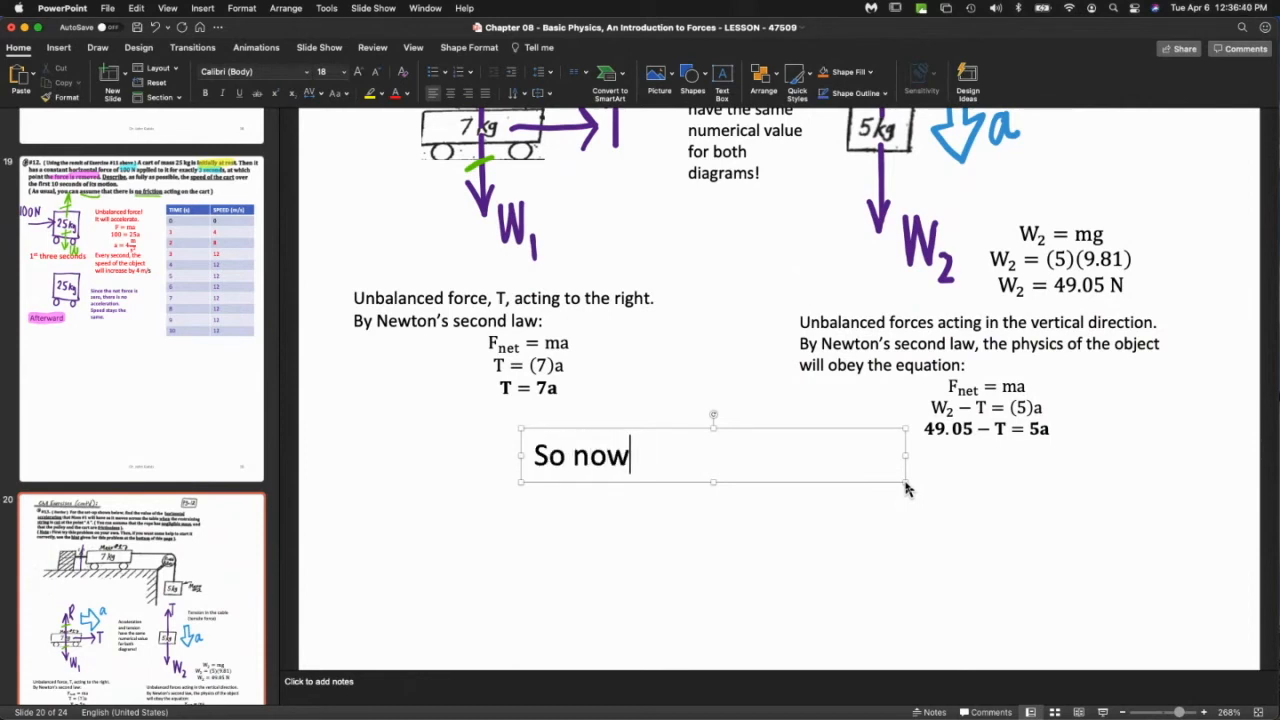
pyautogui.write('we hav ea lin')
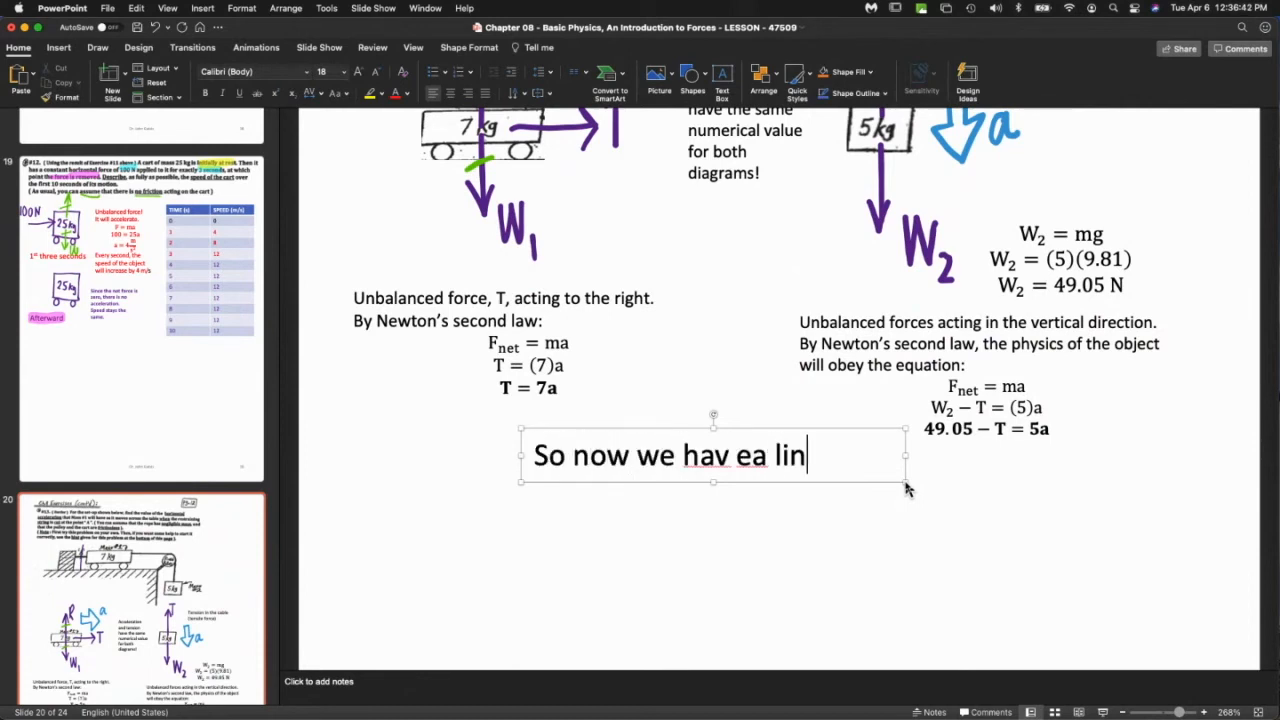
pyautogui.write('have a linear system that we can solve for both variables.')
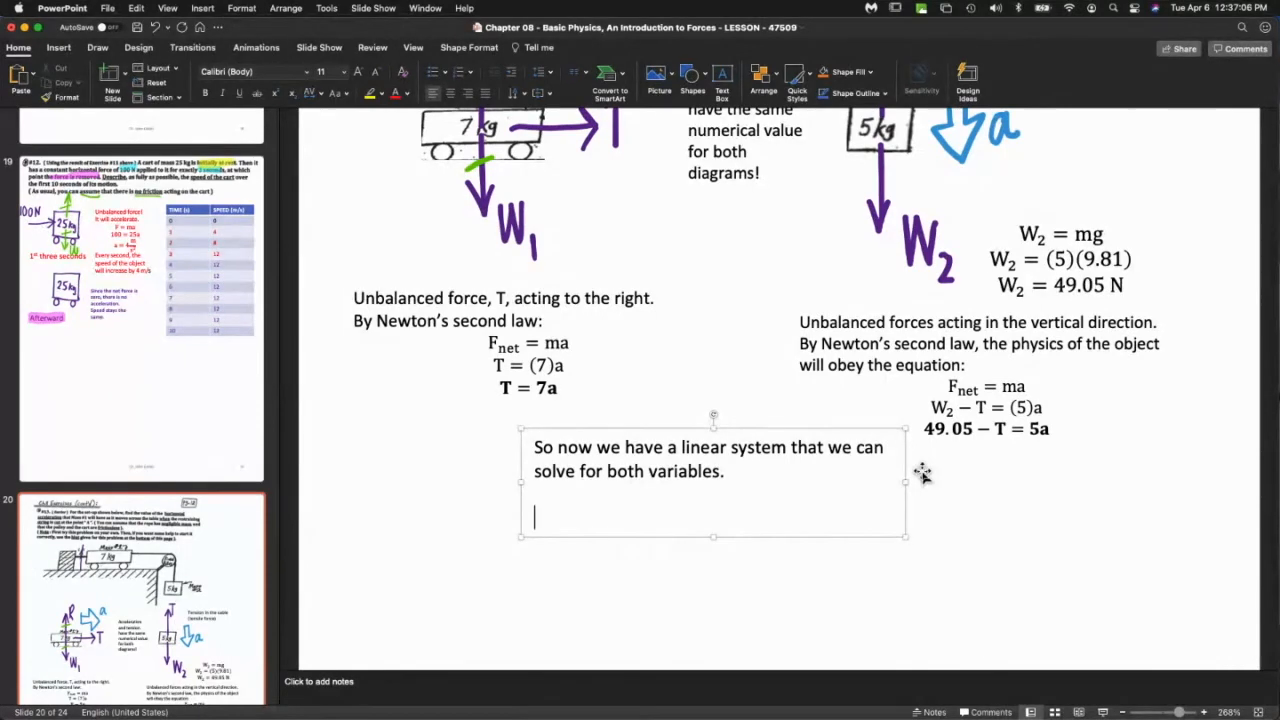
pyautogui.write("Let's use sub")
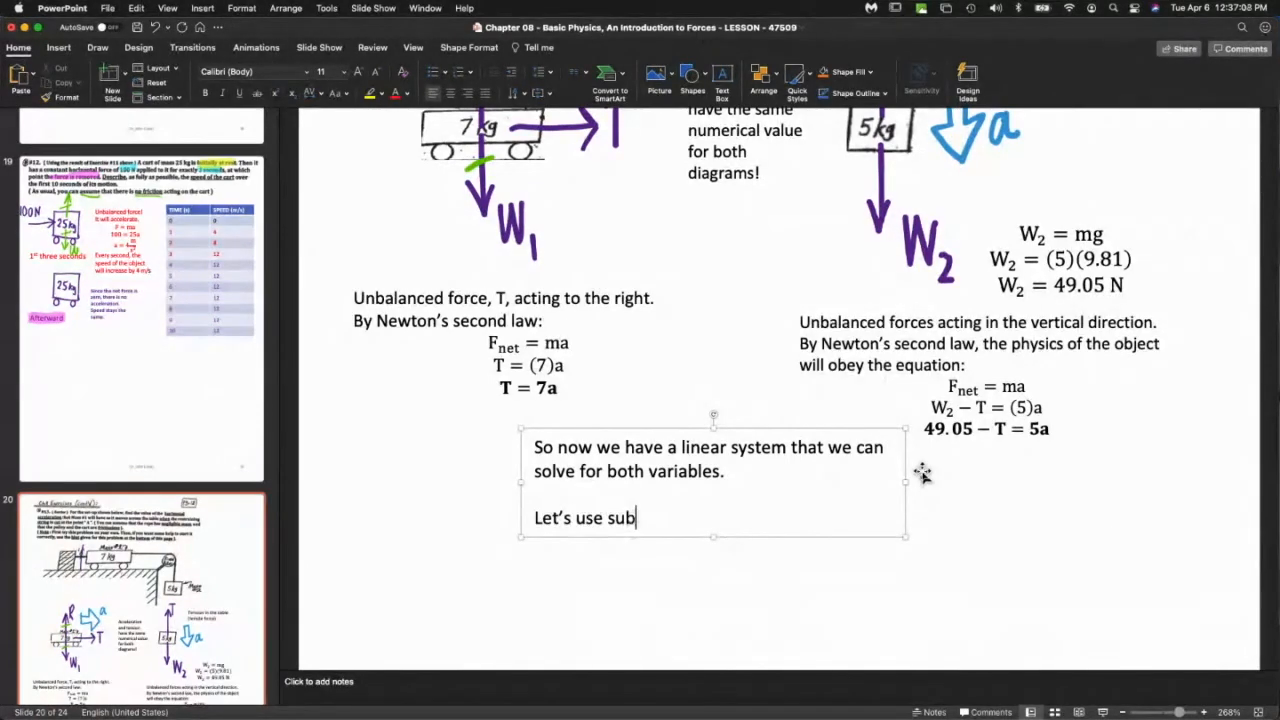
pyautogui.write('st')
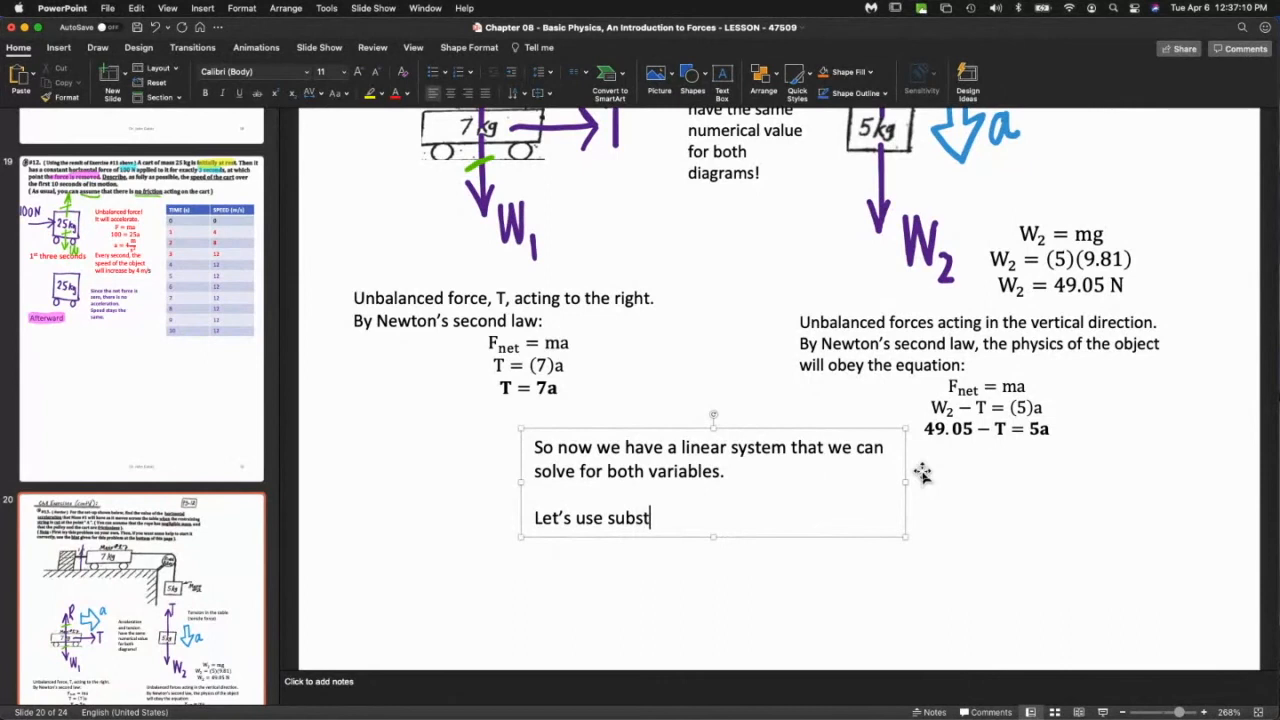
pyautogui.write('itution:')
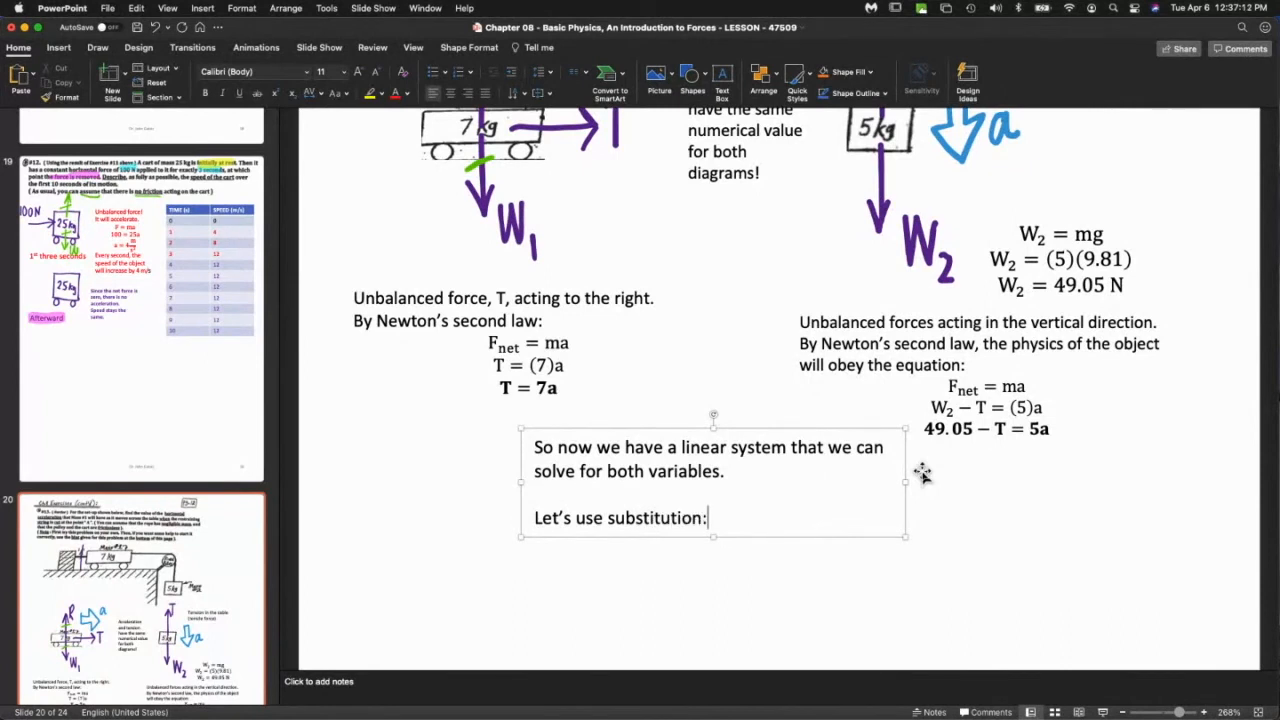
pyautogui.press('enter')
pyautogui.write('Sub other i')
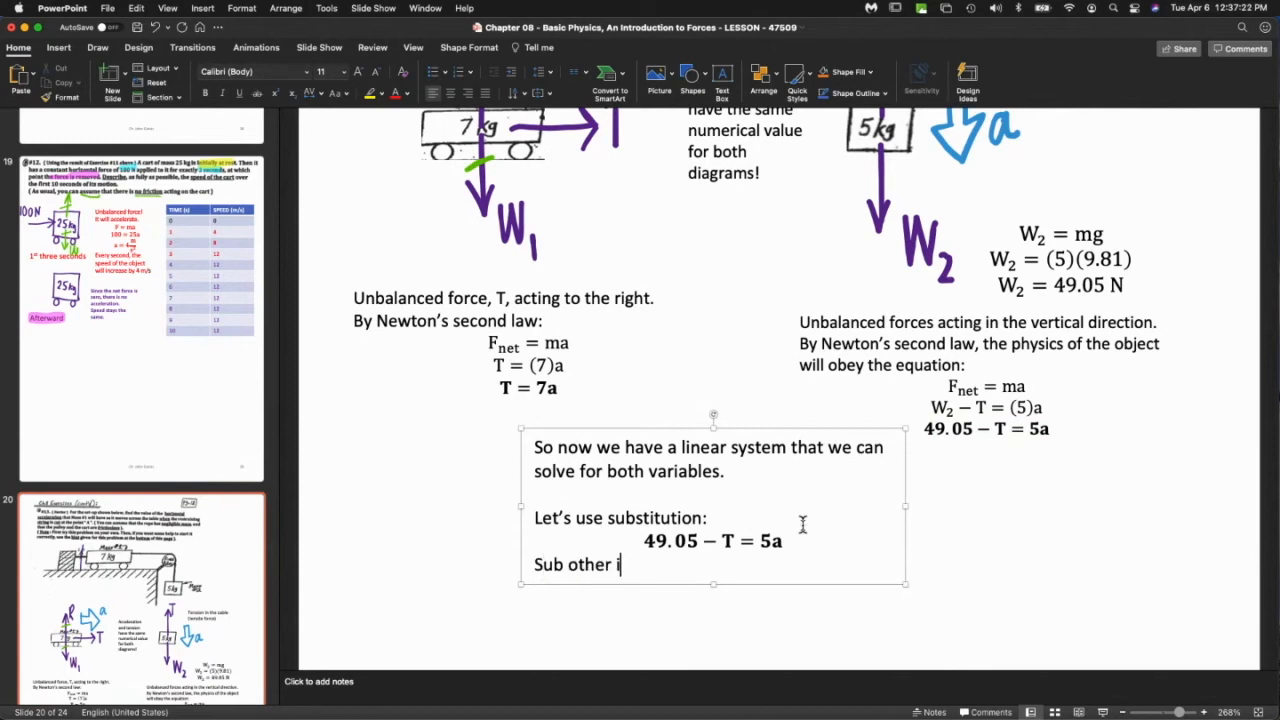
pyautogui.write('equation for T:')
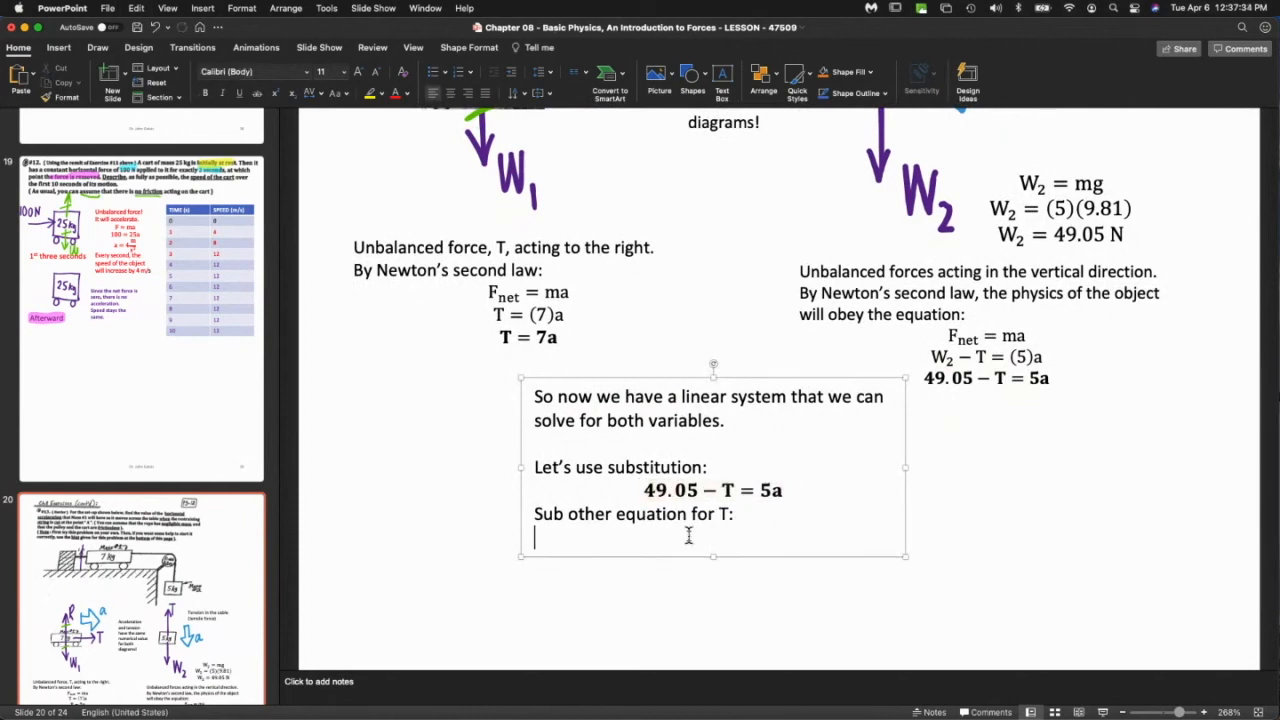
# Insert the equations 49.05 − 7a = 5a, 49.05 = 12a and a = 4.09 m/s².
pyautogui.write('49.05 − T = 5a')
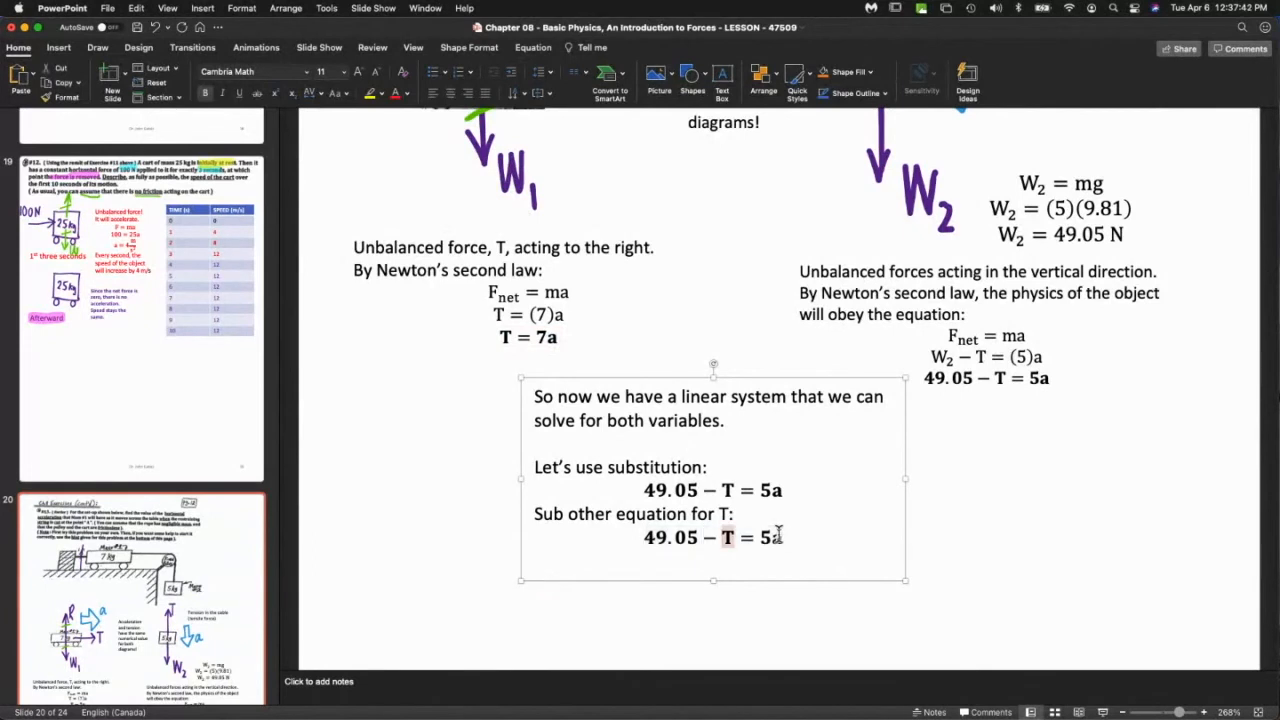
pyautogui.write('7a')
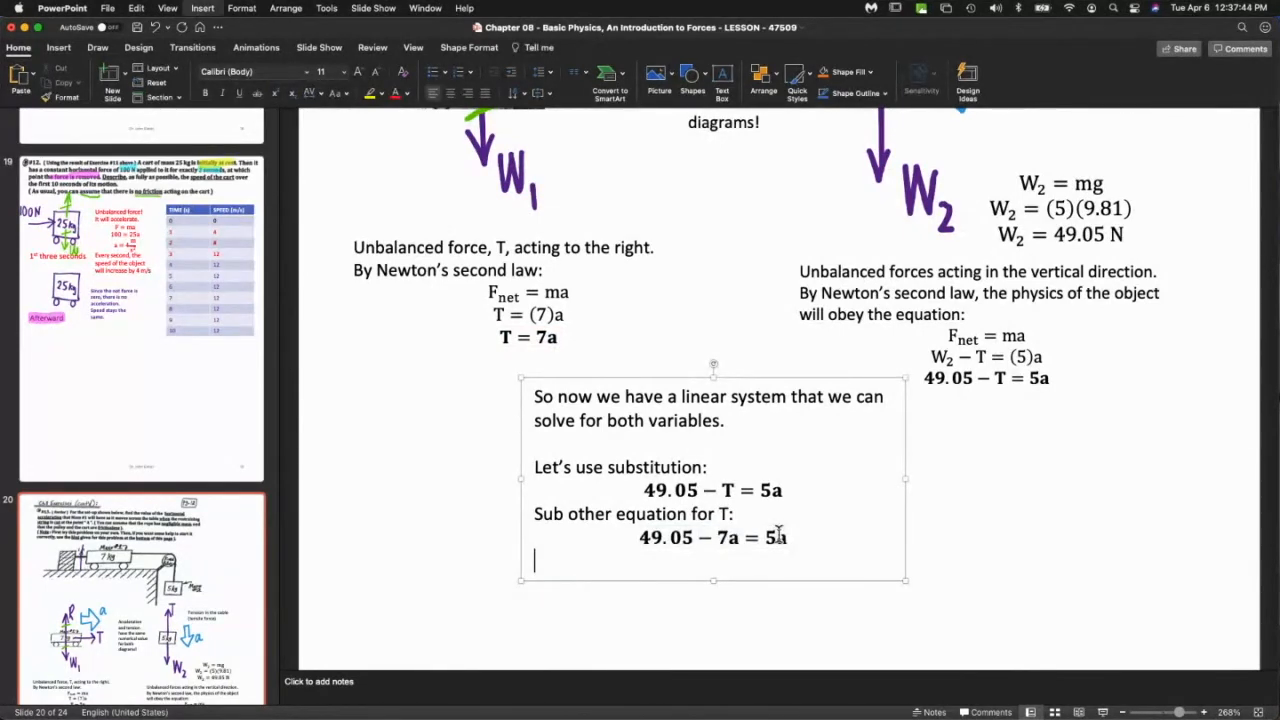
pyautogui.write('49.05')
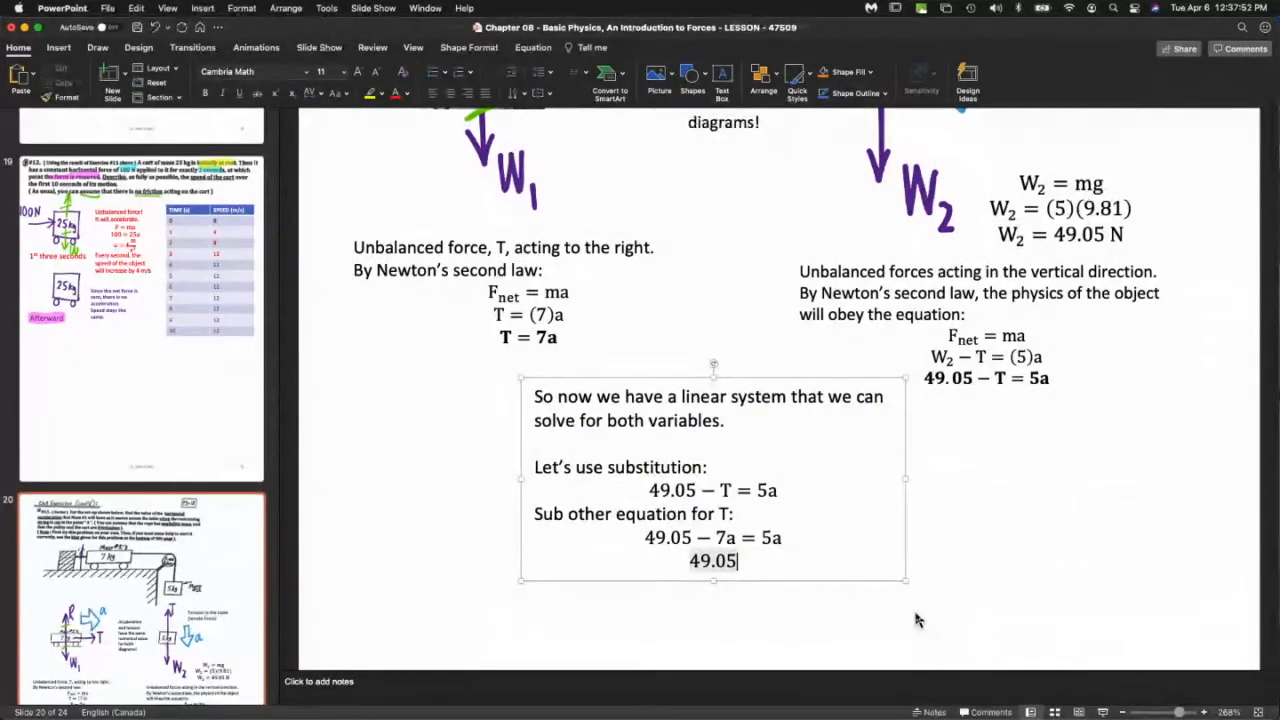
pyautogui.write('= 12')
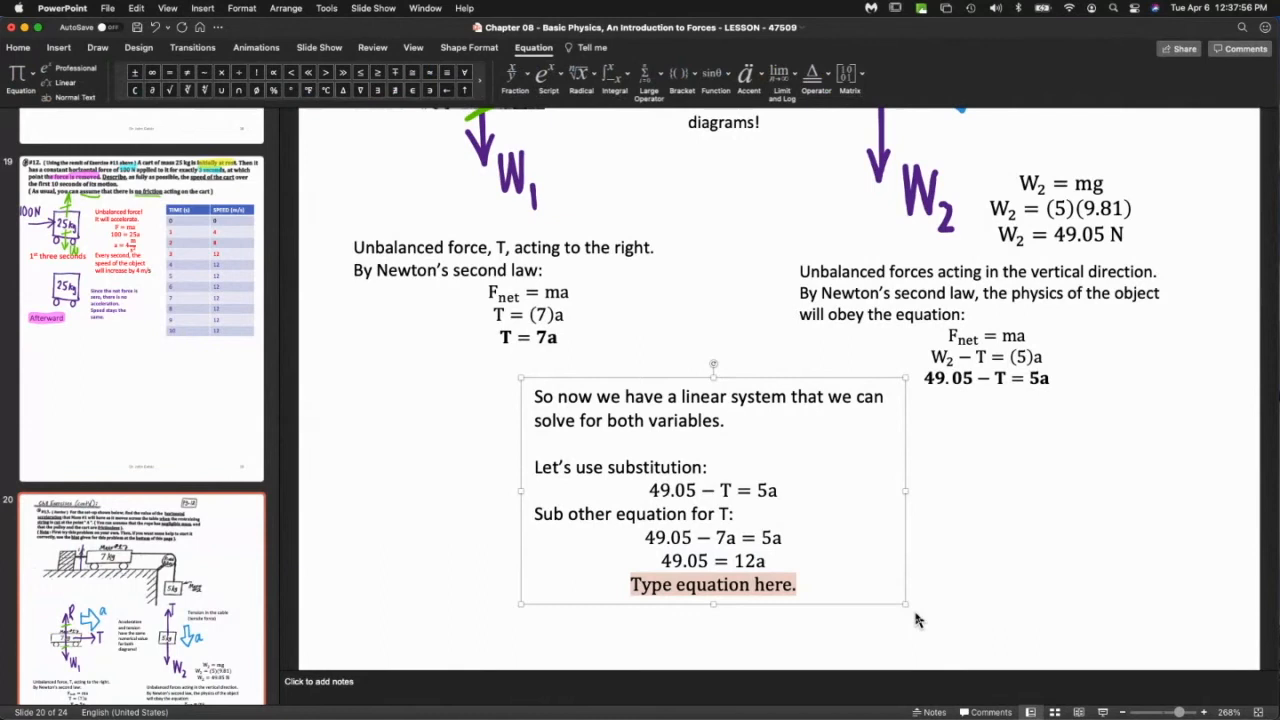
pyautogui.write('a =')
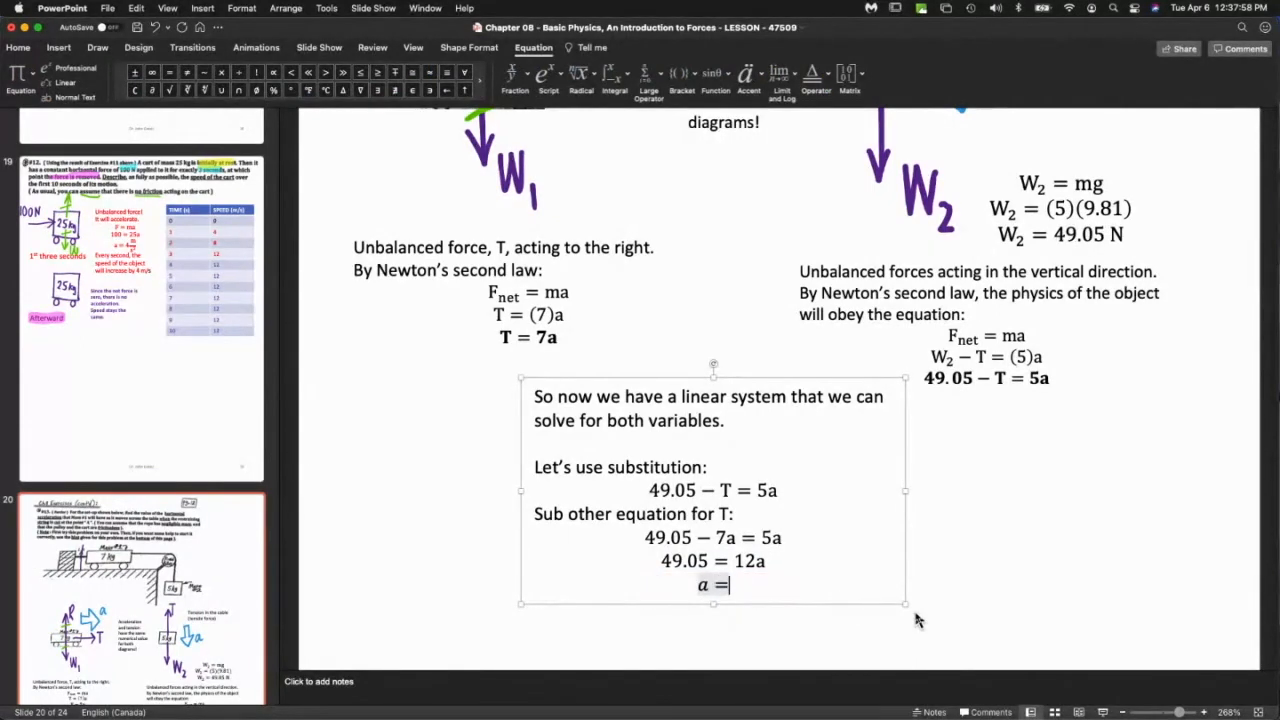
pyautogui.write('4.09 m/s²')
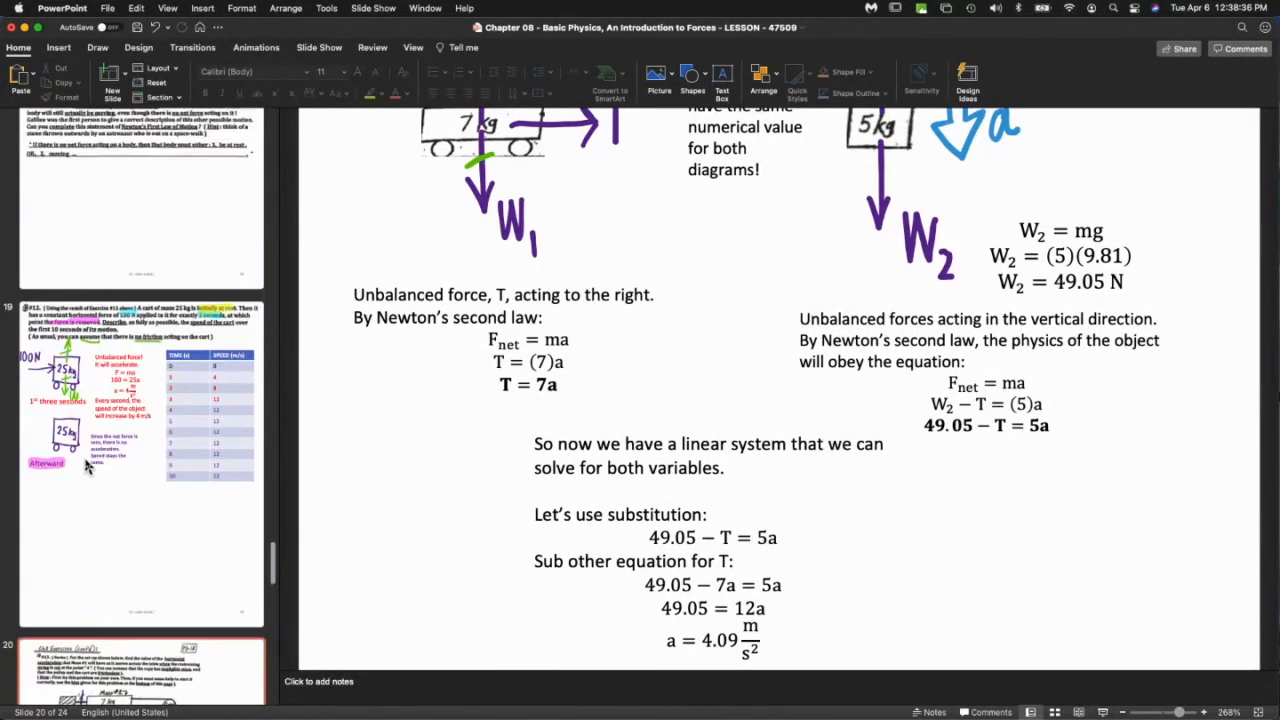
pyautogui.scroll(-3)
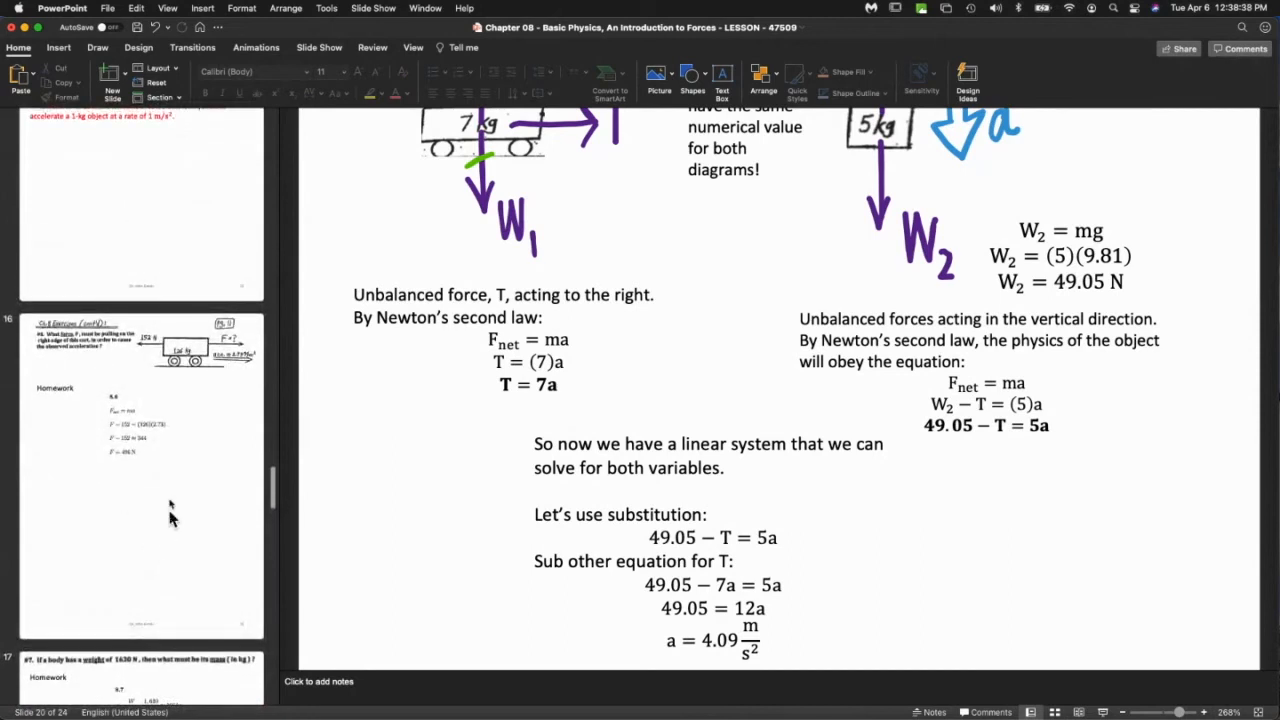
pyautogui.click(140, 476)
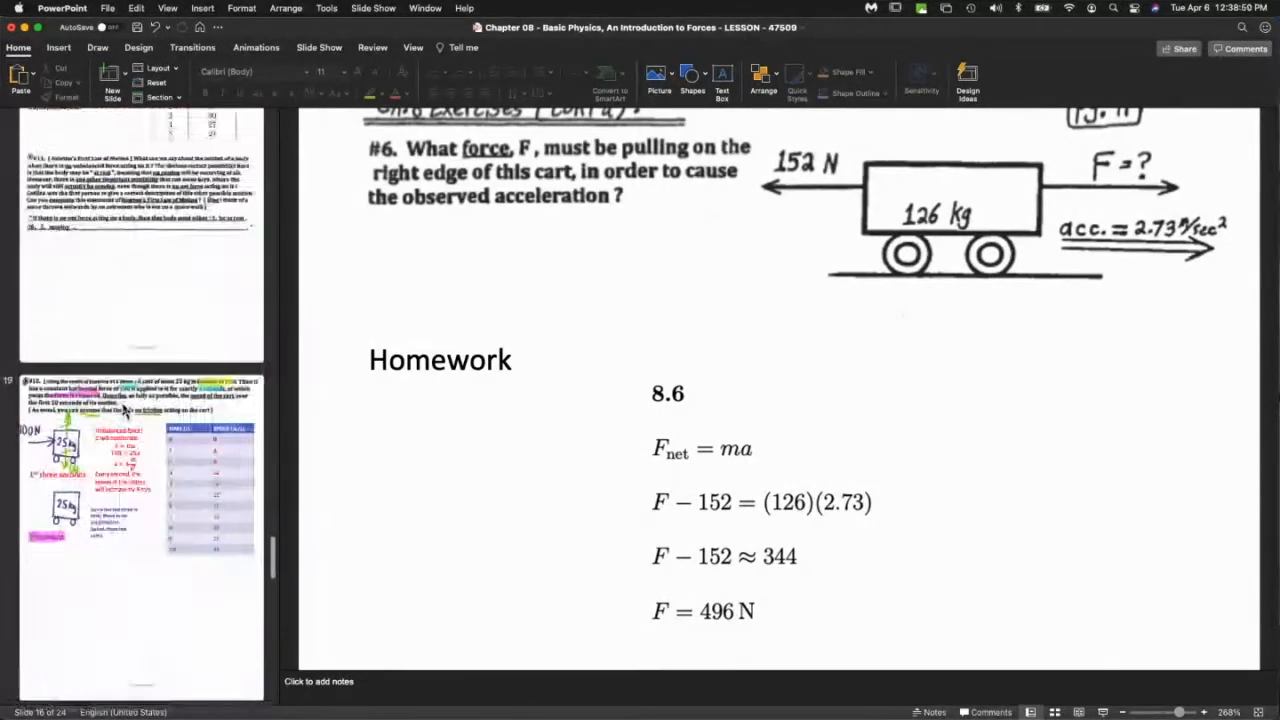
pyautogui.scroll(-3)
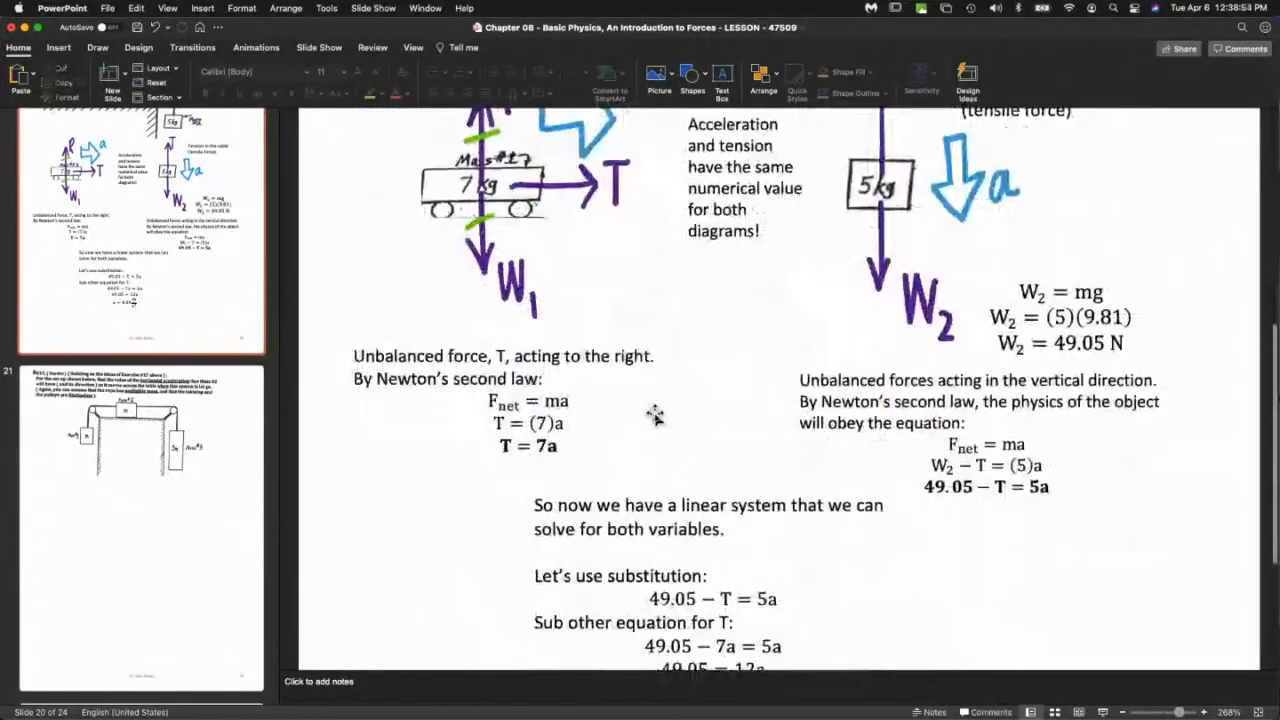
pyautogui.scroll(-3)
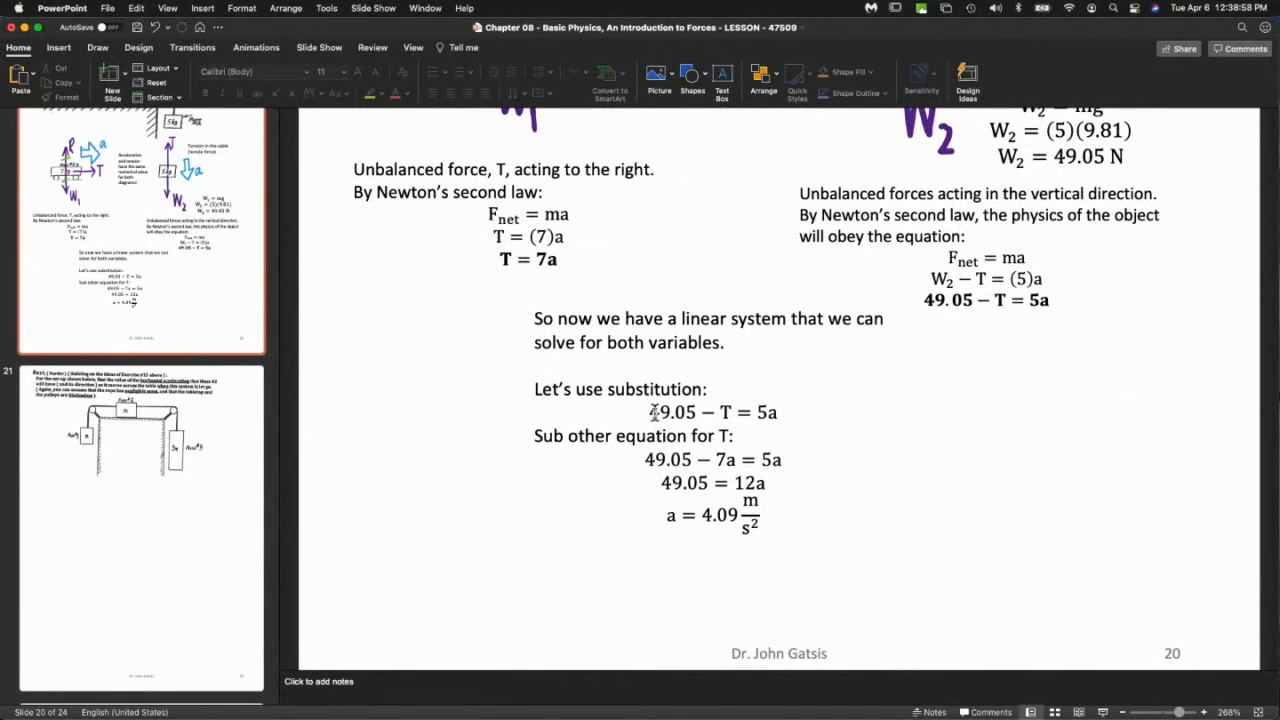
pyautogui.moveTo(792, 490)
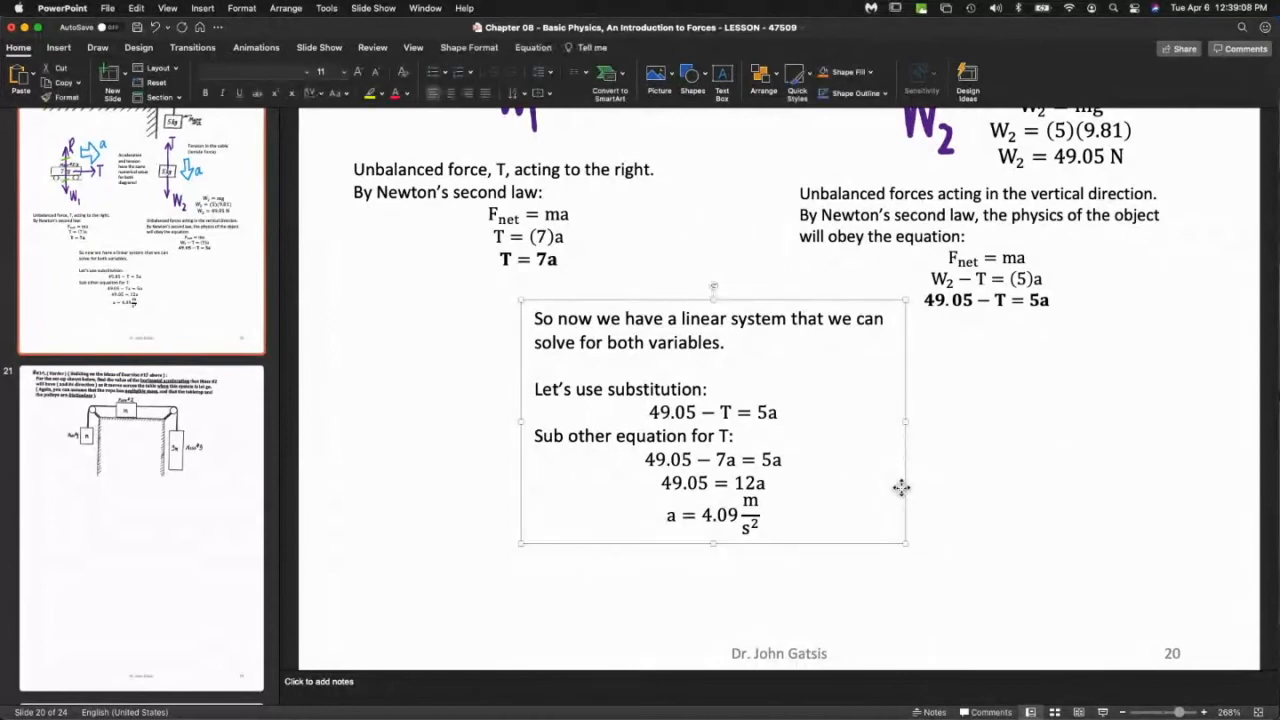
pyautogui.moveTo(768, 504)
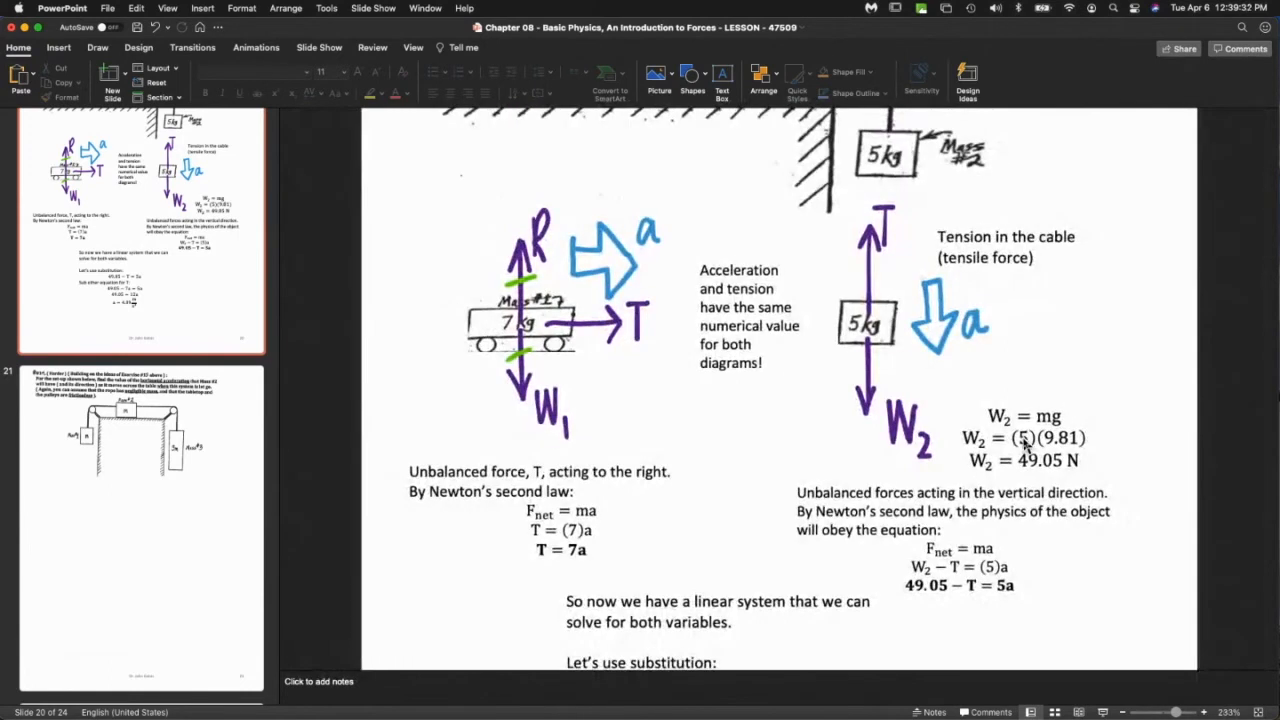
pyautogui.scroll(-3)
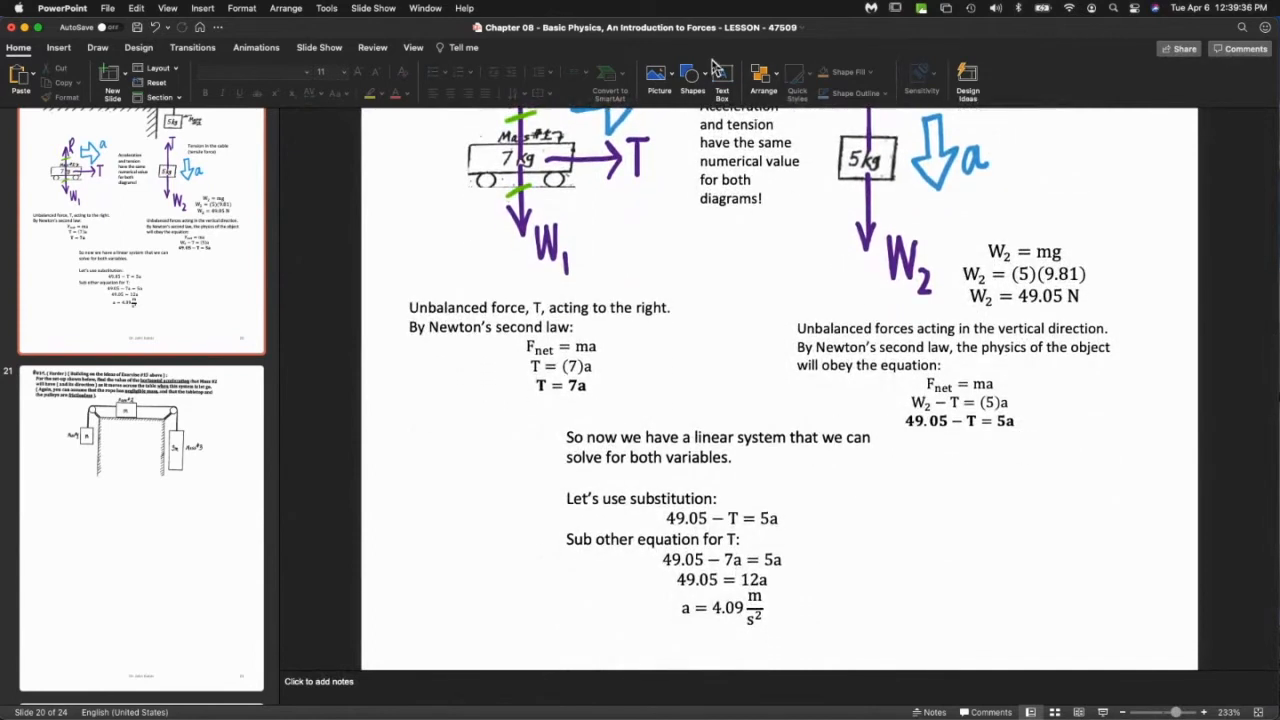
pyautogui.moveTo(898, 496)
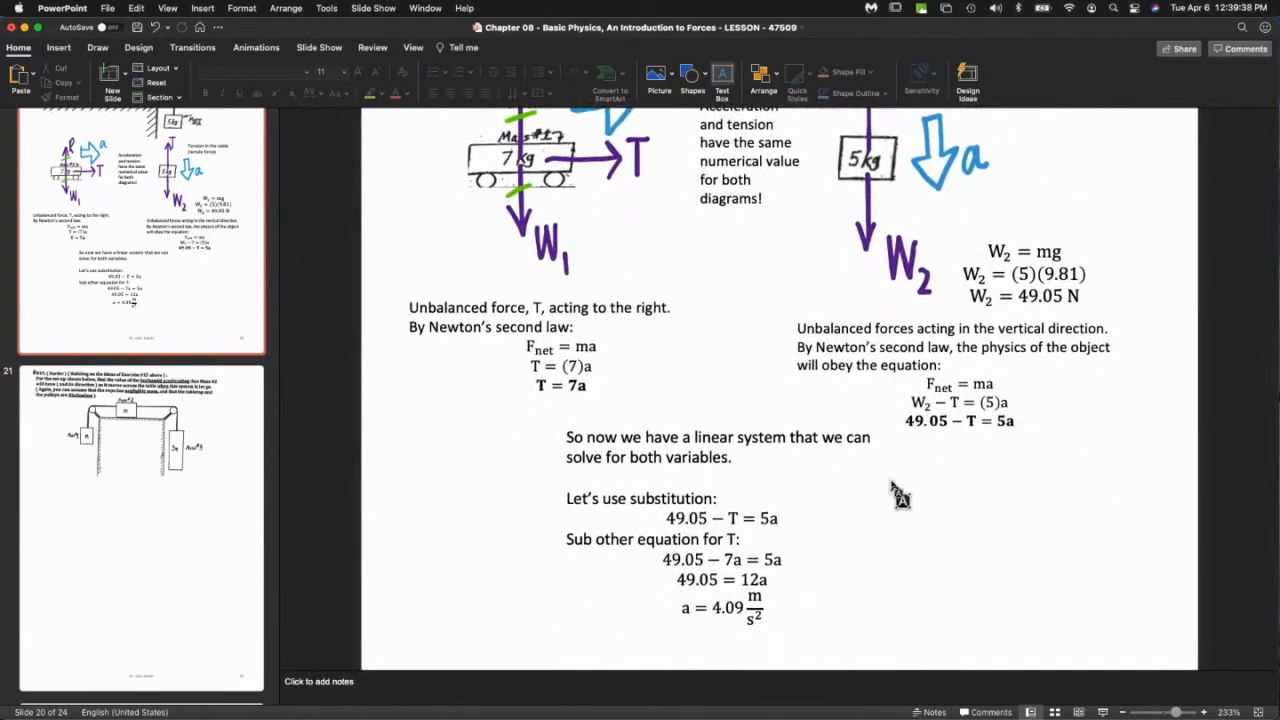
# Add a 'Cheap Formula!' box with a = (m₂/(m₁+m₂))g and colour it green.
pyautogui.moveTo(890, 478); pyautogui.dragTo(1136, 612)
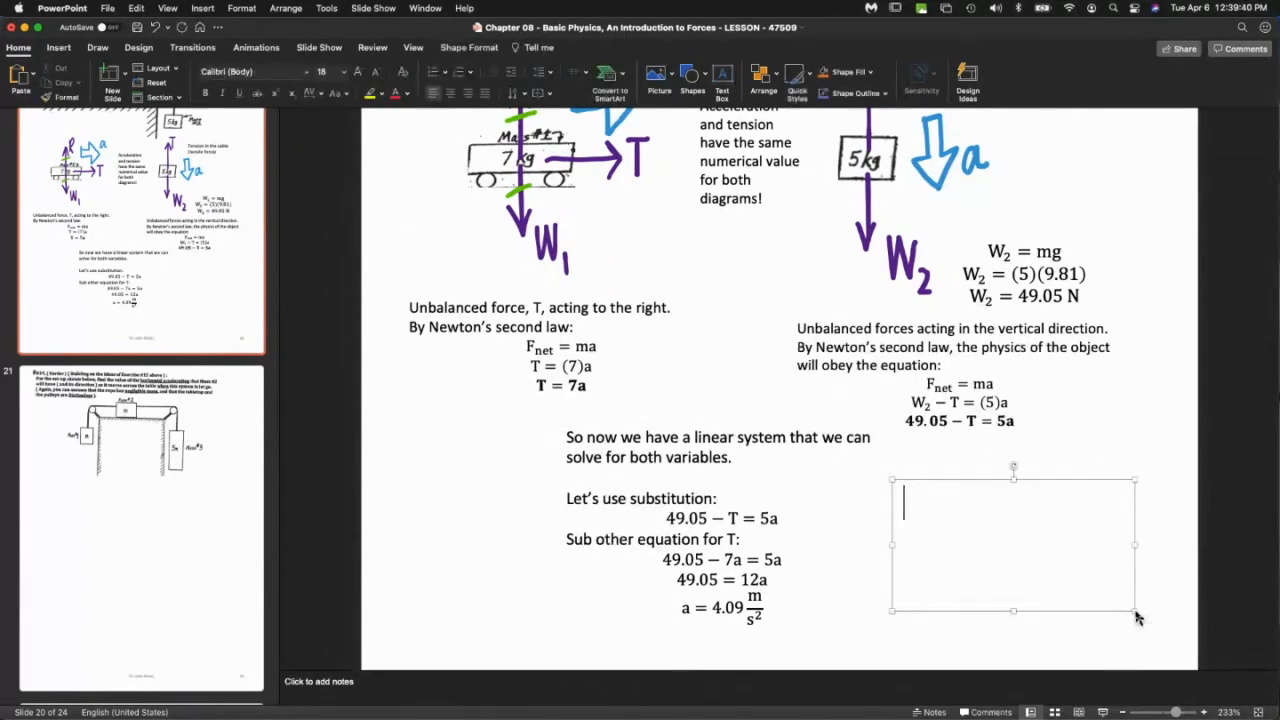
pyautogui.write('Cheap F')
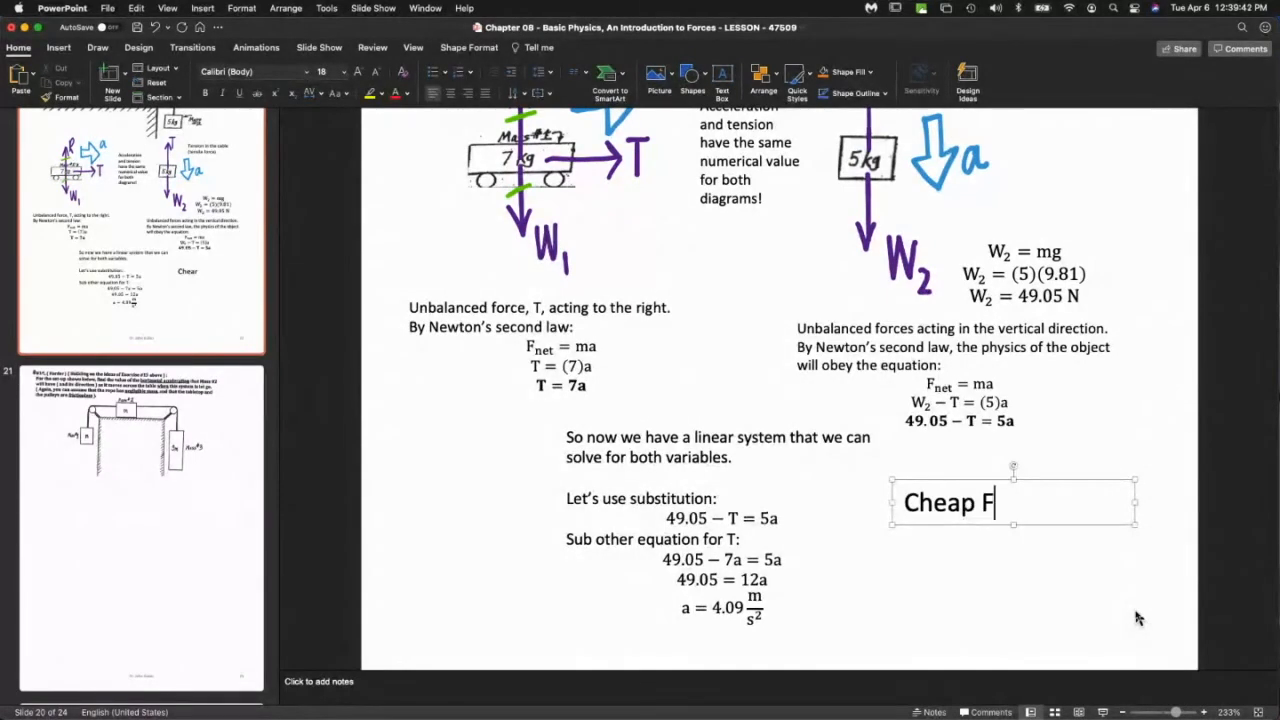
pyautogui.write('ormula!')
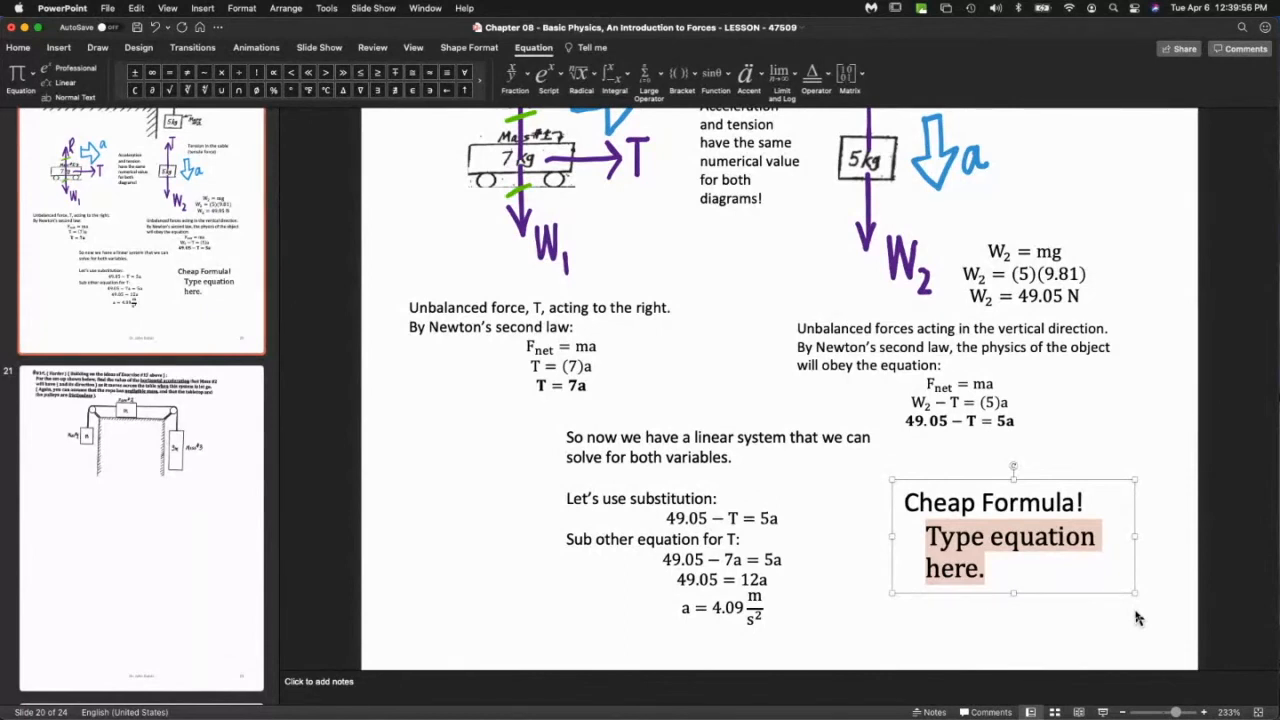
pyautogui.write('a = (')
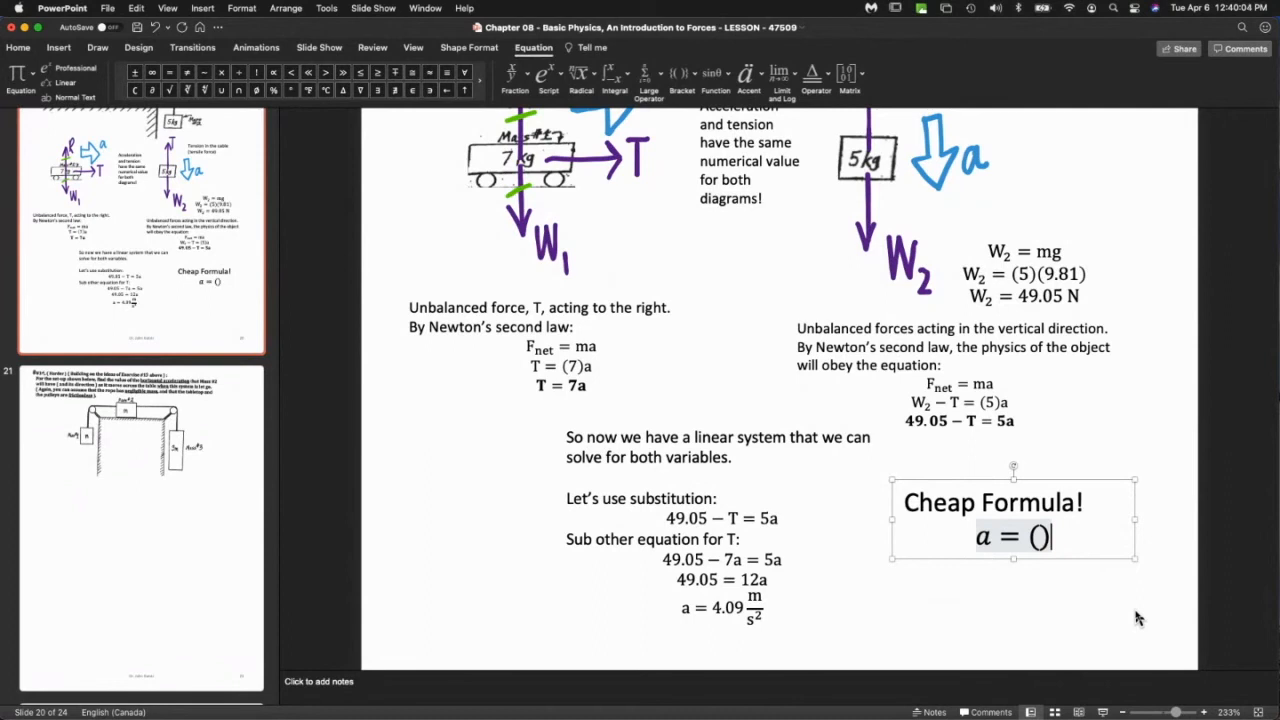
pyautogui.write('g')
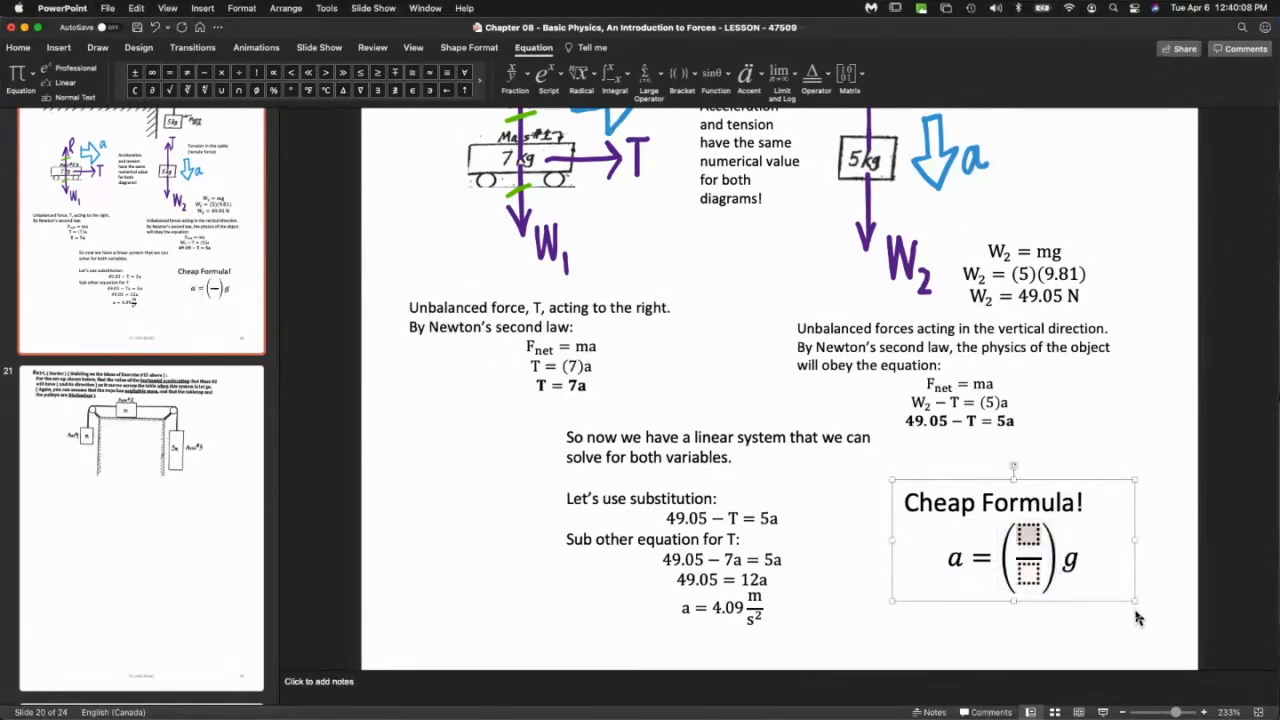
pyautogui.write('m2/(m1 + m2')
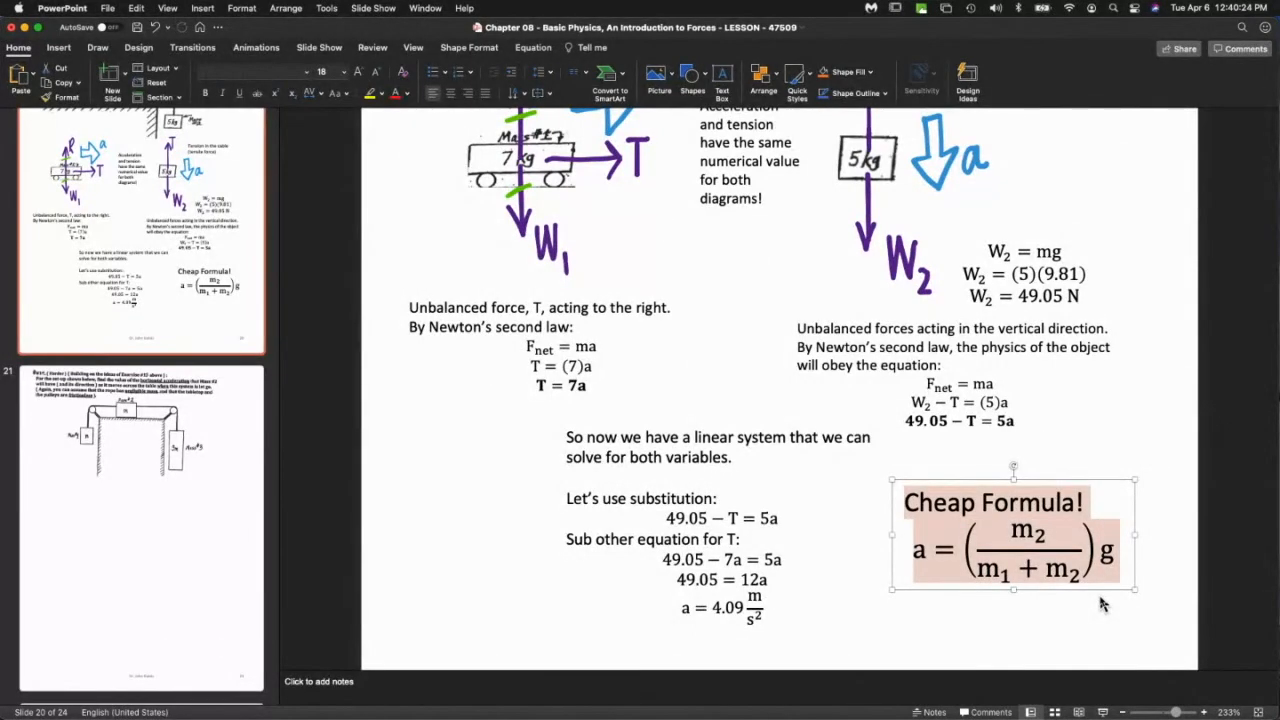
pyautogui.moveTo(180, 102)
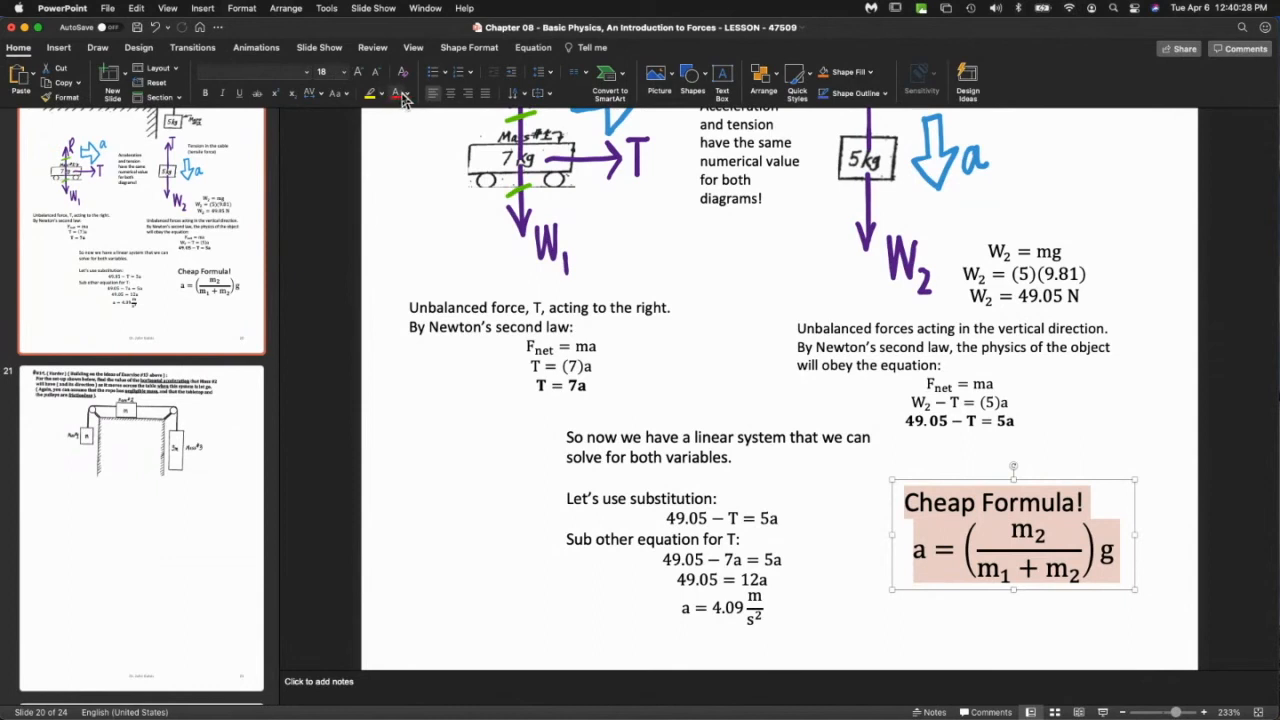
pyautogui.click(398, 94)
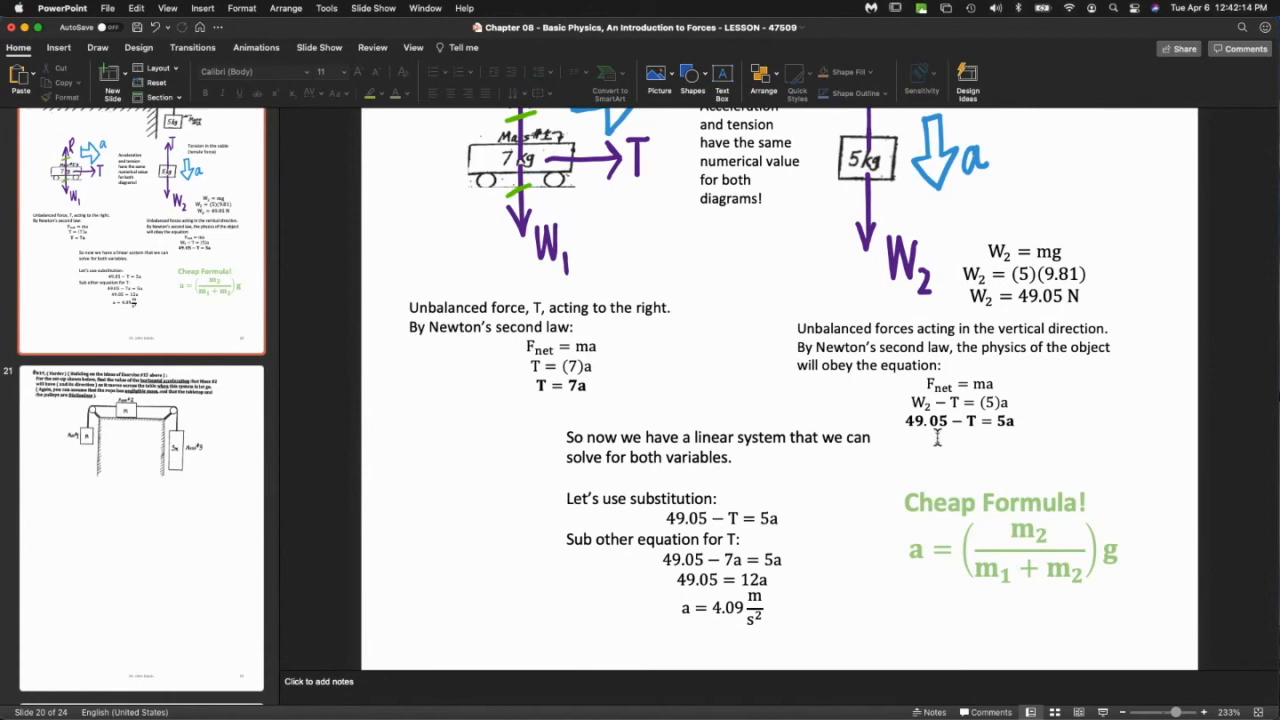
# Add the check a = (5/(5+7))(9.81) = 4.09 m/s² under the formula and move to Exercise #14.
pyautogui.scroll(-3)
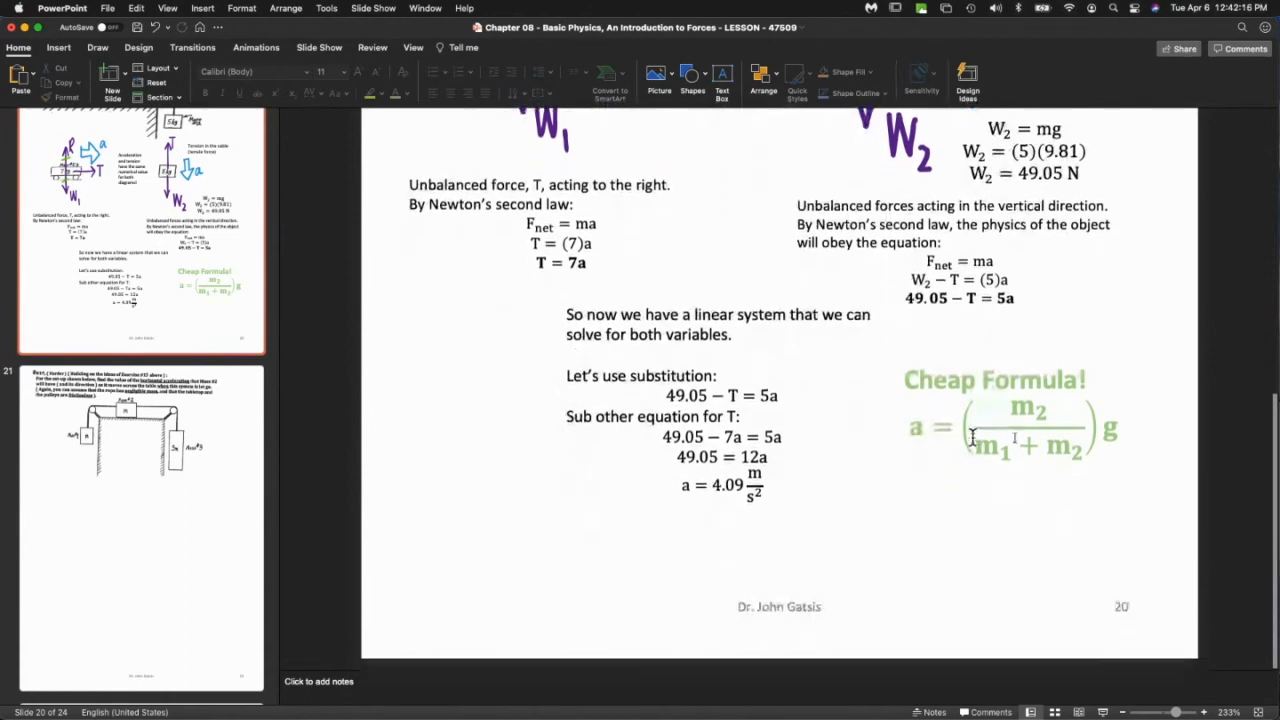
pyautogui.click(1010, 412)
pyautogui.write('a = (')
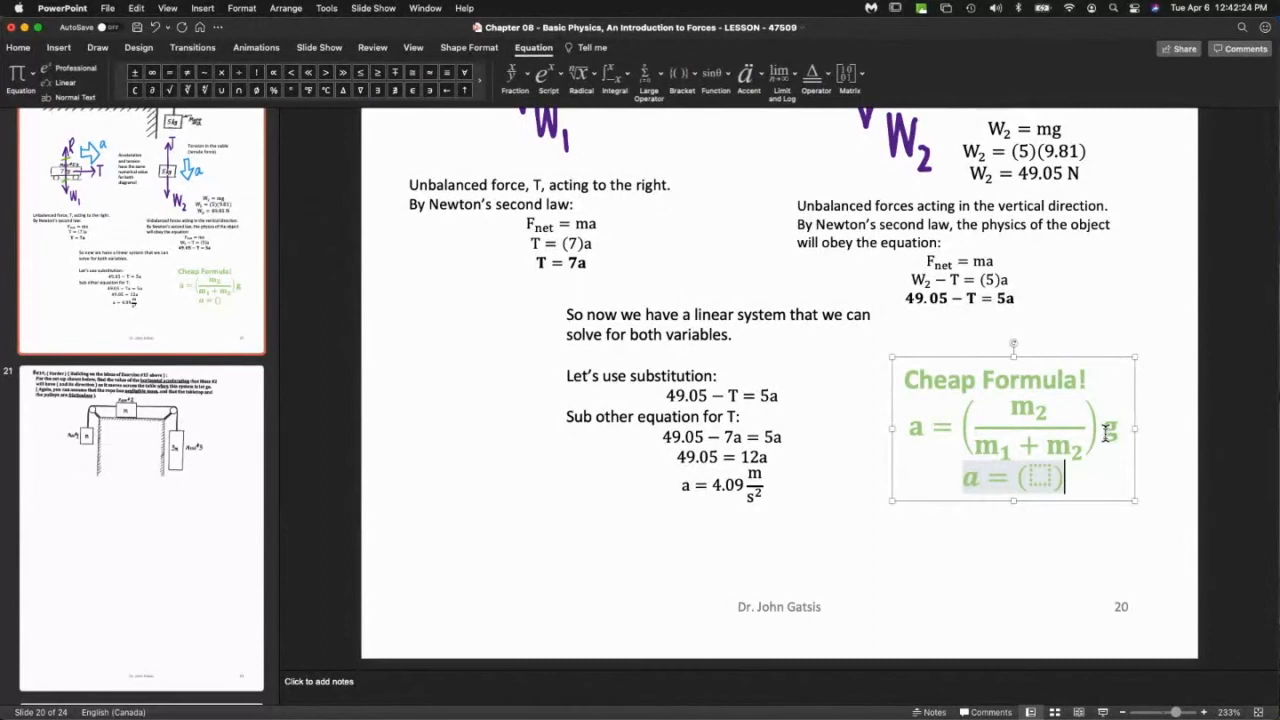
pyautogui.write('(9.9')
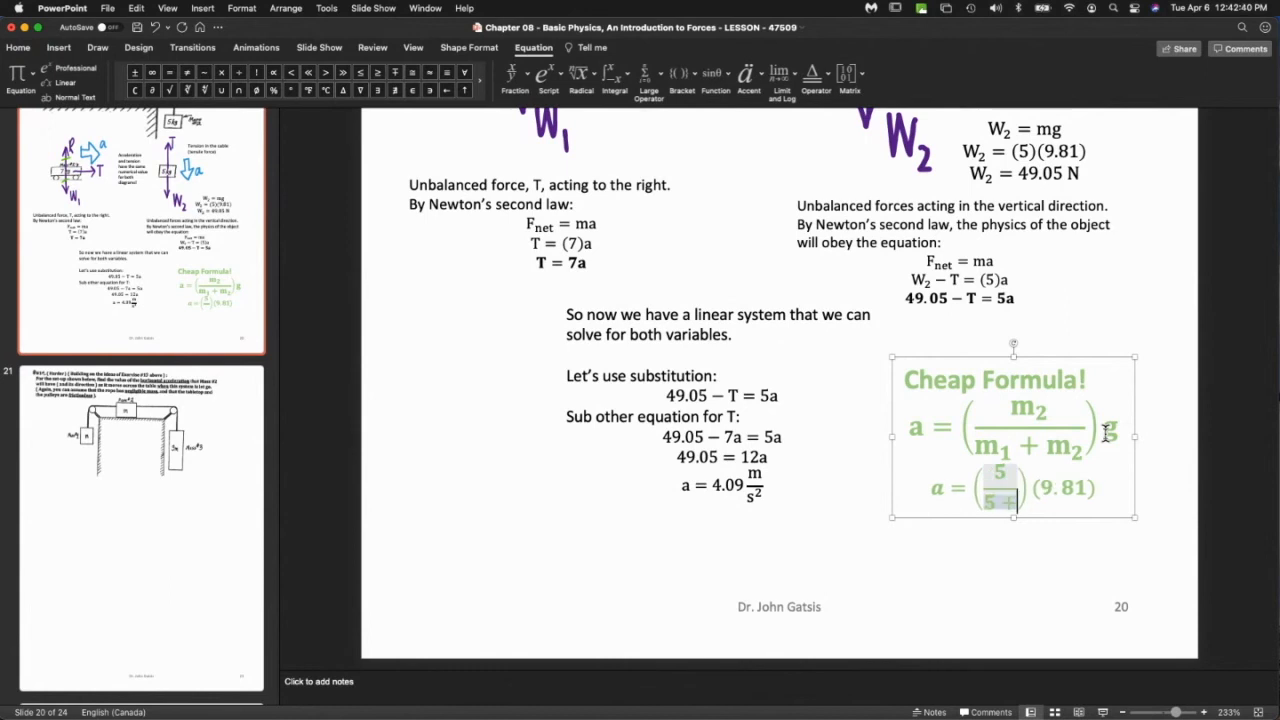
pyautogui.write('+')
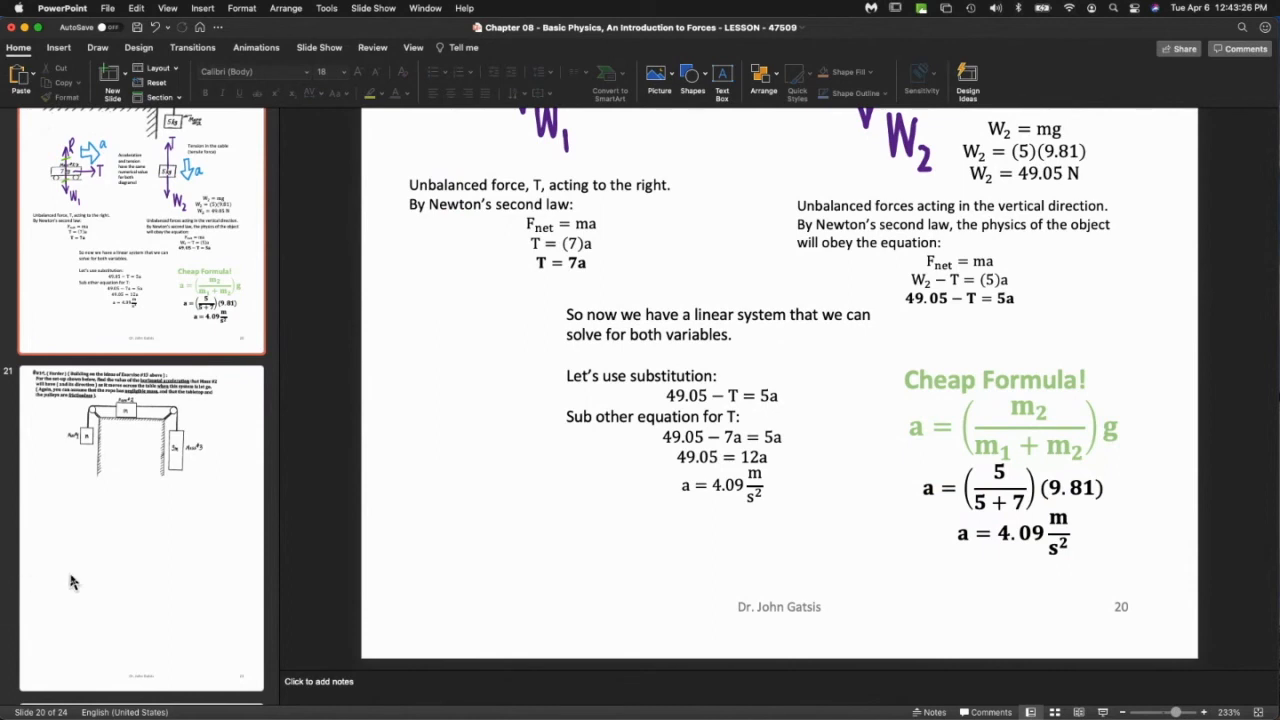
pyautogui.click(140, 524)
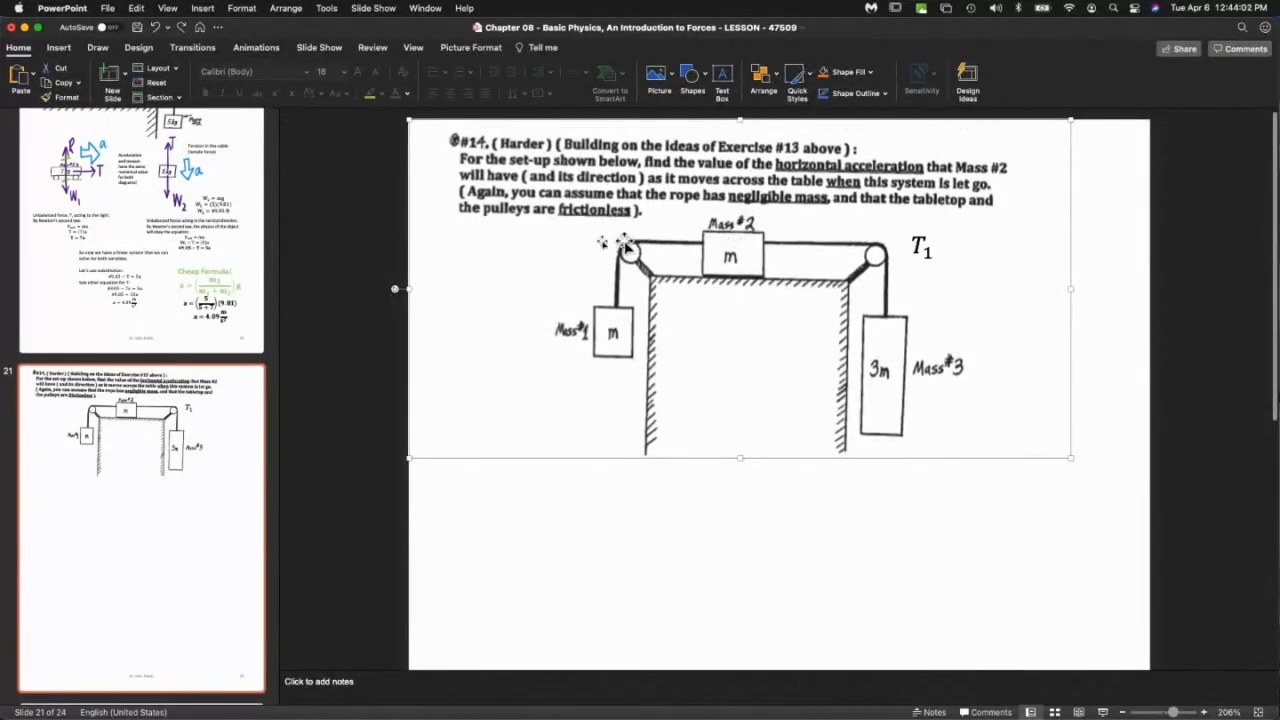
# Duplicate the T1 tension label to make T2 on the other rope.
pyautogui.click(920, 248)
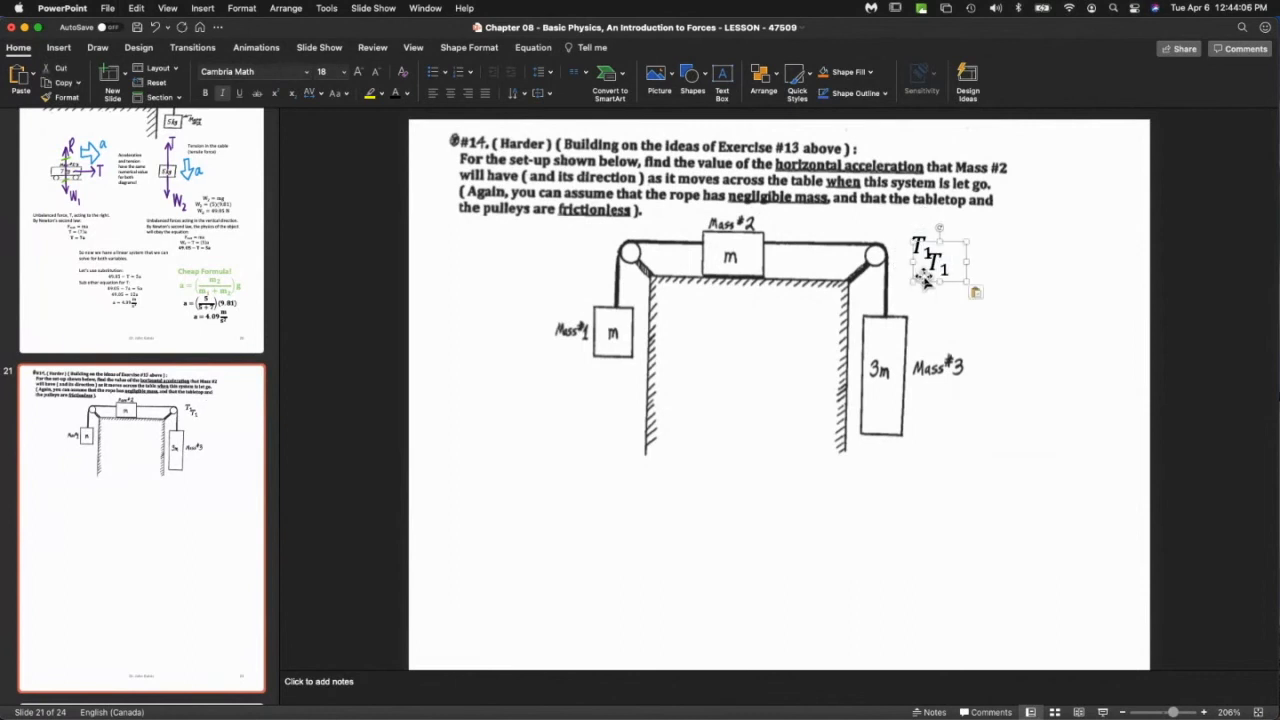
pyautogui.moveTo(936, 262); pyautogui.dragTo(580, 244)
pyautogui.write('2')
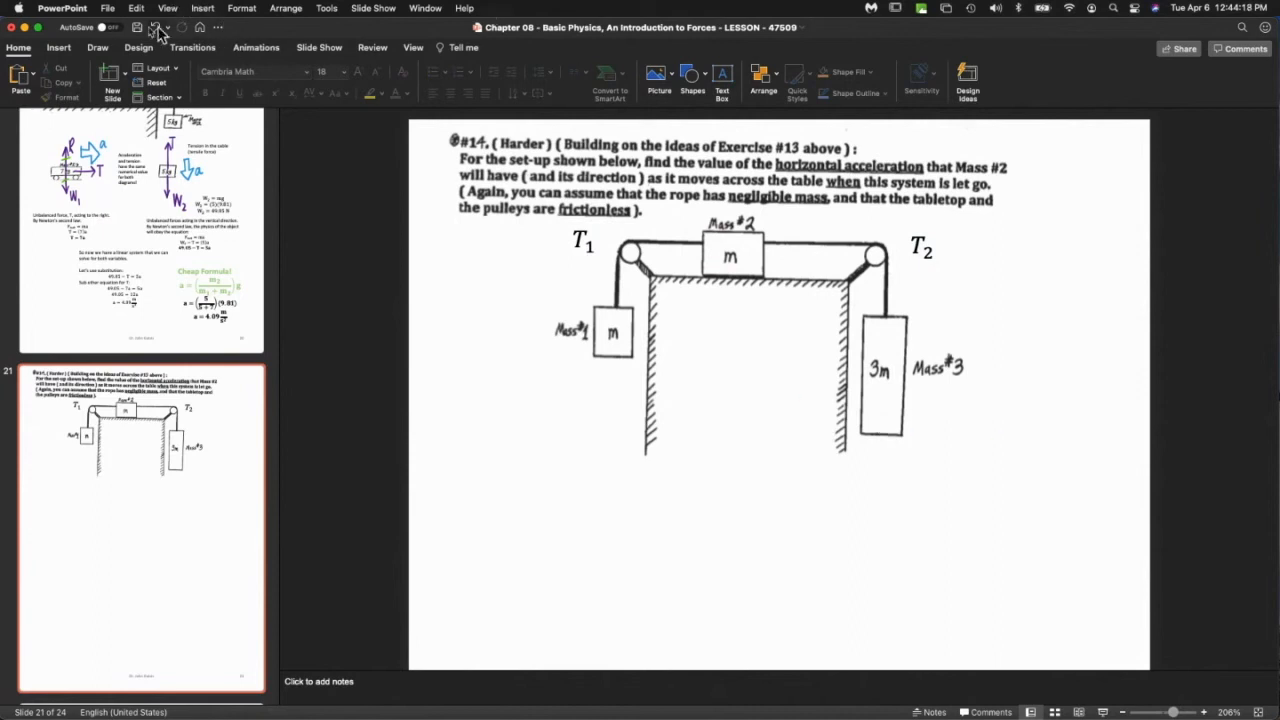
pyautogui.click(138, 48)
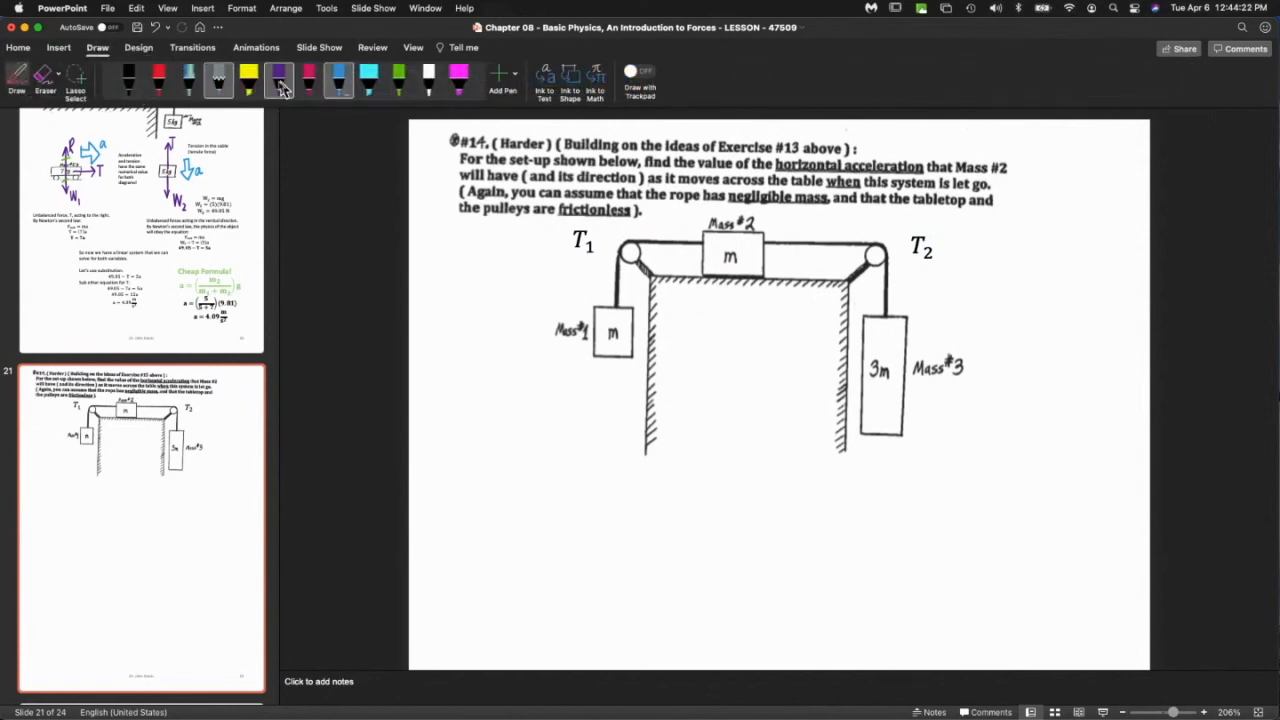
# Ink purple arrows showing each mass's direction of motion, discarding a stray circle on Mass #2.
pyautogui.moveTo(564, 224); pyautogui.dragTo(610, 228)
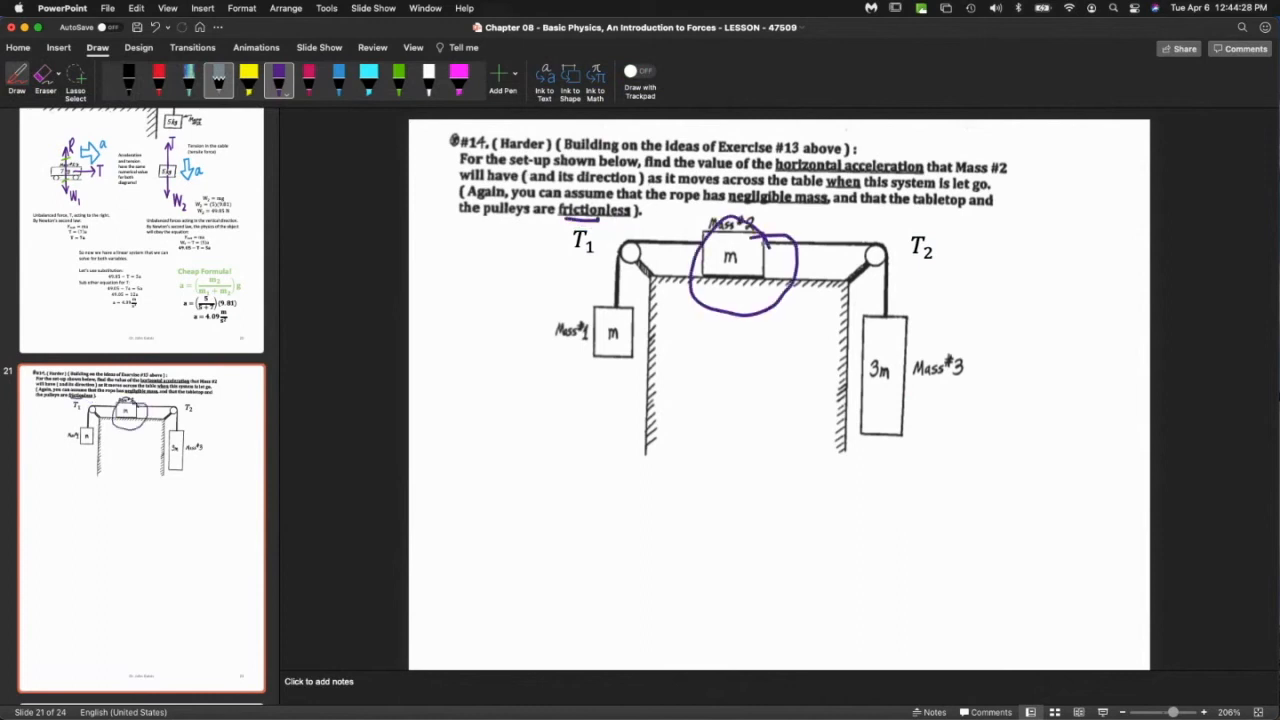
pyautogui.click(44, 76)
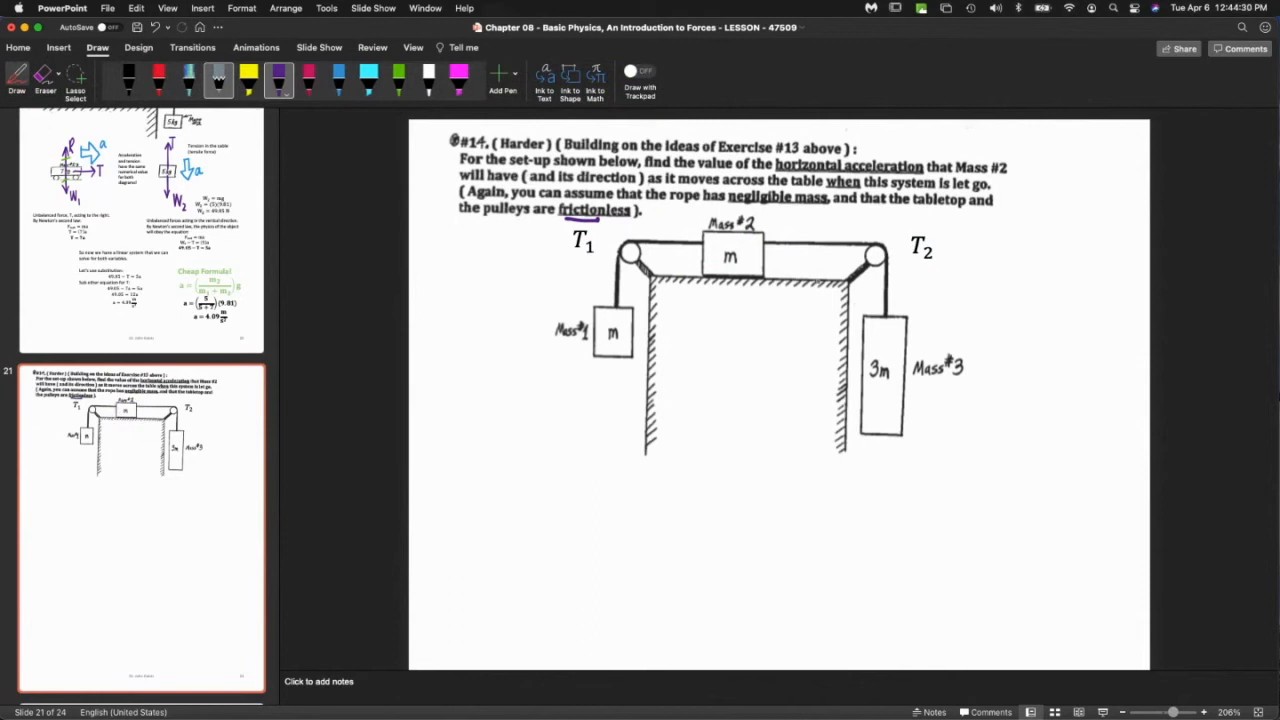
pyautogui.moveTo(990, 300); pyautogui.dragTo(984, 384)
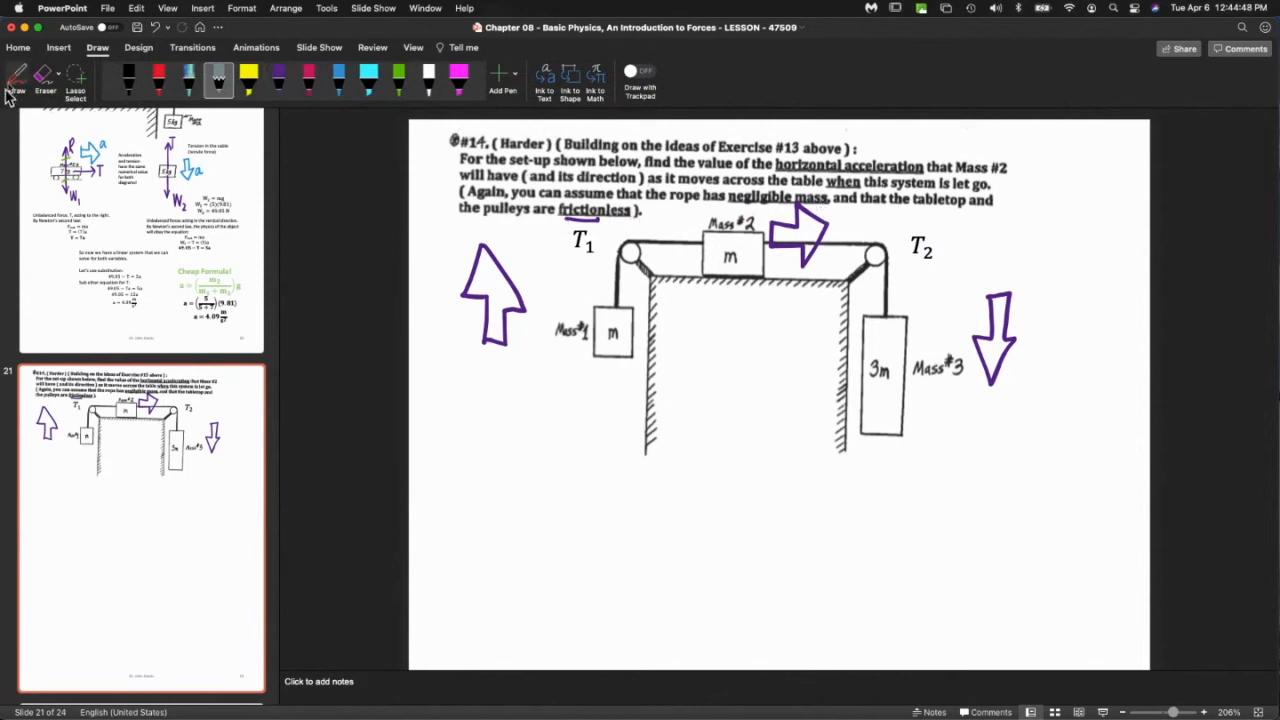
pyautogui.click(16, 48)
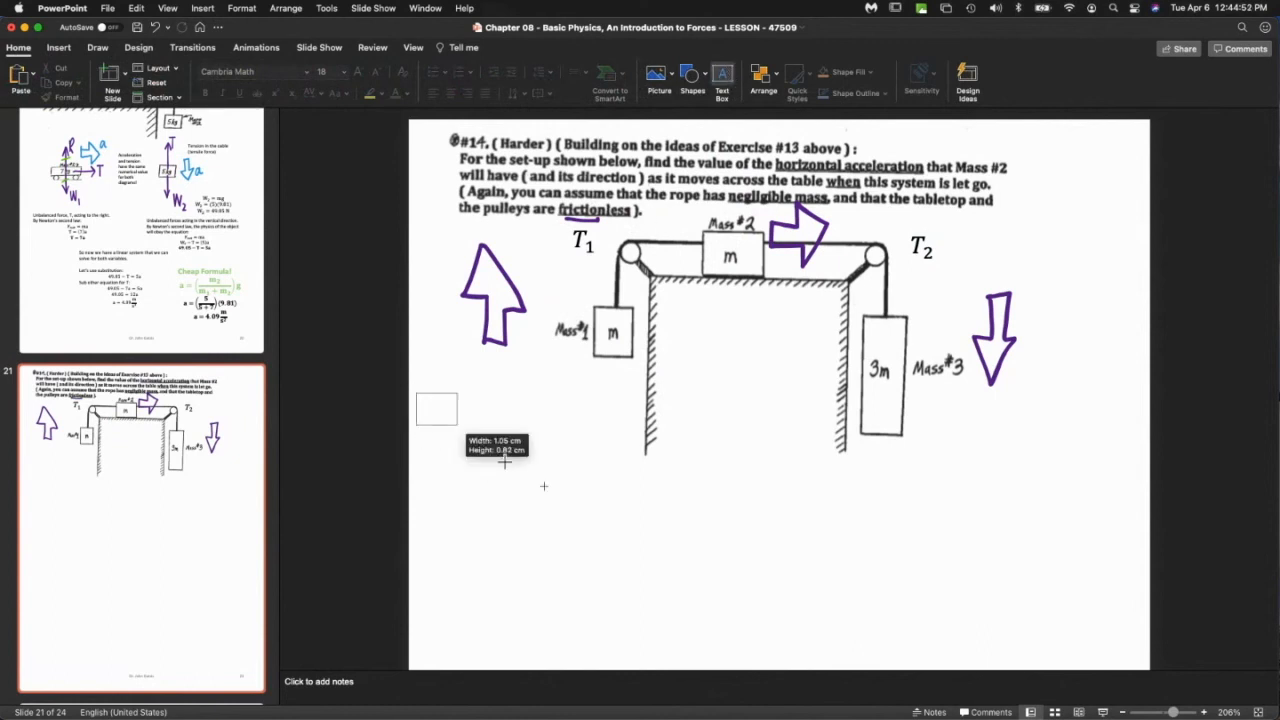
# Add the hint 'To help, you can (optionally) let m be 1 kg.' and scroll to the separated masses.
pyautogui.write('To help, you can (op')
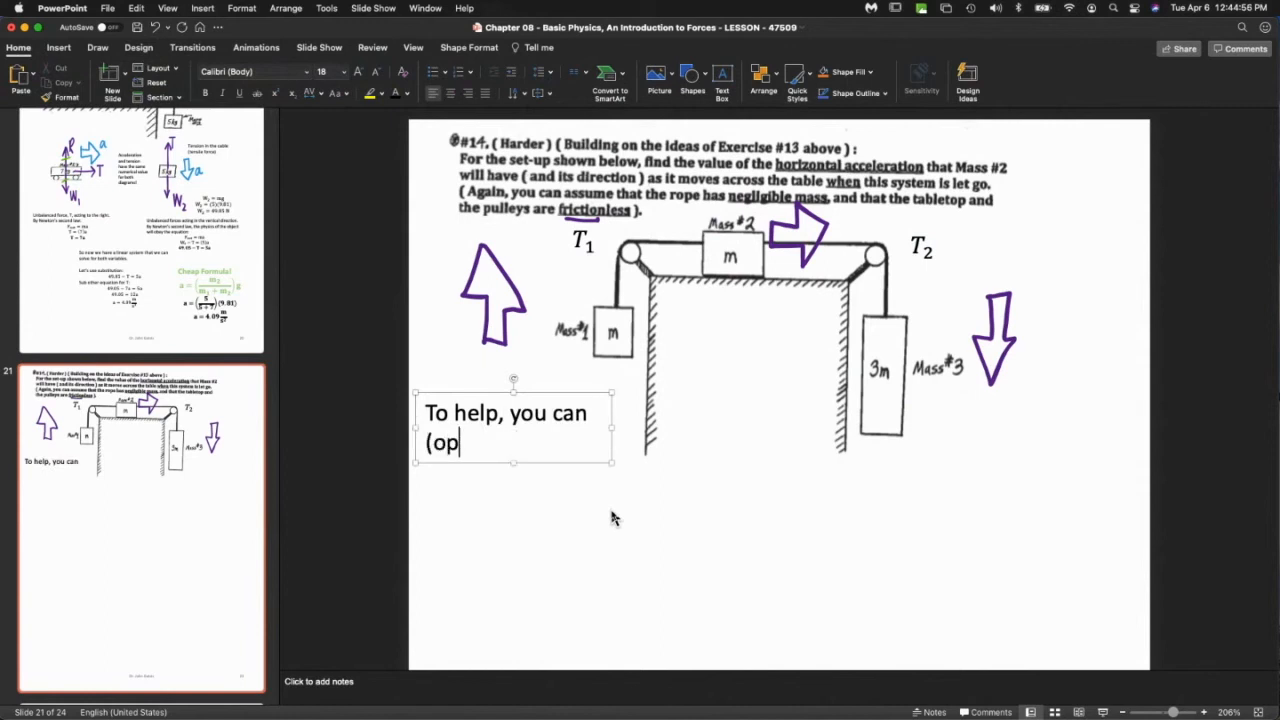
pyautogui.write('tionally)')
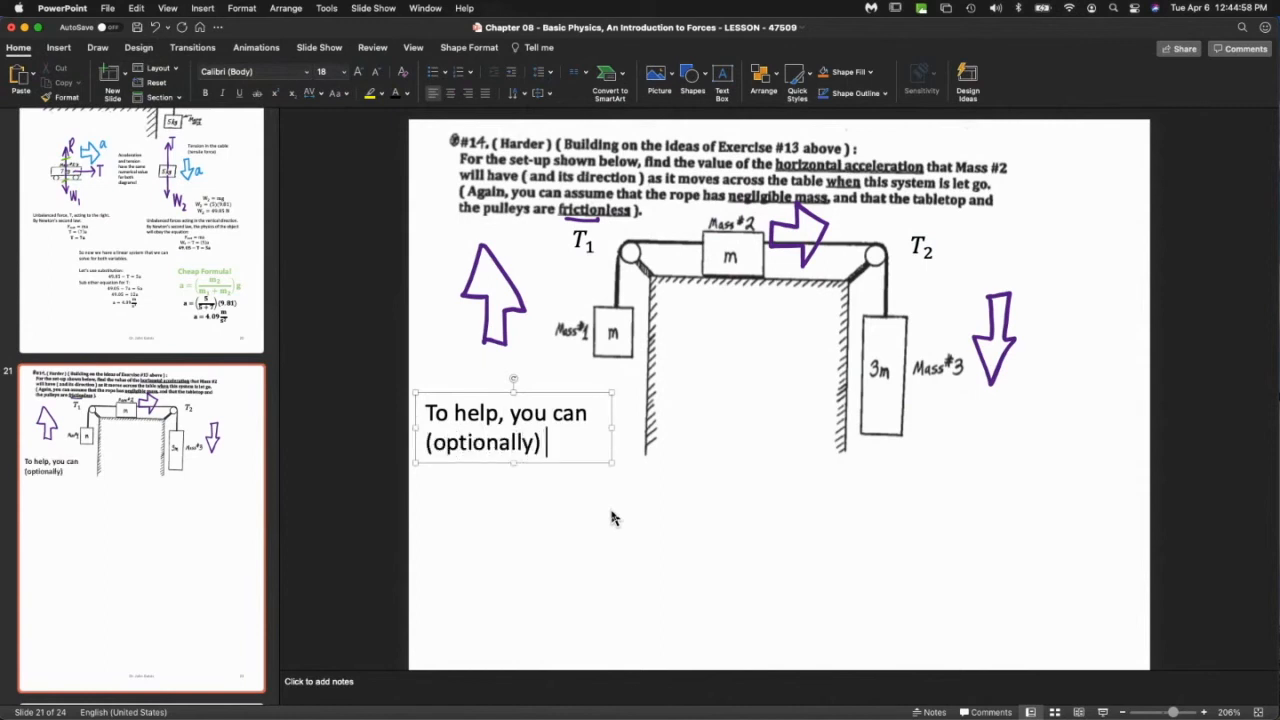
pyautogui.write('let')
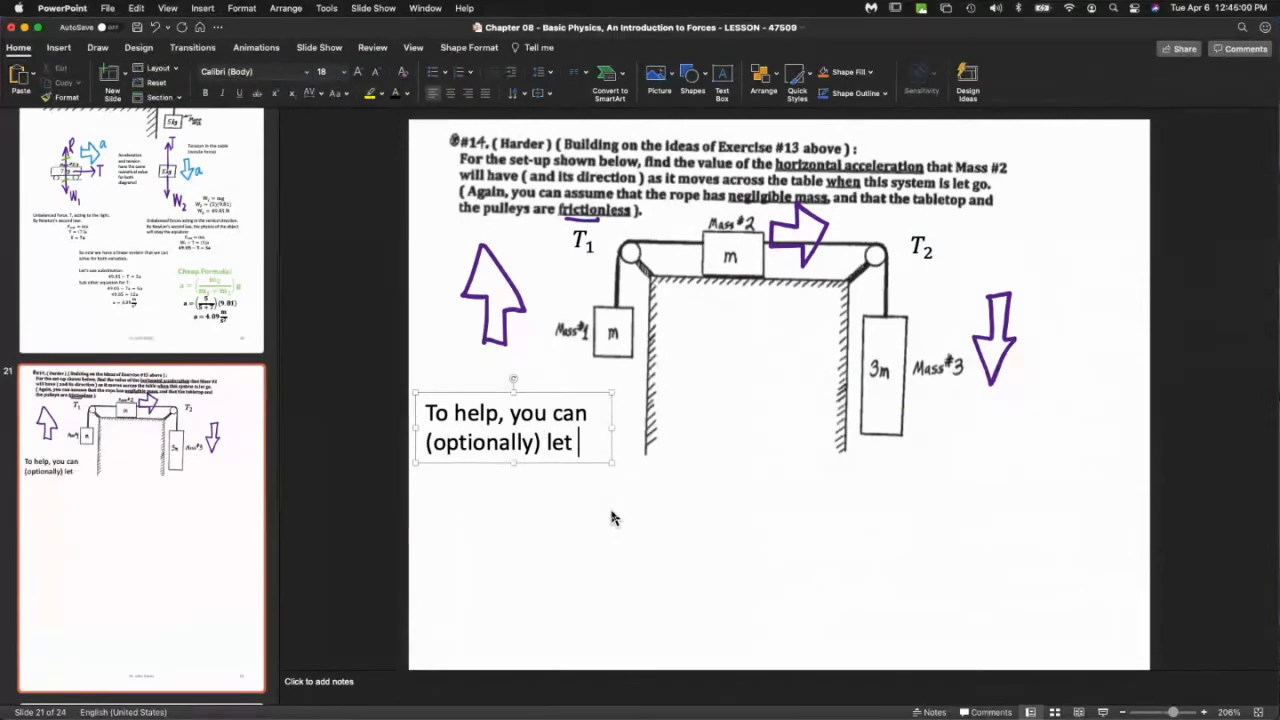
pyautogui.write('m be 1 km.')
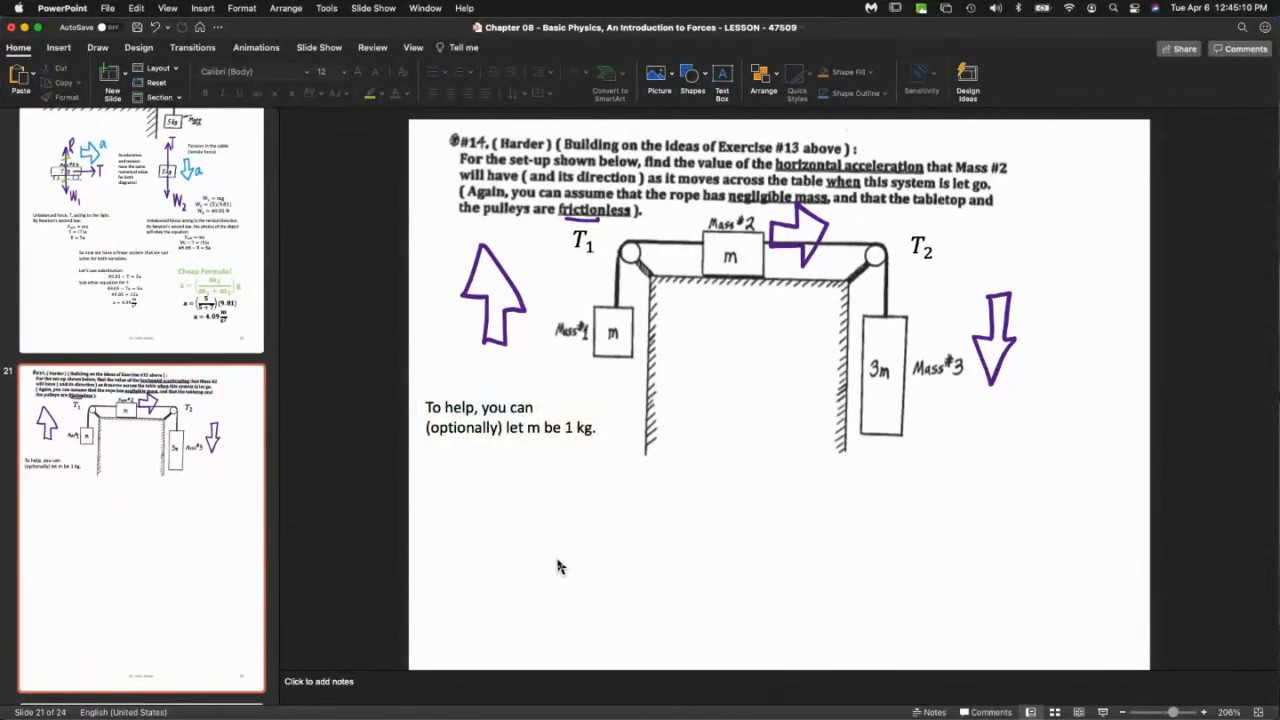
pyautogui.moveTo(952, 492)
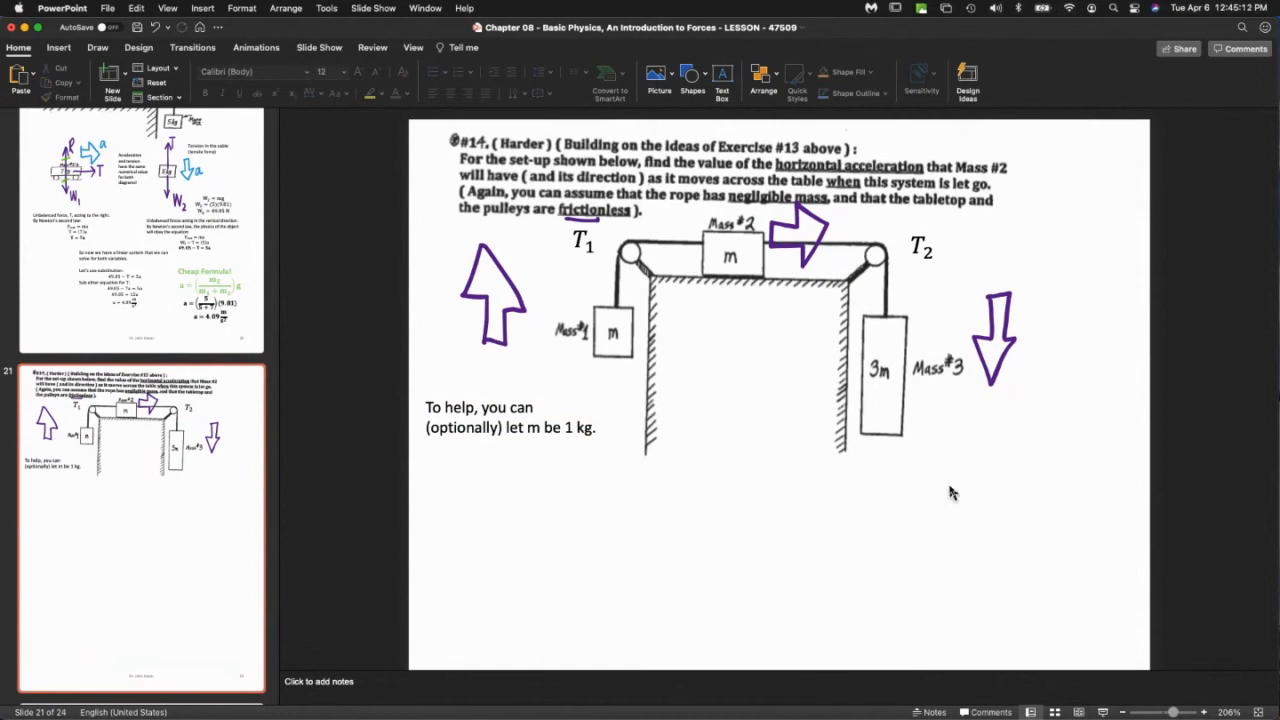
pyautogui.scroll(-3)
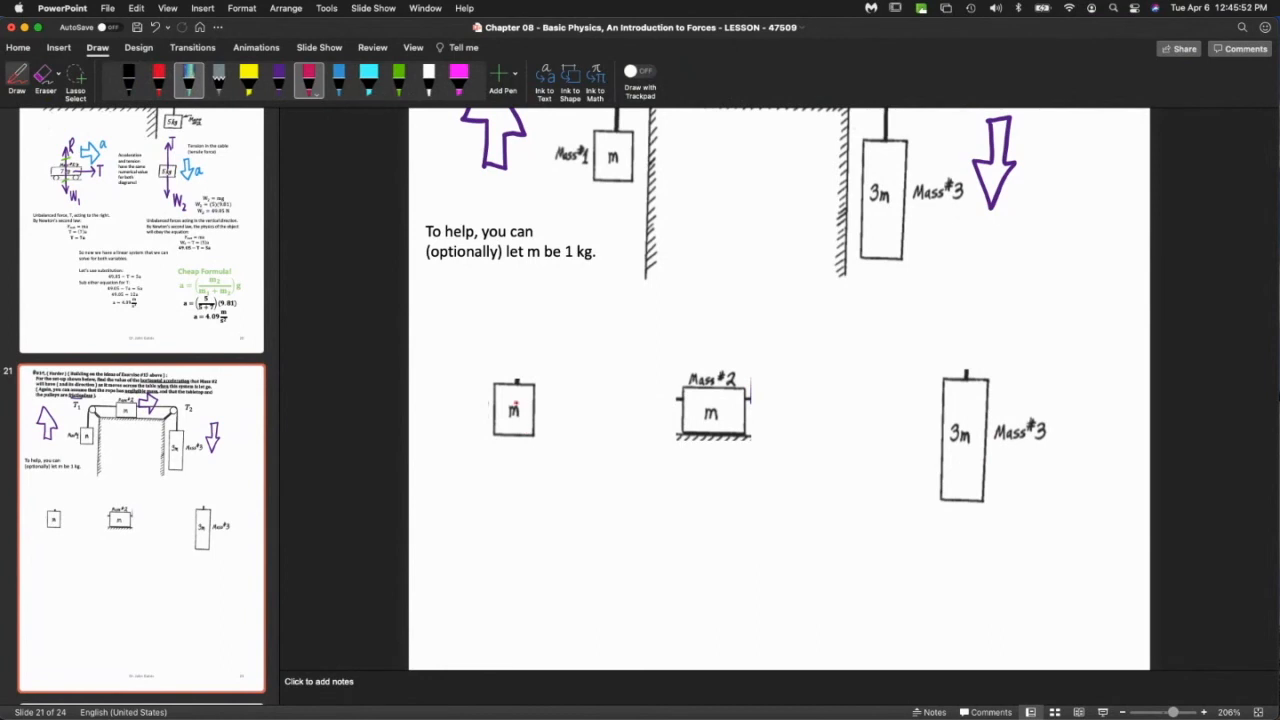
# Underline 1 kg and draw labelled T1 and W1 force arrows on mass 1.
pyautogui.moveTo(512, 396); pyautogui.dragTo(512, 420)
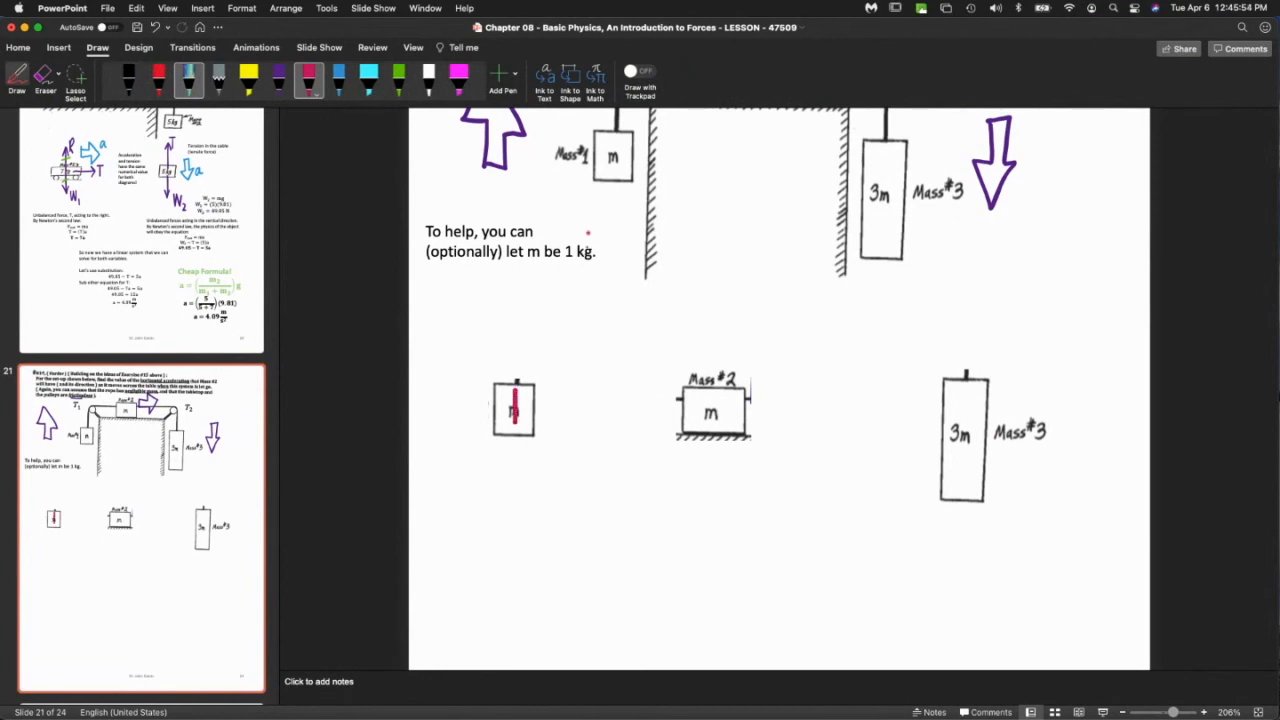
pyautogui.moveTo(564, 270); pyautogui.dragTo(596, 268)
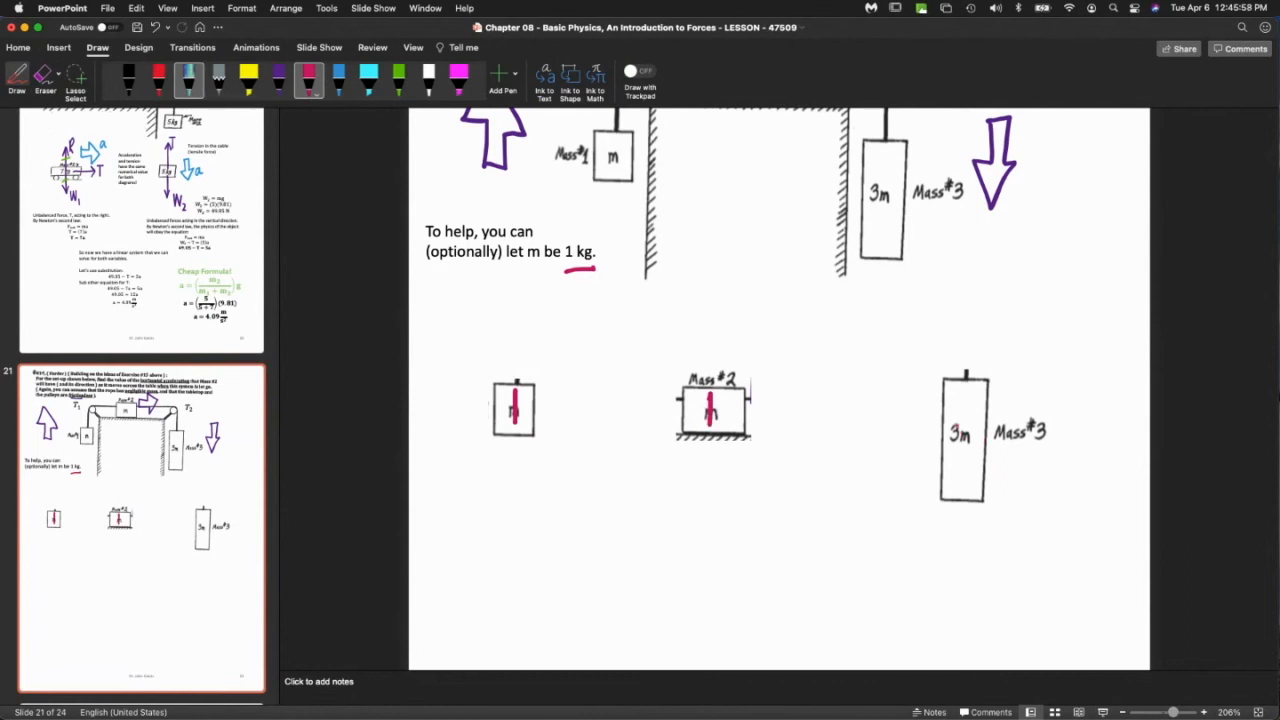
pyautogui.moveTo(950, 430); pyautogui.dragTo(960, 464)
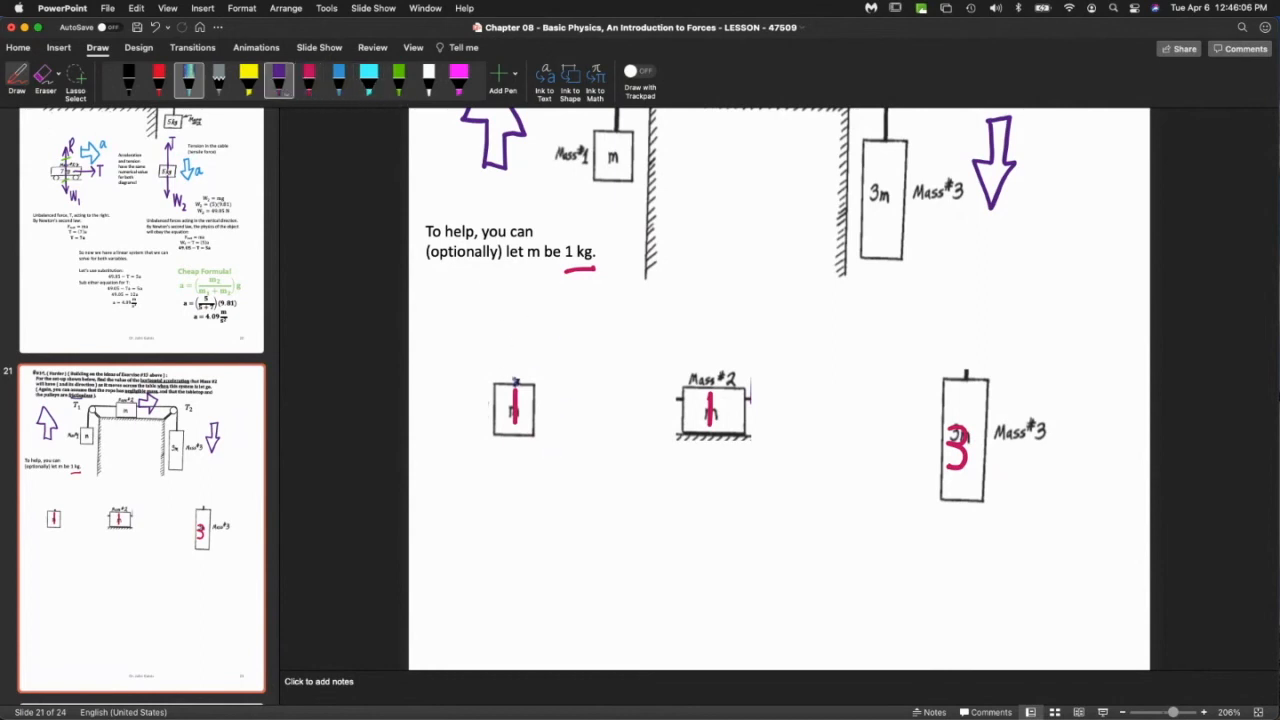
pyautogui.moveTo(512, 442); pyautogui.dragTo(512, 330)
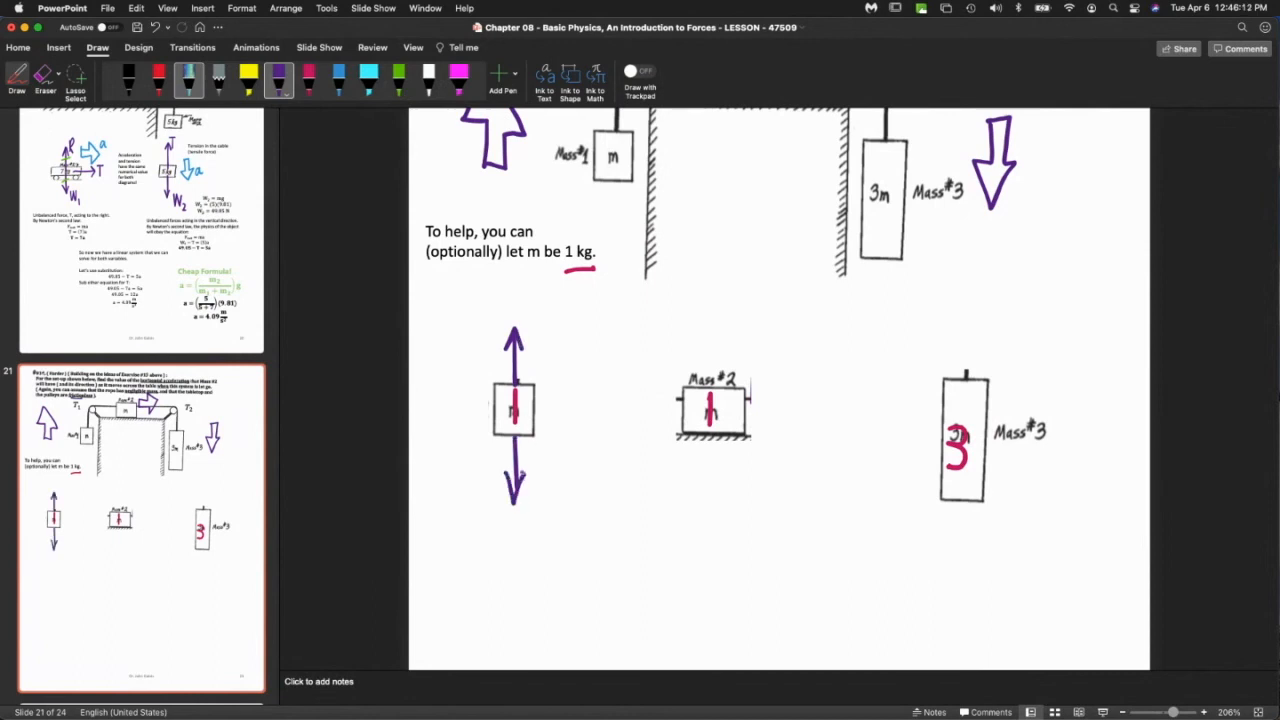
pyautogui.moveTo(516, 486); pyautogui.dragTo(504, 540)
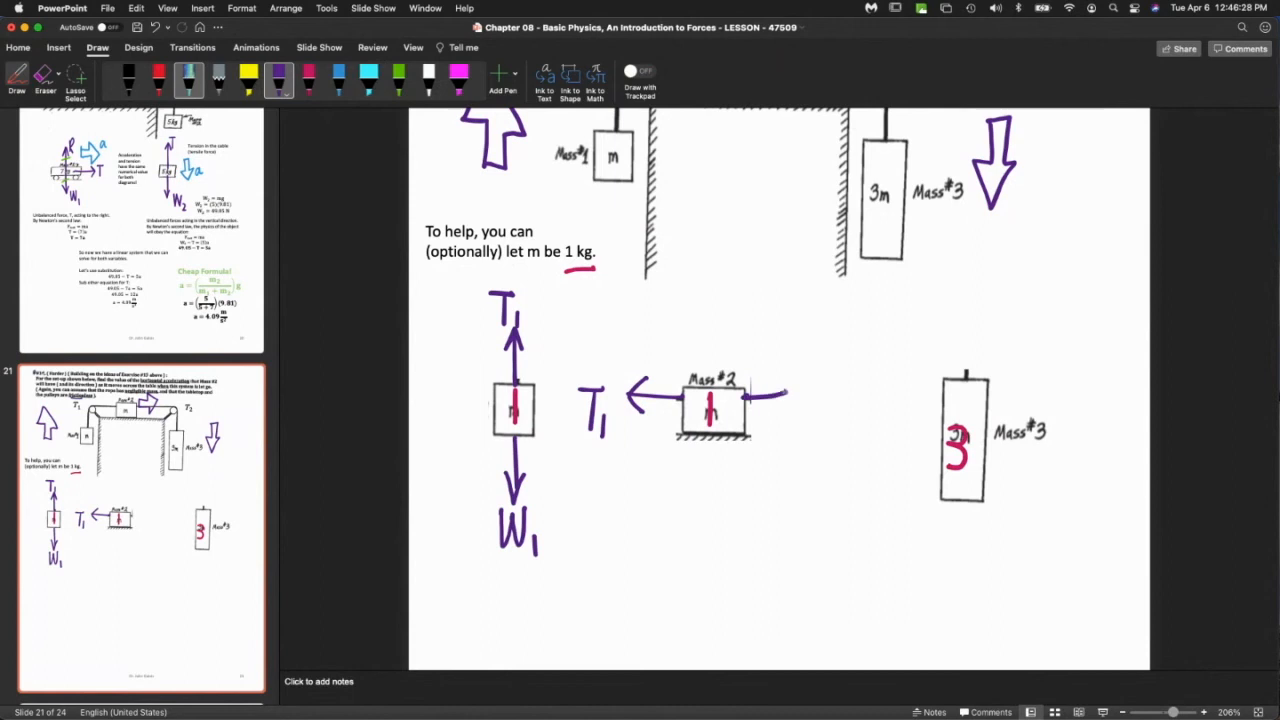
# Draw the rightward T2 arrow on mass 2 and the T2 and W3 arrows on mass 3.
pyautogui.moveTo(760, 400); pyautogui.dragTo(810, 400)
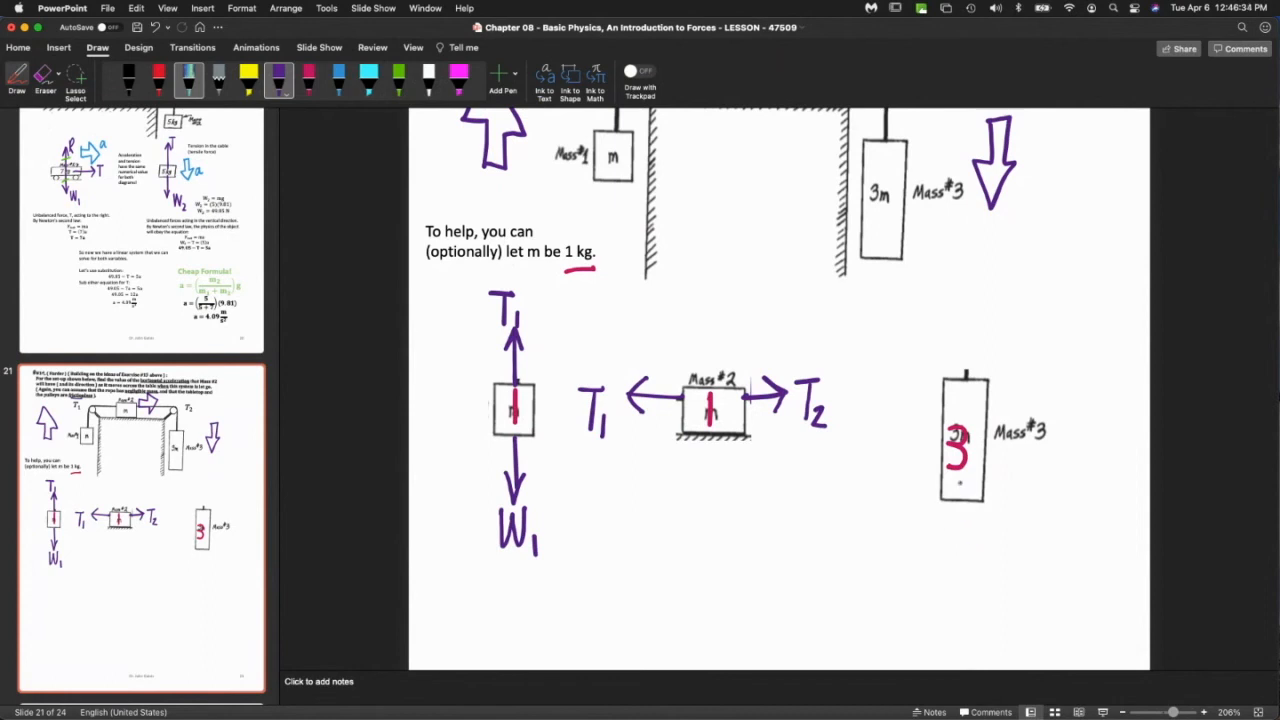
pyautogui.moveTo(964, 500); pyautogui.dragTo(964, 540)
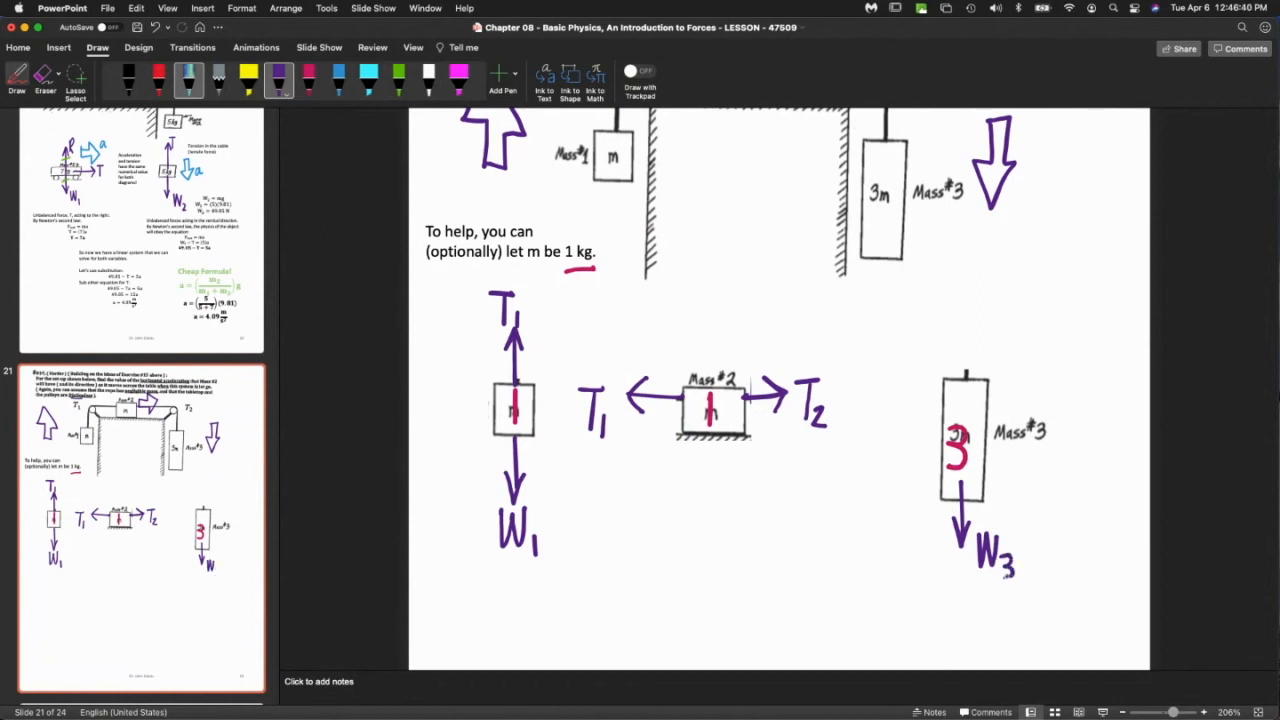
pyautogui.moveTo(964, 336); pyautogui.dragTo(964, 390)
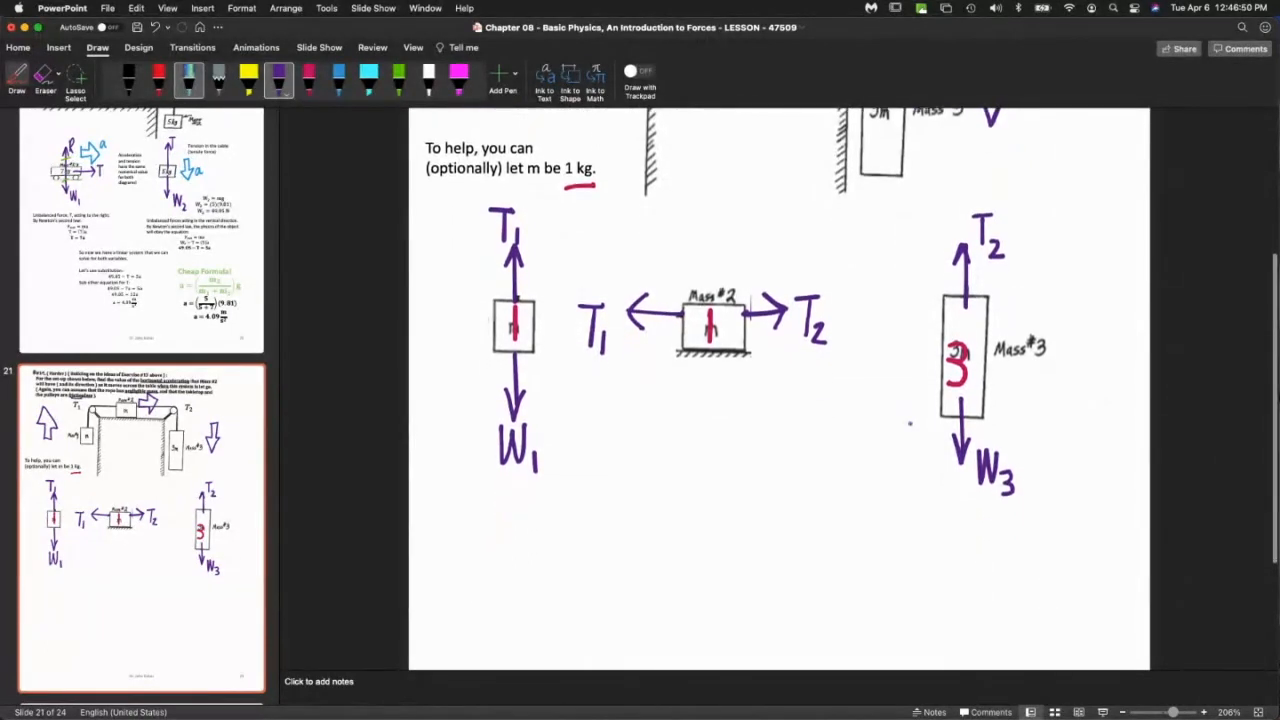
# Draw green vertical arrows on mass 2.
pyautogui.scroll(-3)
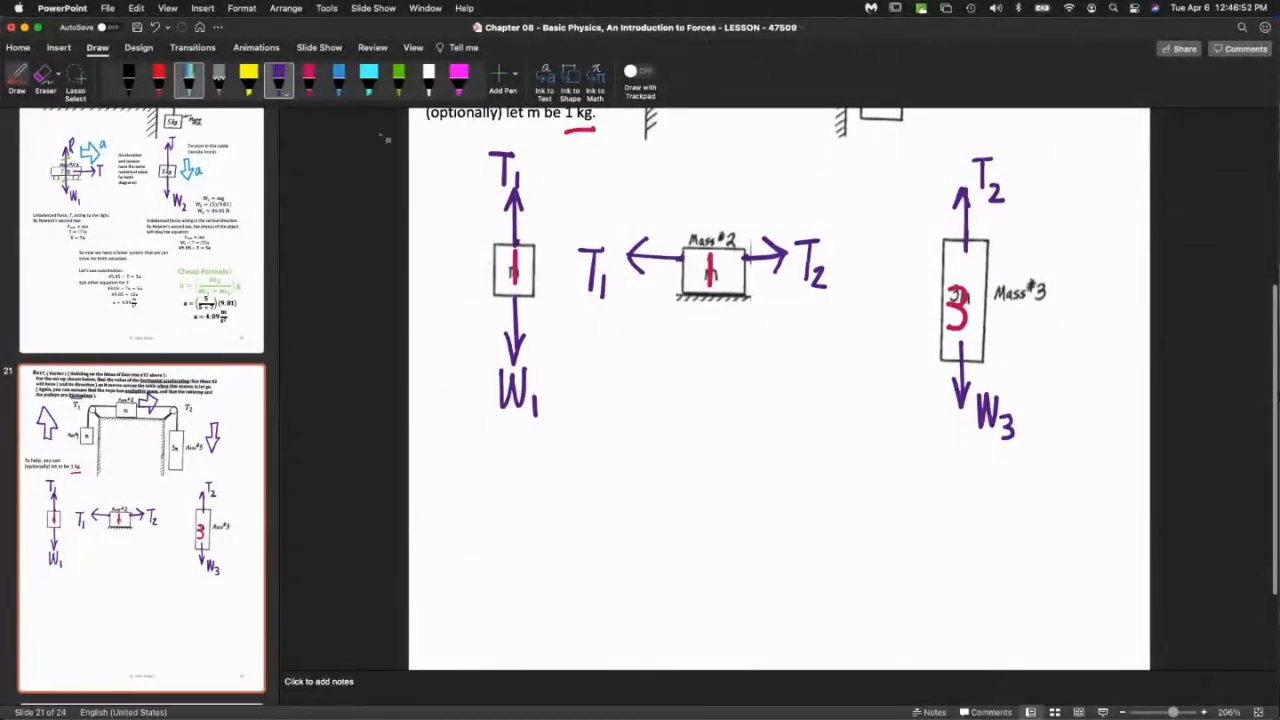
pyautogui.click(398, 80)
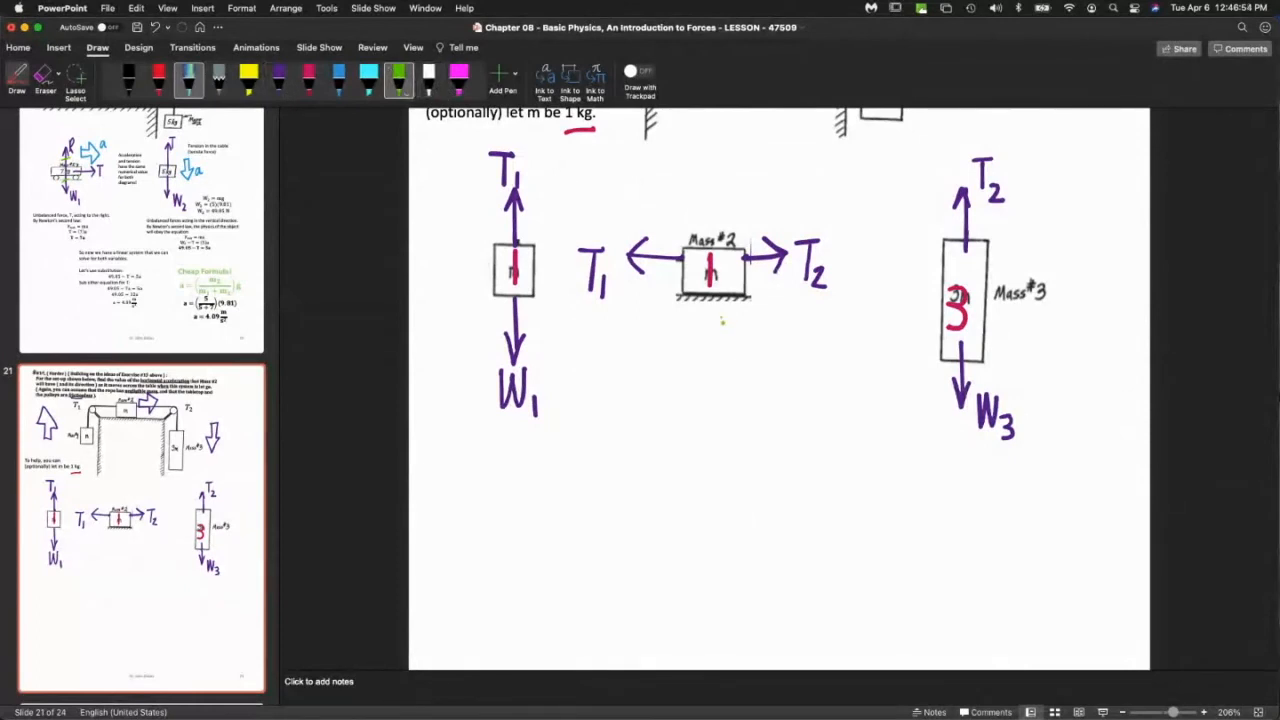
pyautogui.moveTo(712, 300); pyautogui.dragTo(712, 350)
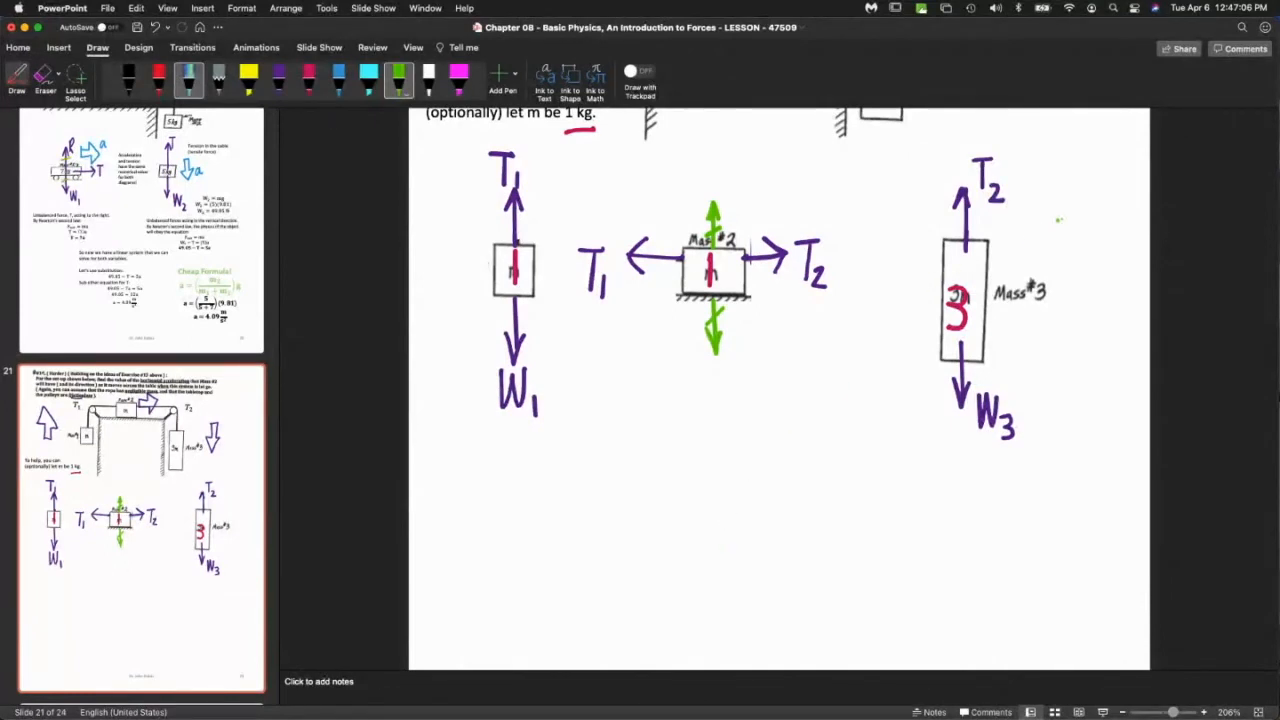
pyautogui.moveTo(1120, 84)
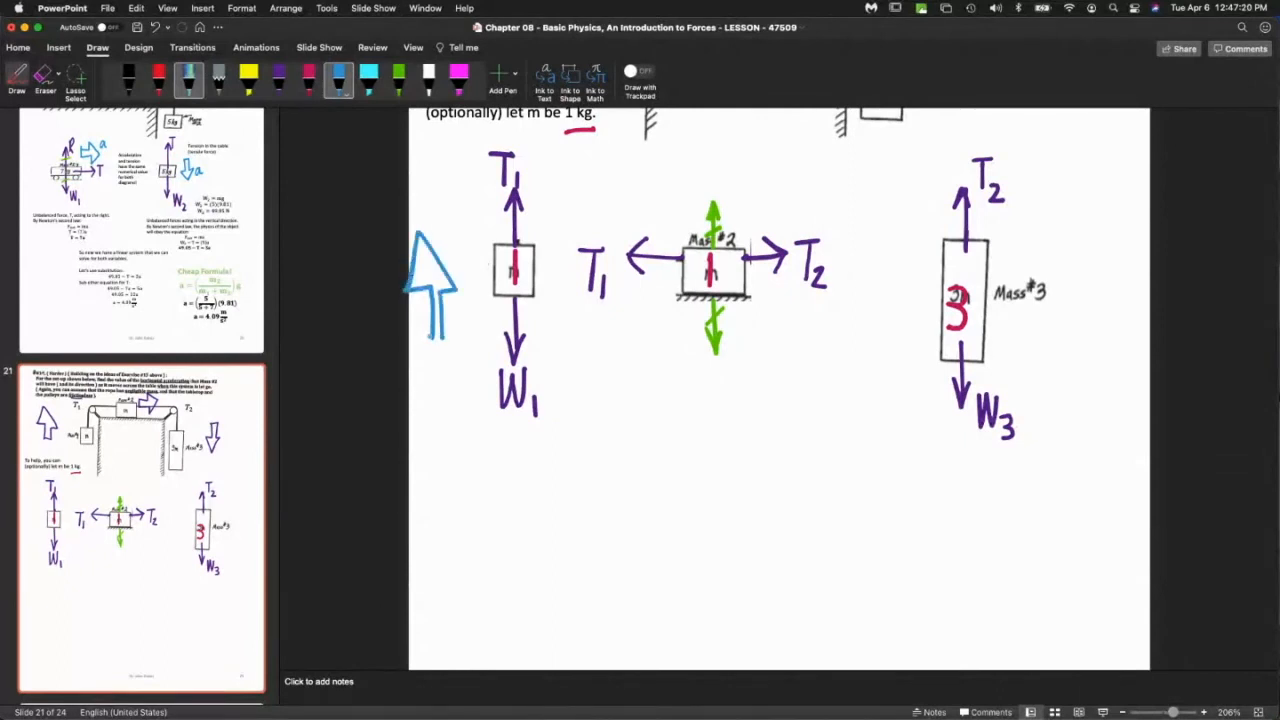
# Draw blue acceleration arrows: up for mass 1, right for mass 2, down for mass 3.
pyautogui.moveTo(700, 168); pyautogui.dragTo(760, 160)
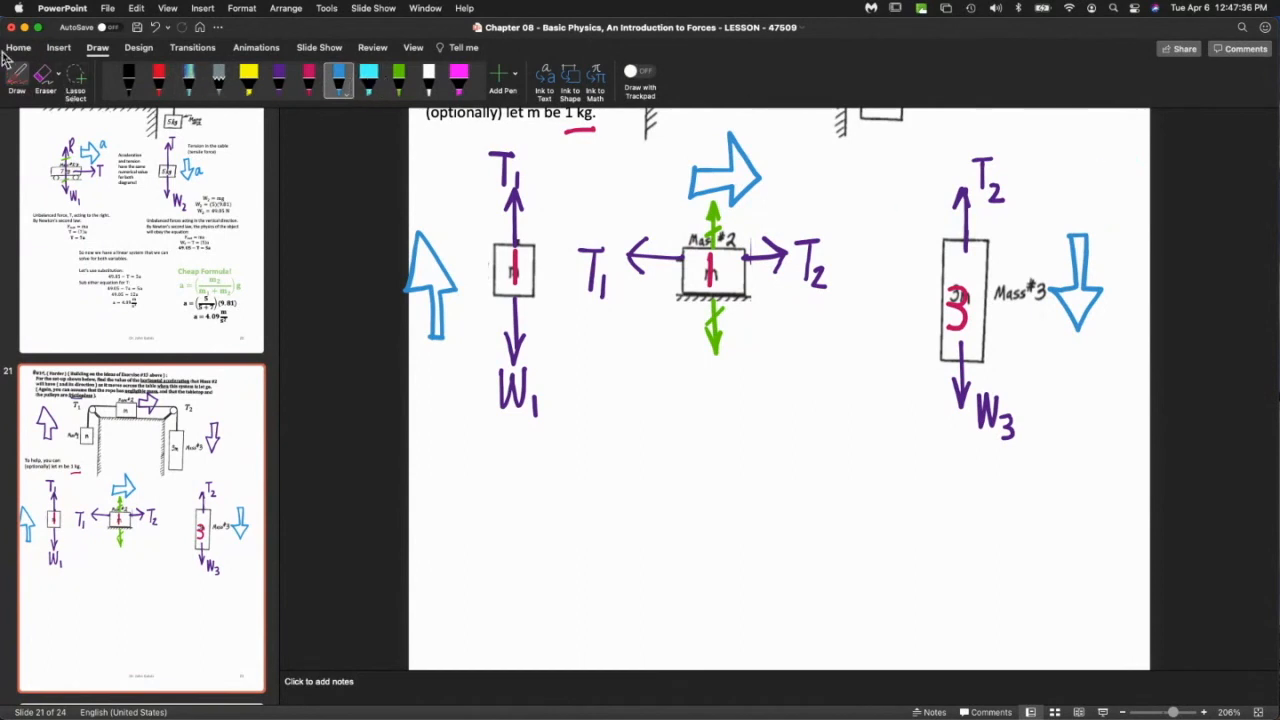
pyautogui.click(18, 48)
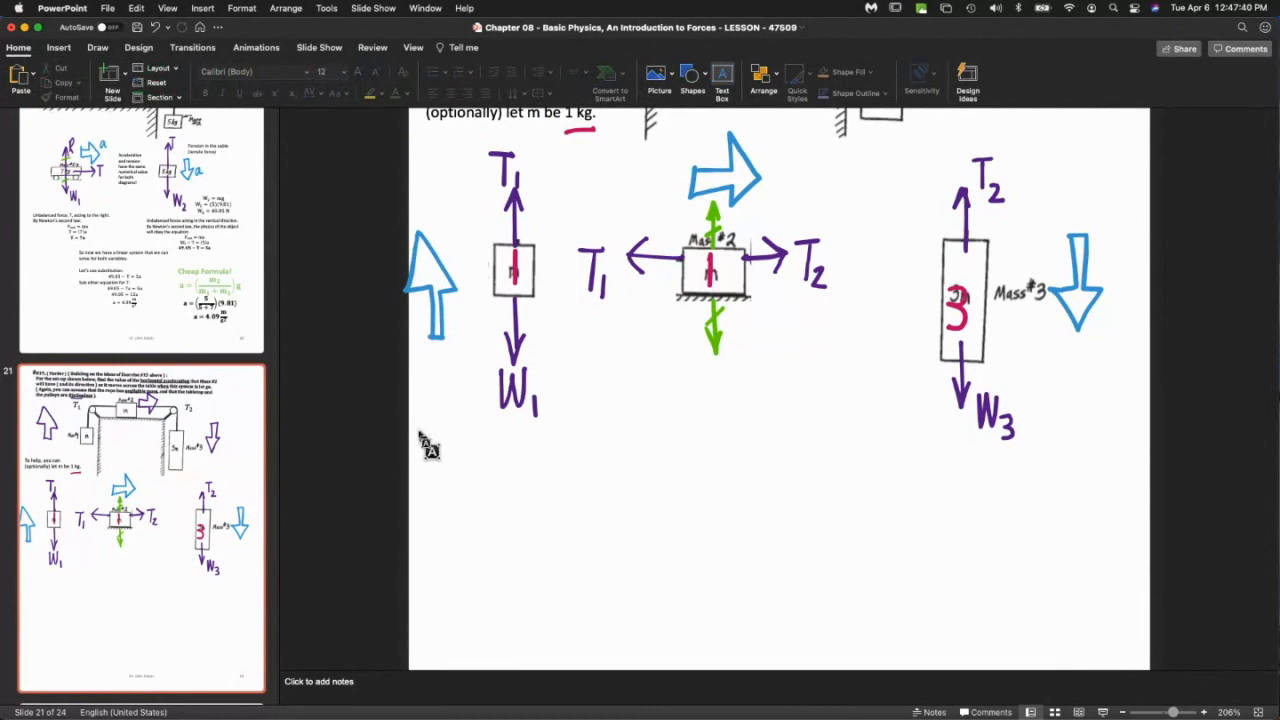
# Place an empty equation box below mass 2's free-body diagram.
pyautogui.moveTo(416, 424); pyautogui.dragTo(676, 482)
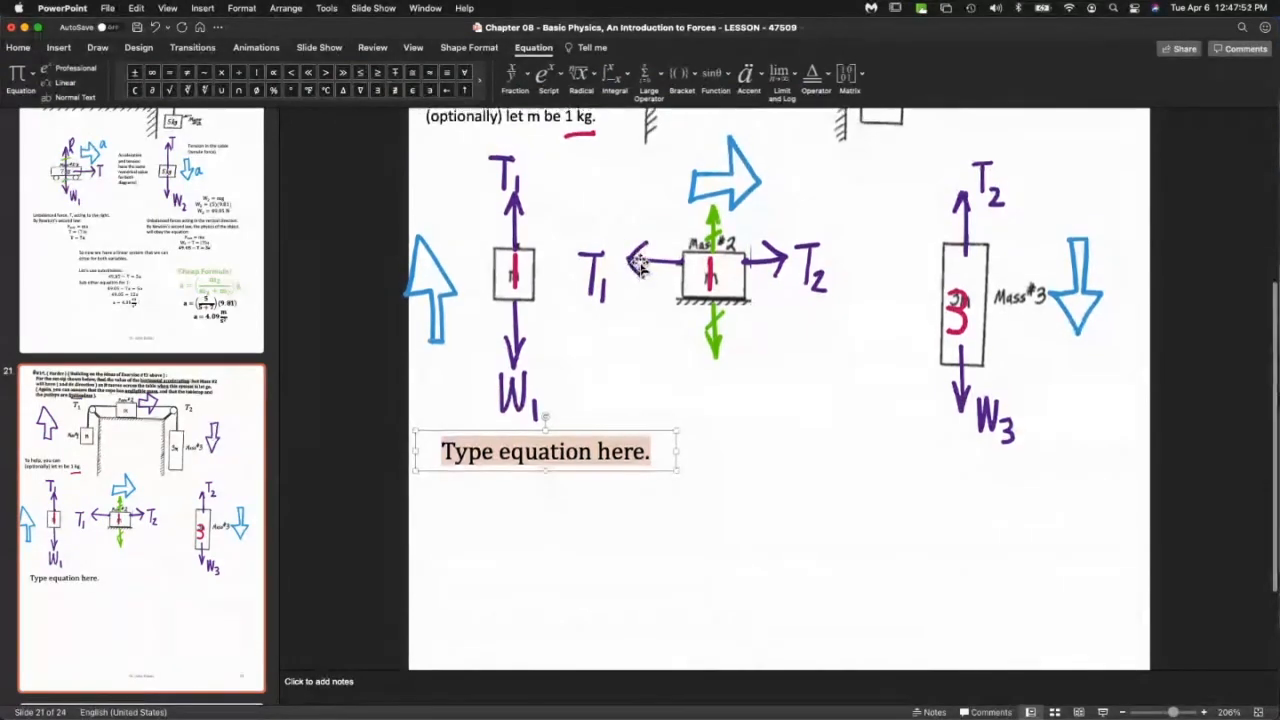
pyautogui.scroll(-3)
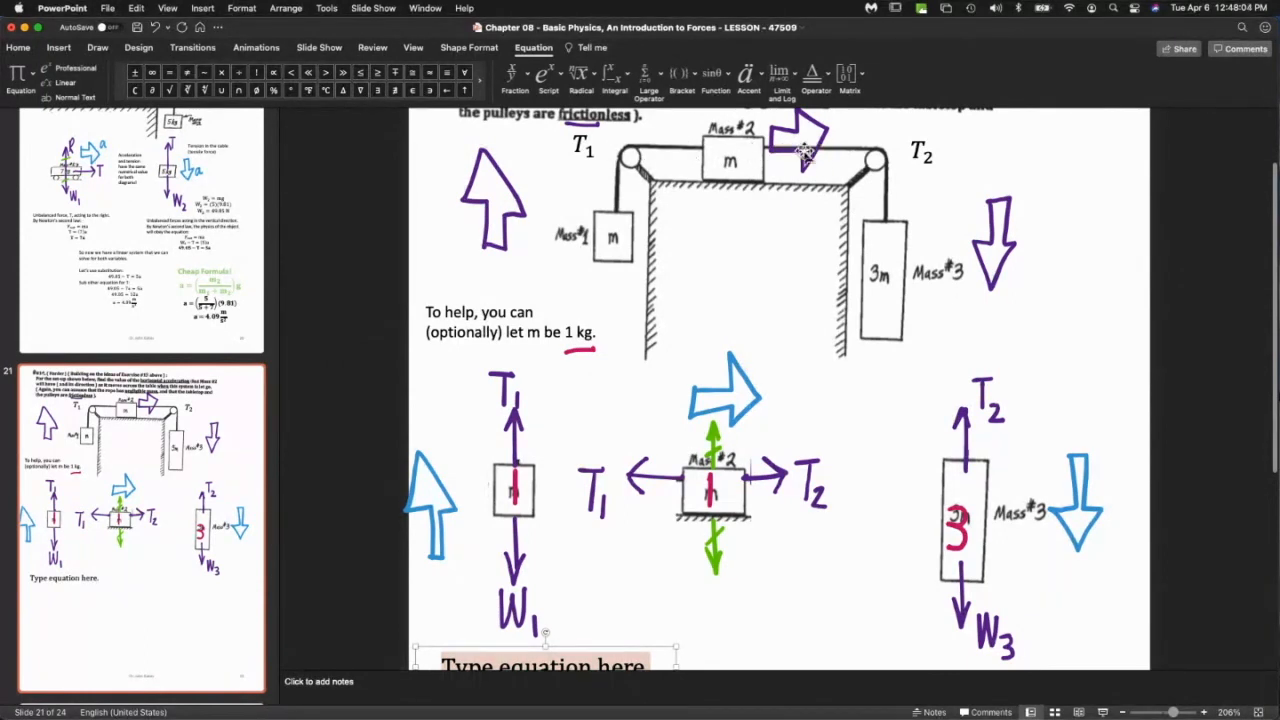
pyautogui.scroll(-3)
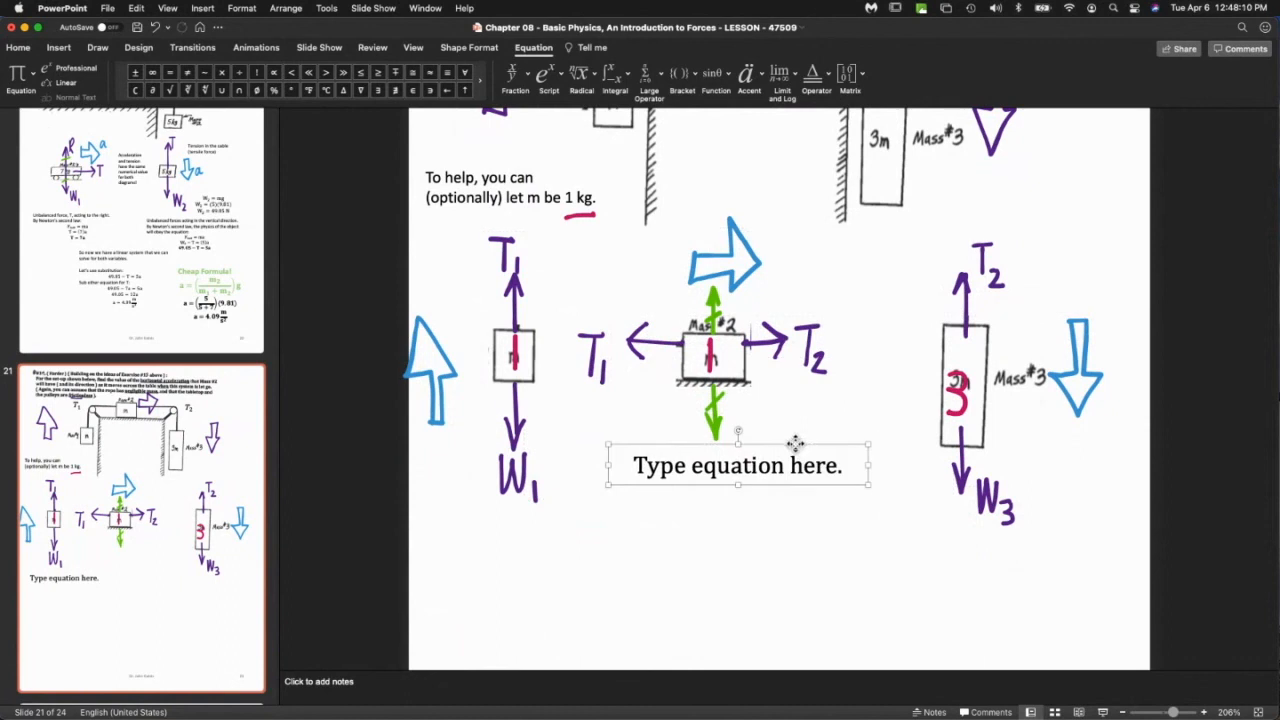
# Enter T₂ − T₁ = m₂a below mass 2 and begin T₁ − W₁ = below mass 1.
pyautogui.tripleClick(736, 464)
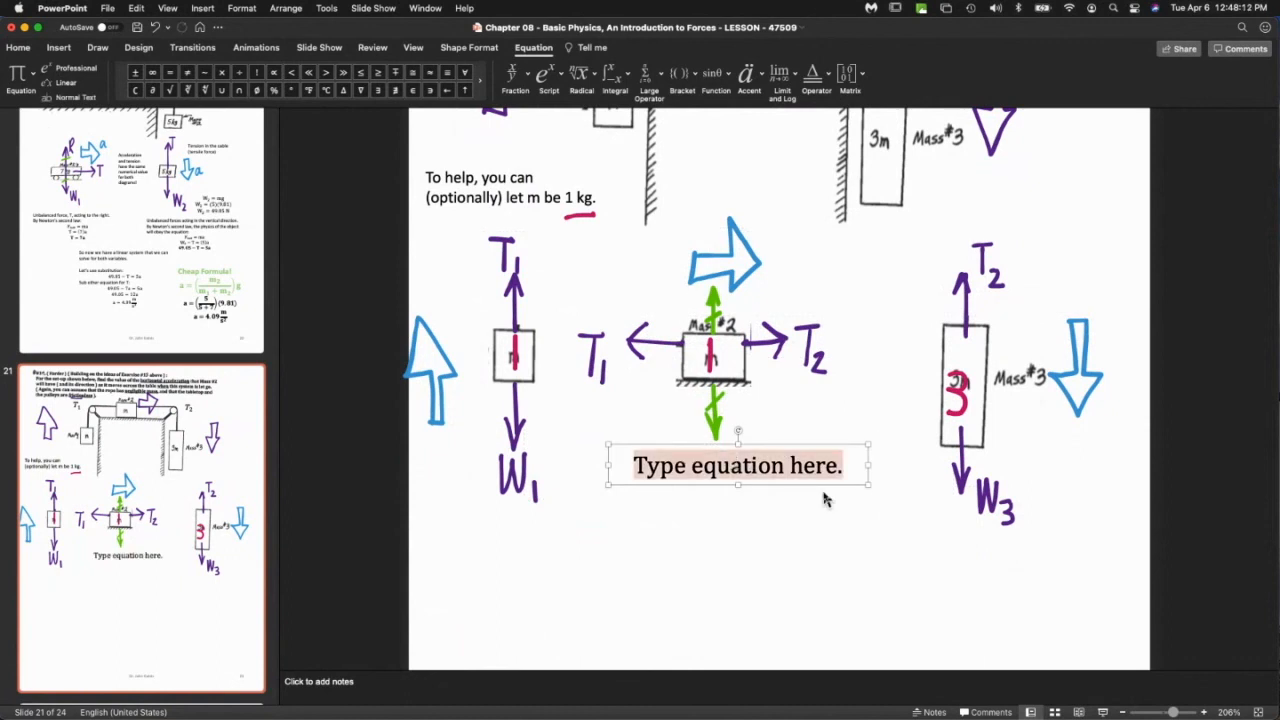
pyautogui.write('T₂ − T₁ =')
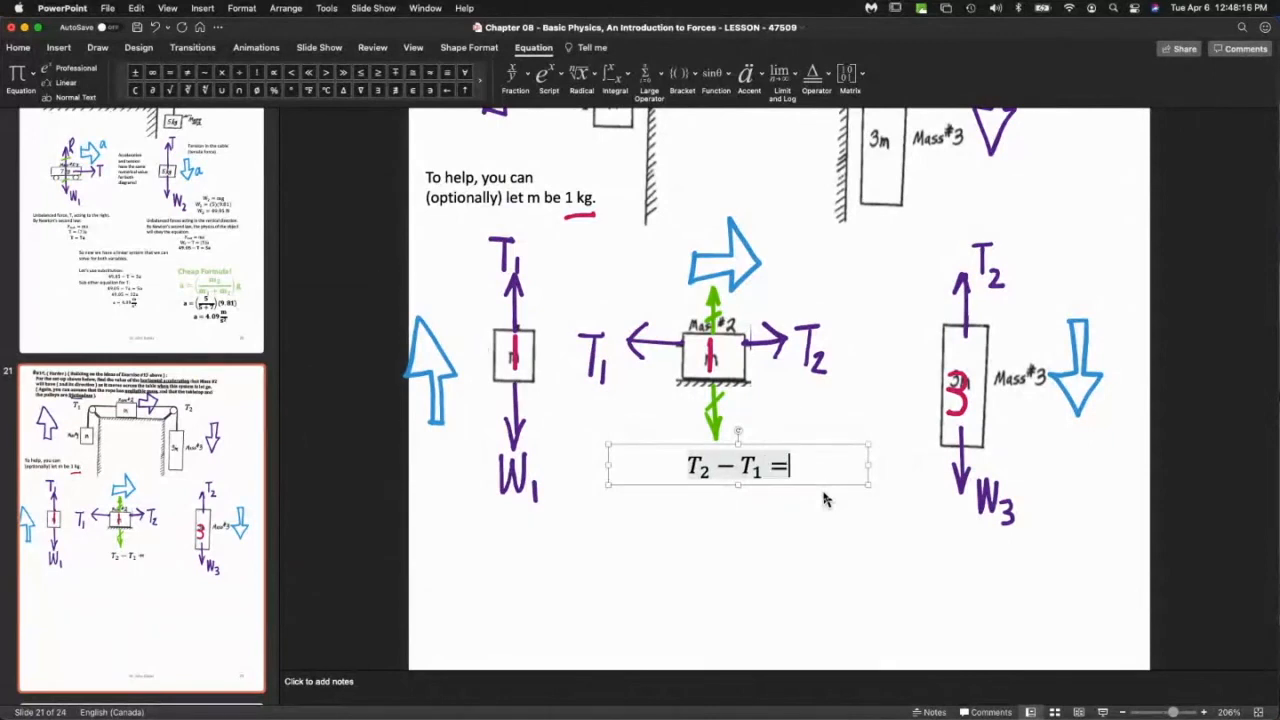
pyautogui.write('m_2a')
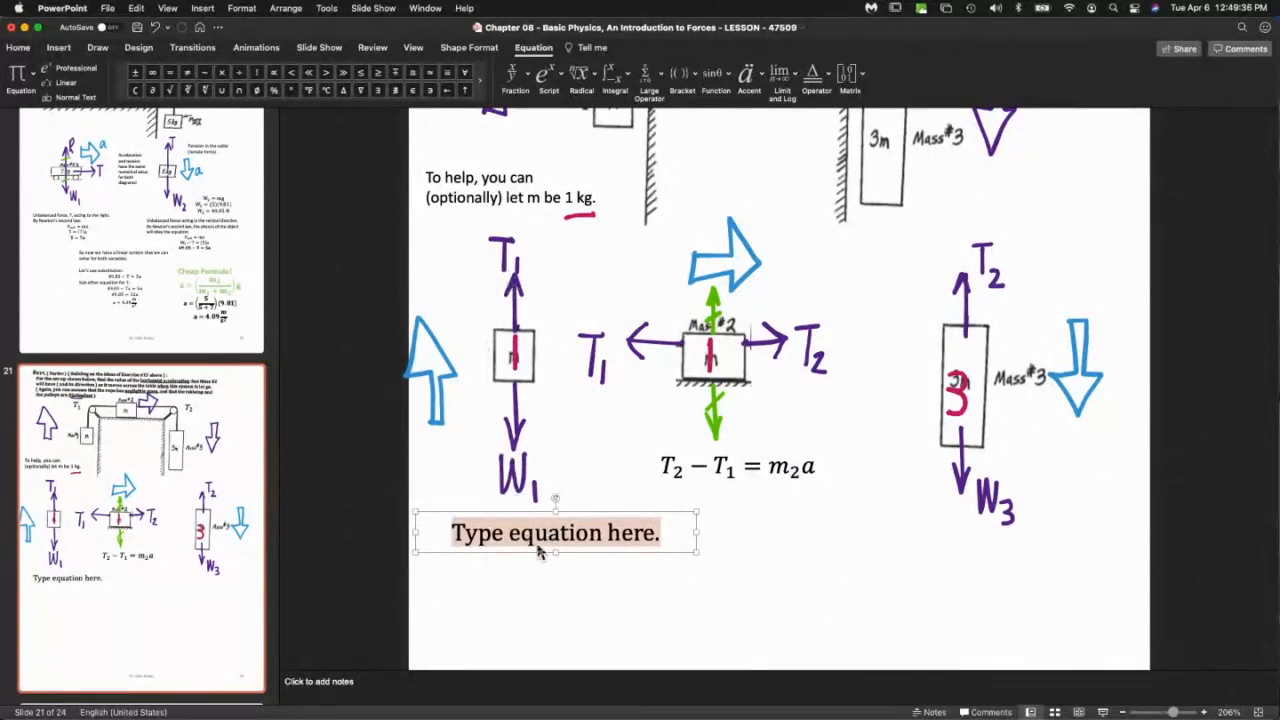
pyautogui.moveTo(612, 408)
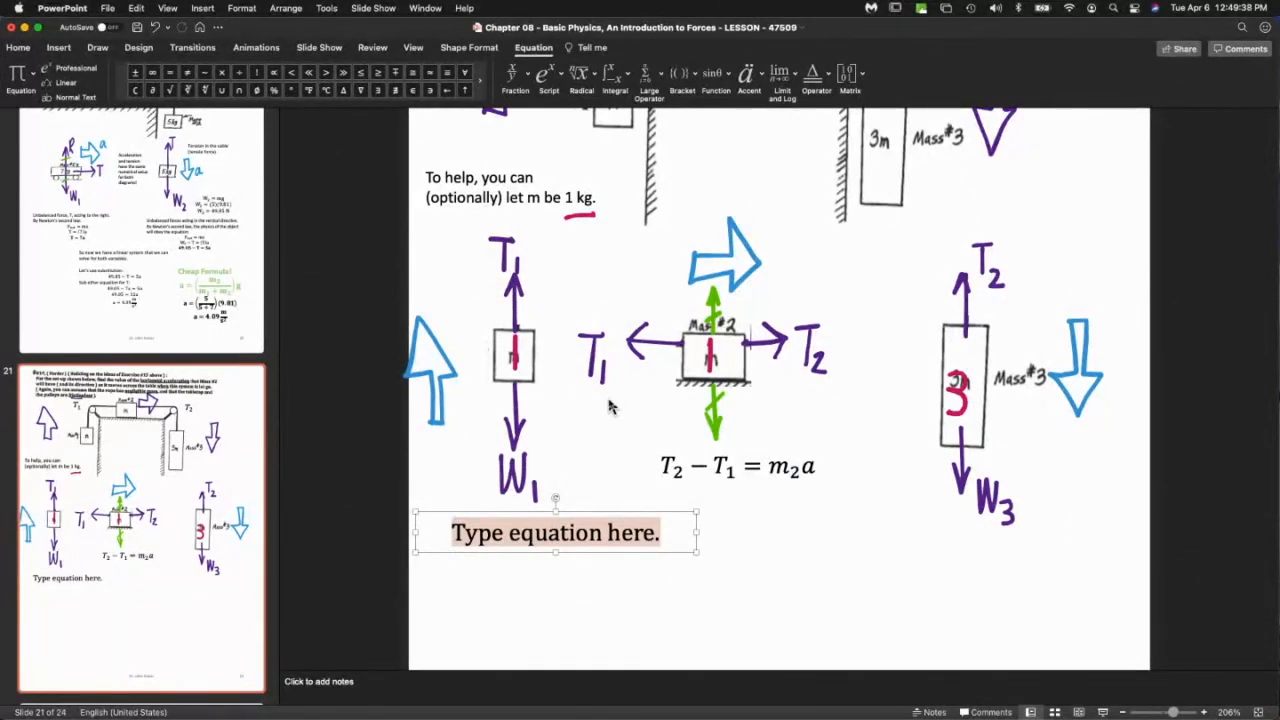
pyautogui.moveTo(530, 324)
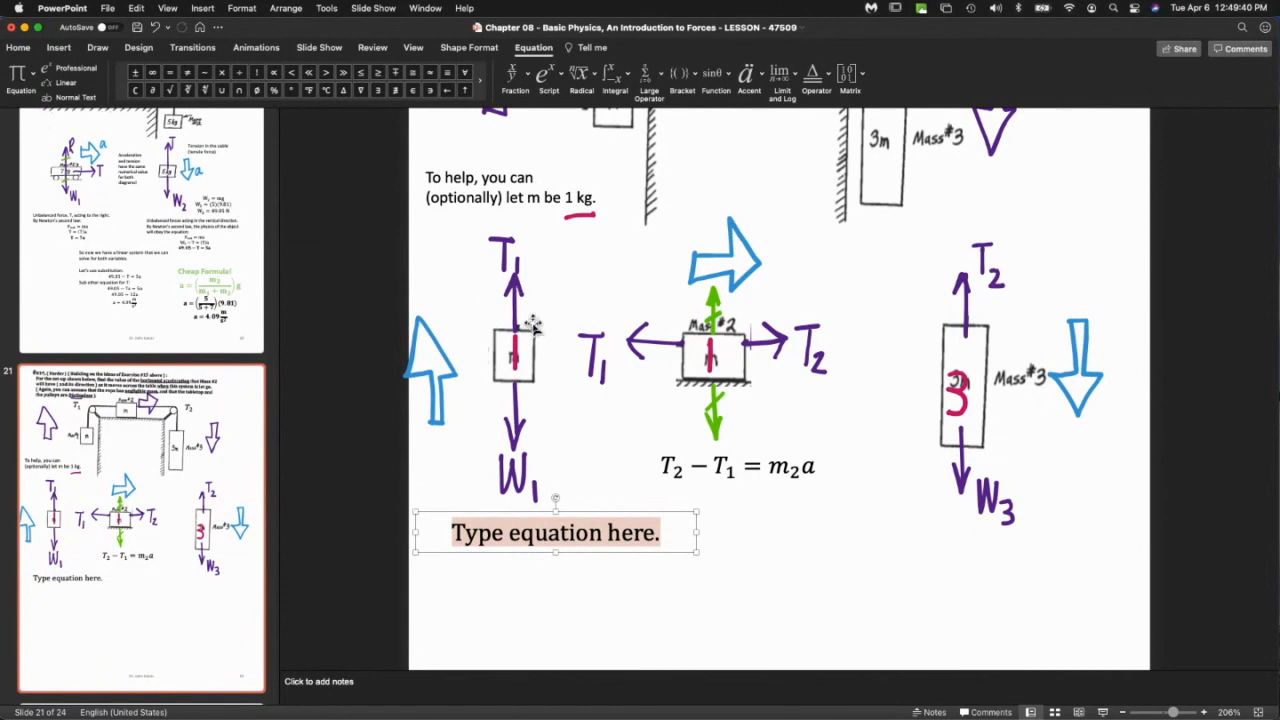
pyautogui.write('T_1 - W_1 =')
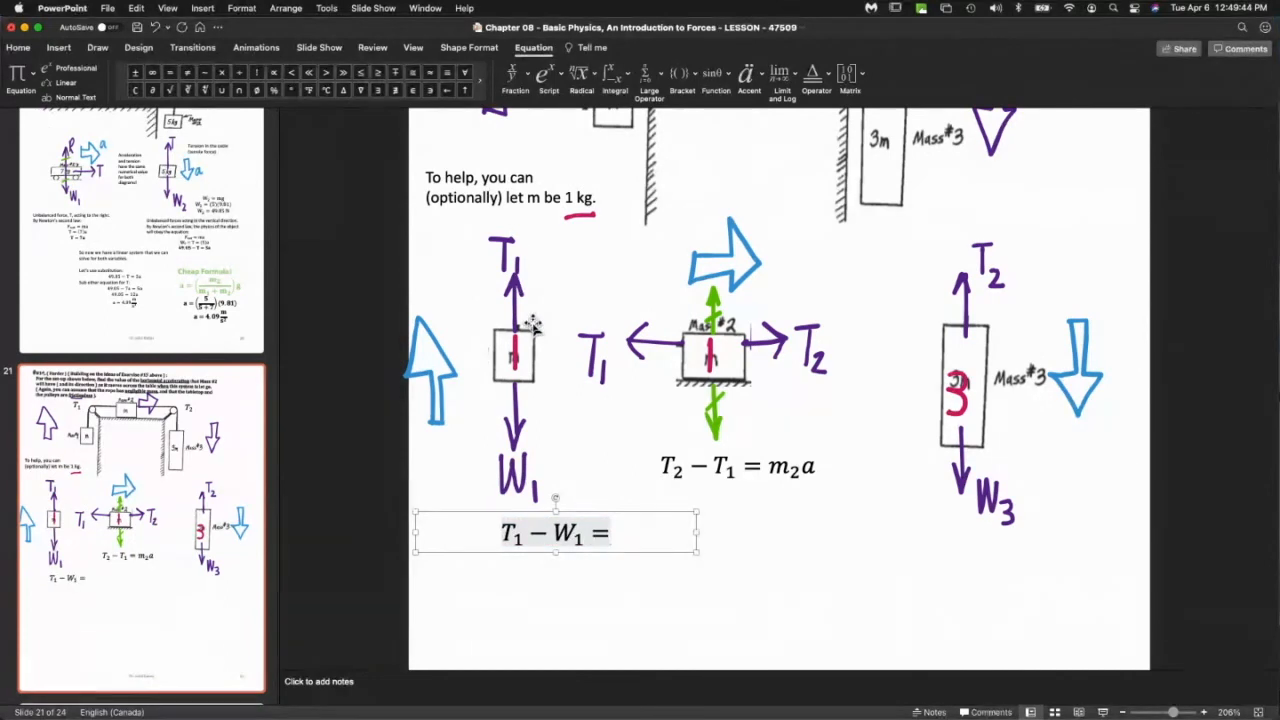
# Finish T₁ − W₁ = m₁a, duplicate it below mass 3 and retype it as W₃ − T₂ = m₃a.
pyautogui.write('m_1a')
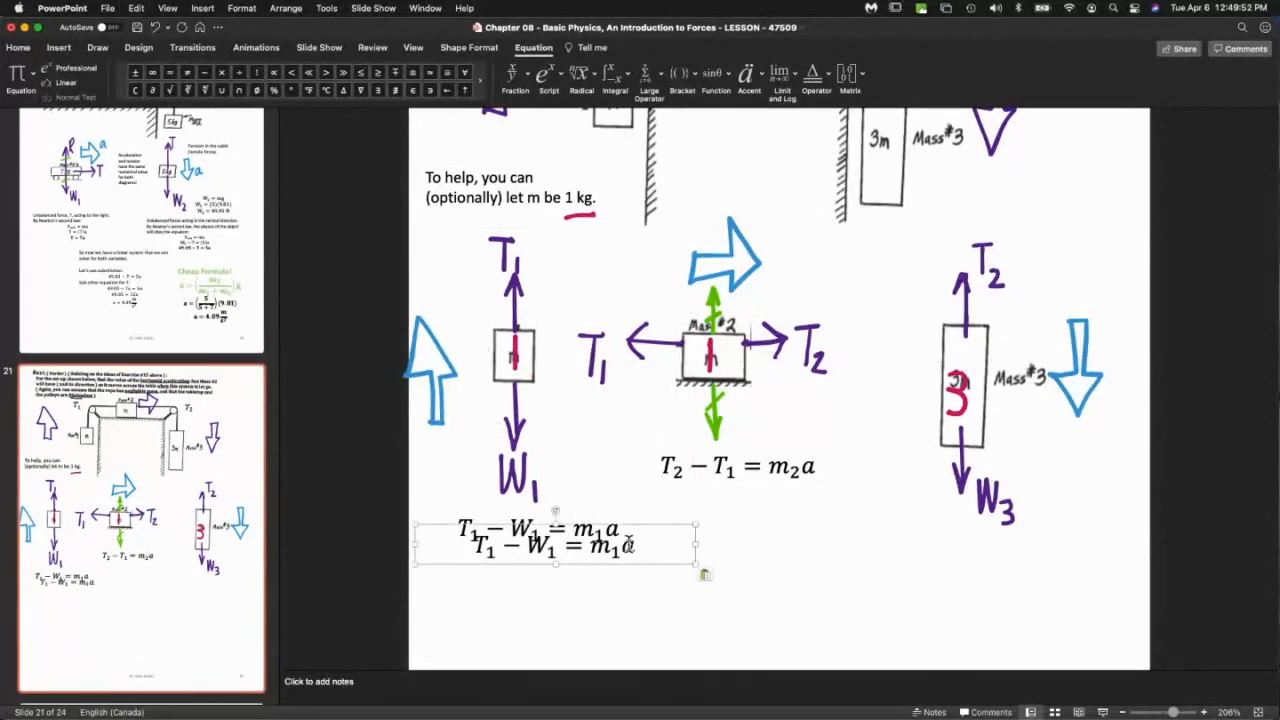
pyautogui.moveTo(556, 540); pyautogui.dragTo(1120, 590)
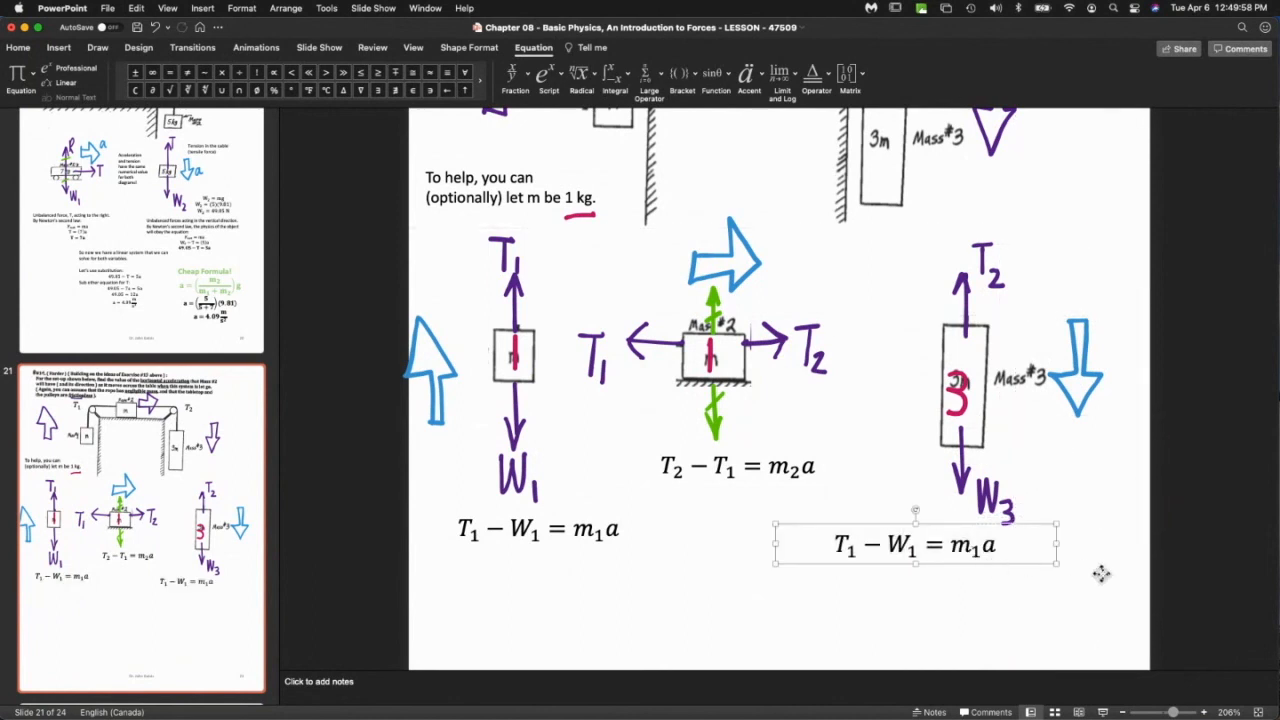
pyautogui.moveTo(916, 544); pyautogui.dragTo(1000, 552)
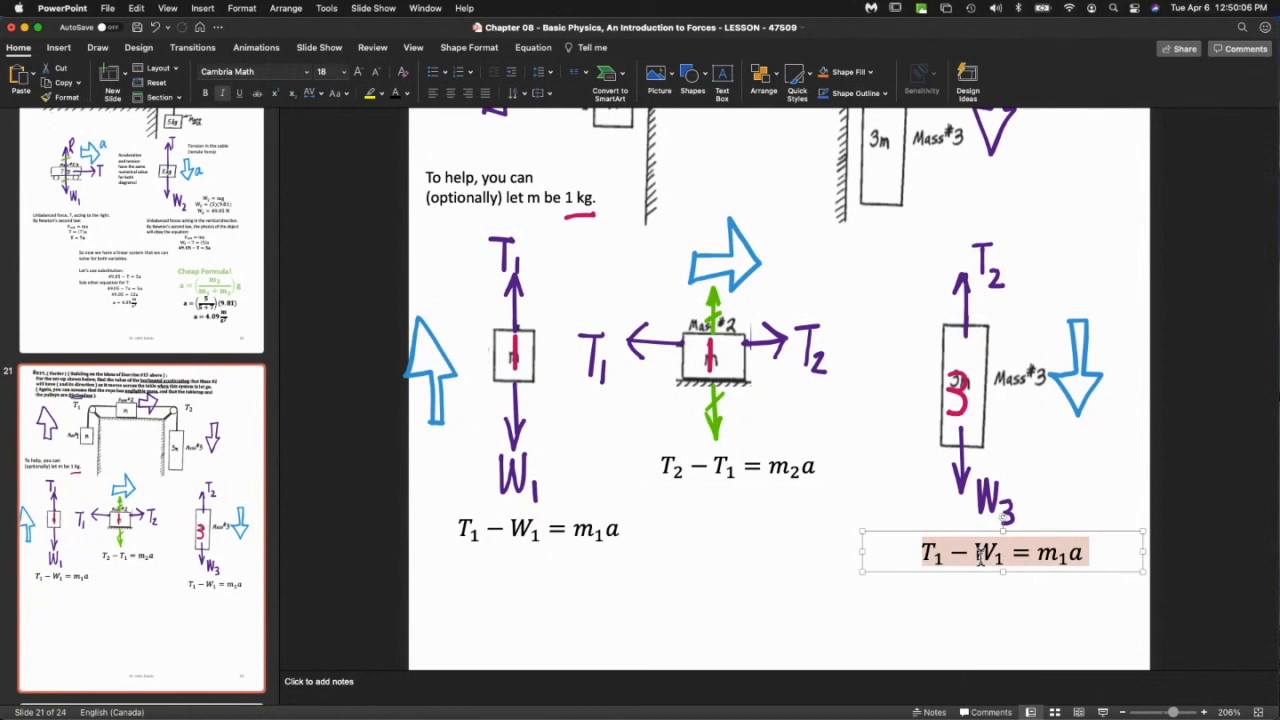
pyautogui.write('W_3 - T_2')
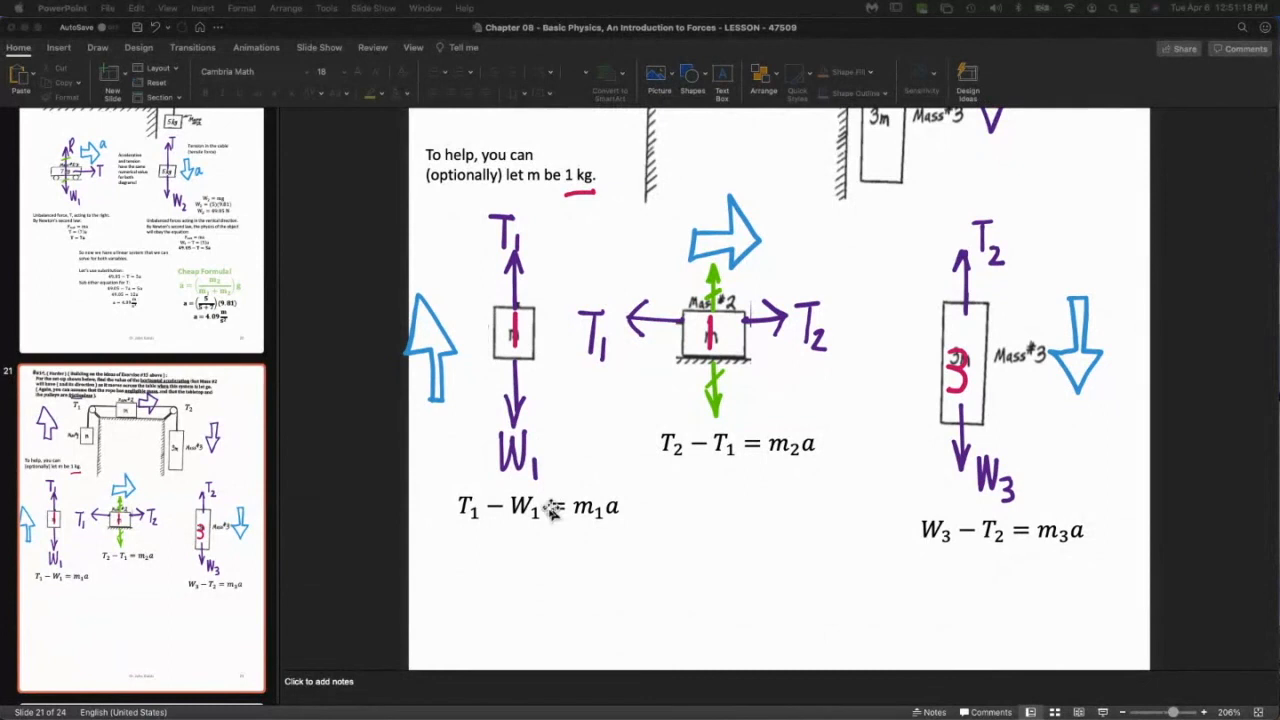
# Substitute values under mass 1 and mass 2: T₁ − (1)(9.81) = (1)a and T₂ − T₁ = (1)a.
pyautogui.click(540, 504)
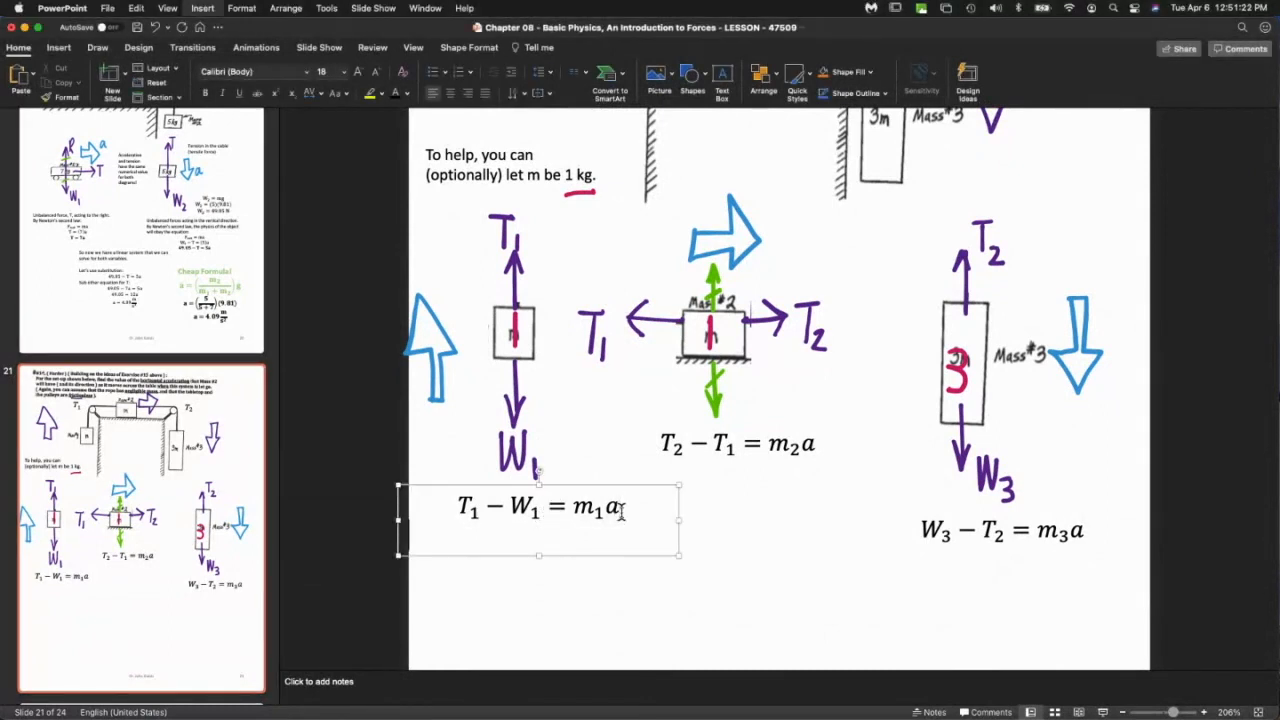
pyautogui.write('T_1')
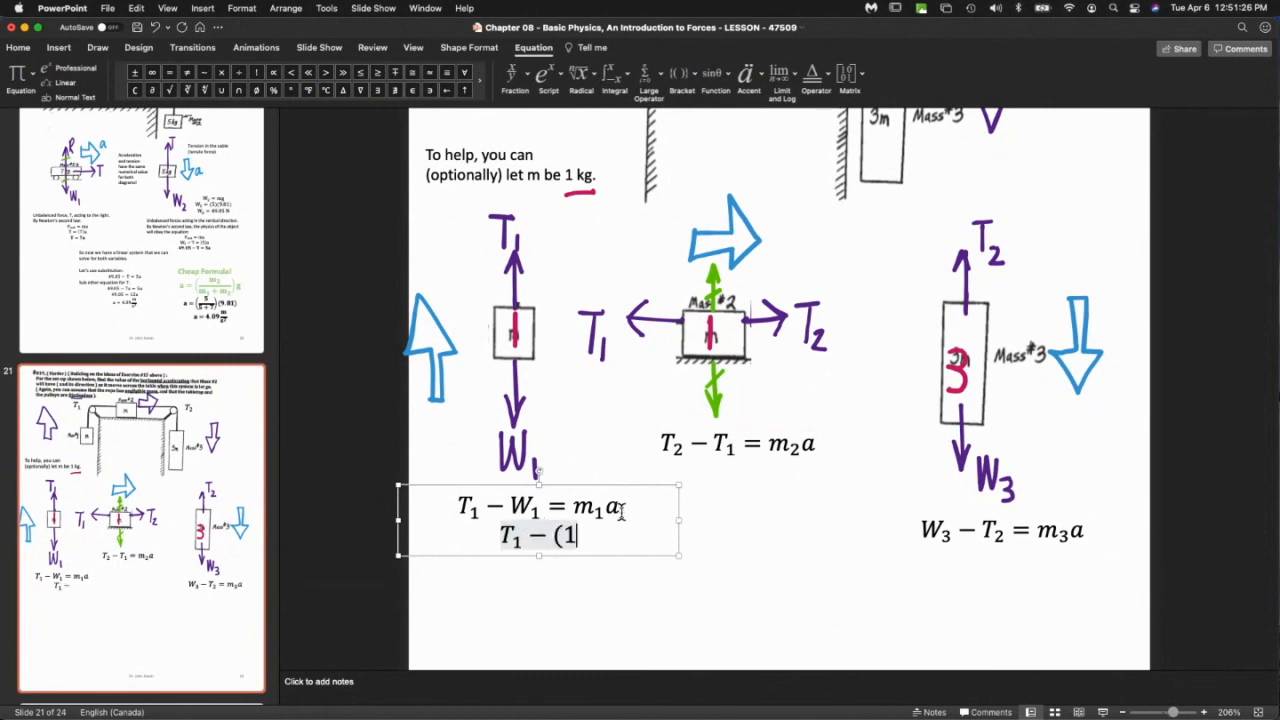
pyautogui.write(')(9.81)')
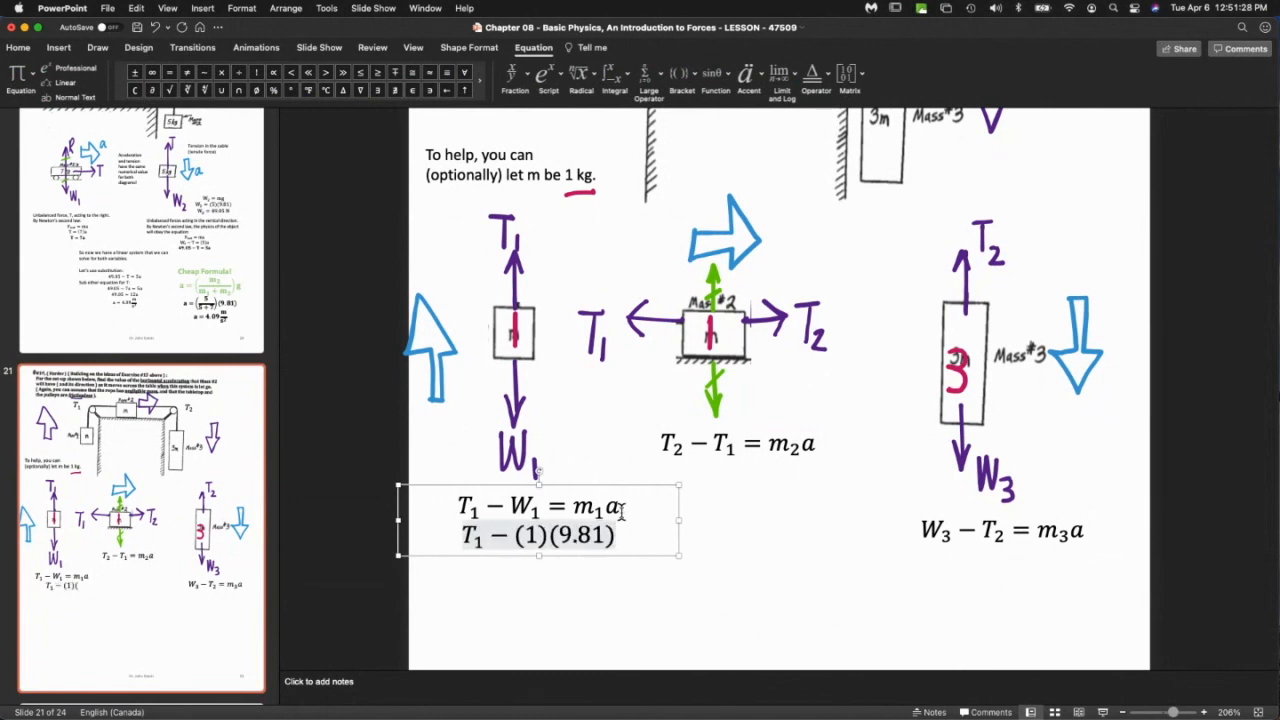
pyautogui.write('=')
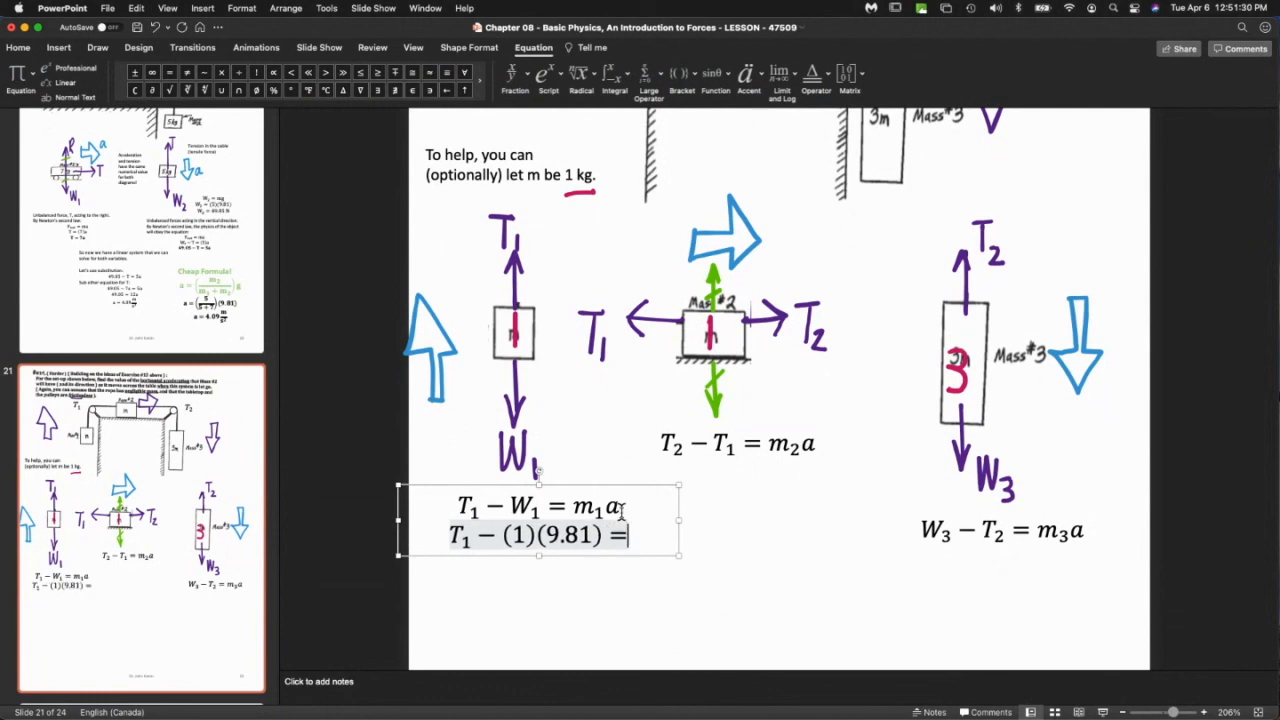
pyautogui.write('(1)a')
pyautogui.click(738, 444)
pyautogui.write('T2 − T1 = (a')
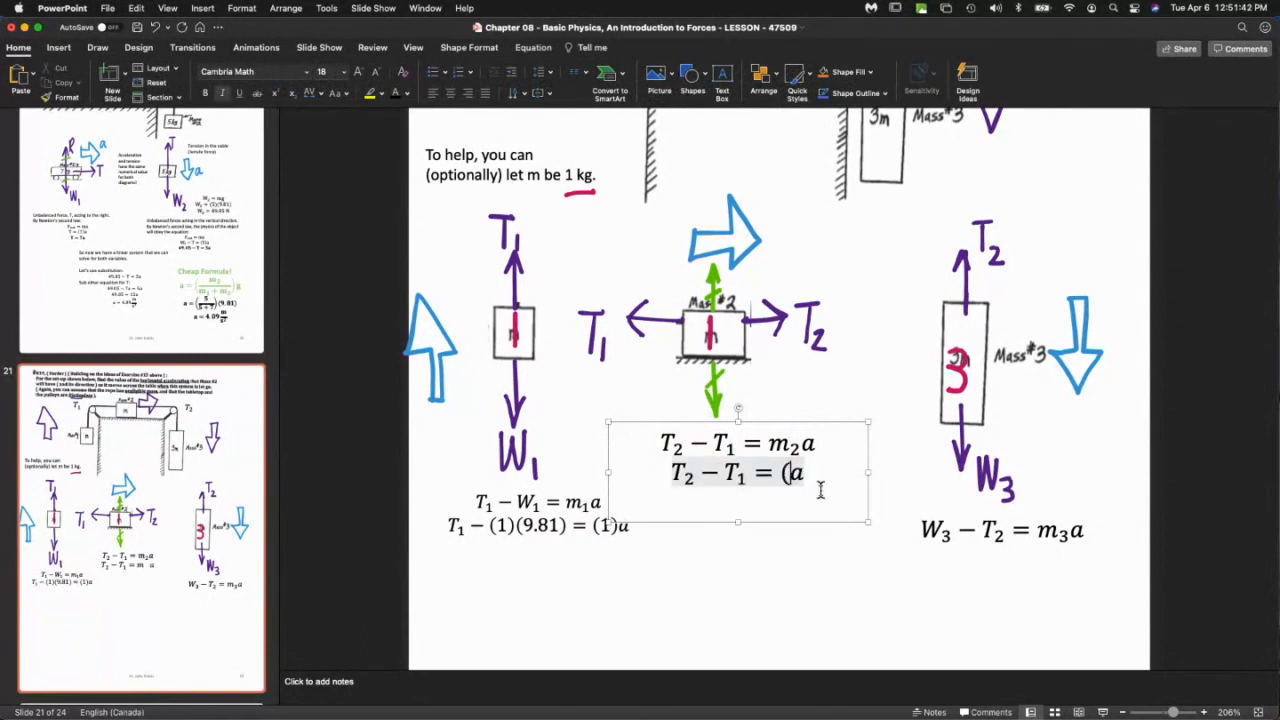
pyautogui.write('1)a')
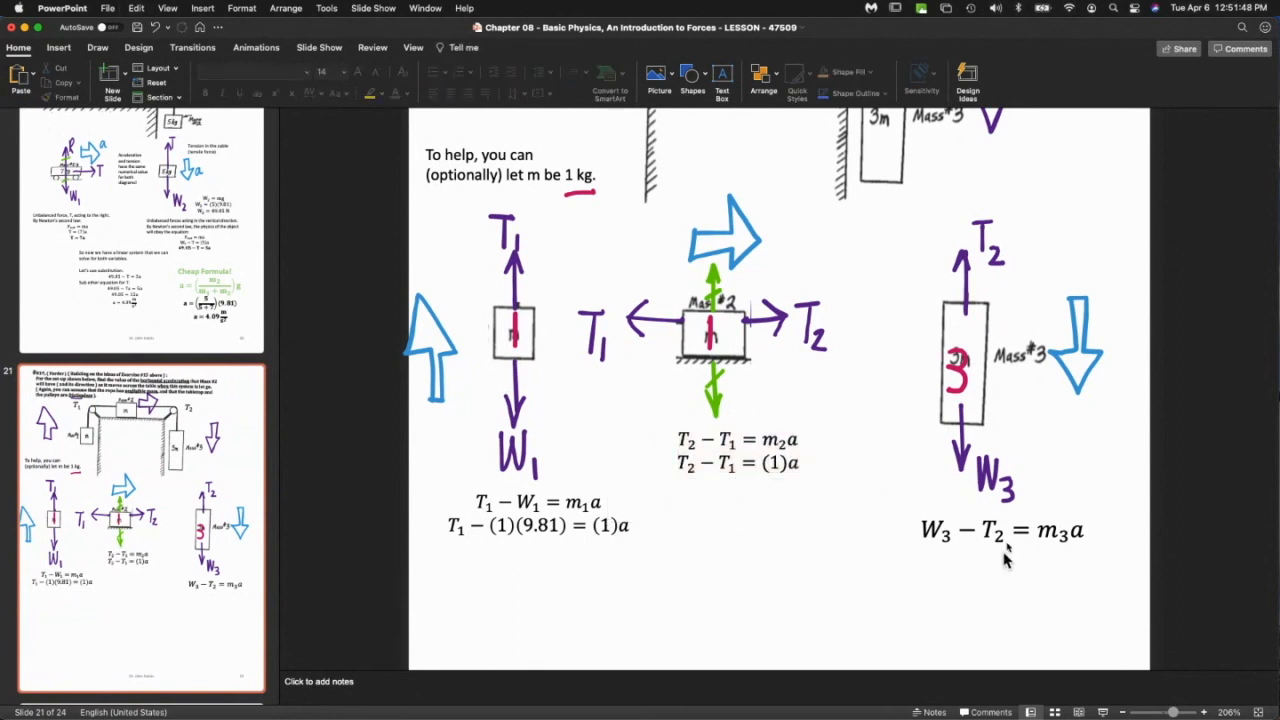
# Substitute values under mass 3: (3)(9.81) − T₂ = (3)a.
pyautogui.click(1000, 530)
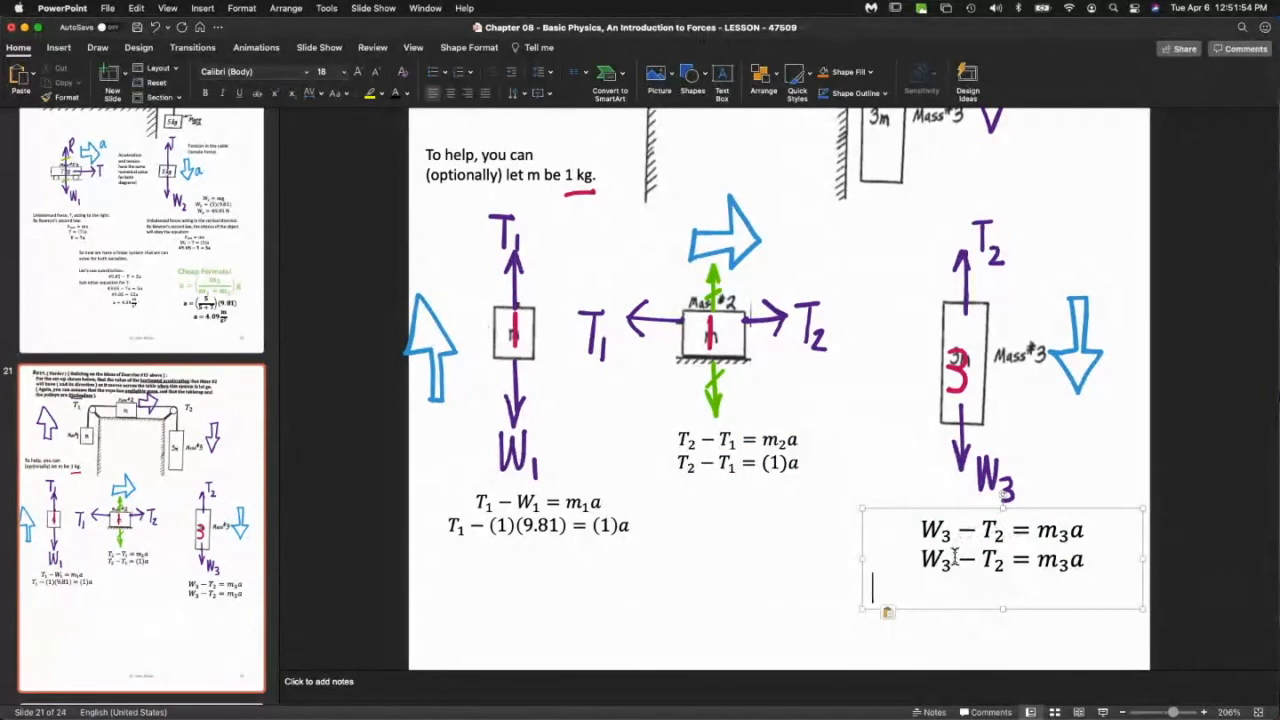
pyautogui.doubleClick(932, 560)
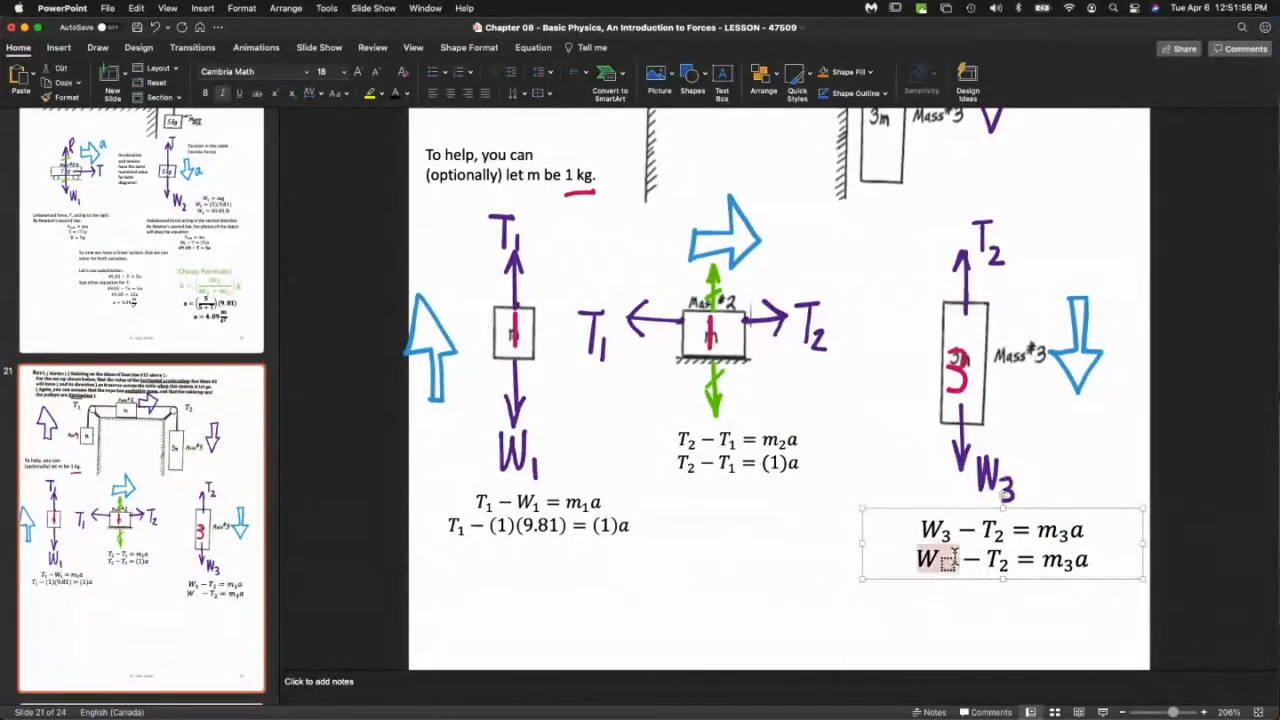
pyautogui.write('(3)')
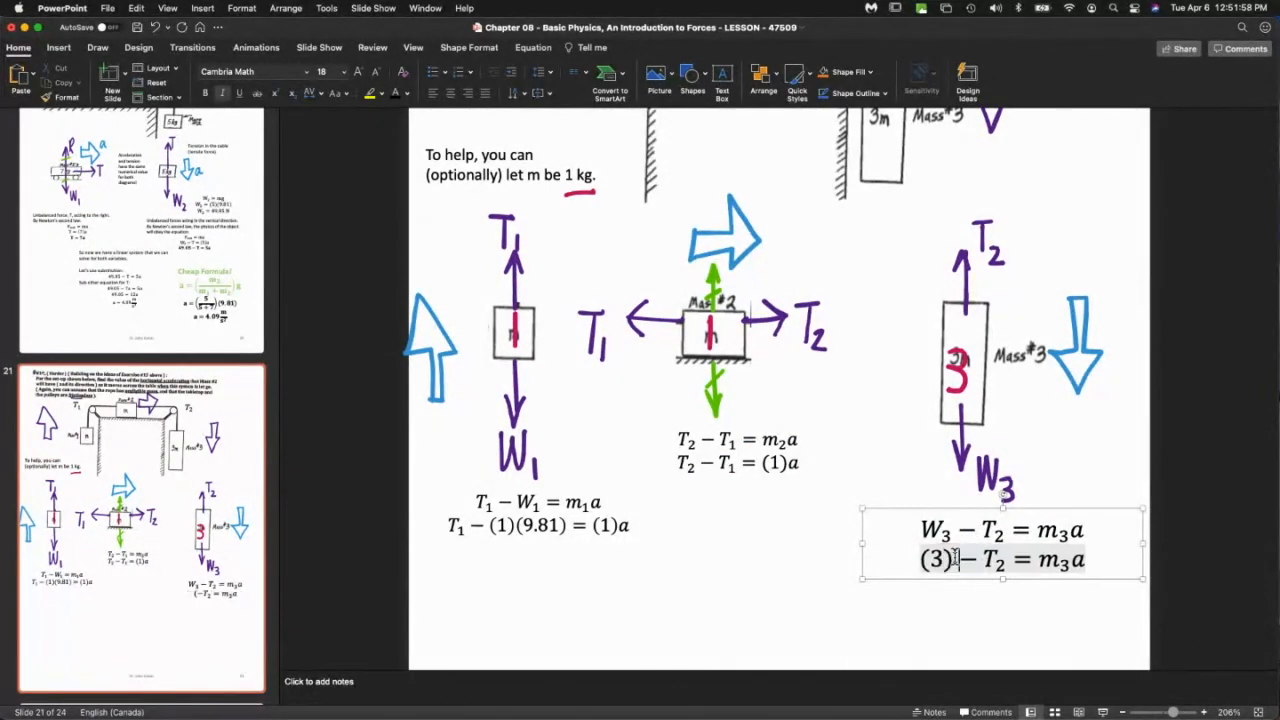
pyautogui.write('(9.81)')
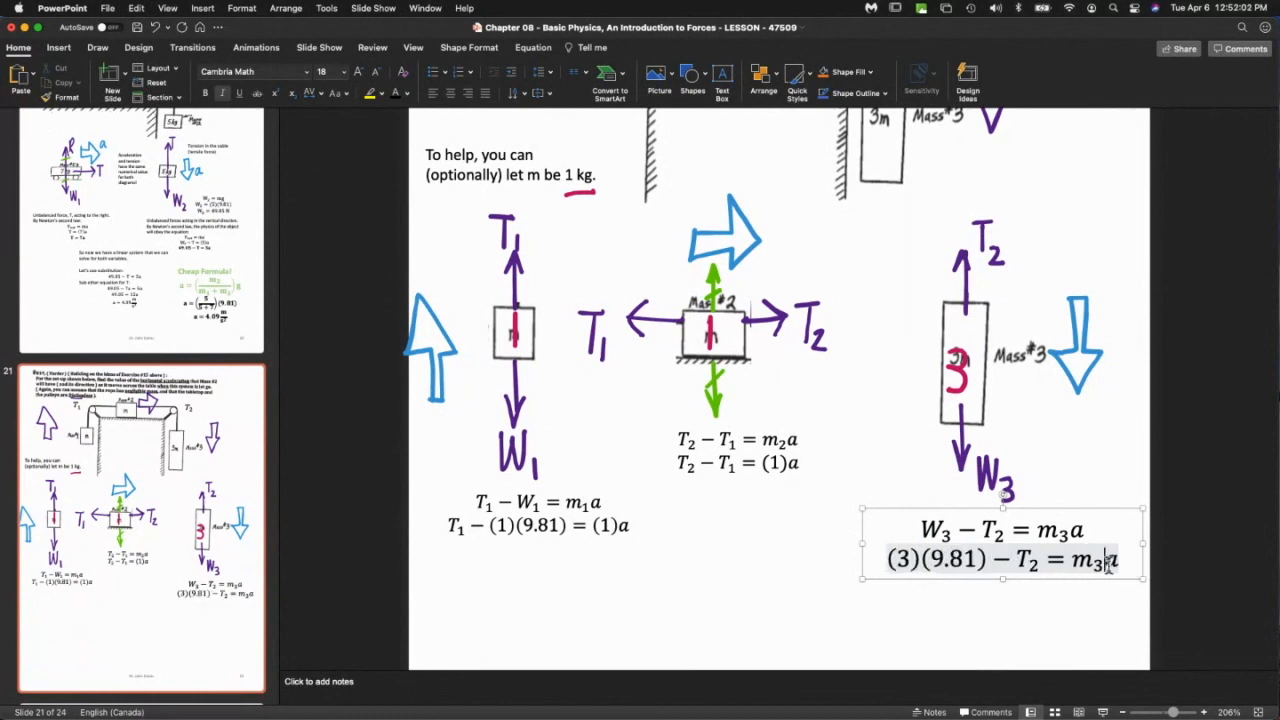
pyautogui.write('(3)')
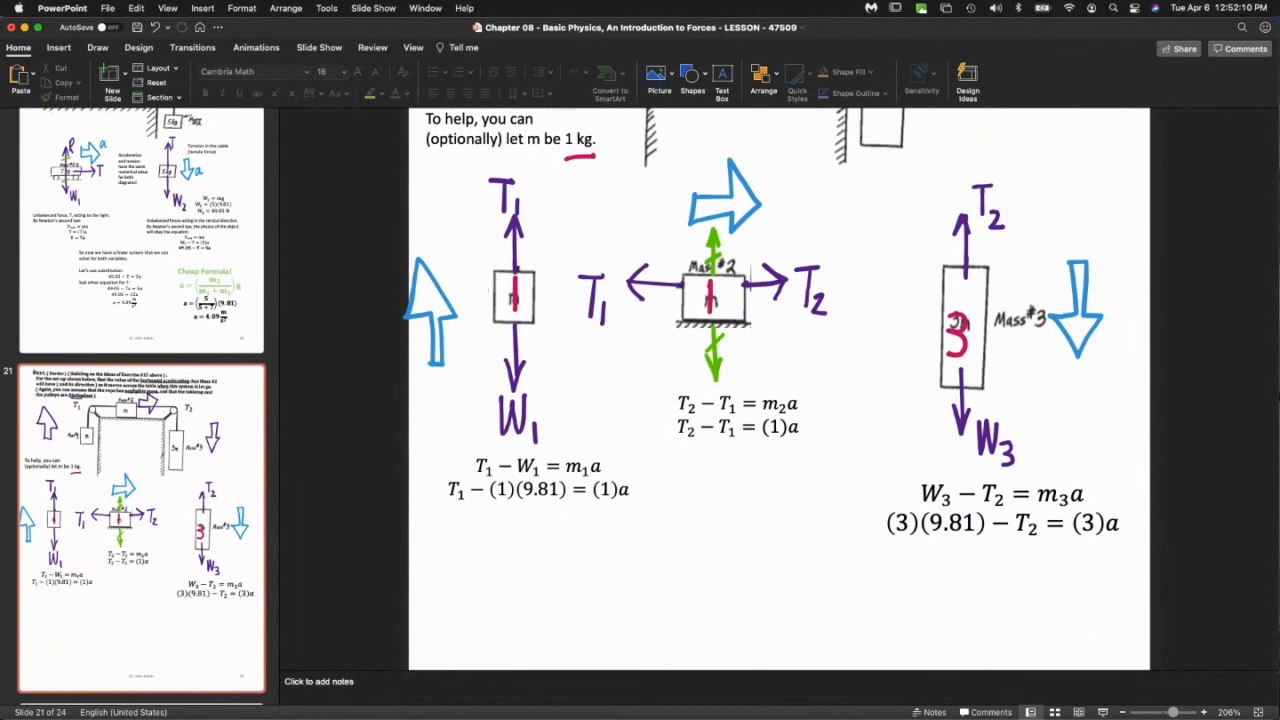
pyautogui.moveTo(830, 384)
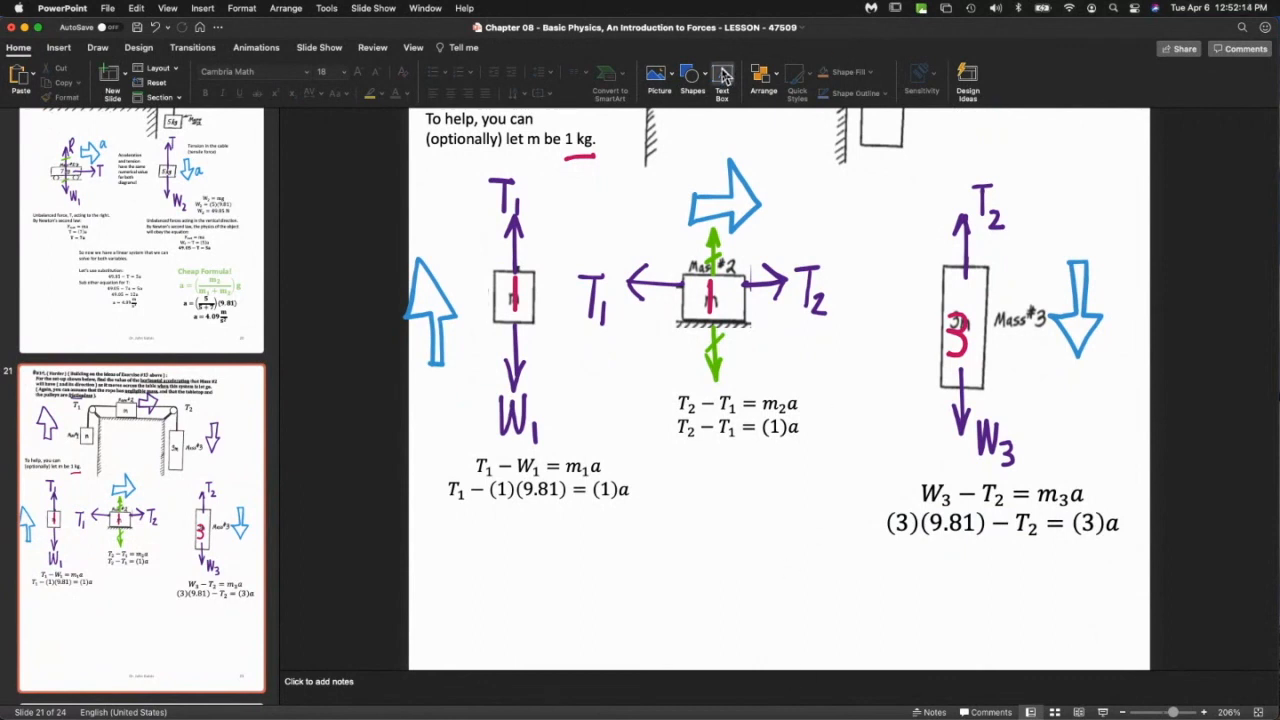
# Add simplified lines T₁ − 9.81 = a, T₂ − T₁ = a and 29.43 − T₂ = 3a.
pyautogui.click(536, 488)
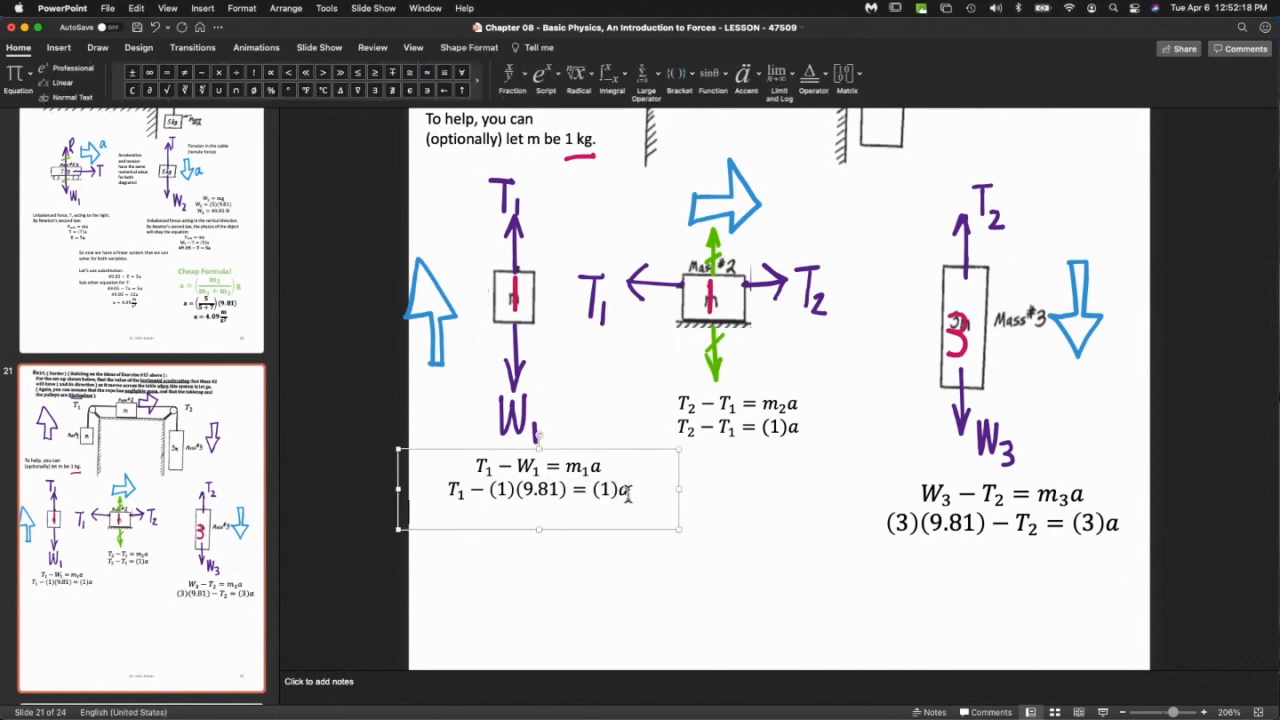
pyautogui.write('T_1 − 9.81 = a')
pyautogui.click(1002, 510)
pyautogui.write('29.43 − T_2 = 3a')
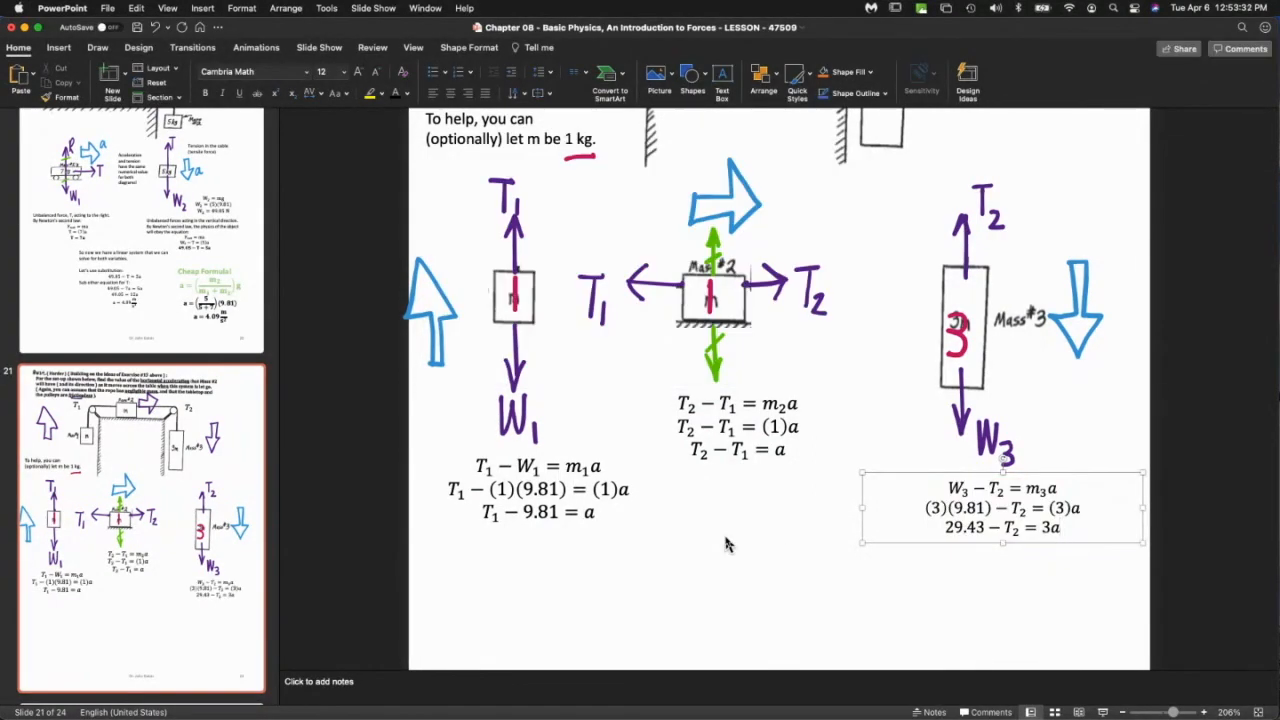
pyautogui.scroll(-3)
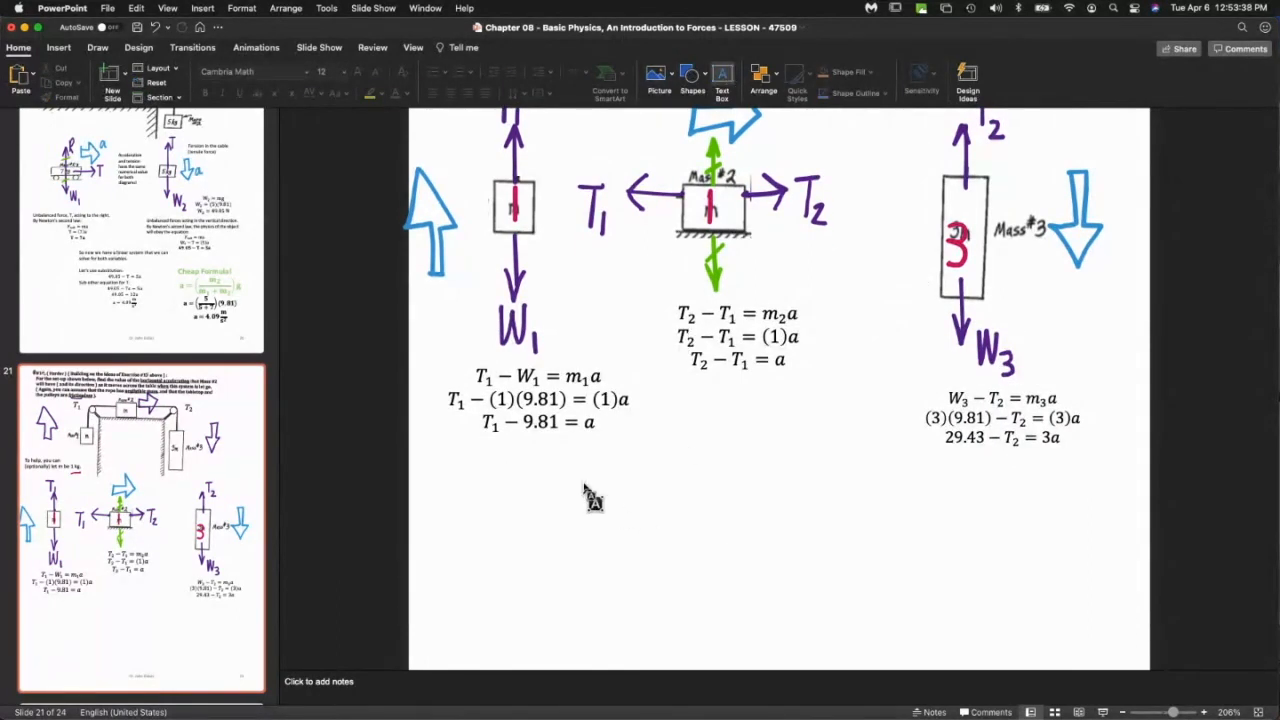
# Add a text box reading 'Take all equations and add them together (Elimination)'.
pyautogui.moveTo(538, 468); pyautogui.dragTo(1030, 508)
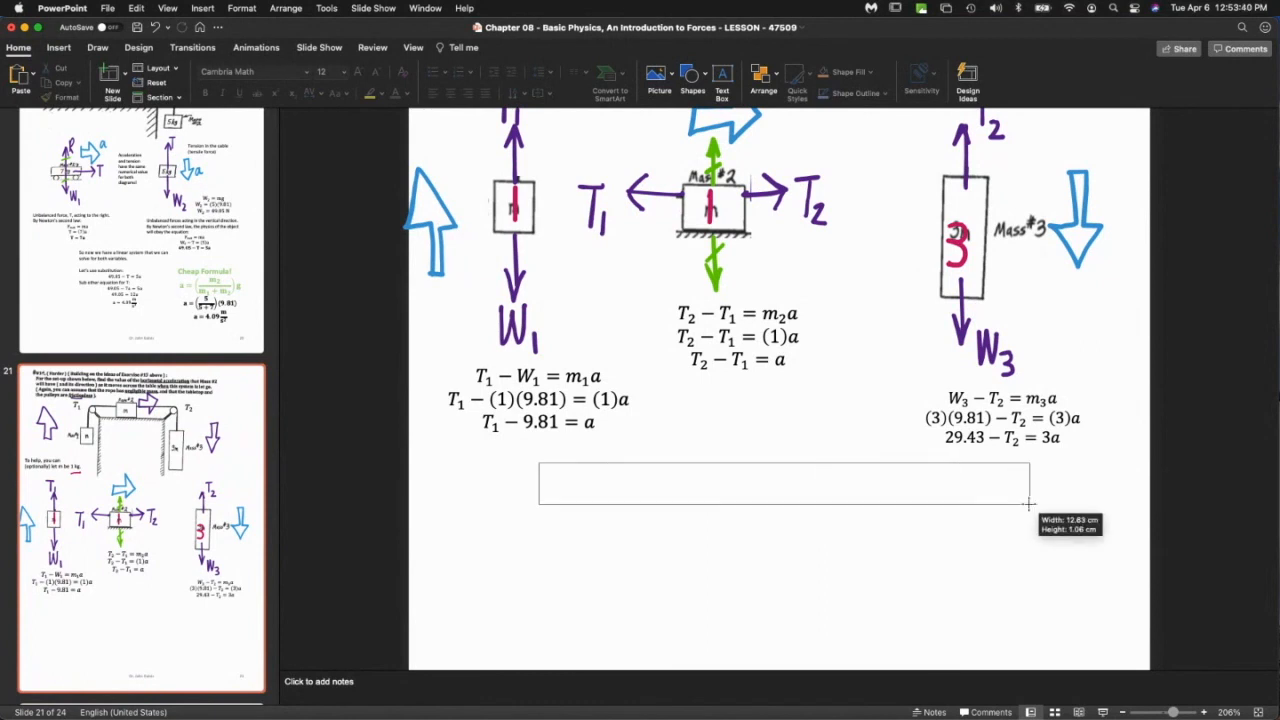
pyautogui.click(784, 482)
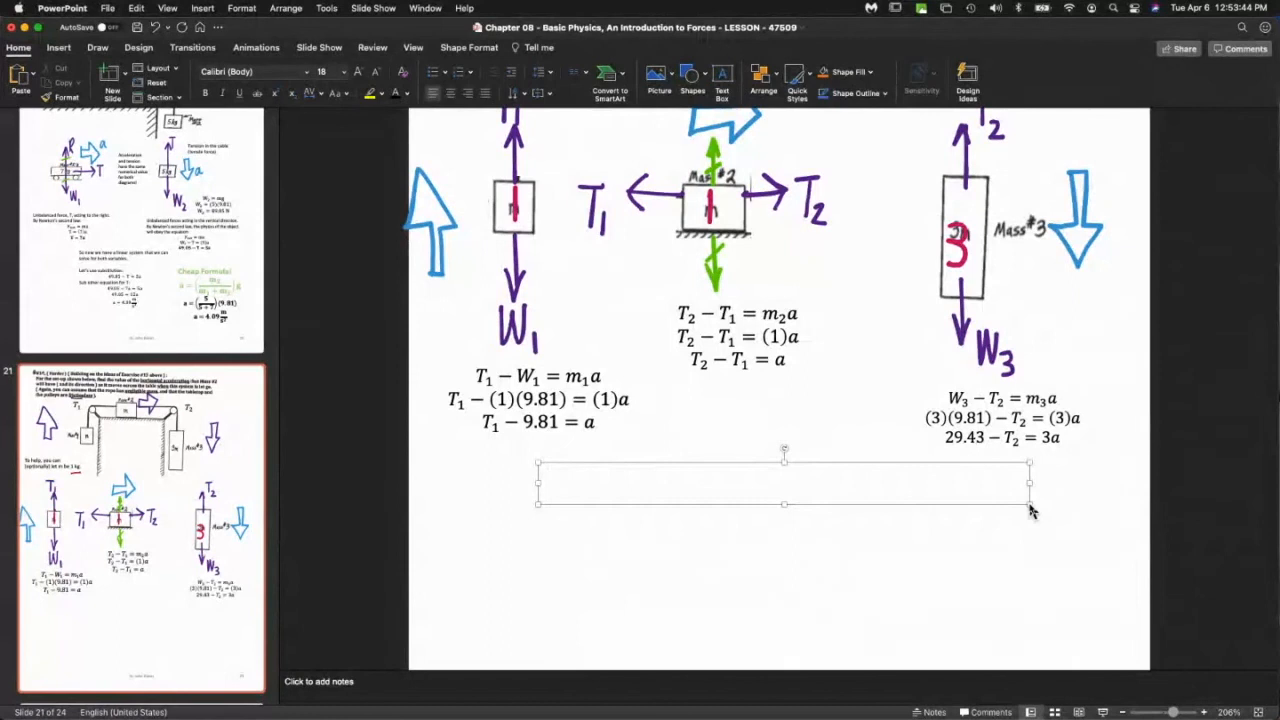
pyautogui.write('Take all thre')
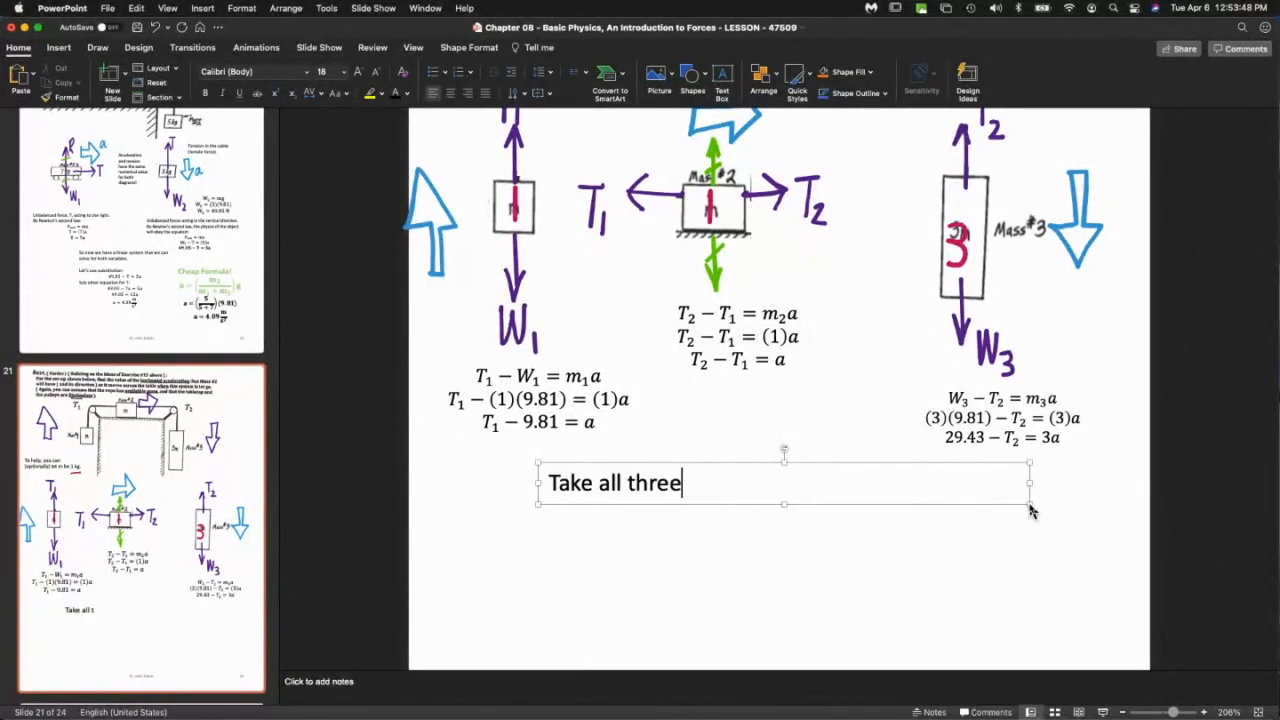
pyautogui.write('equationa')
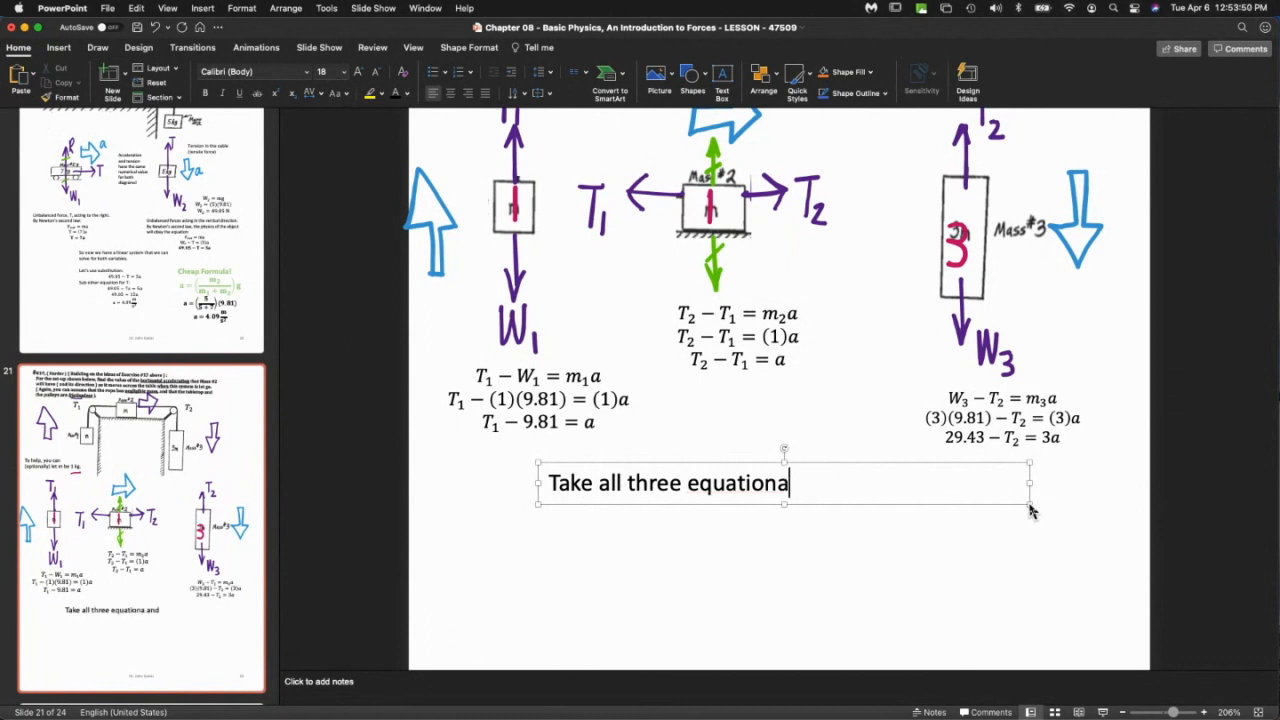
pyautogui.write('and add')
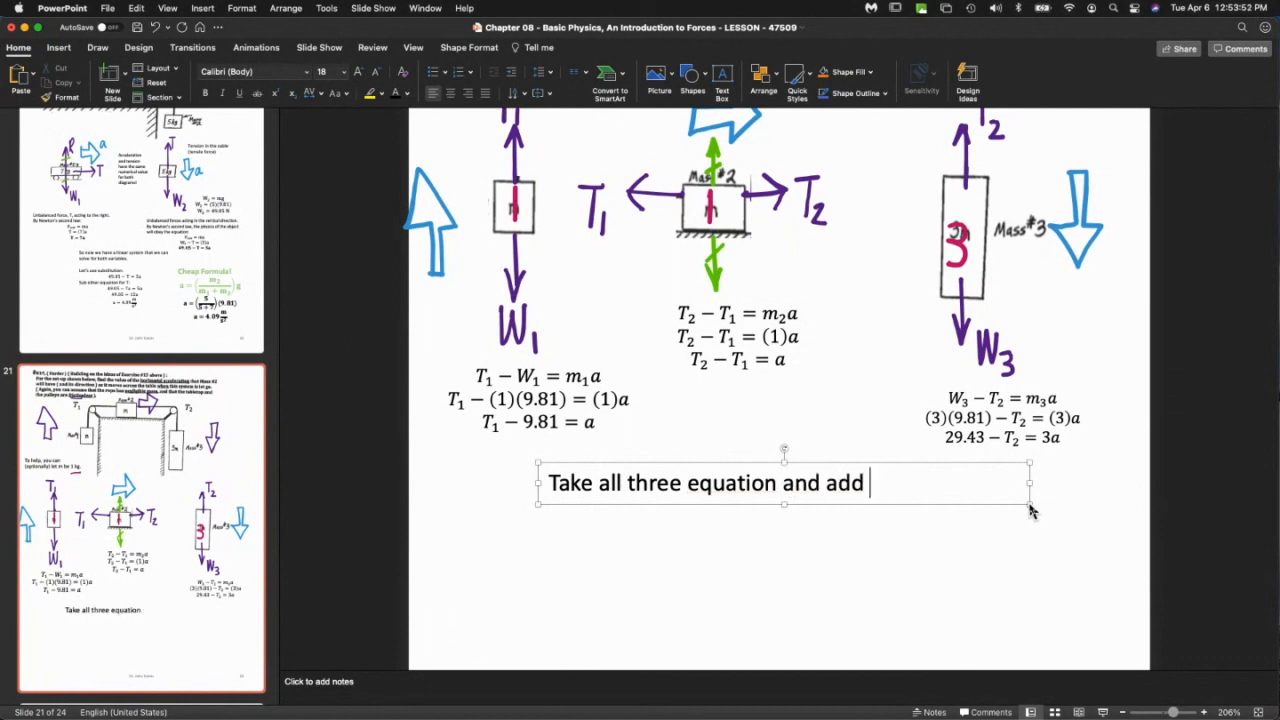
pyautogui.write('them togegh')
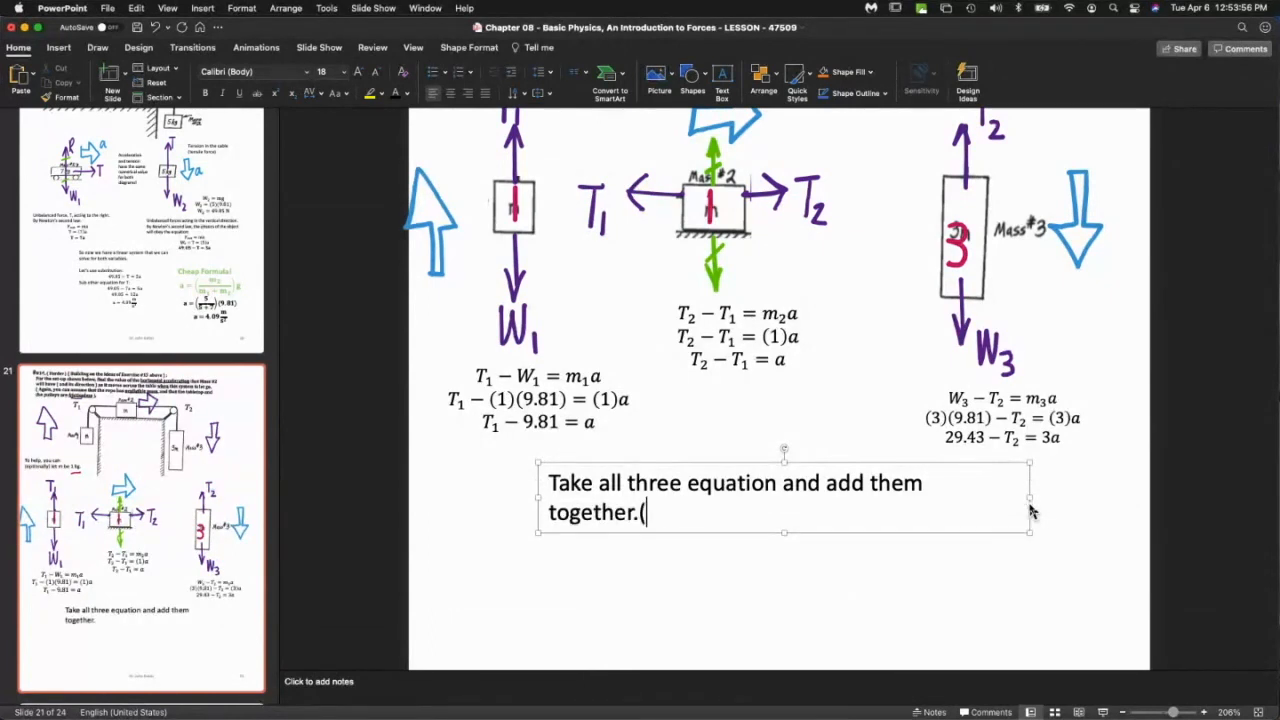
pyautogui.write('(Eli')
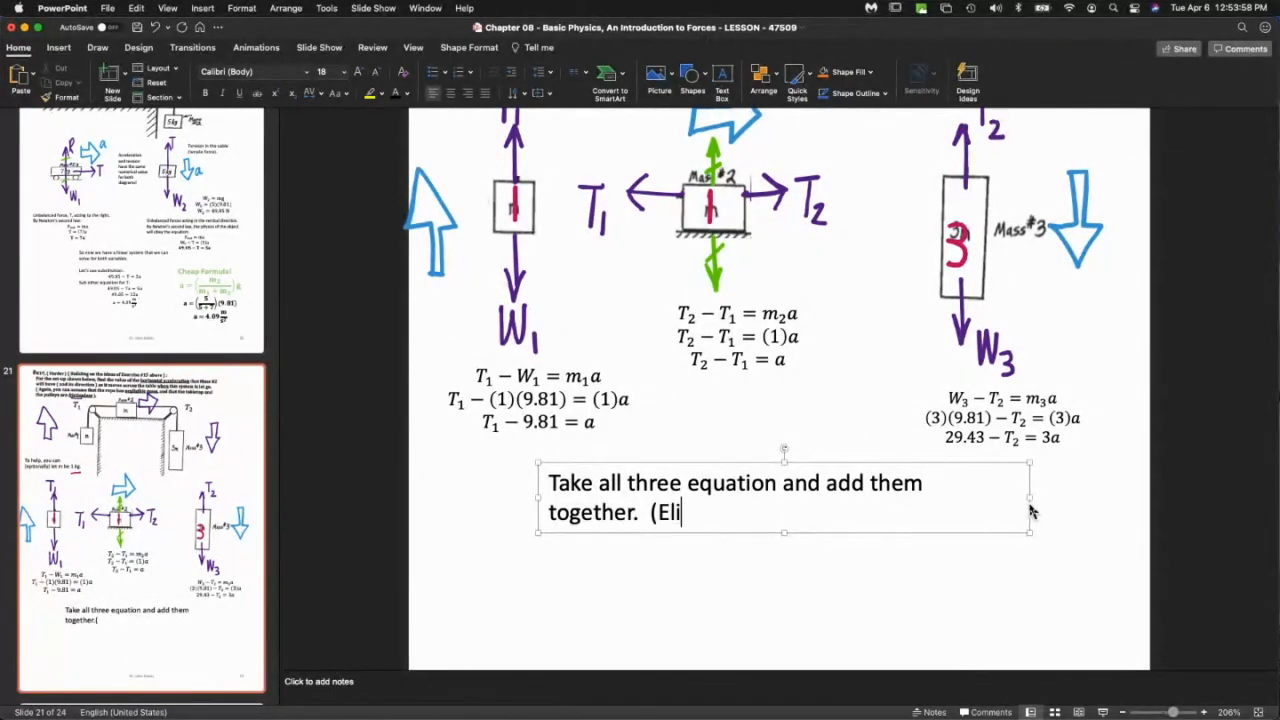
pyautogui.write('mination)')
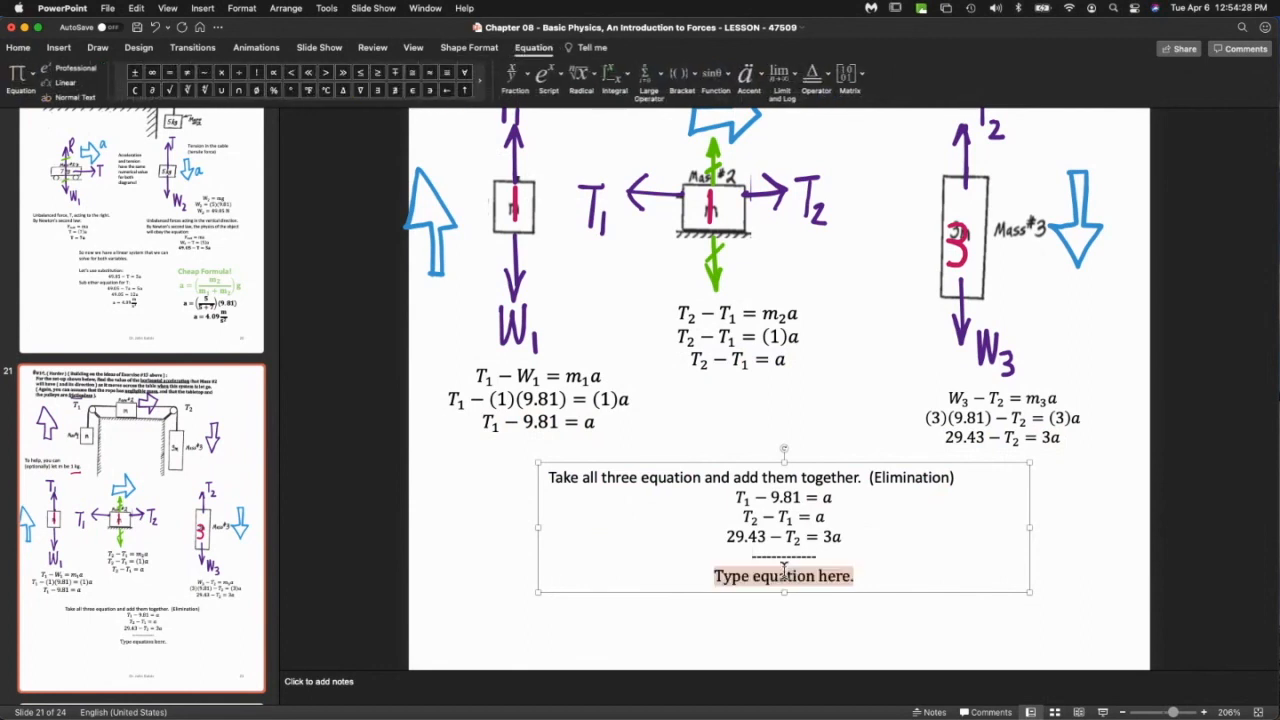
# Fill the equation placeholder with the summed result 19.62 = 5a and a.
pyautogui.click(784, 576)
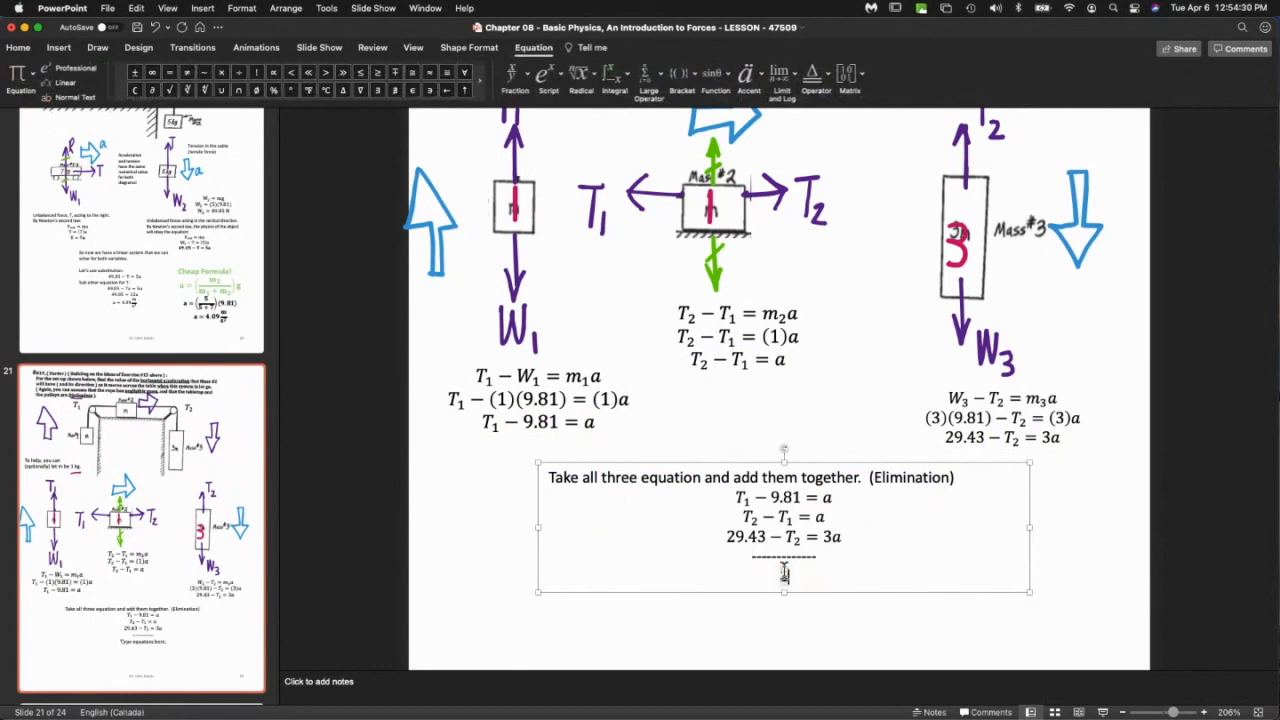
pyautogui.write('19.62 =')
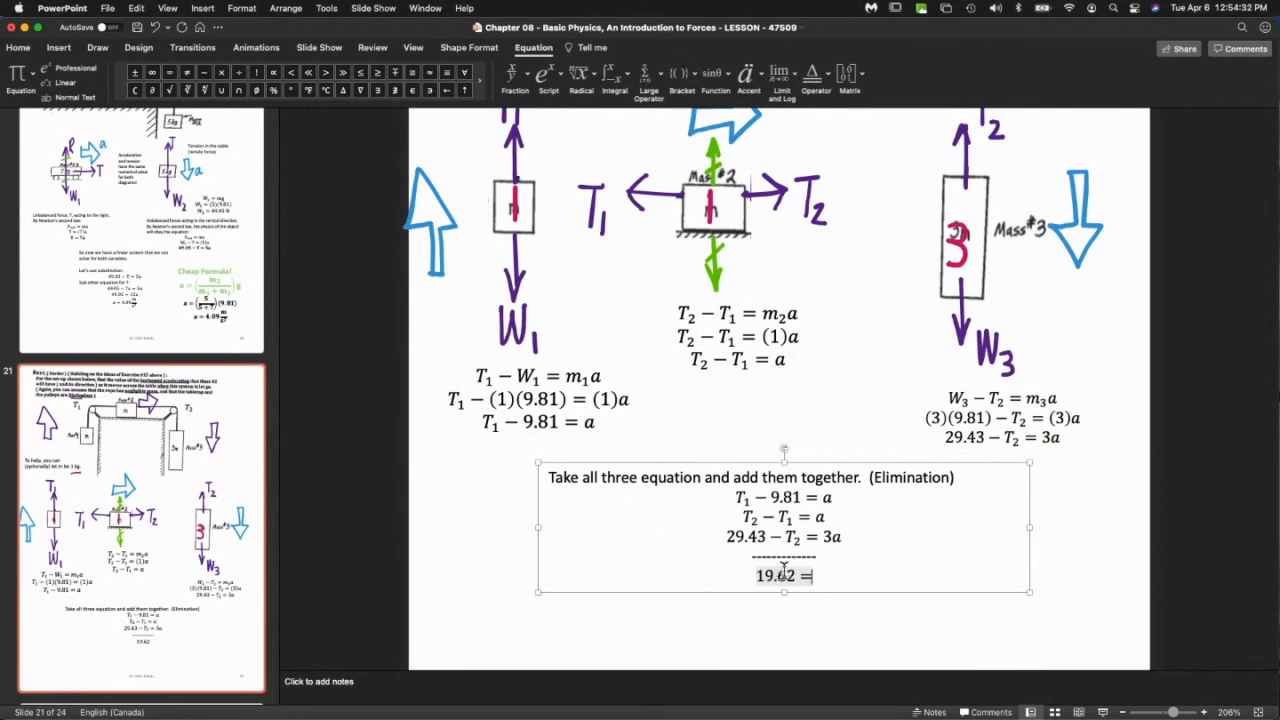
pyautogui.write('5a')
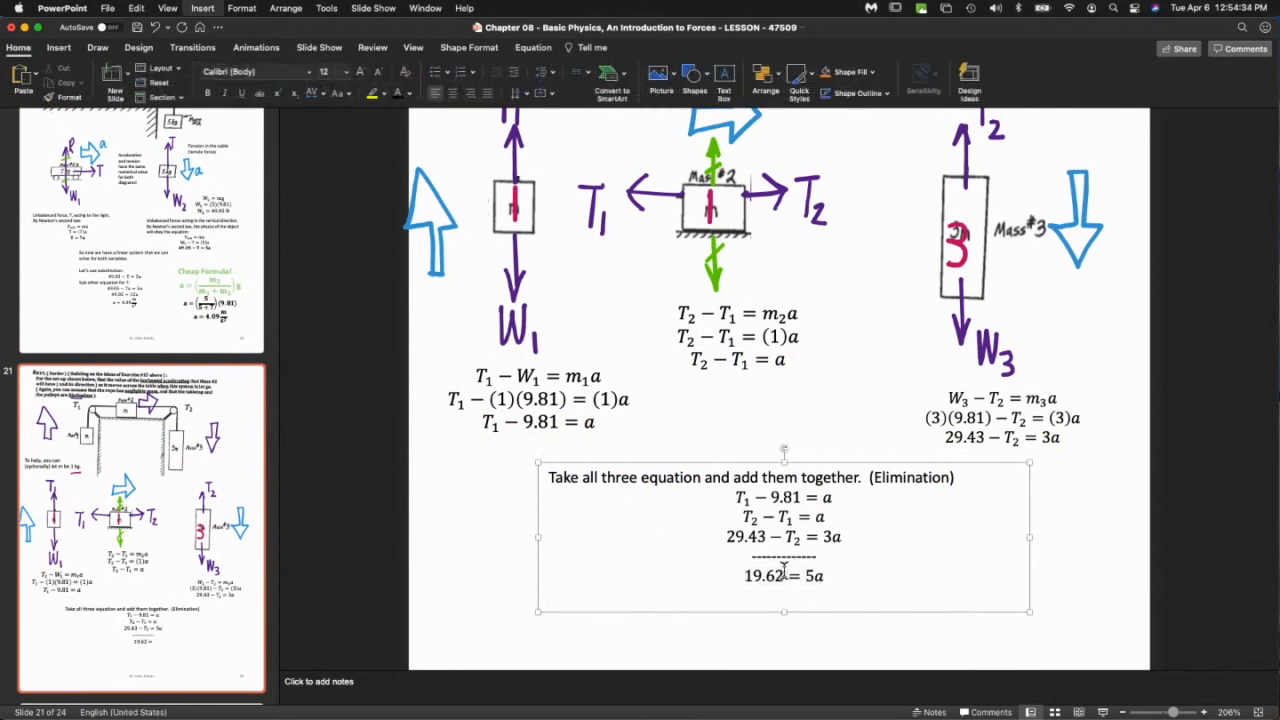
pyautogui.write('a = 3.92 m/s²')
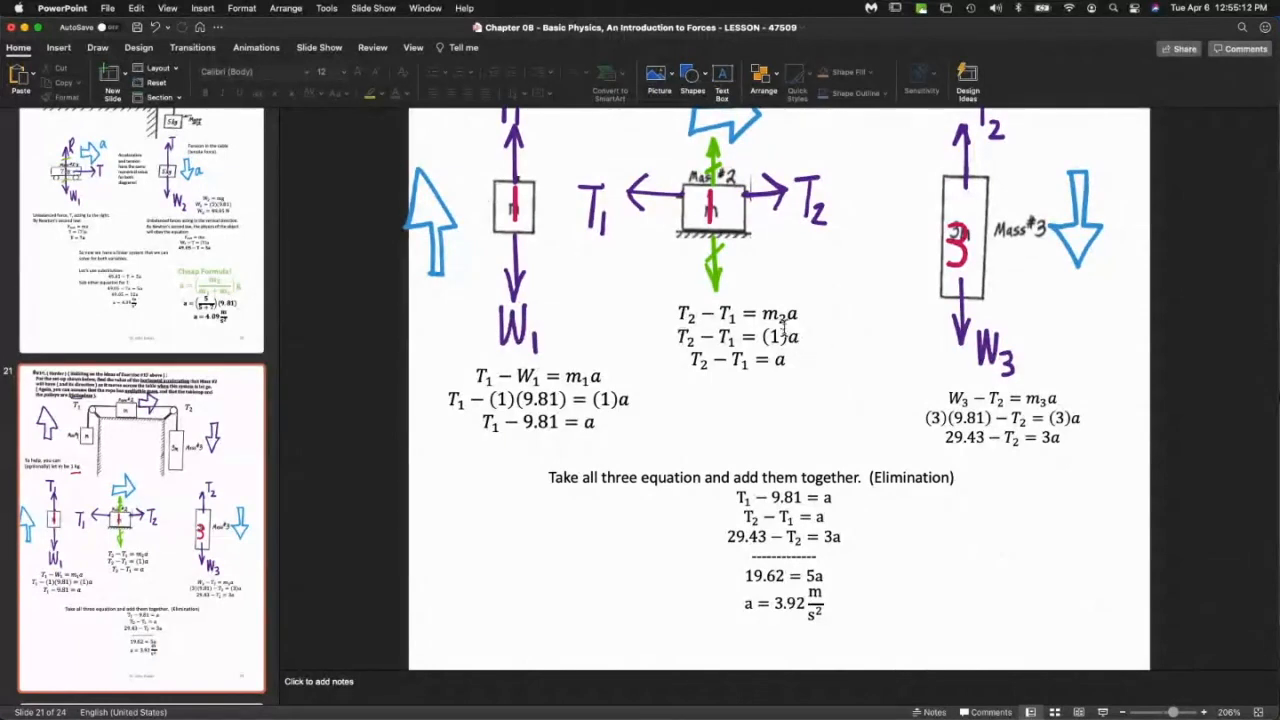
pyautogui.moveTo(930, 412)
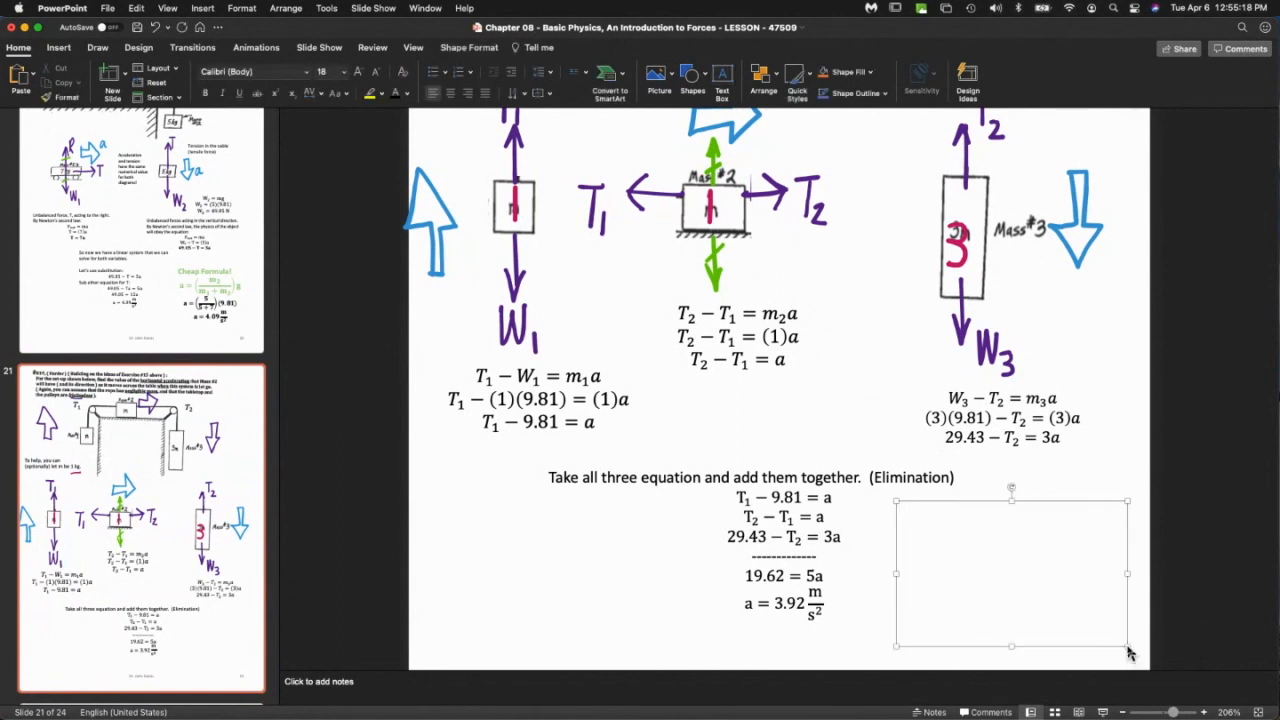
# Enter the general formula a = (m3 − m1)/(m1 + m2 + m3) g in a new equation.
pyautogui.write('a = (m/)g')
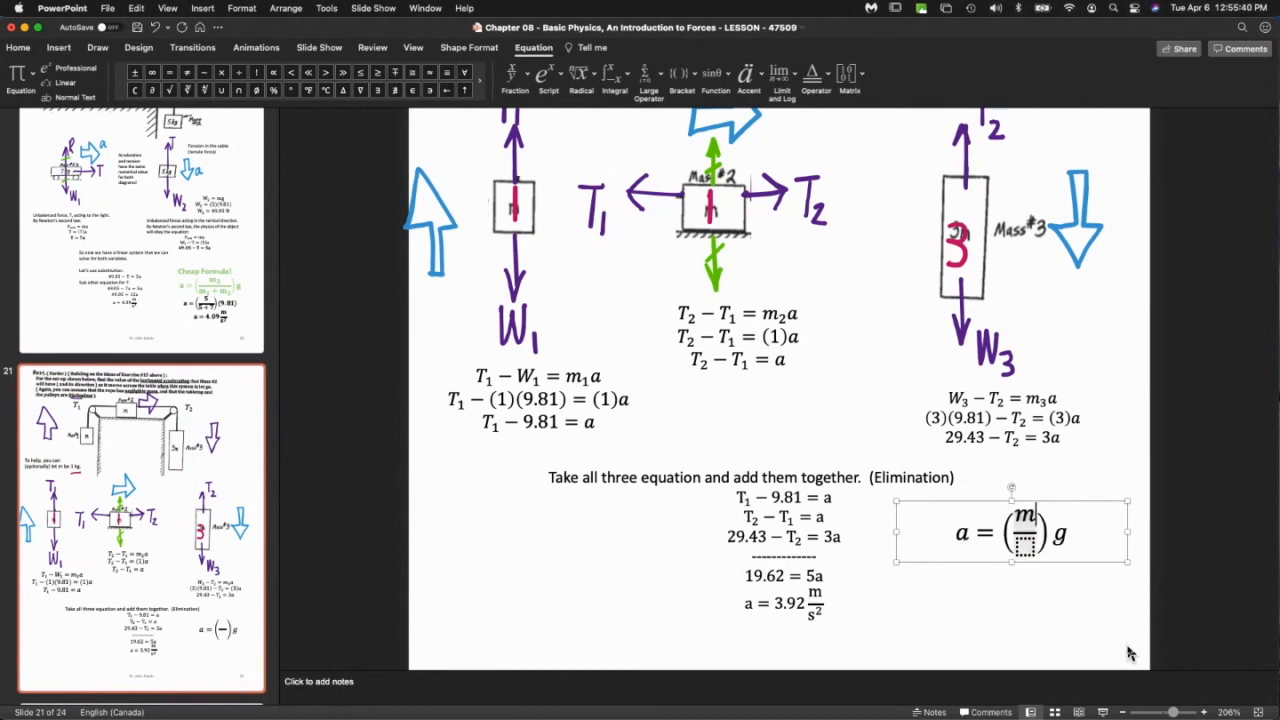
pyautogui.write('m_3 - m_1)')
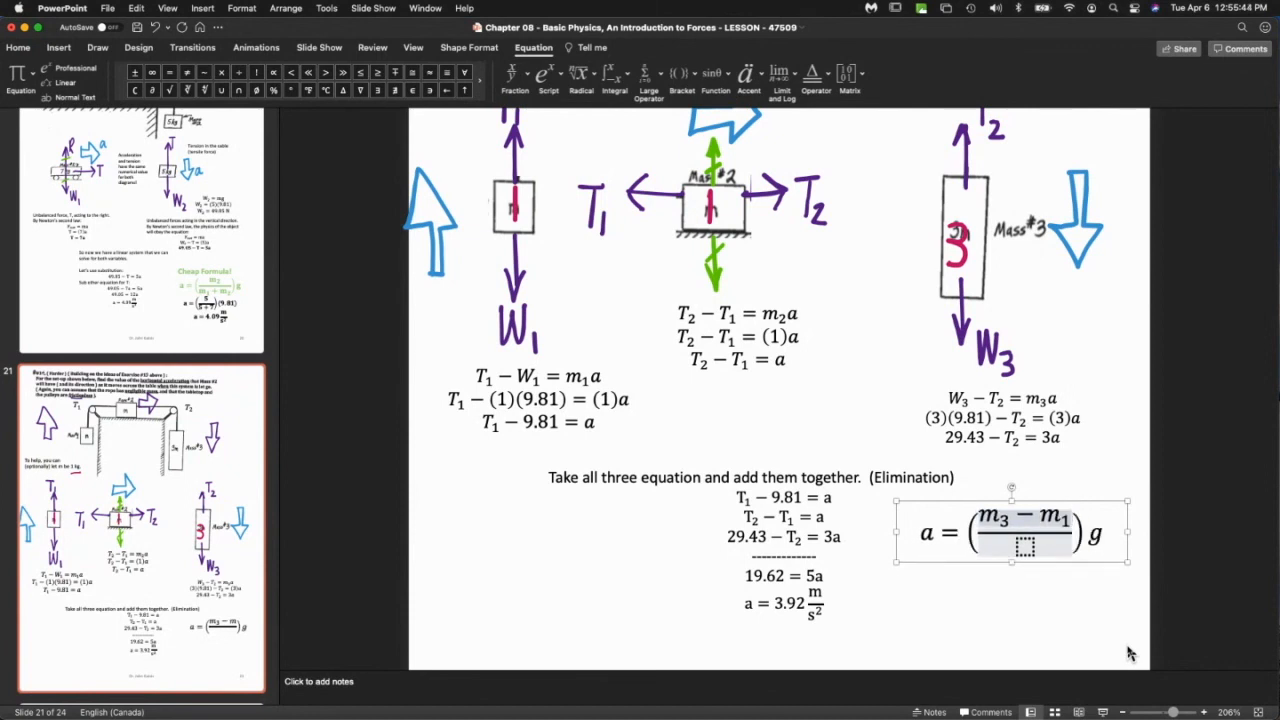
pyautogui.write('m1')
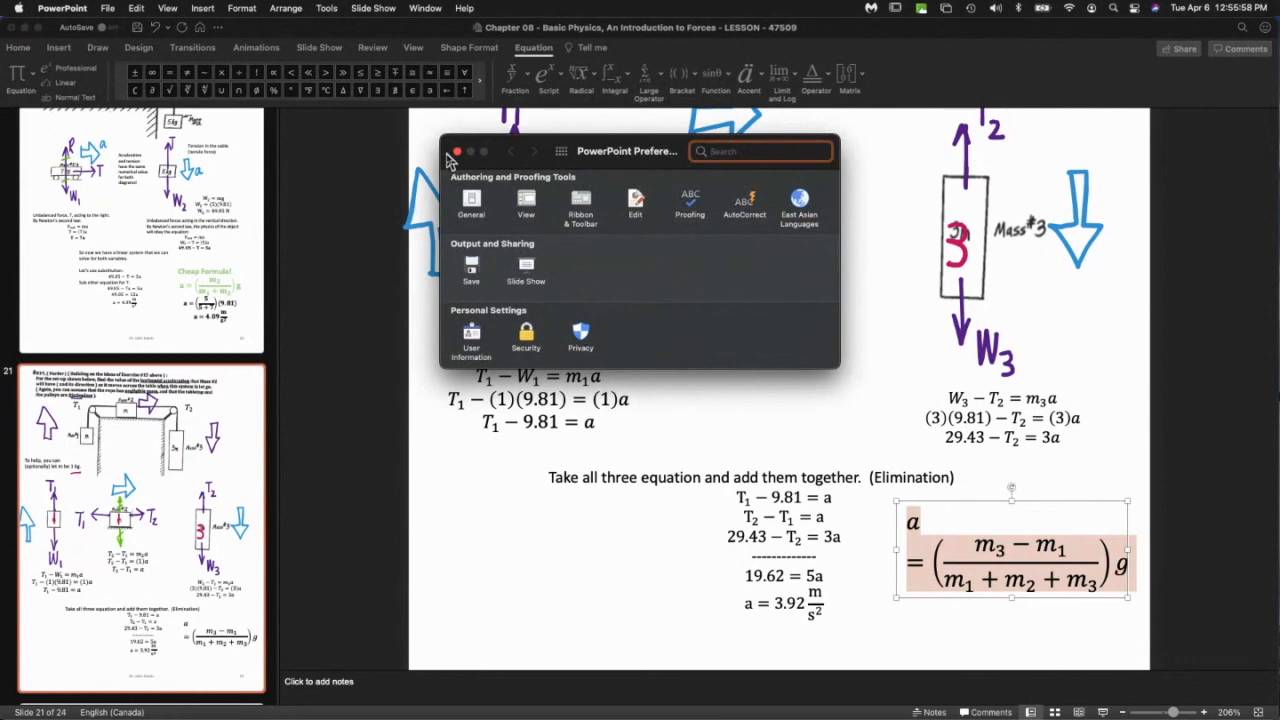
# Bring up text formatting and the font colour choices for the formula.
pyautogui.click(456, 152)
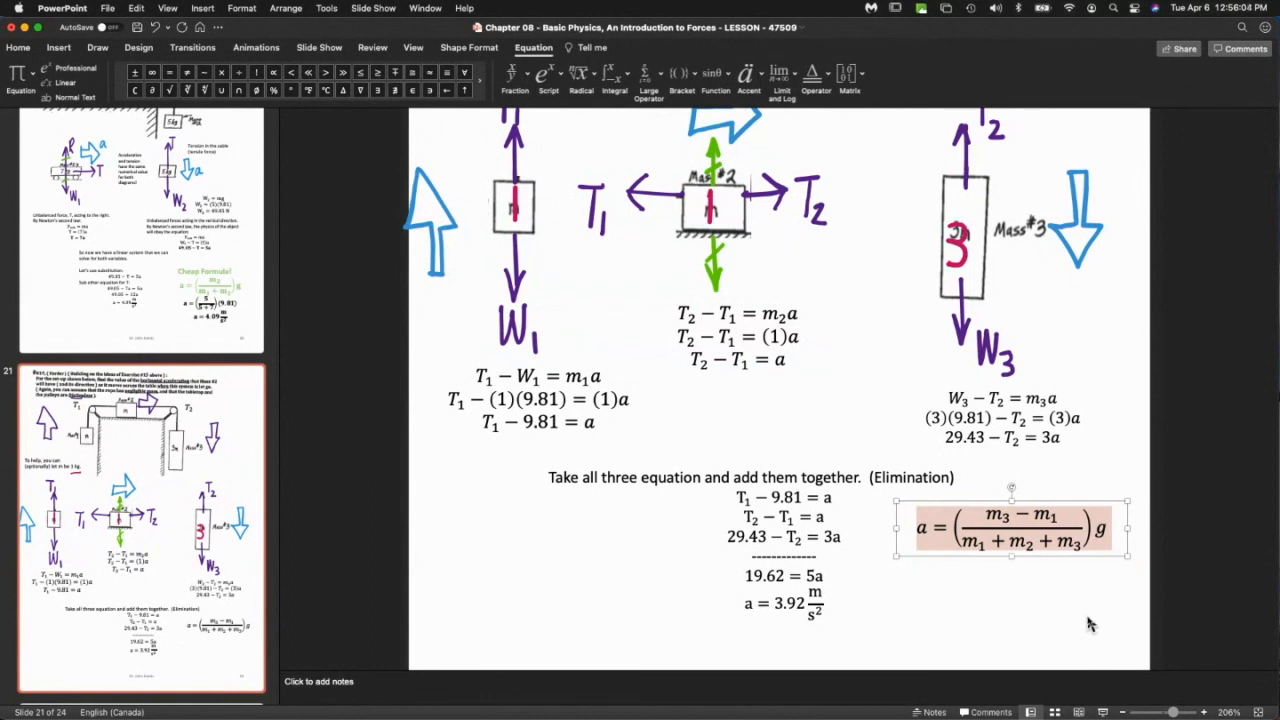
pyautogui.moveTo(952, 410)
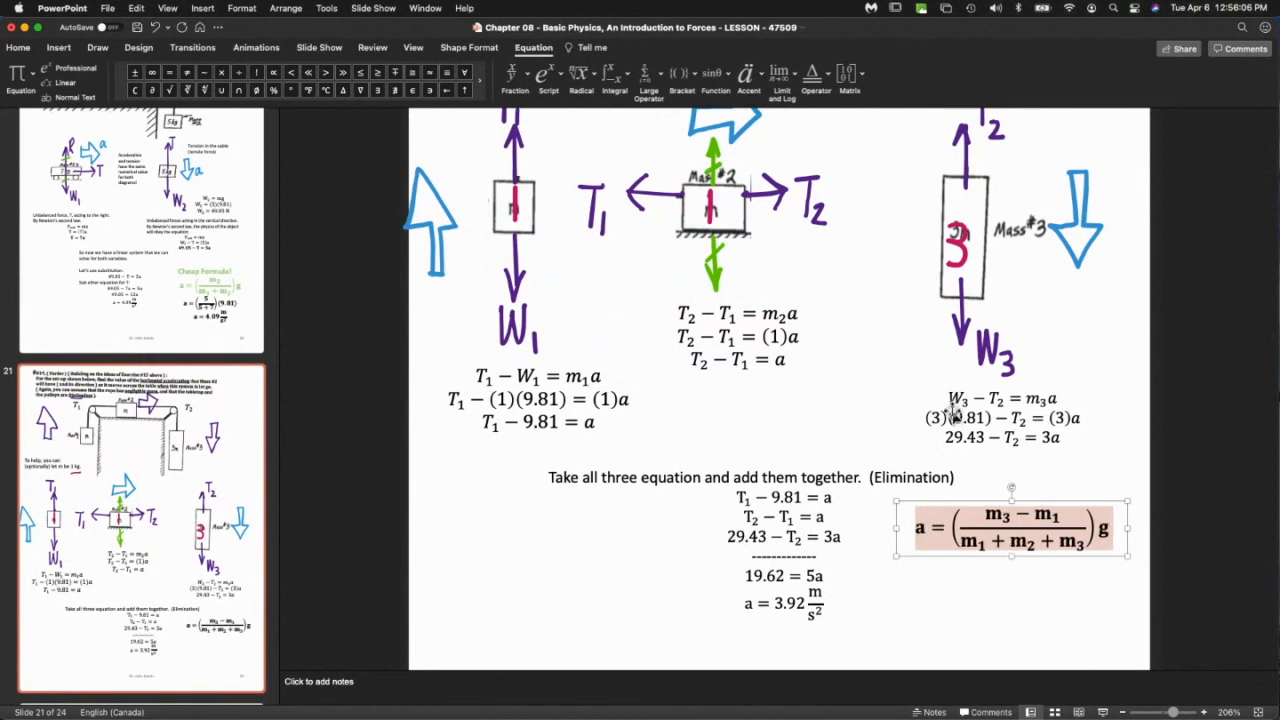
pyautogui.click(16, 48)
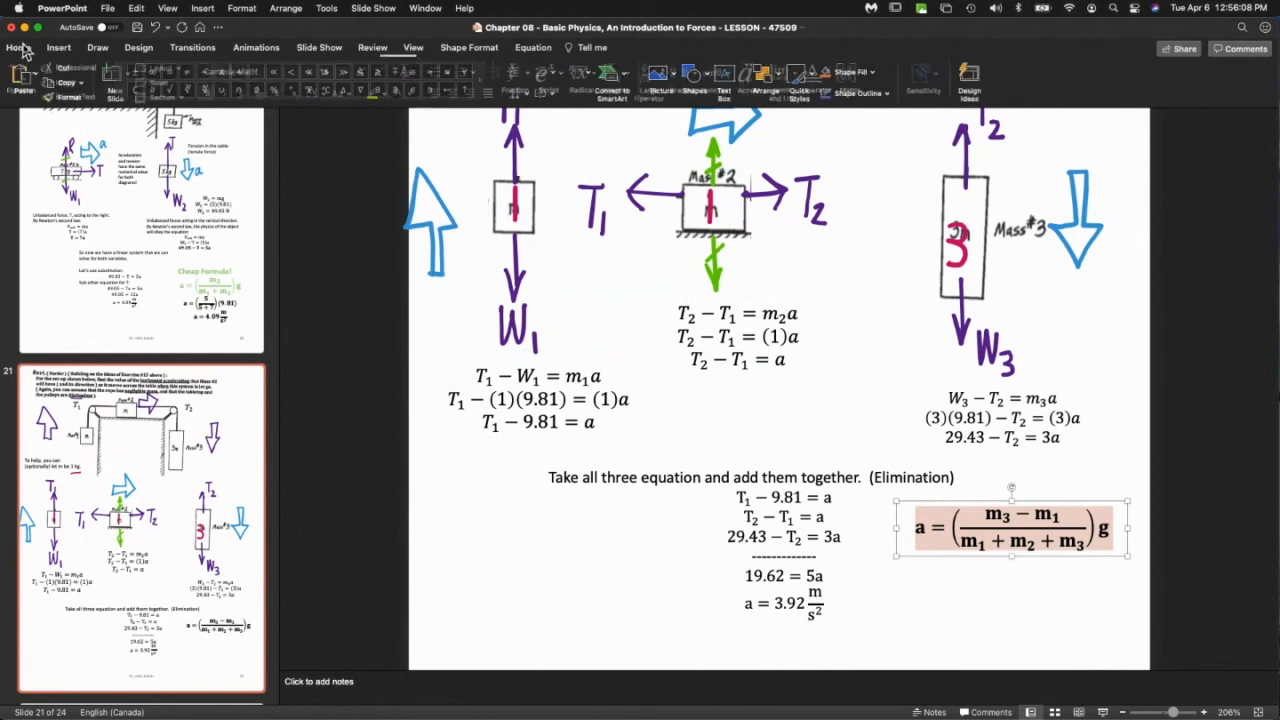
pyautogui.click(406, 94)
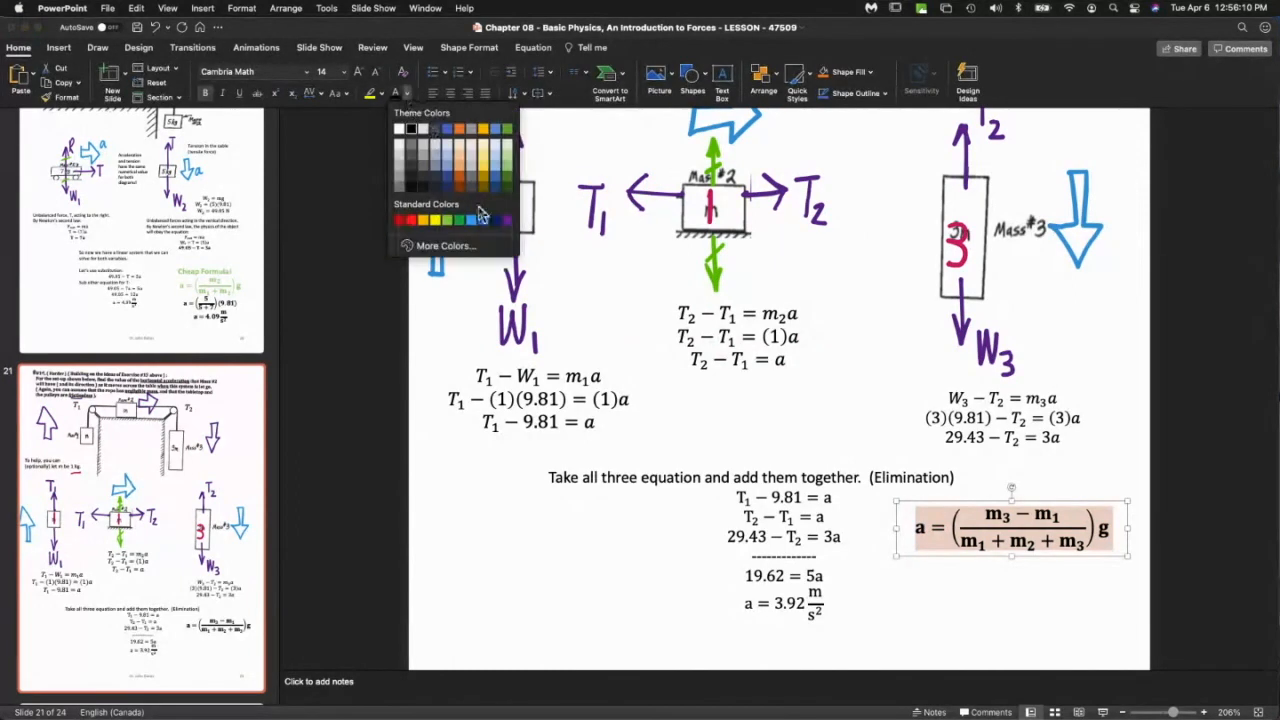